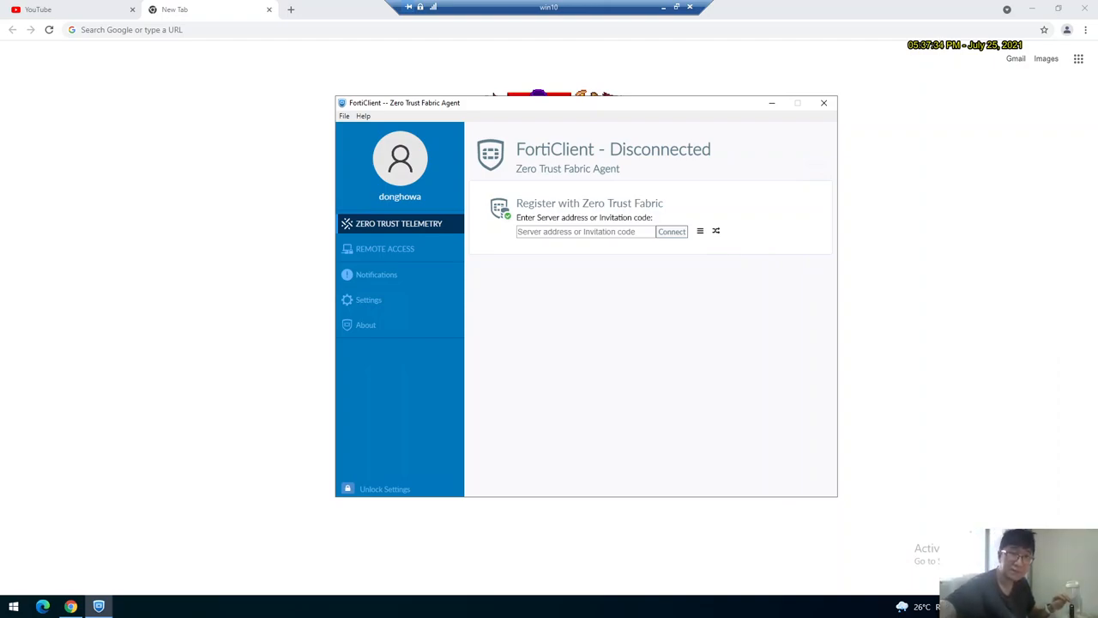
pyautogui.moveTo(997, 202)
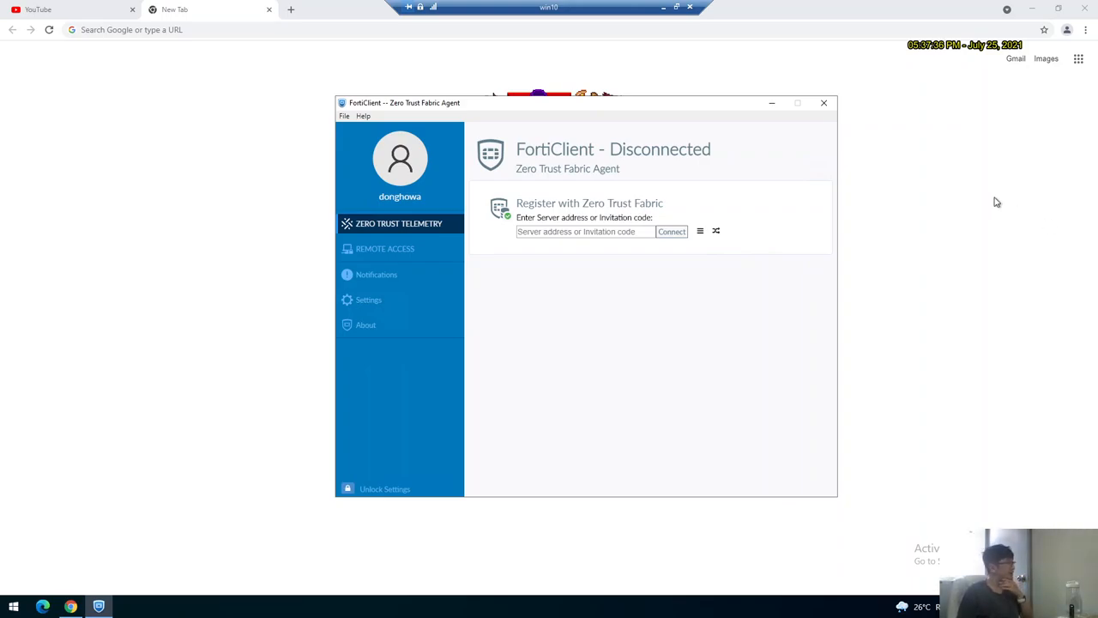
pyautogui.moveTo(615, 247)
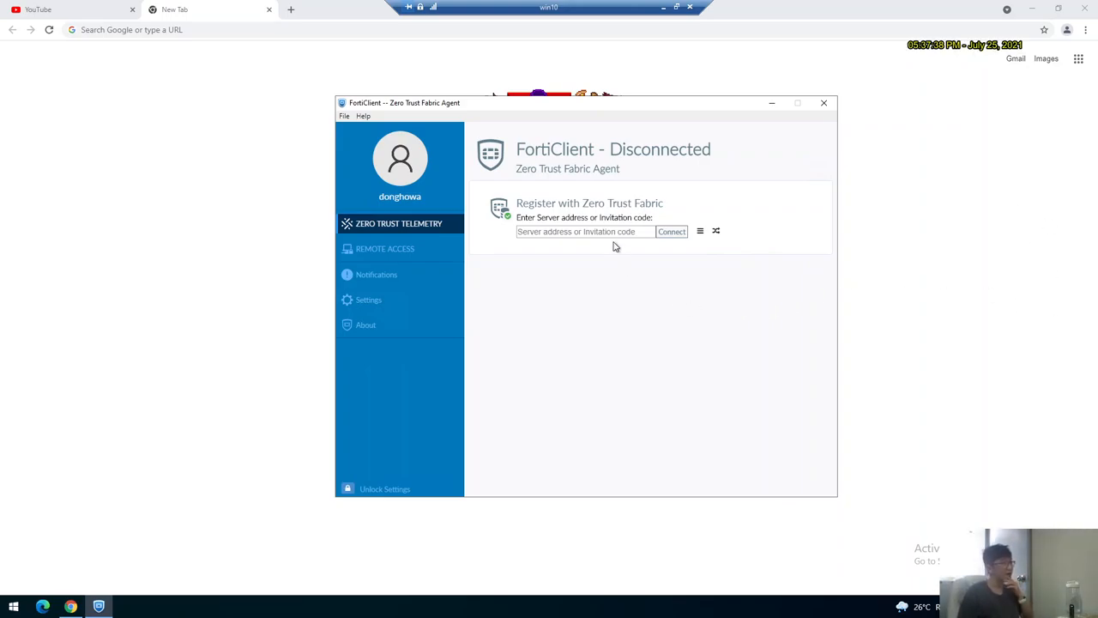
# Step: Ping win2019 from Command Prompt to confirm the EMS server replies
pyautogui.click(583, 232)
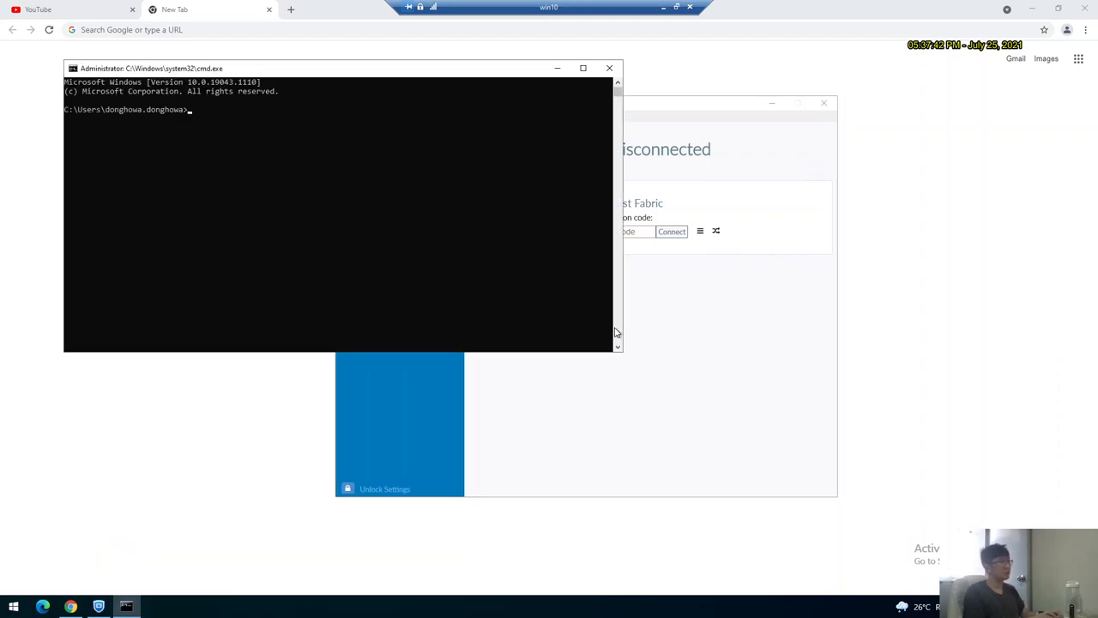
pyautogui.write('ping winver')
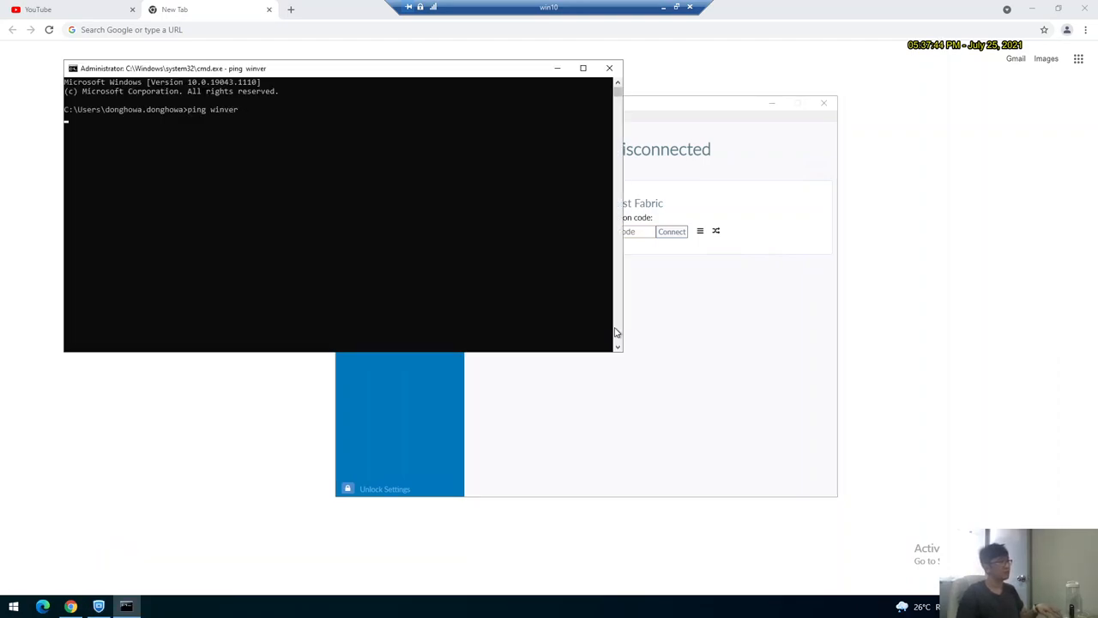
pyautogui.write('ping win2019')
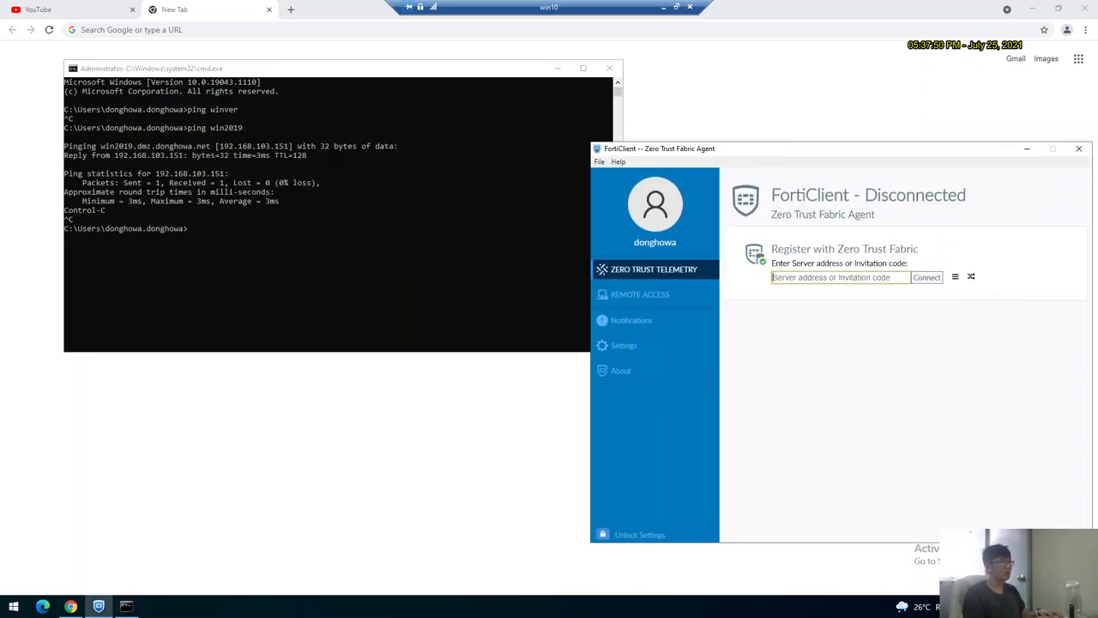
# Step: Attempt registration with server name win2019, then by site name dmz.donghowa.net
pyautogui.write('win2019')
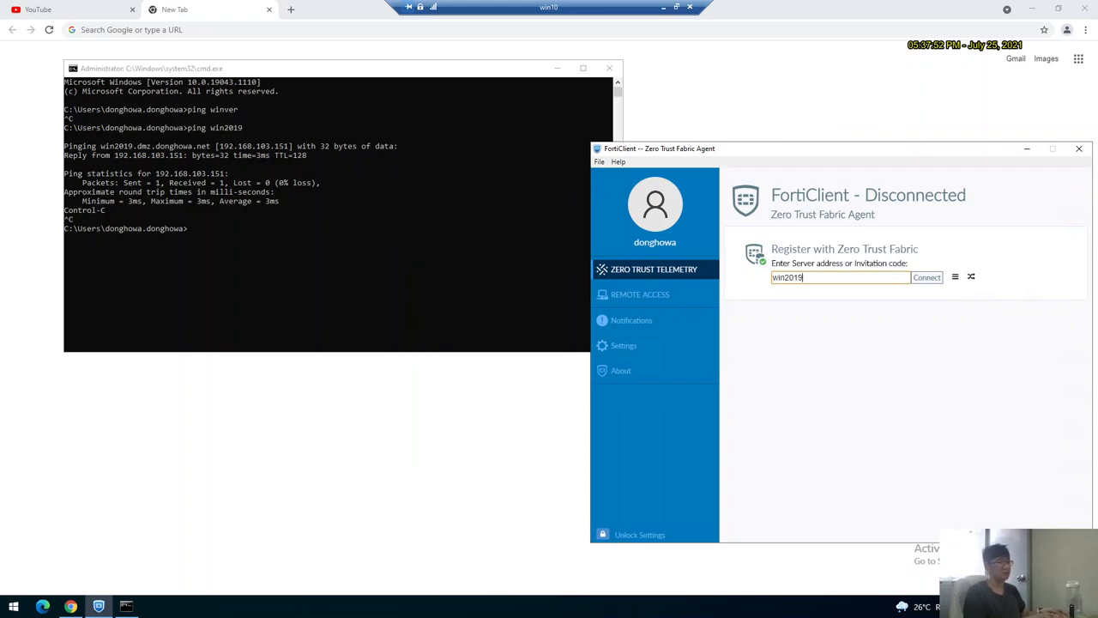
pyautogui.click(926, 278)
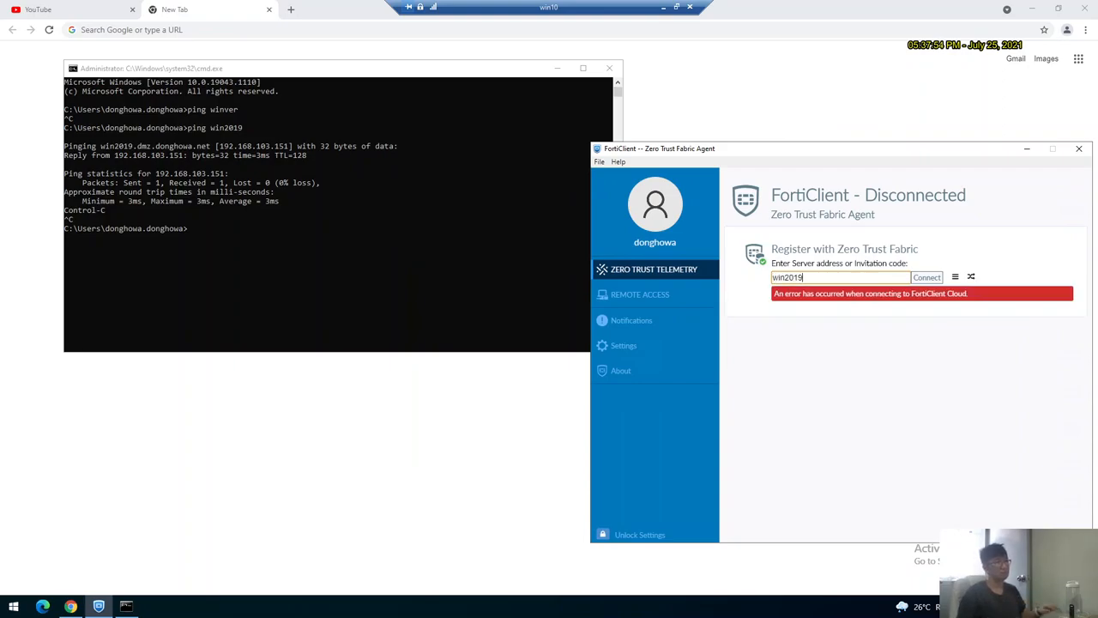
pyautogui.doubleClick(785, 277)
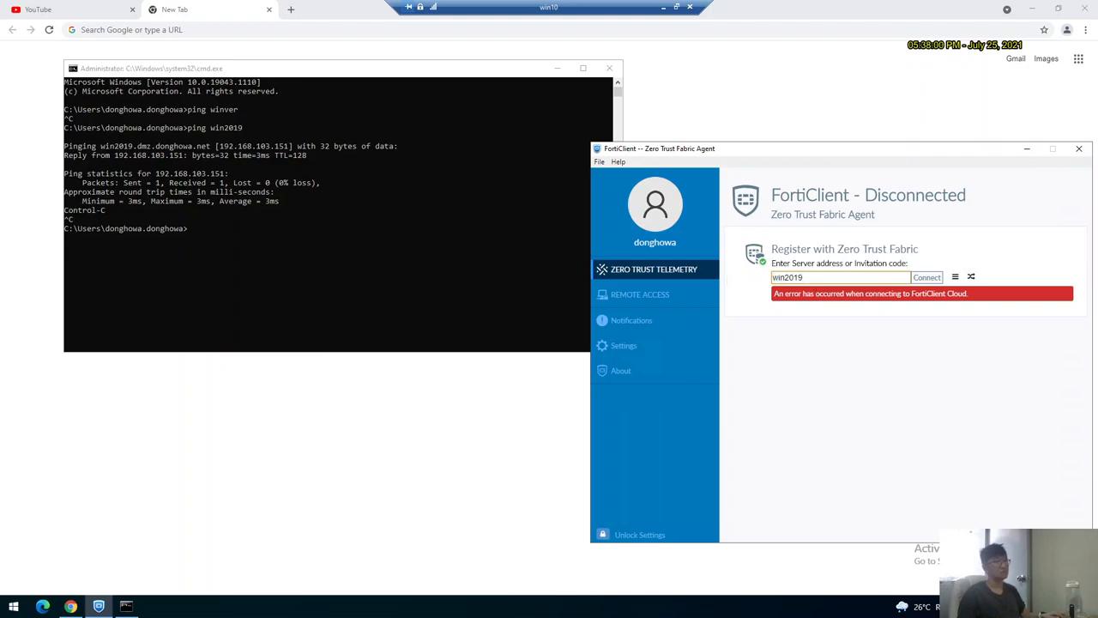
pyautogui.tripleClick(839, 278)
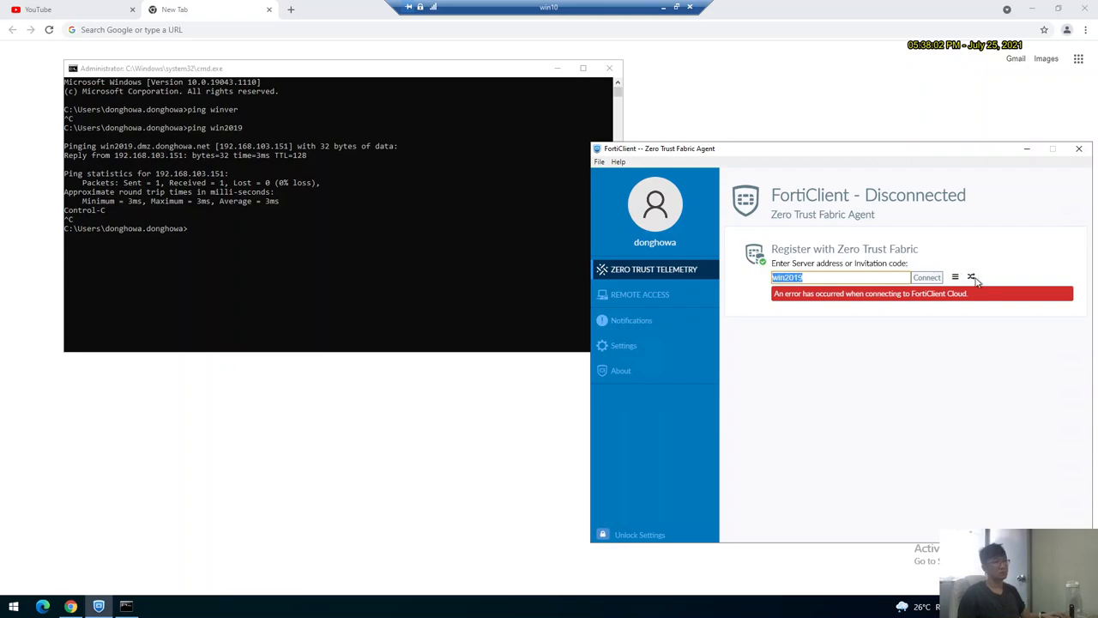
pyautogui.click(971, 276)
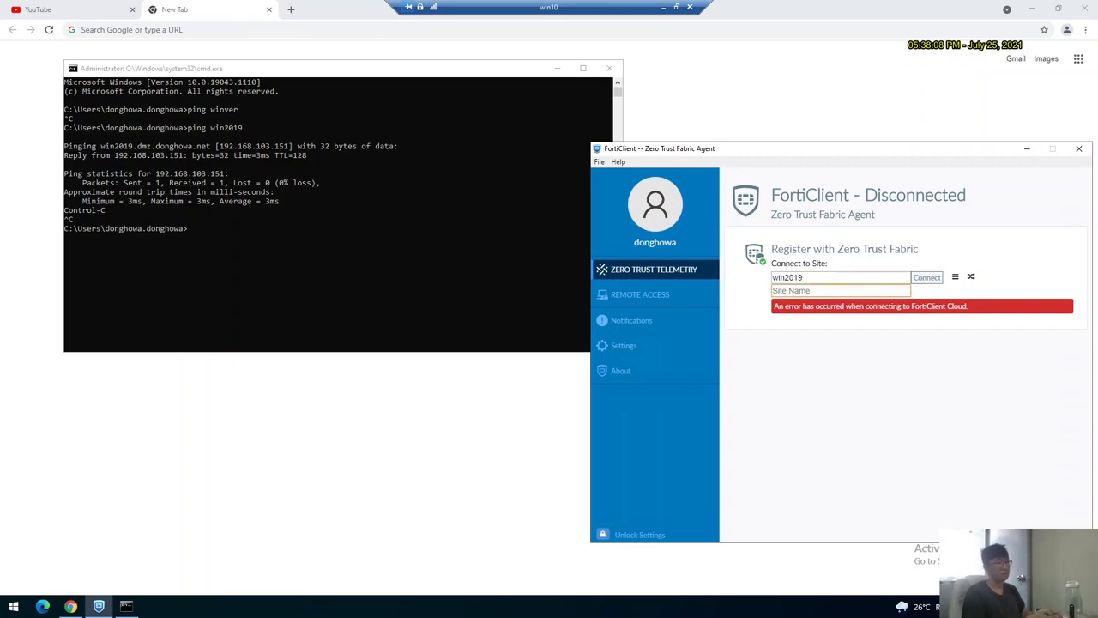
pyautogui.write('dmz.donghowa.net')
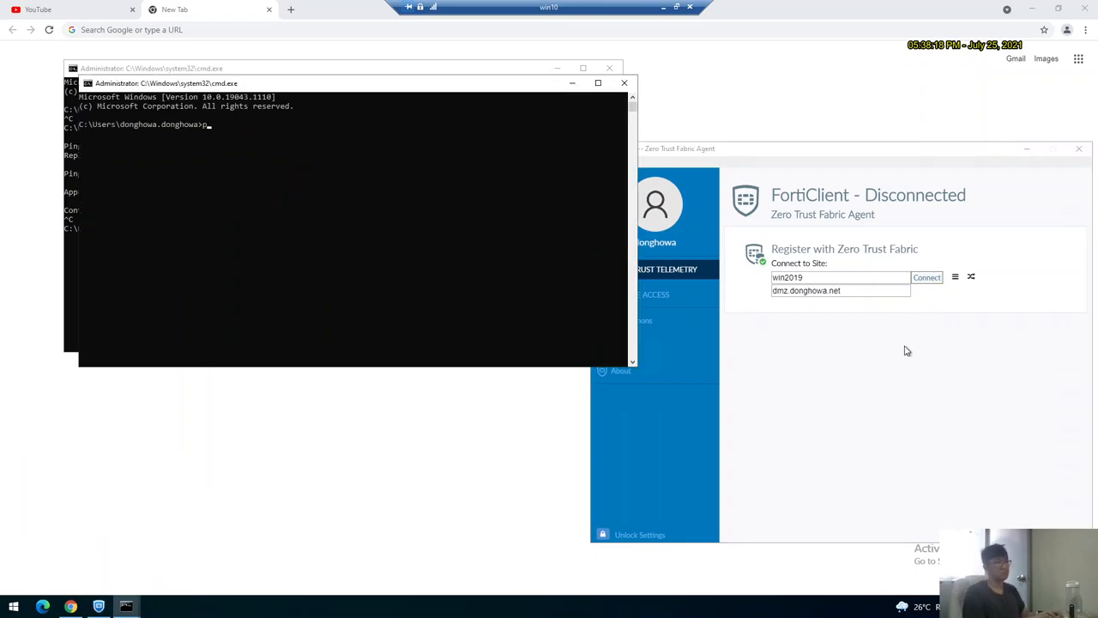
# Step: Retry registration with the server IP 192.168.1x, then with win2019.dmz address
pyautogui.write('ping win2019')
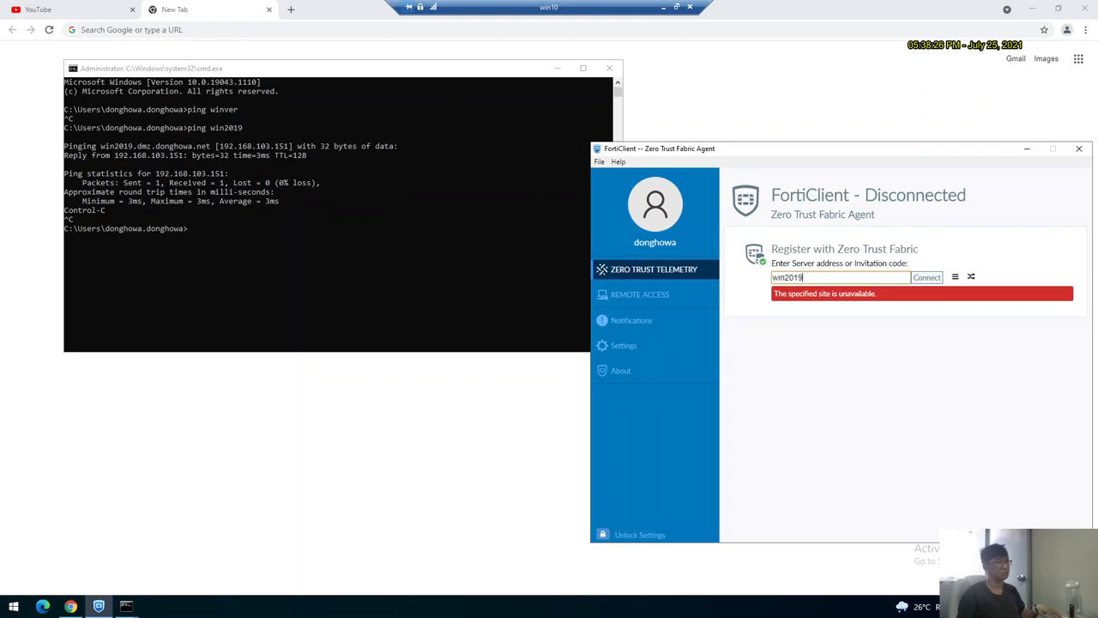
pyautogui.write('192.168.1')
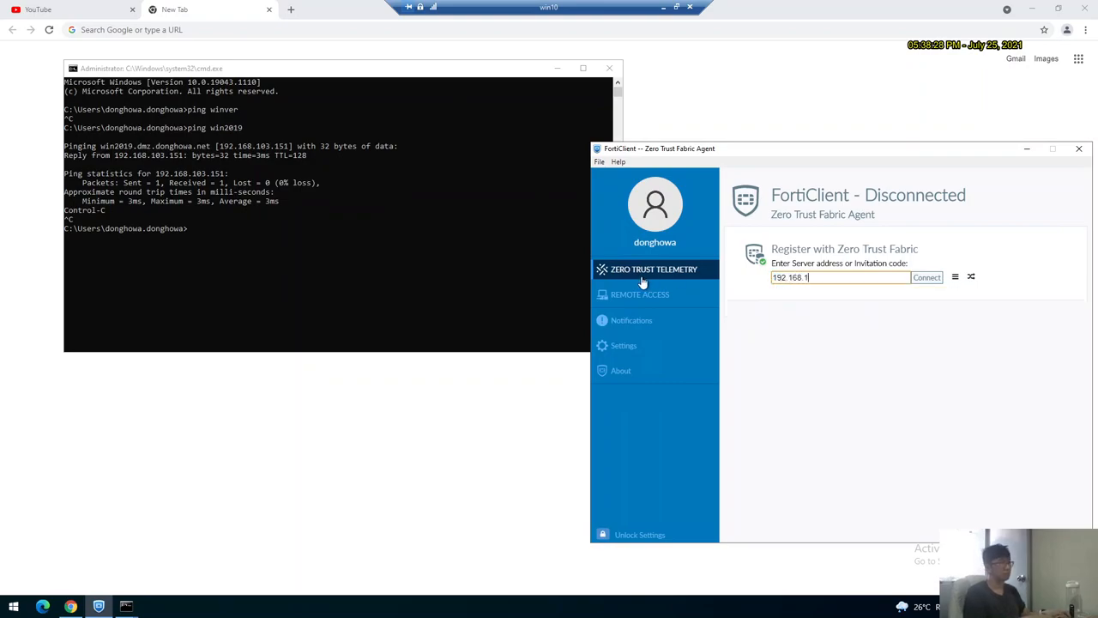
pyautogui.click(927, 278)
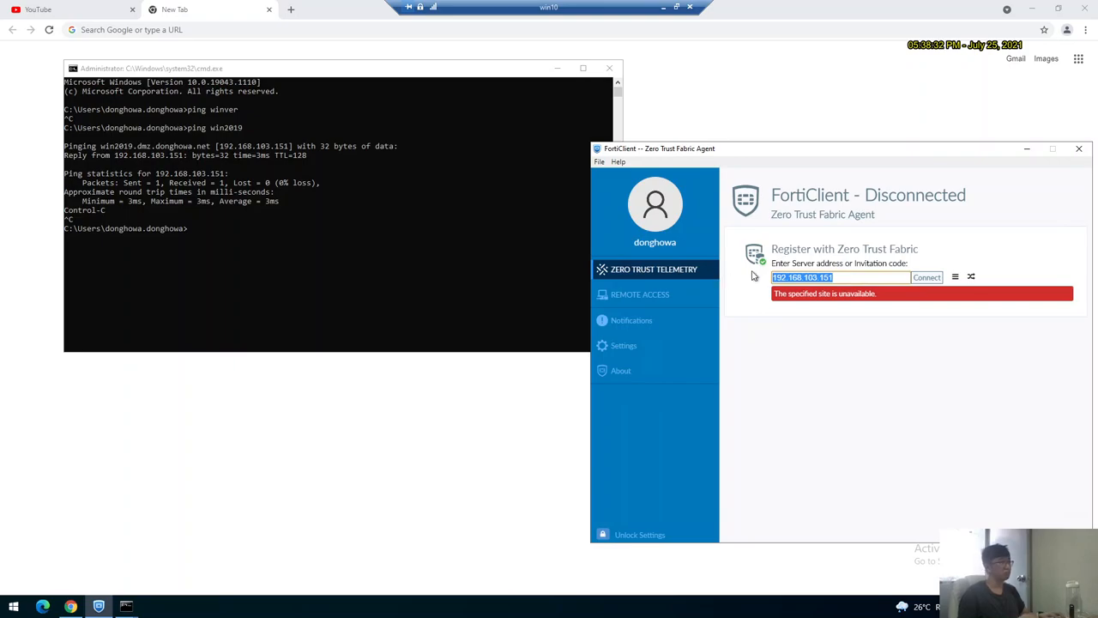
pyautogui.write('win2019')
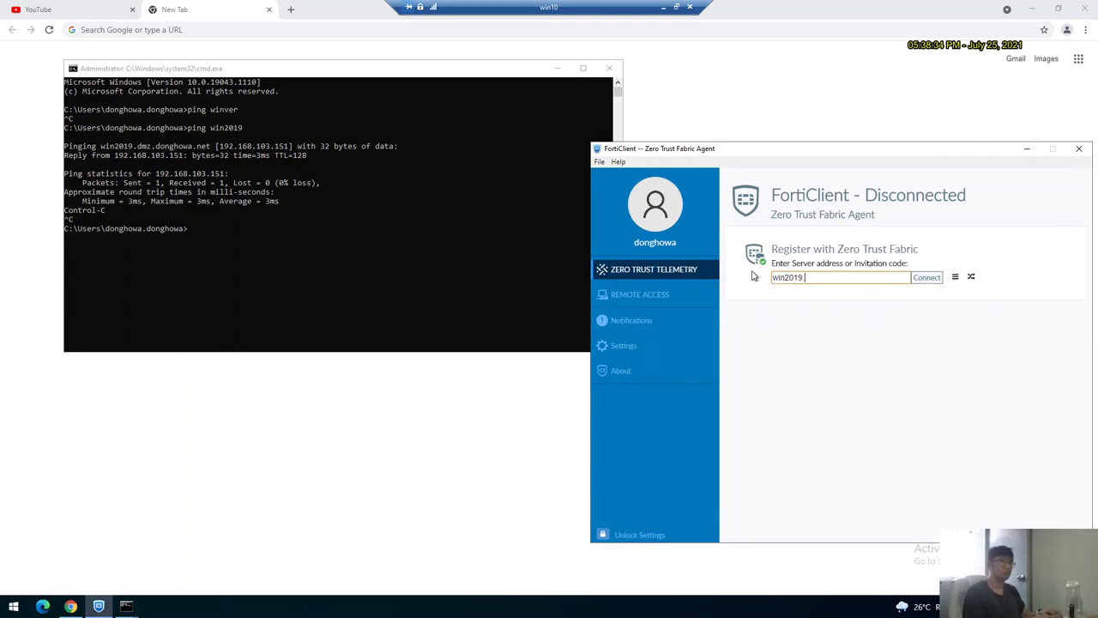
pyautogui.write('.dmz.')
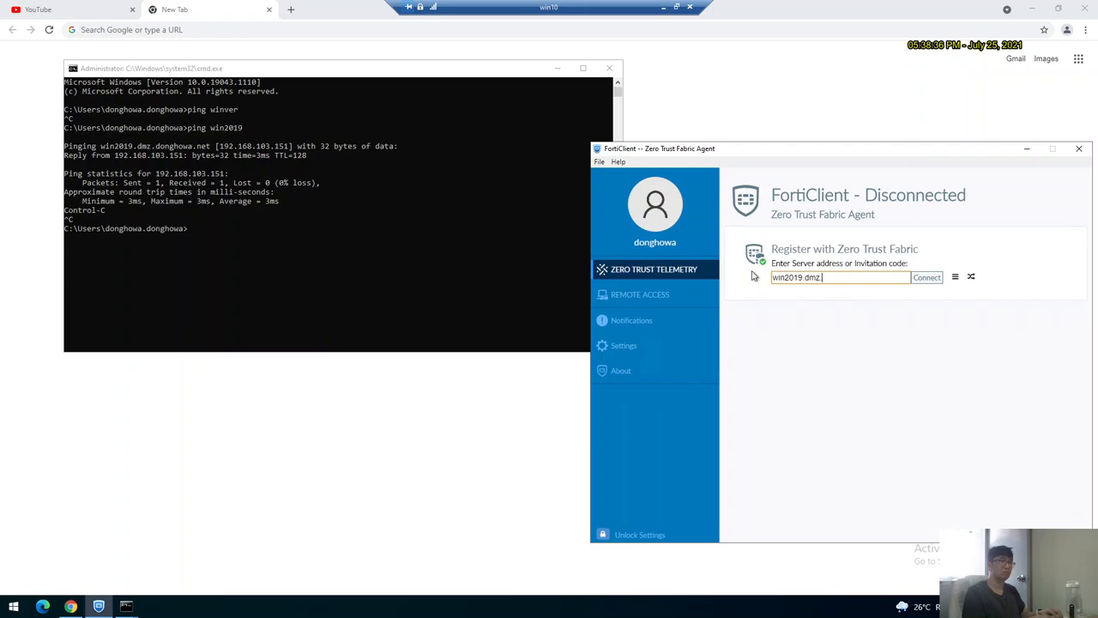
pyautogui.click(926, 277)
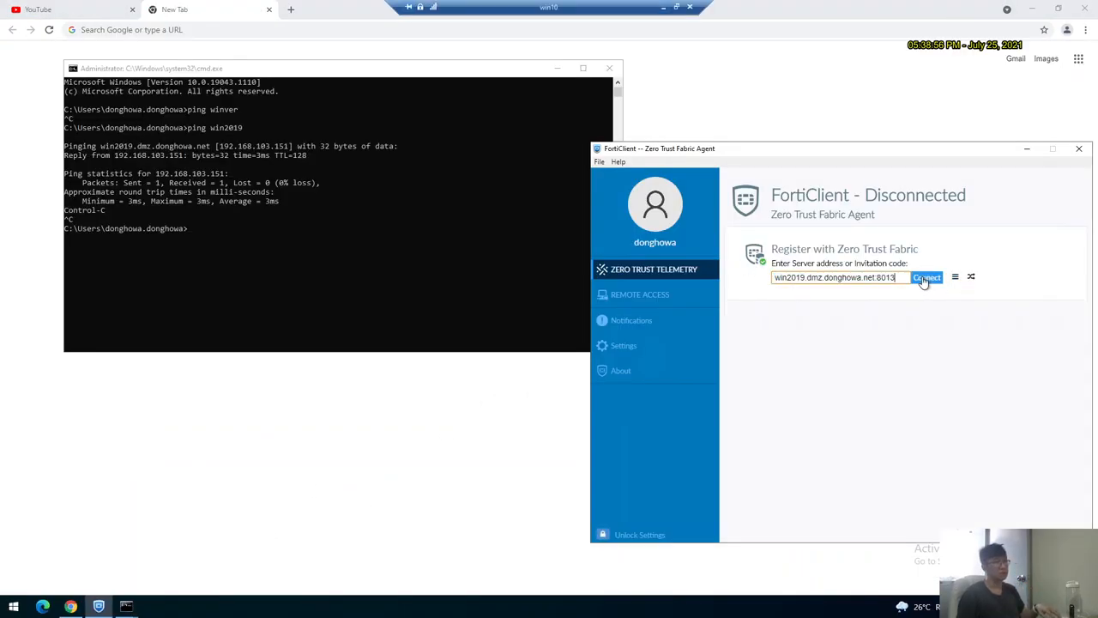
# Step: Attempt registration with win2019.dmz.donghowa.net:8013, then retry in site mode
pyautogui.click(927, 278)
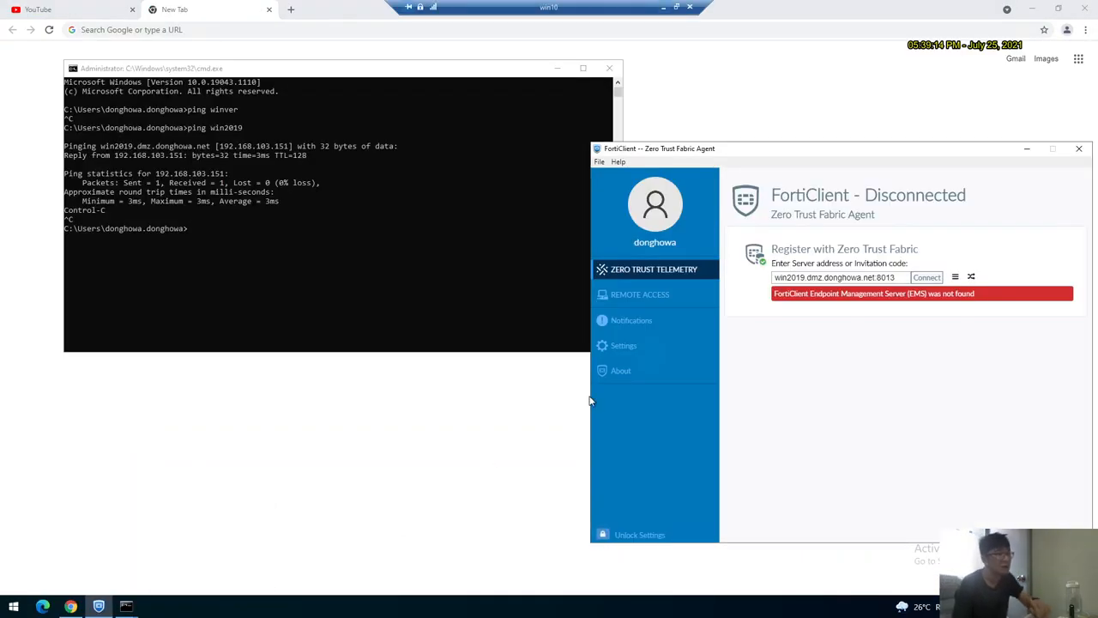
pyautogui.tripleClick(832, 278)
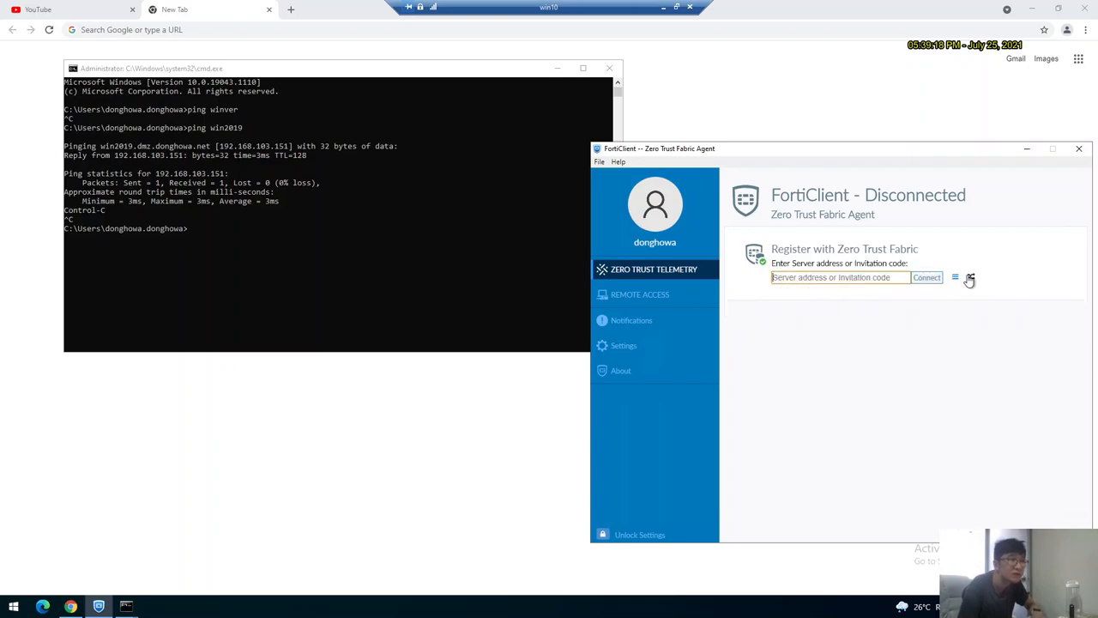
pyautogui.click(971, 278)
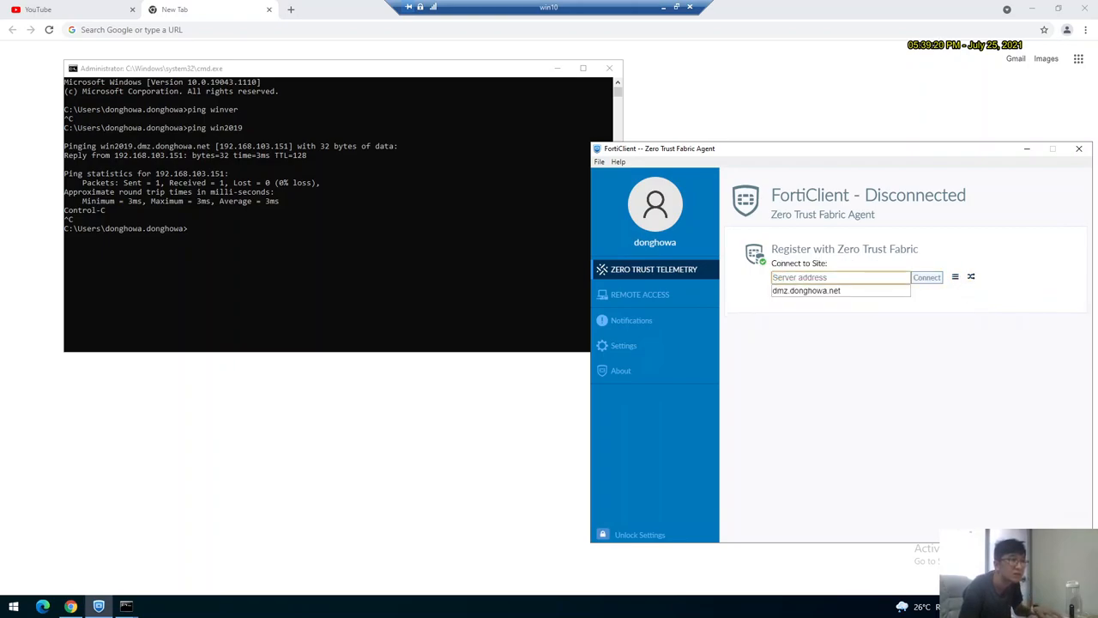
pyautogui.click(927, 278)
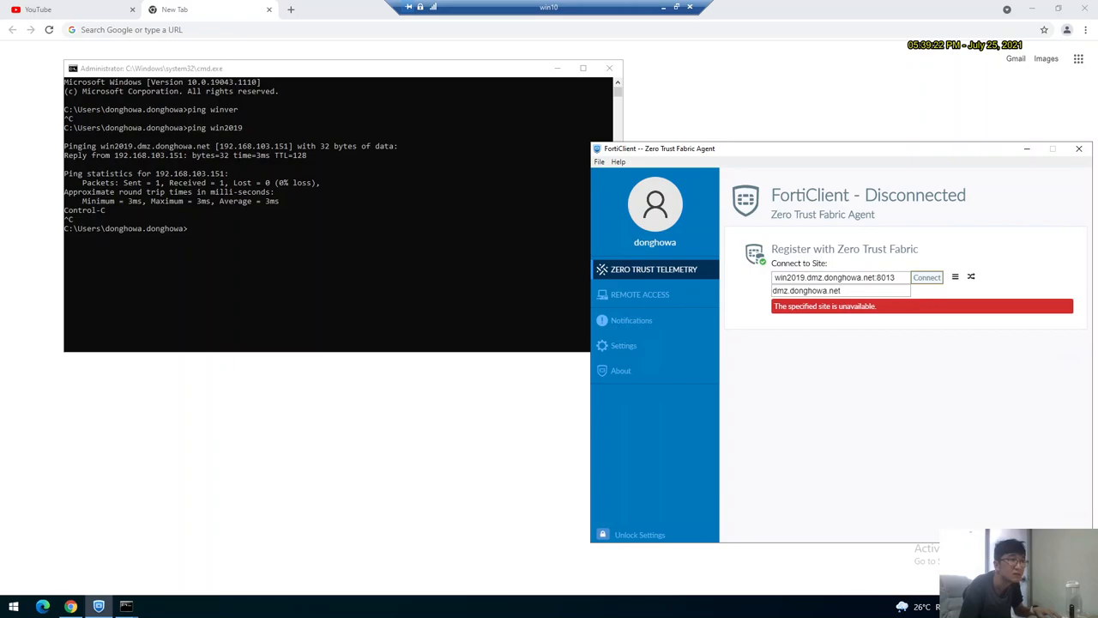
pyautogui.click(926, 278)
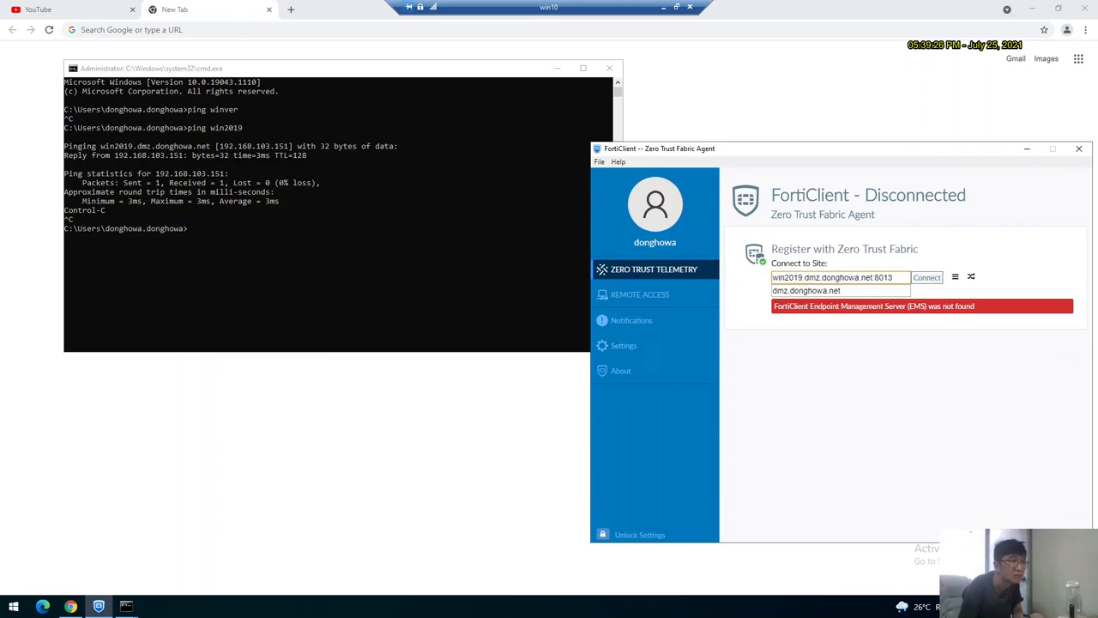
# Step: Retry with the full server address, then with the IP-based address on port 8013
pyautogui.tripleClick(832, 278)
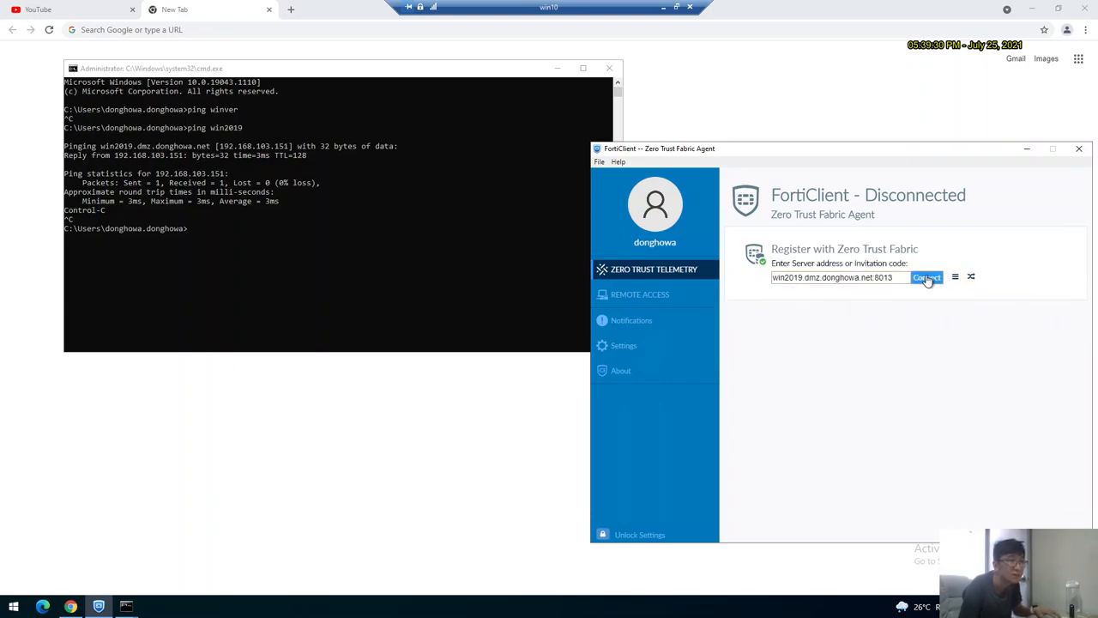
pyautogui.click(927, 278)
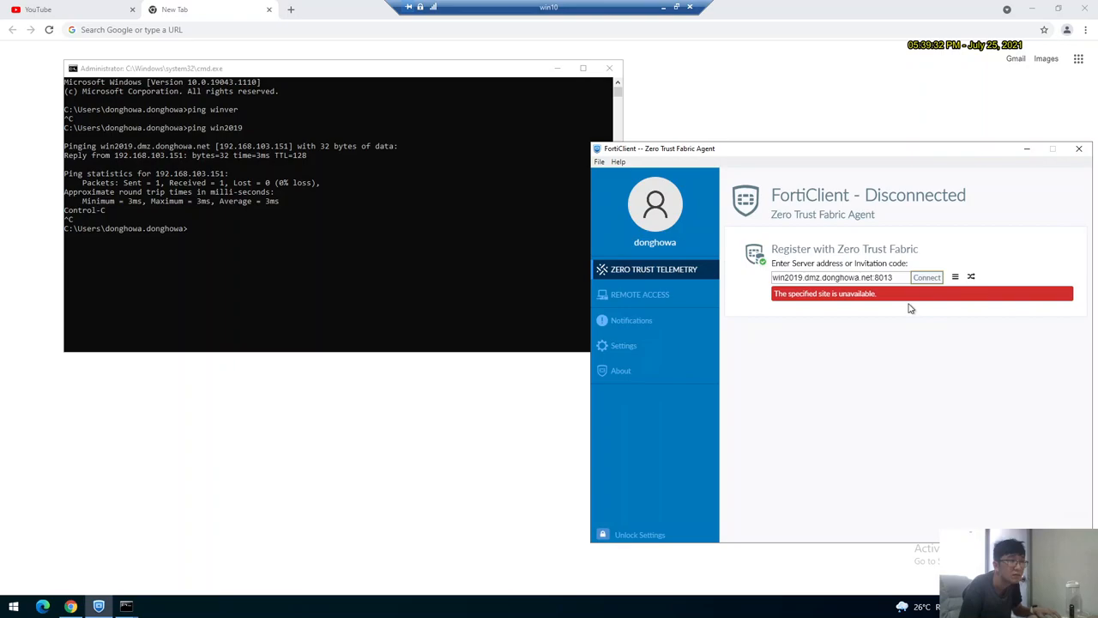
pyautogui.tripleClick(832, 278)
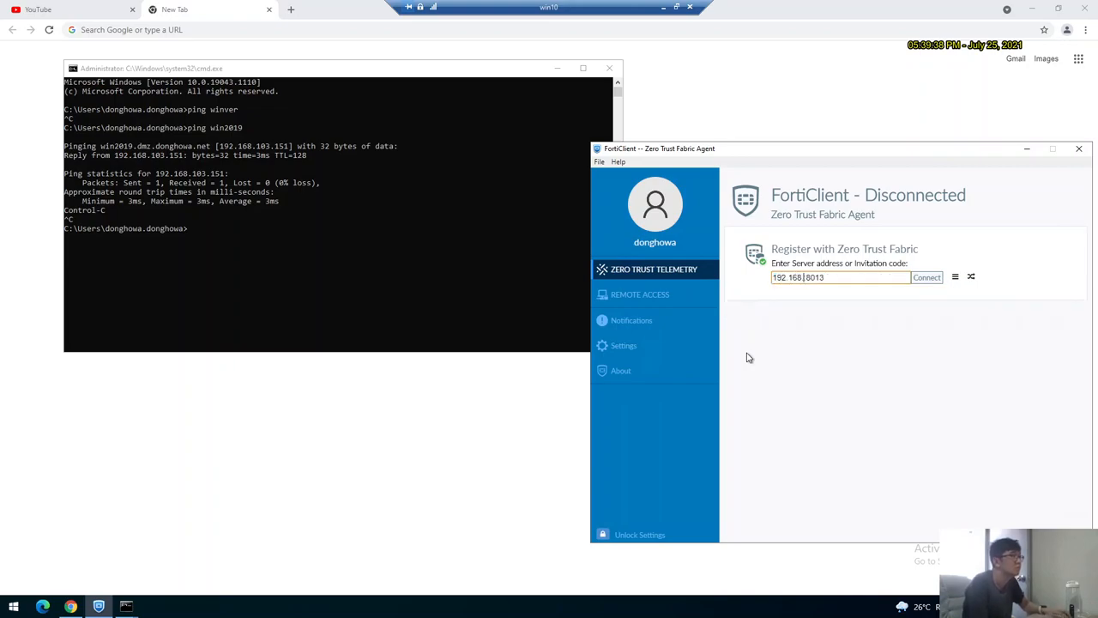
pyautogui.click(926, 278)
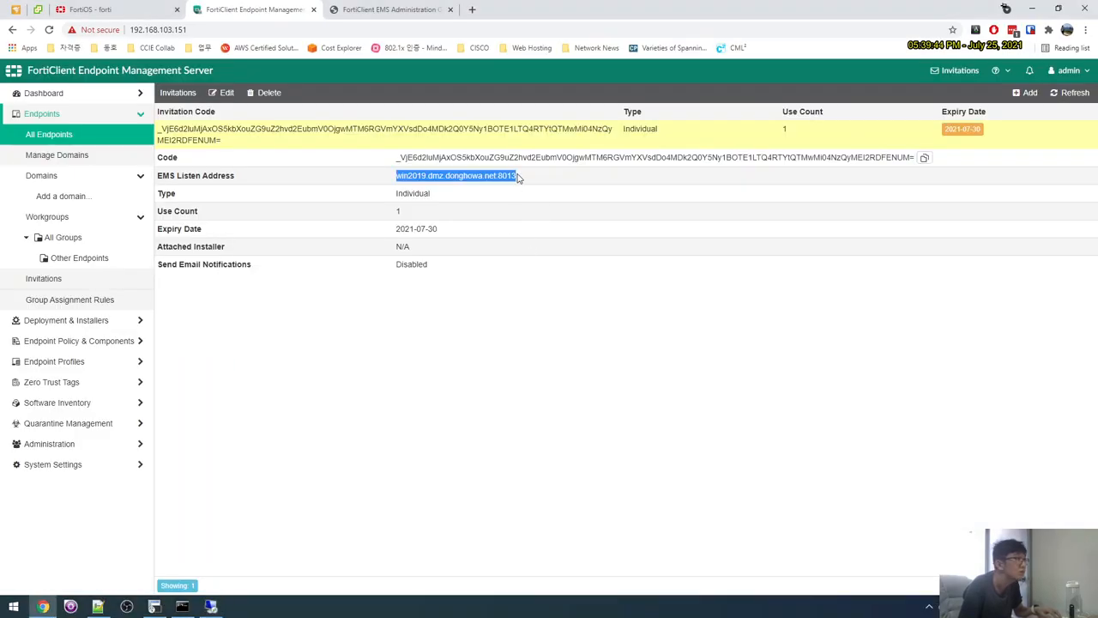
pyautogui.moveTo(444, 235)
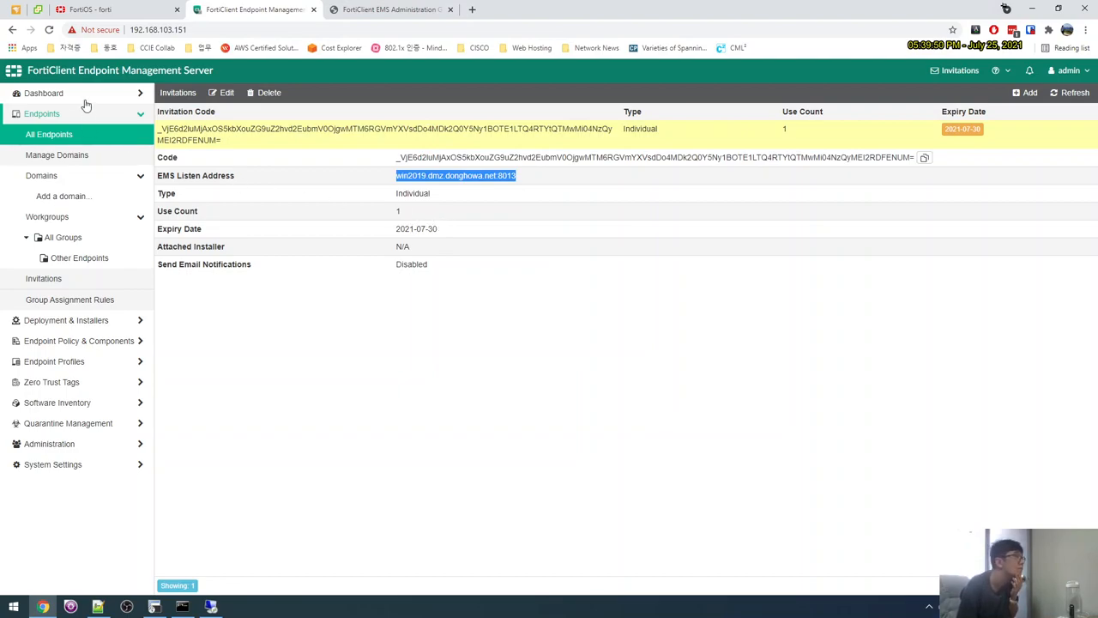
# Step: Go to the EMS Dashboard status overview for server WIN2019
pyautogui.click(43, 93)
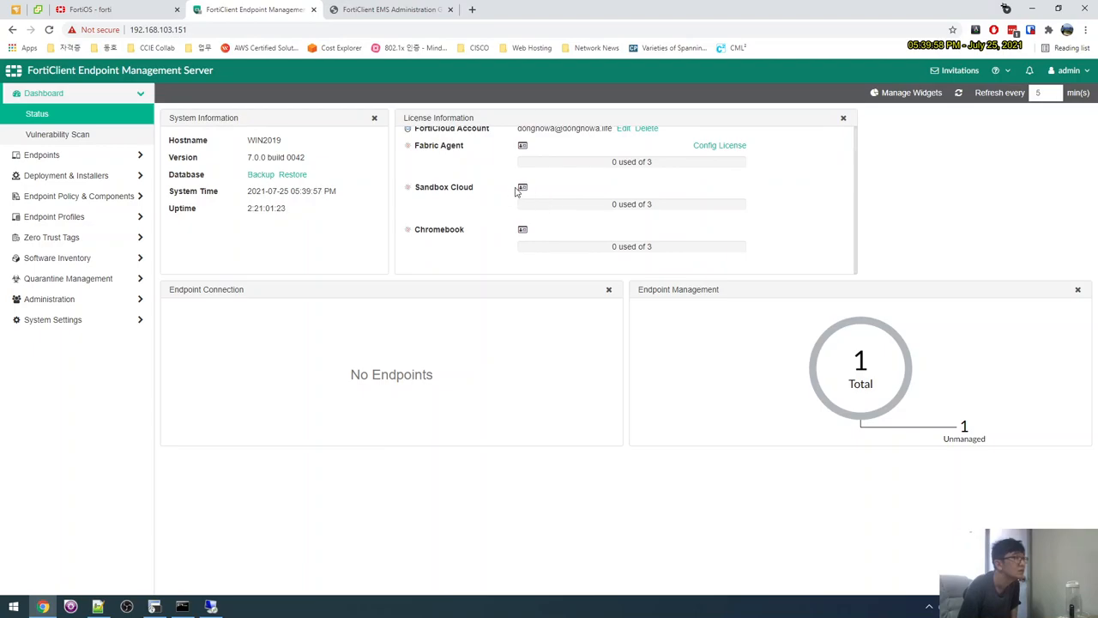
pyautogui.moveTo(969, 218)
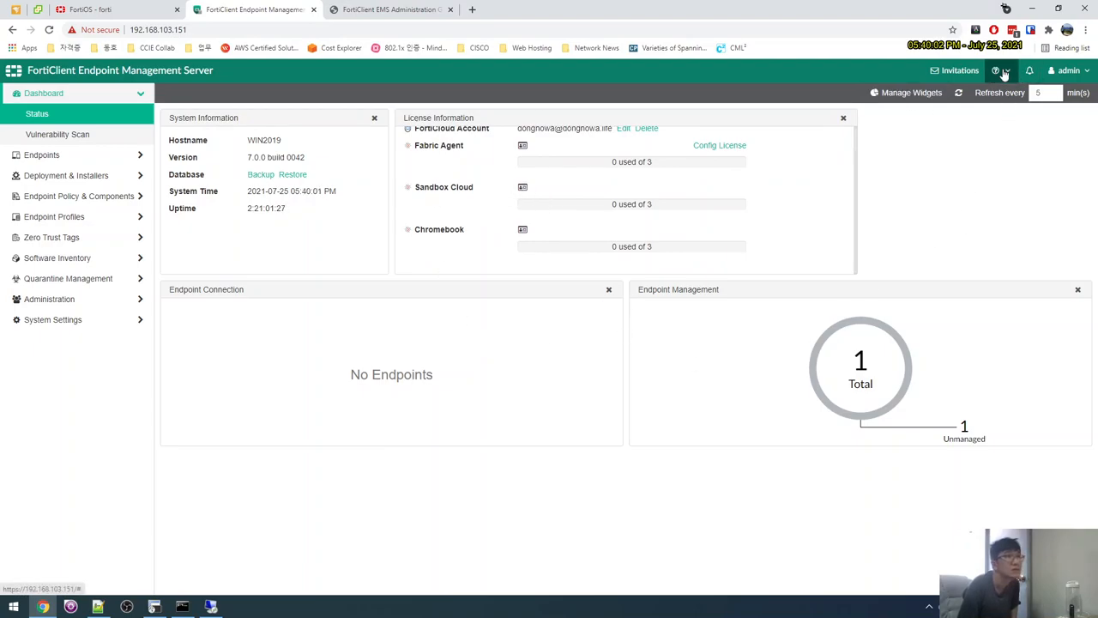
pyautogui.moveTo(65, 175)
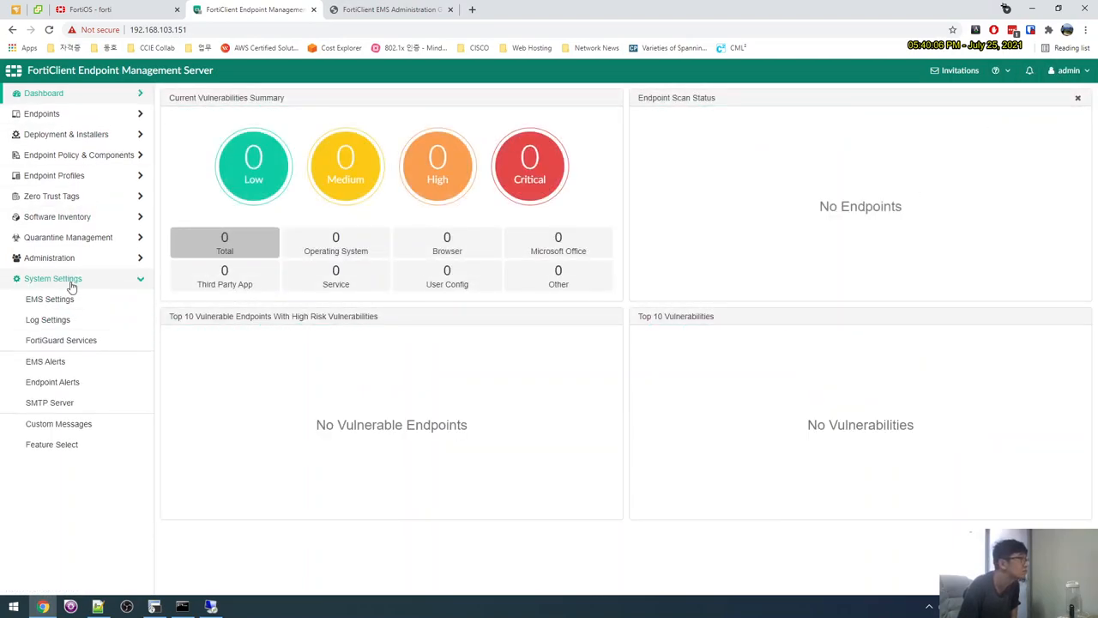
# Step: In EMS Settings, review the server FQDN and remote HTTPS access note
pyautogui.click(50, 298)
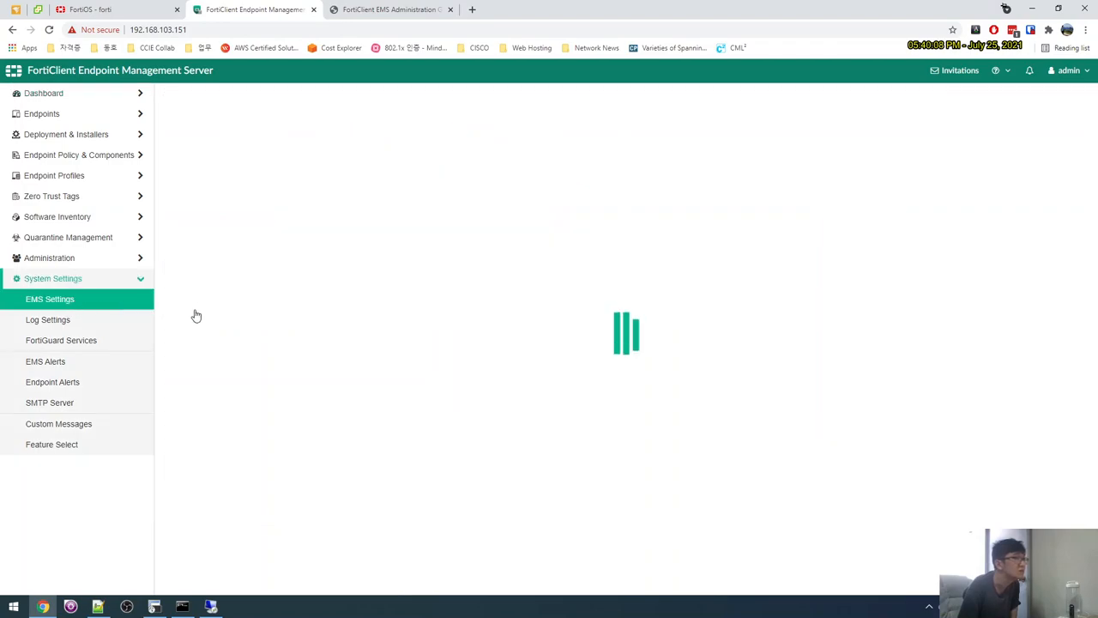
pyautogui.click(50, 298)
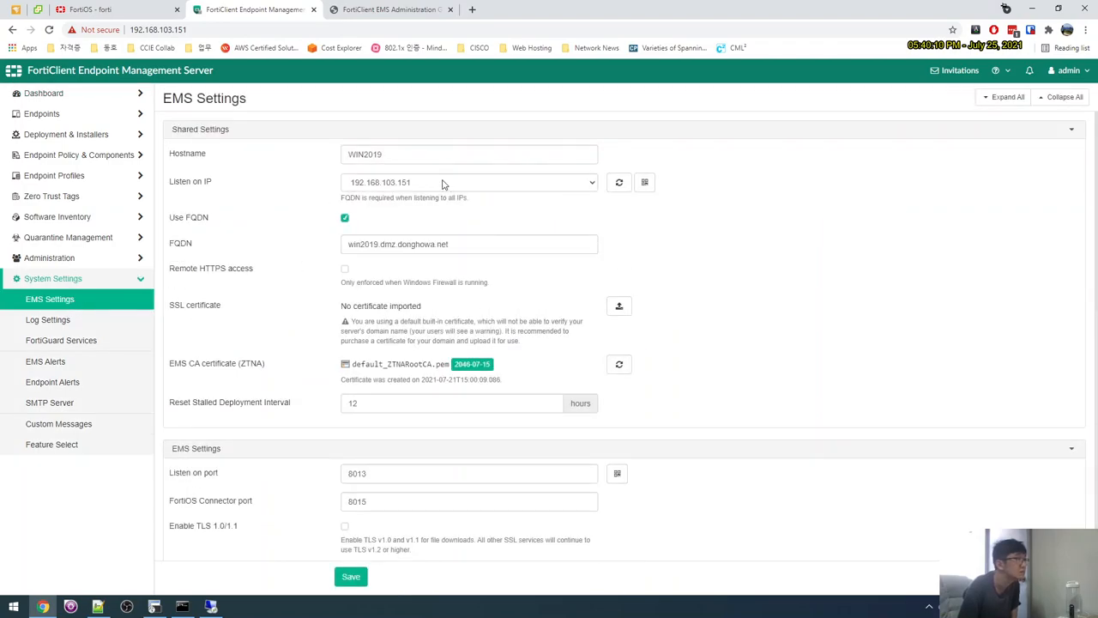
pyautogui.click(470, 181)
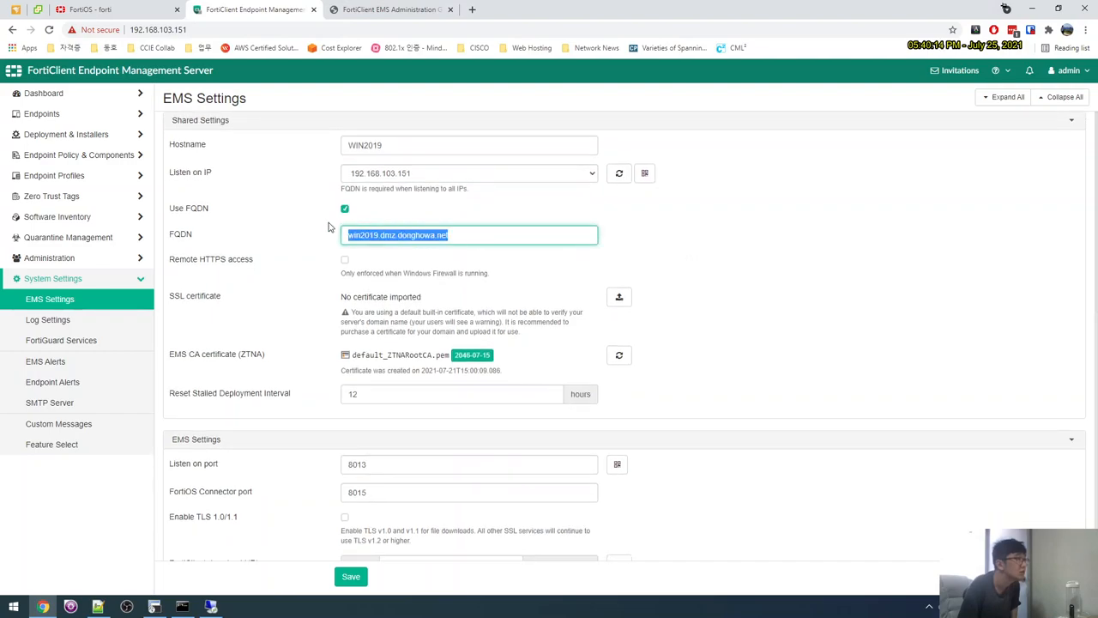
pyautogui.click(679, 247)
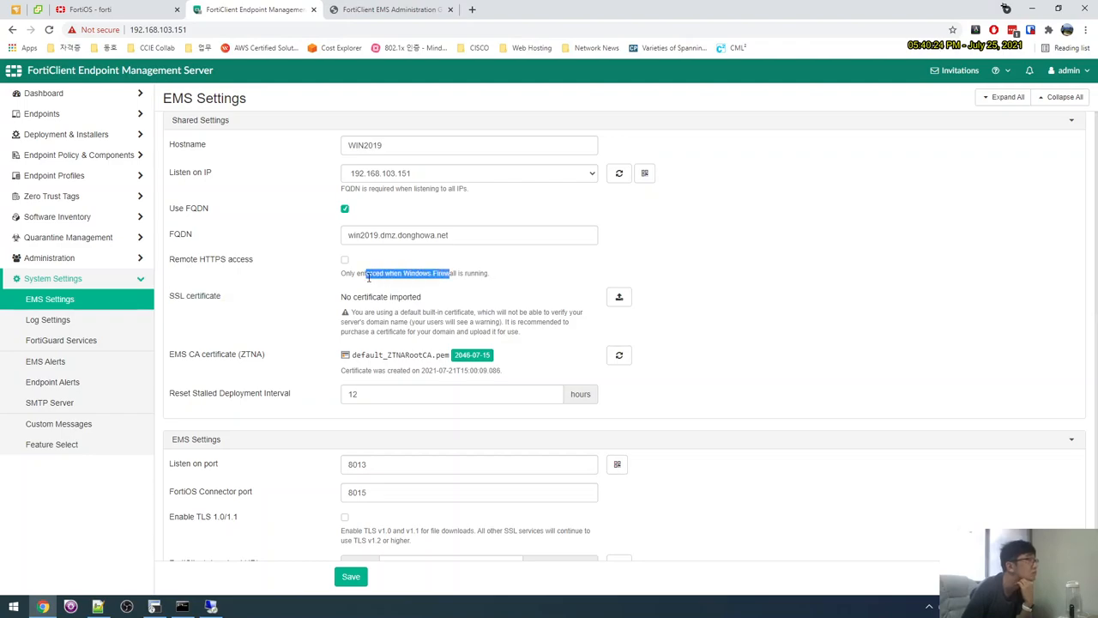
# Step: Scroll through Shared, EMS and Endpoints settings, noting listen port 8013
pyautogui.scroll(-3)
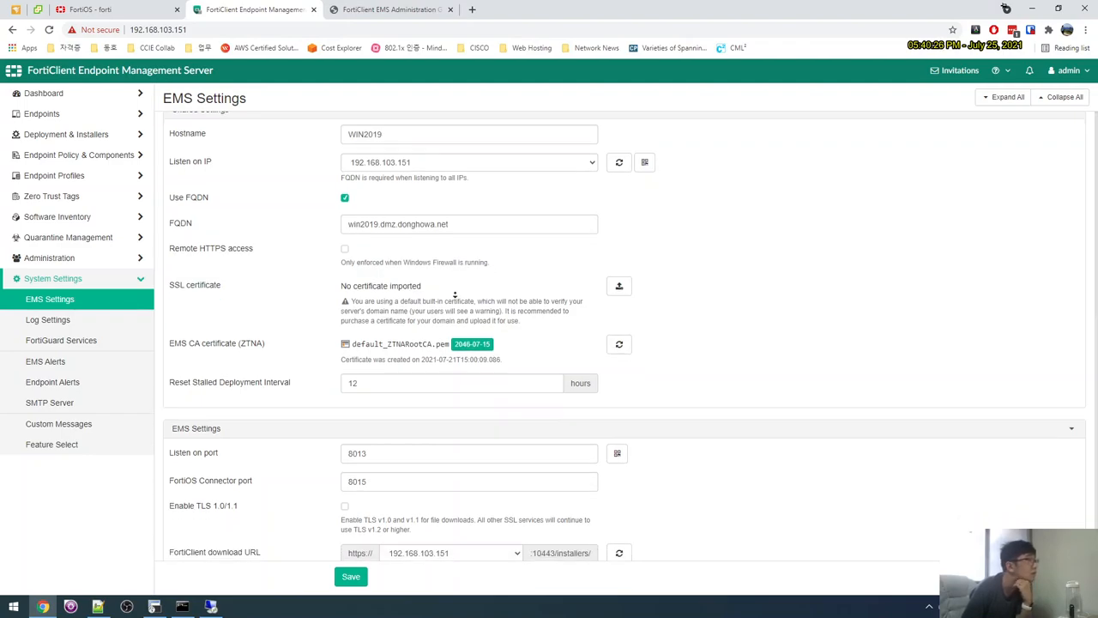
pyautogui.scroll(-3)
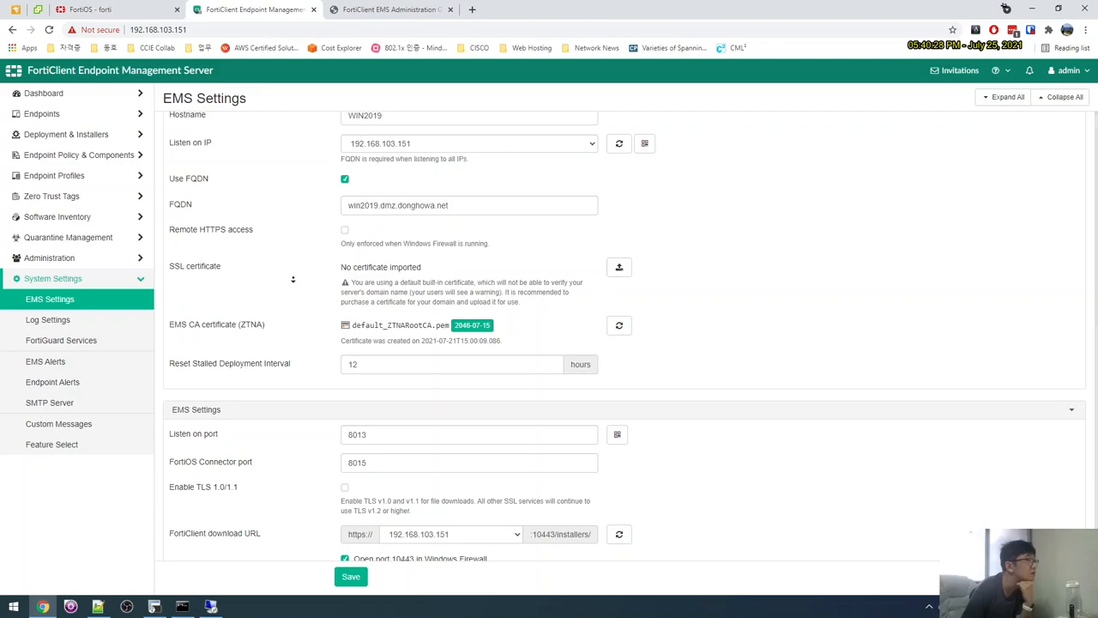
pyautogui.scroll(-3)
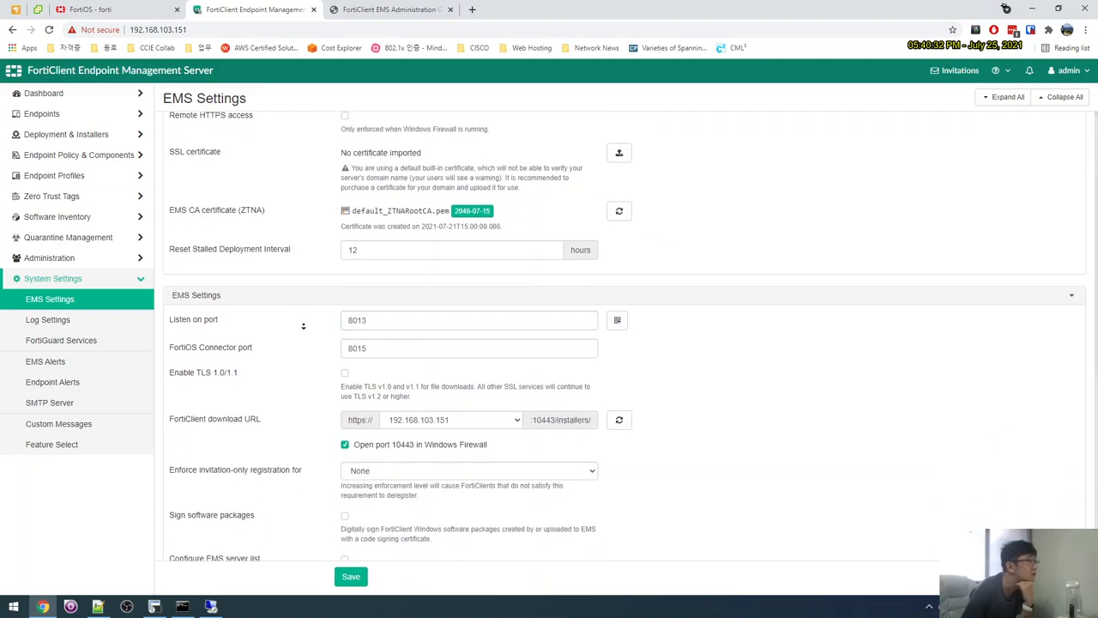
pyautogui.scroll(-3)
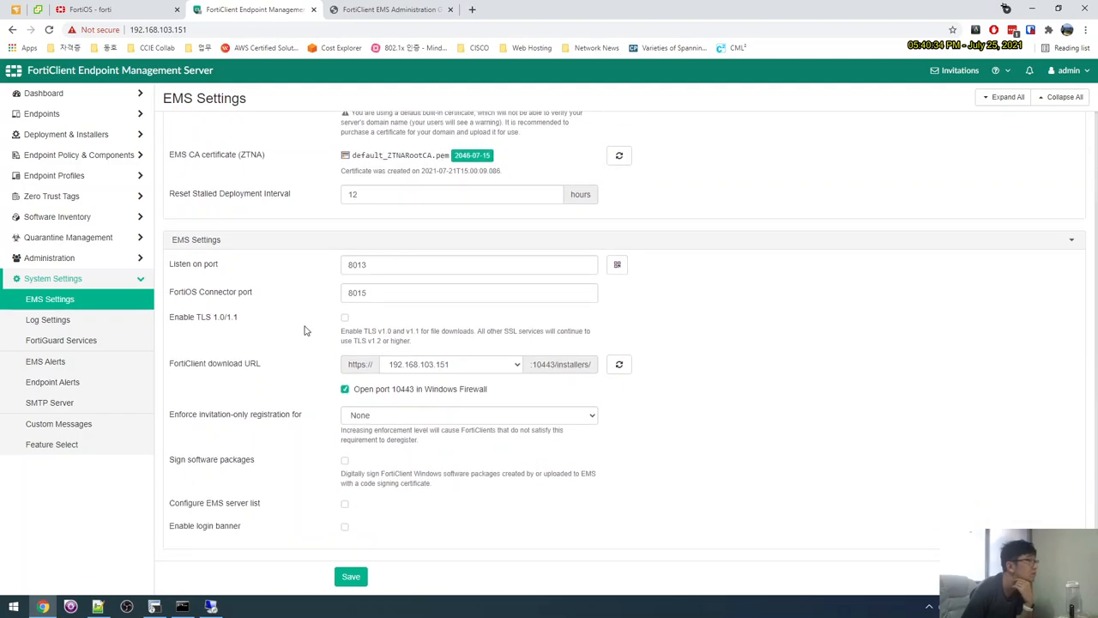
pyautogui.moveTo(305, 325)
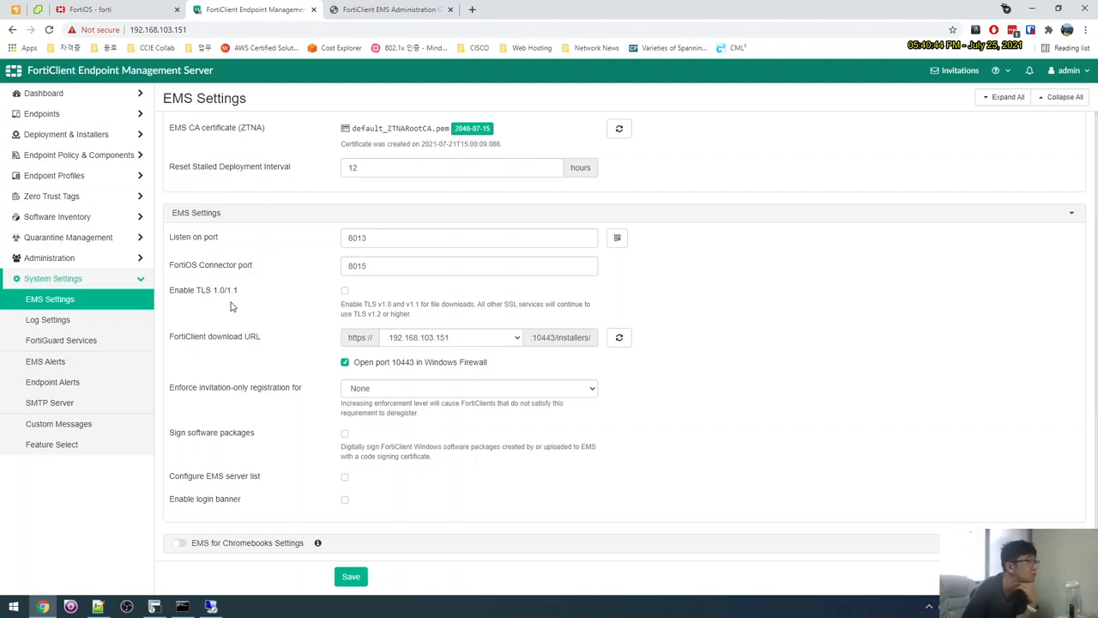
pyautogui.scroll(-3)
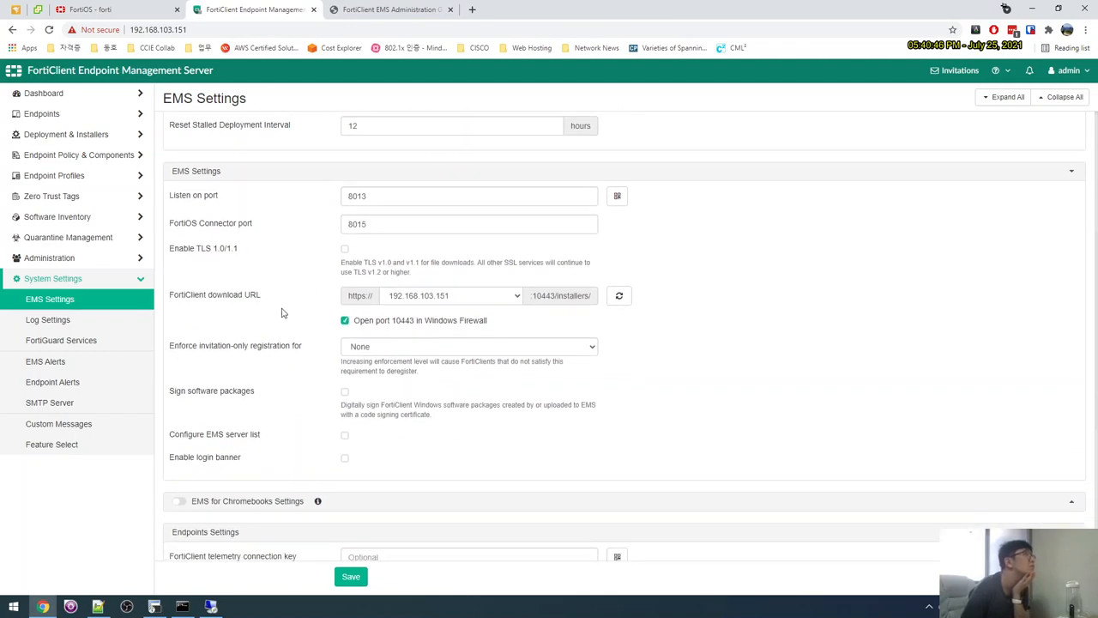
pyautogui.moveTo(288, 319)
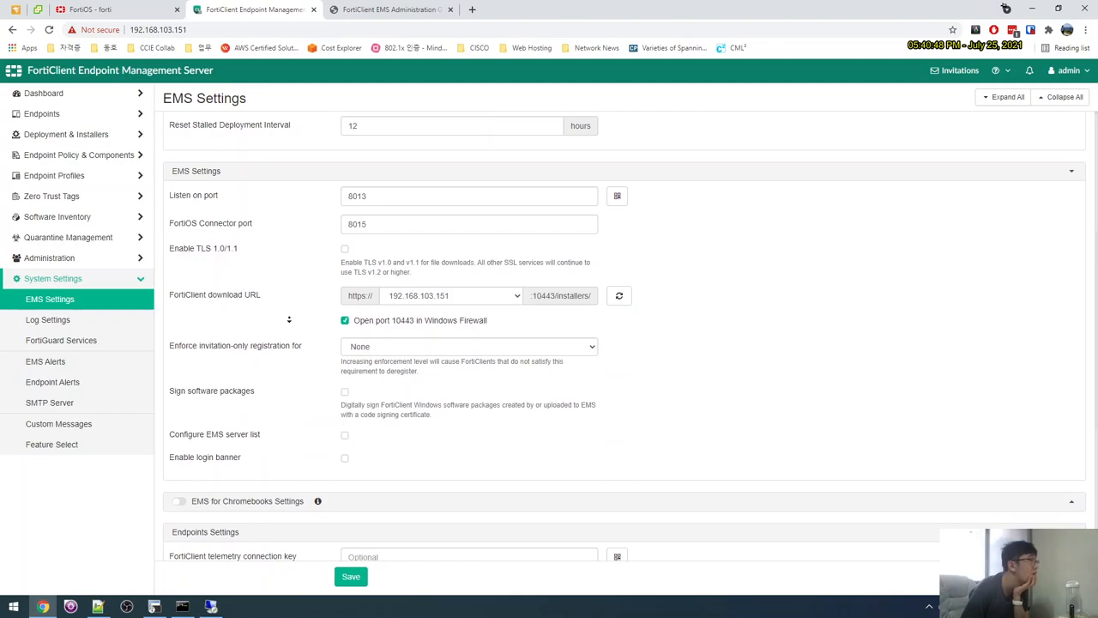
pyautogui.scroll(-3)
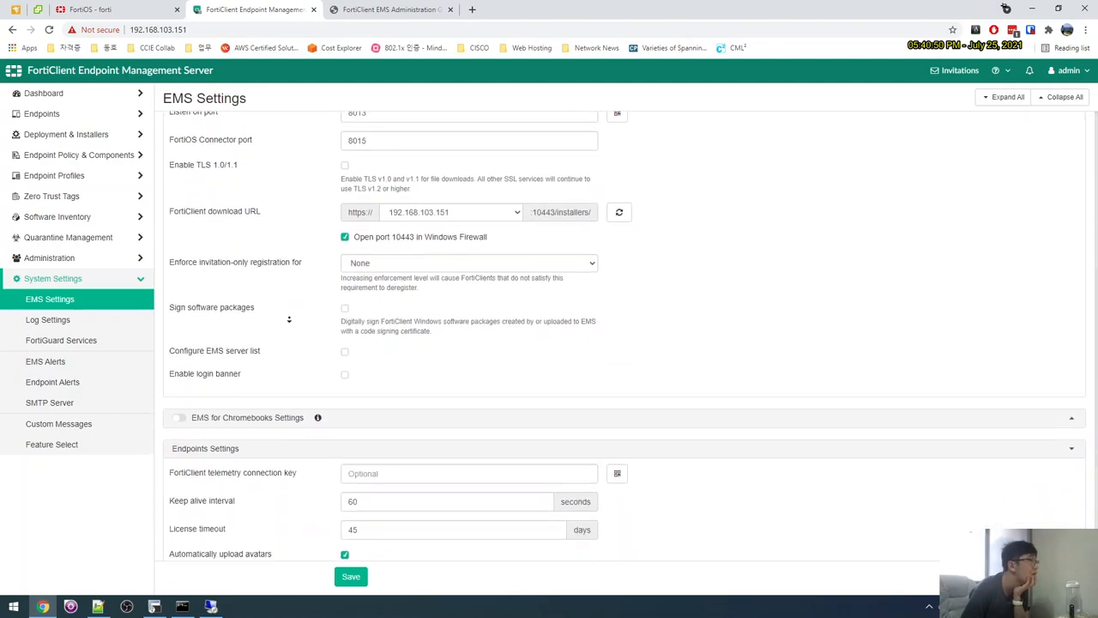
pyautogui.scroll(-3)
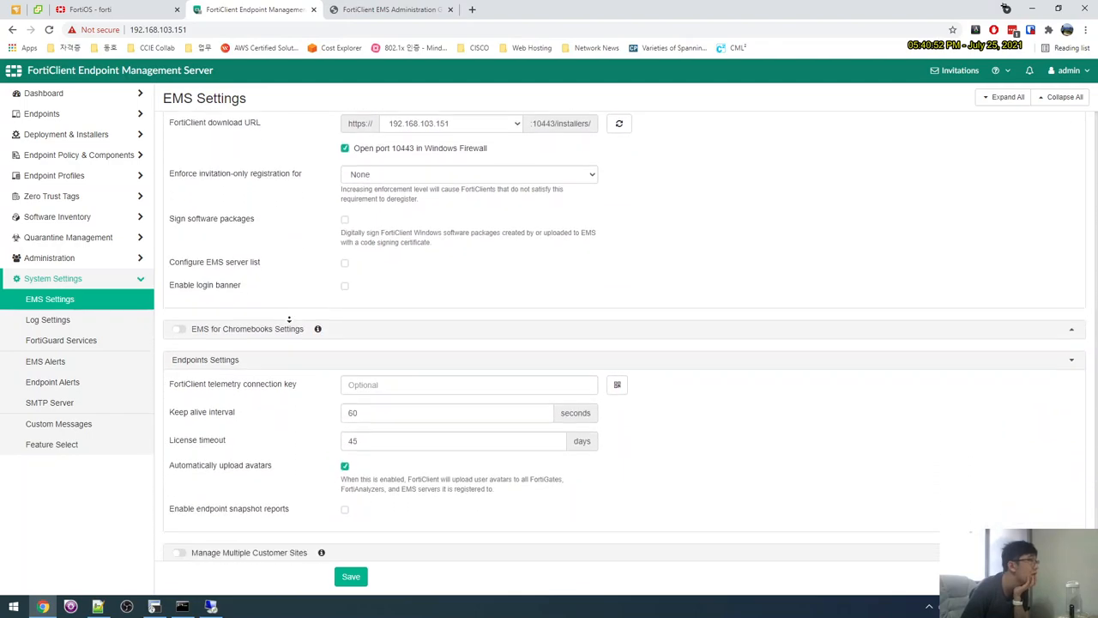
pyautogui.scroll(-3)
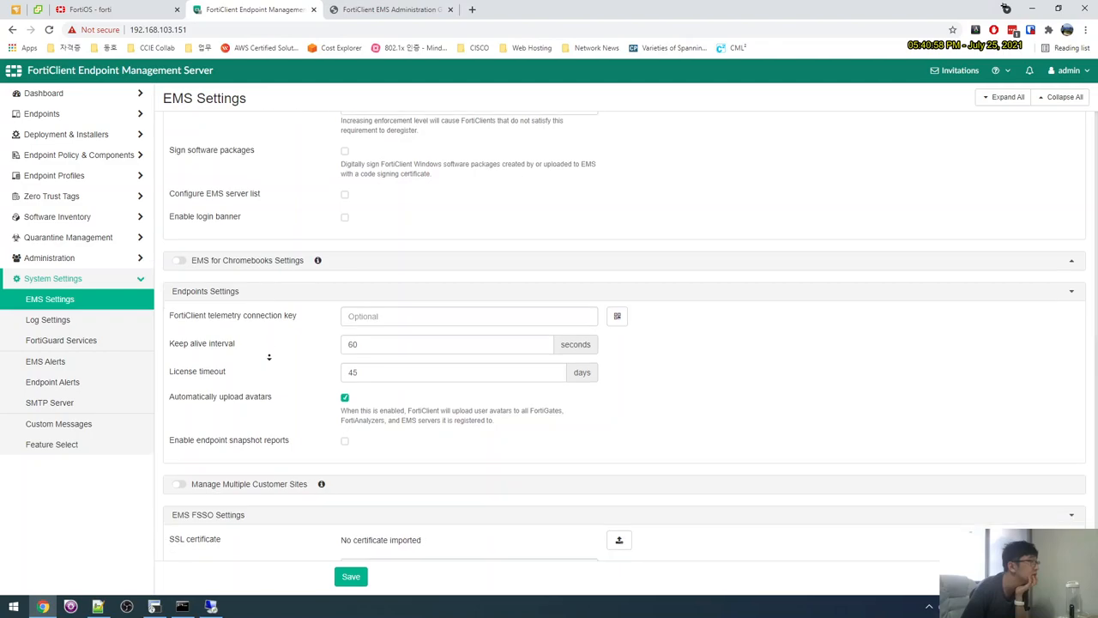
pyautogui.scroll(-3)
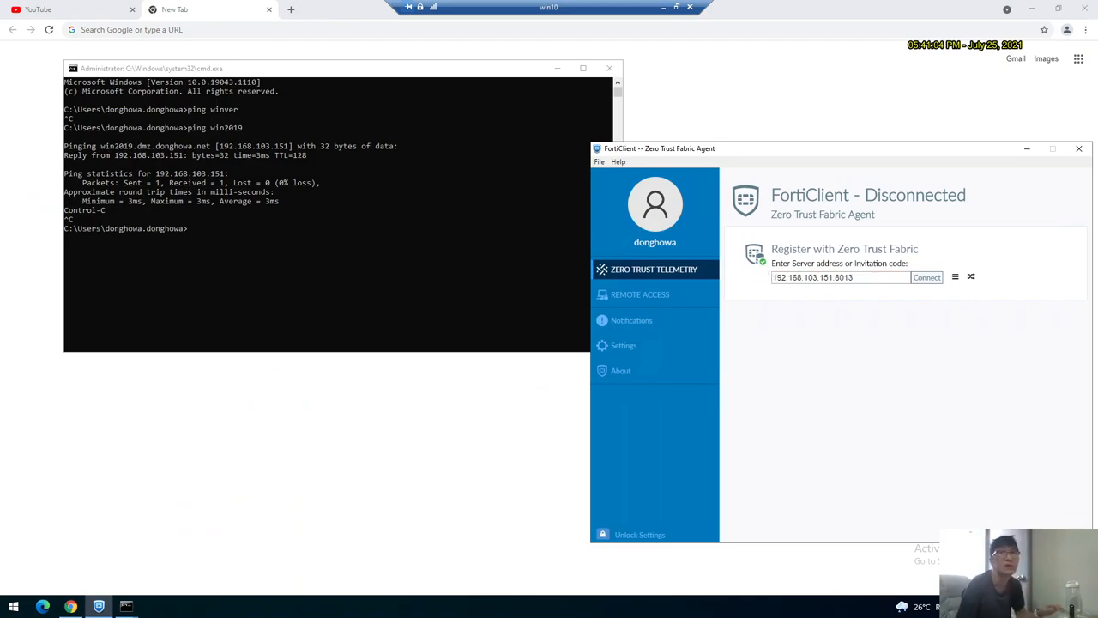
pyautogui.moveTo(356, 290)
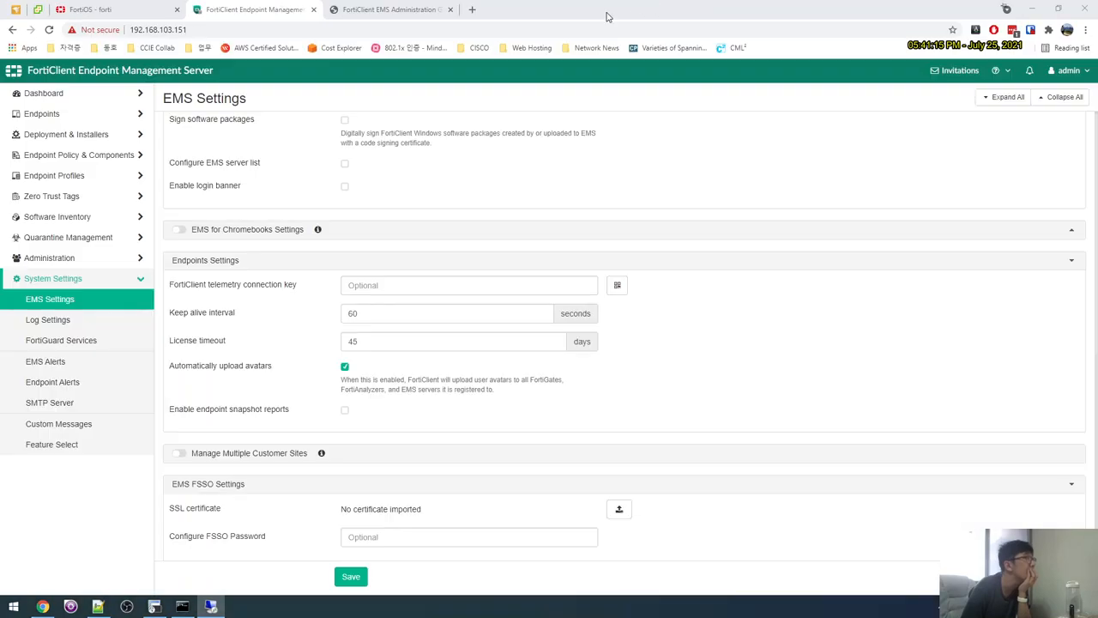
# Step: View Administration > Fabric Devices, then return to Dashboard > Status showing one unmanaged endpoint
pyautogui.scroll(-3)
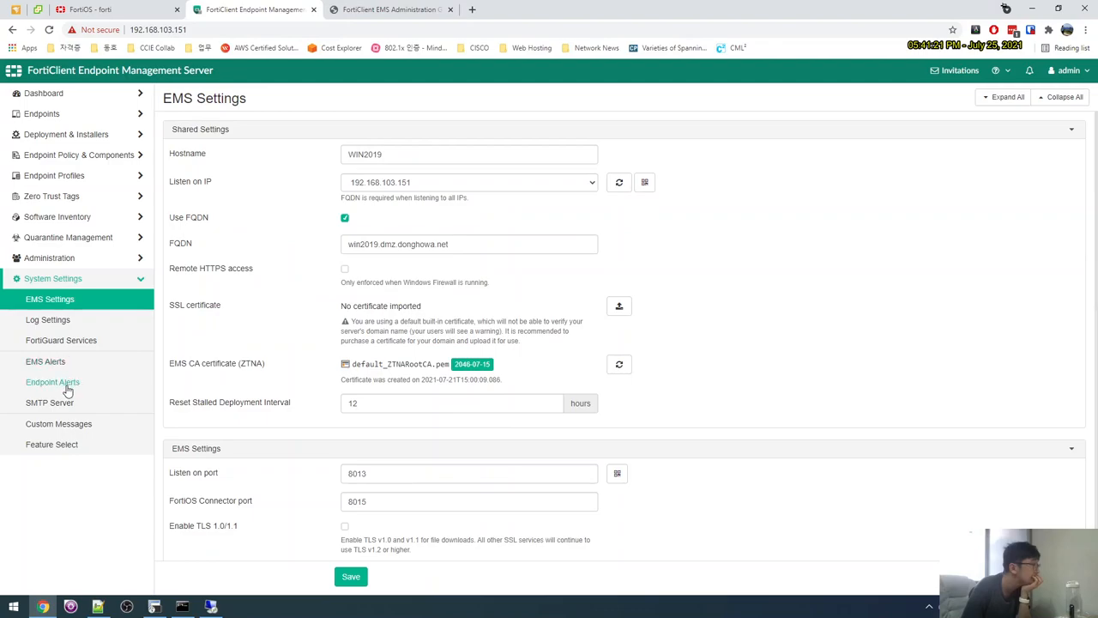
pyautogui.moveTo(82, 395)
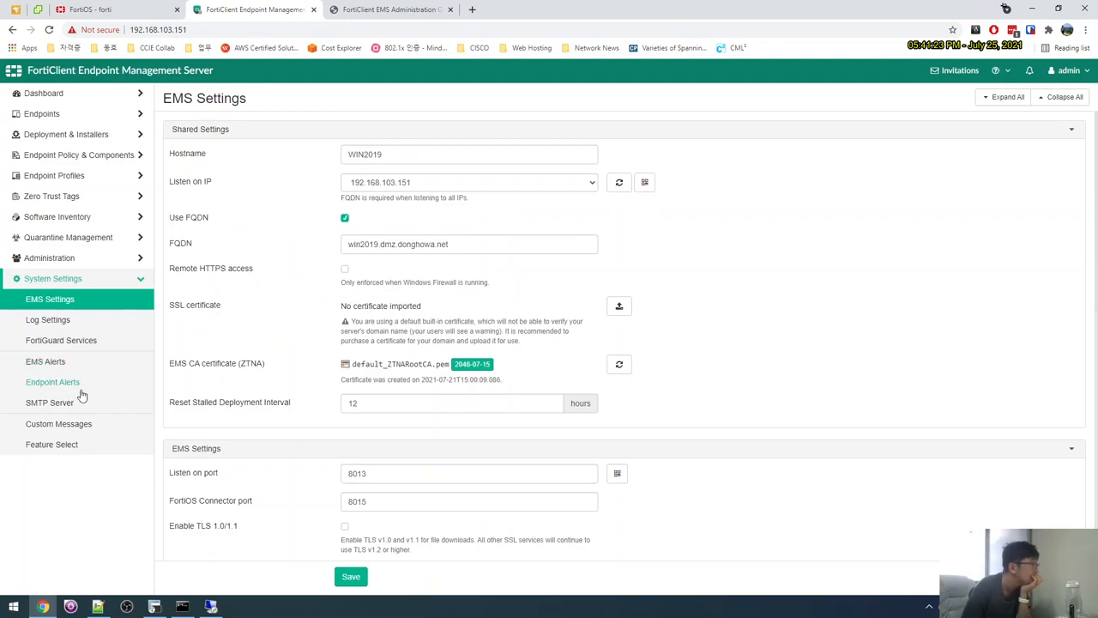
pyautogui.moveTo(96, 422)
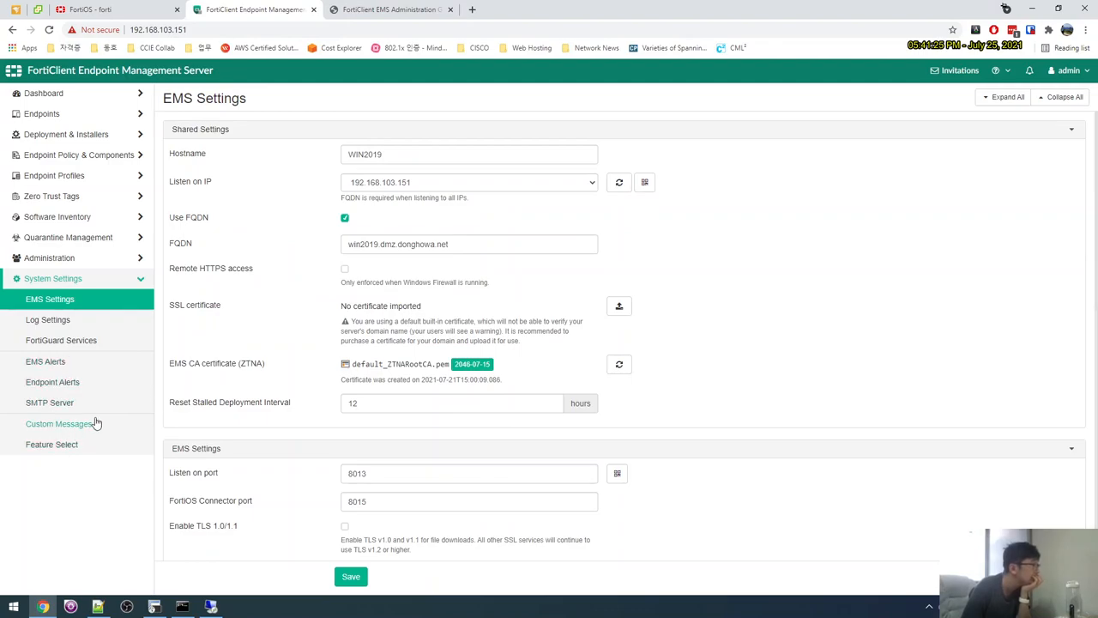
pyautogui.moveTo(278, 260)
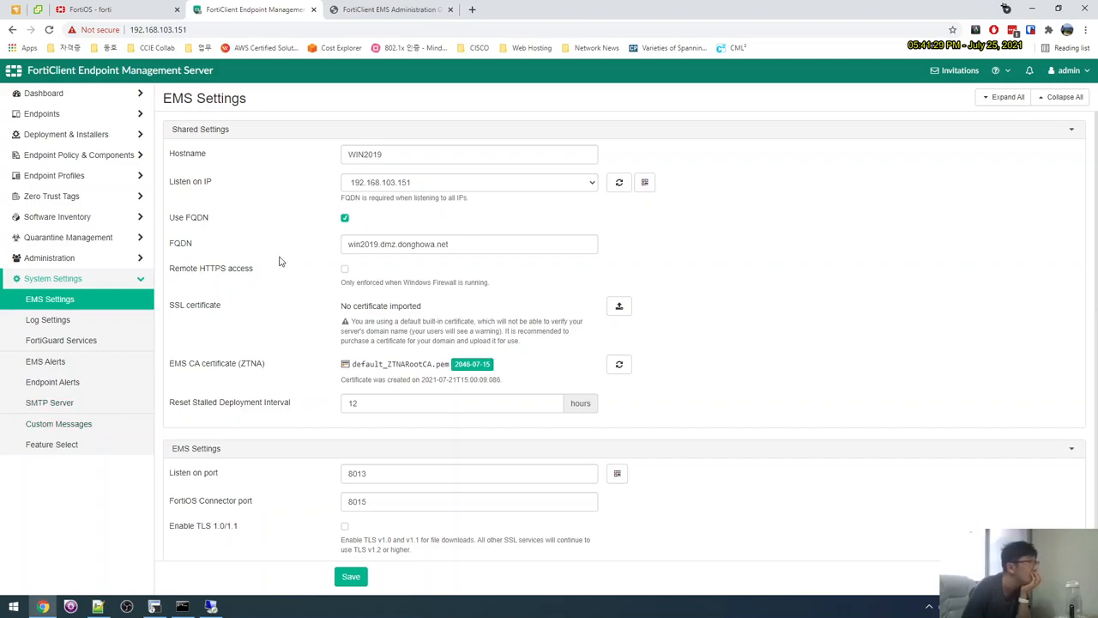
pyautogui.click(48, 257)
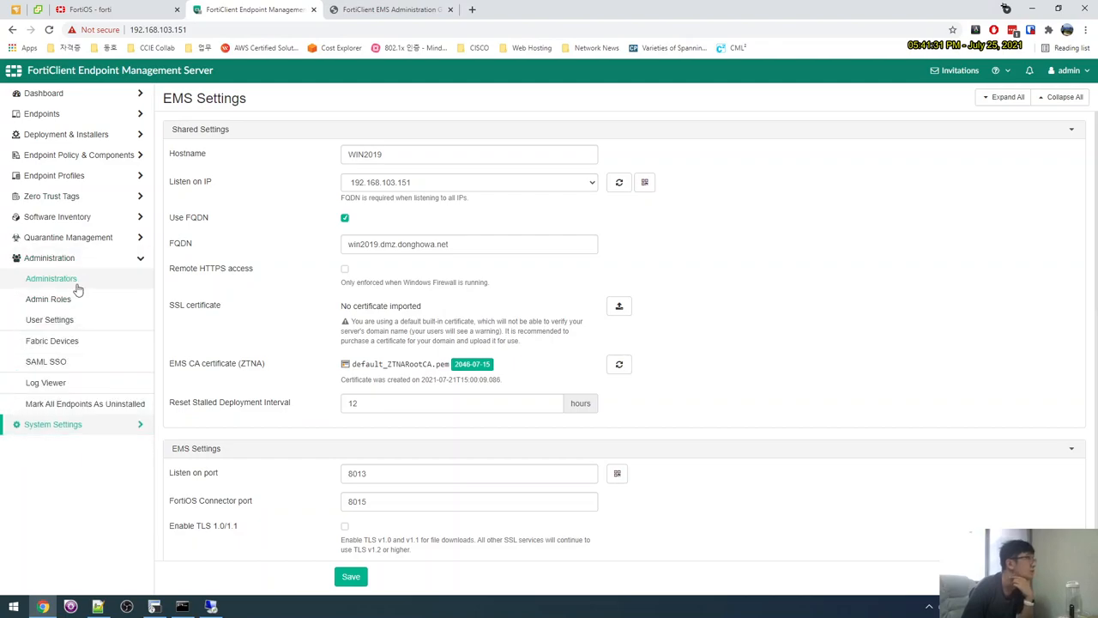
pyautogui.click(52, 339)
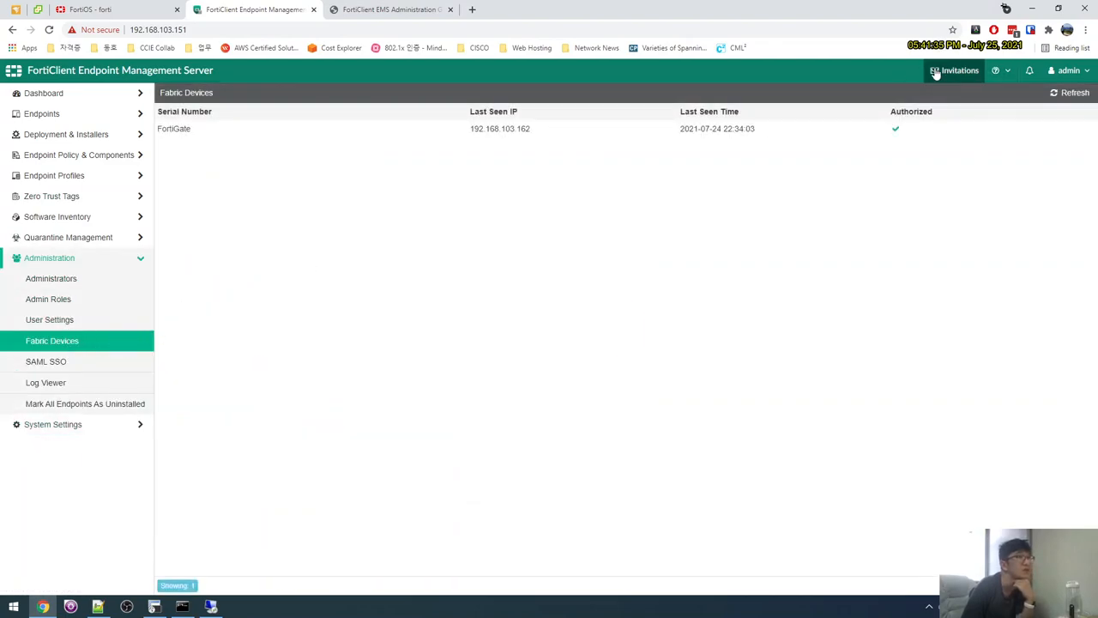
pyautogui.click(41, 114)
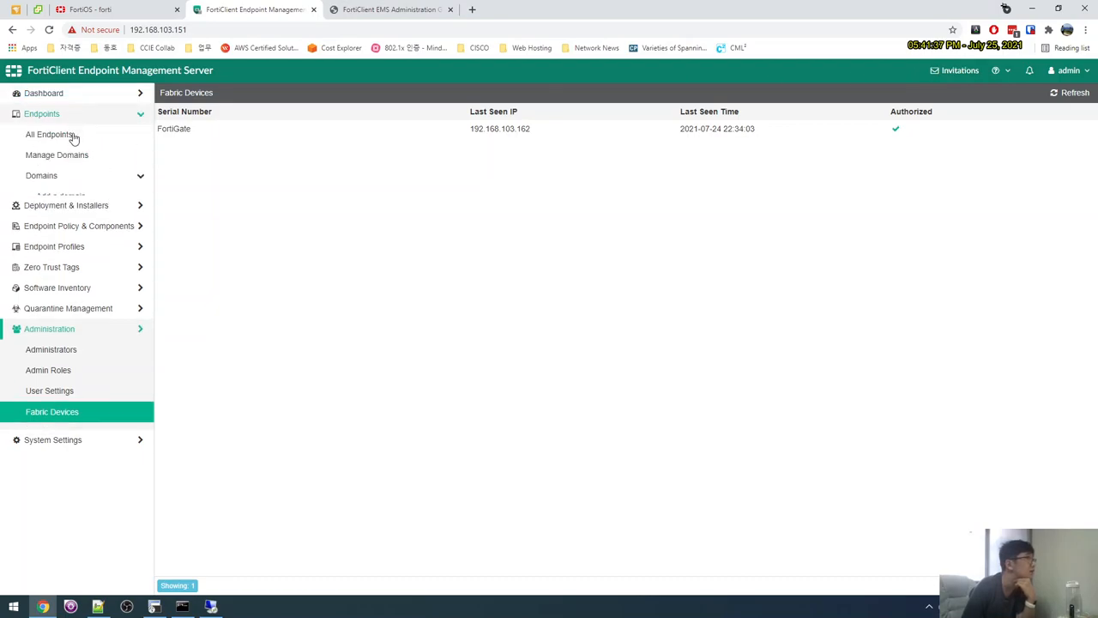
pyautogui.click(43, 92)
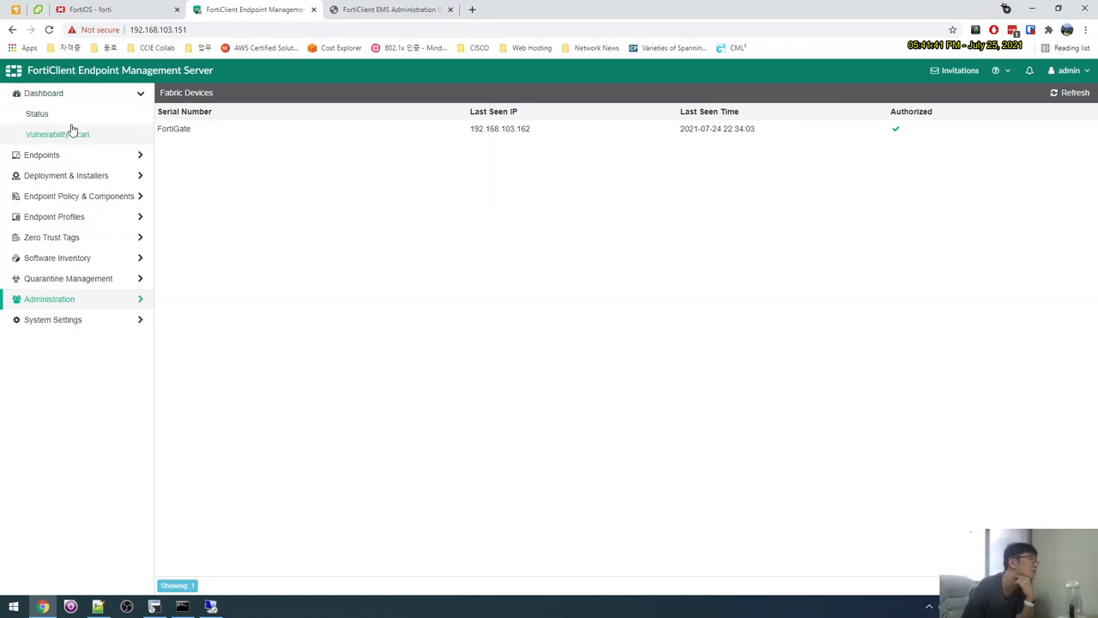
pyautogui.click(36, 113)
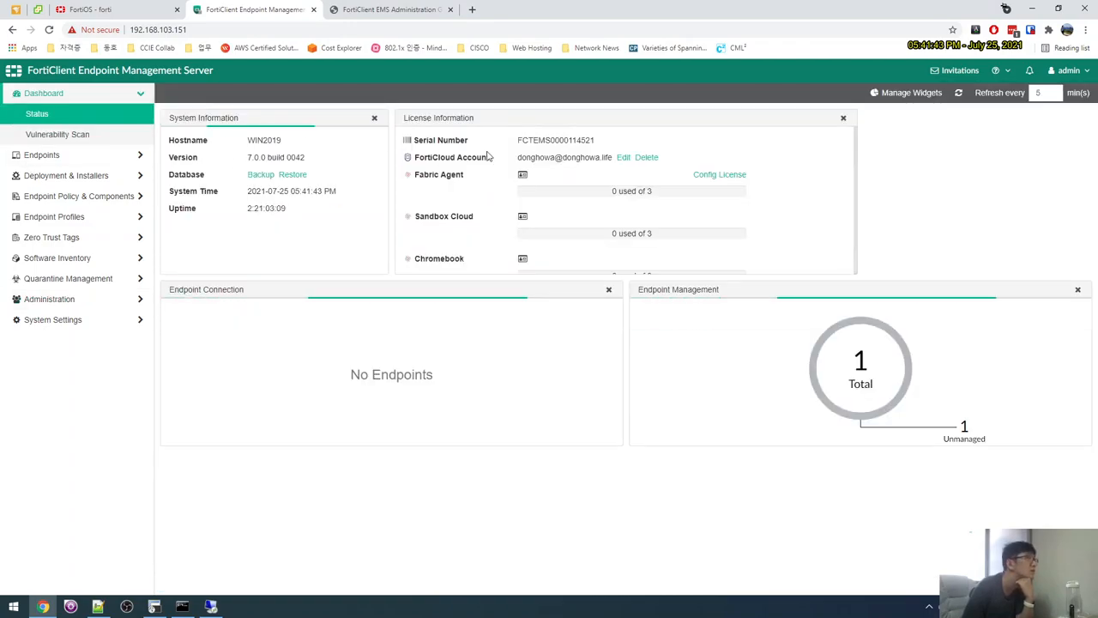
pyautogui.click(954, 71)
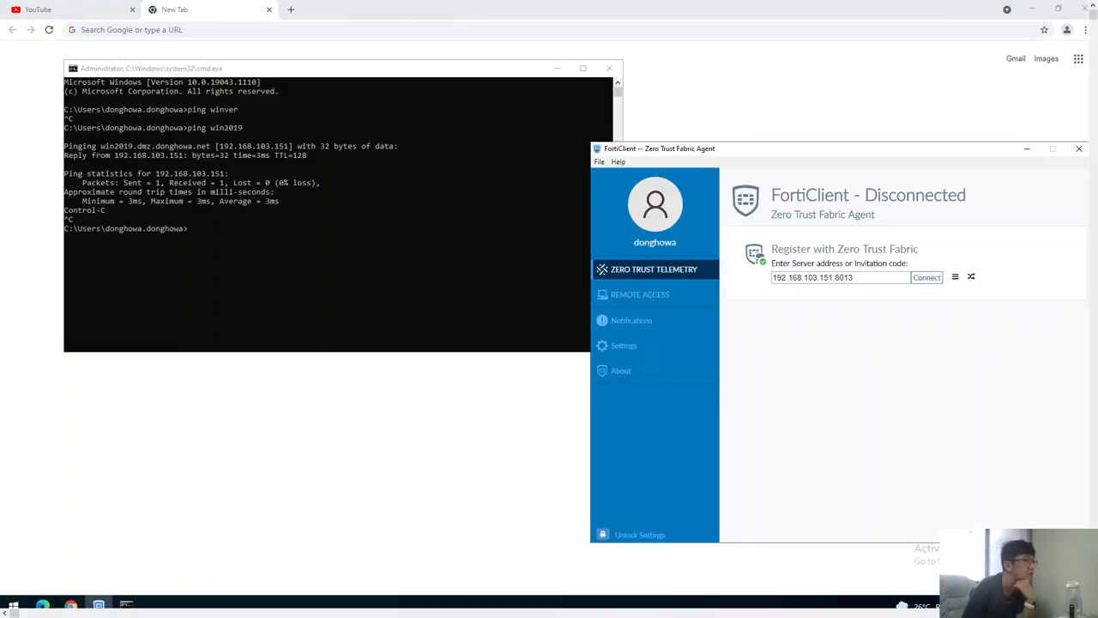
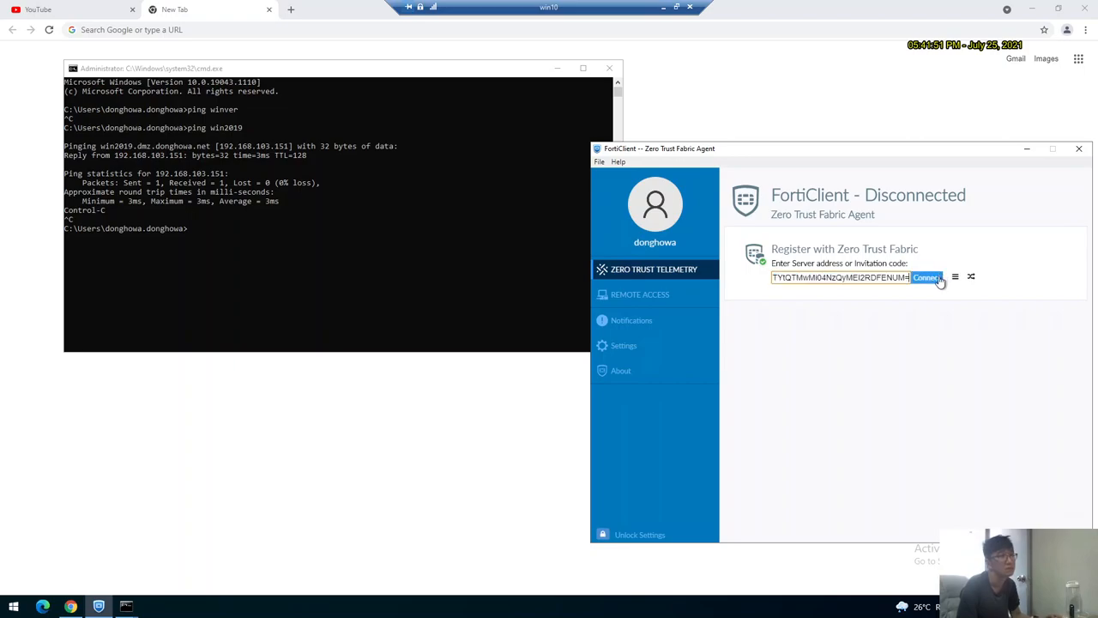
# Step: Submit the pasted invitation code for registration, which is rejected as already used, then reselect it
pyautogui.click(926, 278)
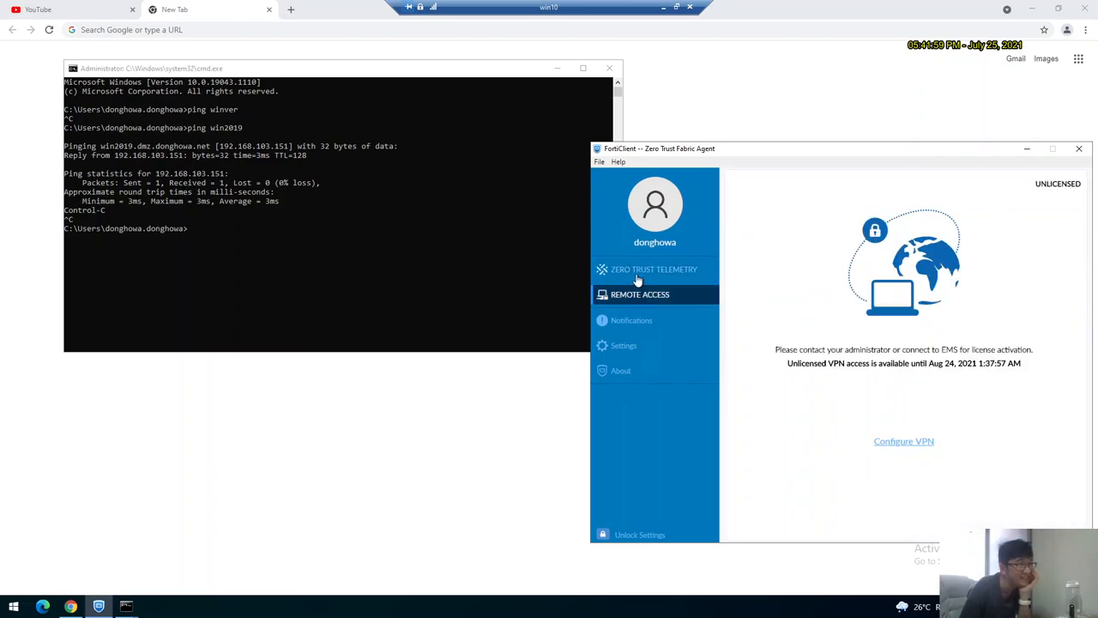
pyautogui.click(654, 268)
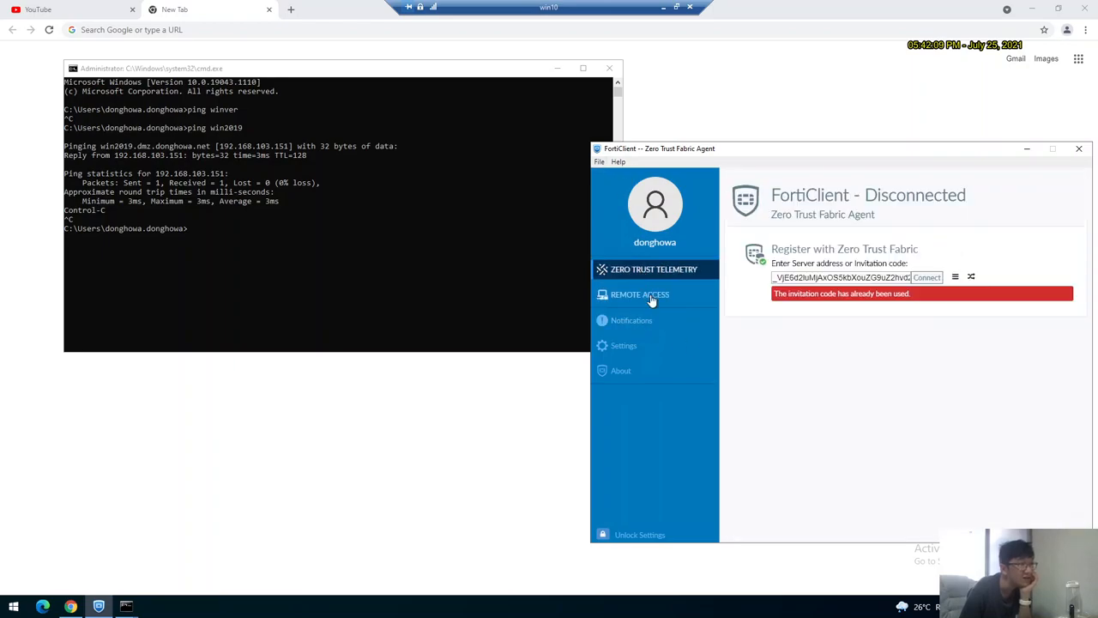
pyautogui.tripleClick(841, 278)
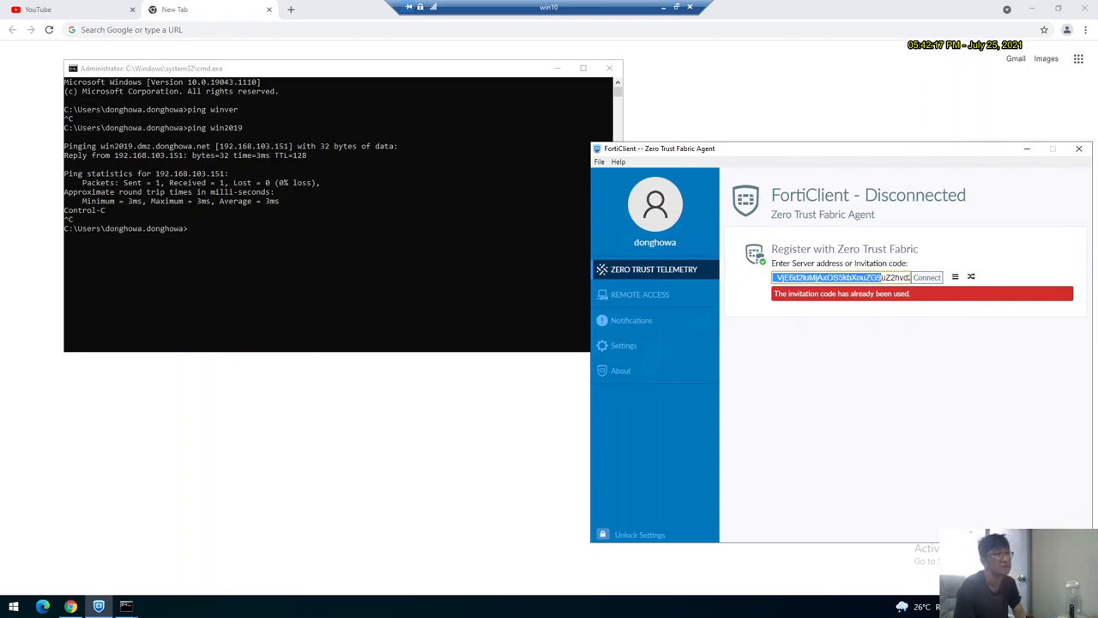
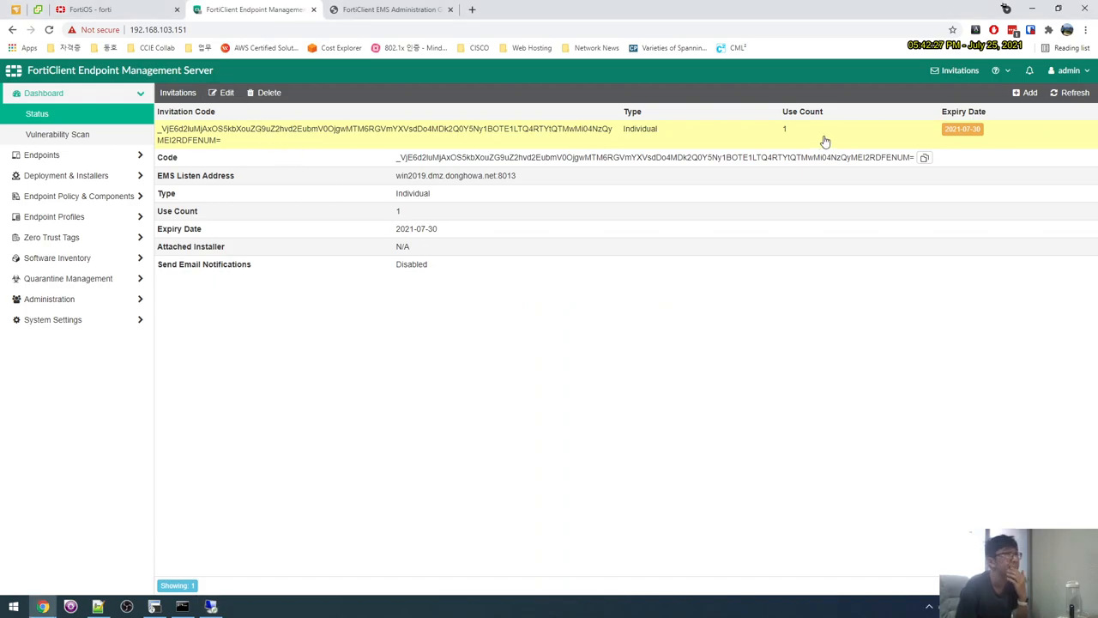
pyautogui.moveTo(276, 106)
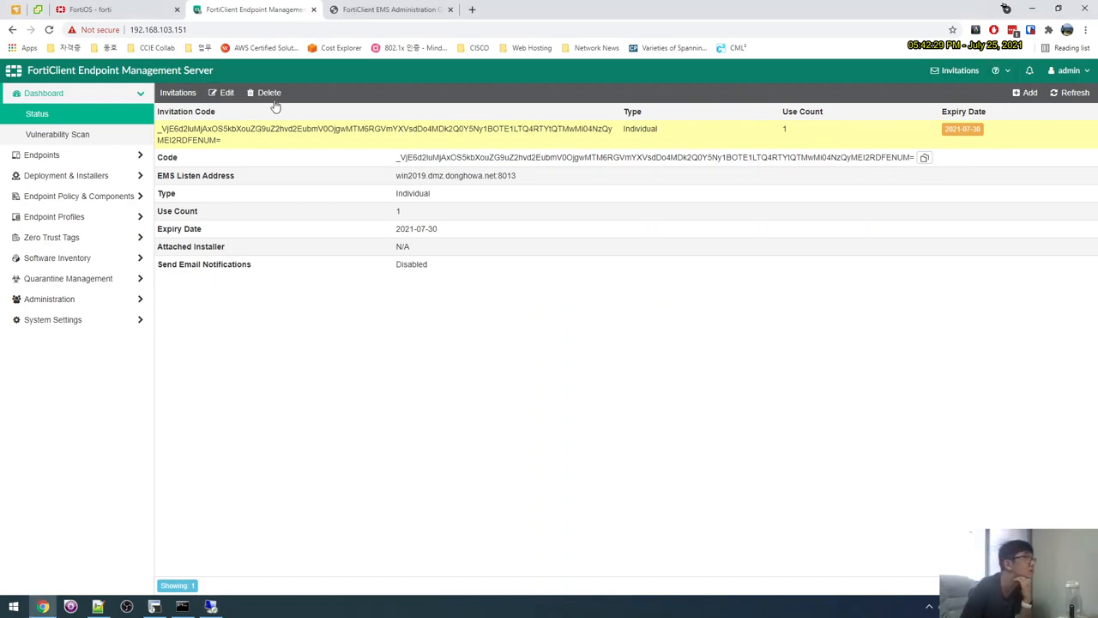
# Step: Delete the existing invitation and bring up the Add a New Invitation form
pyautogui.click(267, 93)
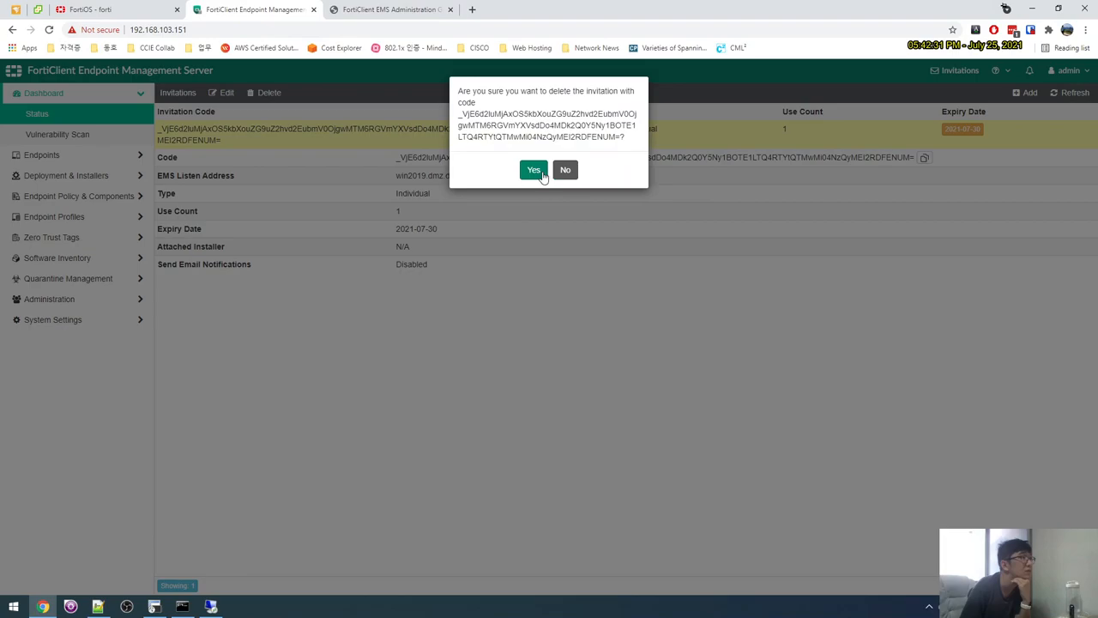
pyautogui.click(532, 170)
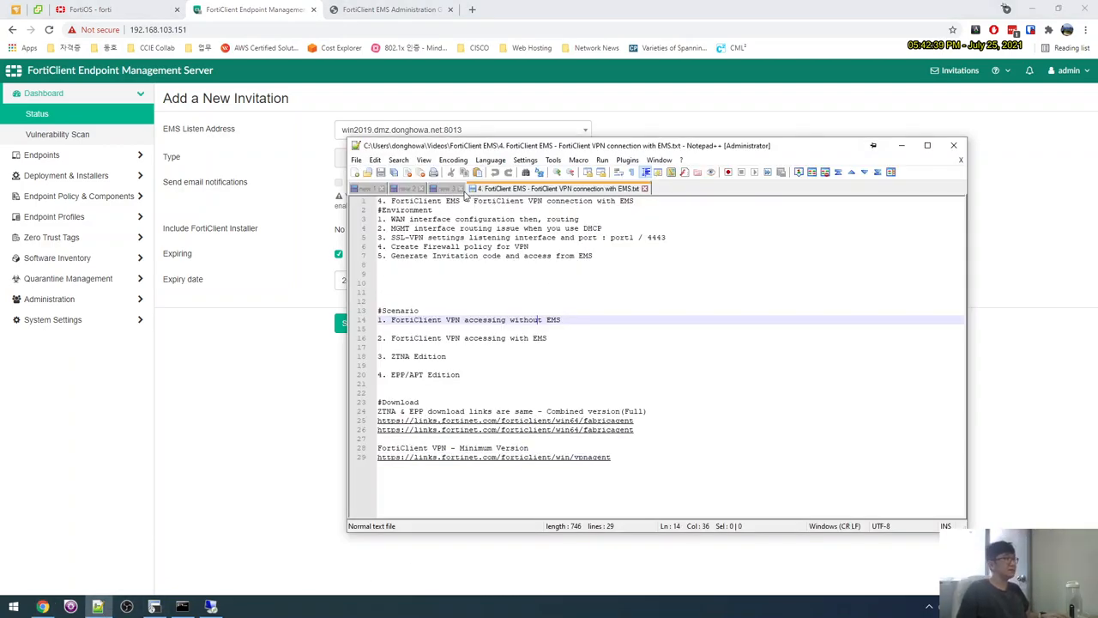
pyautogui.click(444, 187)
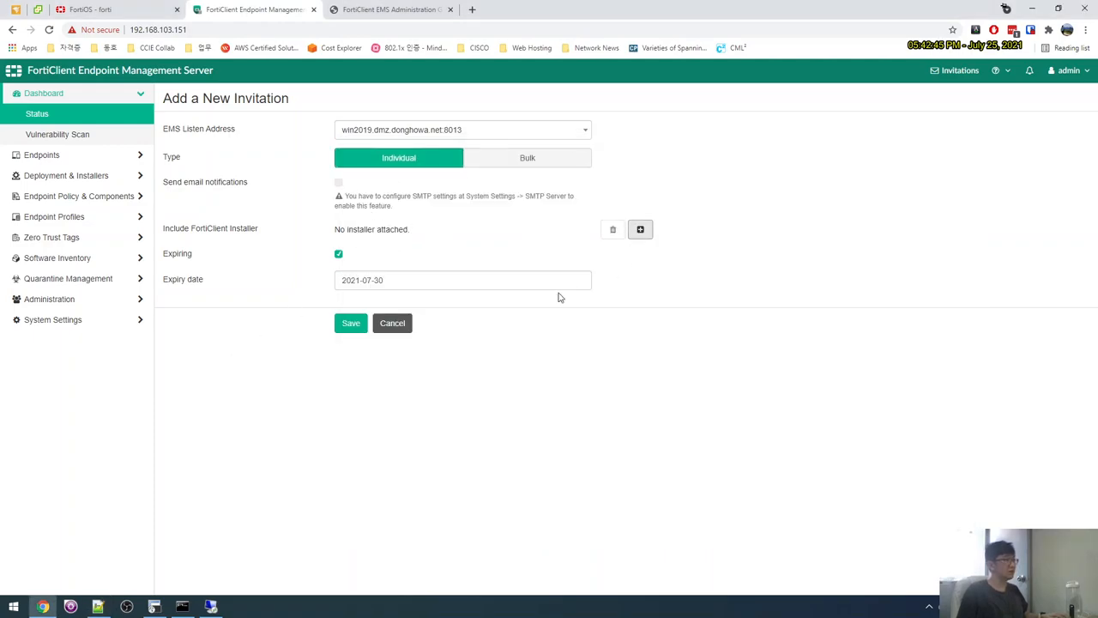
# Step: Start a deployment package on official release 7.0, kept updated to the latest patch
pyautogui.click(640, 230)
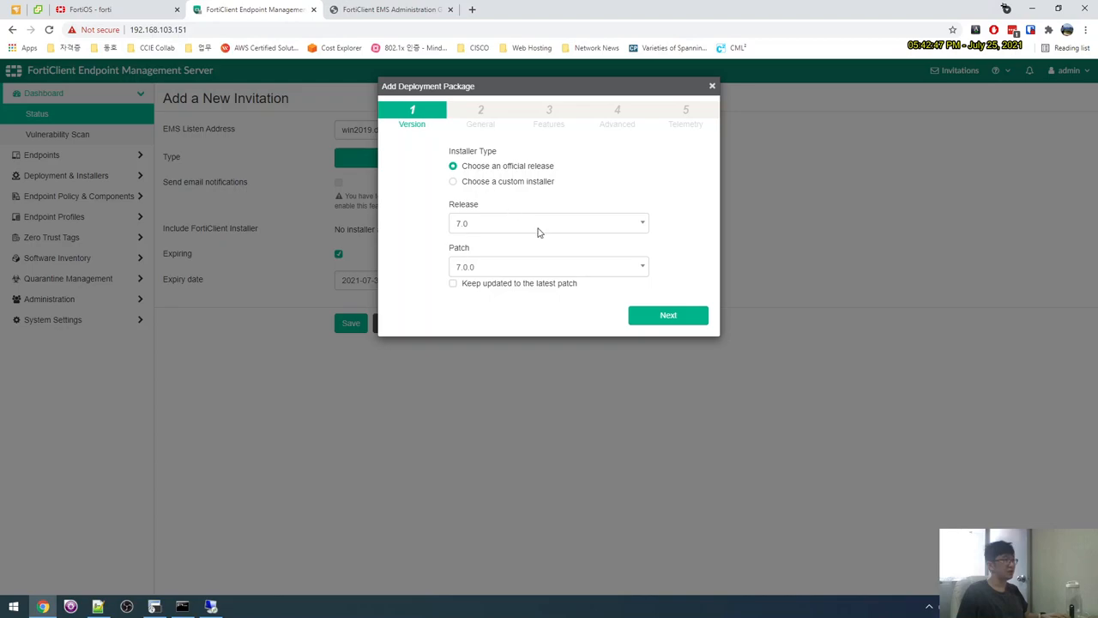
pyautogui.click(549, 223)
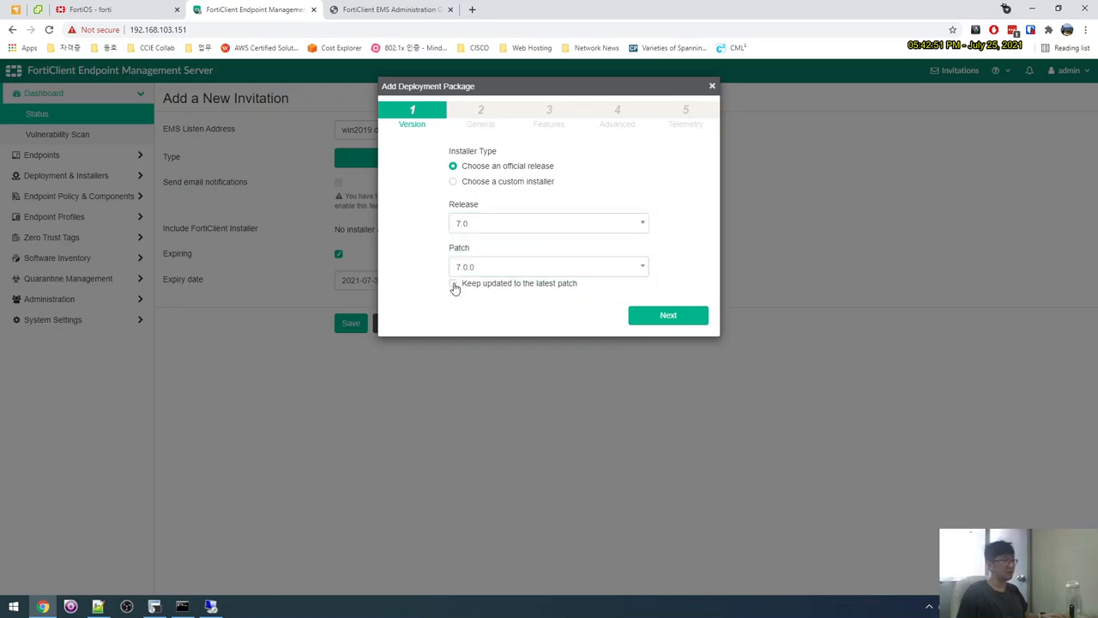
pyautogui.click(453, 283)
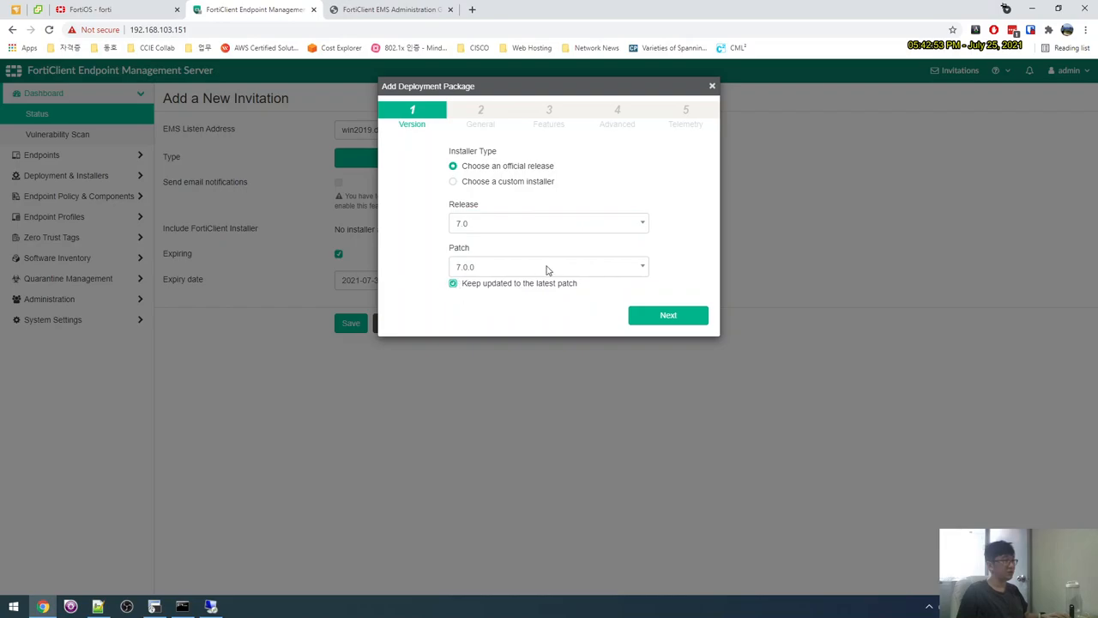
pyautogui.click(453, 283)
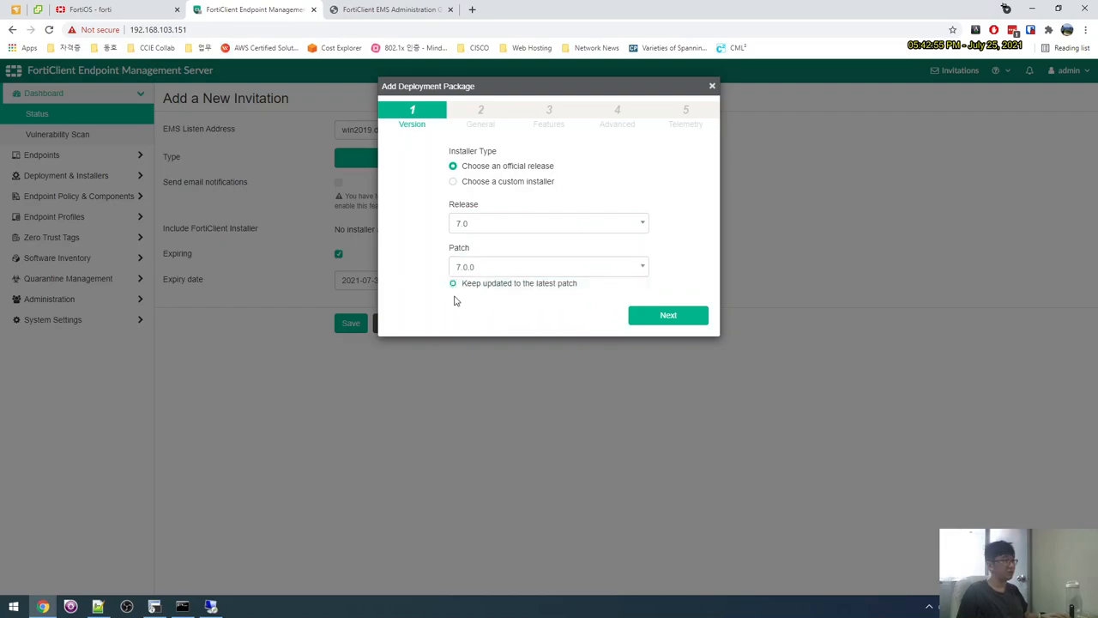
pyautogui.click(453, 283)
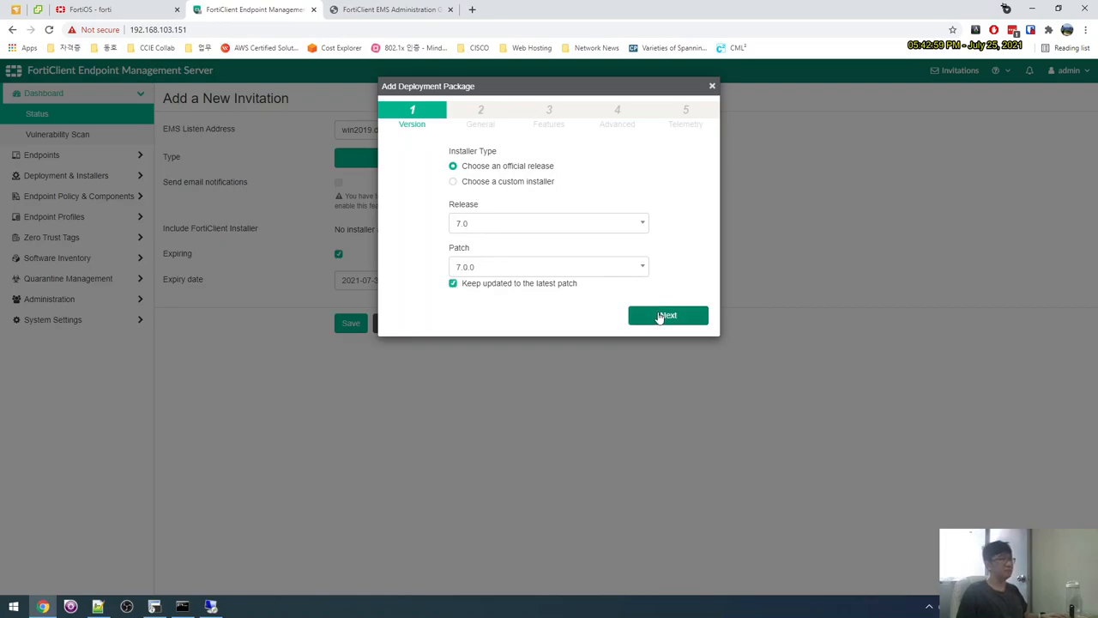
pyautogui.click(667, 316)
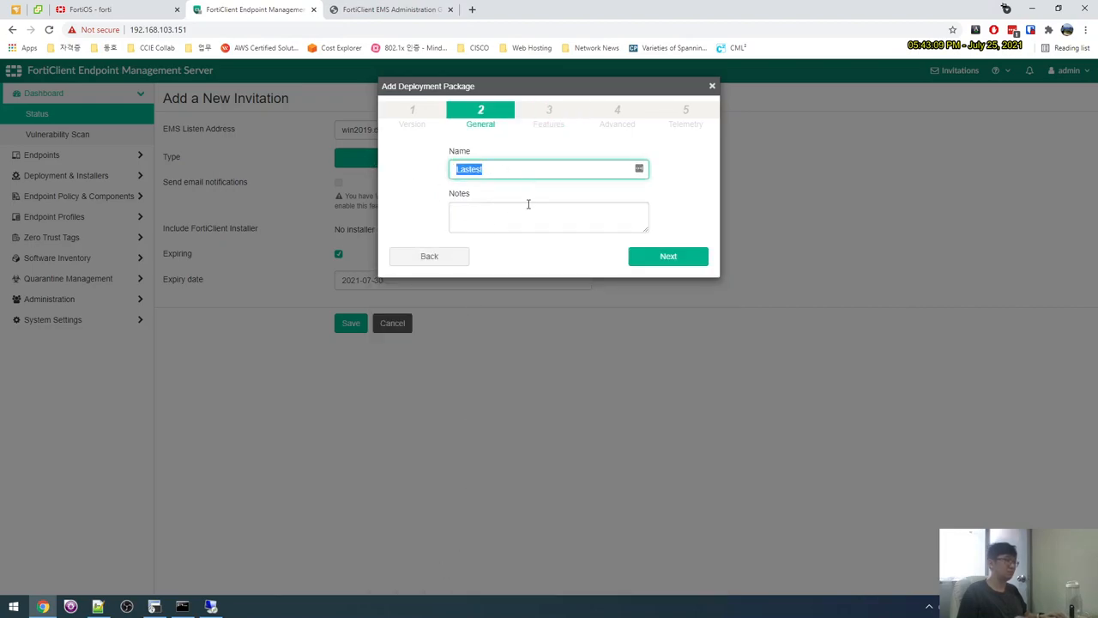
# Step: Name the package 7.0-Full and exclude Zero Trust Telemetry from its features
pyautogui.write('7.0-Fu')
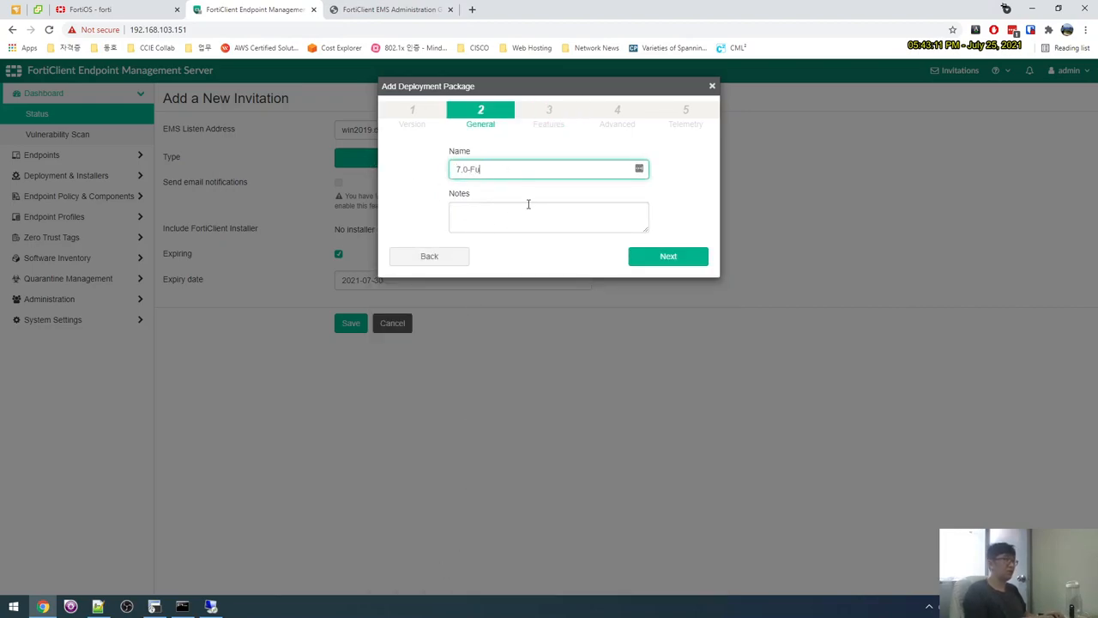
pyautogui.click(667, 256)
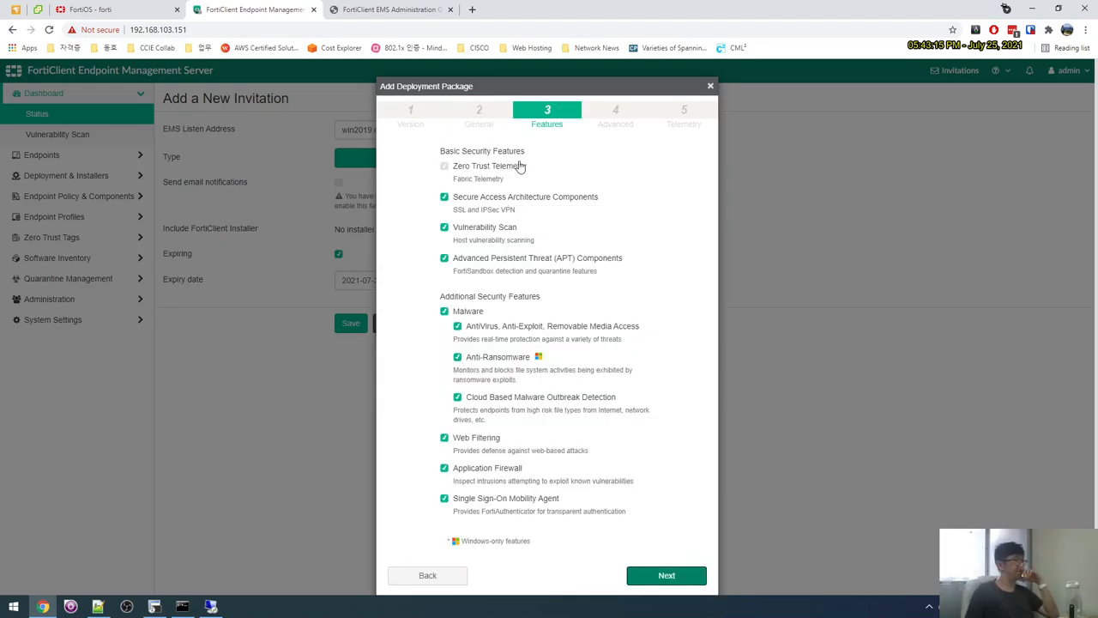
pyautogui.click(444, 165)
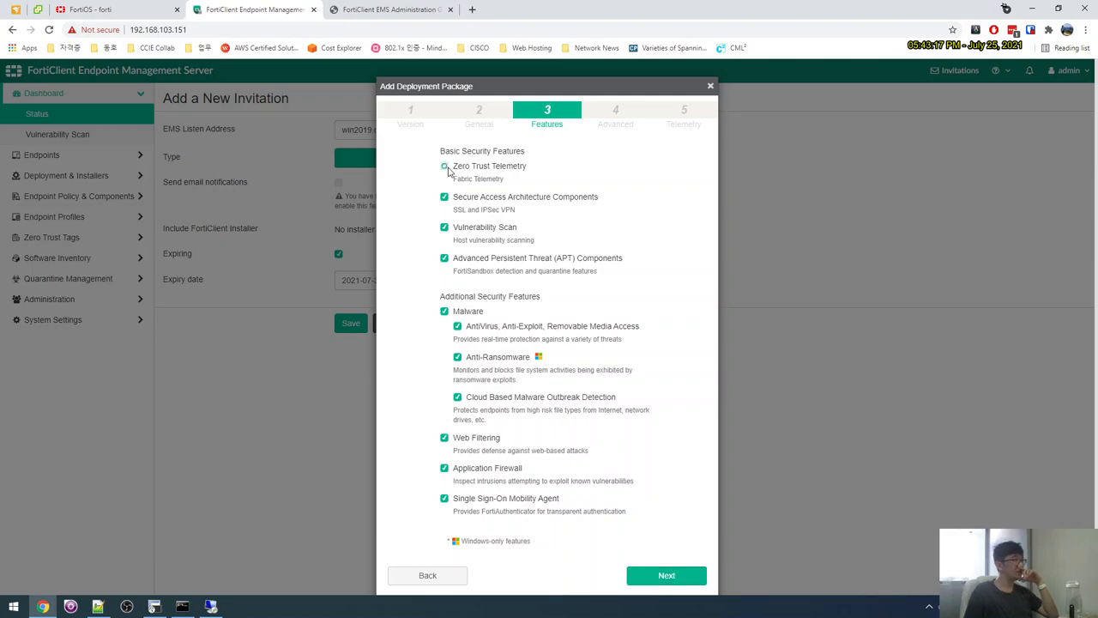
pyautogui.click(444, 166)
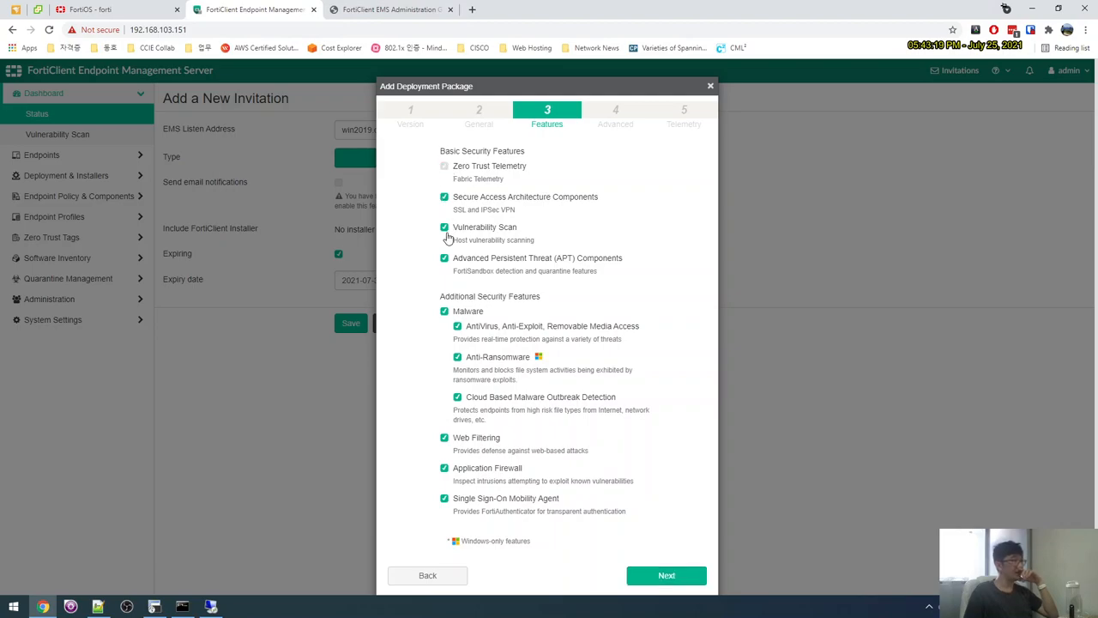
pyautogui.moveTo(453, 527)
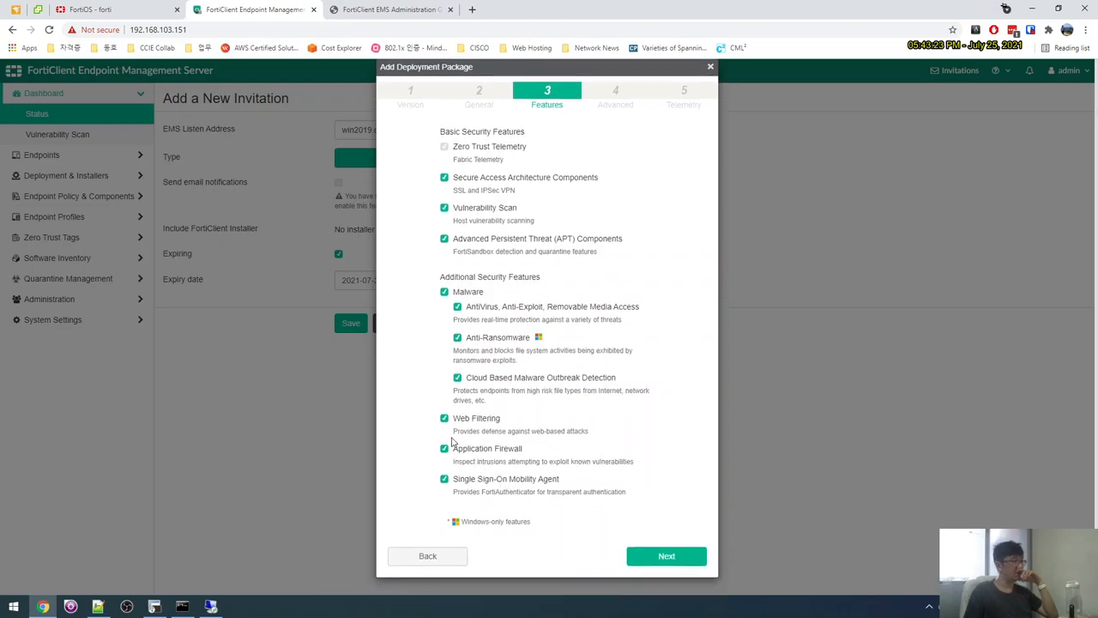
pyautogui.click(666, 556)
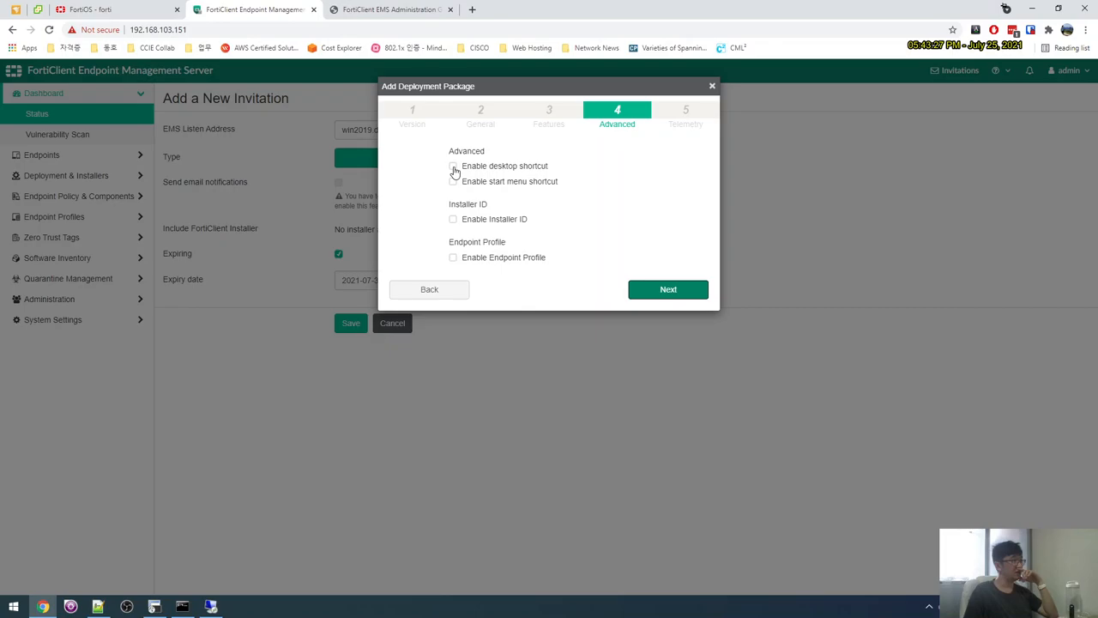
# Step: Enable desktop and start-menu shortcuts and installer ID 7.0-Full
pyautogui.click(453, 165)
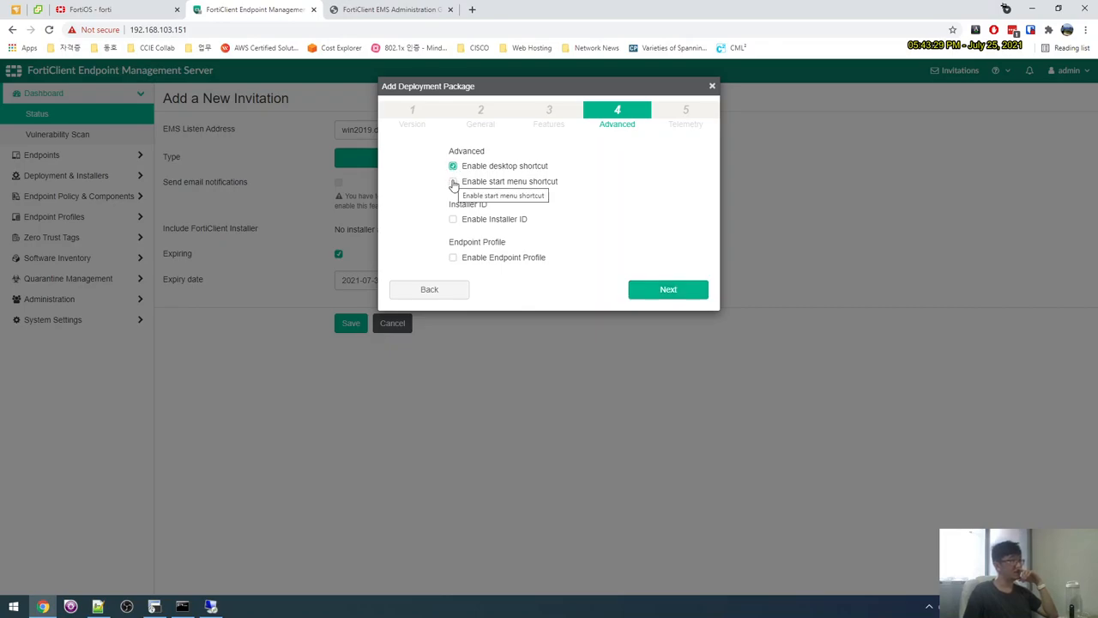
pyautogui.click(453, 182)
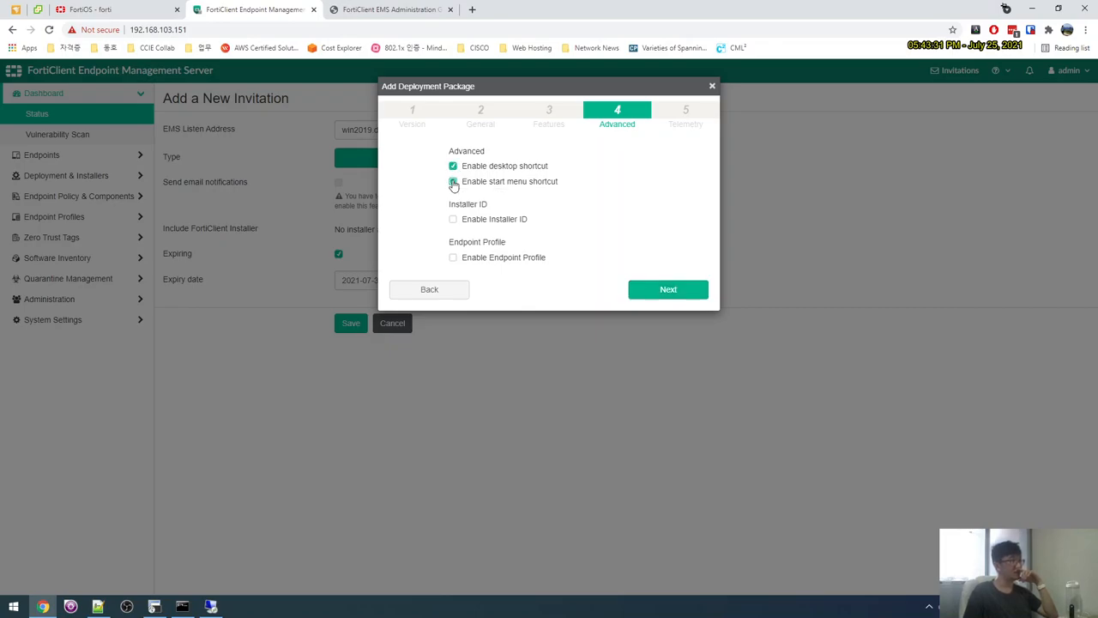
pyautogui.click(453, 182)
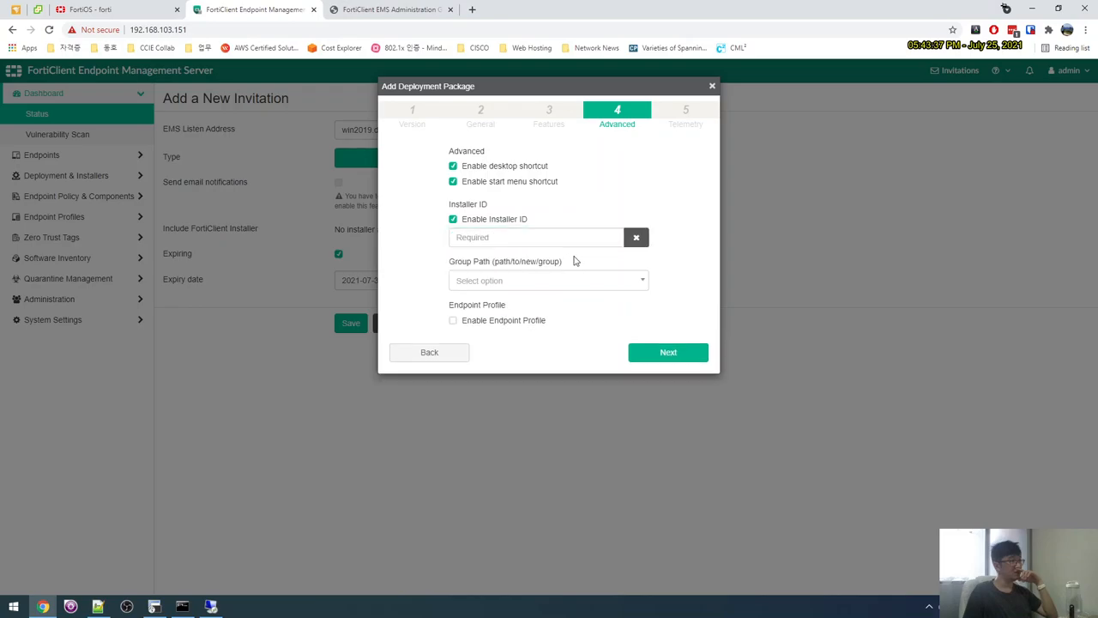
pyautogui.write('7')
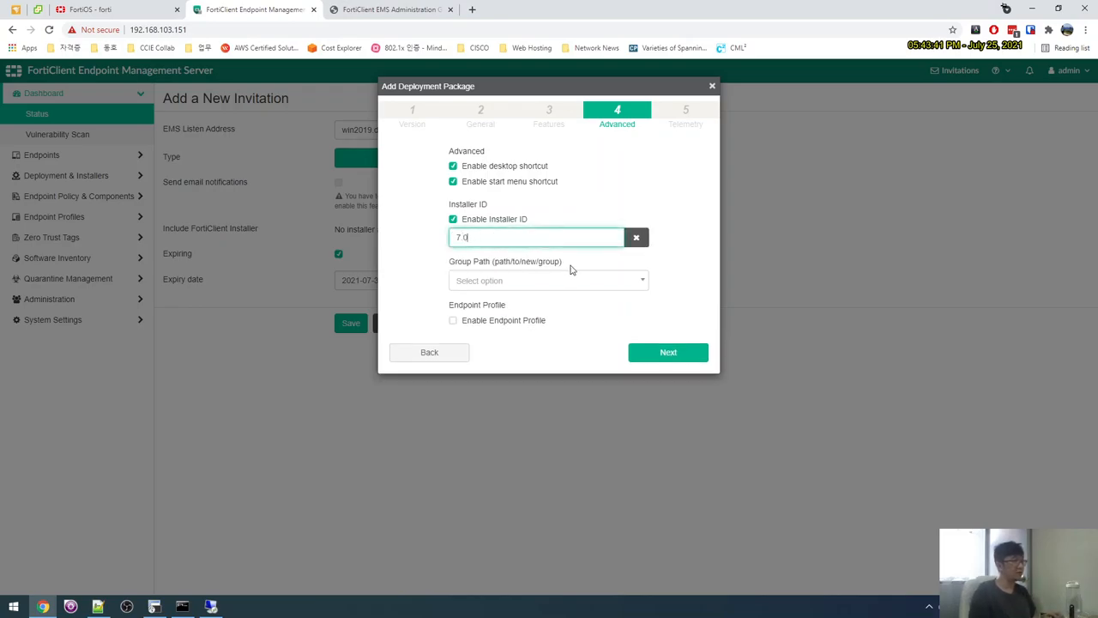
pyautogui.write('.0-Full')
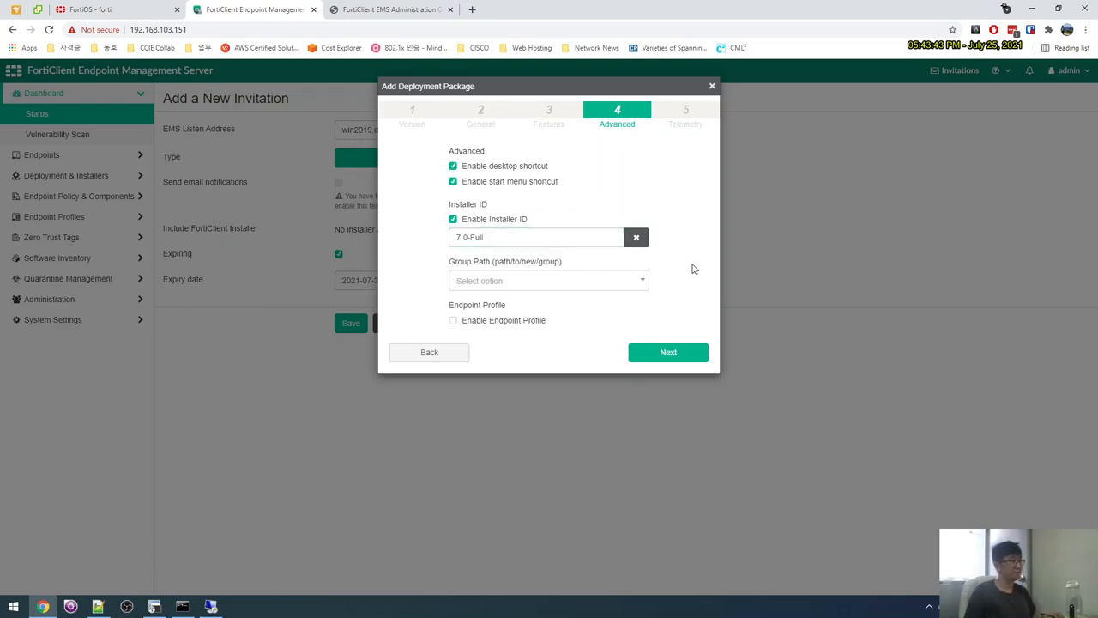
# Step: Set group path 7.0-Full, enable the Default endpoint profile, and finish the package
pyautogui.click(549, 279)
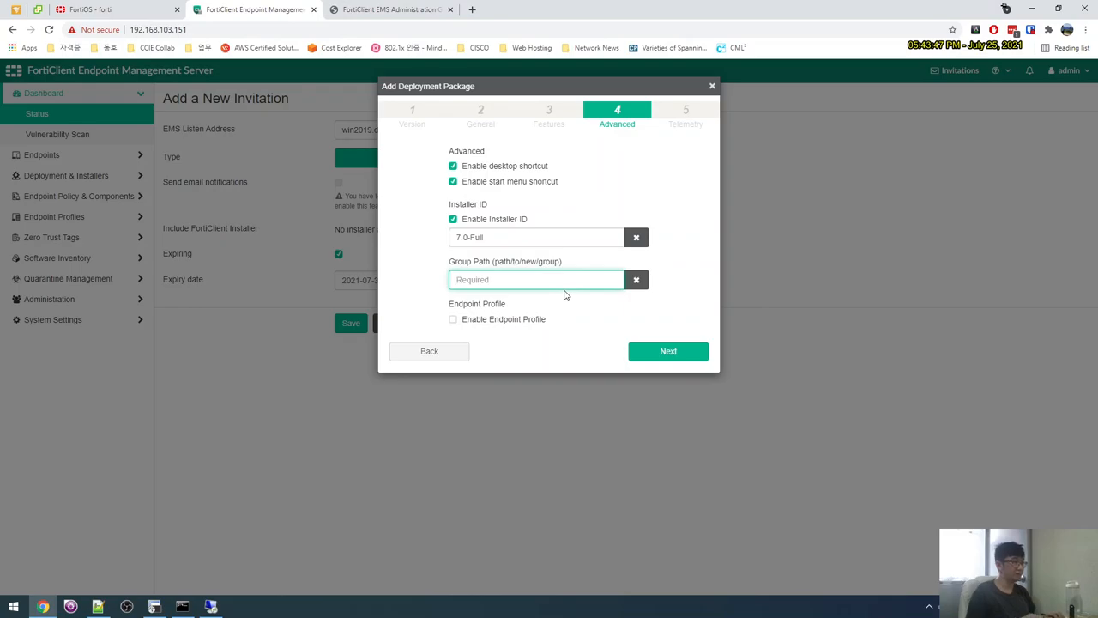
pyautogui.write('7.0Full')
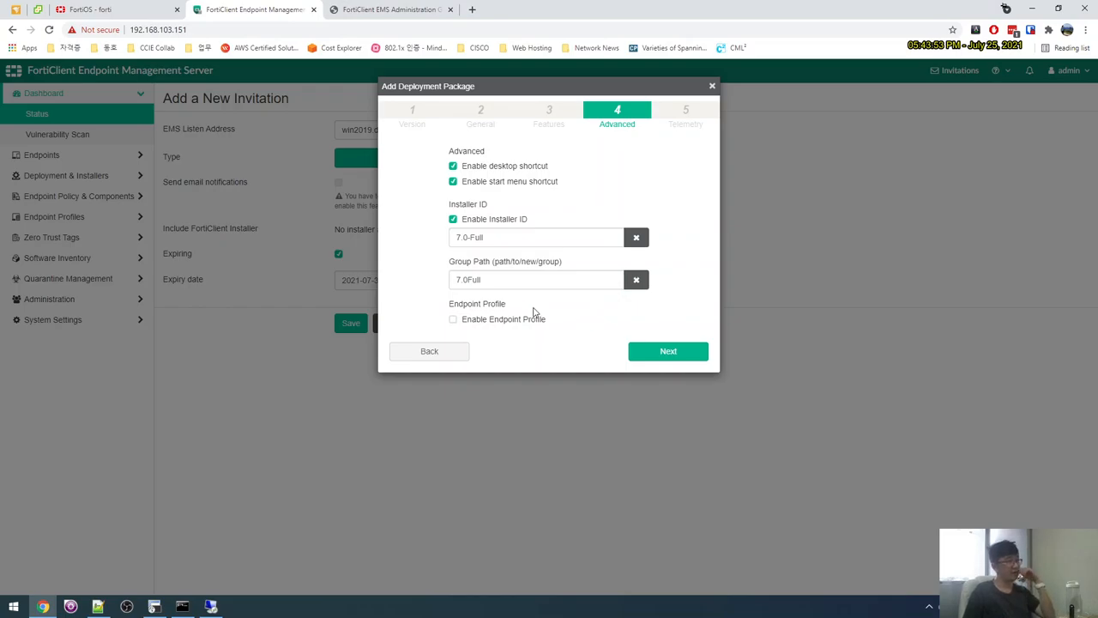
pyautogui.click(536, 278)
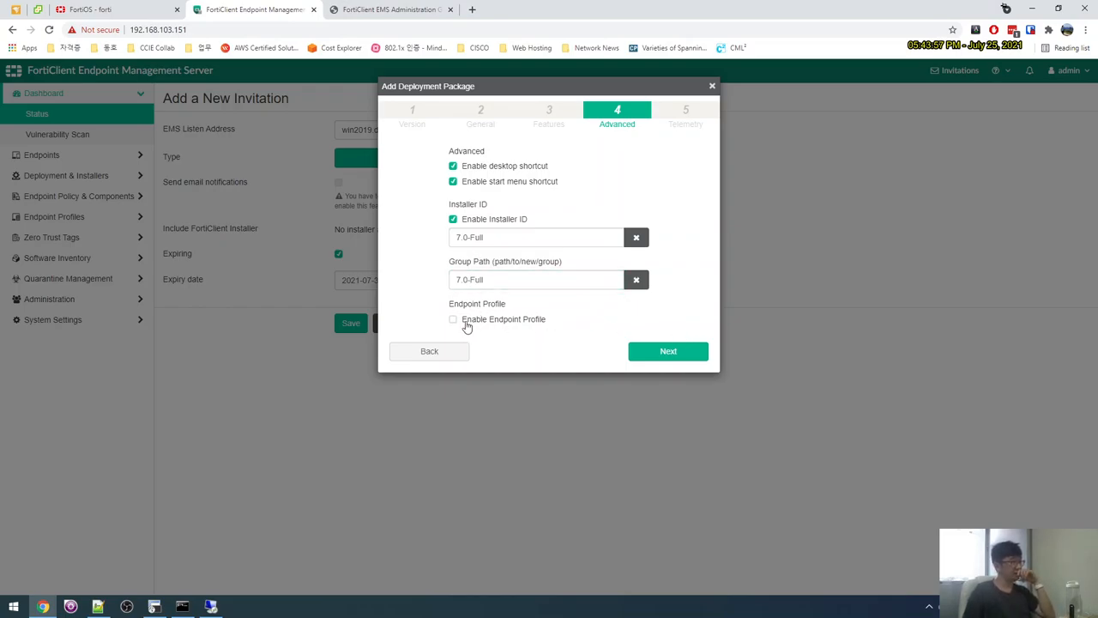
pyautogui.click(453, 320)
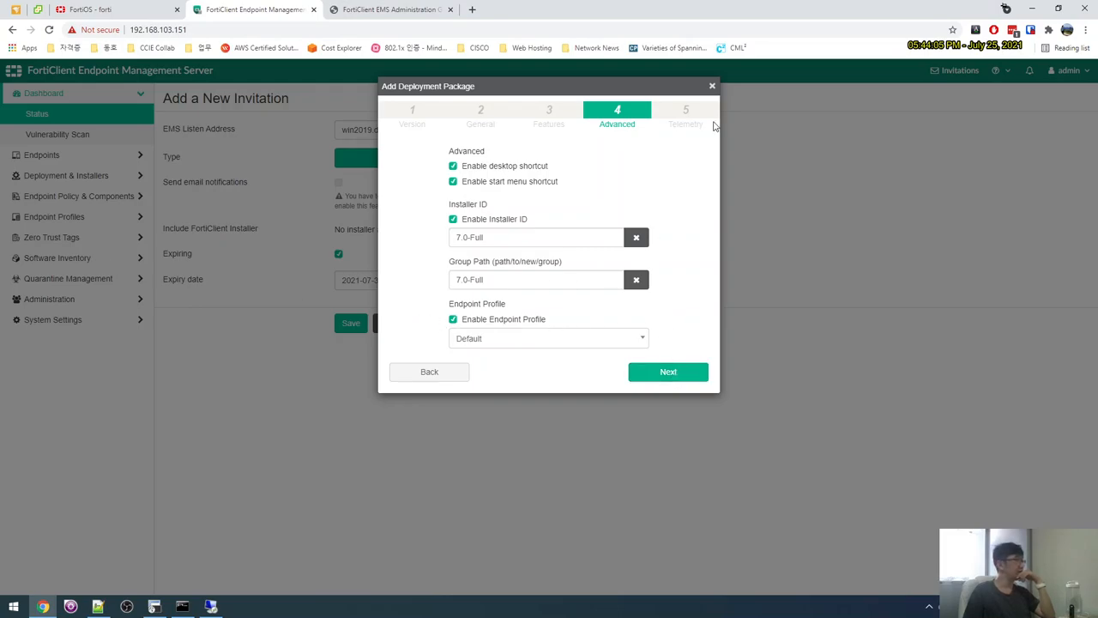
pyautogui.click(668, 371)
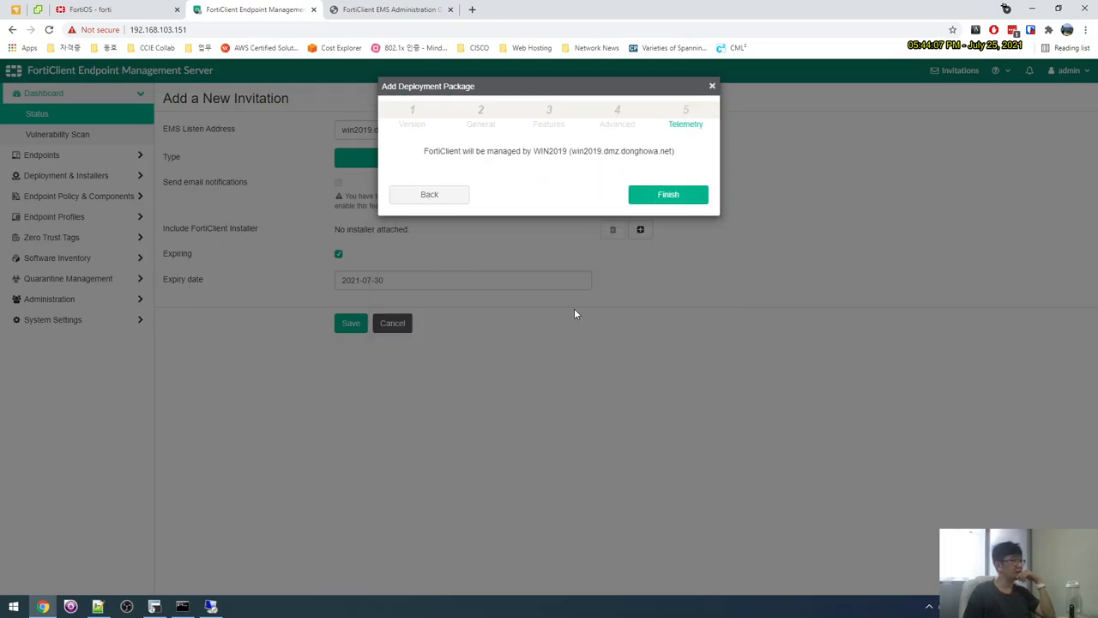
pyautogui.click(667, 194)
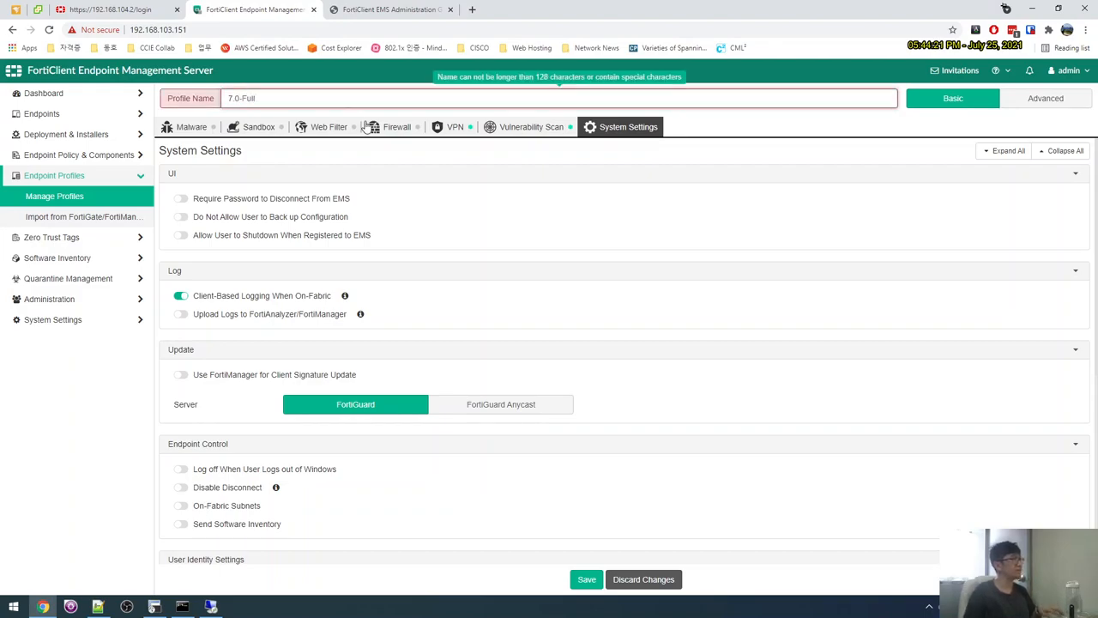
# Step: Enable antivirus protection and block known attack channels, reviewing the blocked website categories including Spam URLs
pyautogui.click(192, 127)
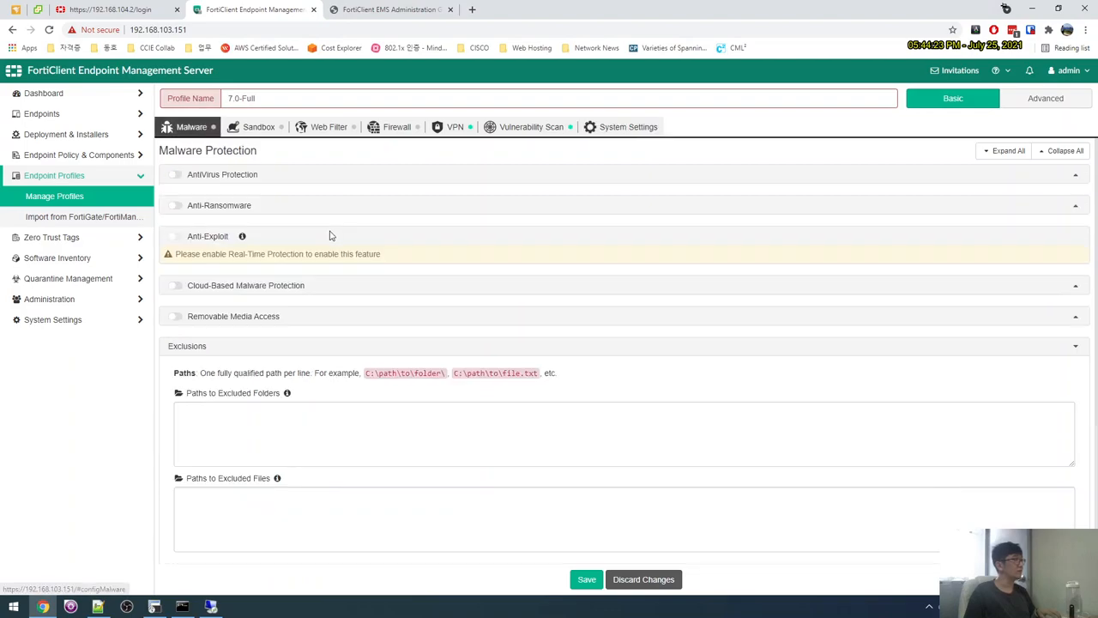
pyautogui.click(175, 175)
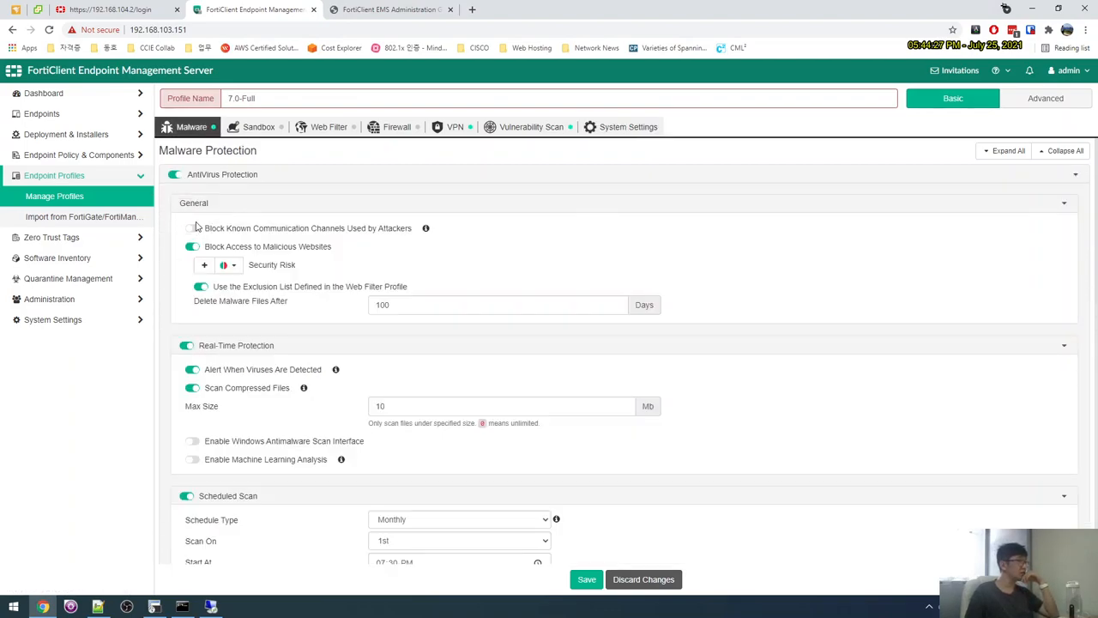
pyautogui.click(230, 264)
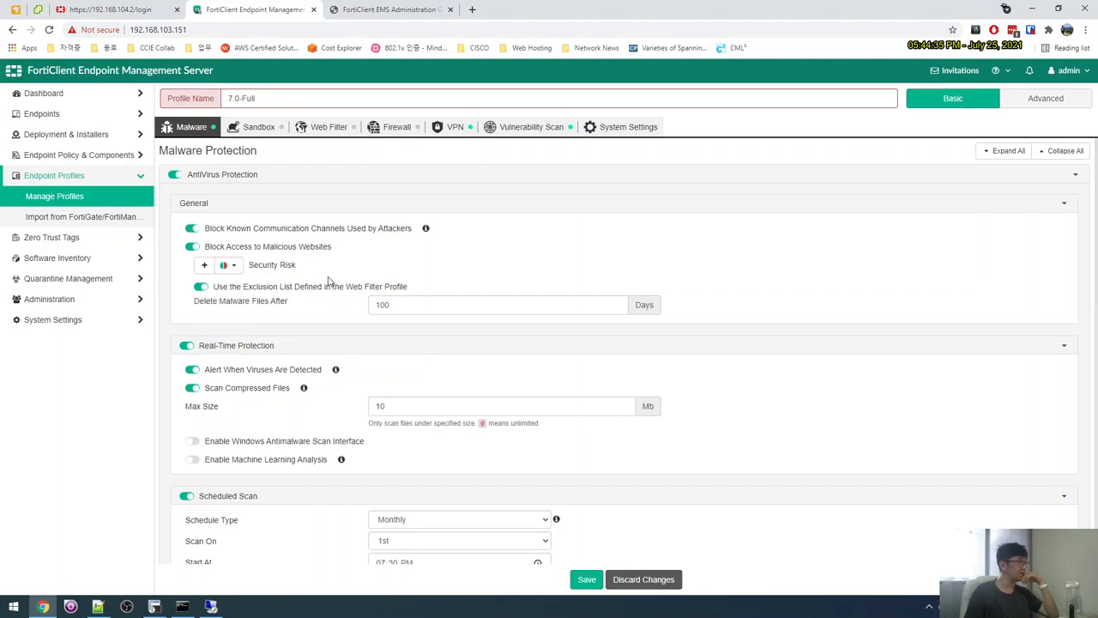
pyautogui.scroll(-3)
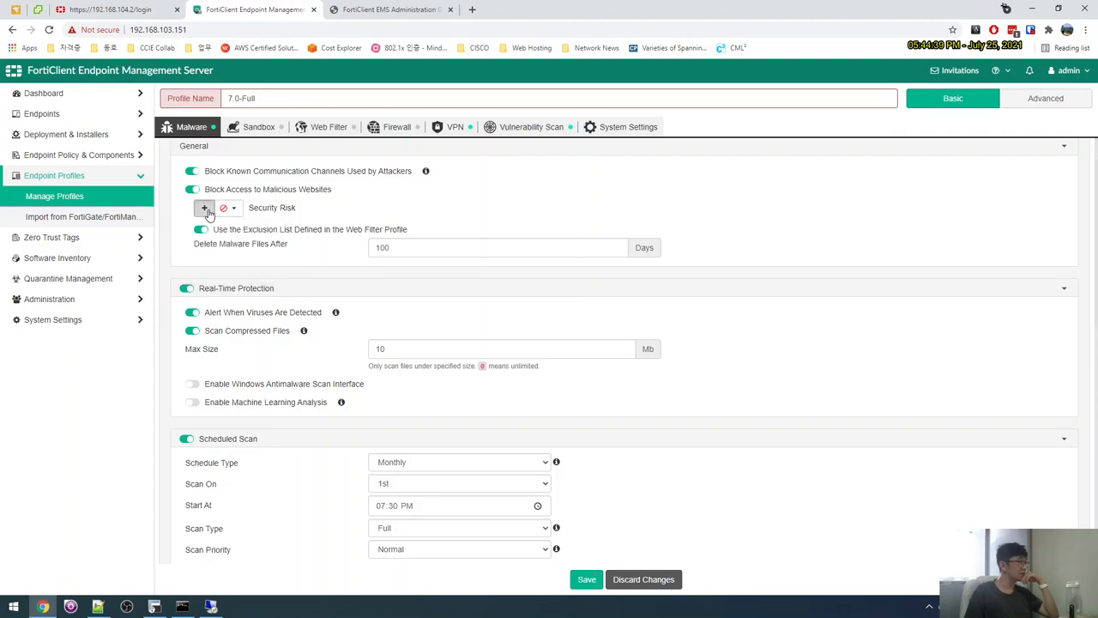
pyautogui.click(204, 208)
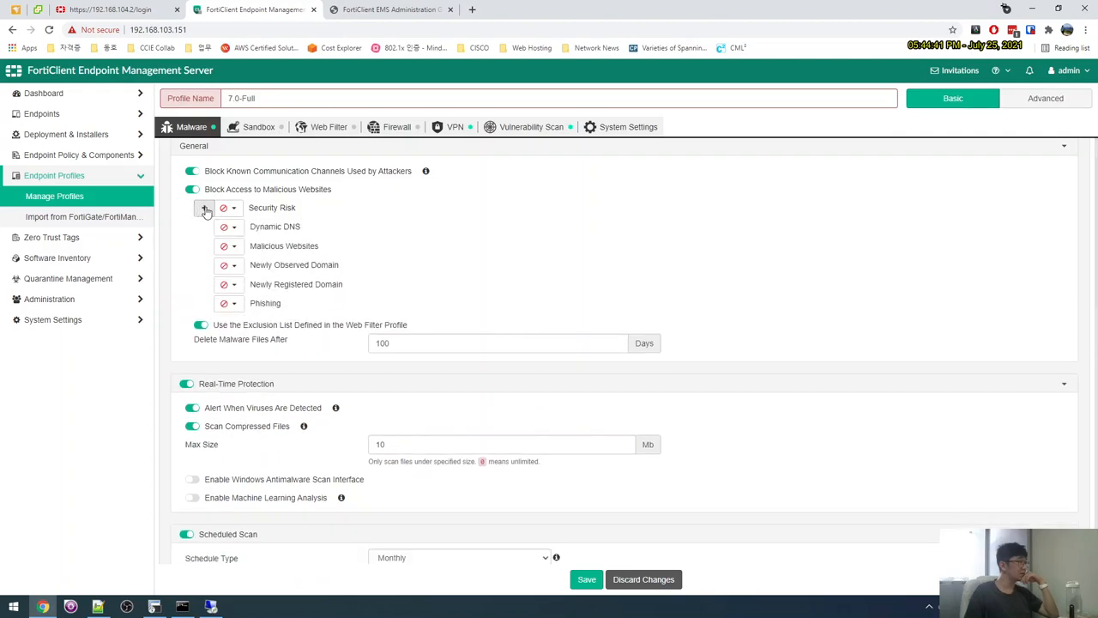
pyautogui.click(206, 207)
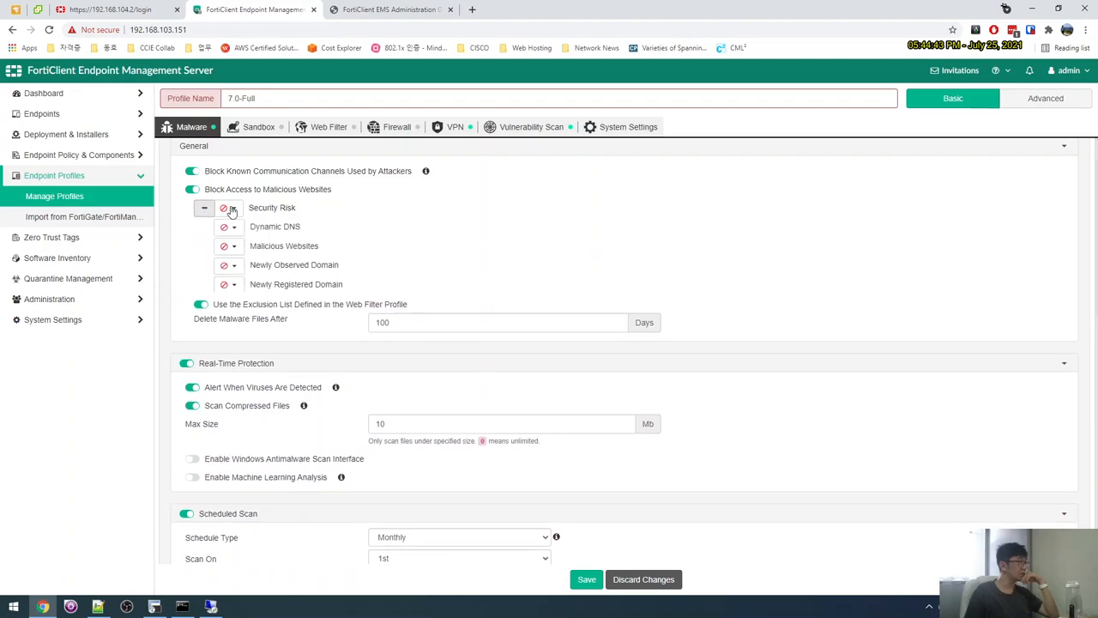
pyautogui.click(204, 208)
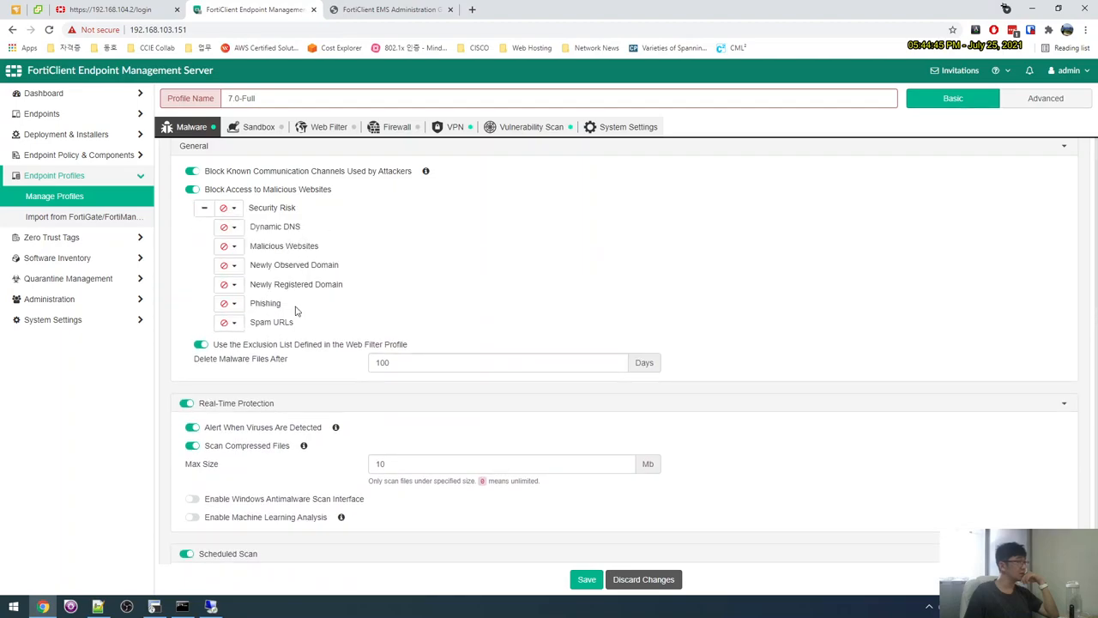
# Step: Enable Windows Antimalware Scan Interface and Machine Learning Analysis
pyautogui.scroll(-3)
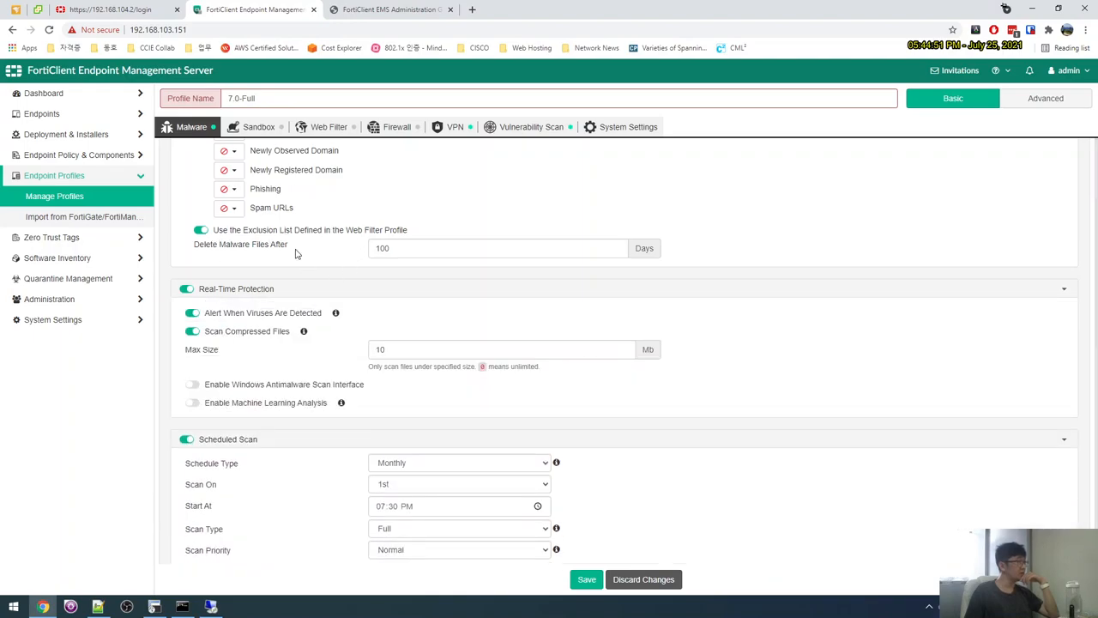
pyautogui.scroll(-3)
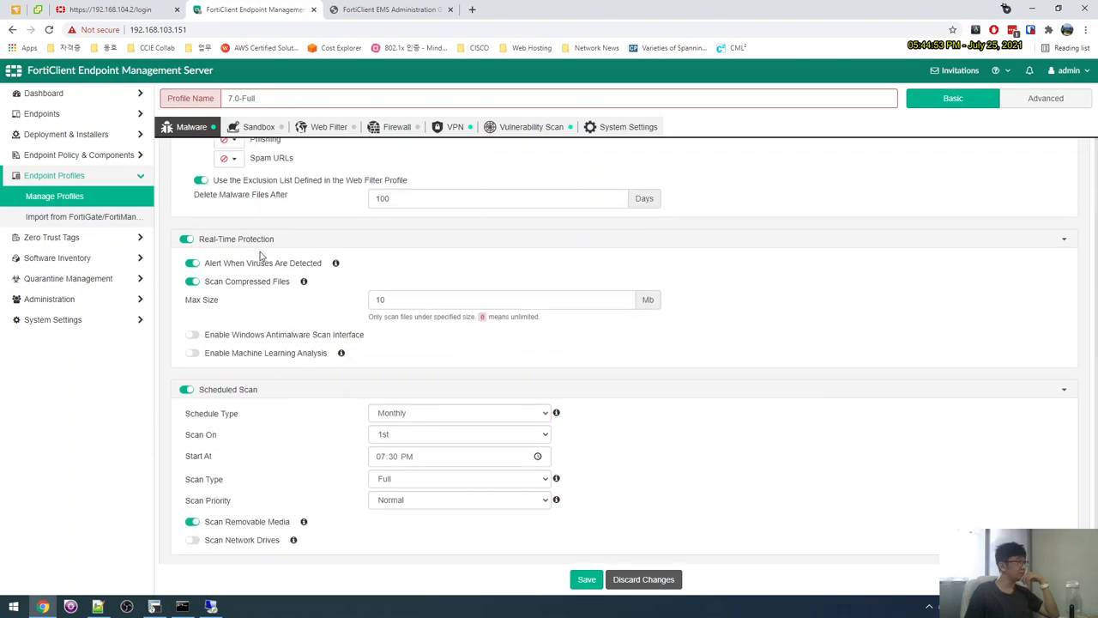
pyautogui.scroll(-3)
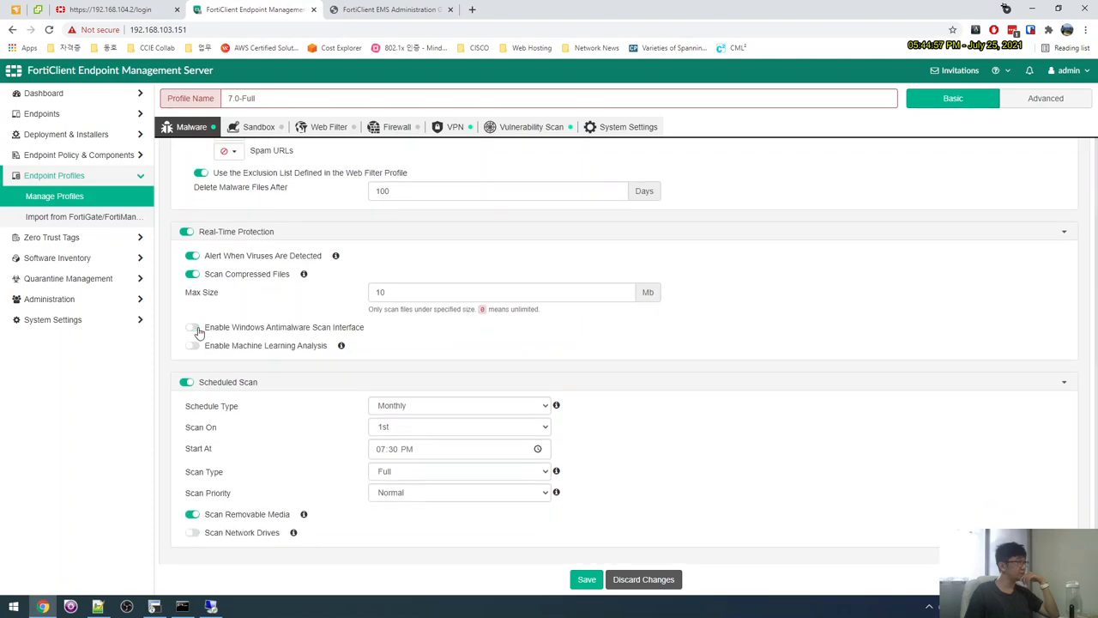
pyautogui.click(193, 326)
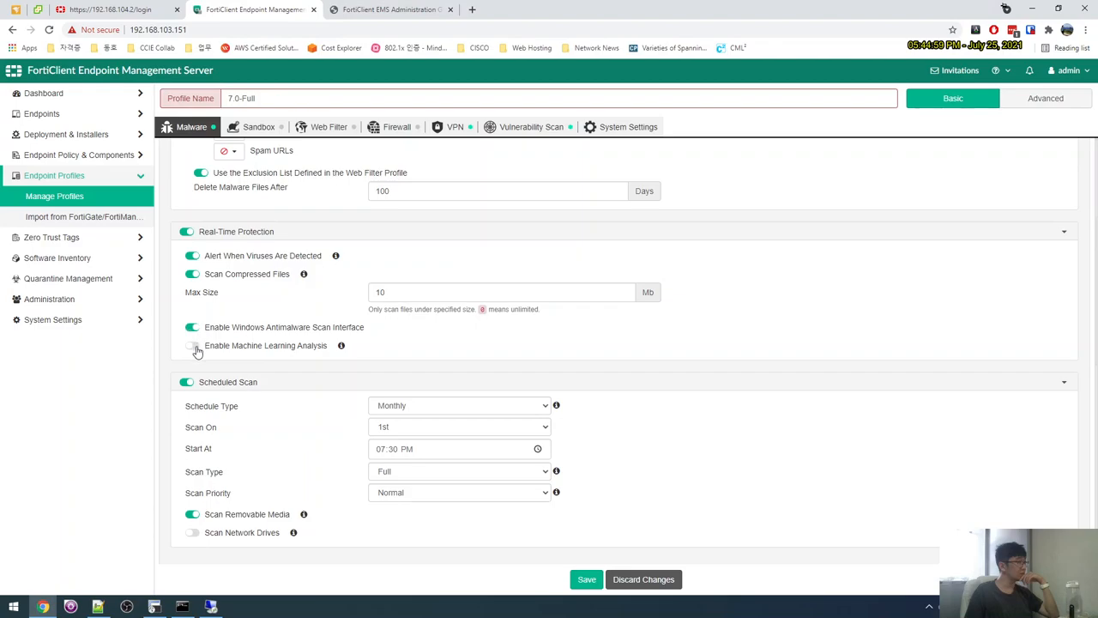
pyautogui.click(192, 345)
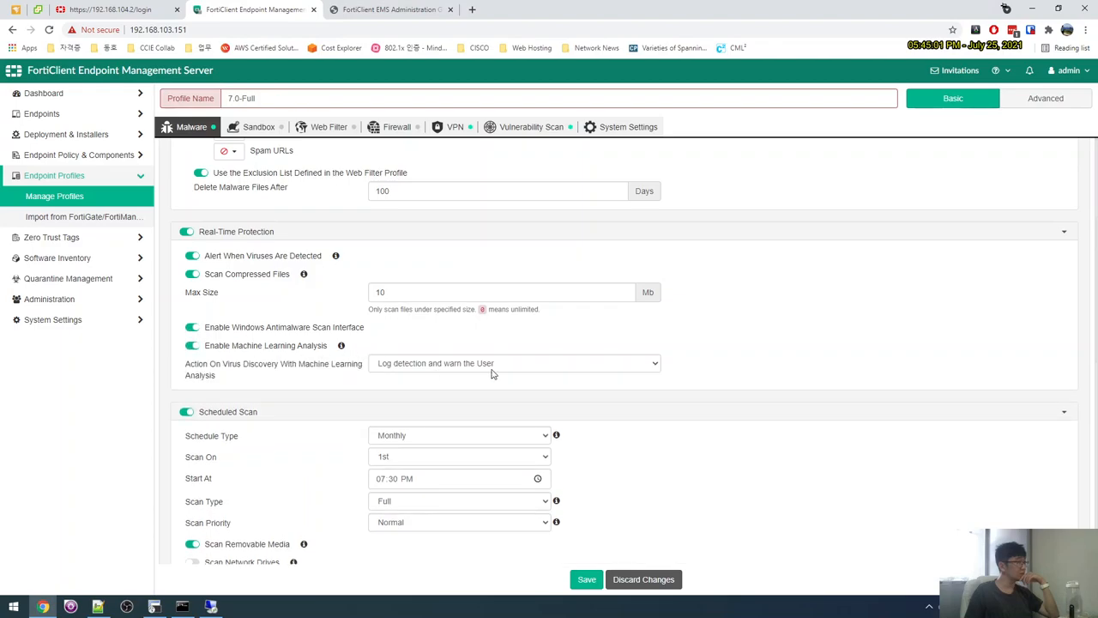
# Step: Schedule the malware scan daily at 06:30 PM, keeping full scan type and normal priority
pyautogui.scroll(-3)
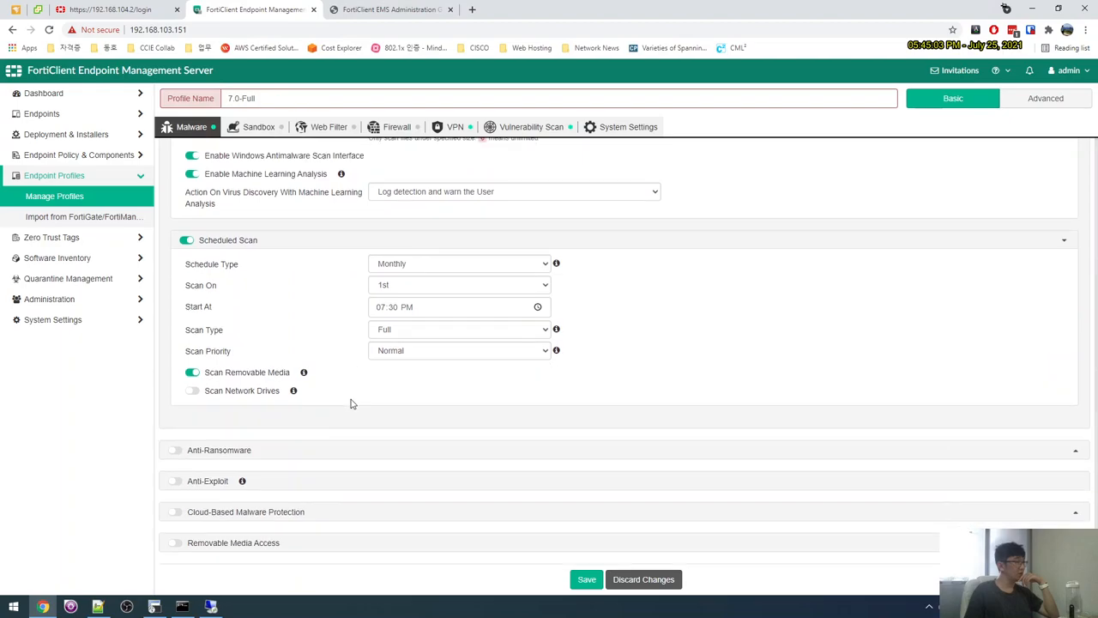
pyautogui.moveTo(254, 264)
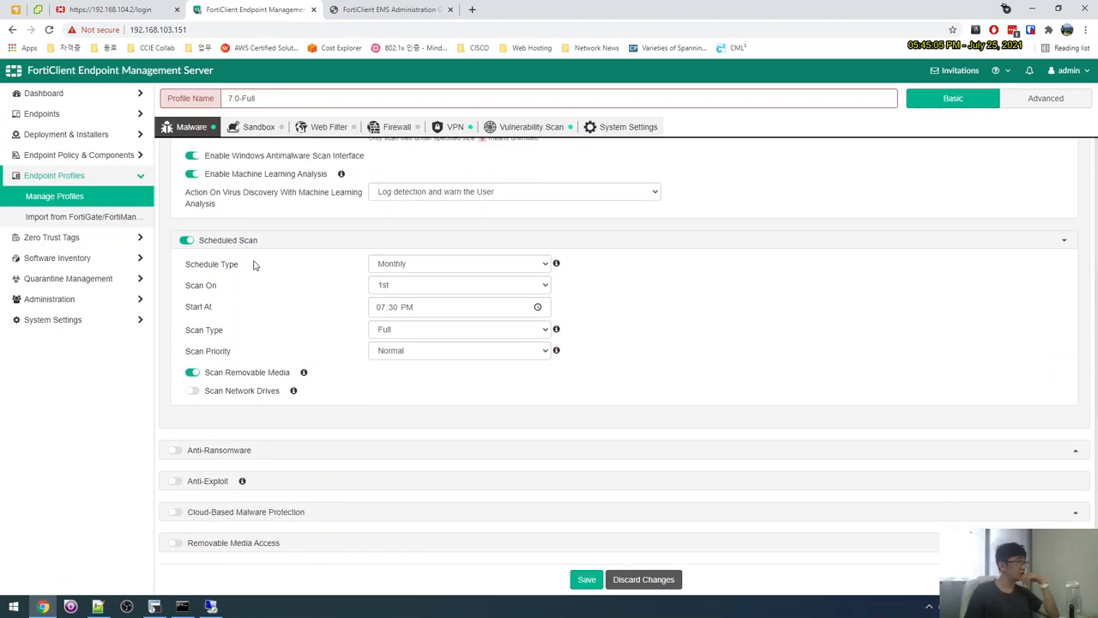
pyautogui.scroll(3)
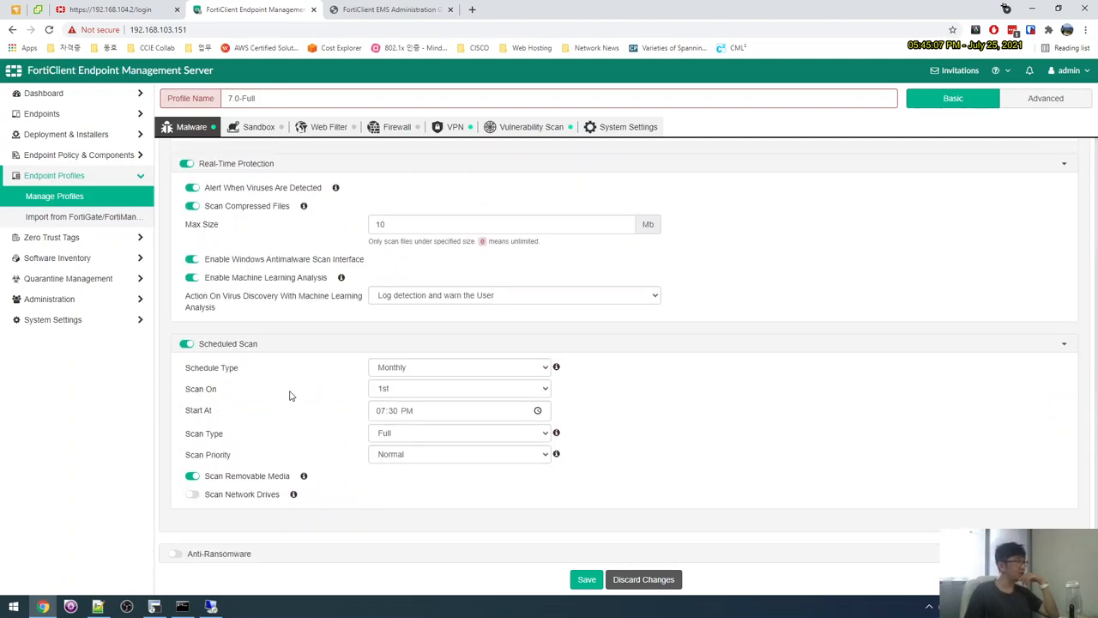
pyautogui.scroll(-3)
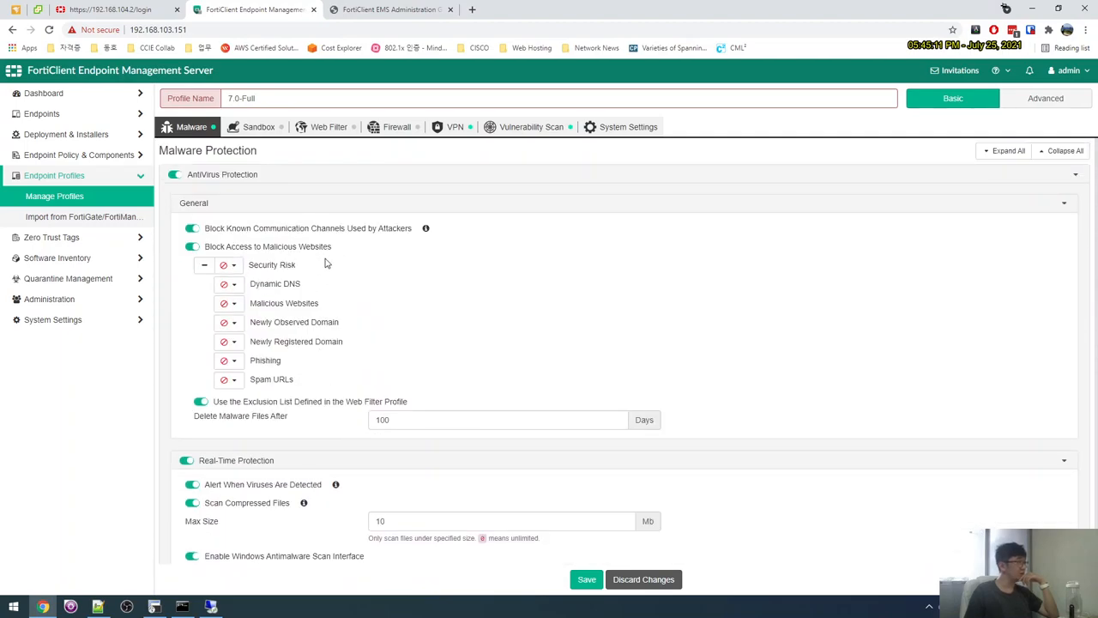
pyautogui.scroll(-3)
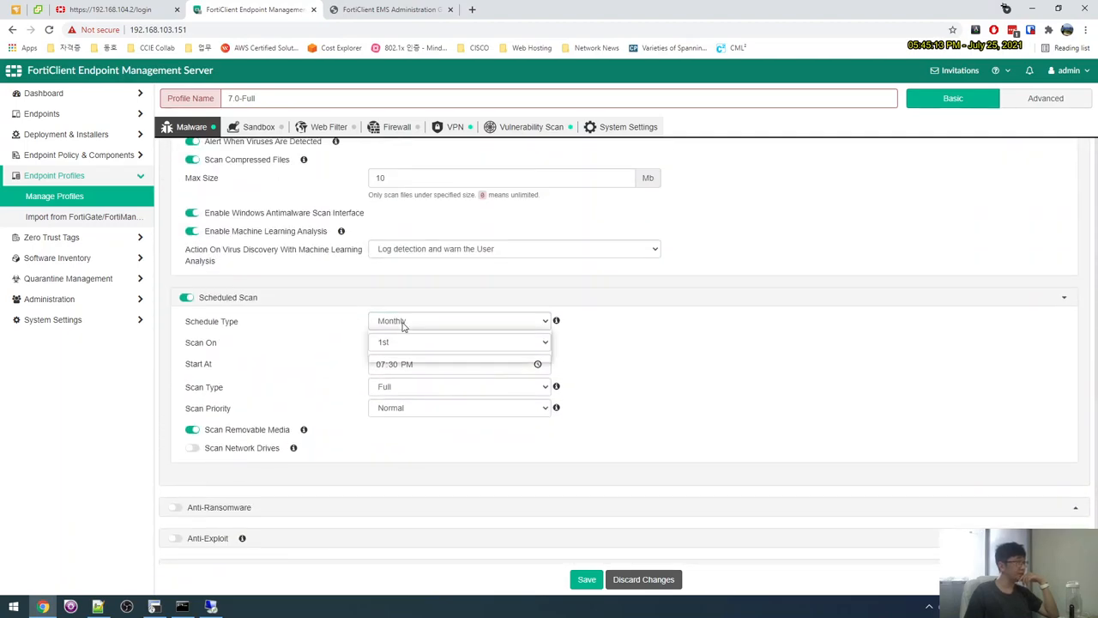
pyautogui.click(460, 321)
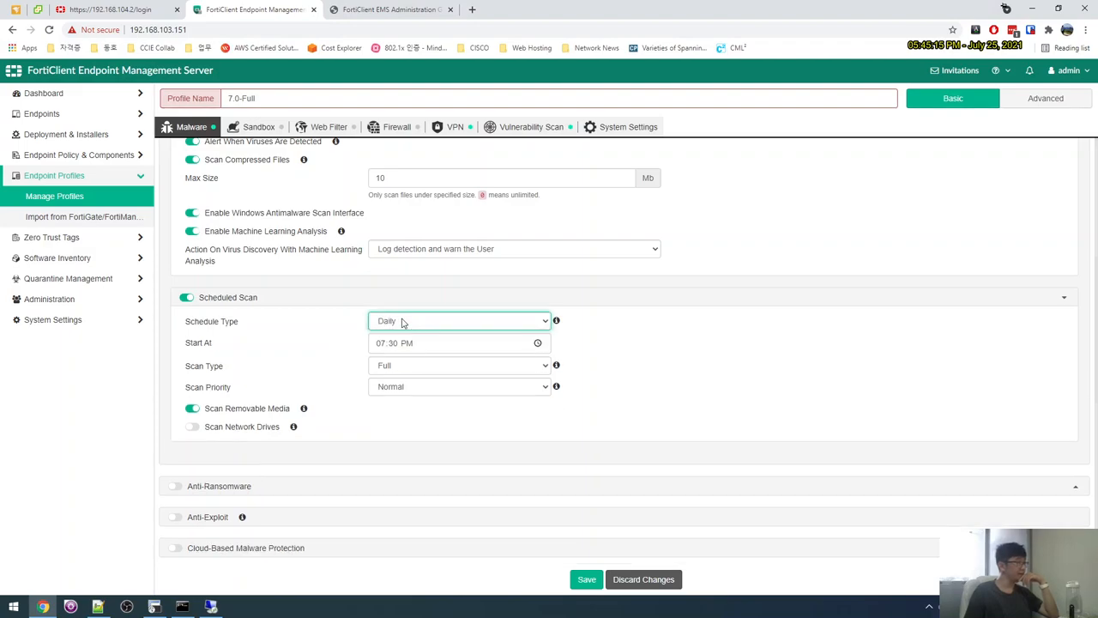
pyautogui.moveTo(401, 363)
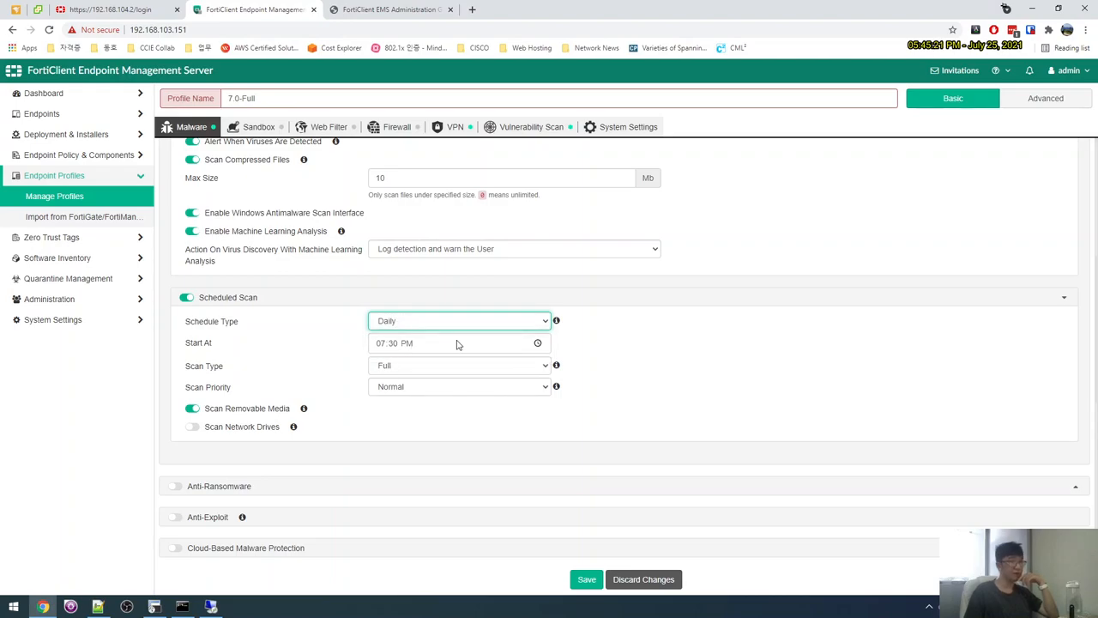
pyautogui.click(395, 343)
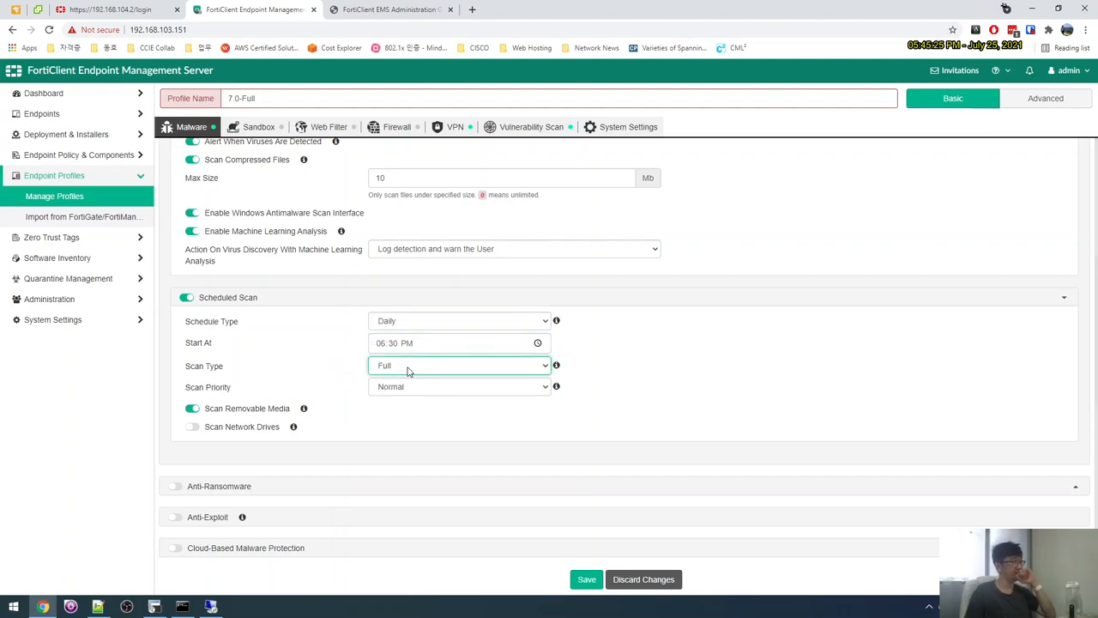
pyautogui.click(460, 386)
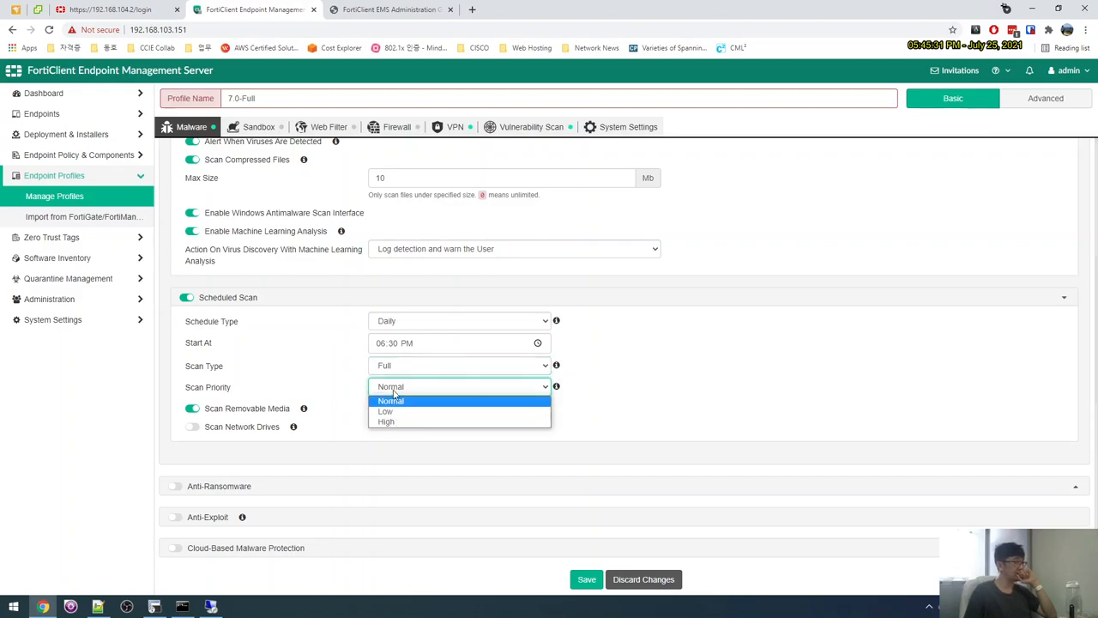
pyautogui.click(391, 401)
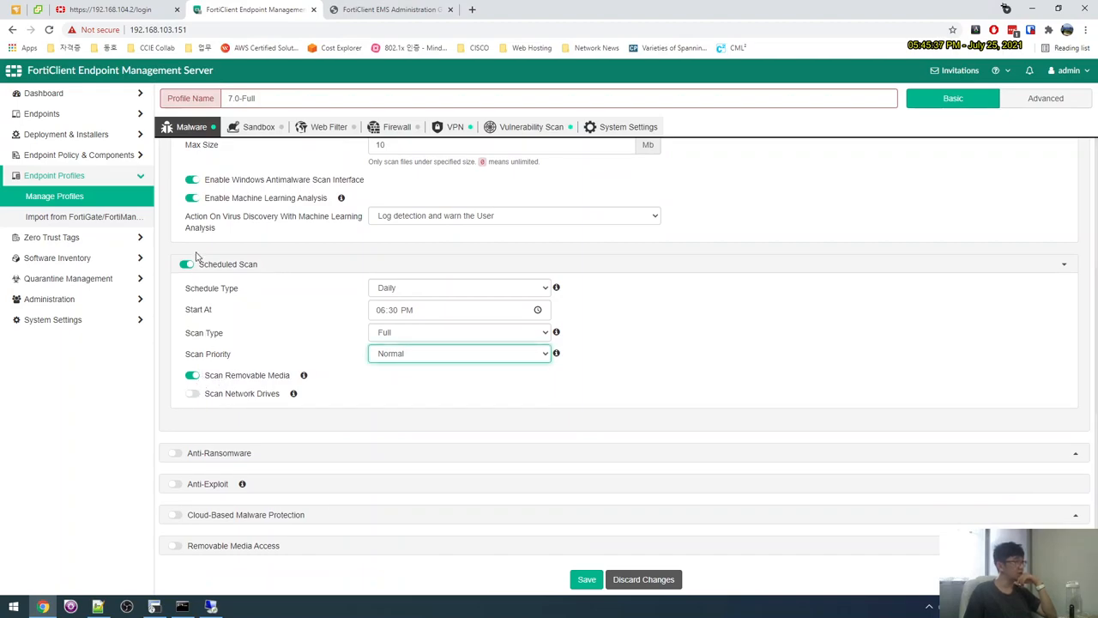
pyautogui.scroll(-3)
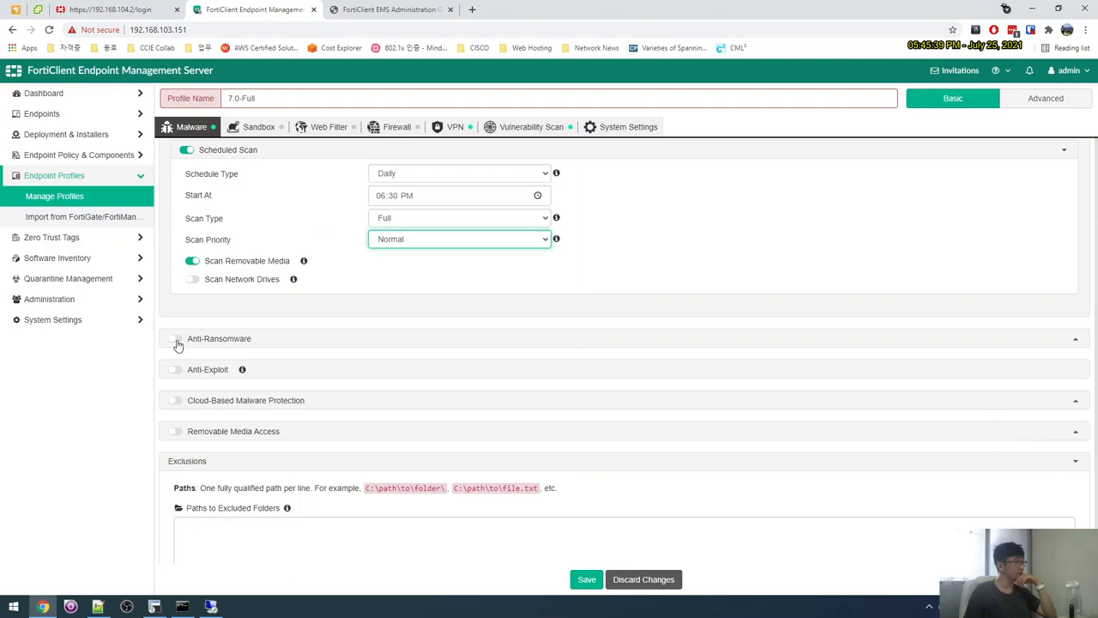
# Step: Enable Anti-Ransomware, keeping the detection action as terminate the ransomware behavior
pyautogui.click(175, 338)
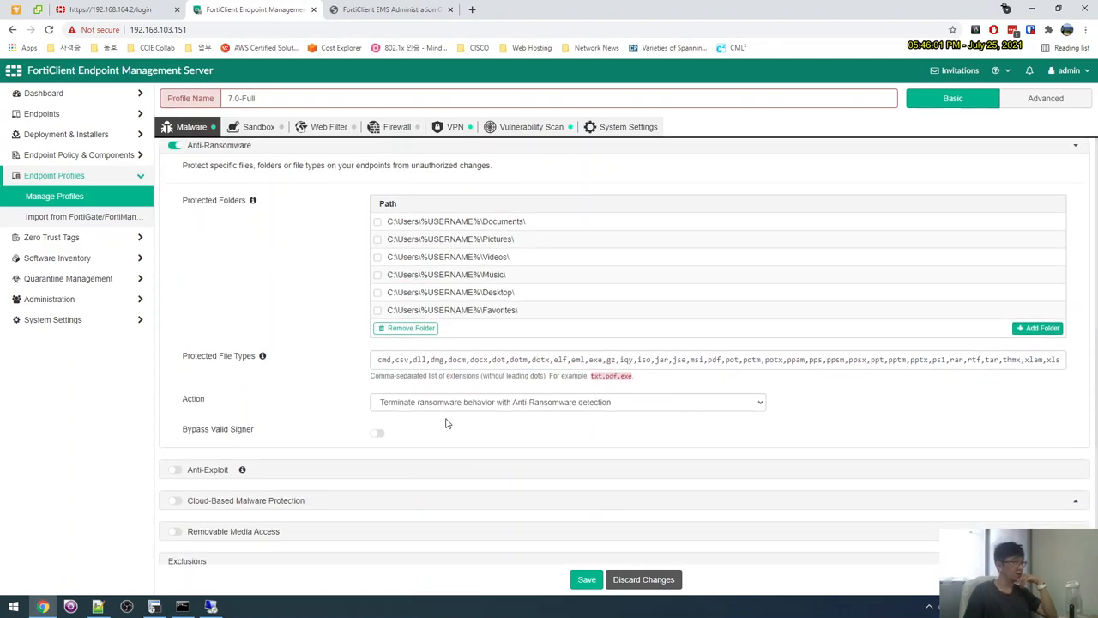
pyautogui.click(566, 402)
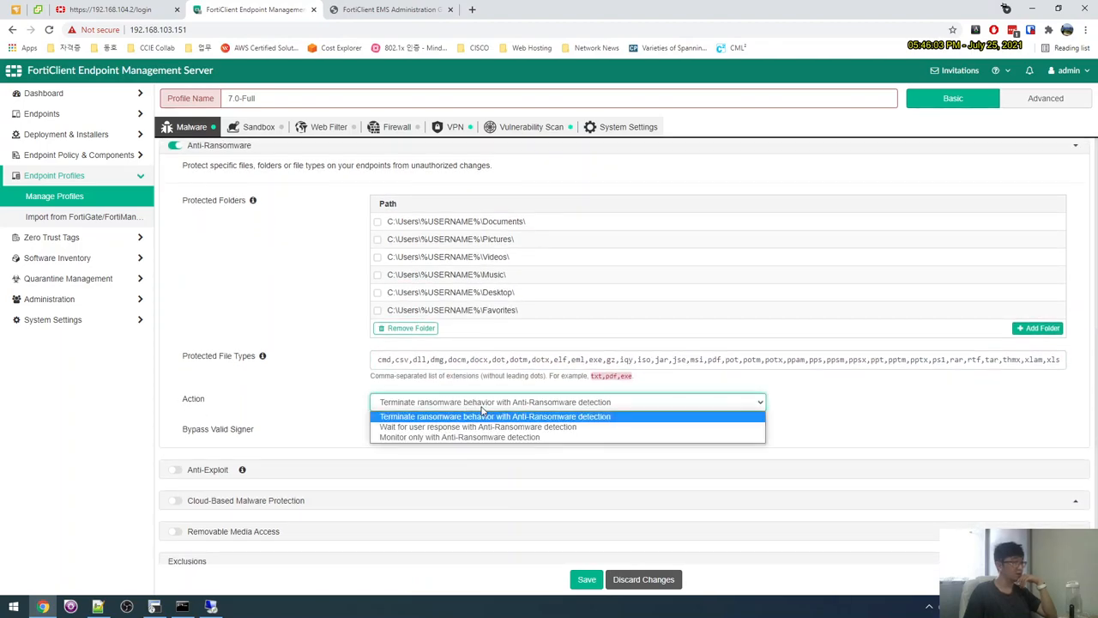
pyautogui.click(494, 417)
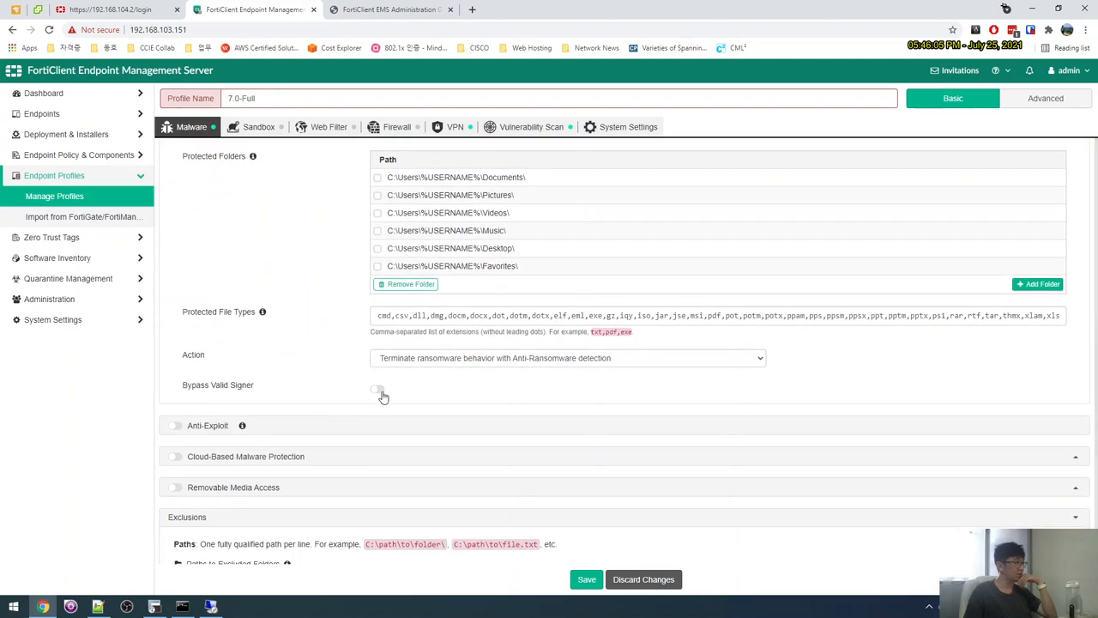
pyautogui.moveTo(336, 373)
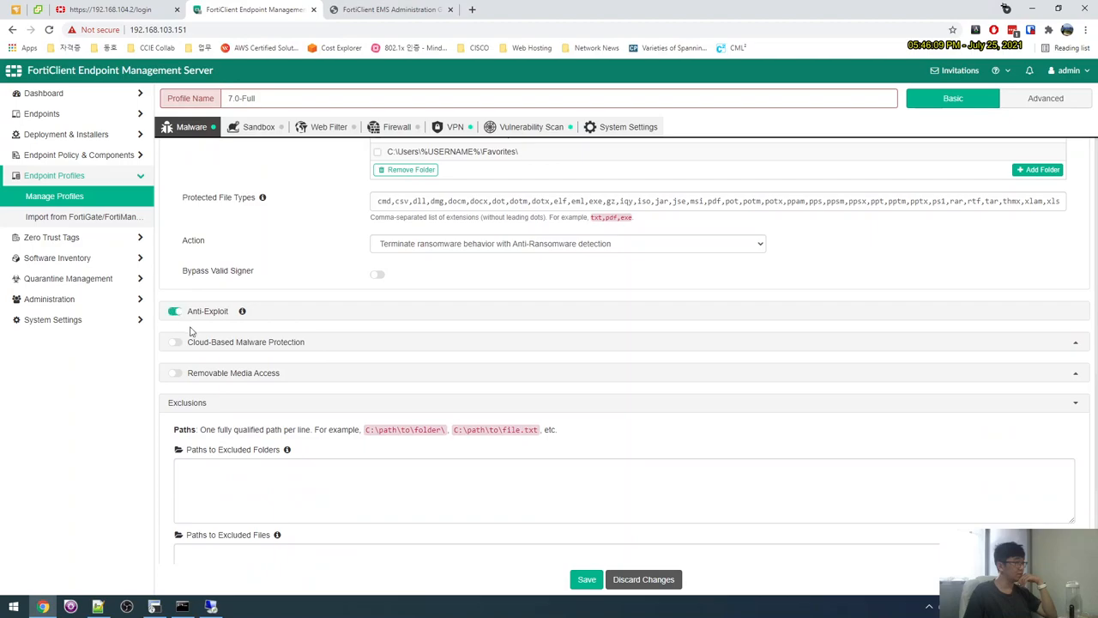
# Step: Enable Cloud-Based Malware Protection with Alert & Notify remediation, and Removable Media Access control
pyautogui.click(175, 341)
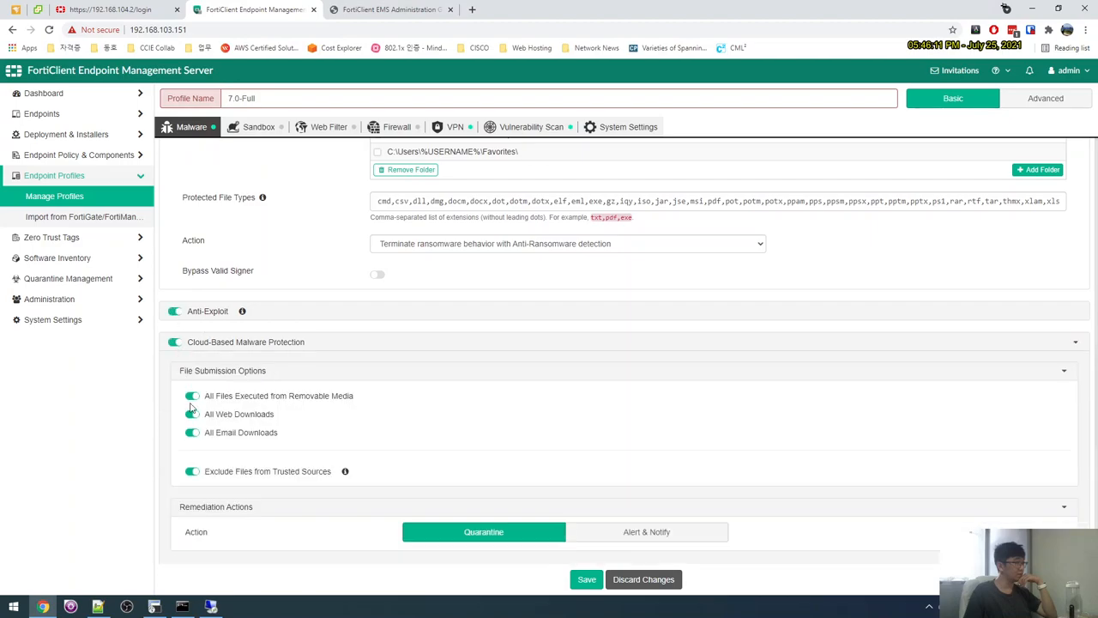
pyautogui.scroll(-3)
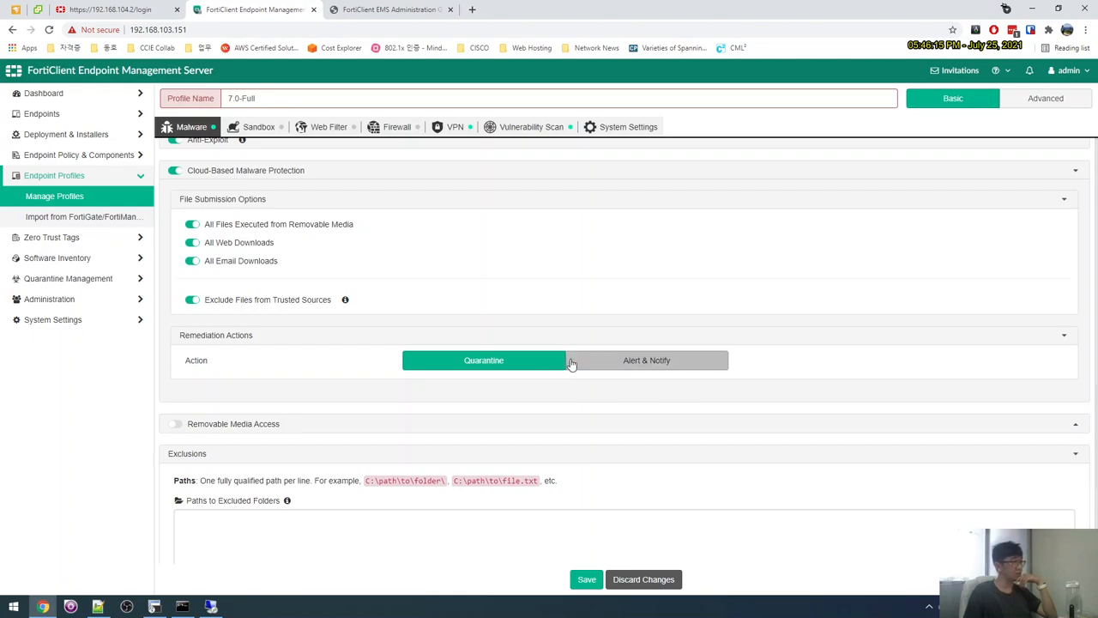
pyautogui.click(645, 360)
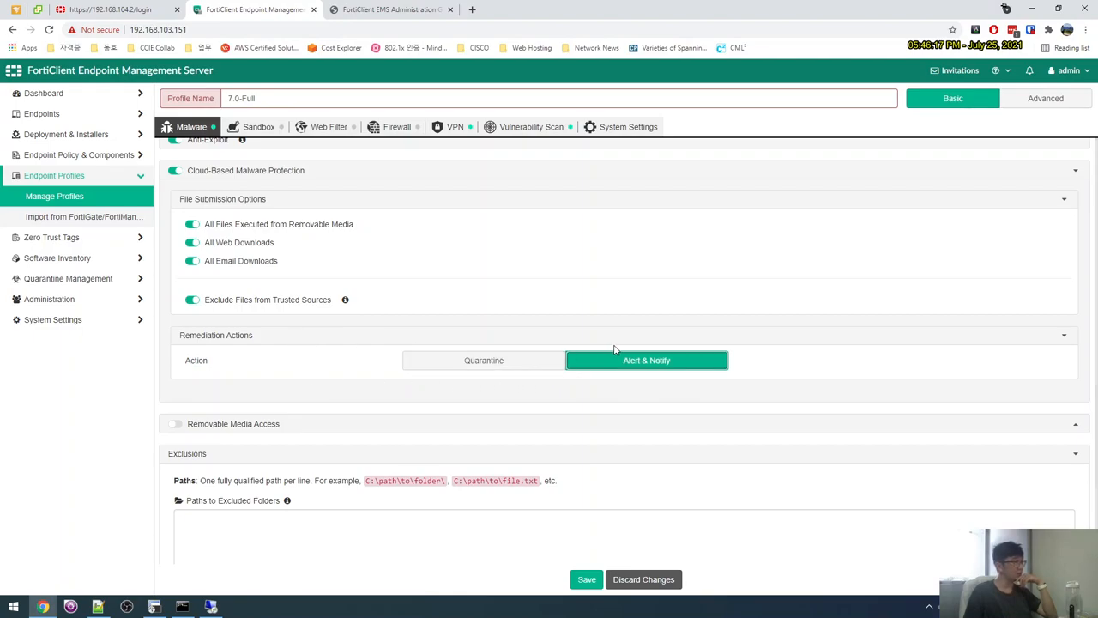
pyautogui.scroll(-3)
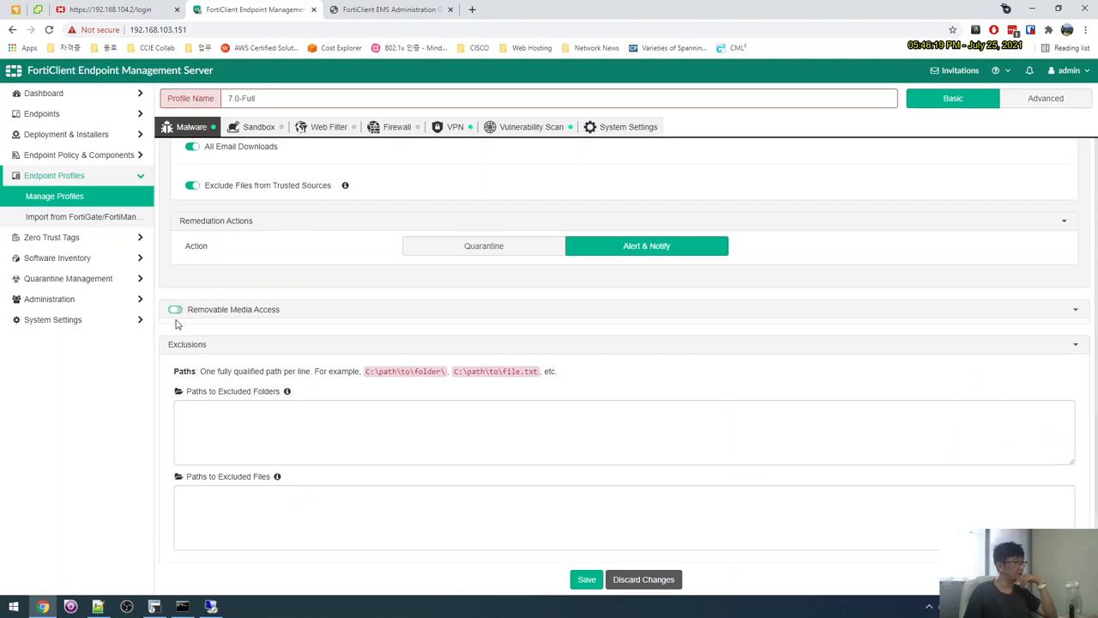
pyautogui.click(175, 309)
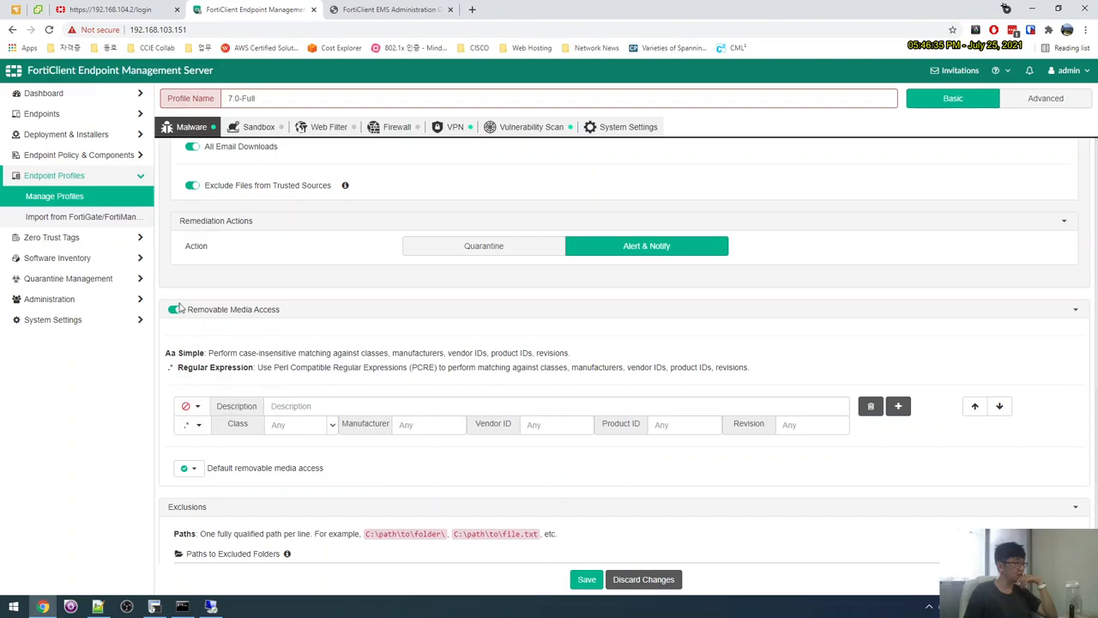
pyautogui.click(175, 308)
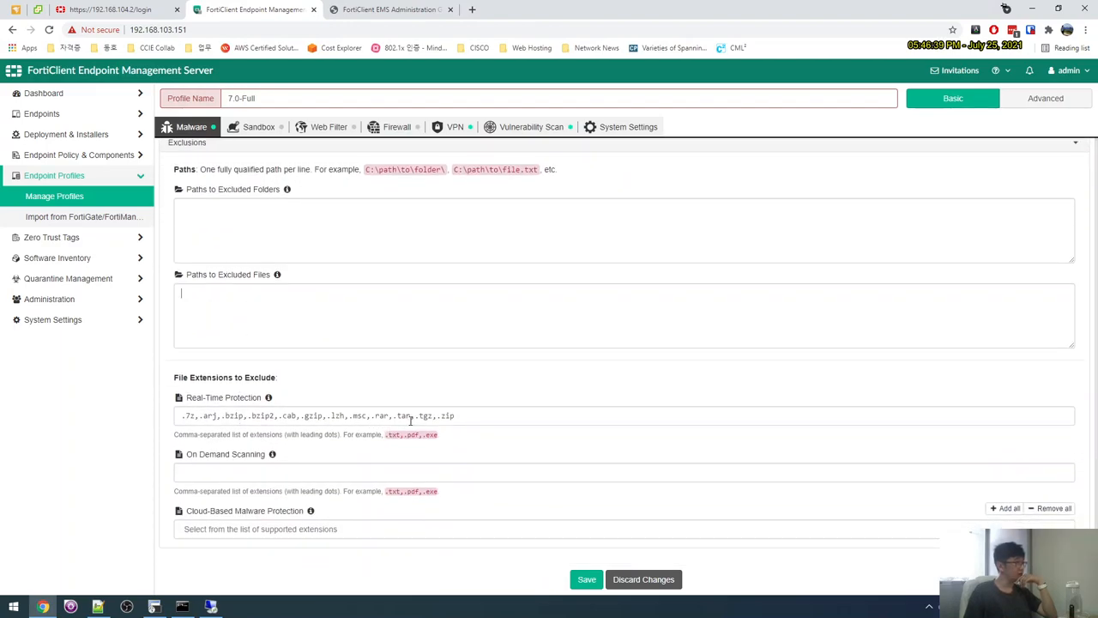
pyautogui.click(600, 316)
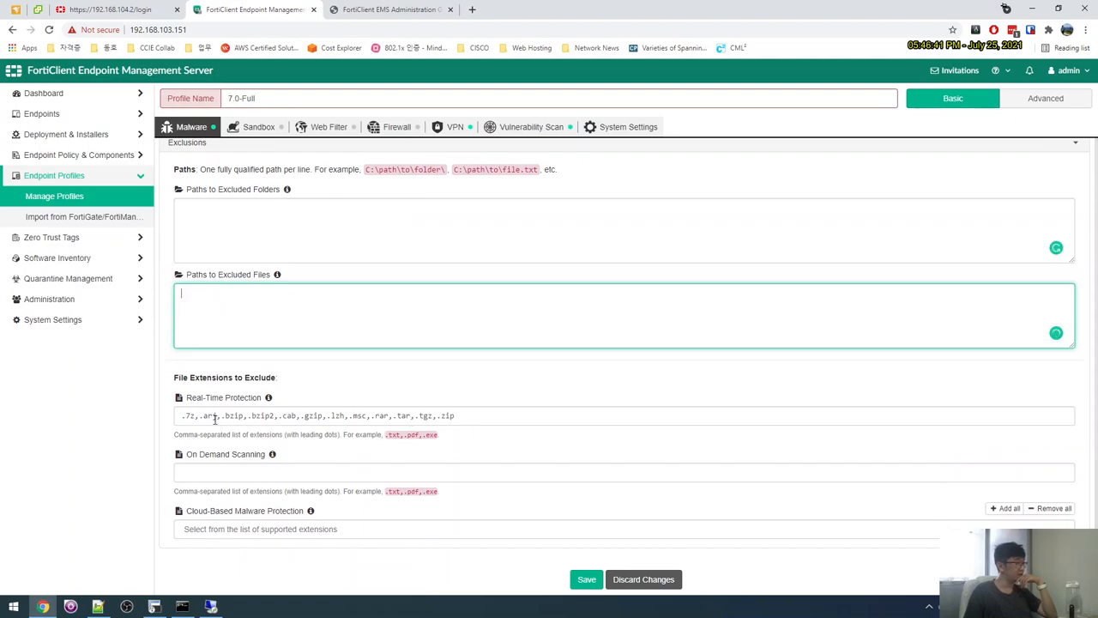
pyautogui.moveTo(305, 415); pyautogui.dragTo(388, 415)
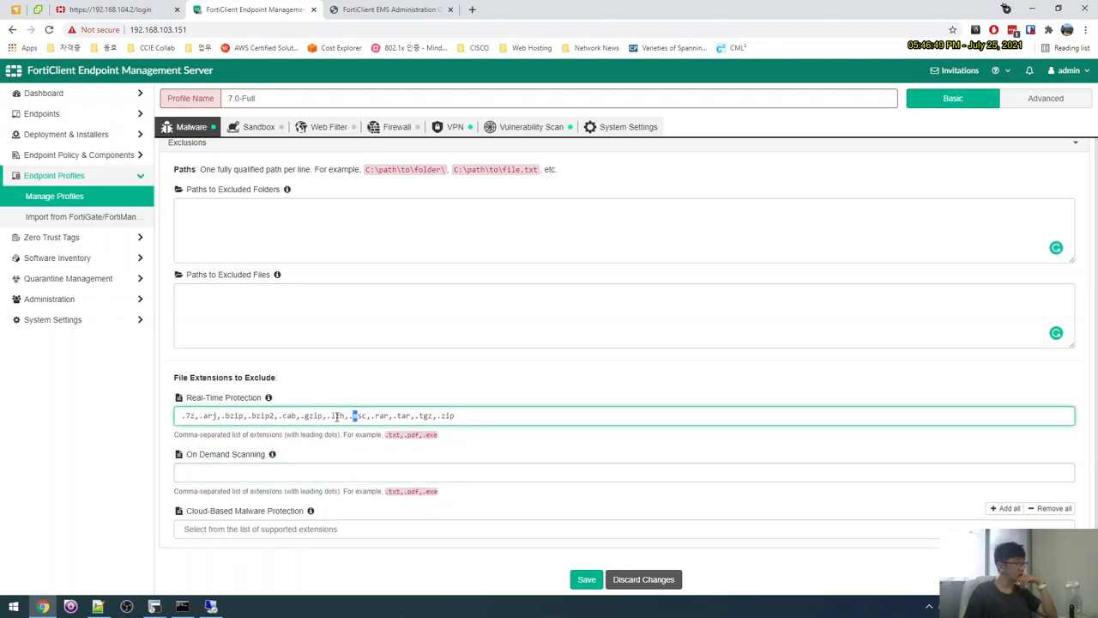
pyautogui.doubleClick(234, 415)
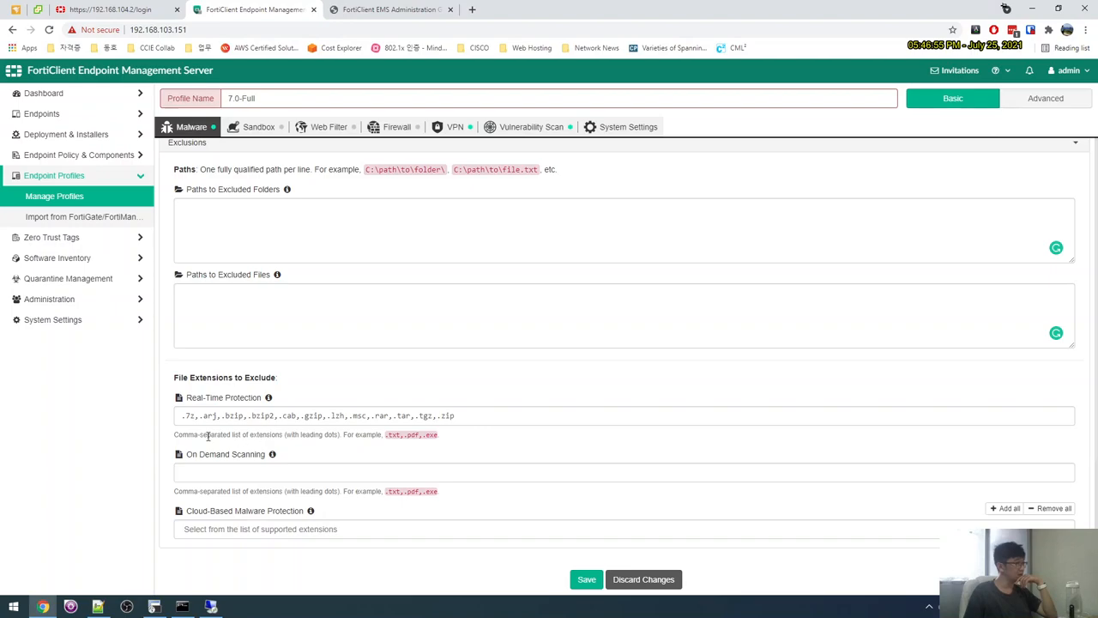
pyautogui.doubleClick(314, 415)
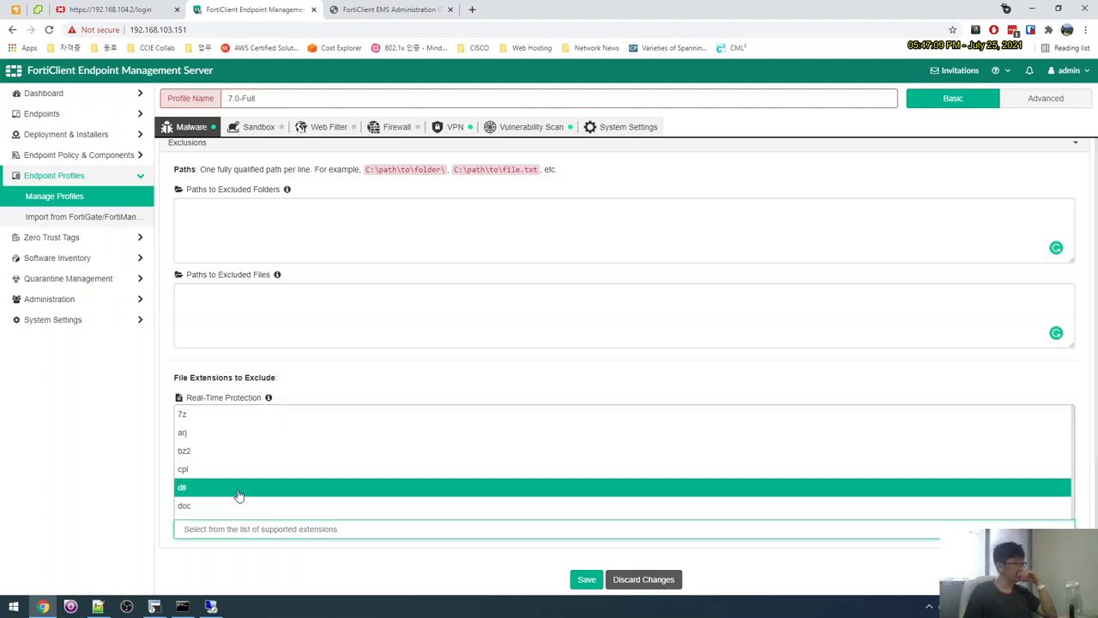
pyautogui.scroll(-3)
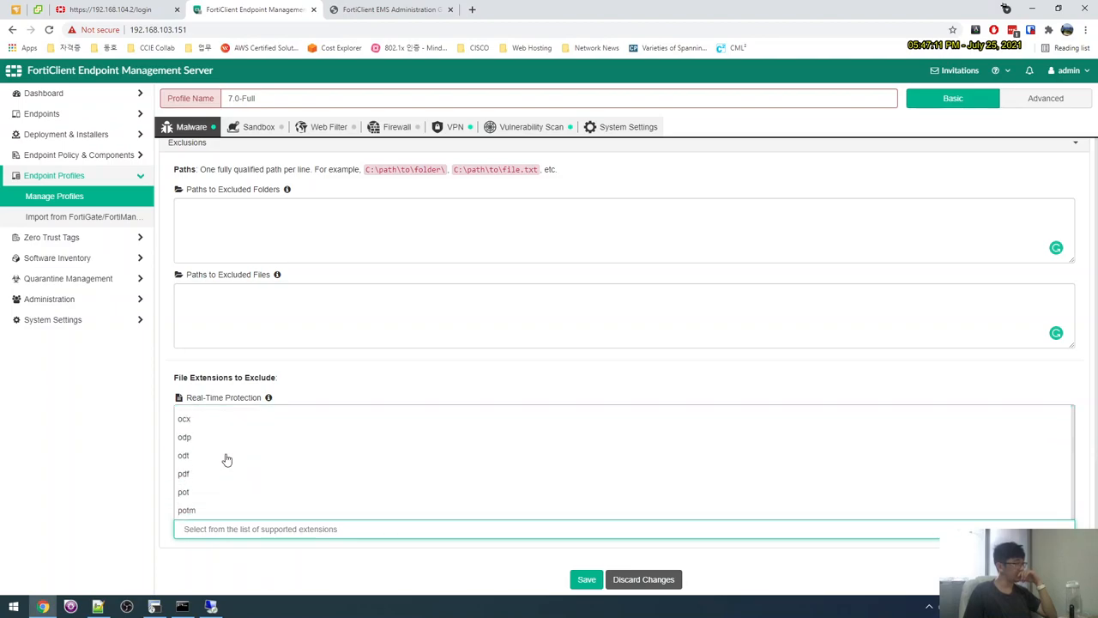
pyautogui.scroll(-3)
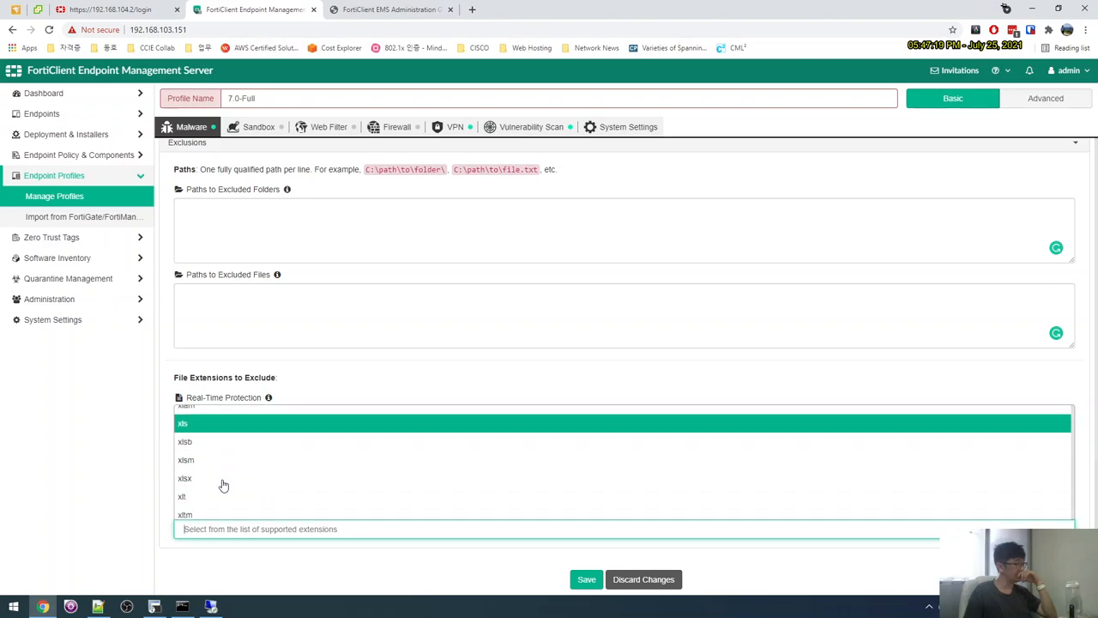
pyautogui.click(185, 477)
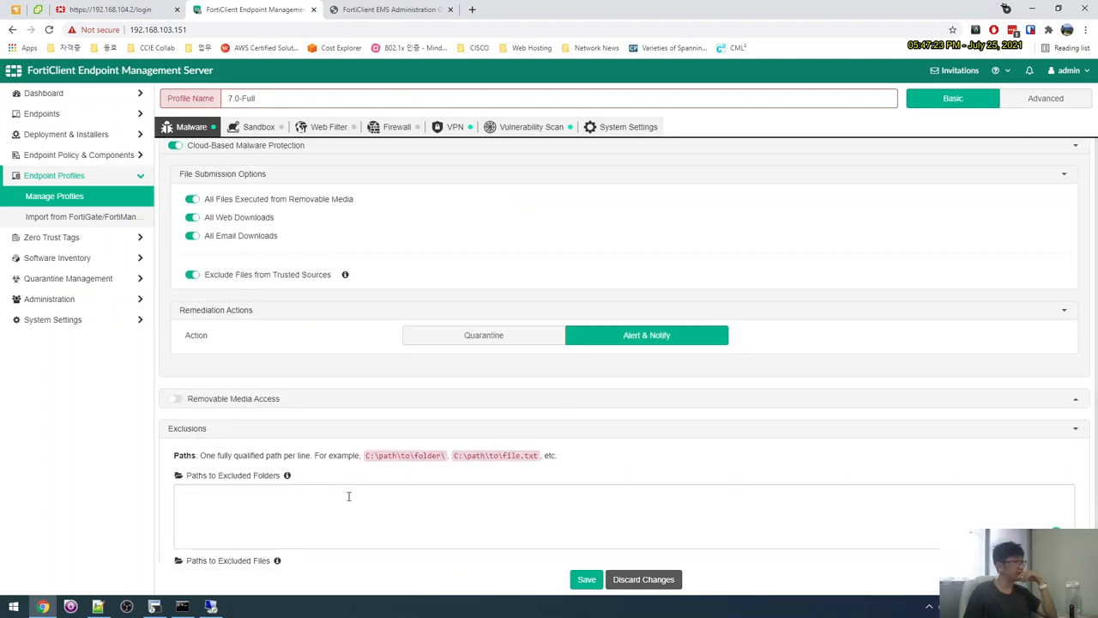
# Step: Set sandbox detection to the cloud FortiSandbox service inspecting high-risk files, after trying the appliance option
pyautogui.click(258, 127)
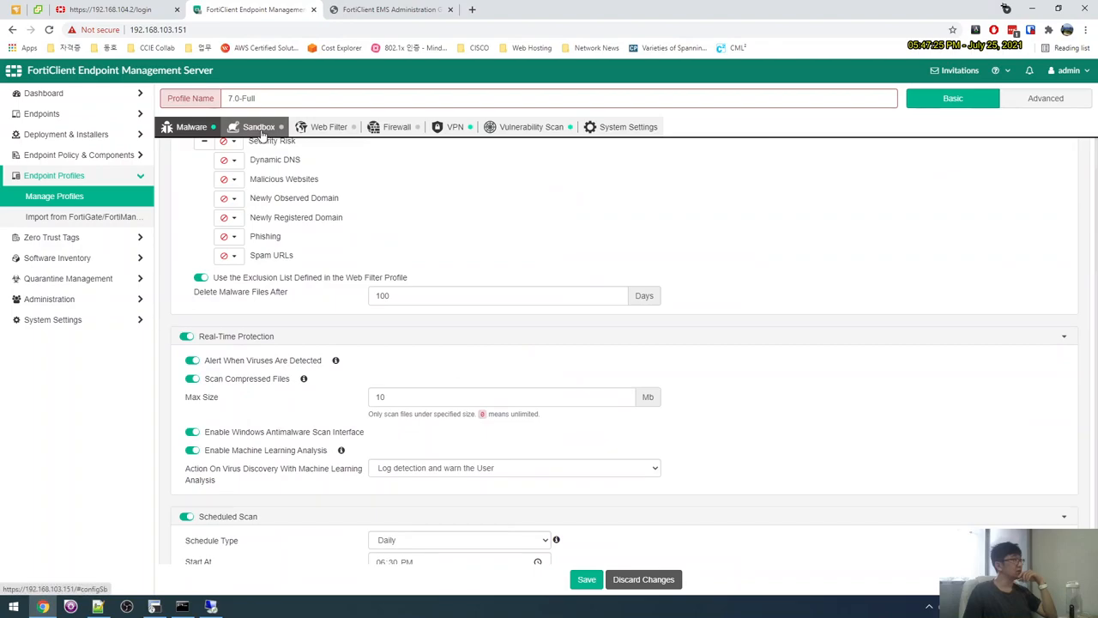
pyautogui.click(257, 127)
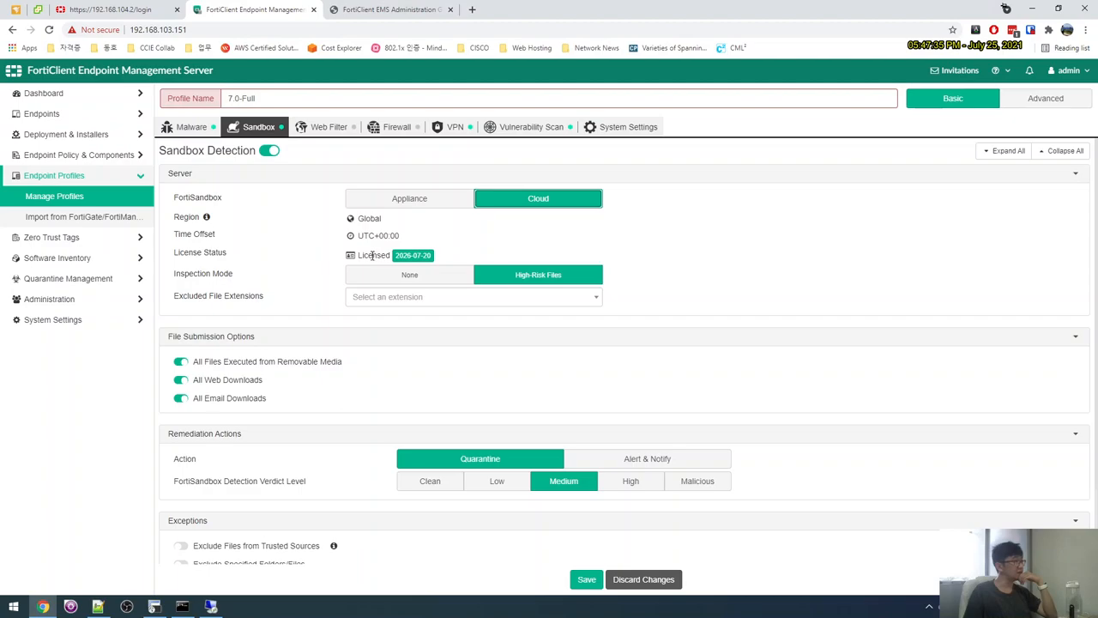
pyautogui.moveTo(473, 309)
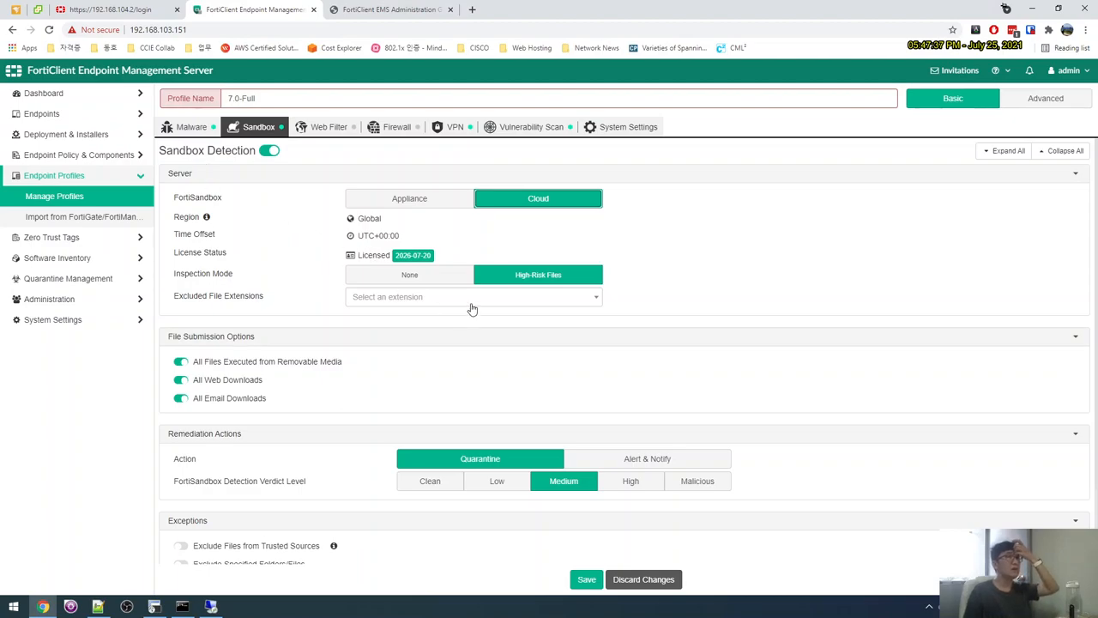
pyautogui.moveTo(539, 274)
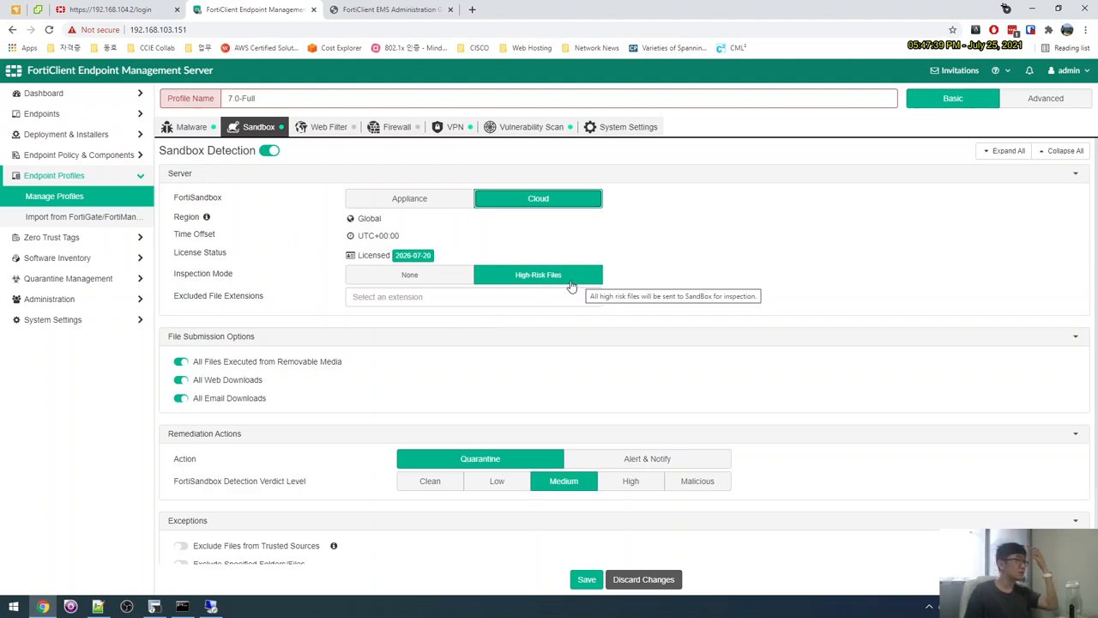
pyautogui.click(408, 199)
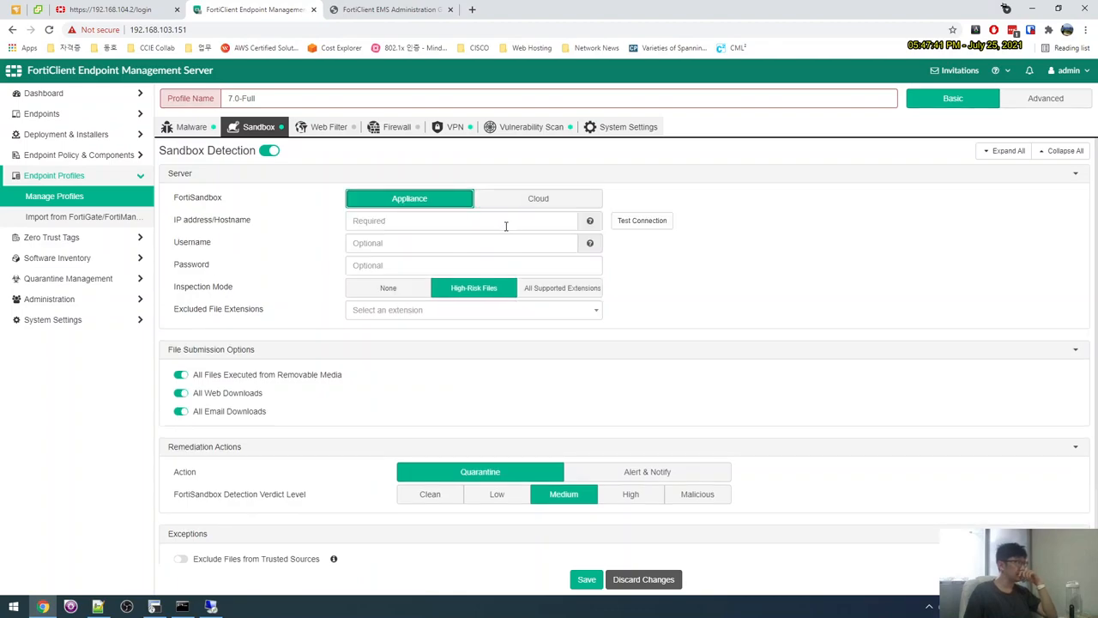
pyautogui.click(462, 219)
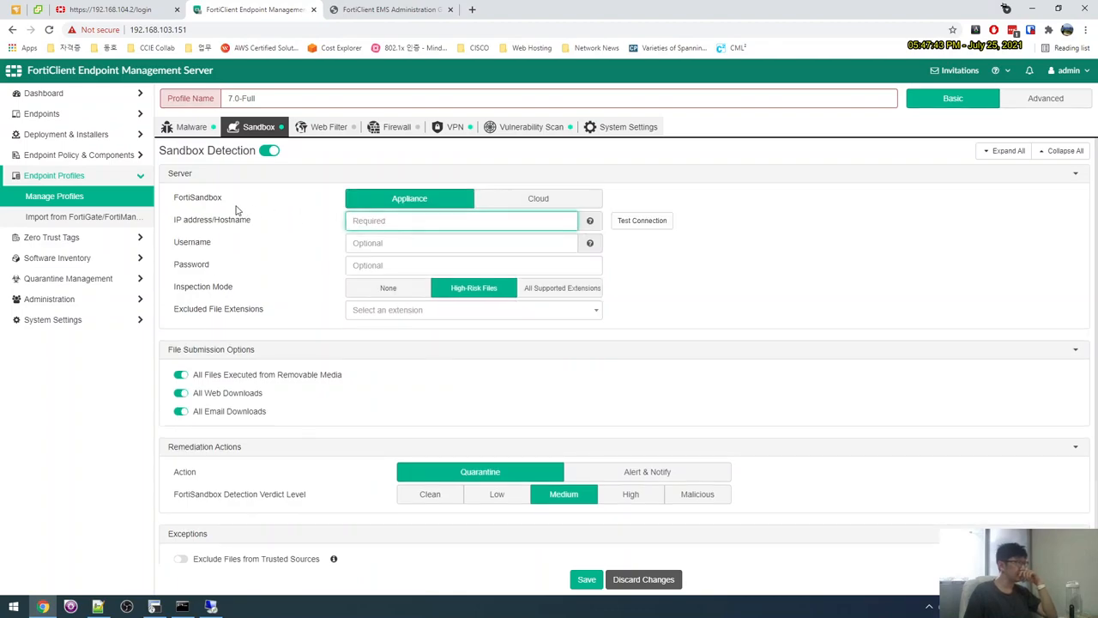
pyautogui.click(539, 199)
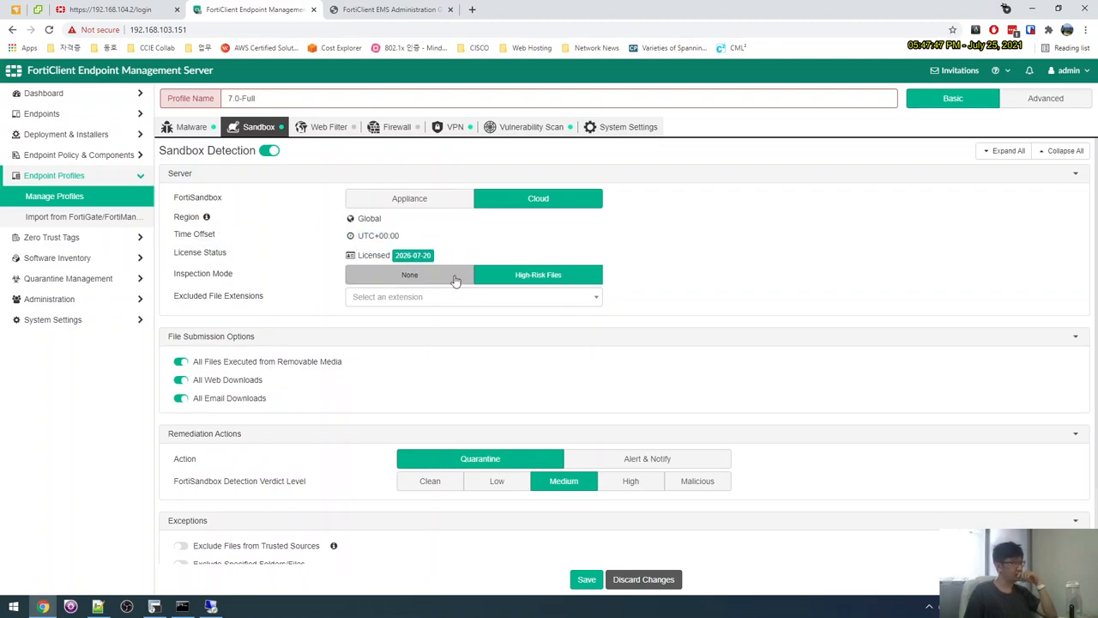
pyautogui.click(409, 274)
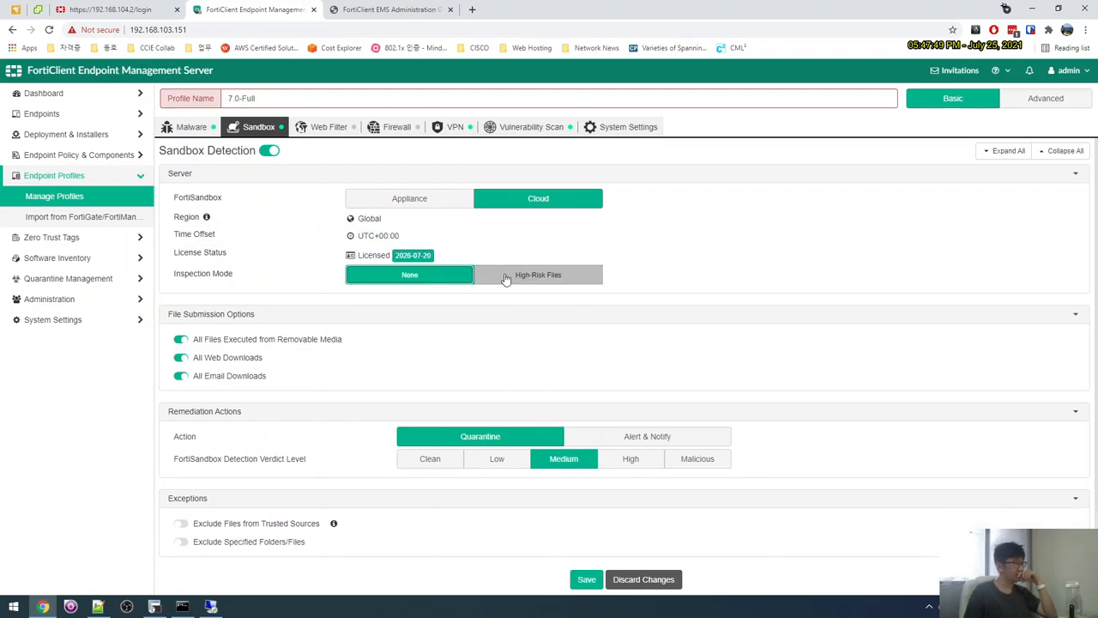
pyautogui.click(538, 275)
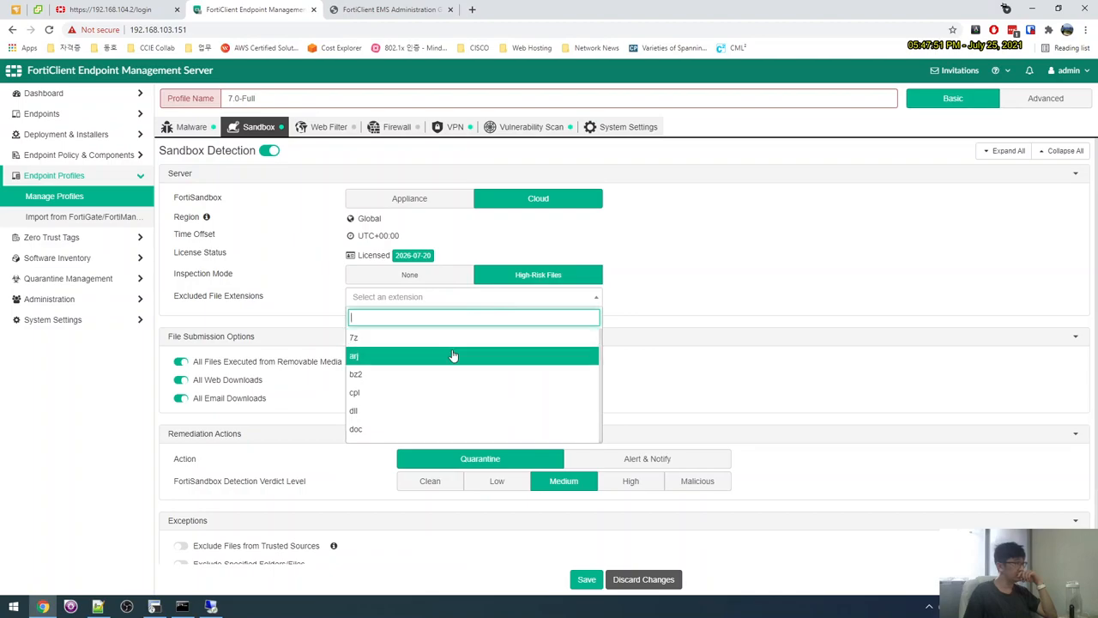
pyautogui.moveTo(452, 300)
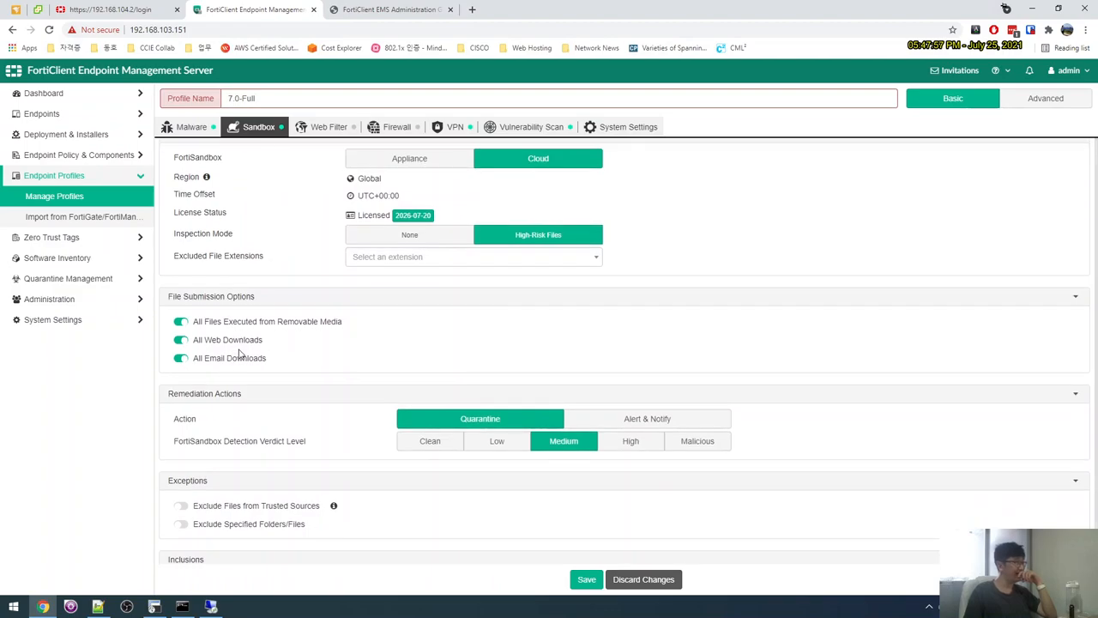
# Step: Make sandbox verdict remediation Alert & Notify instead of quarantine
pyautogui.scroll(-3)
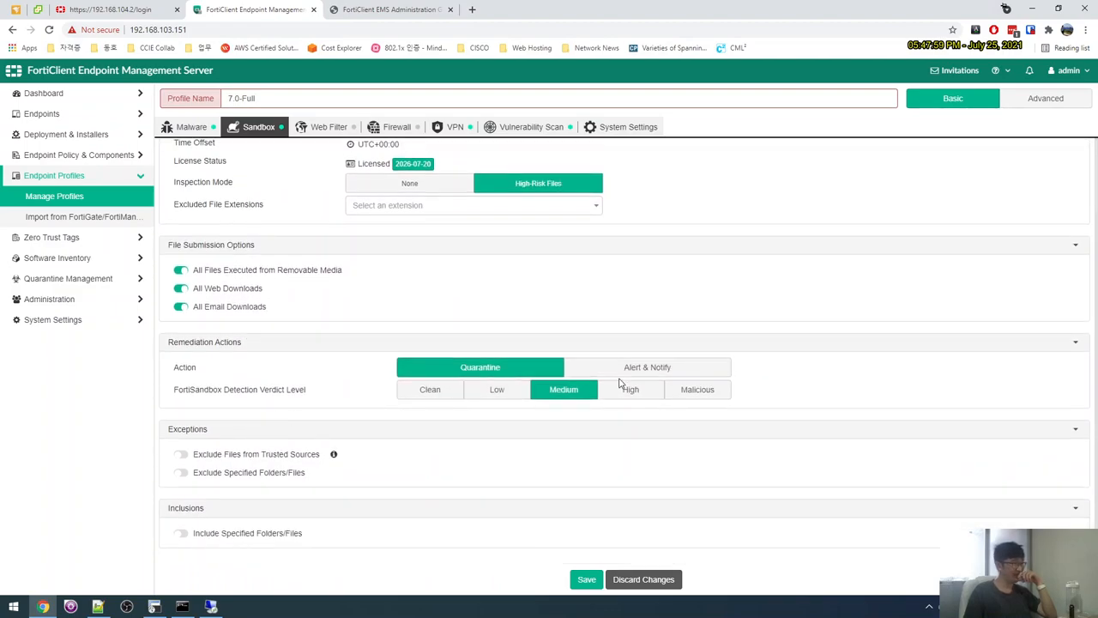
pyautogui.click(647, 367)
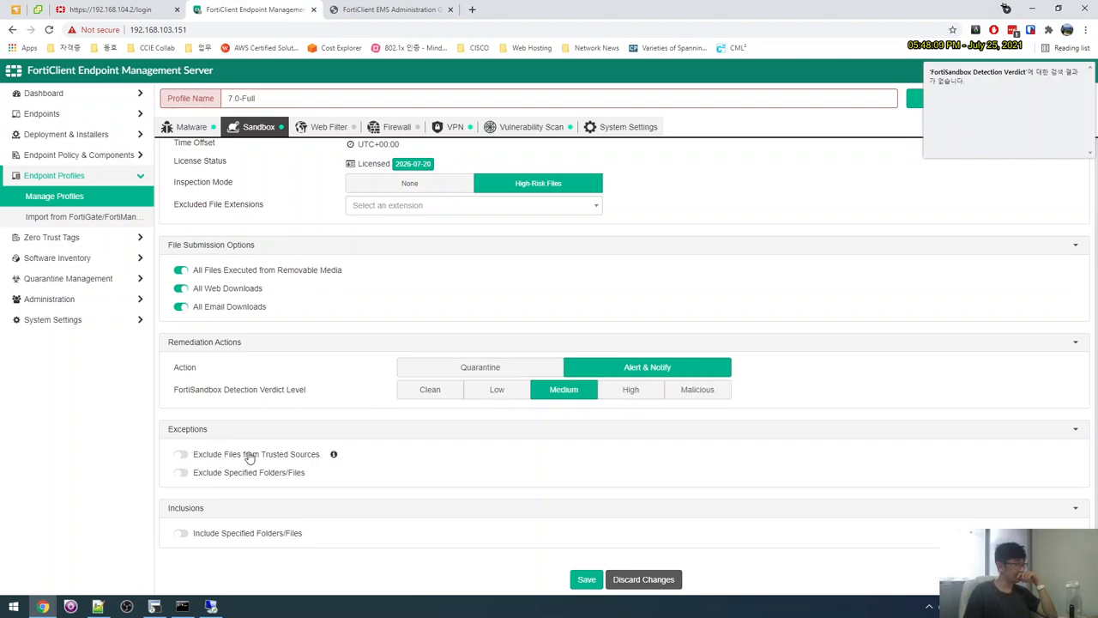
pyautogui.moveTo(316, 556)
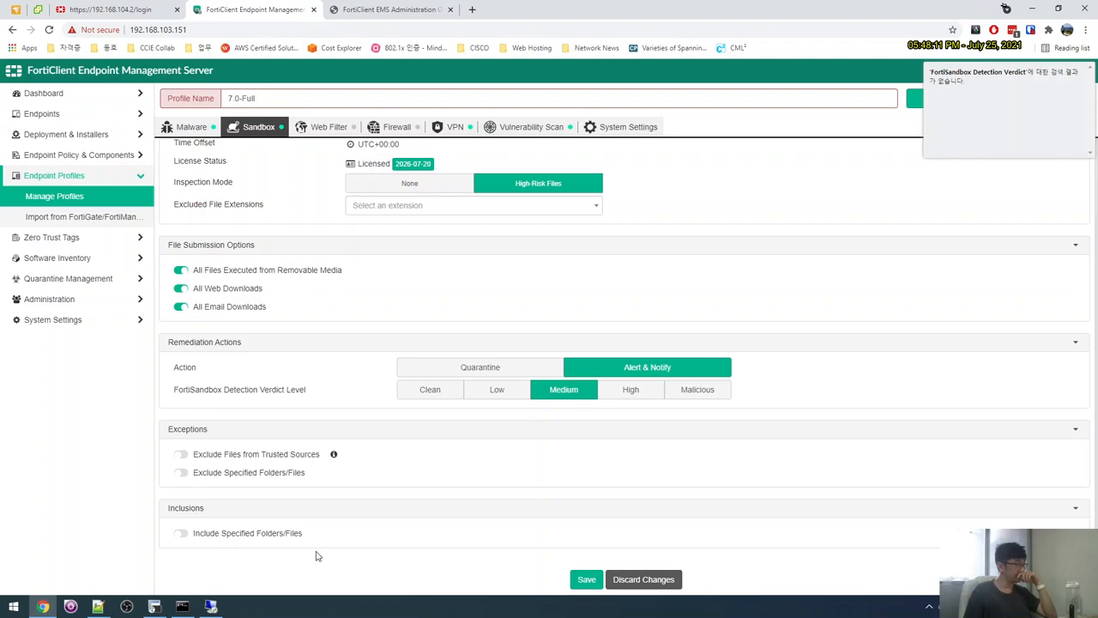
pyautogui.click(330, 127)
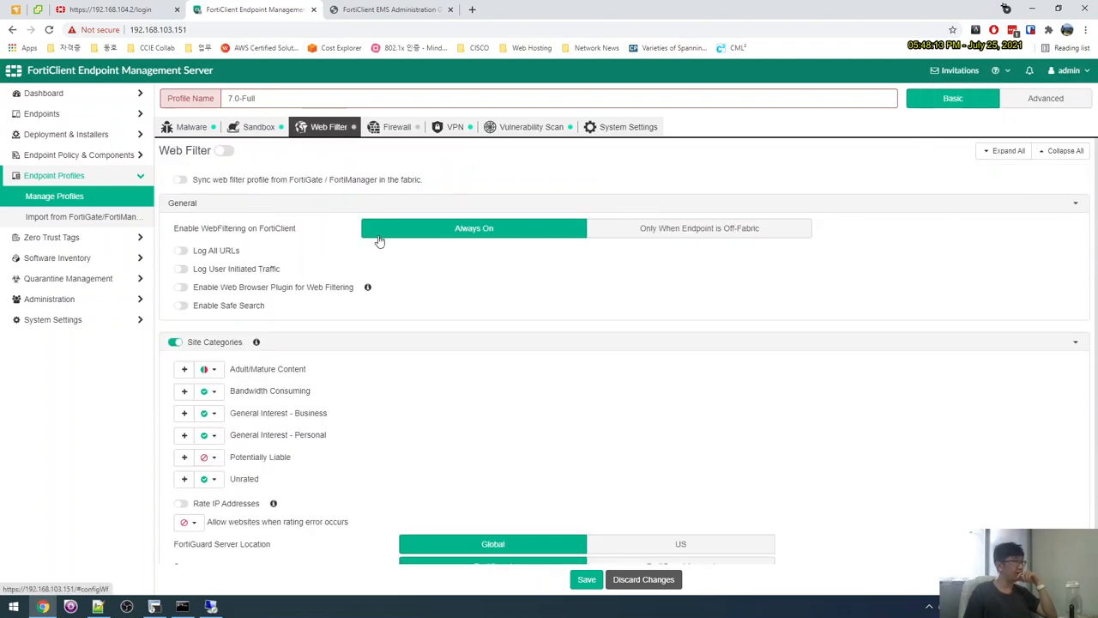
# Step: Turn on Web Filter with Log All URLs, Log User Initiated Traffic and the web browser filtering plugin
pyautogui.click(224, 151)
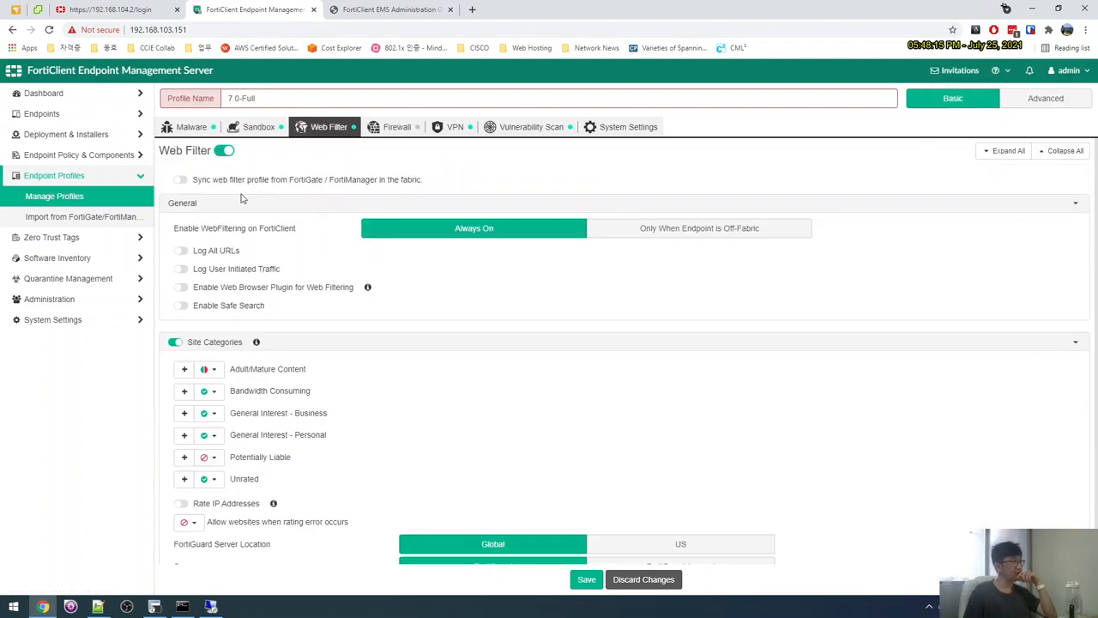
pyautogui.click(180, 181)
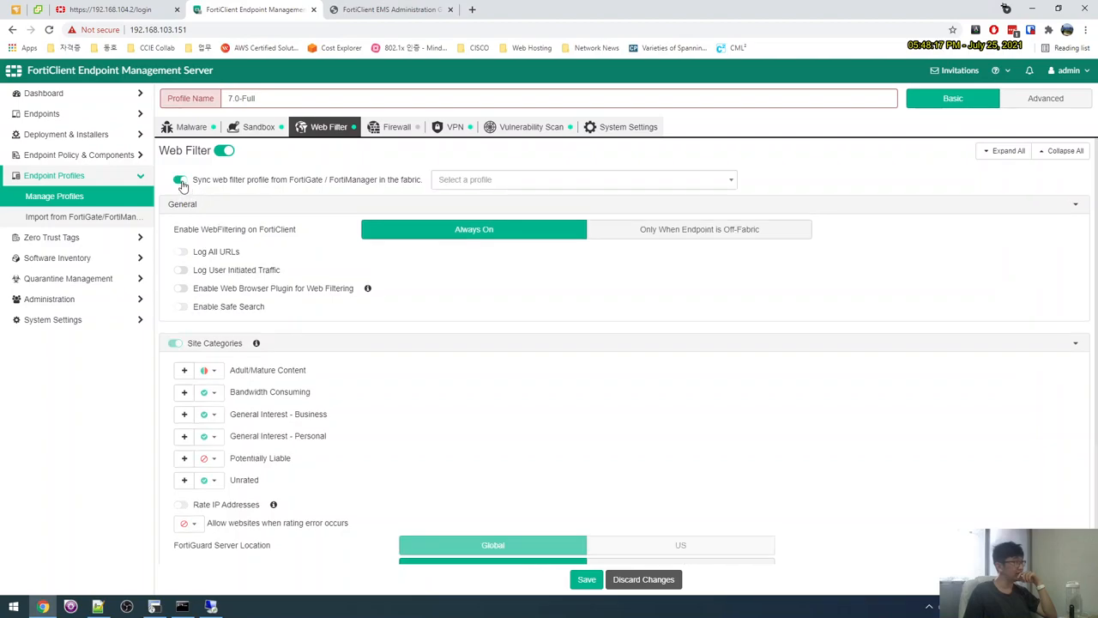
pyautogui.click(181, 180)
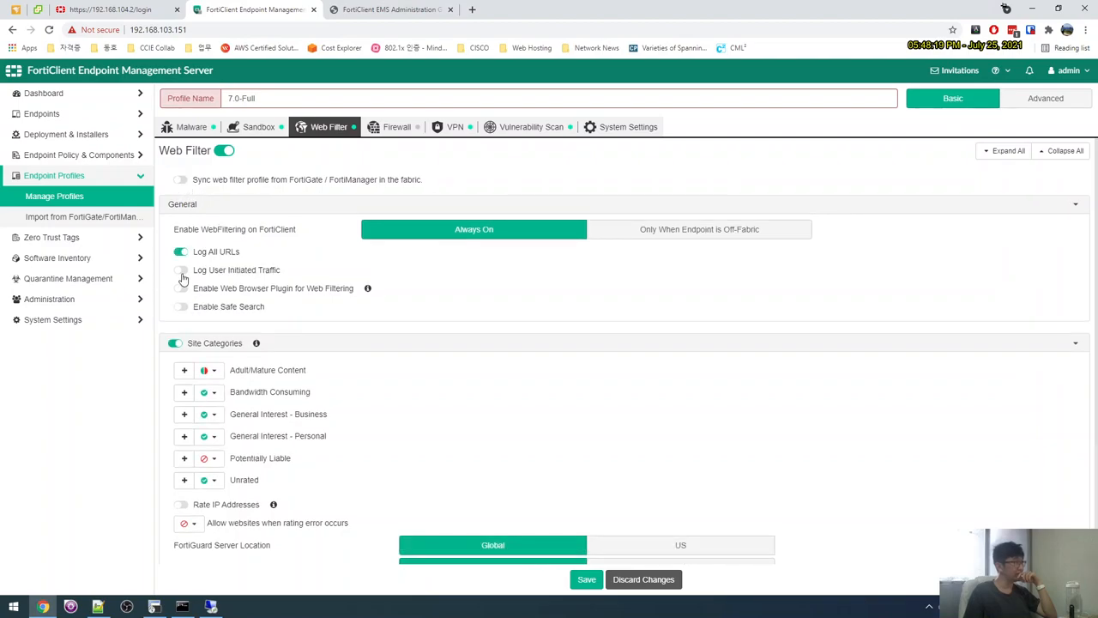
pyautogui.click(182, 269)
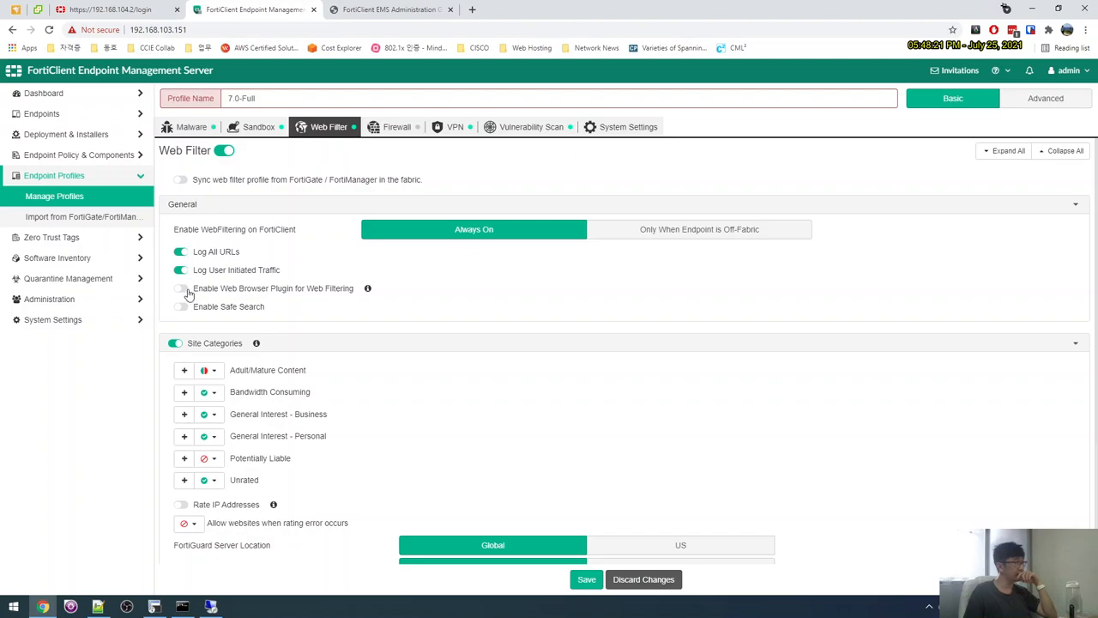
pyautogui.click(180, 288)
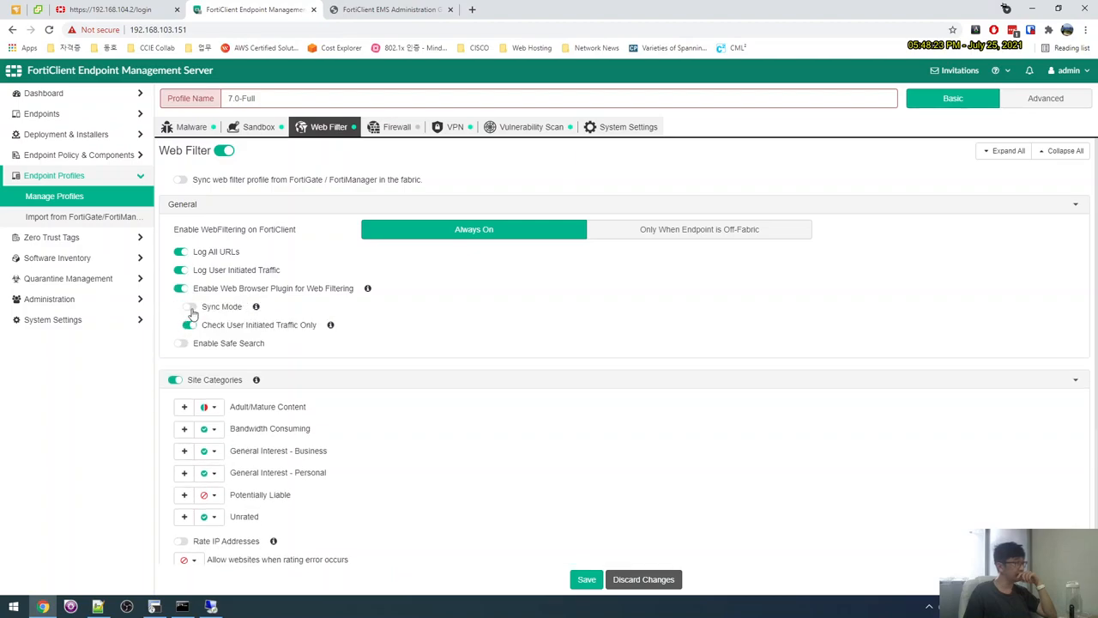
pyautogui.moveTo(256, 307)
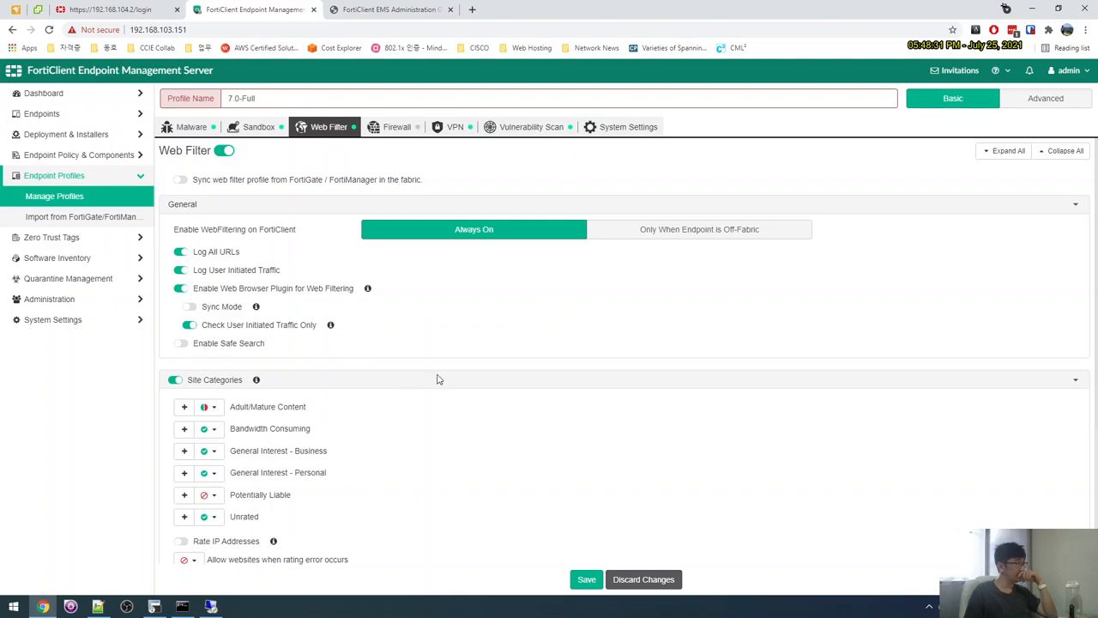
pyautogui.moveTo(285, 350)
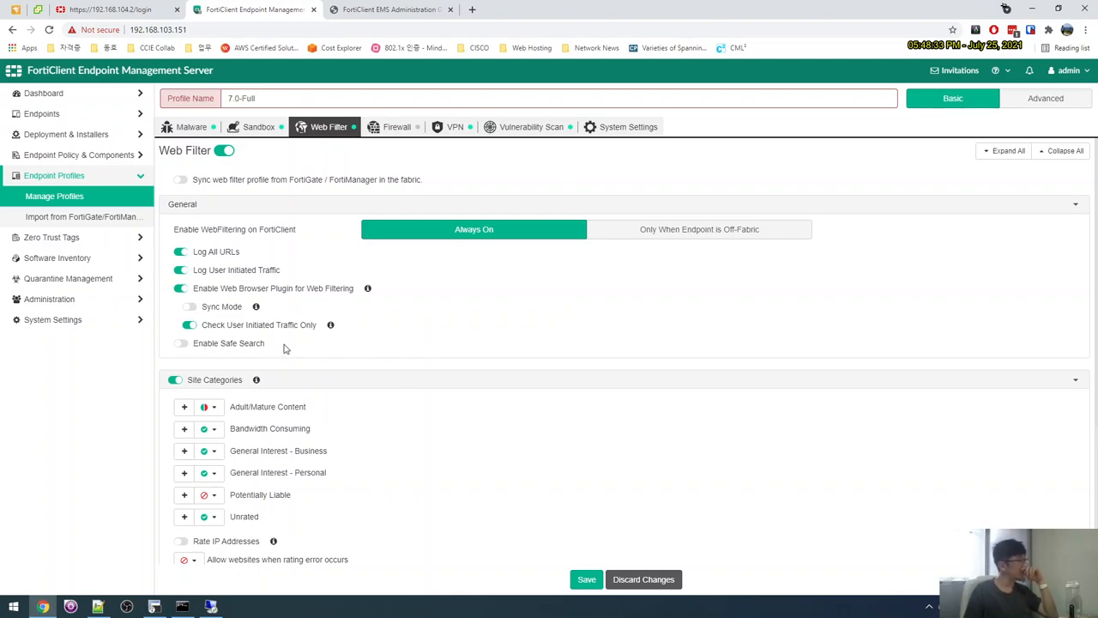
pyautogui.moveTo(290, 316)
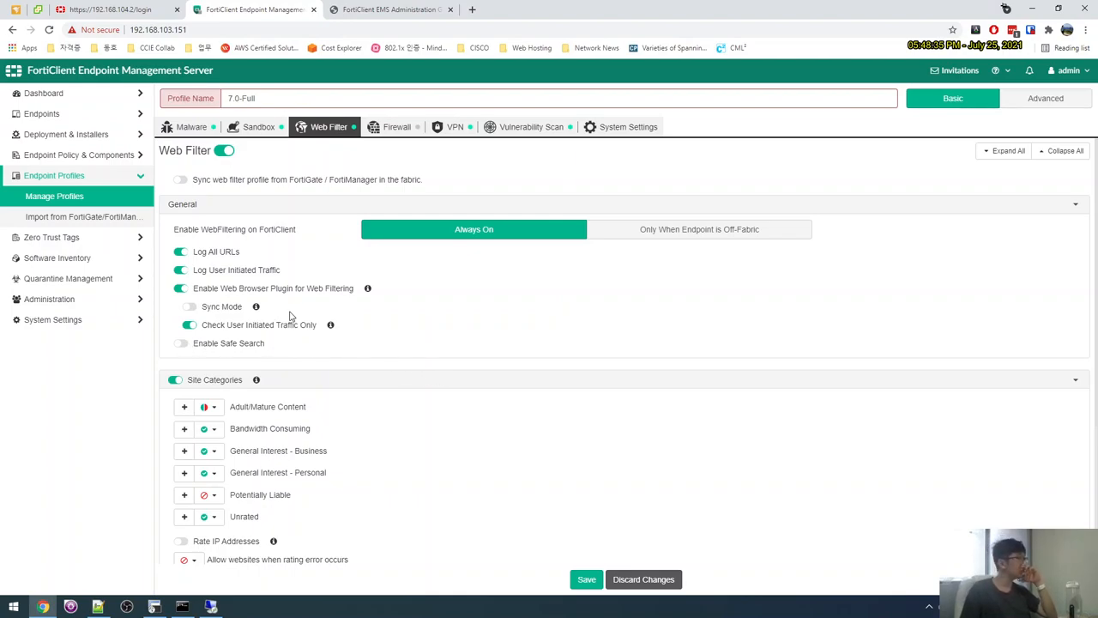
pyautogui.moveTo(614, 259)
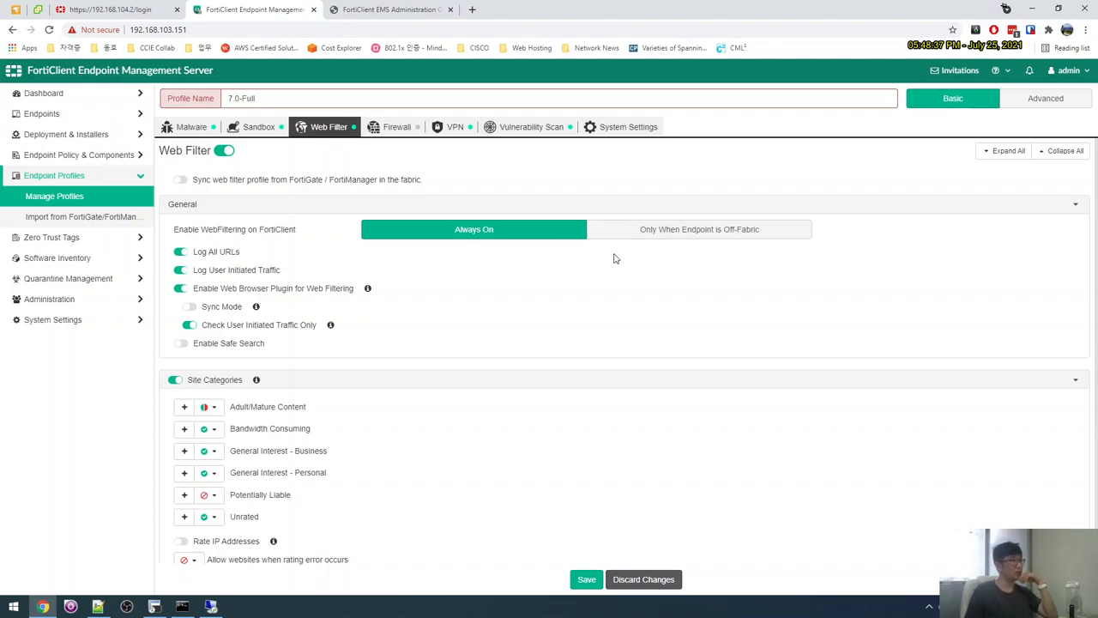
# Step: Review the Adult/Mature Content category actions and its Potentially Liable subcategory
pyautogui.scroll(-3)
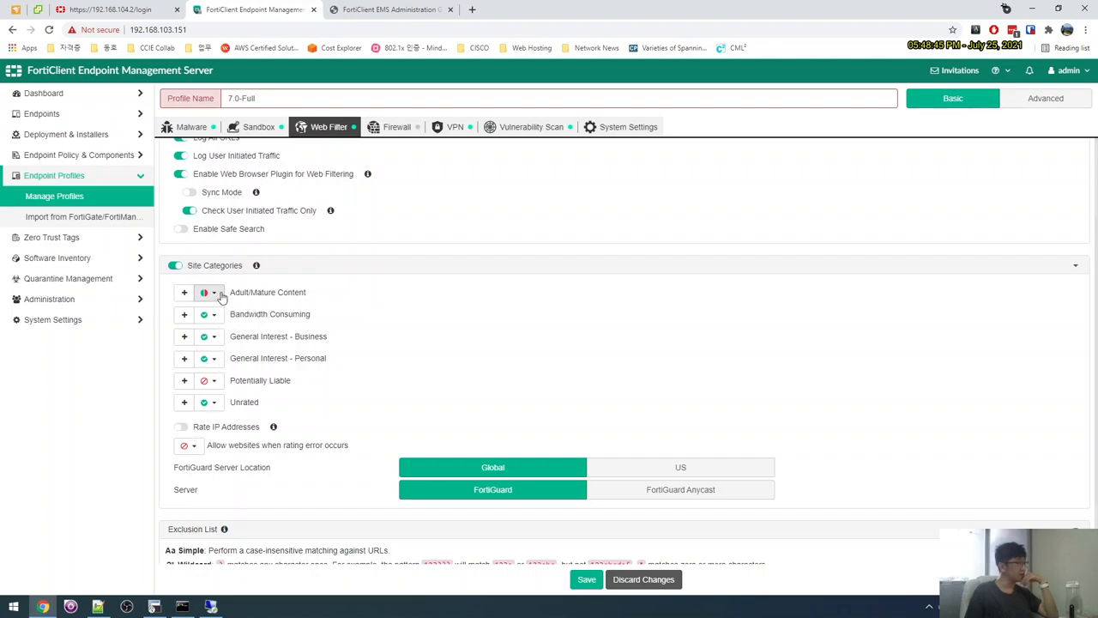
pyautogui.click(213, 291)
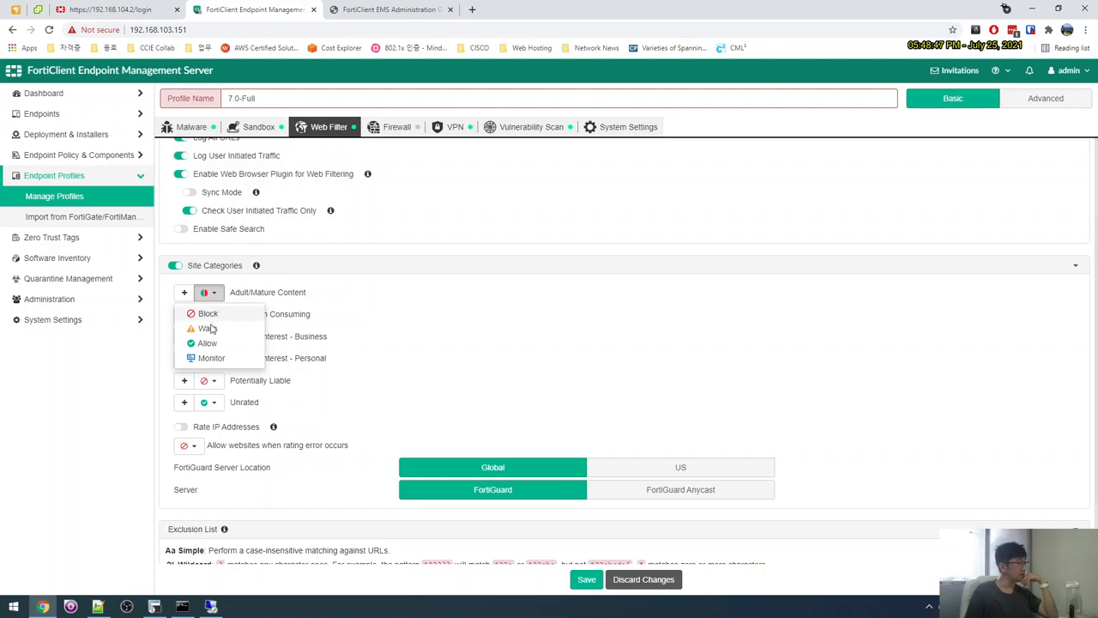
pyautogui.click(184, 292)
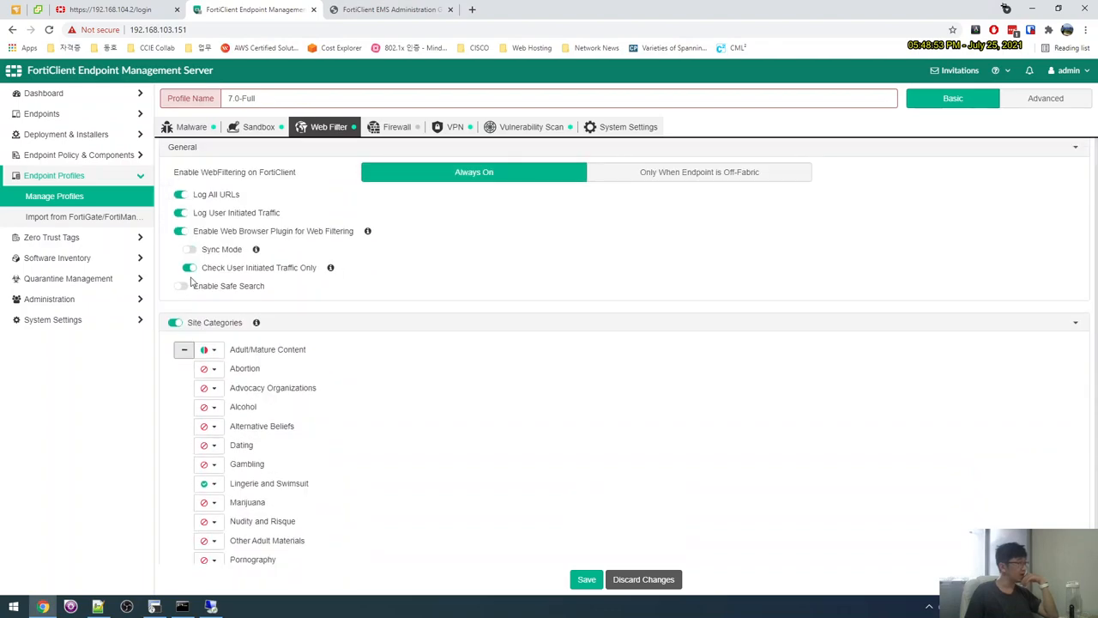
pyautogui.click(183, 350)
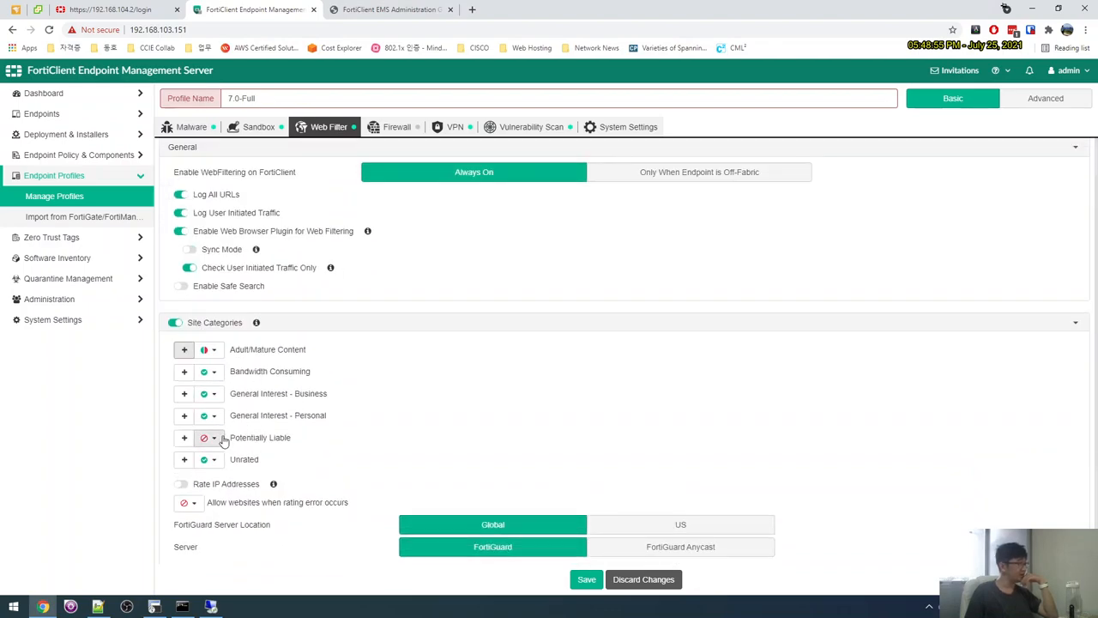
pyautogui.scroll(-3)
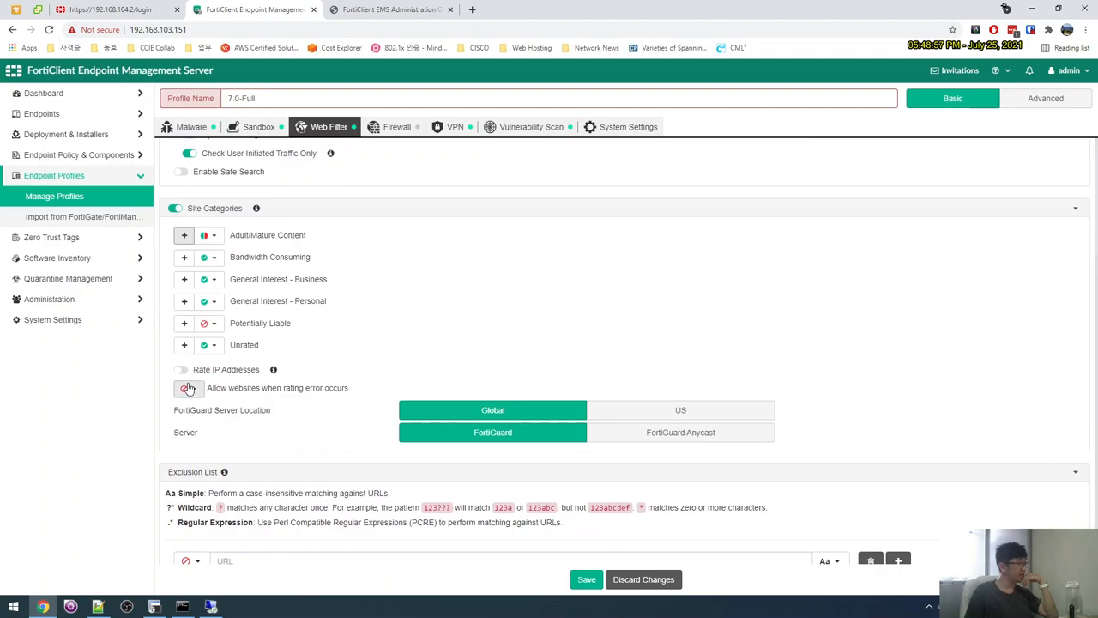
pyautogui.moveTo(275, 369)
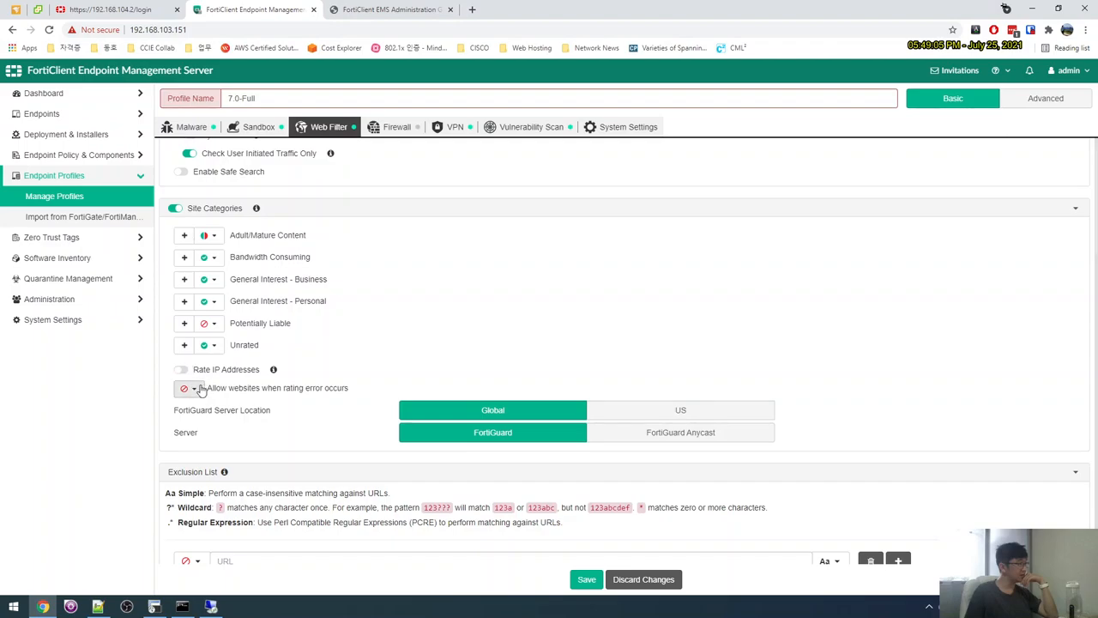
# Step: Set the action for websites with a rating error to Monitor
pyautogui.click(193, 387)
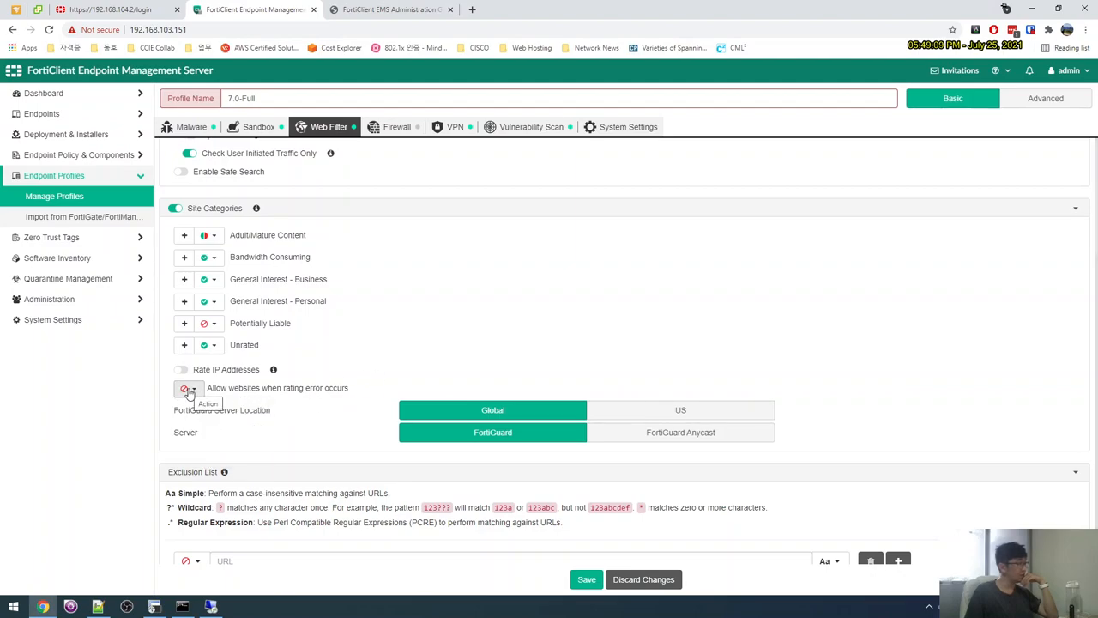
pyautogui.moveTo(295, 405)
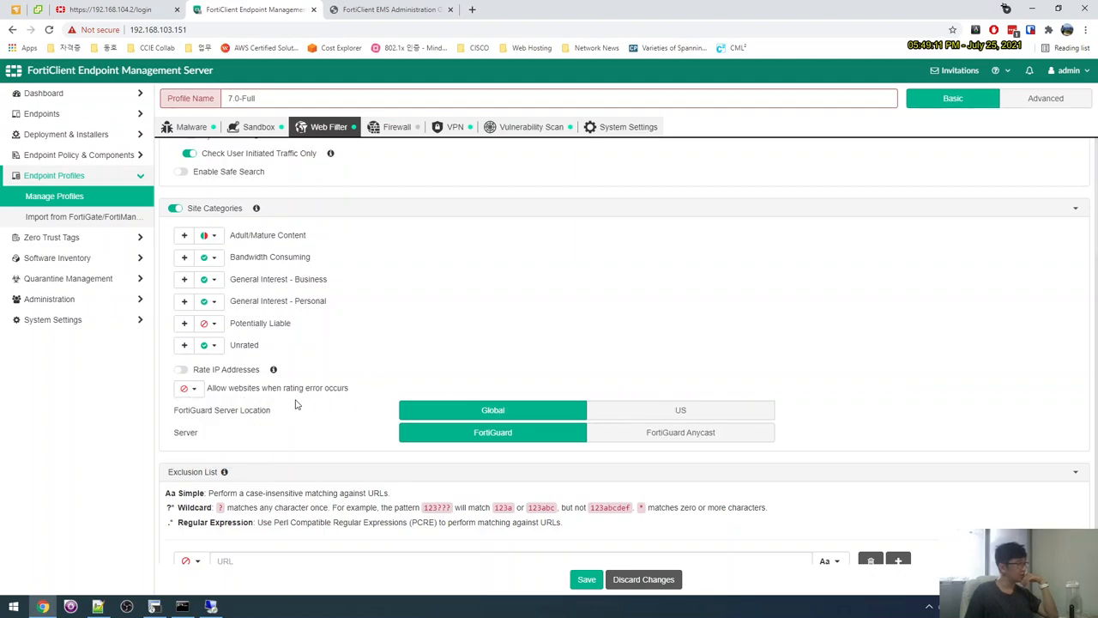
pyautogui.click(188, 387)
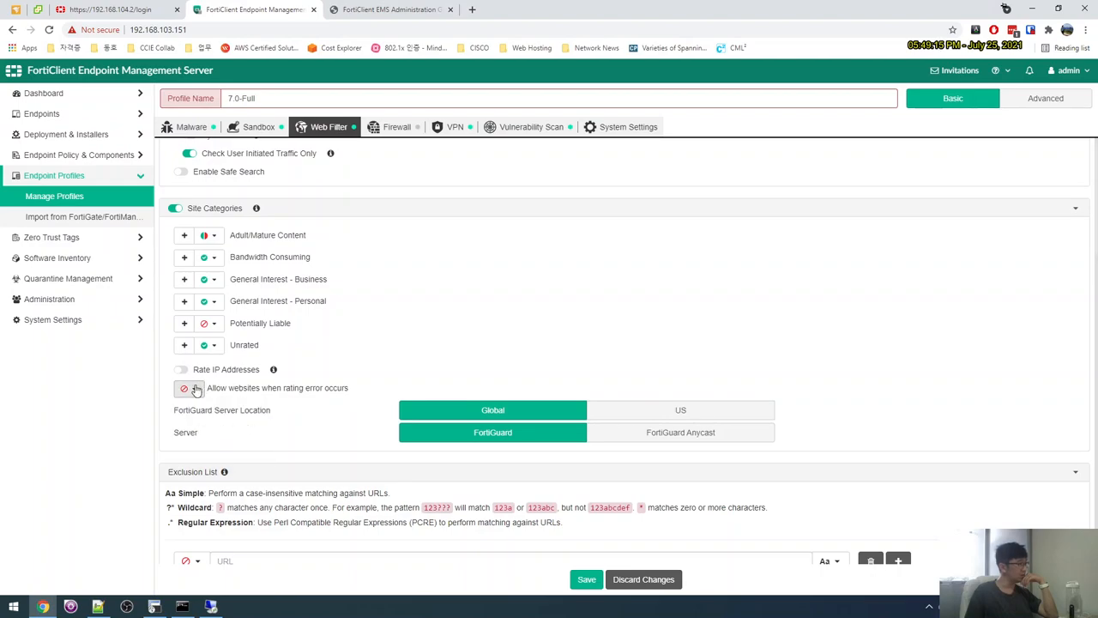
pyautogui.click(192, 388)
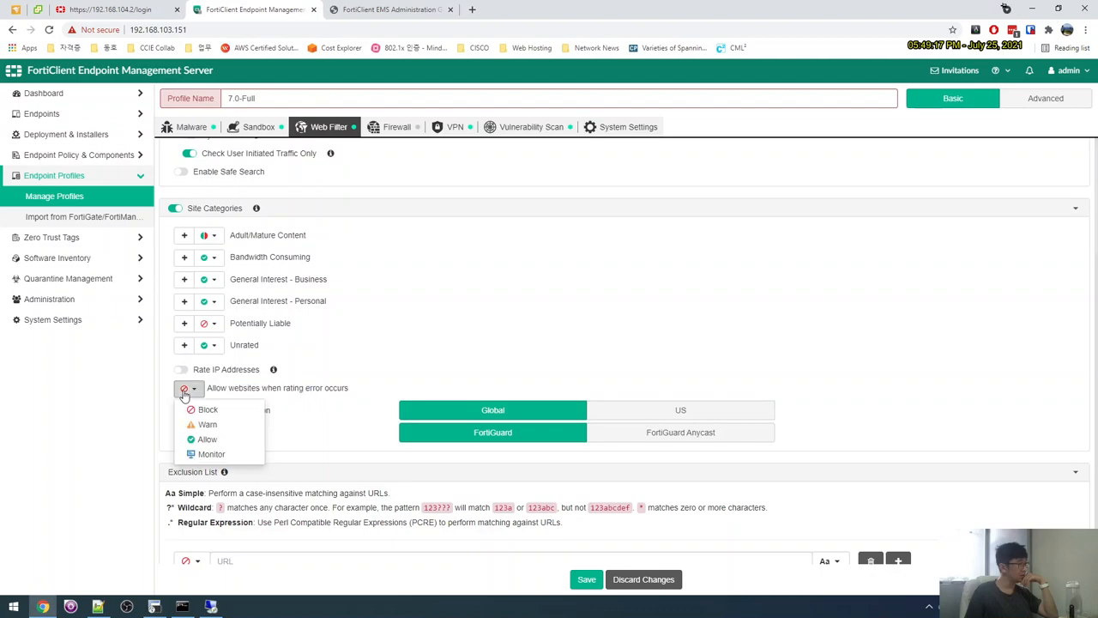
pyautogui.moveTo(210, 452)
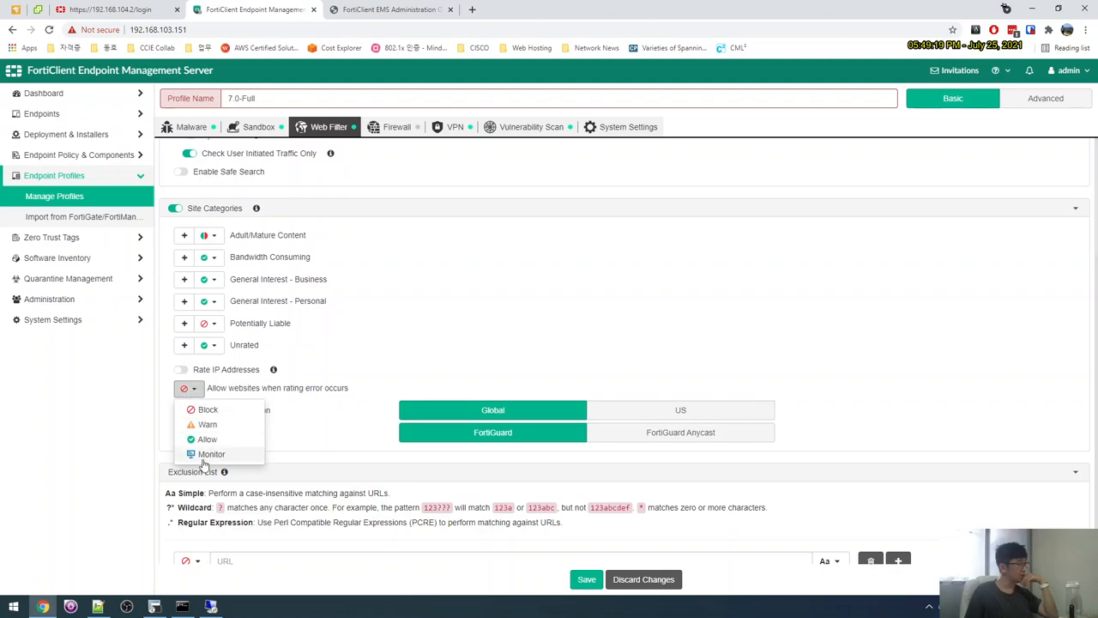
pyautogui.click(211, 453)
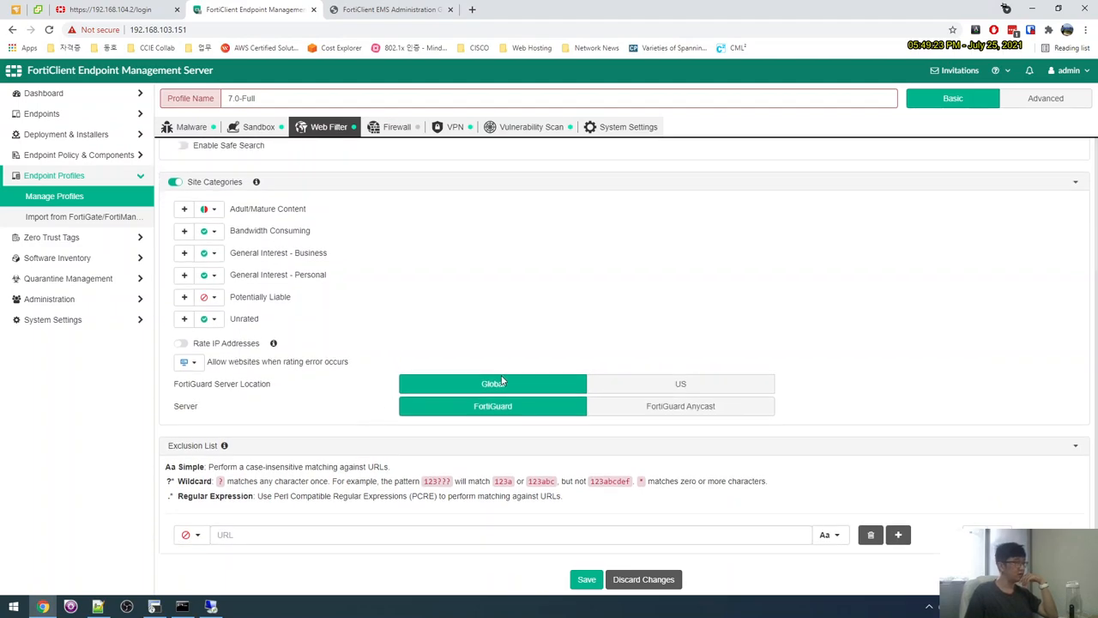
pyautogui.scroll(-3)
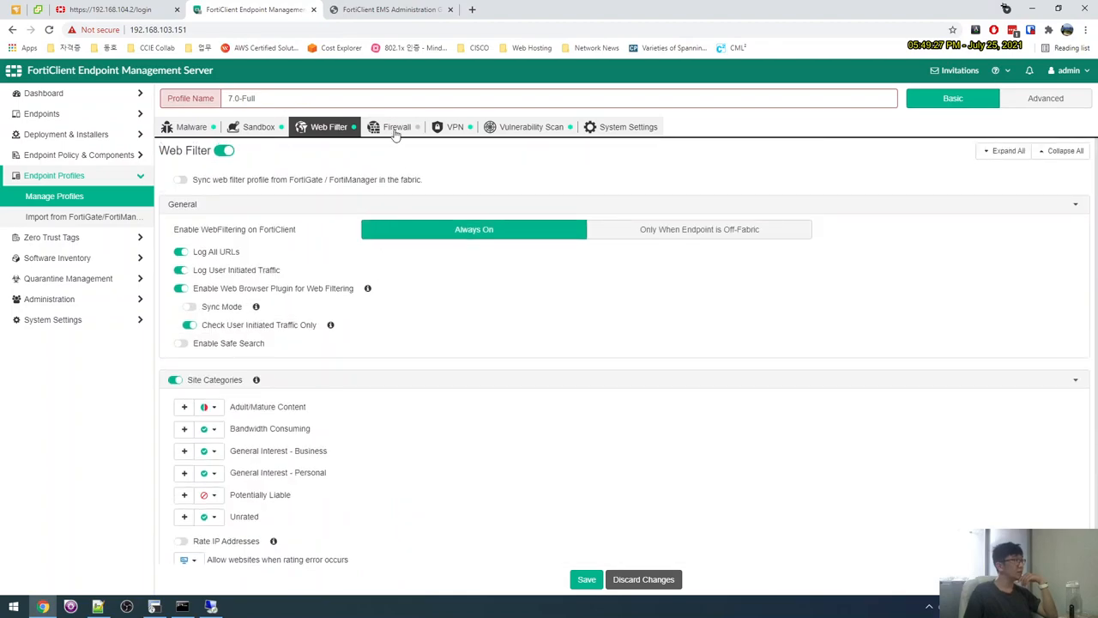
# Step: In the application firewall, enable Notification Bubbles and Detect & Block Exploits
pyautogui.click(395, 127)
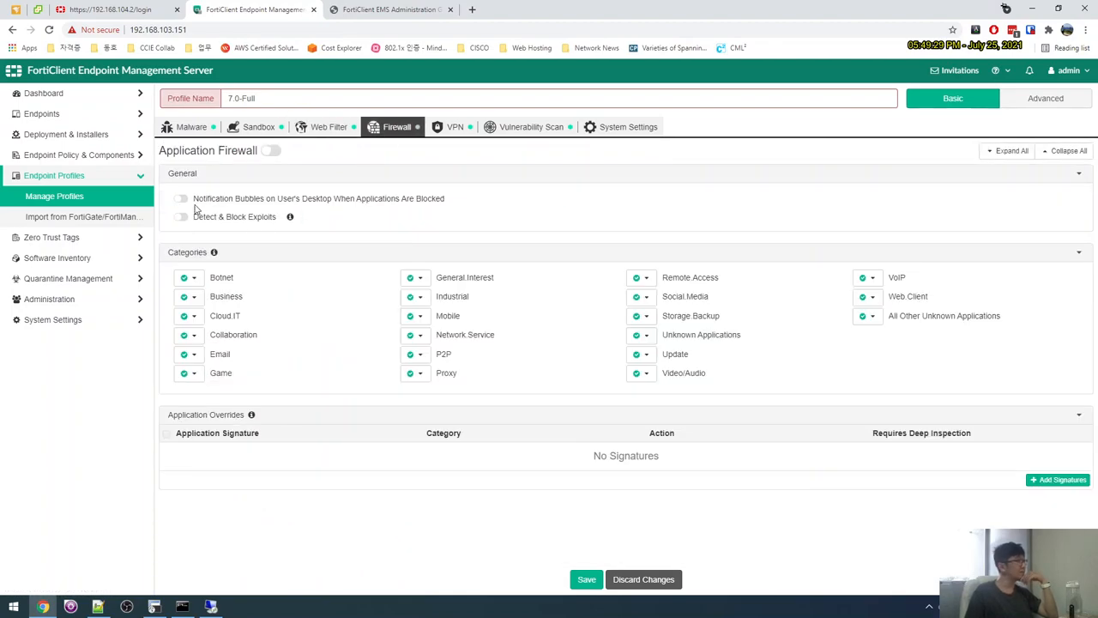
pyautogui.click(180, 199)
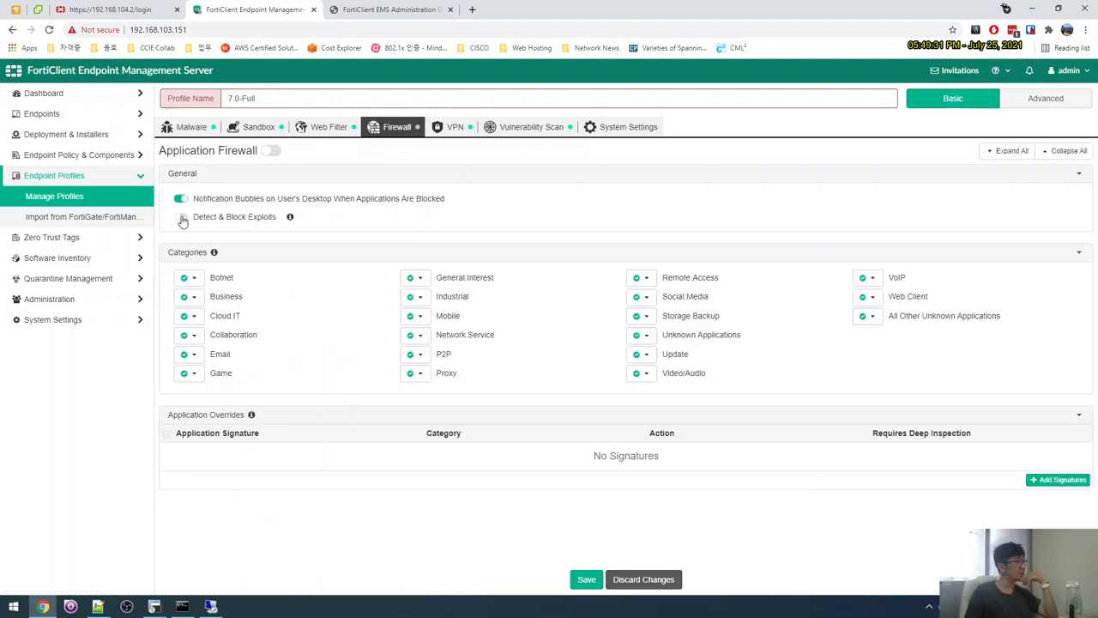
pyautogui.click(182, 216)
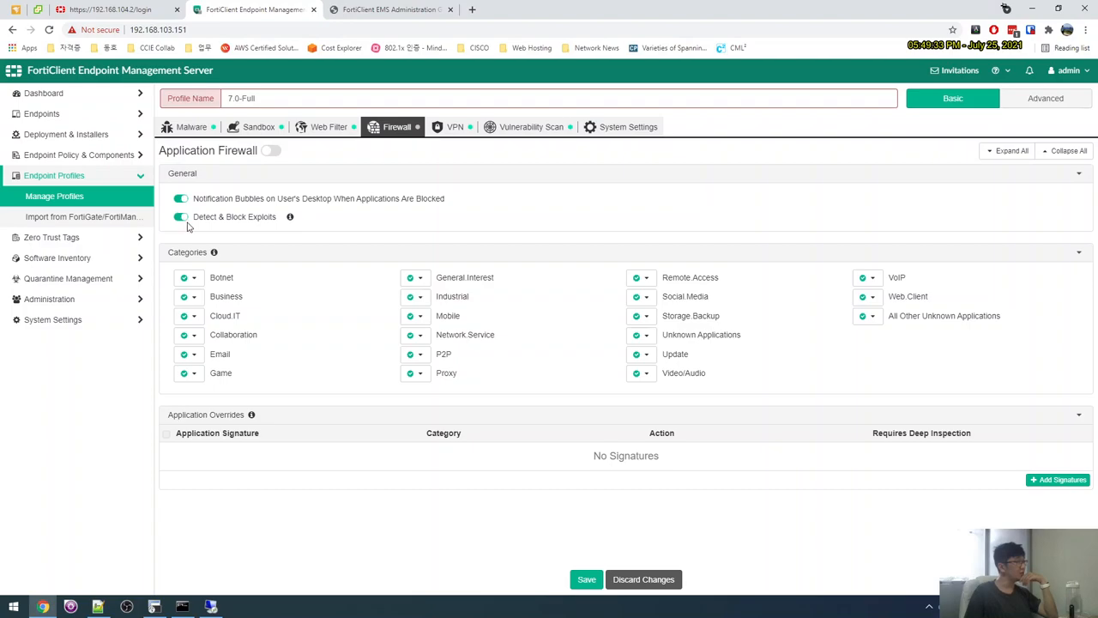
pyautogui.moveTo(290, 216)
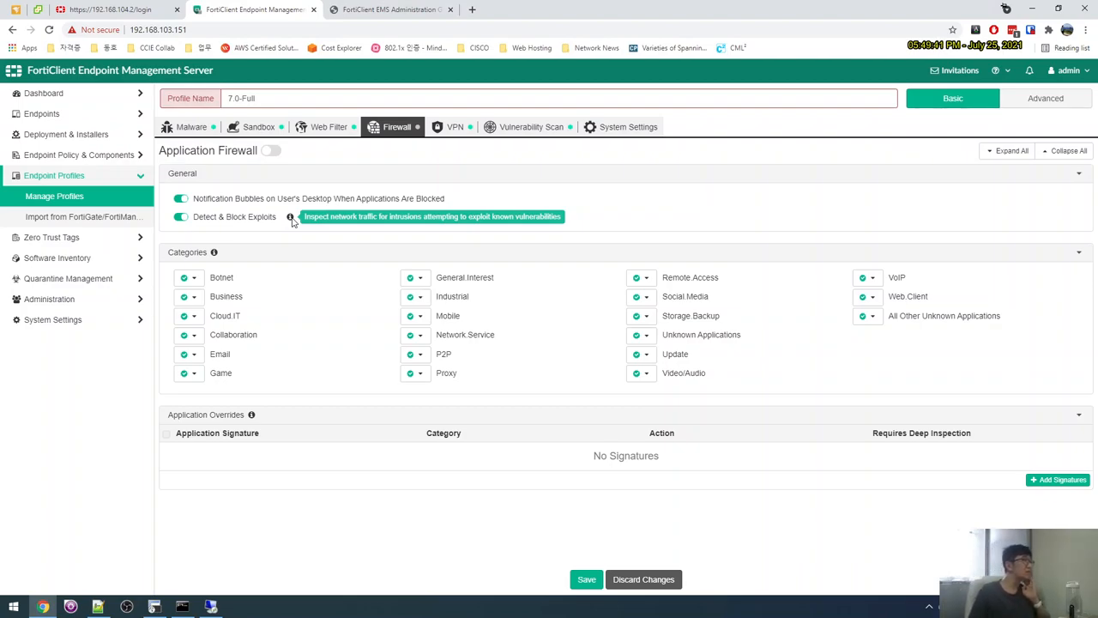
pyautogui.moveTo(278, 240)
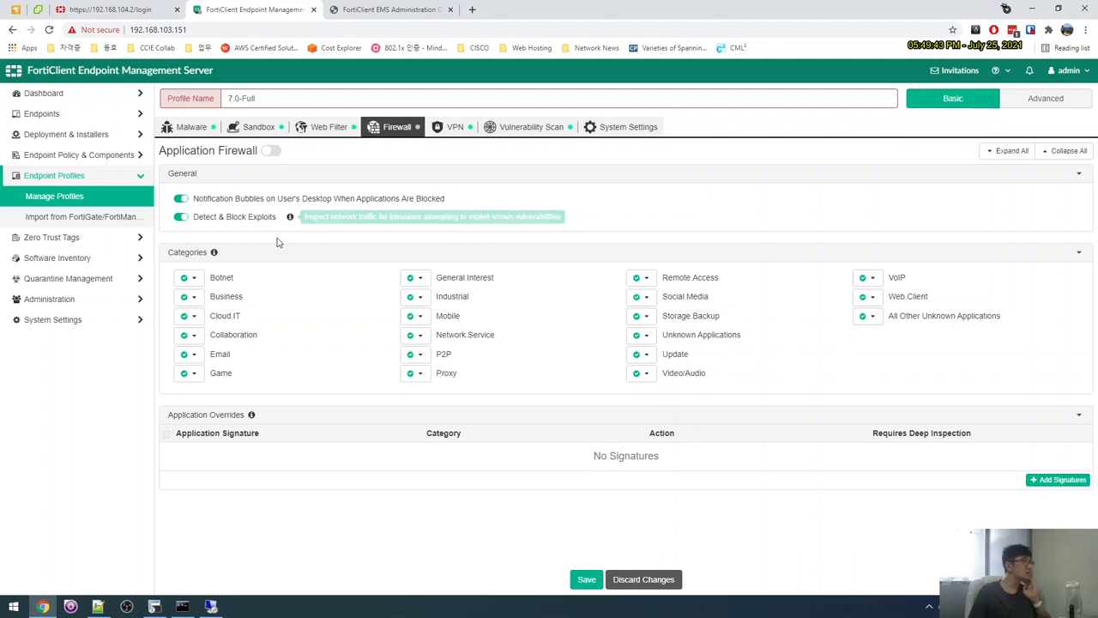
pyautogui.moveTo(806, 291)
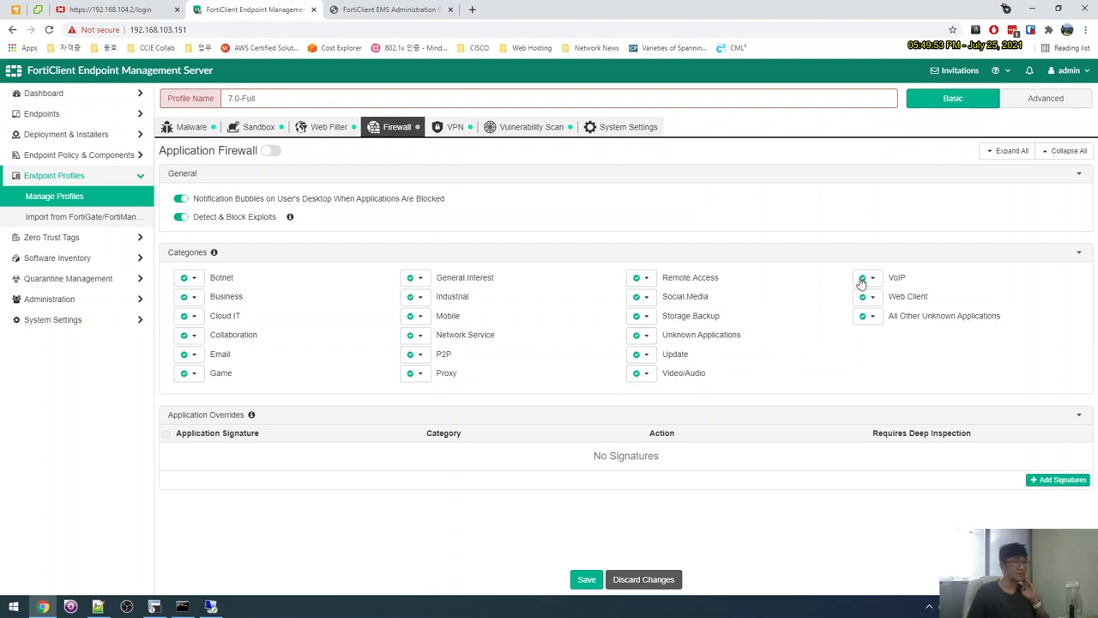
# Step: Set the P2P, Email and Storage Backup application categories to Block
pyautogui.click(419, 354)
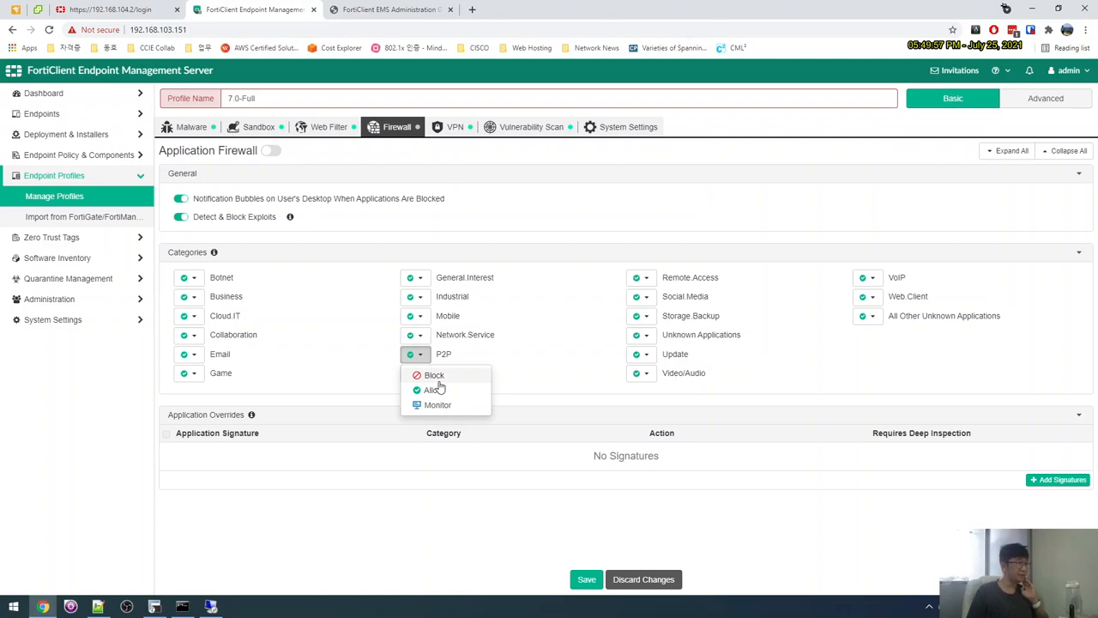
pyautogui.click(432, 374)
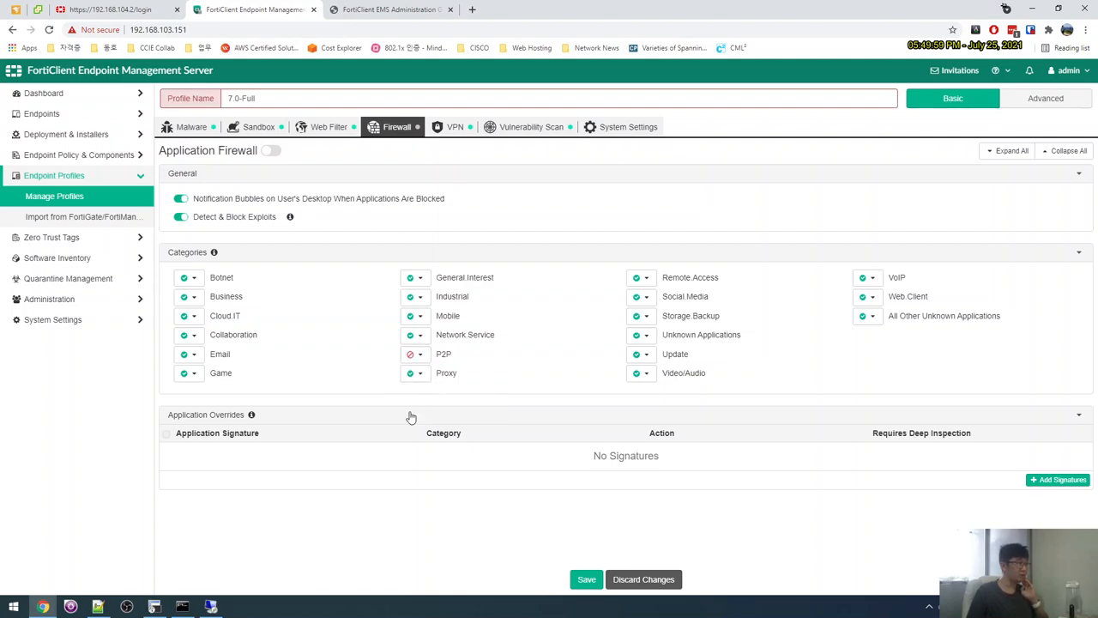
pyautogui.moveTo(333, 448)
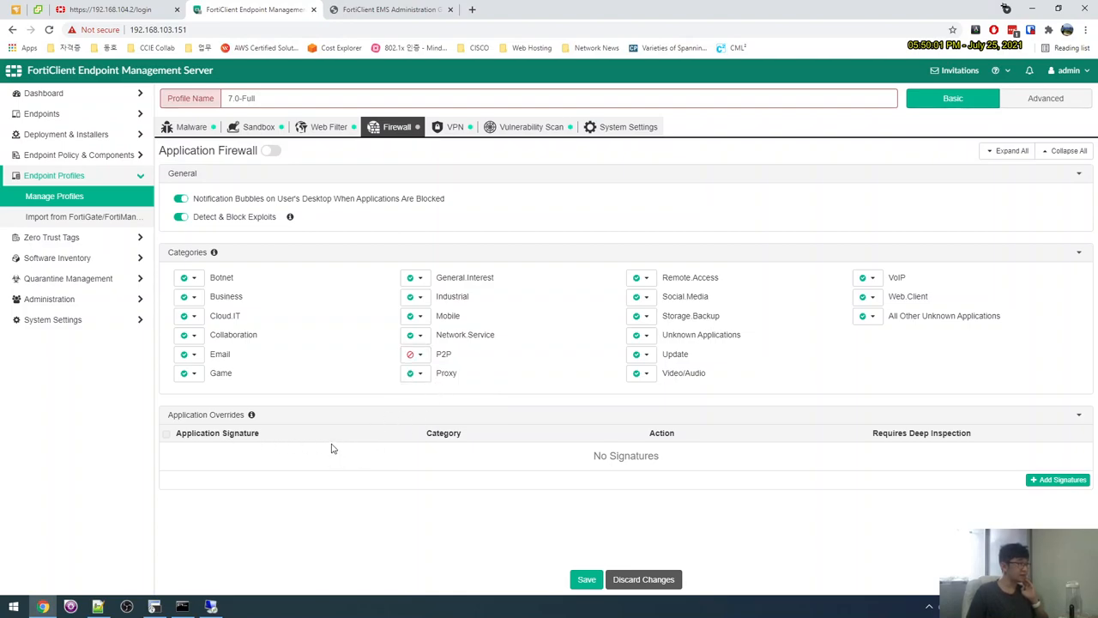
pyautogui.click(184, 353)
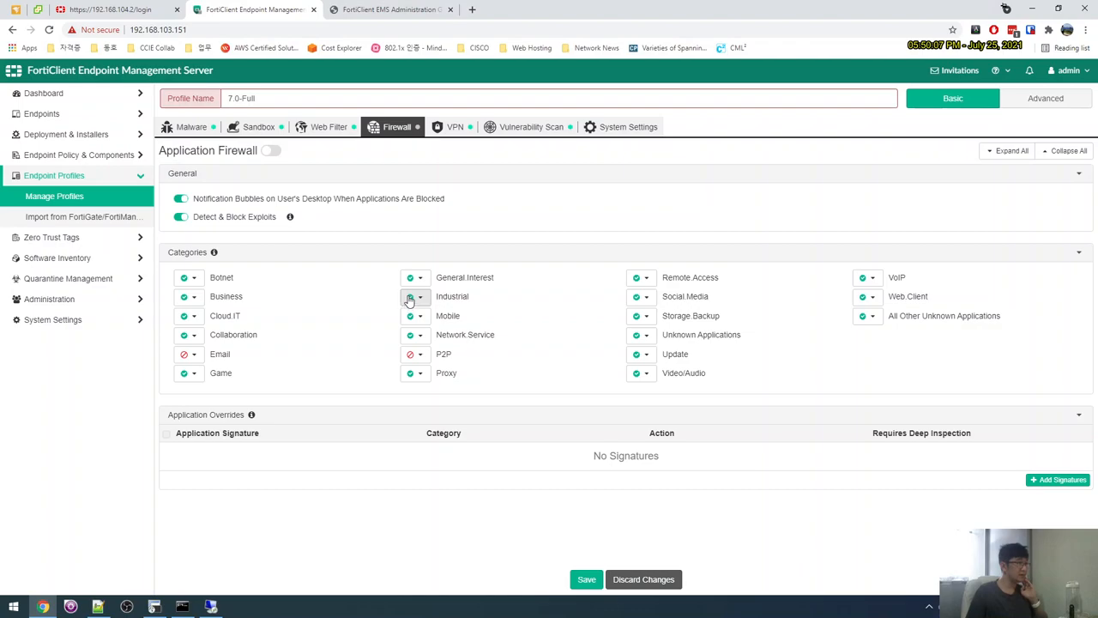
pyautogui.moveTo(642, 316)
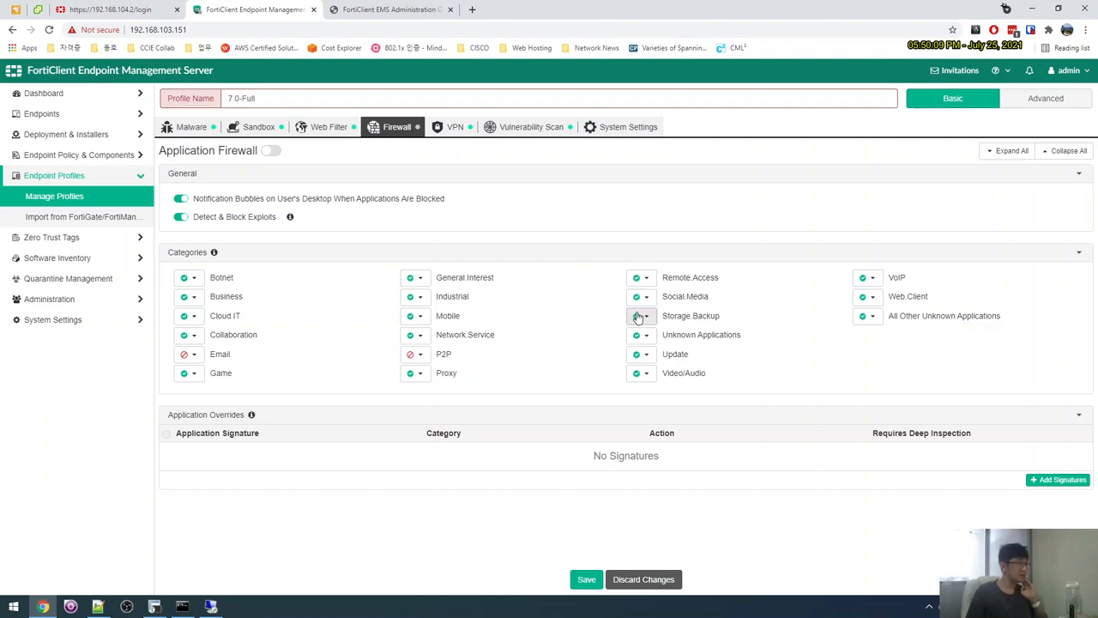
pyautogui.click(636, 316)
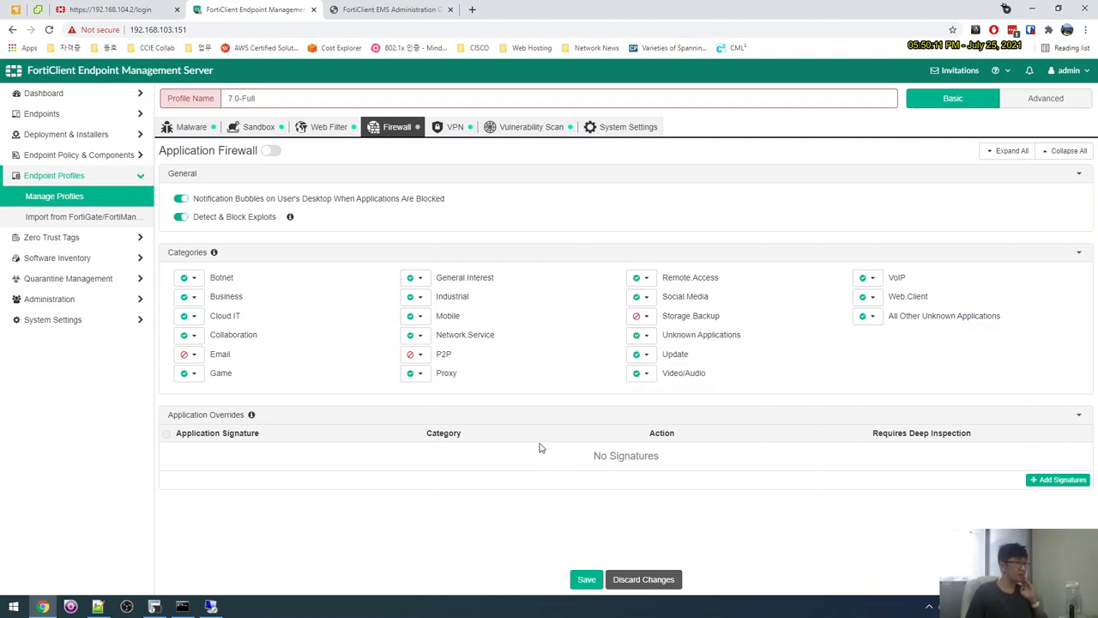
pyautogui.moveTo(455, 127)
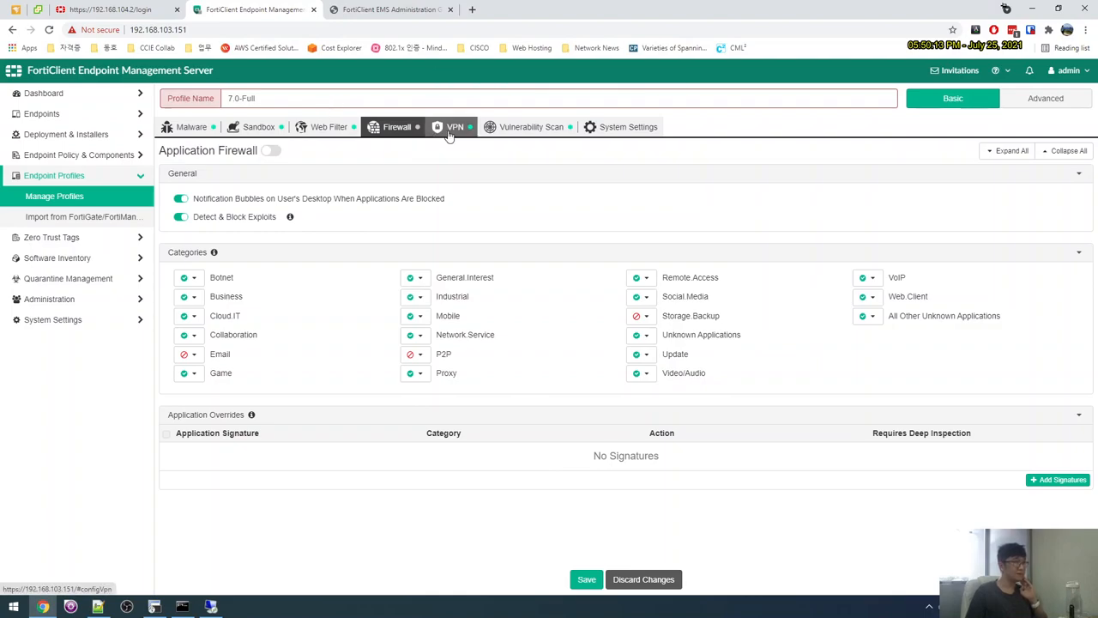
# Step: In the VPN settings, enable Show VPN before Logon alongside personal VPN
pyautogui.click(455, 127)
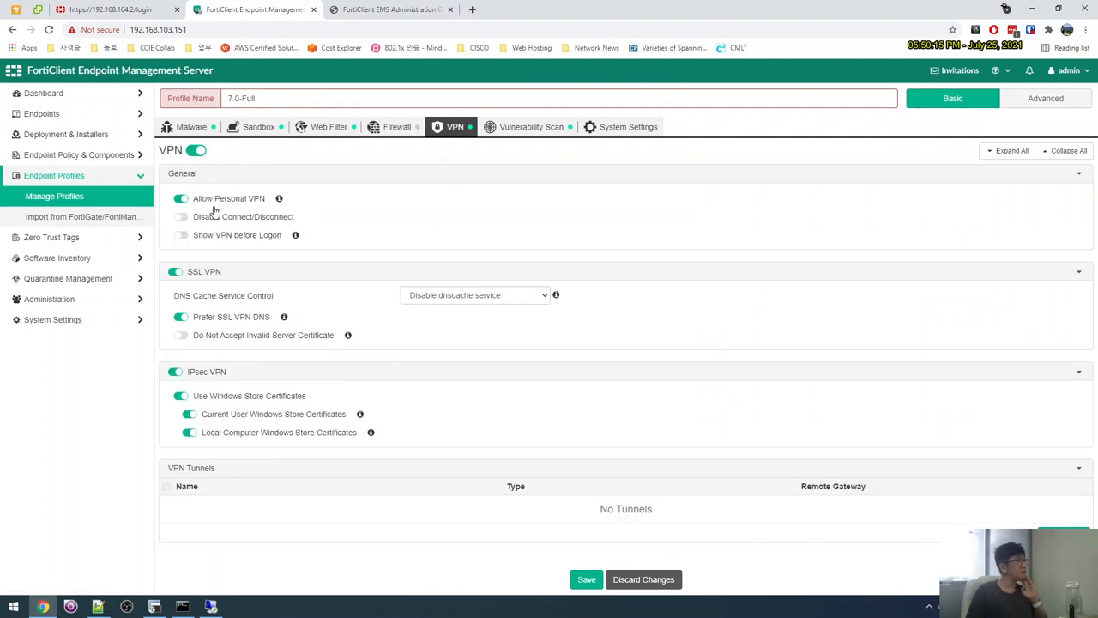
pyautogui.moveTo(216, 240)
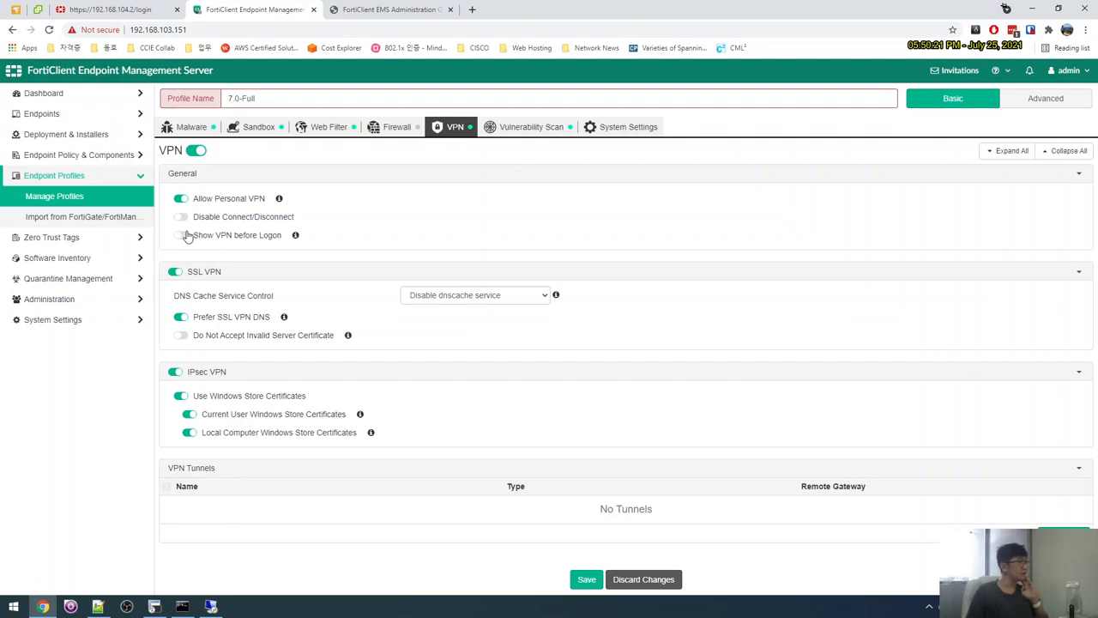
pyautogui.moveTo(278, 199)
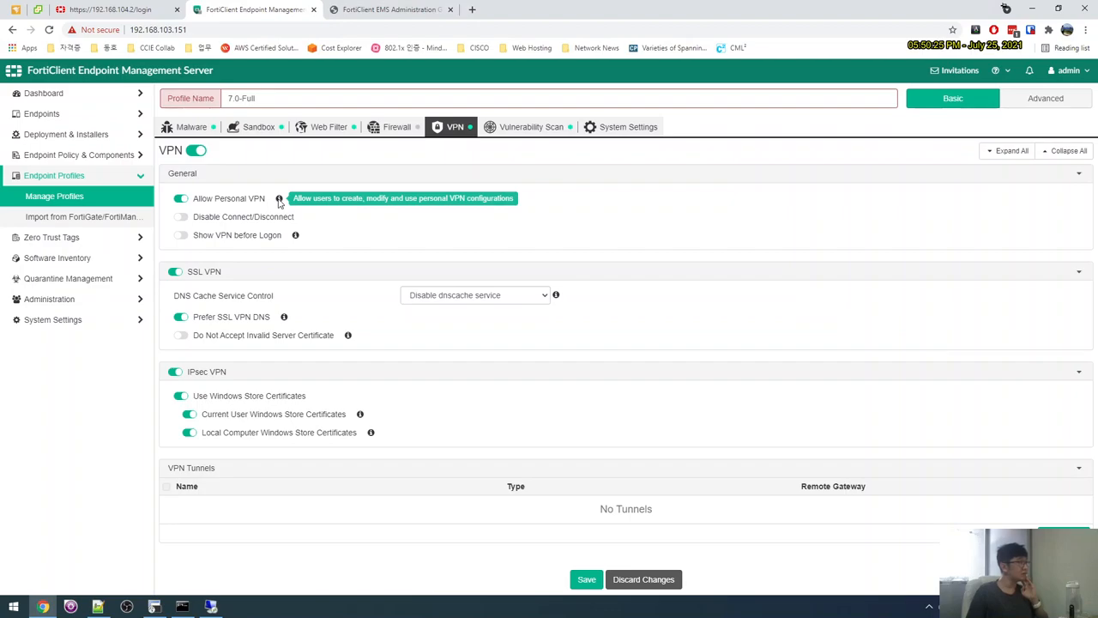
pyautogui.moveTo(296, 235)
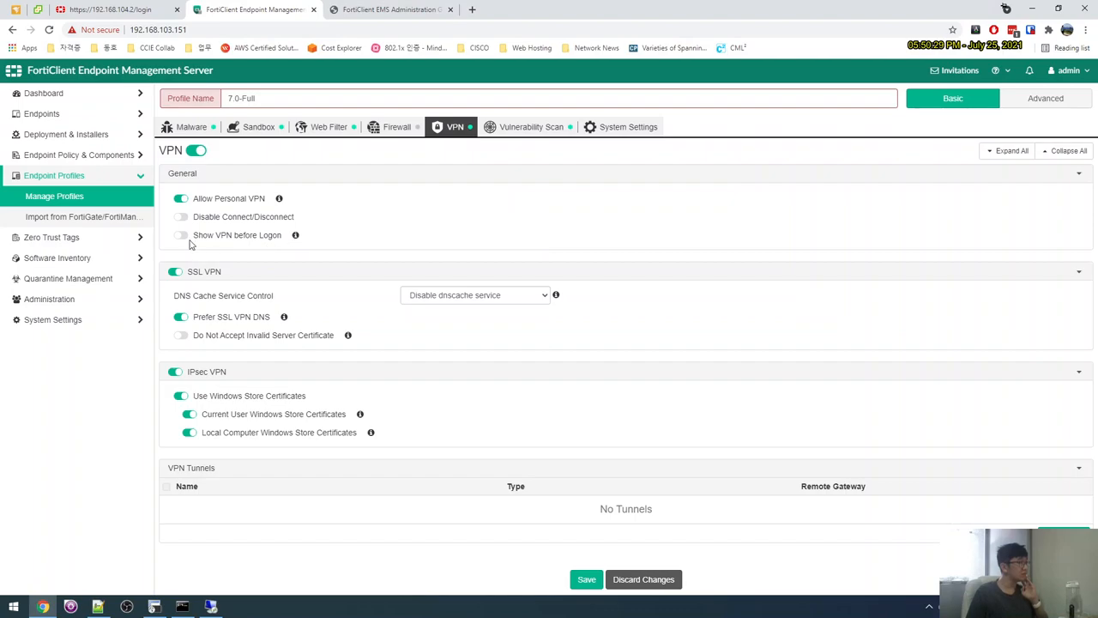
pyautogui.click(180, 234)
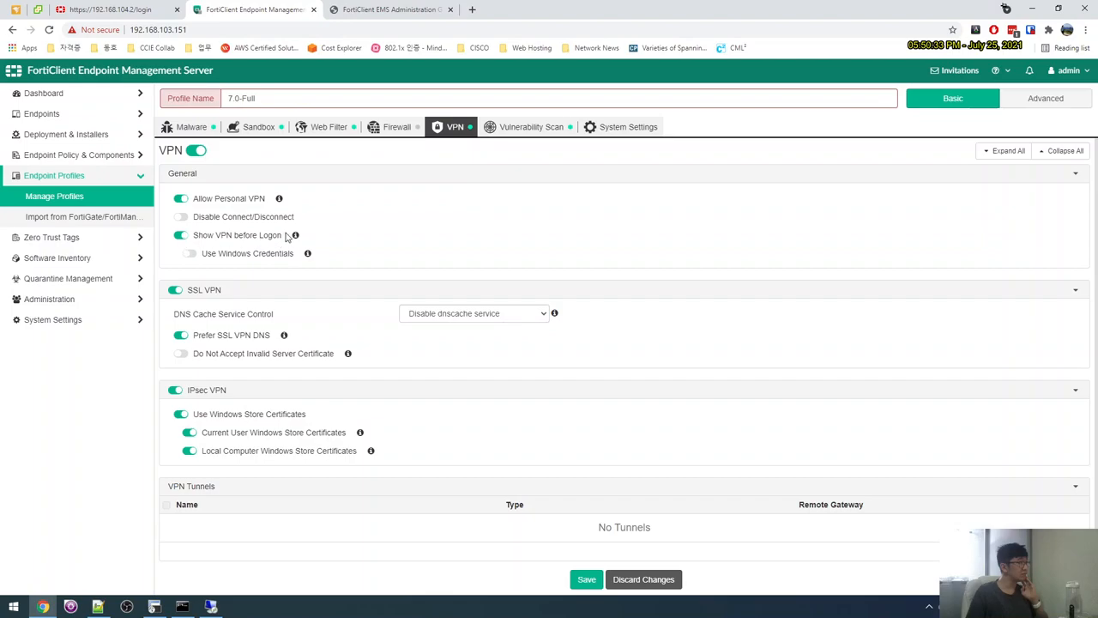
pyautogui.moveTo(295, 235)
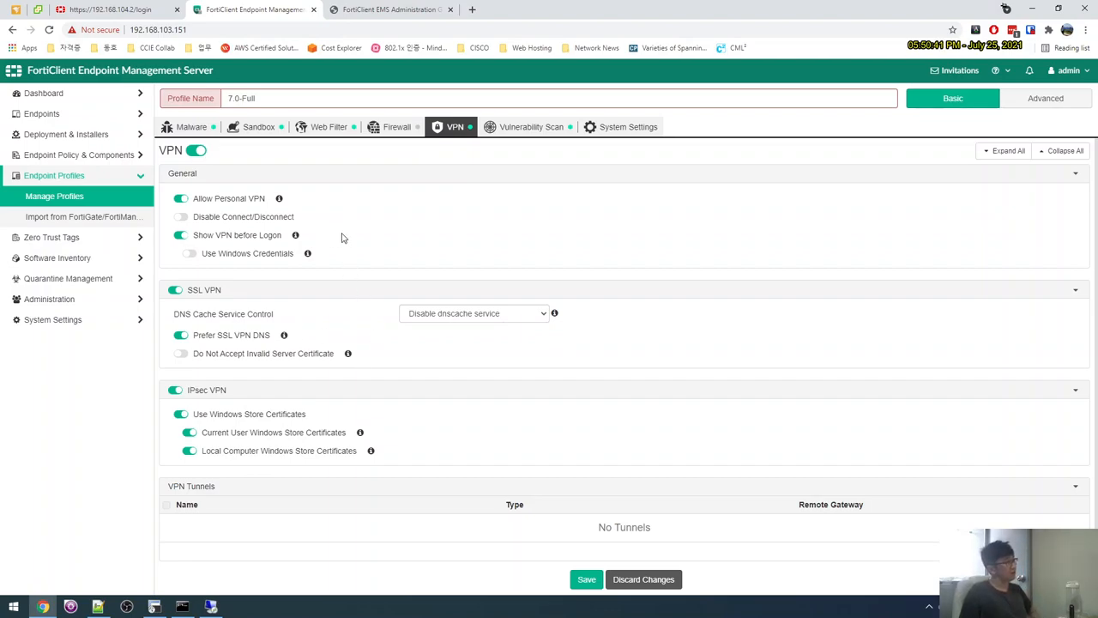
pyautogui.click(474, 312)
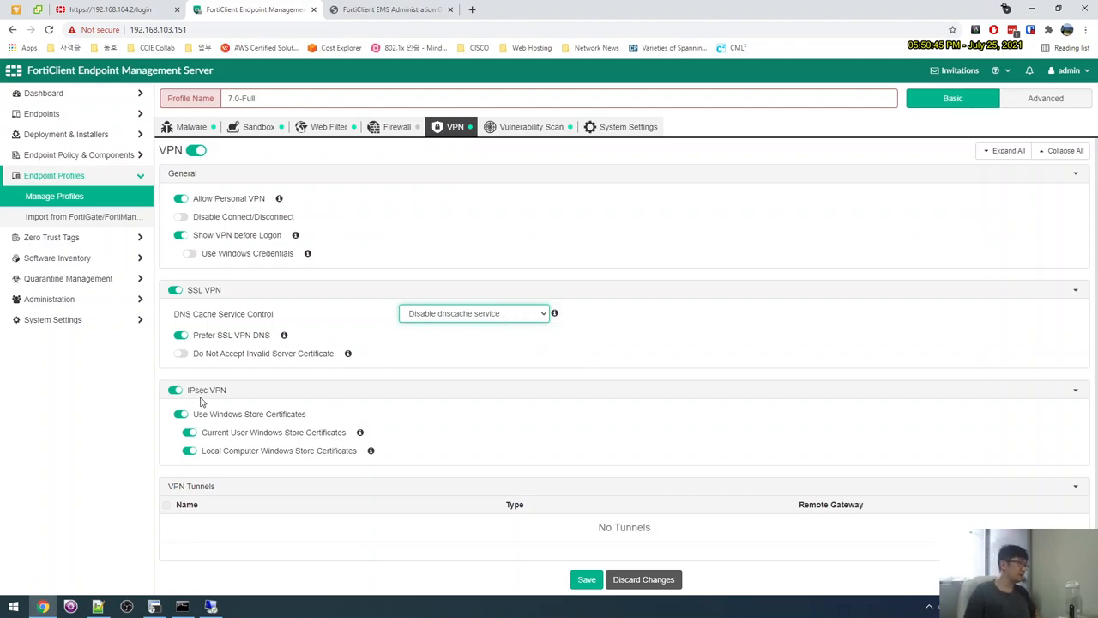
pyautogui.scroll(-3)
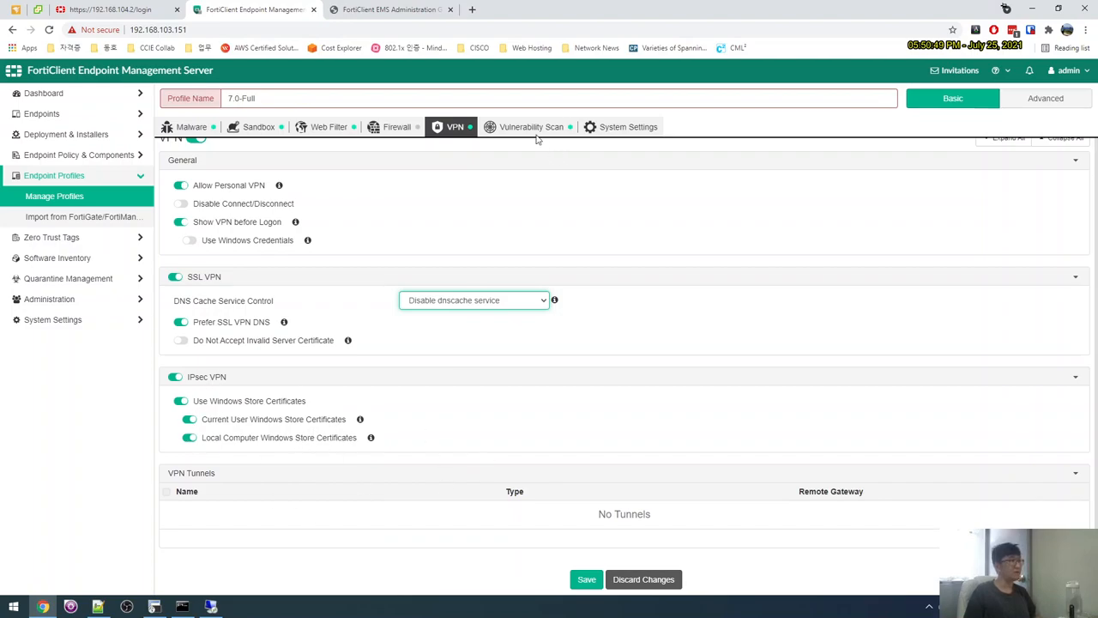
pyautogui.click(530, 127)
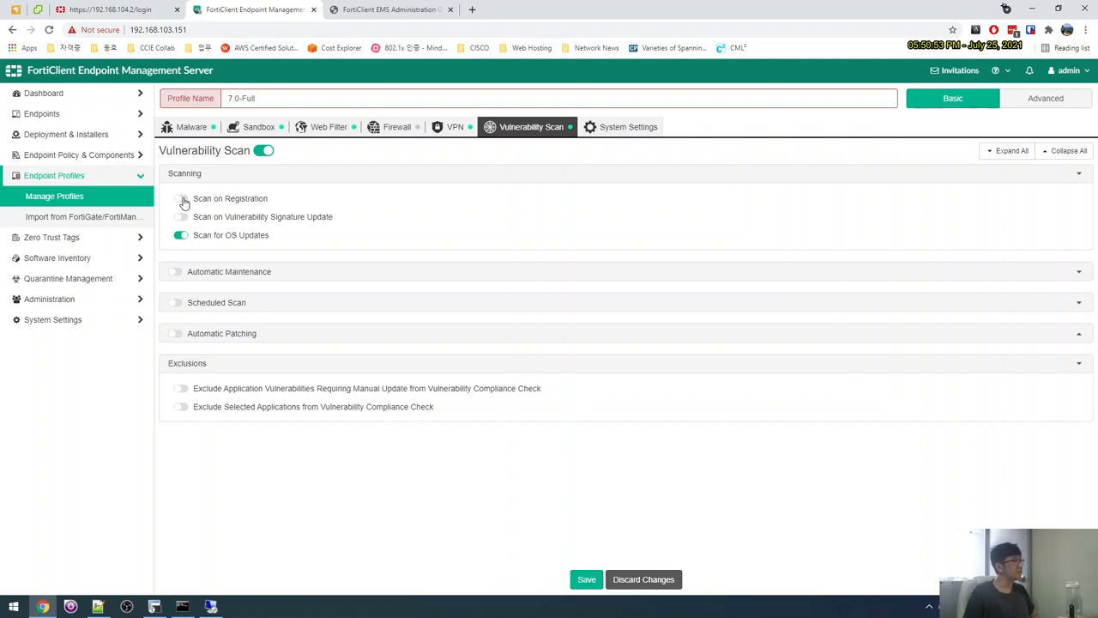
# Step: Enable vulnerability scans on registration and signature updates, plus a daily scheduled scan at 12:00 AM
pyautogui.click(180, 199)
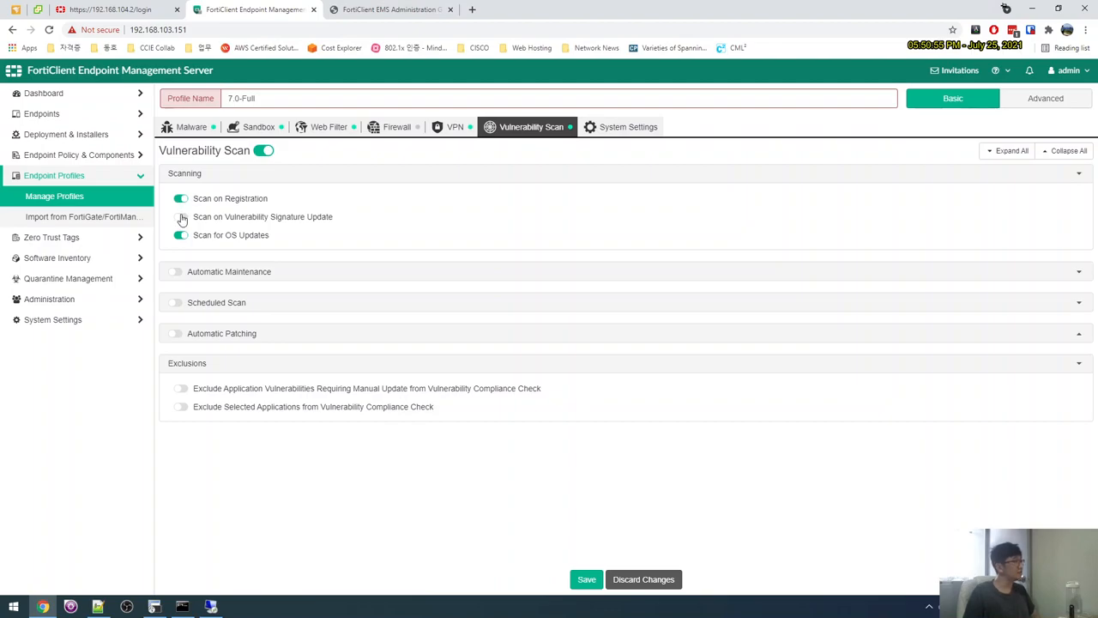
pyautogui.click(180, 216)
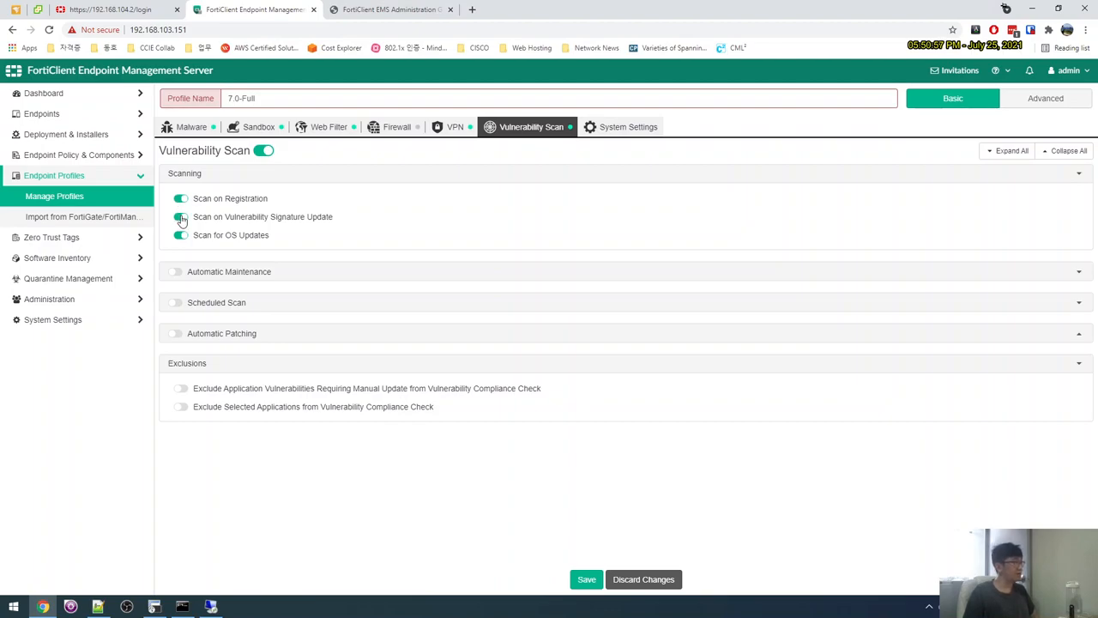
pyautogui.click(175, 271)
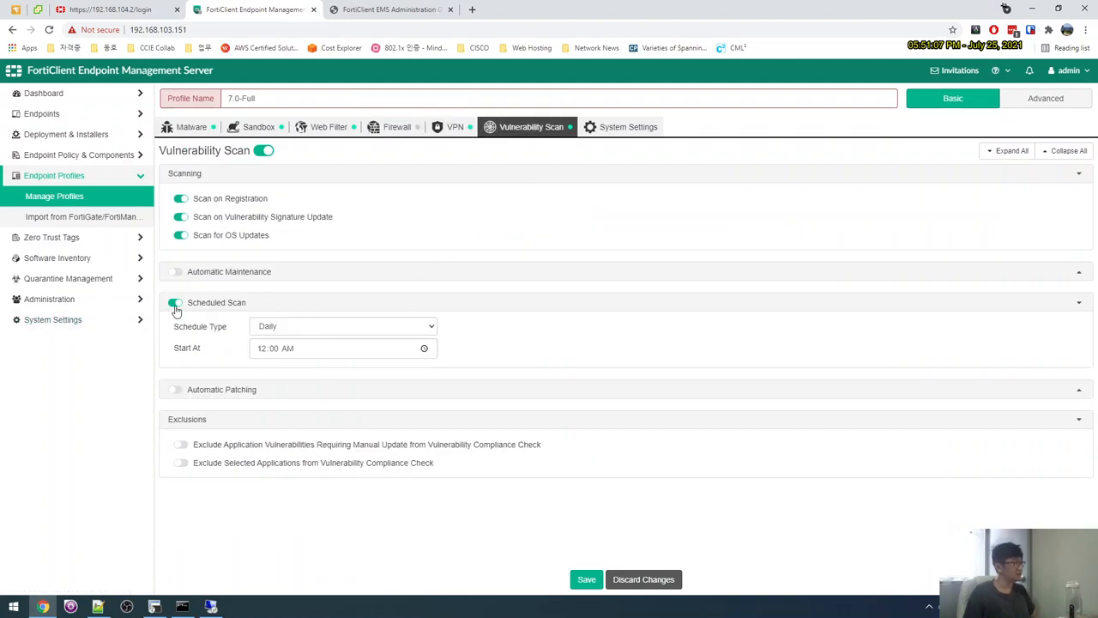
pyautogui.click(343, 326)
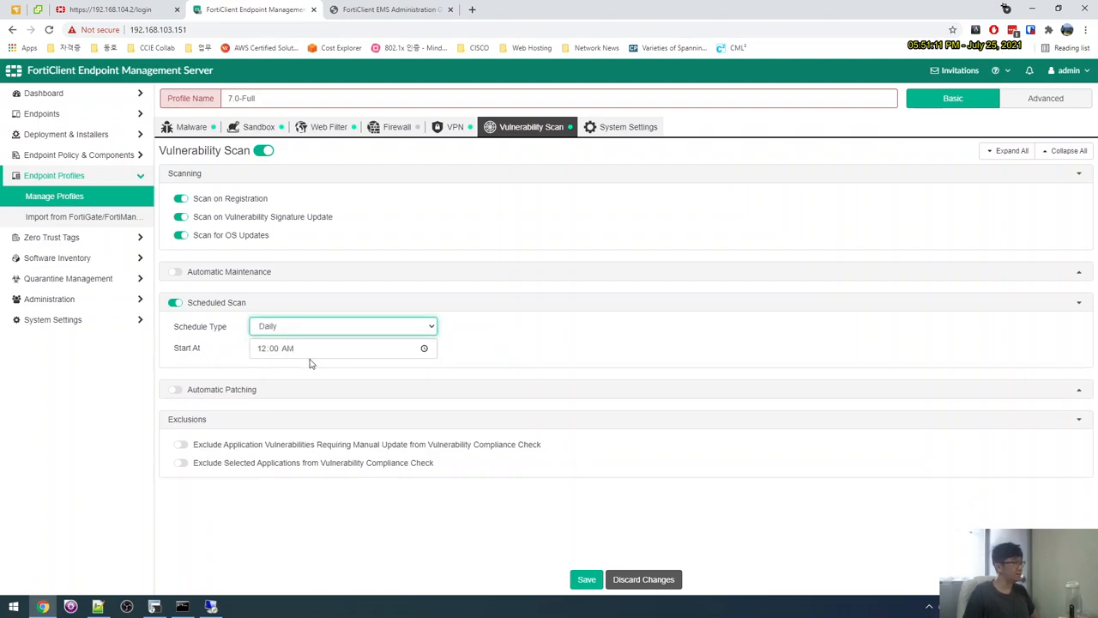
pyautogui.click(288, 346)
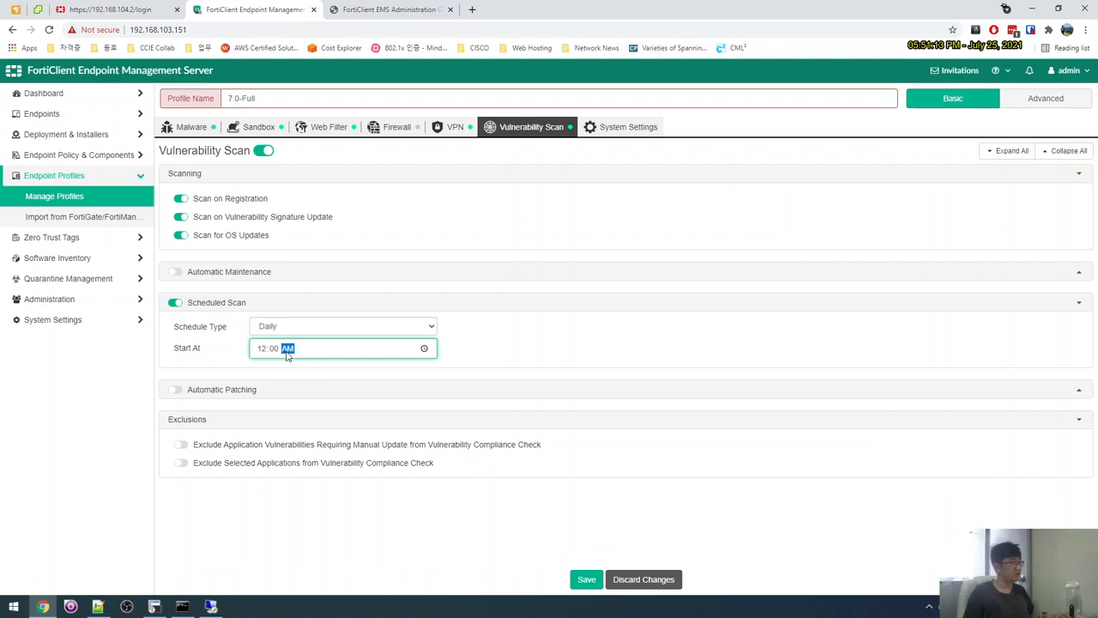
pyautogui.click(263, 347)
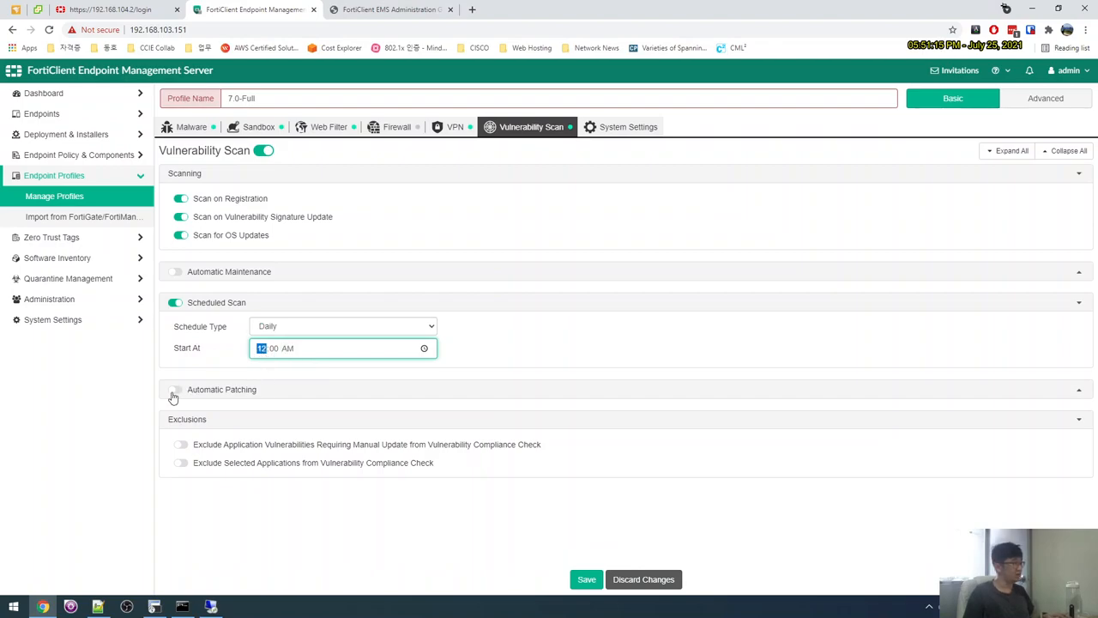
# Step: Turn on Automatic Patching with patch level High
pyautogui.click(175, 389)
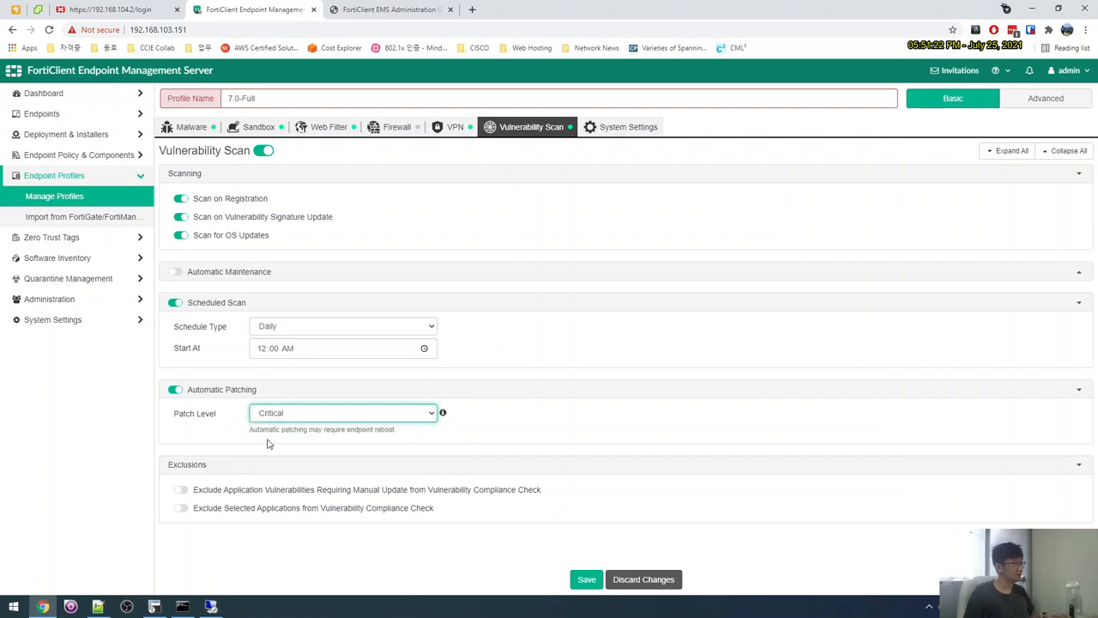
pyautogui.moveTo(212, 499)
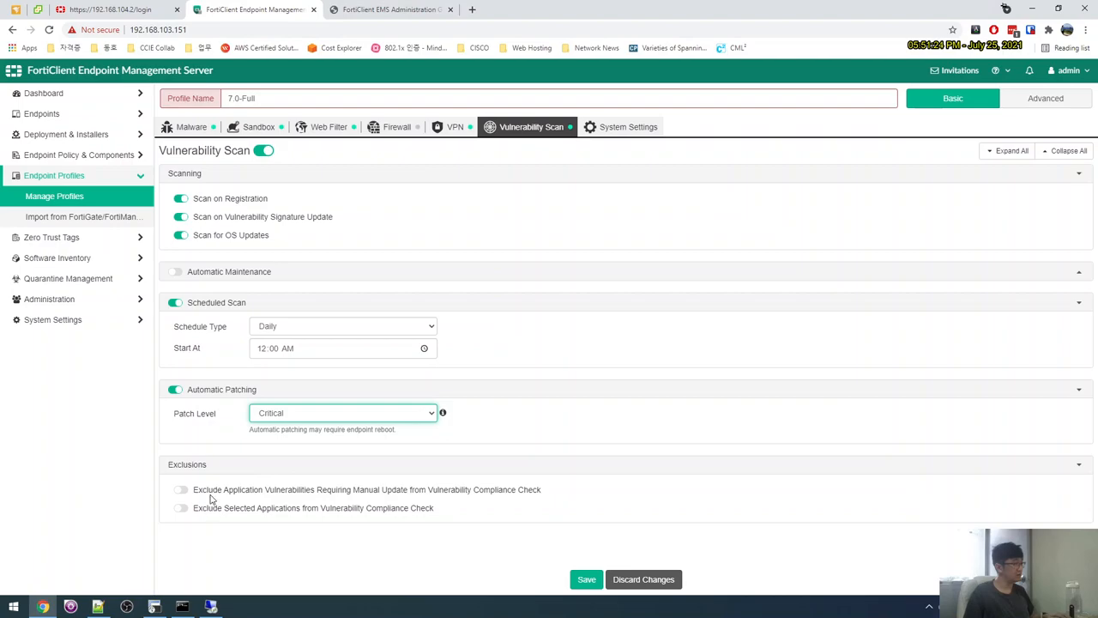
pyautogui.click(343, 412)
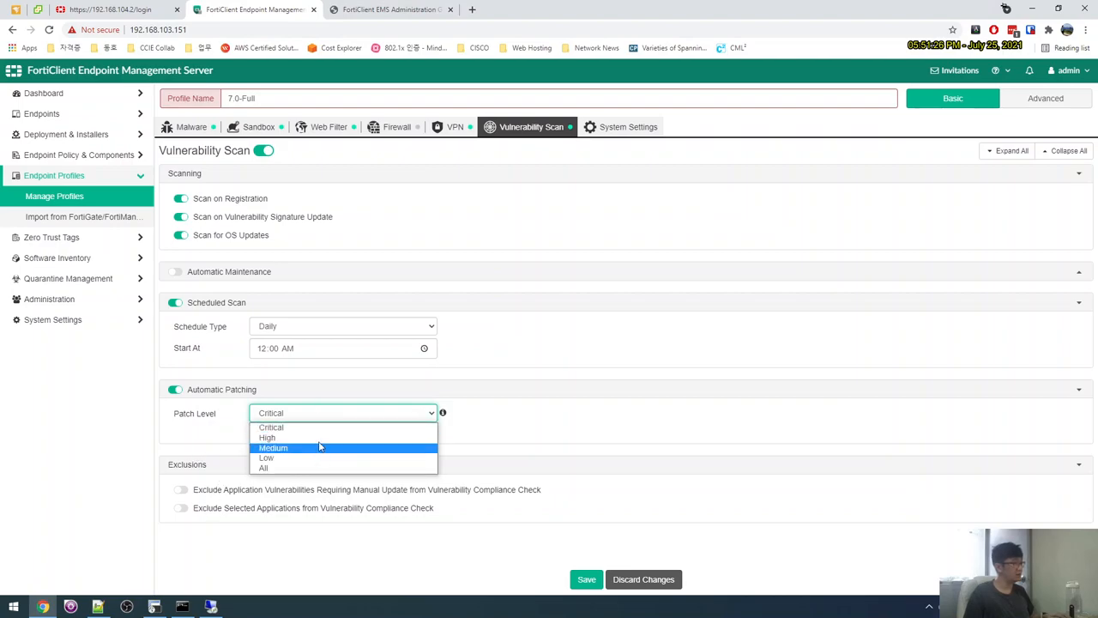
pyautogui.click(268, 437)
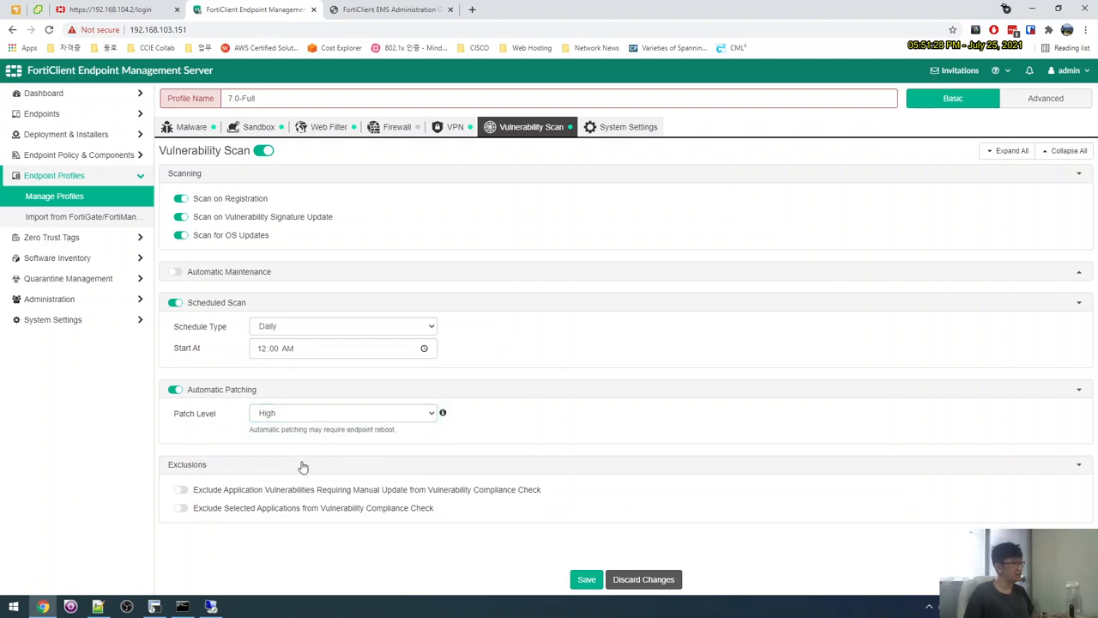
pyautogui.click(628, 127)
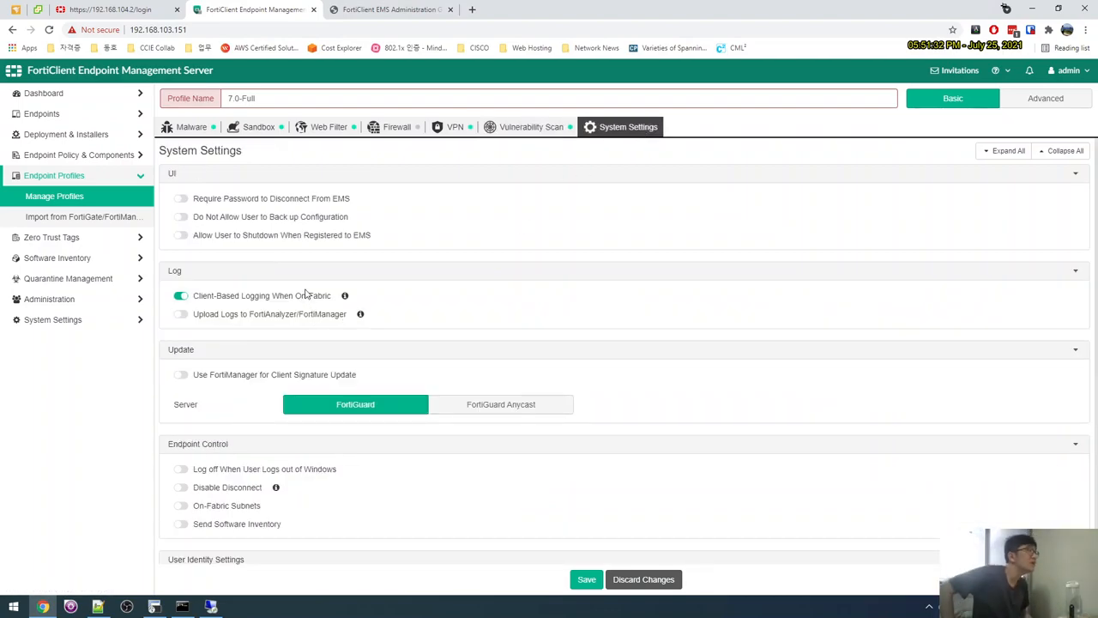
pyautogui.moveTo(151, 185)
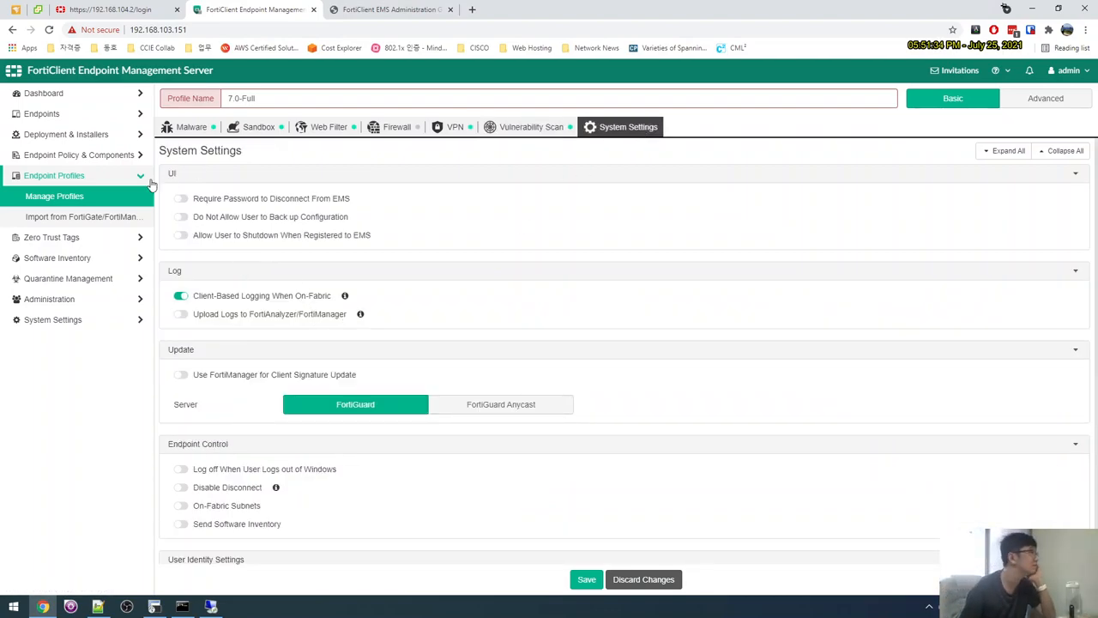
# Step: Require a password to disconnect from EMS and enter 'password' as the password
pyautogui.click(180, 199)
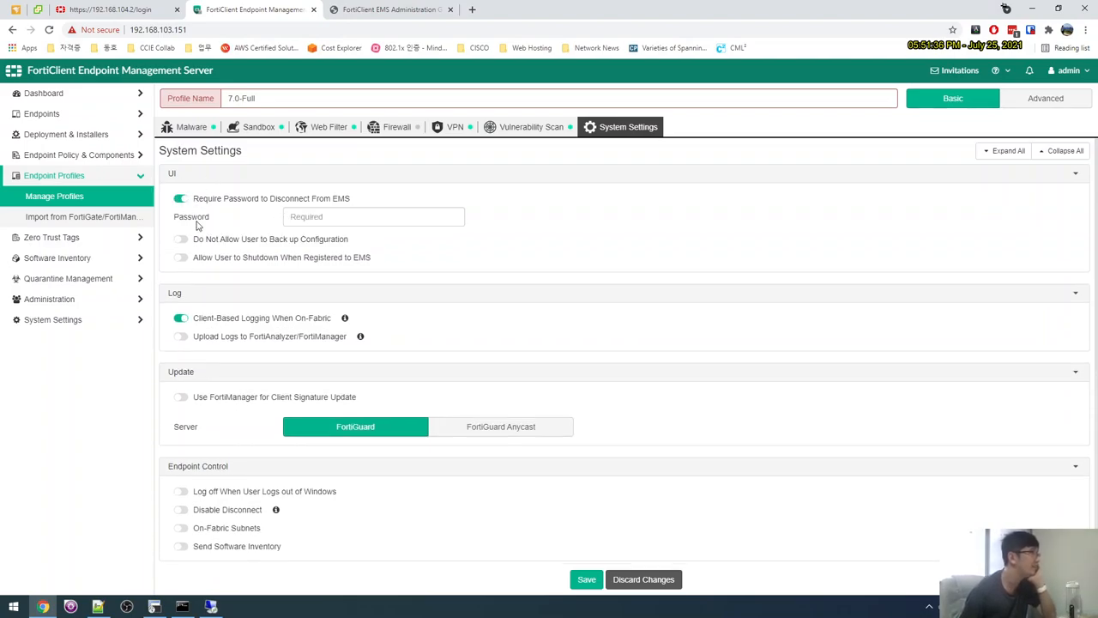
pyautogui.click(374, 216)
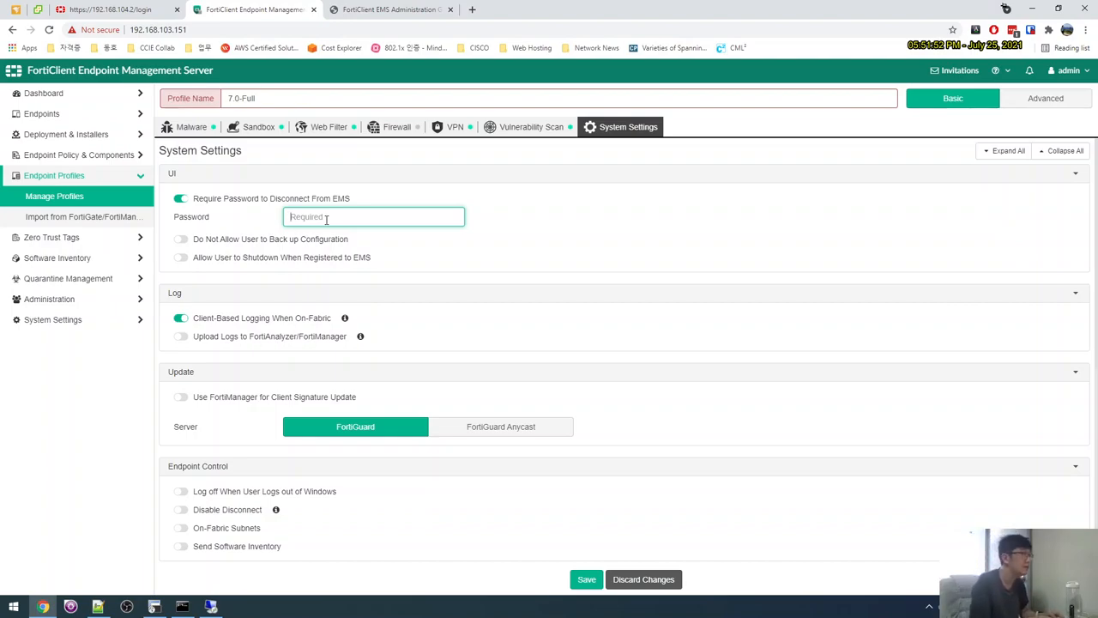
pyautogui.write('password')
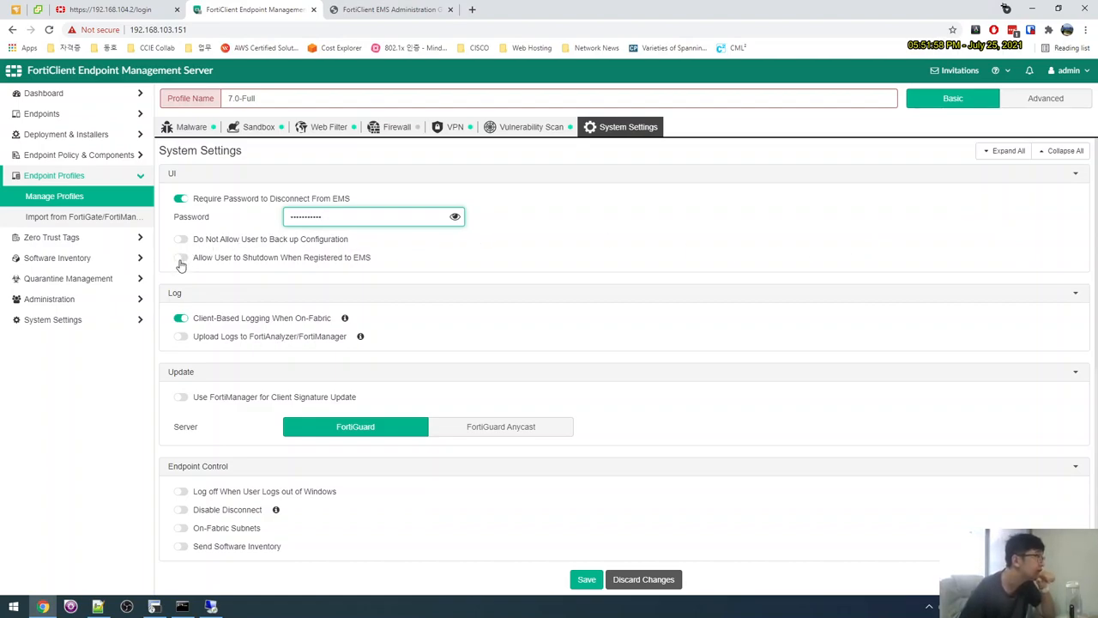
# Step: Toggle user shutdown permission and log upload to FortiAnalyzer on, then back off
pyautogui.click(182, 258)
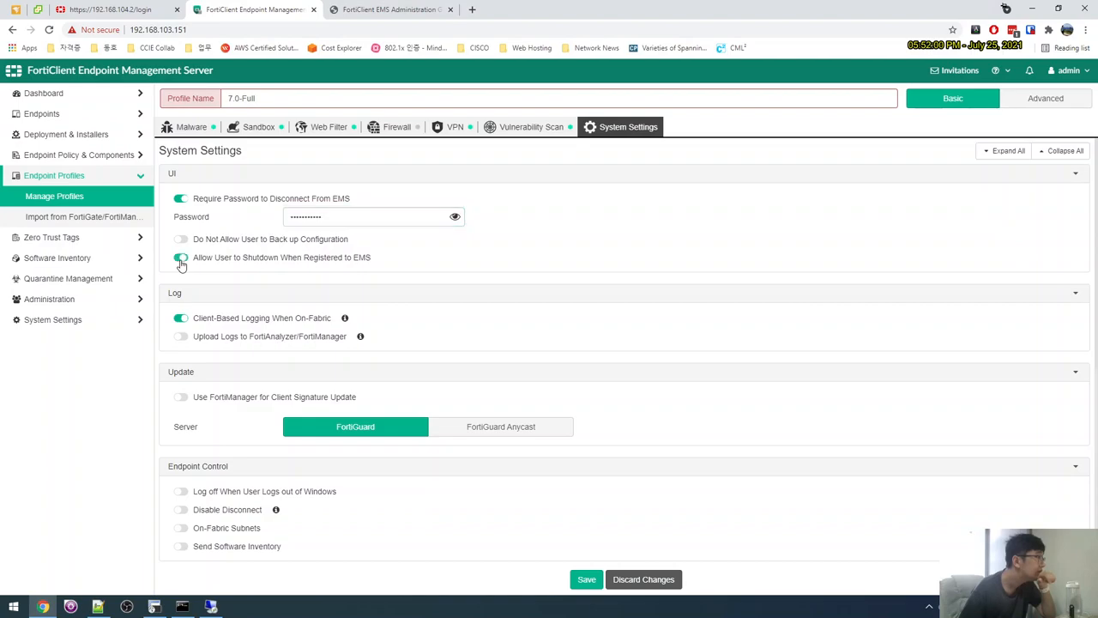
pyautogui.click(181, 257)
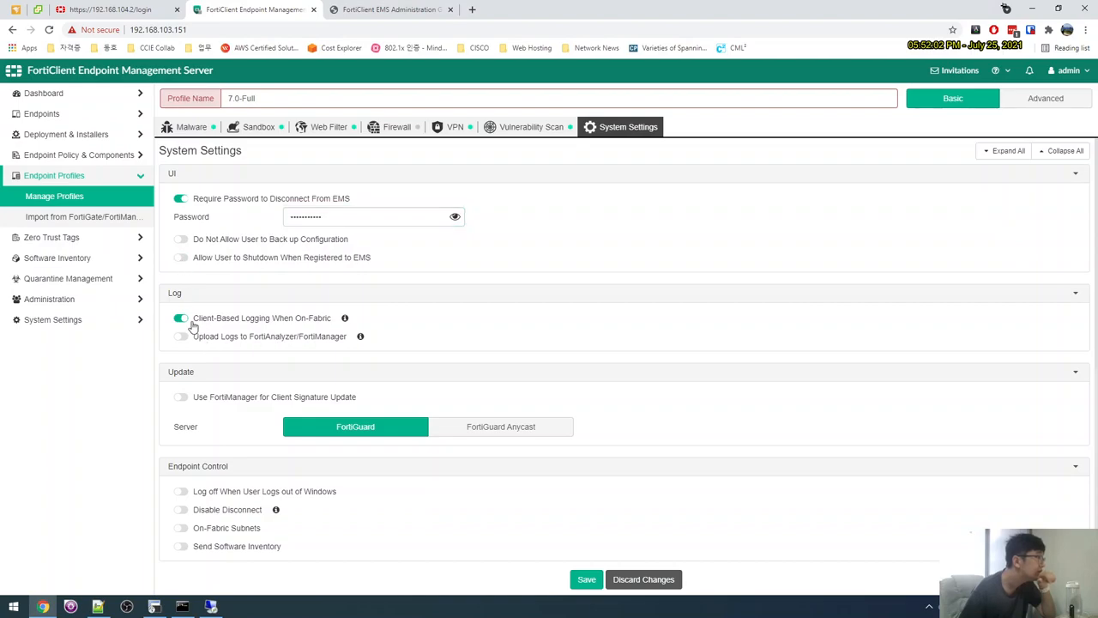
pyautogui.moveTo(343, 326)
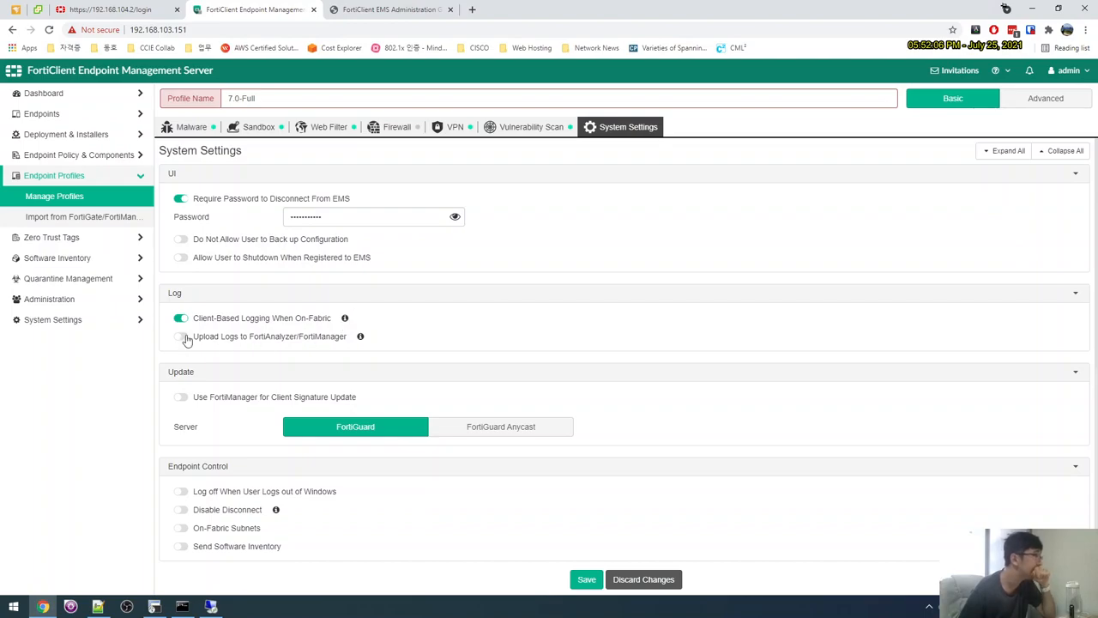
pyautogui.click(180, 334)
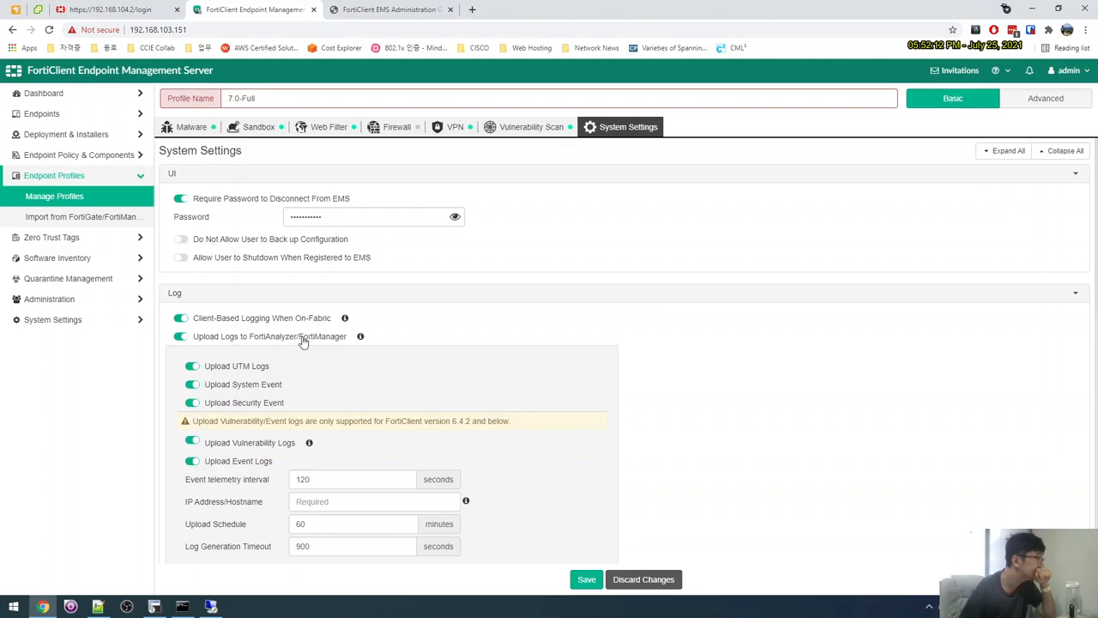
pyautogui.click(180, 335)
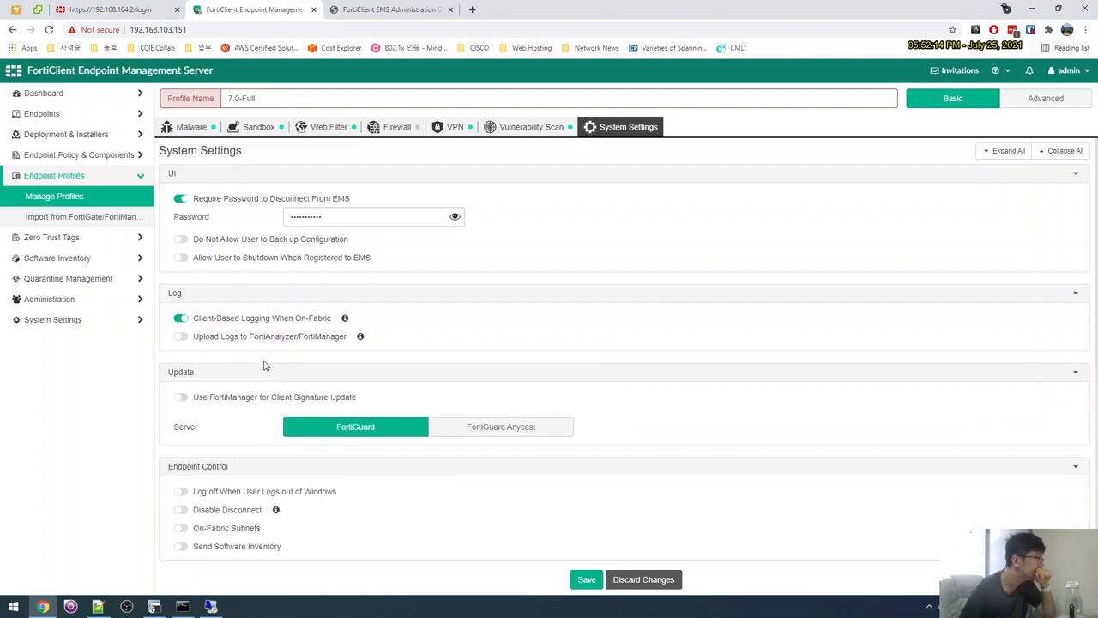
# Step: Turn on Send Software Inventory and FortiManager signature updates, leaving On-Fabric Subnets off after trying it
pyautogui.scroll(-3)
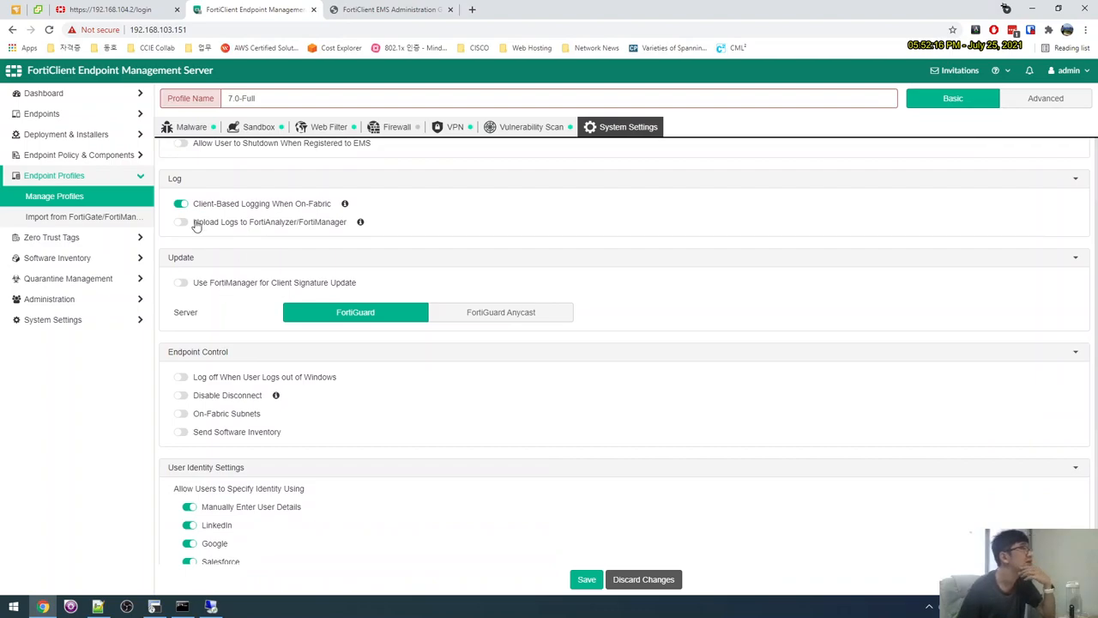
pyautogui.moveTo(182, 276)
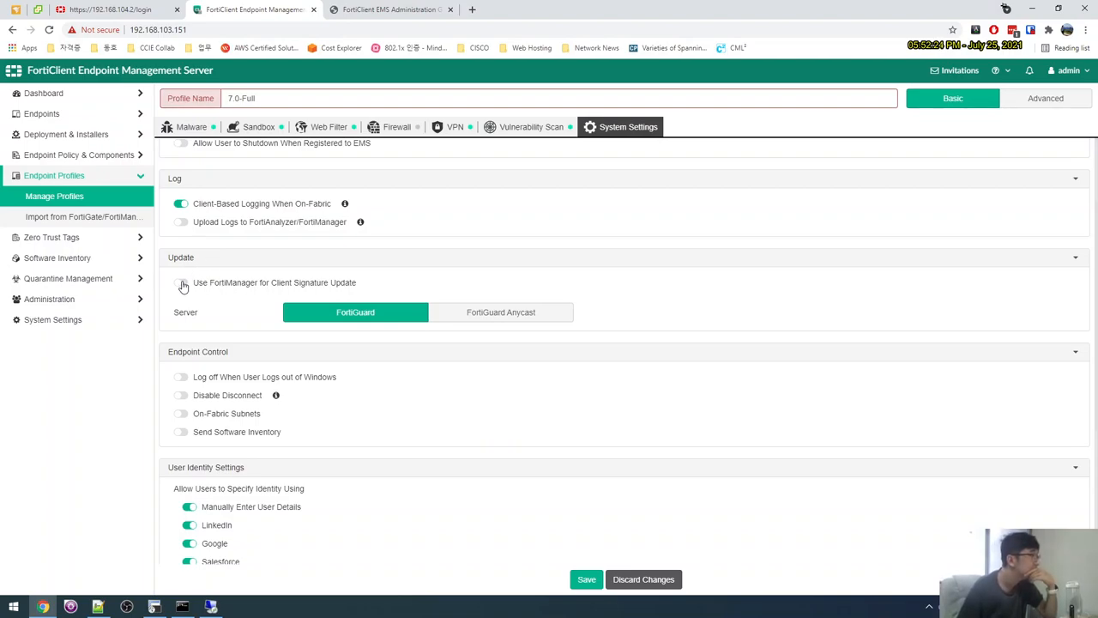
pyautogui.click(182, 283)
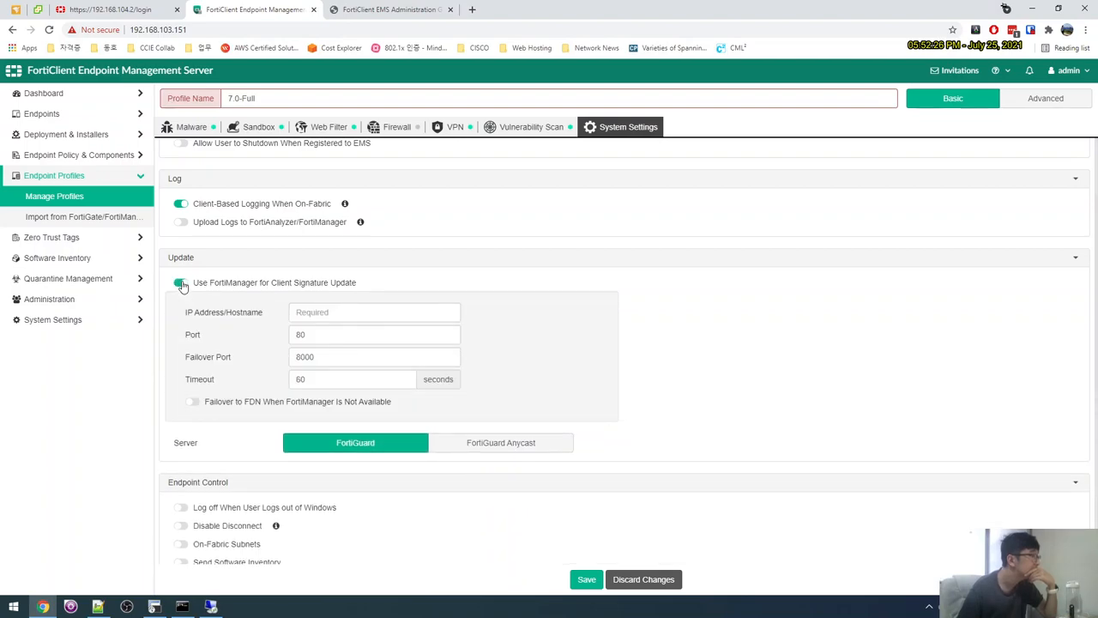
pyautogui.moveTo(202, 288)
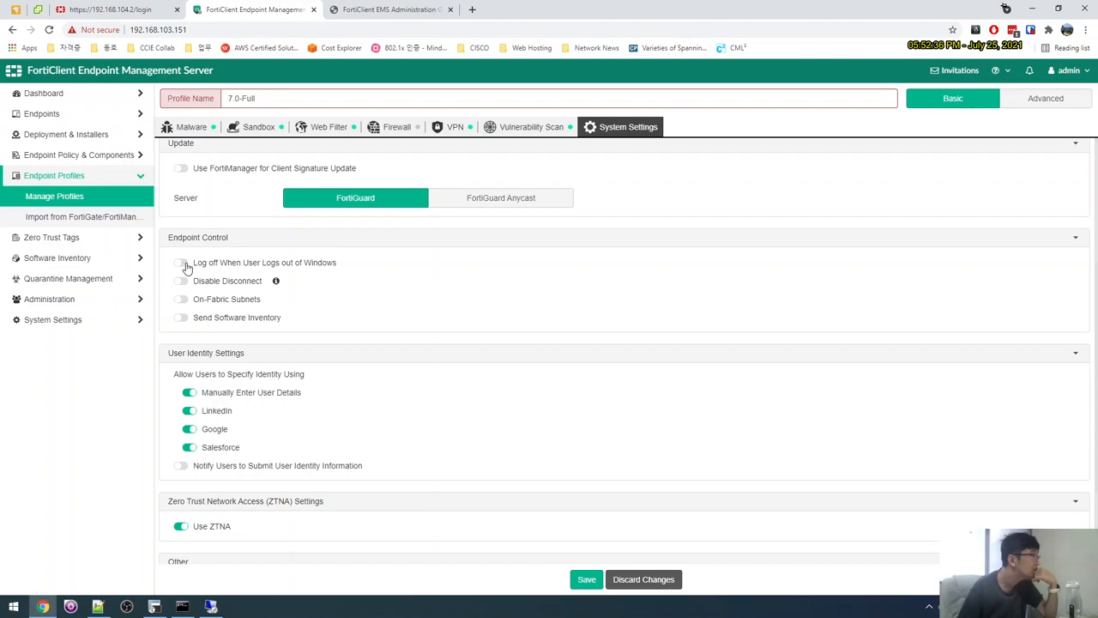
pyautogui.click(182, 298)
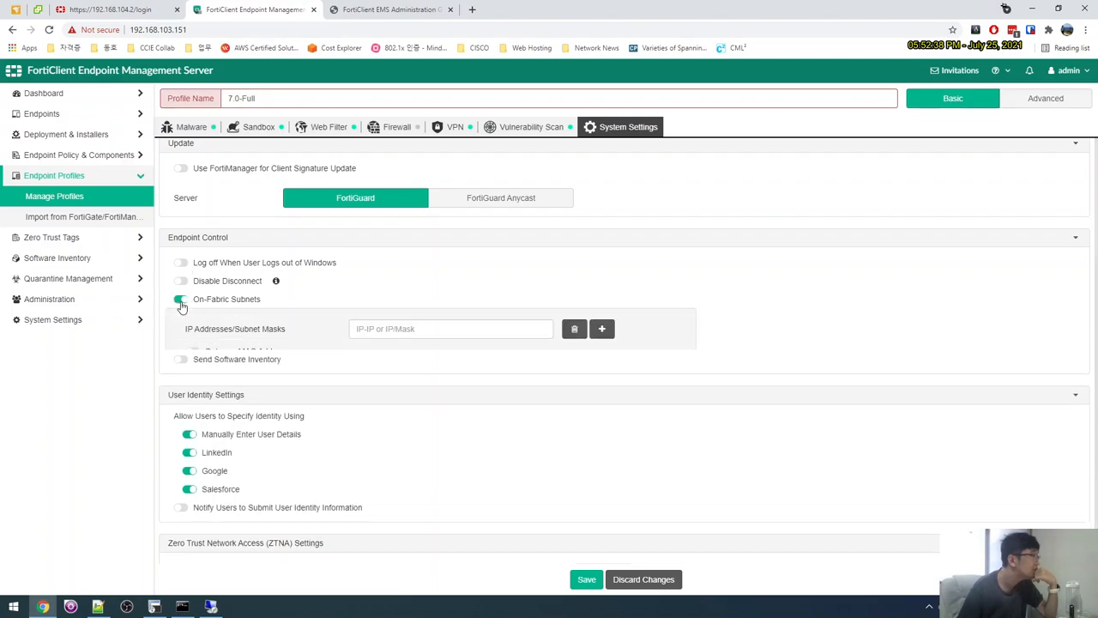
pyautogui.click(182, 299)
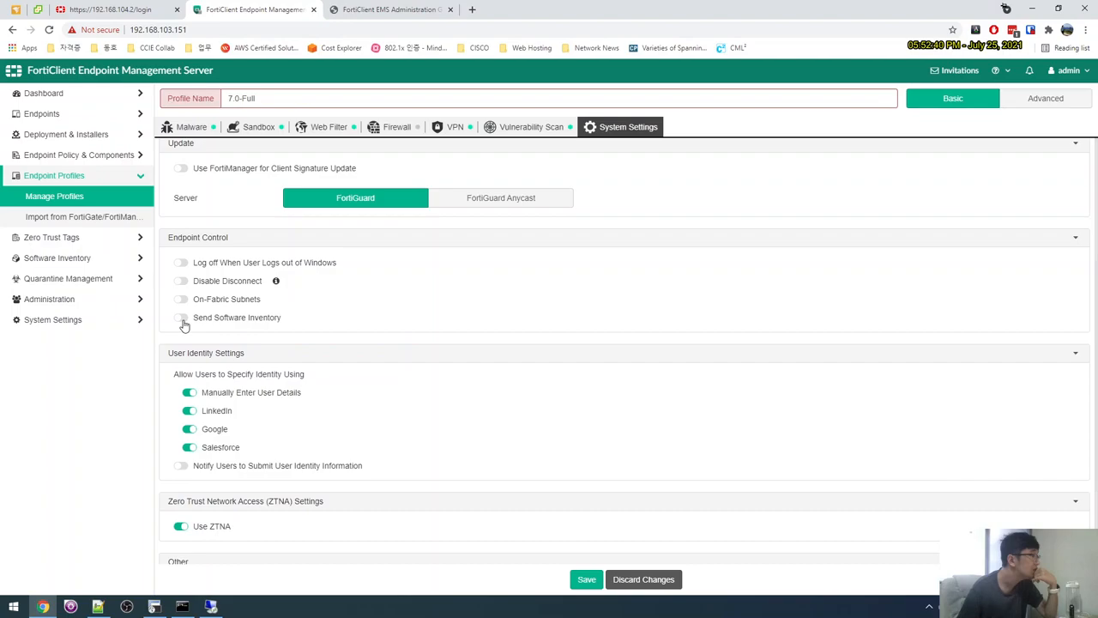
pyautogui.click(180, 318)
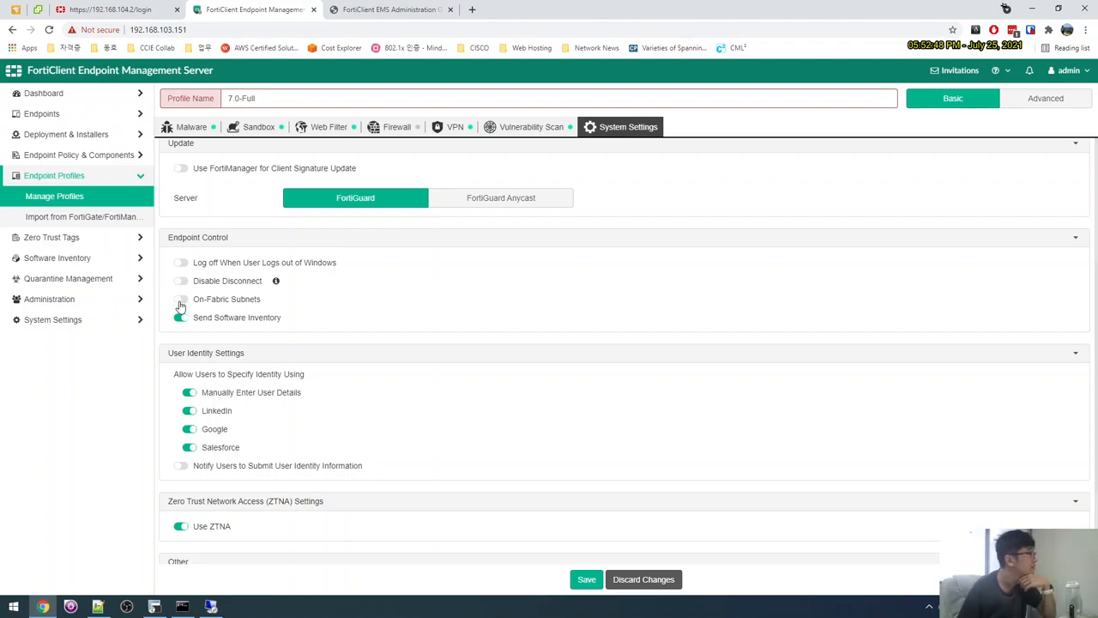
pyautogui.click(180, 298)
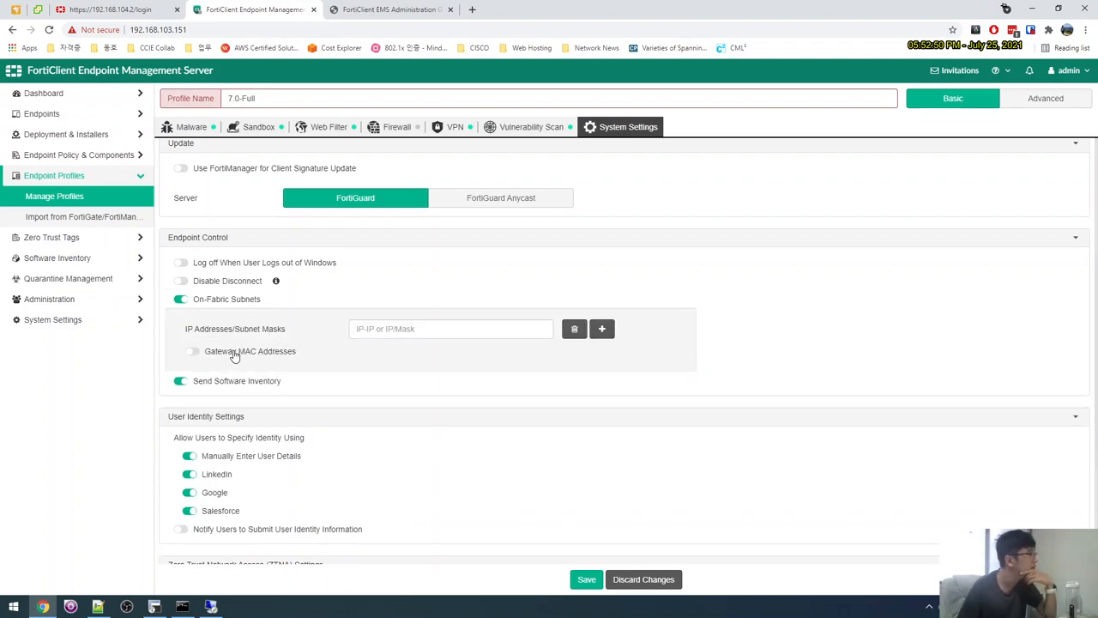
pyautogui.click(180, 299)
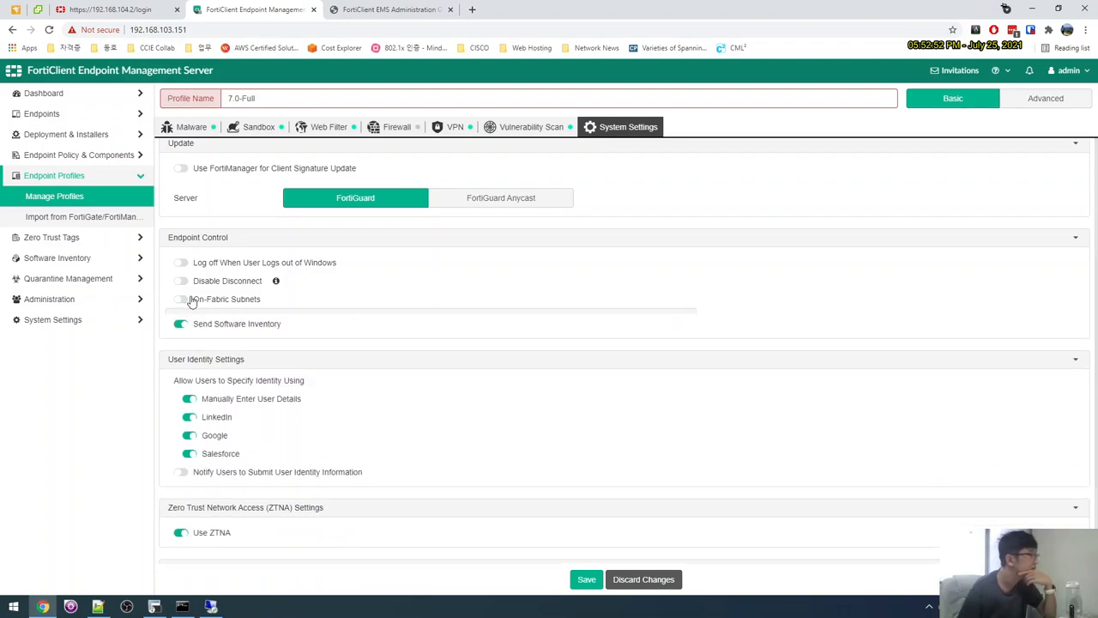
pyautogui.scroll(-3)
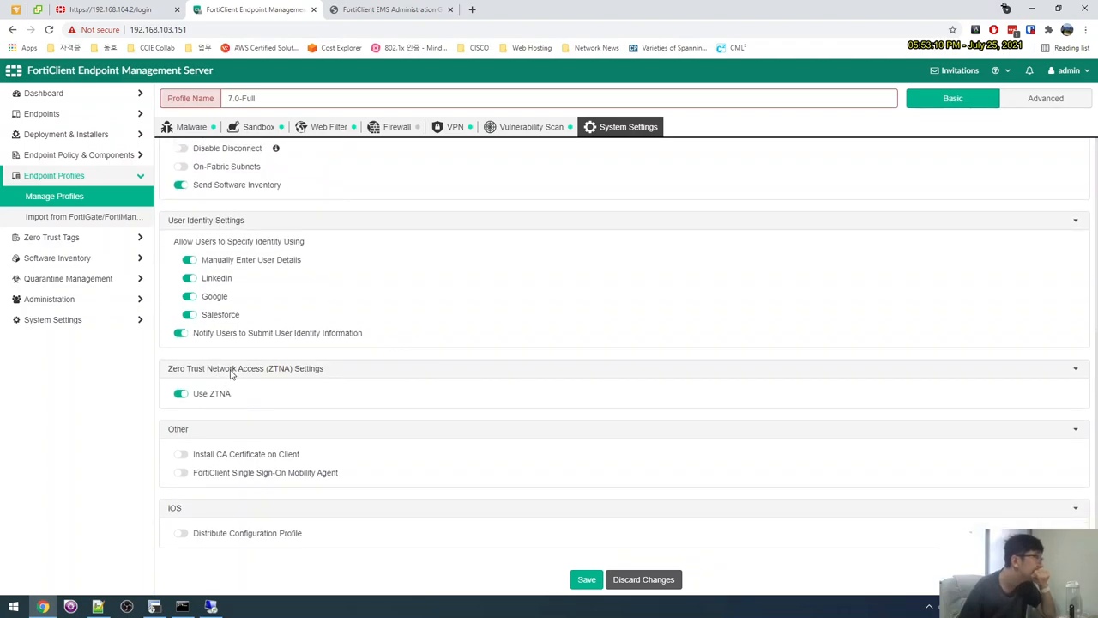
pyautogui.moveTo(190, 385)
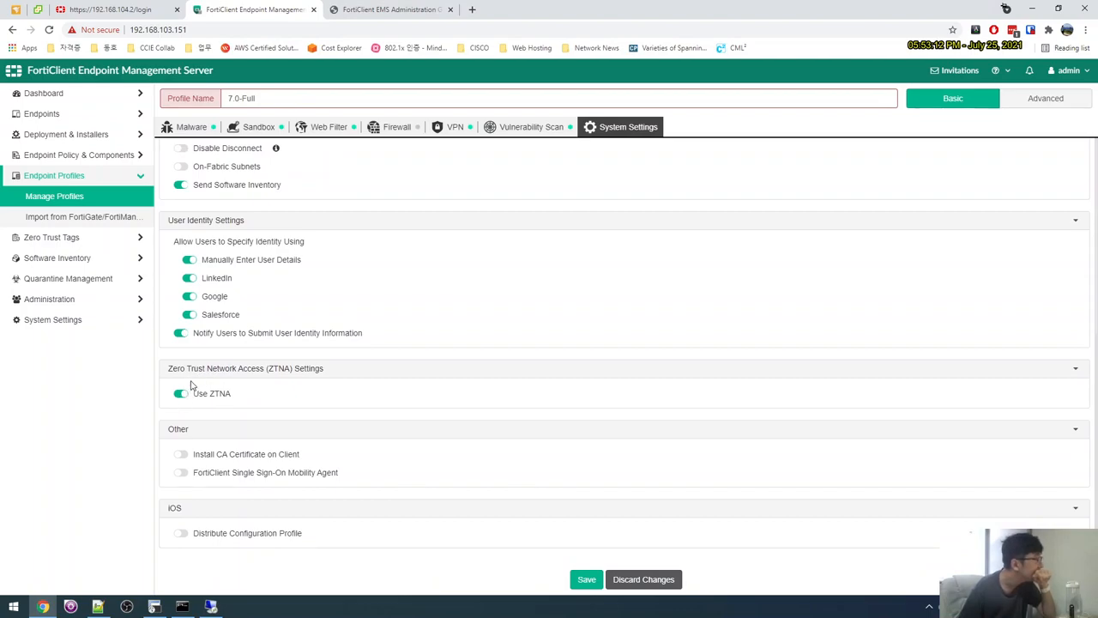
pyautogui.click(180, 392)
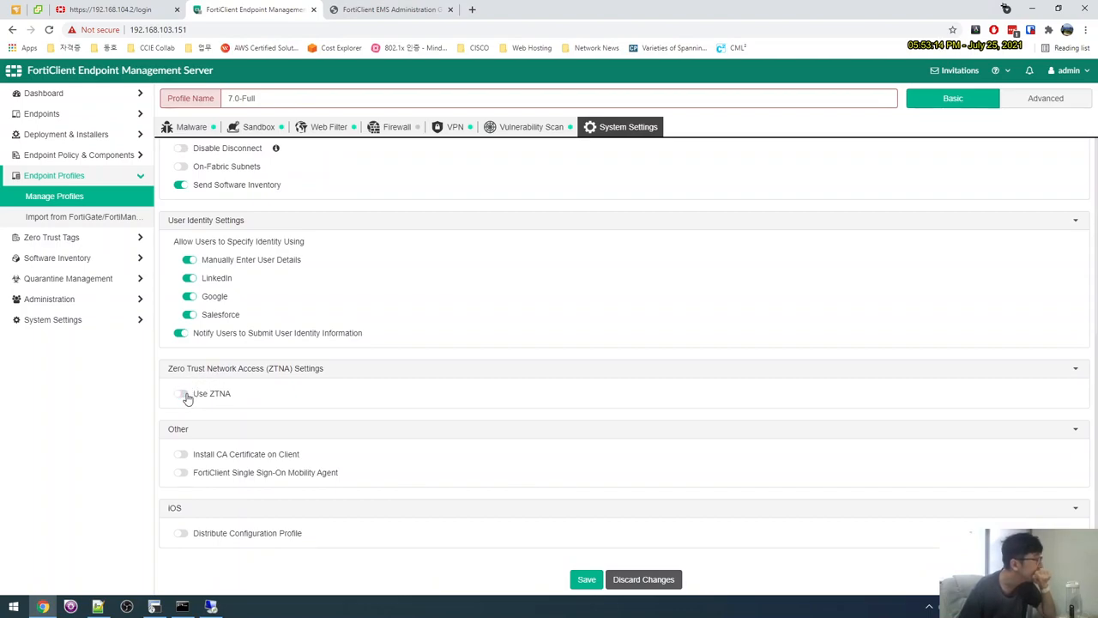
pyautogui.click(181, 393)
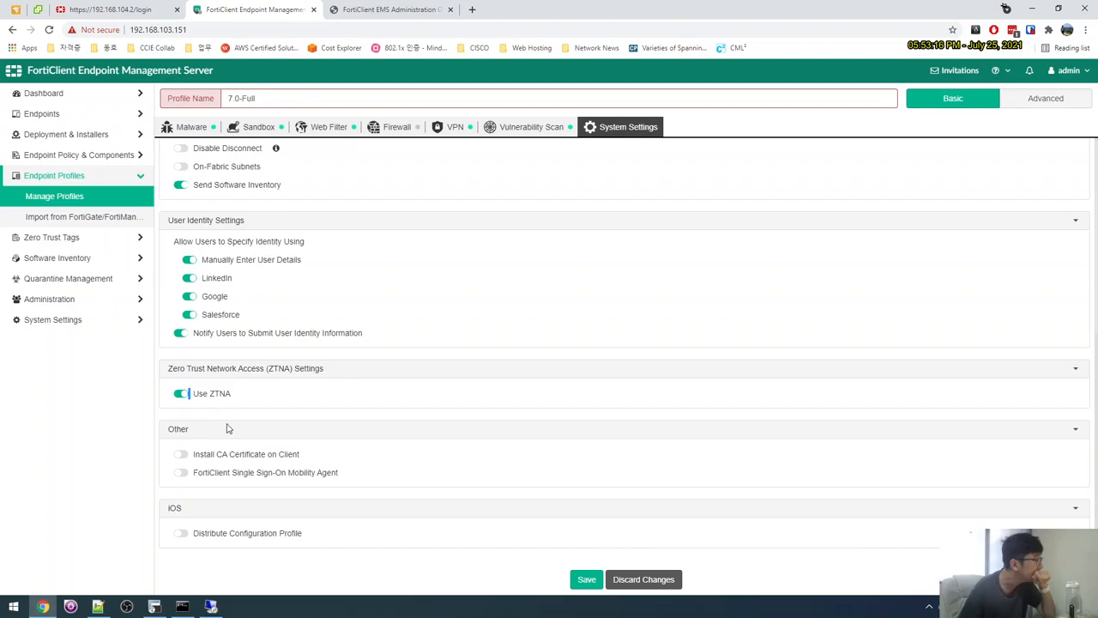
pyautogui.click(180, 453)
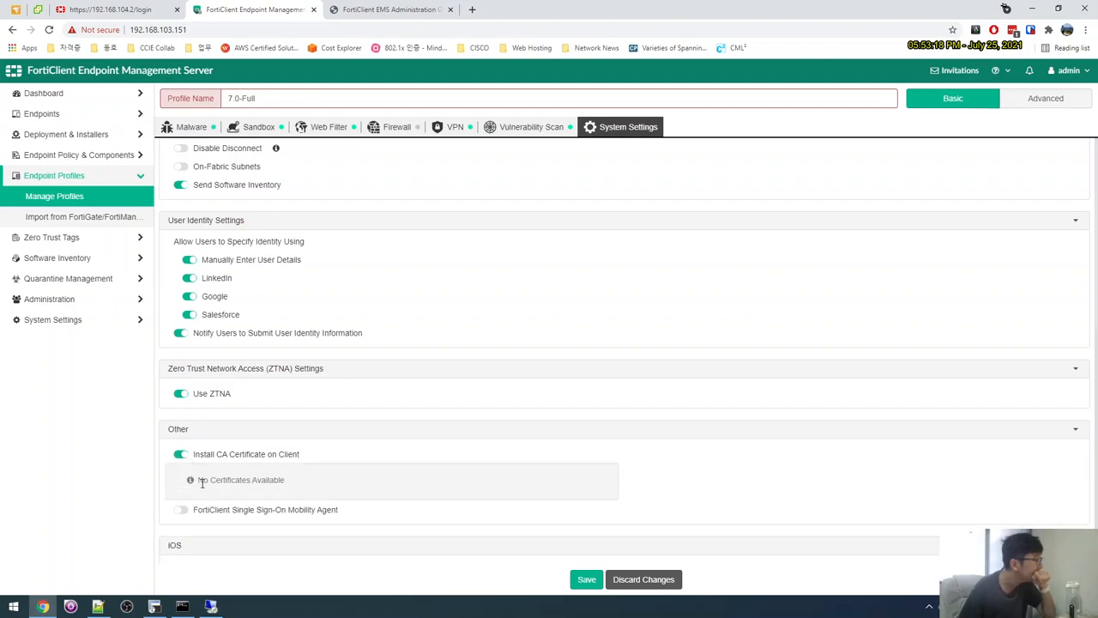
pyautogui.moveTo(186, 470)
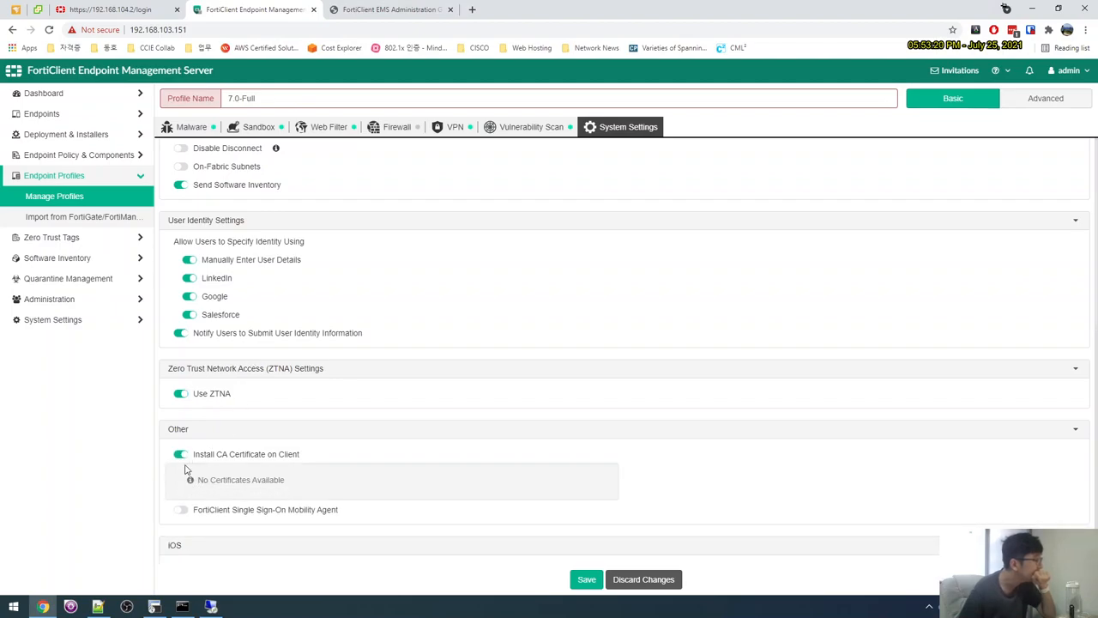
pyautogui.click(180, 453)
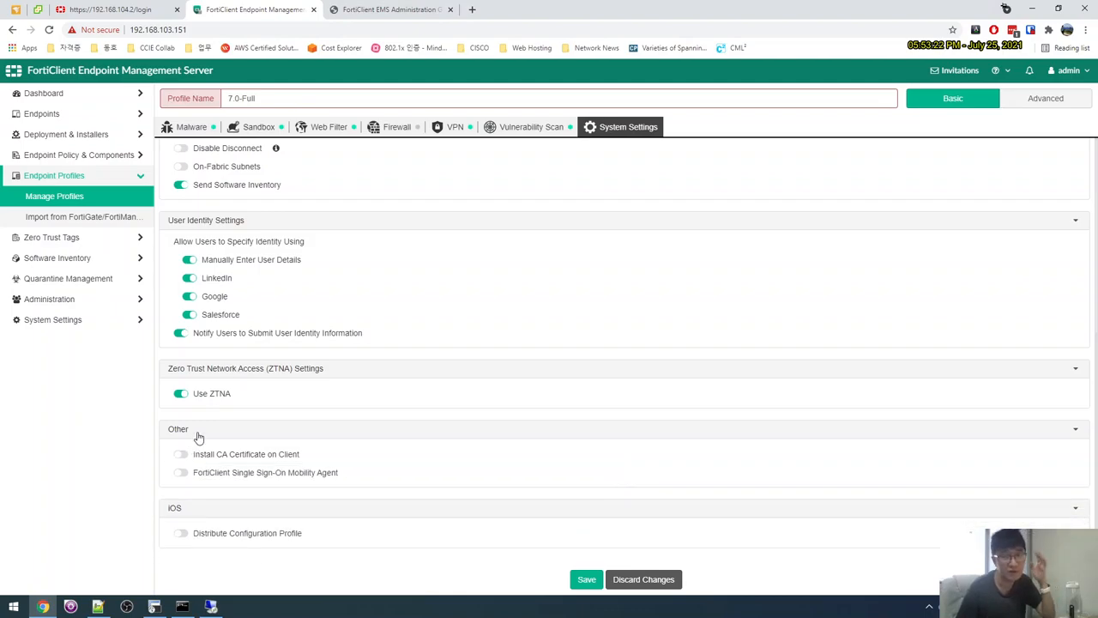
pyautogui.moveTo(197, 497)
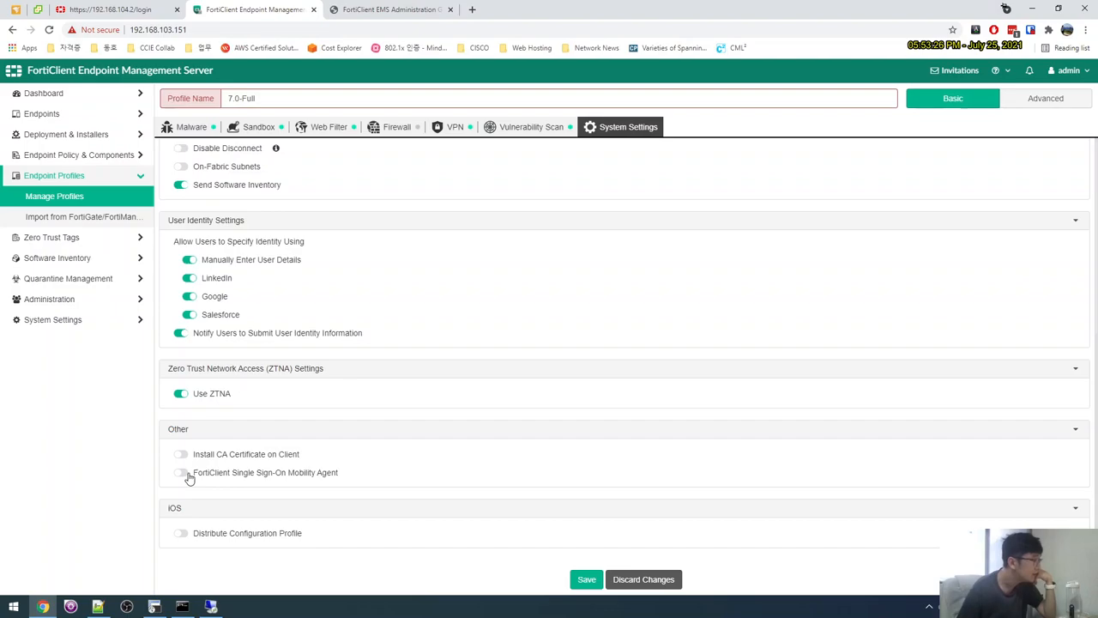
pyautogui.moveTo(182, 543)
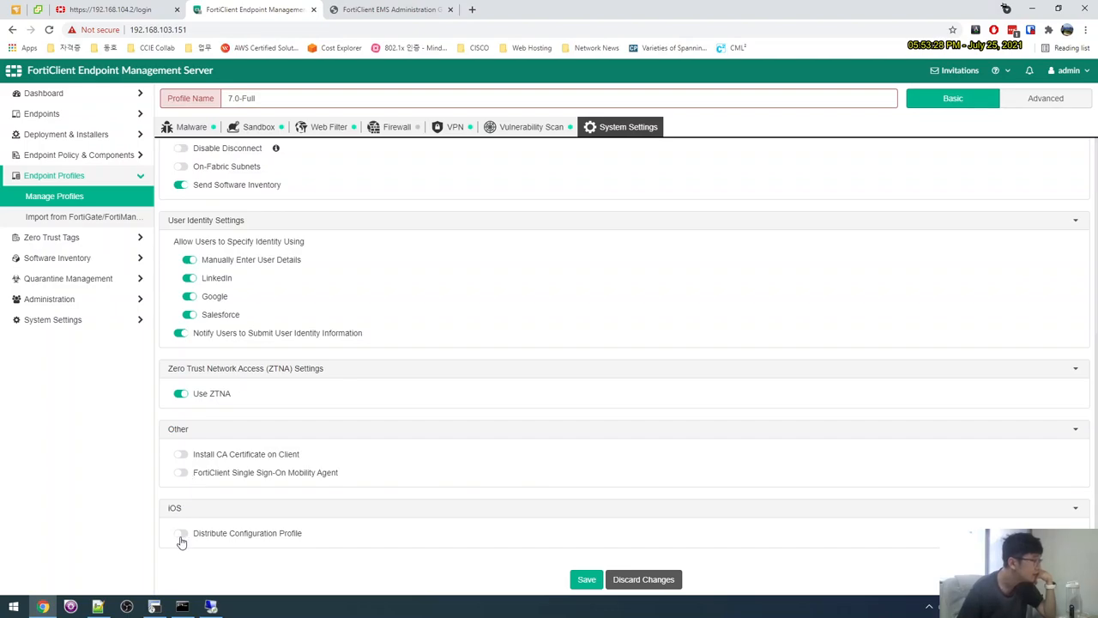
pyautogui.scroll(3)
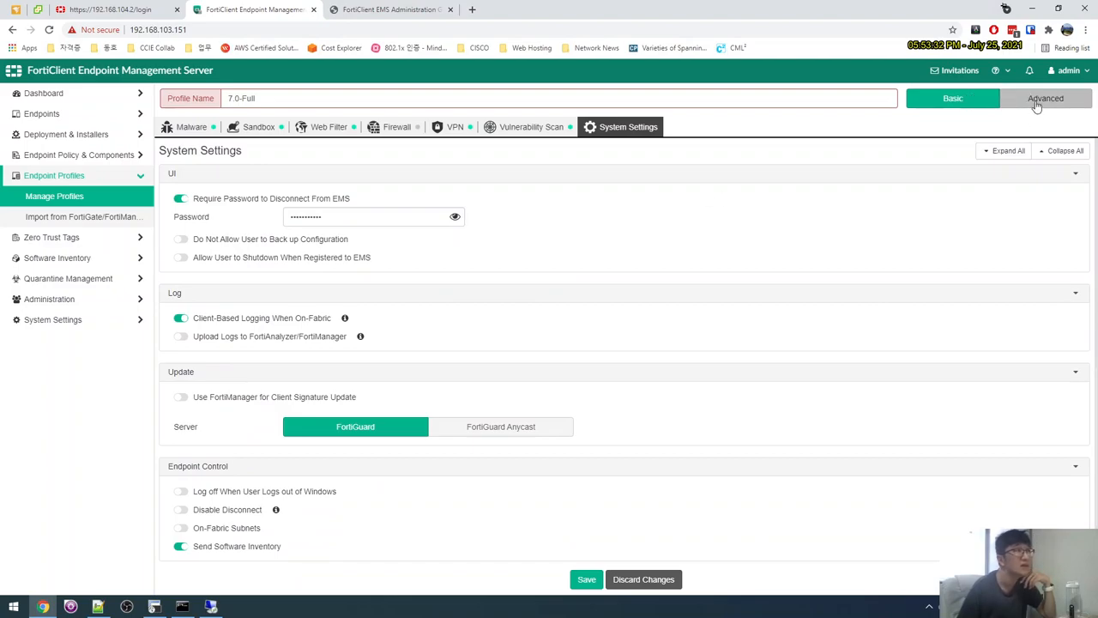
pyautogui.click(1045, 98)
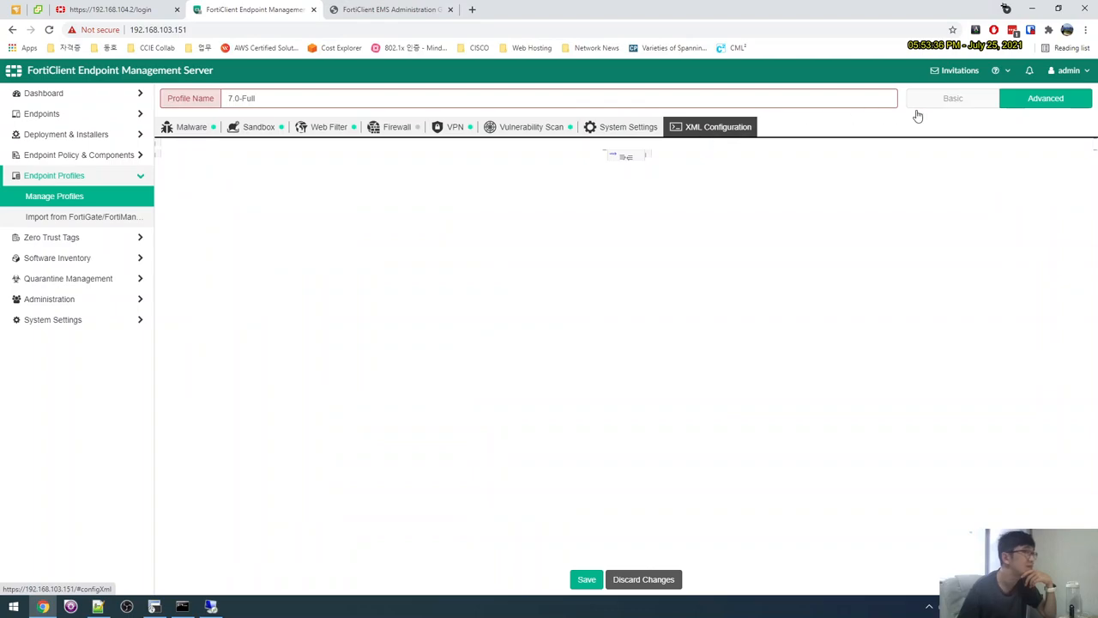
pyautogui.moveTo(954, 119)
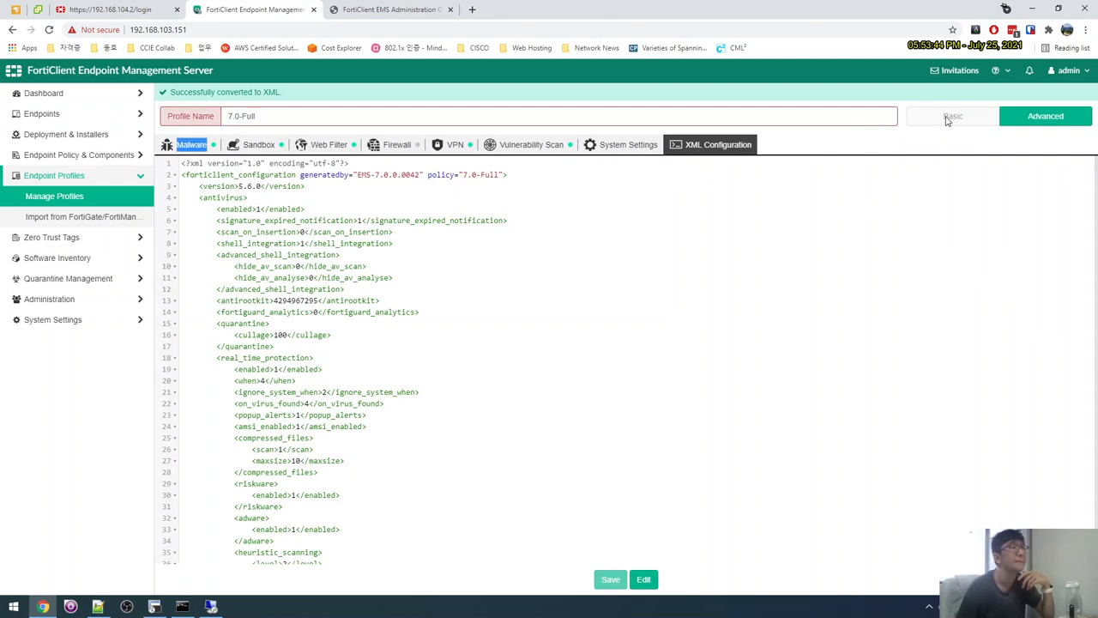
pyautogui.click(628, 144)
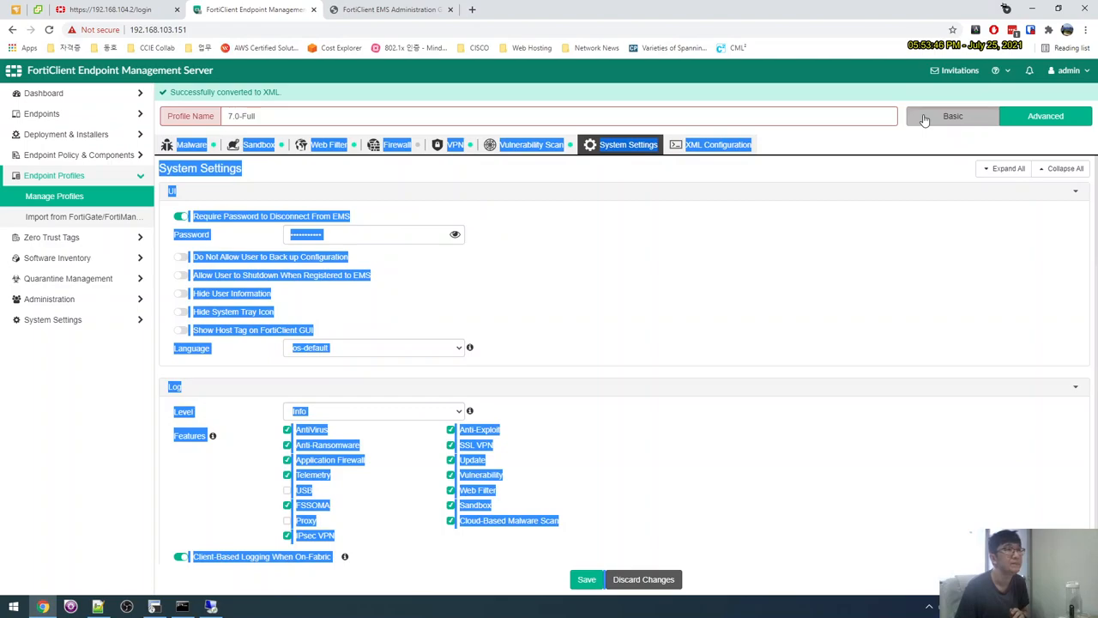
pyautogui.click(952, 117)
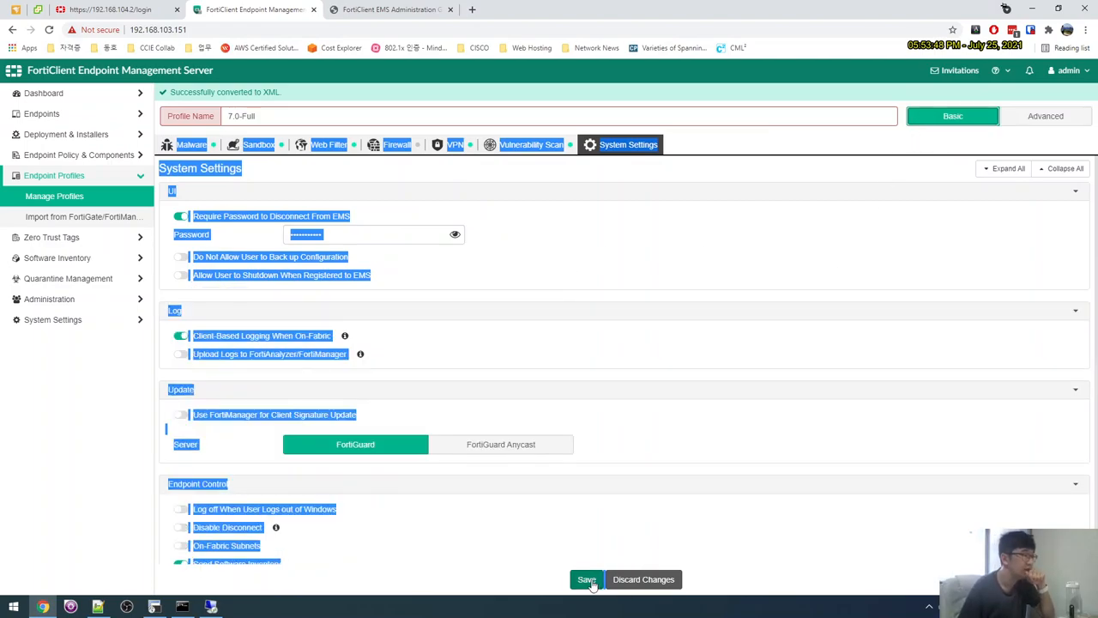
# Step: Correct the rejected profile name to 'Full', save it and return to Manage Profiles
pyautogui.click(587, 580)
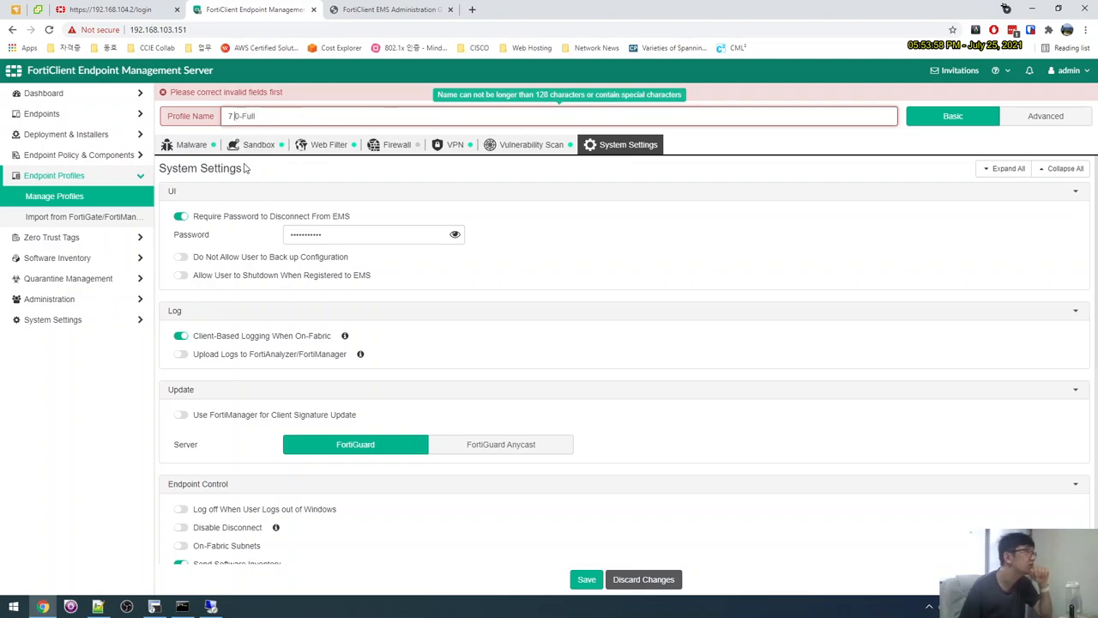
pyautogui.write('70Full')
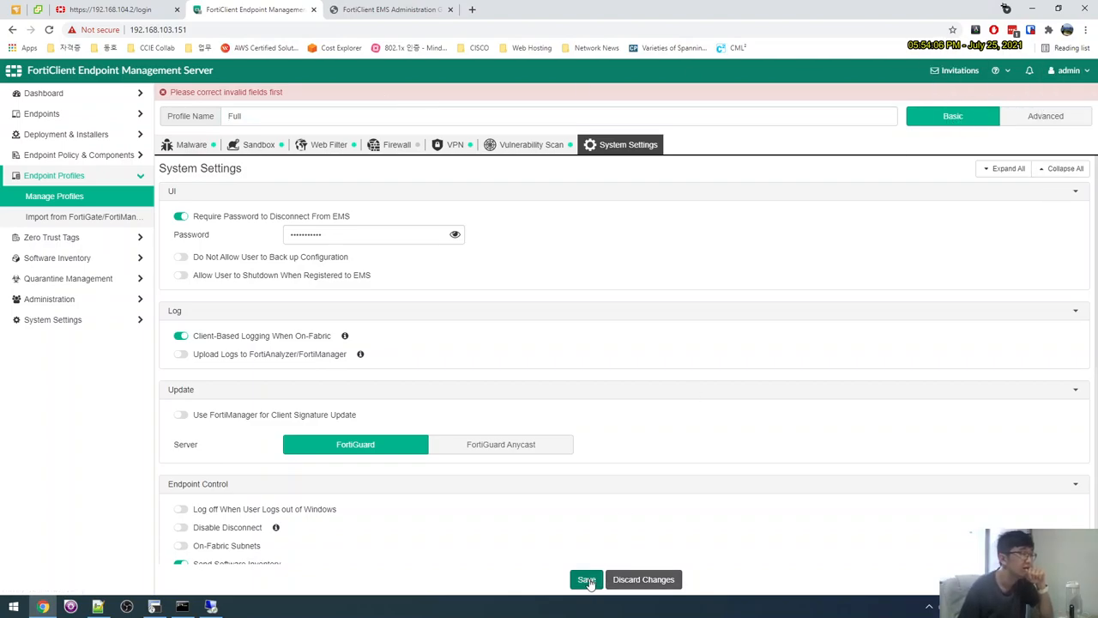
pyautogui.click(587, 580)
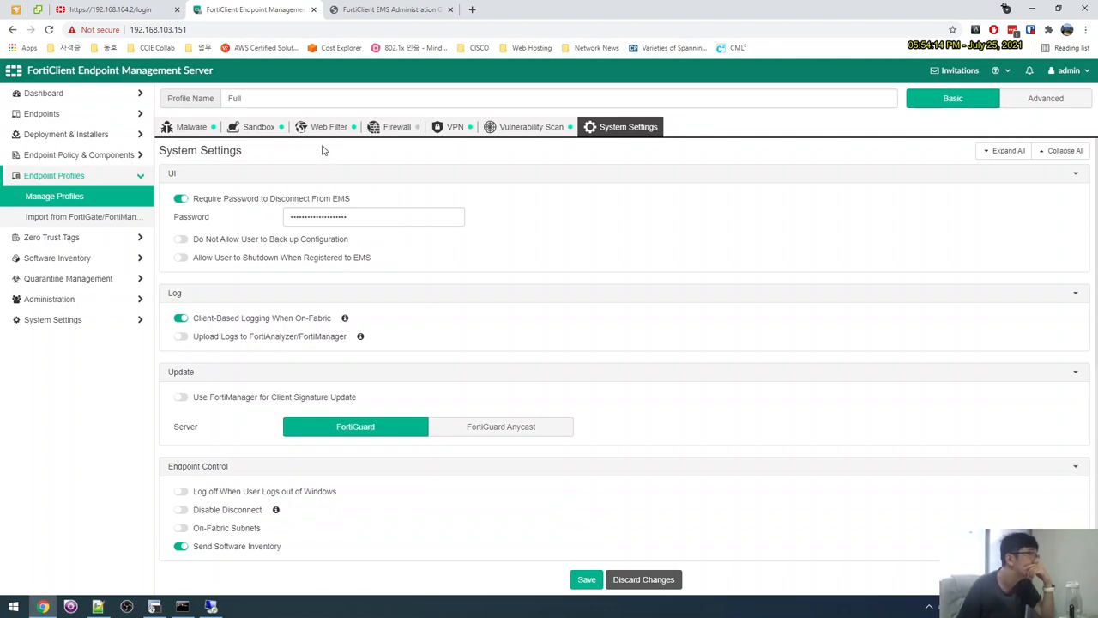
pyautogui.click(55, 196)
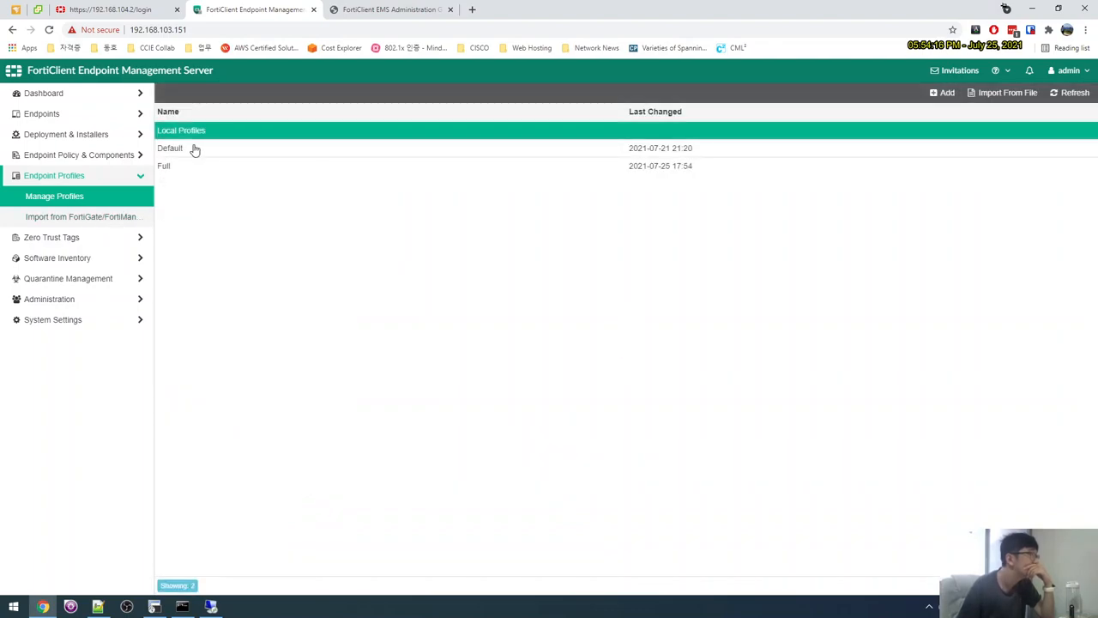
# Step: Browse imported profiles, All Endpoints and Dashboard, then land on the empty Invitations page
pyautogui.click(83, 216)
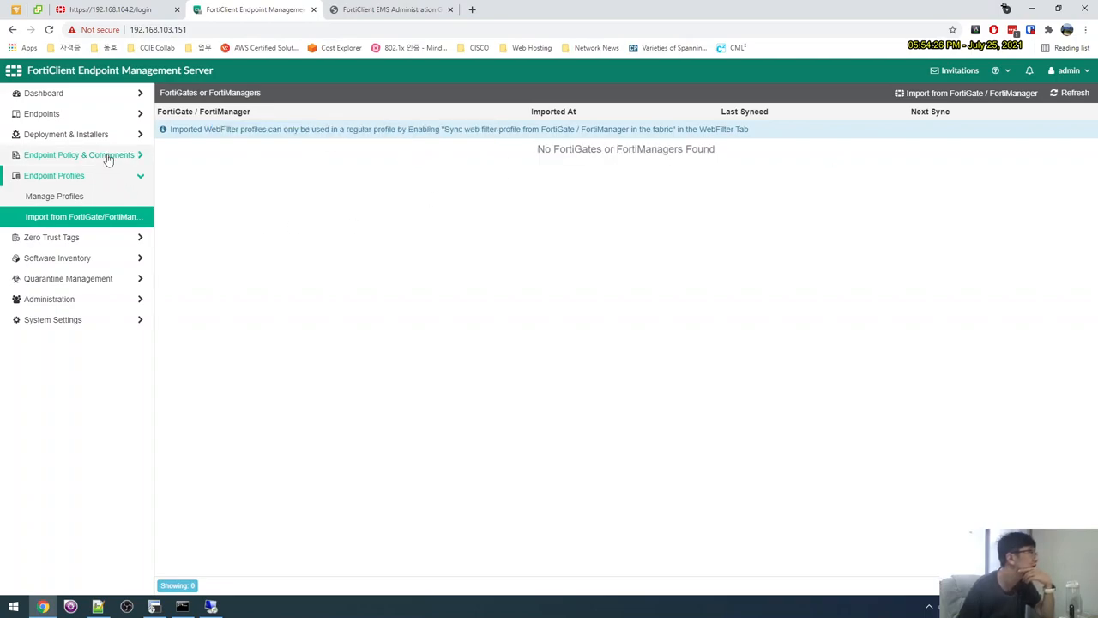
pyautogui.moveTo(76, 248)
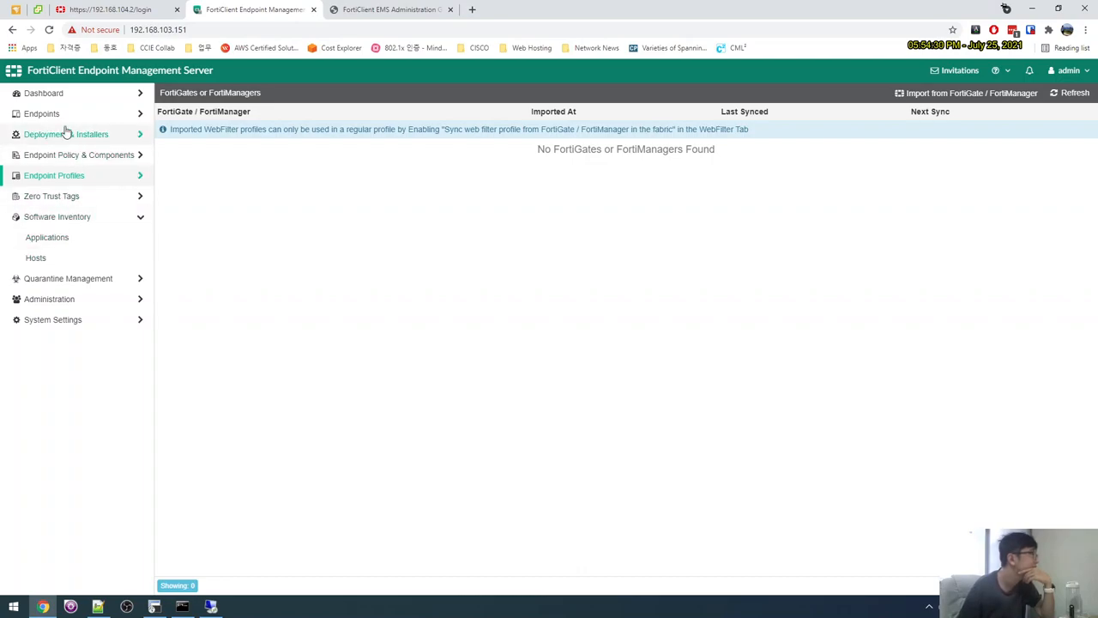
pyautogui.click(41, 113)
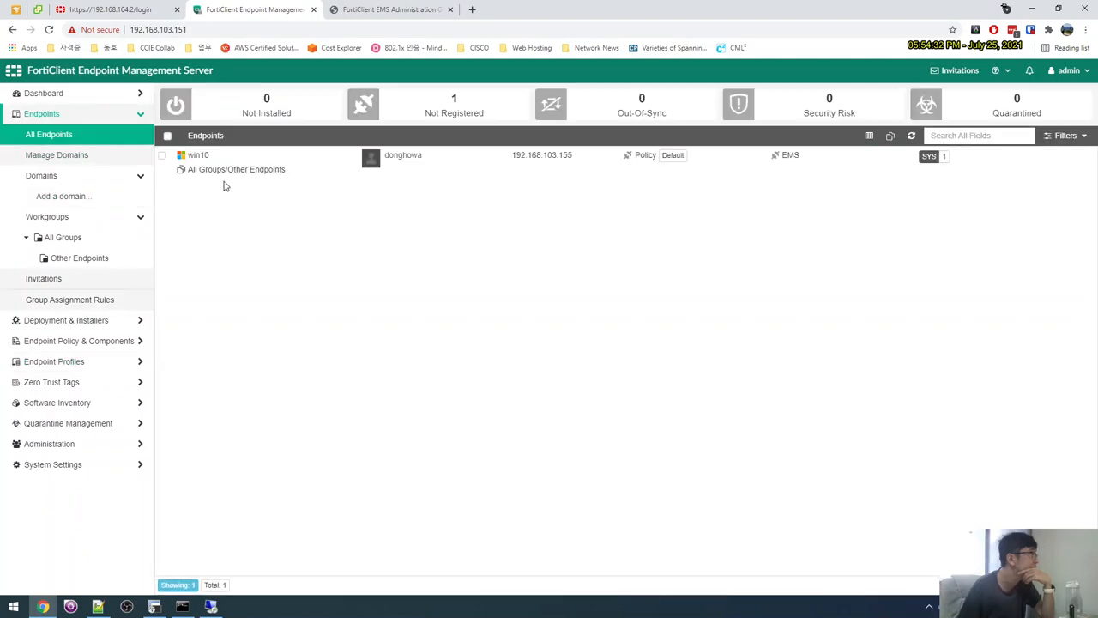
pyautogui.click(44, 92)
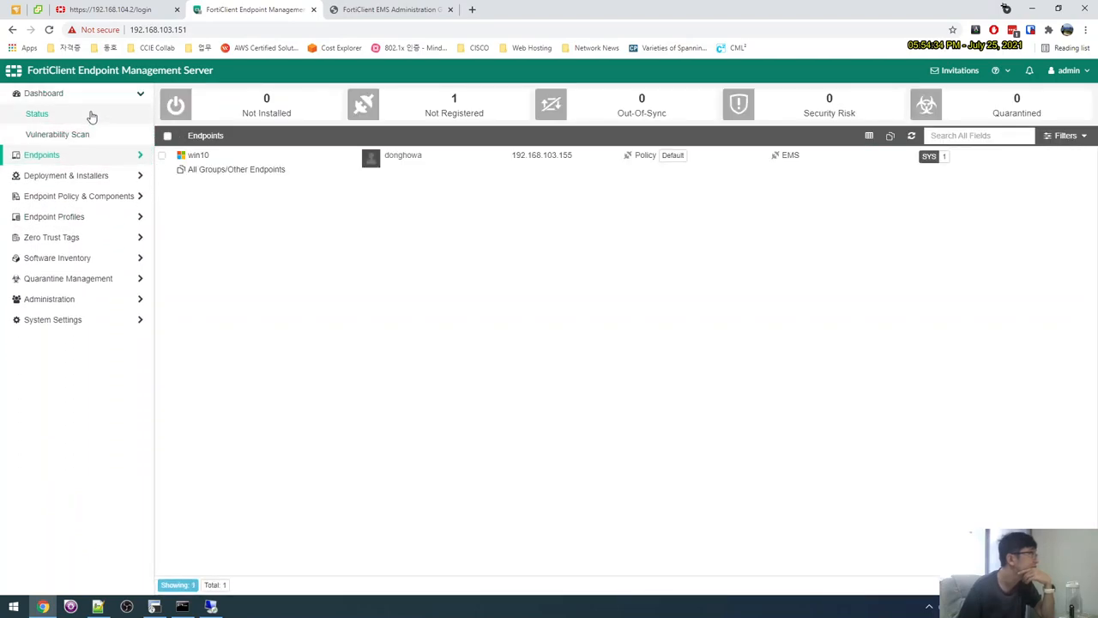
pyautogui.moveTo(910, 77)
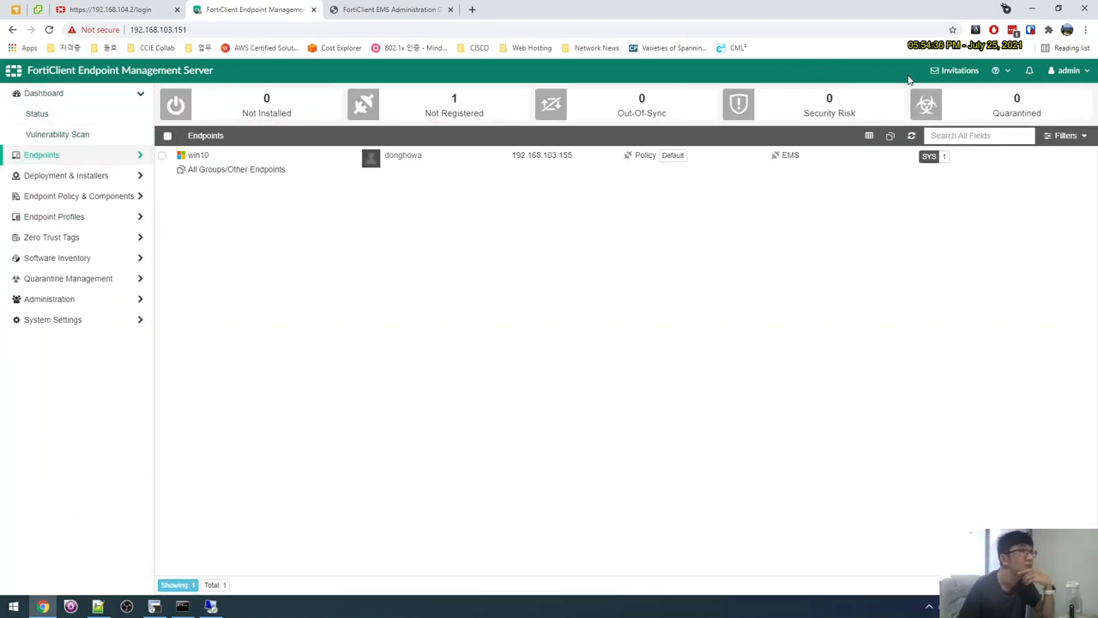
pyautogui.click(954, 70)
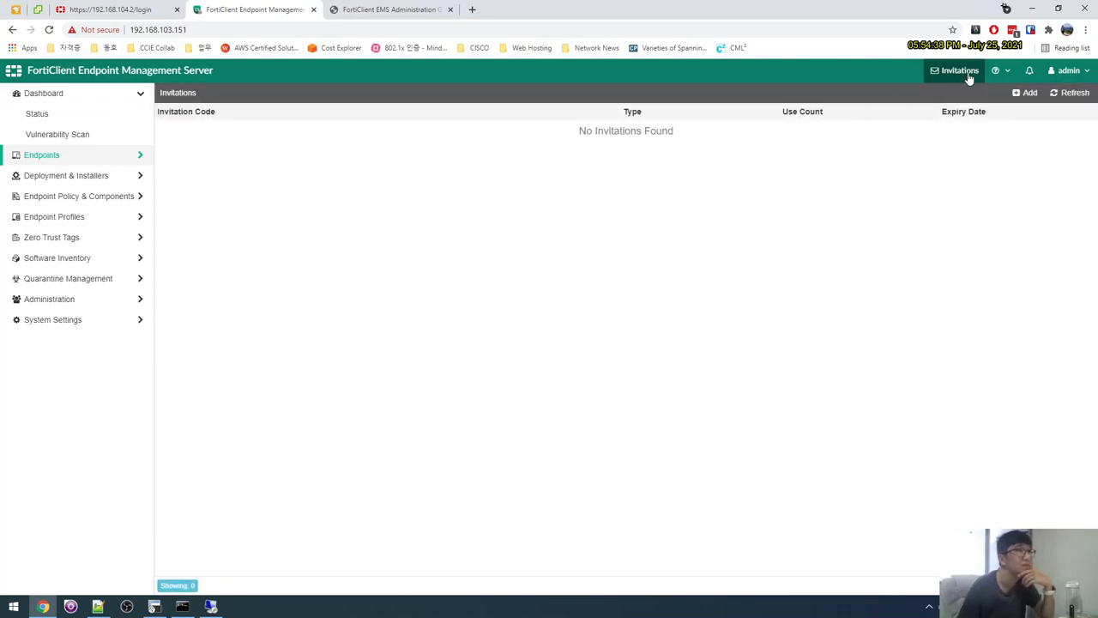
pyautogui.moveTo(35, 147)
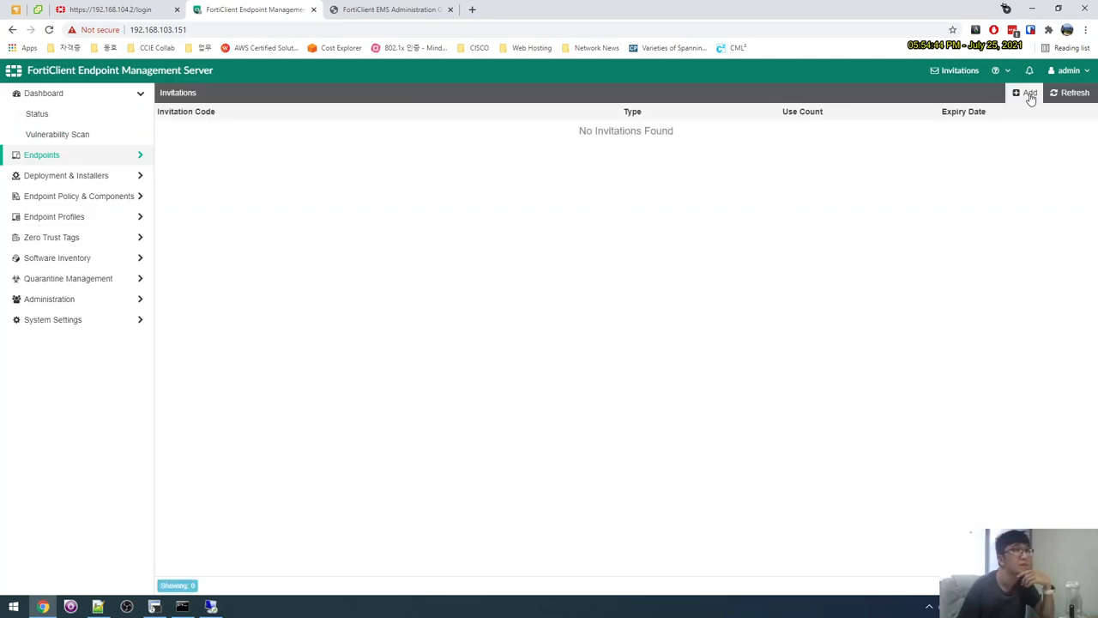
# Step: Add a new Individual invitation and start the Add Deployment Package wizard for its installer
pyautogui.click(1026, 93)
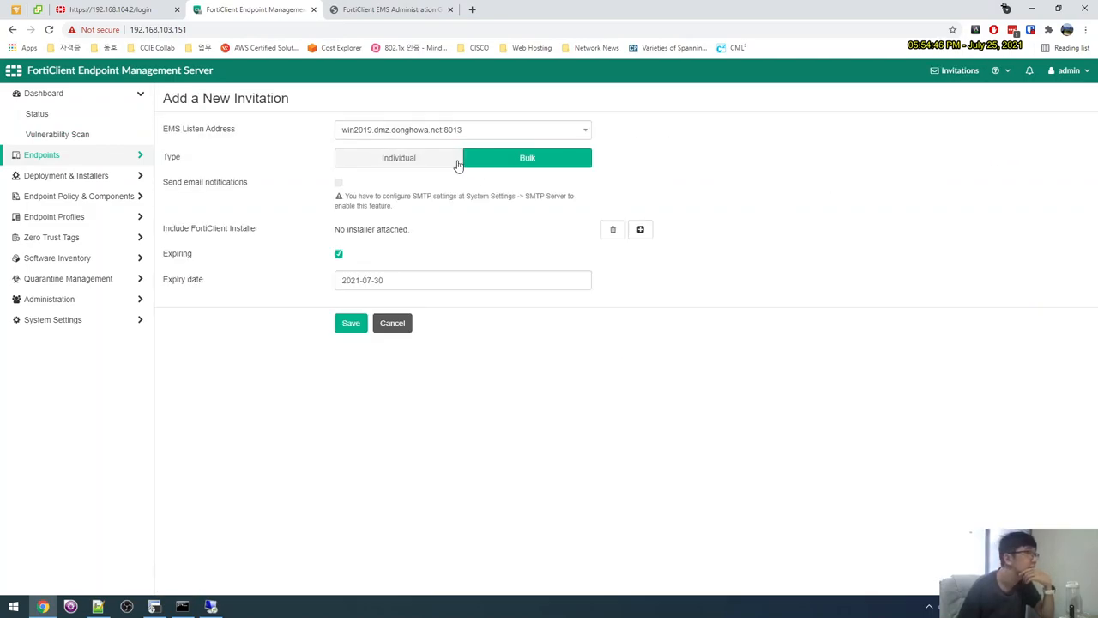
pyautogui.click(398, 158)
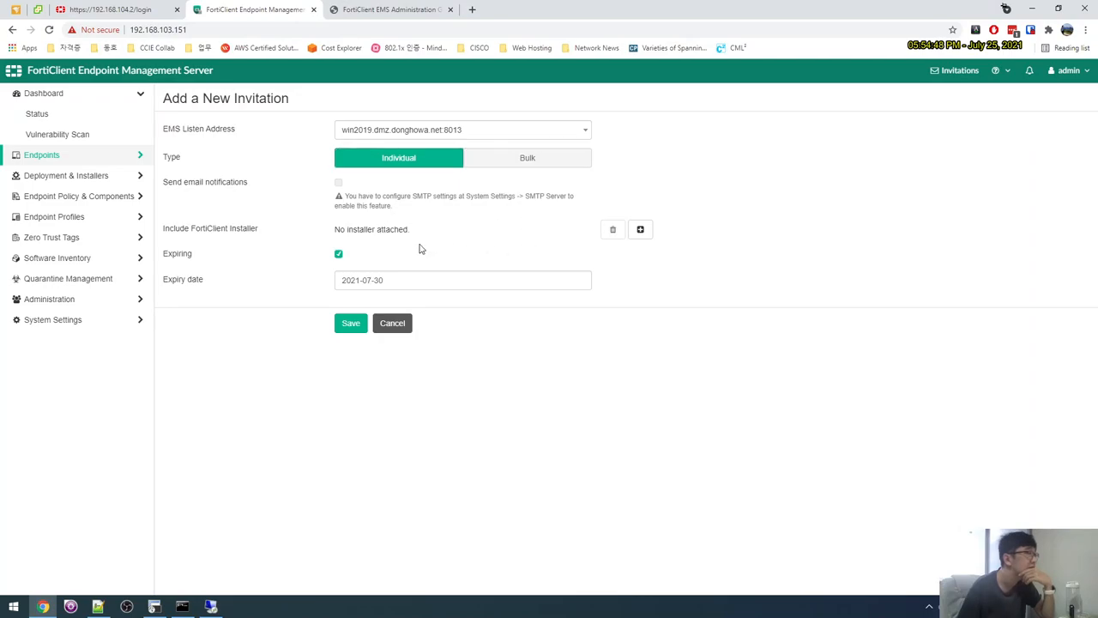
pyautogui.click(640, 230)
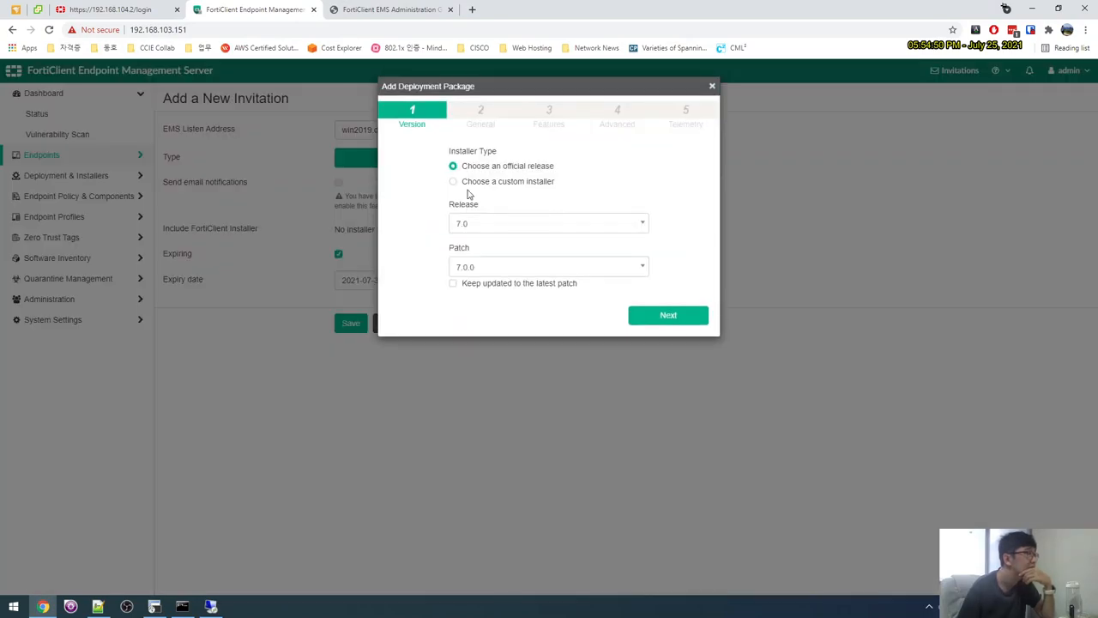
# Step: Restart the package wizard, keep latest-patch updates and name the package 7.0-Full
pyautogui.click(668, 316)
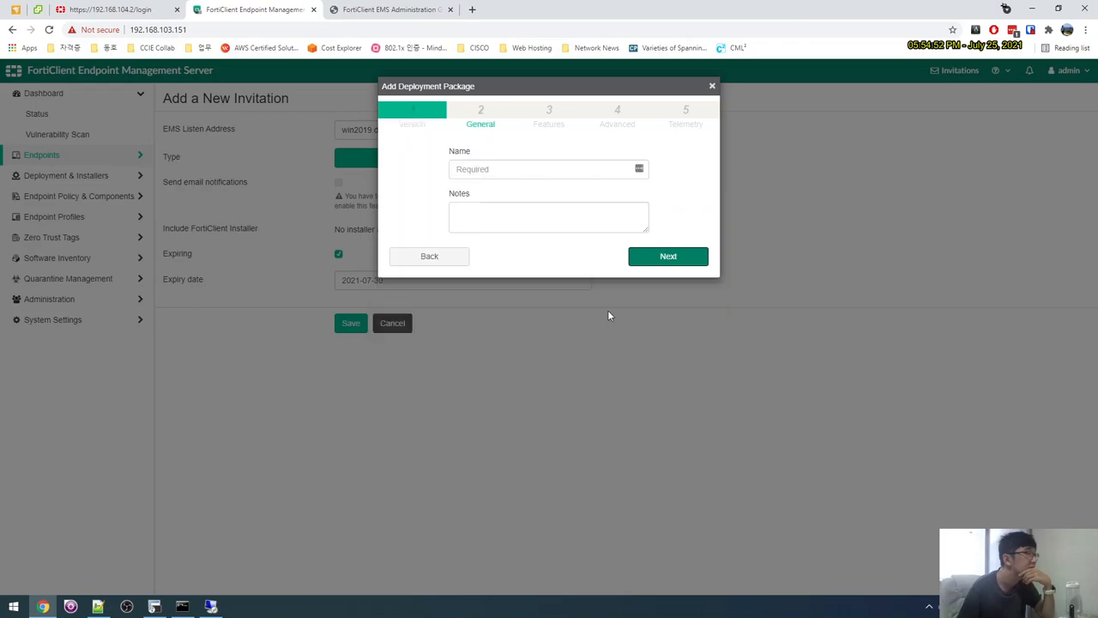
pyautogui.click(711, 86)
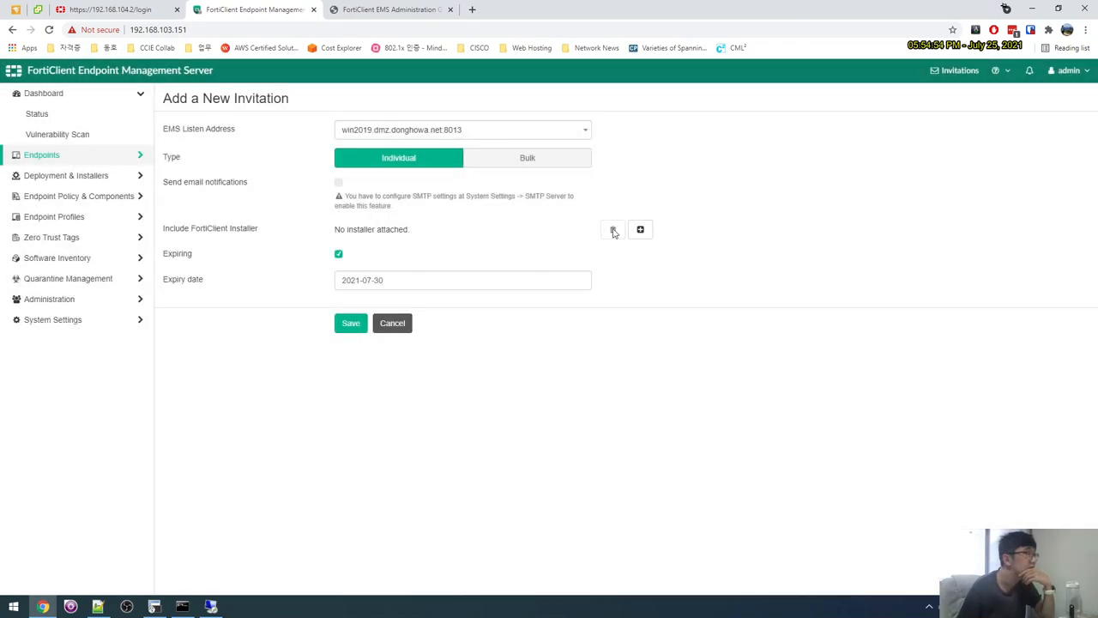
pyautogui.click(613, 230)
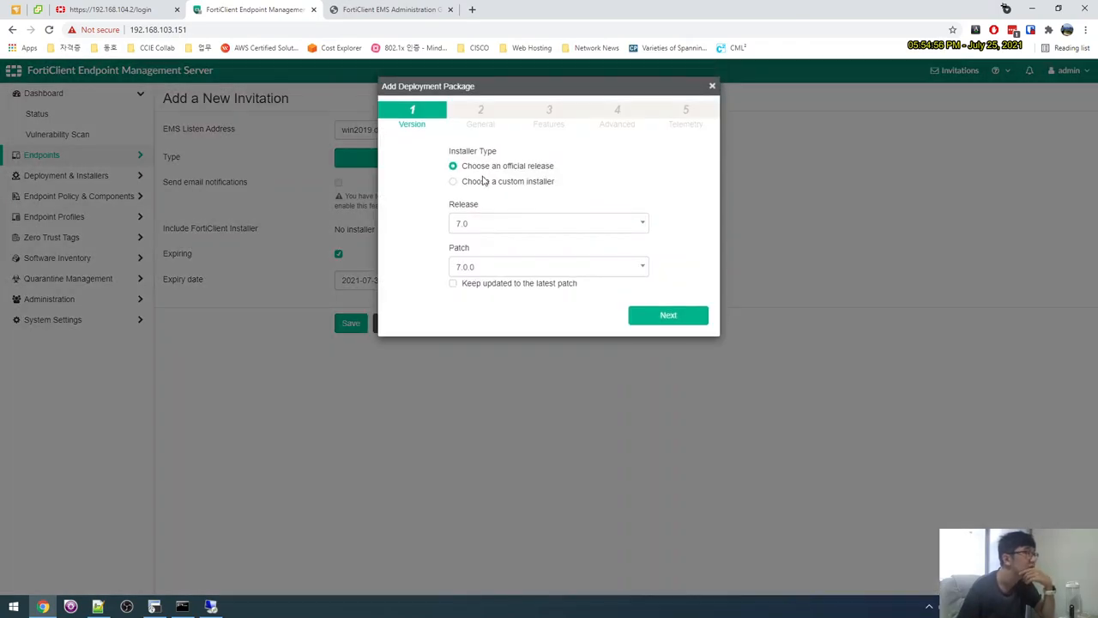
pyautogui.click(453, 283)
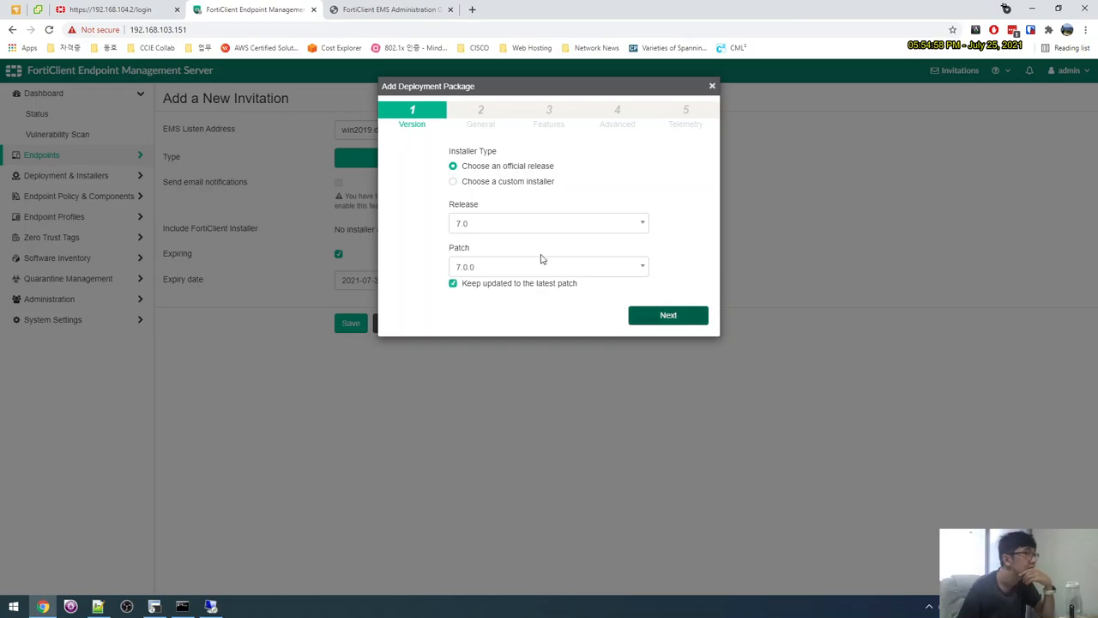
pyautogui.click(668, 316)
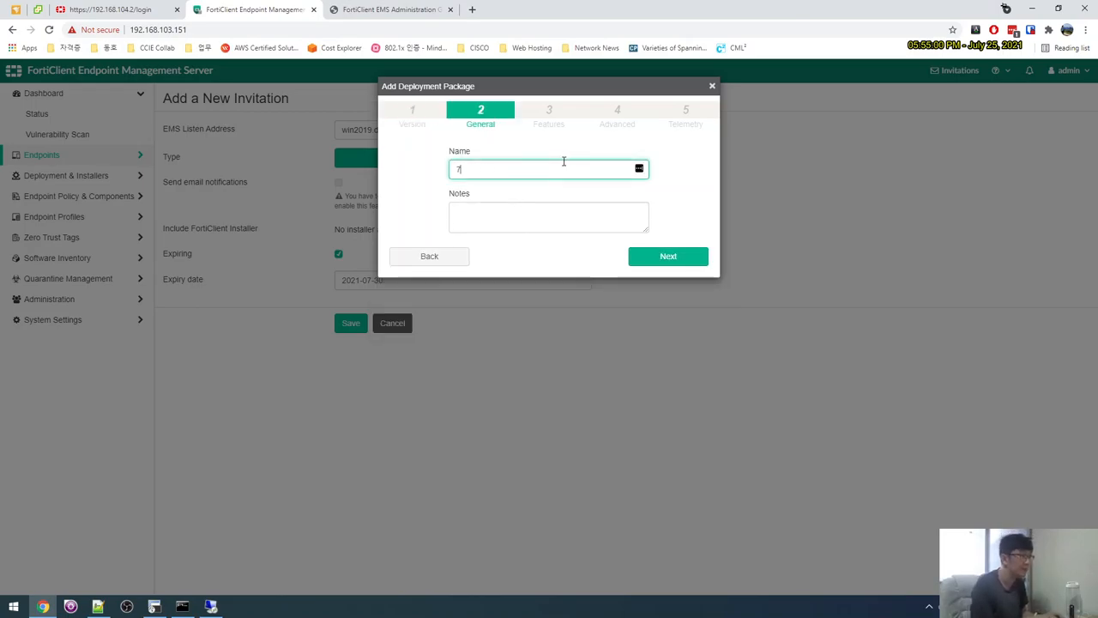
pyautogui.write('.0-Full')
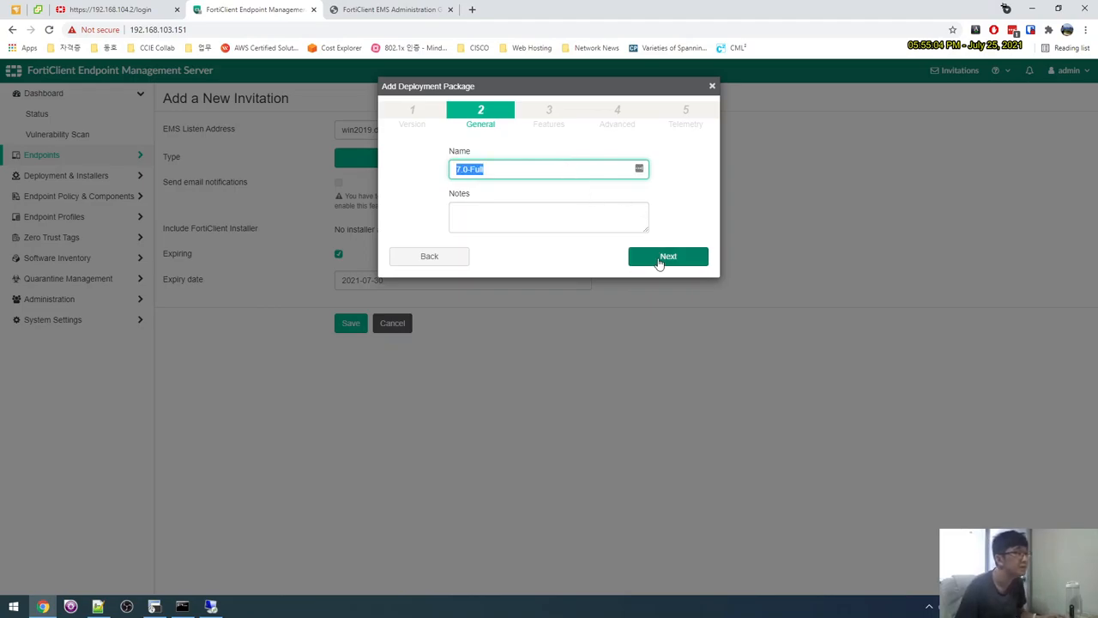
pyautogui.click(667, 256)
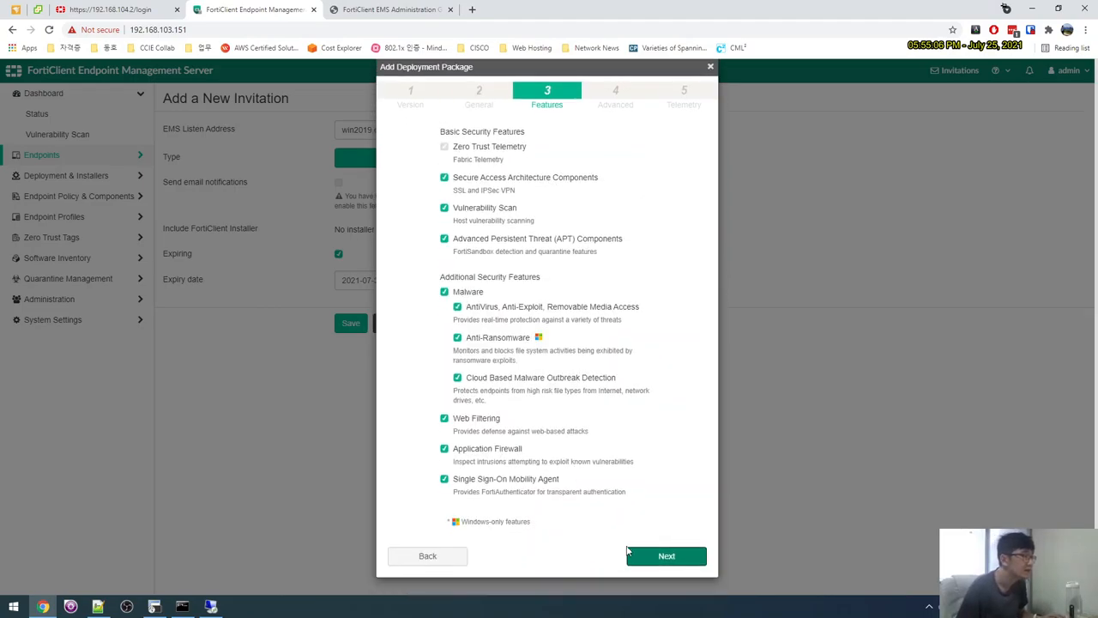
# Step: In advanced options enable the installer ID and the Full endpoint profile
pyautogui.click(666, 556)
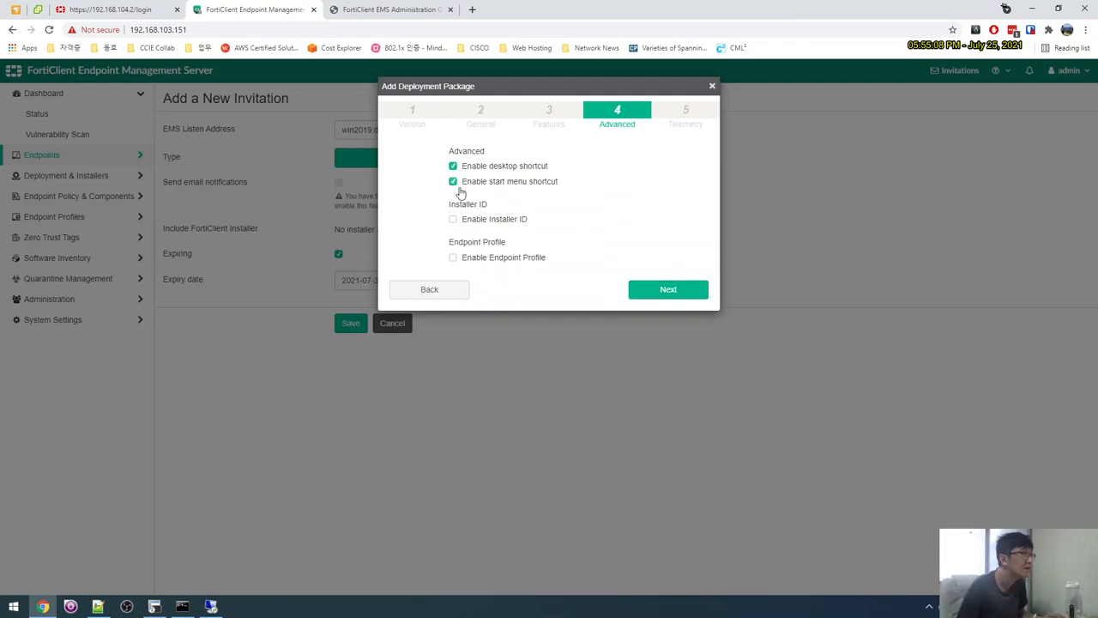
pyautogui.click(453, 219)
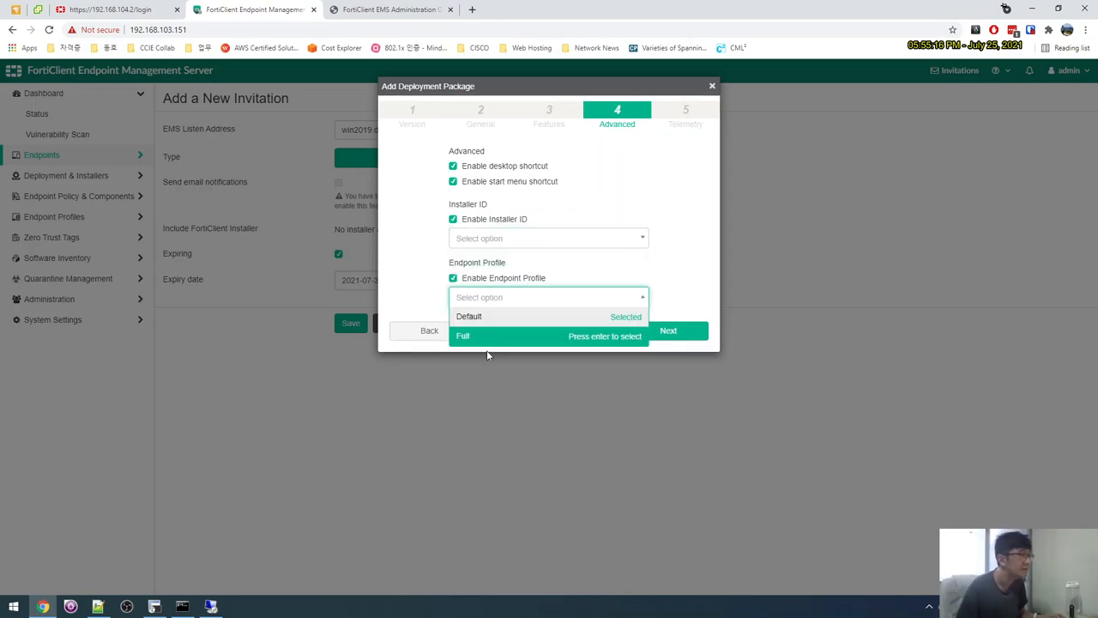
pyautogui.click(464, 335)
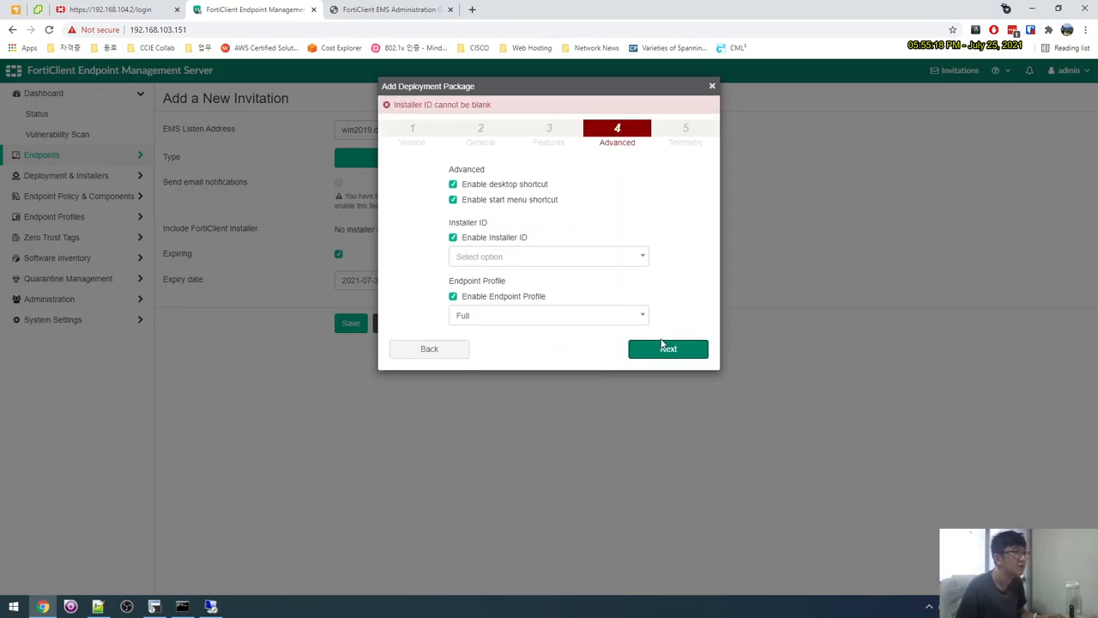
# Step: Create installer ID 7.0-Full with group path 7.0-Full and finish the deployment package
pyautogui.click(549, 258)
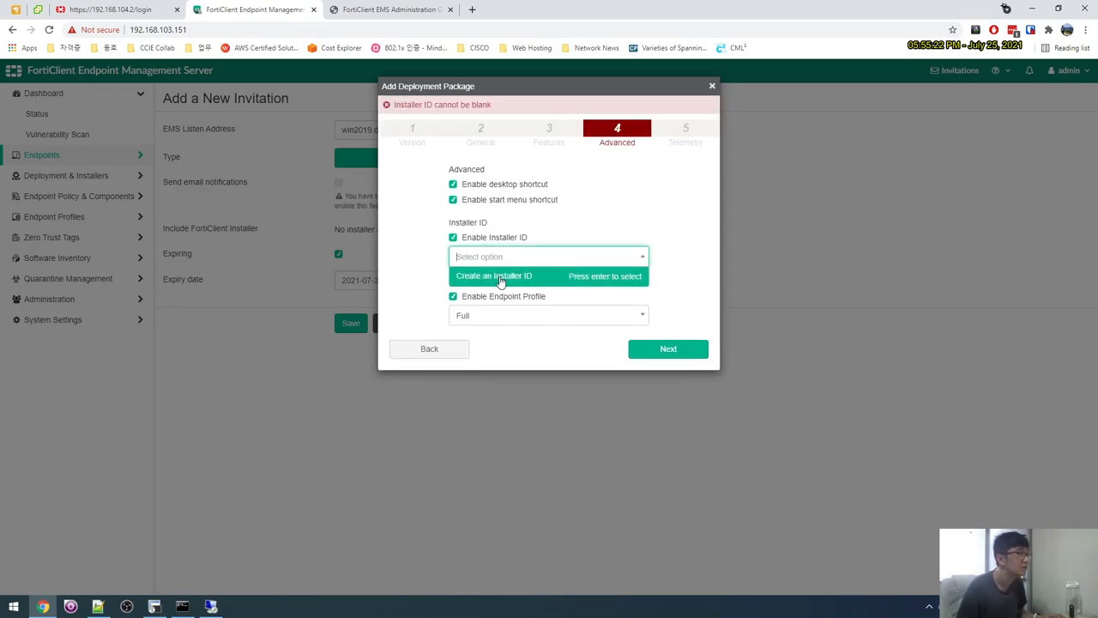
pyautogui.click(494, 274)
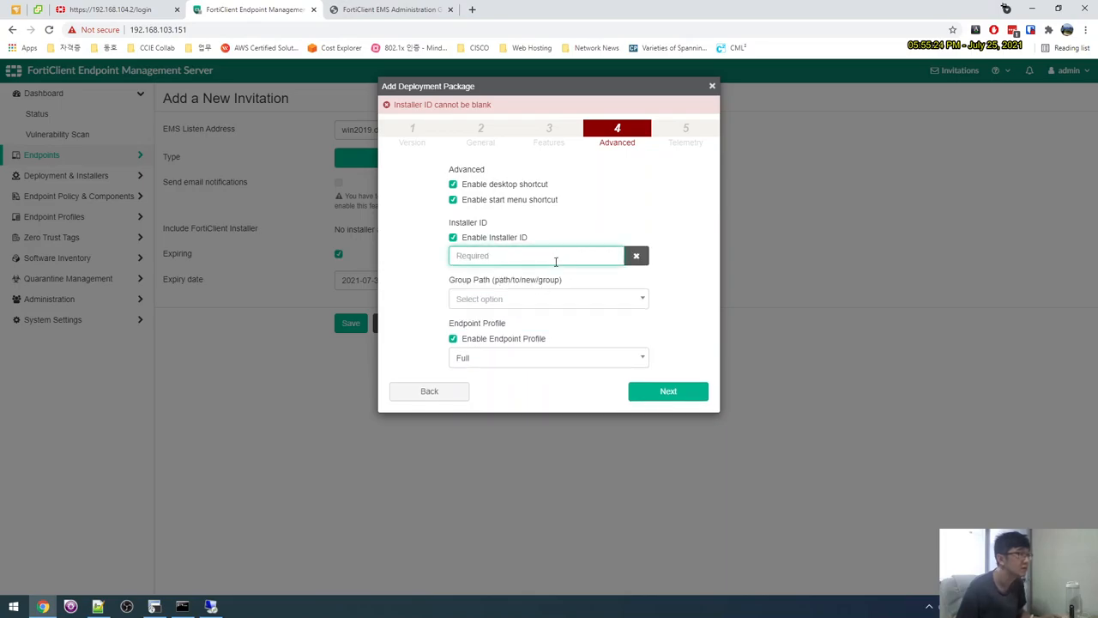
pyautogui.write('7.0-Full')
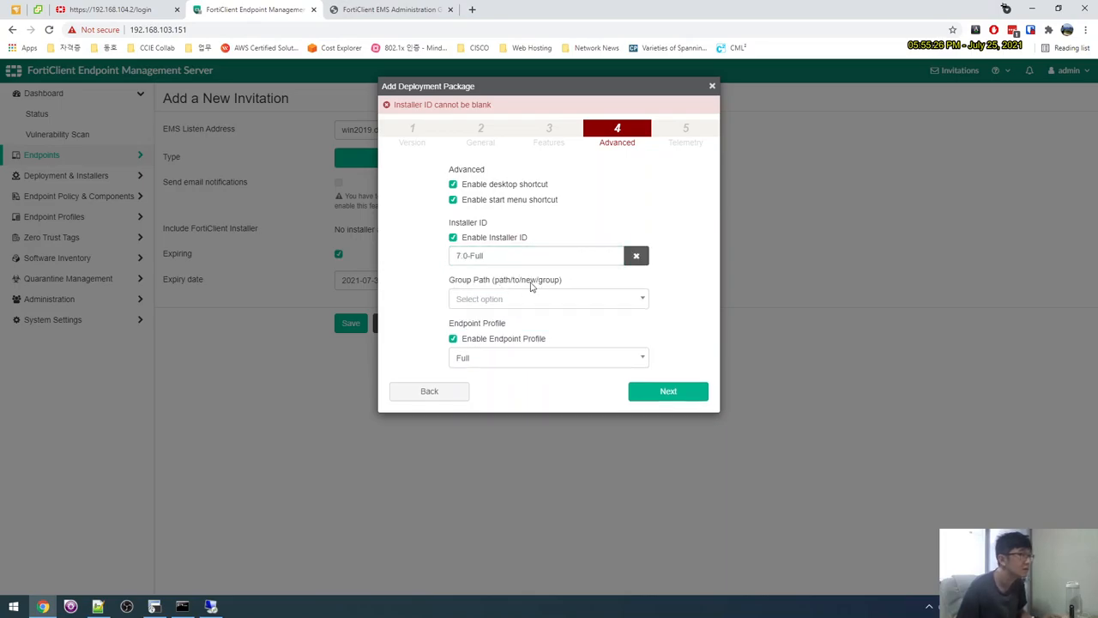
pyautogui.click(549, 298)
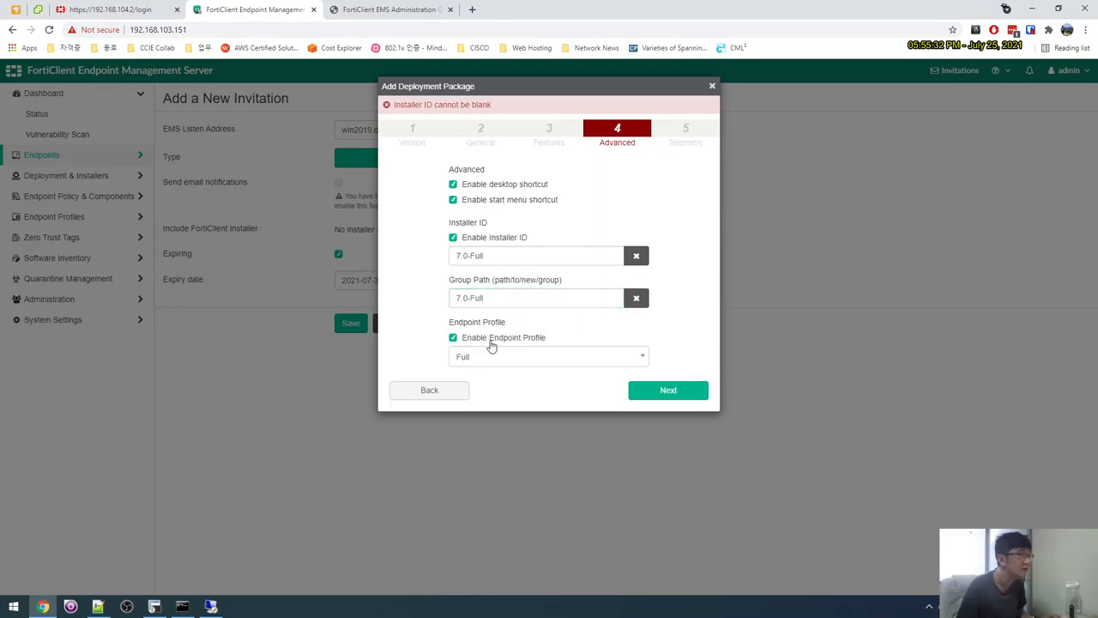
pyautogui.click(667, 389)
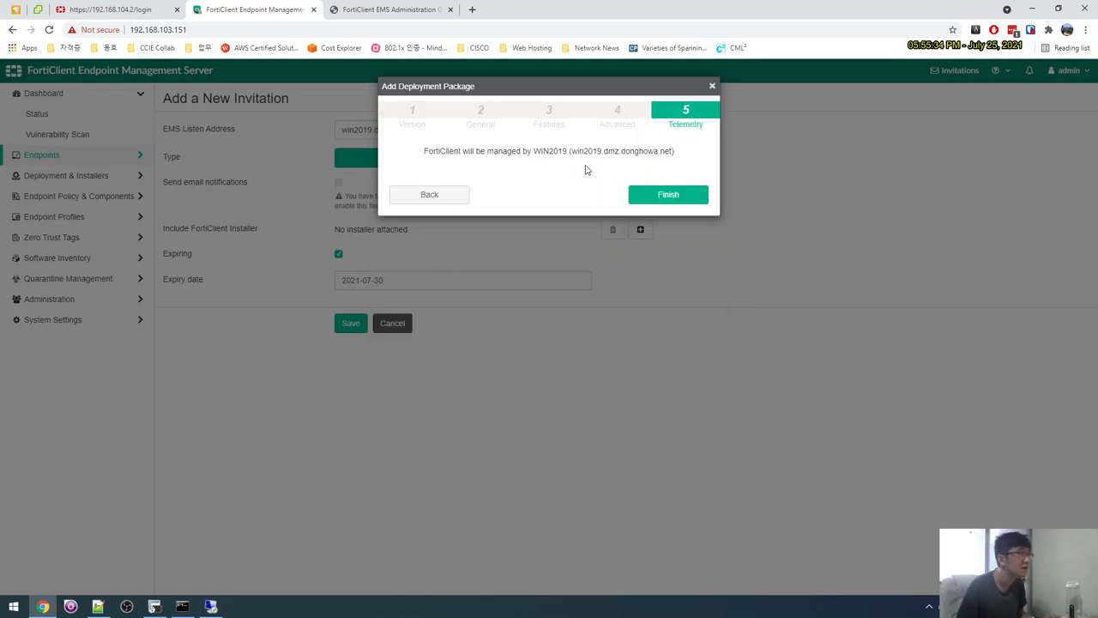
pyautogui.click(667, 194)
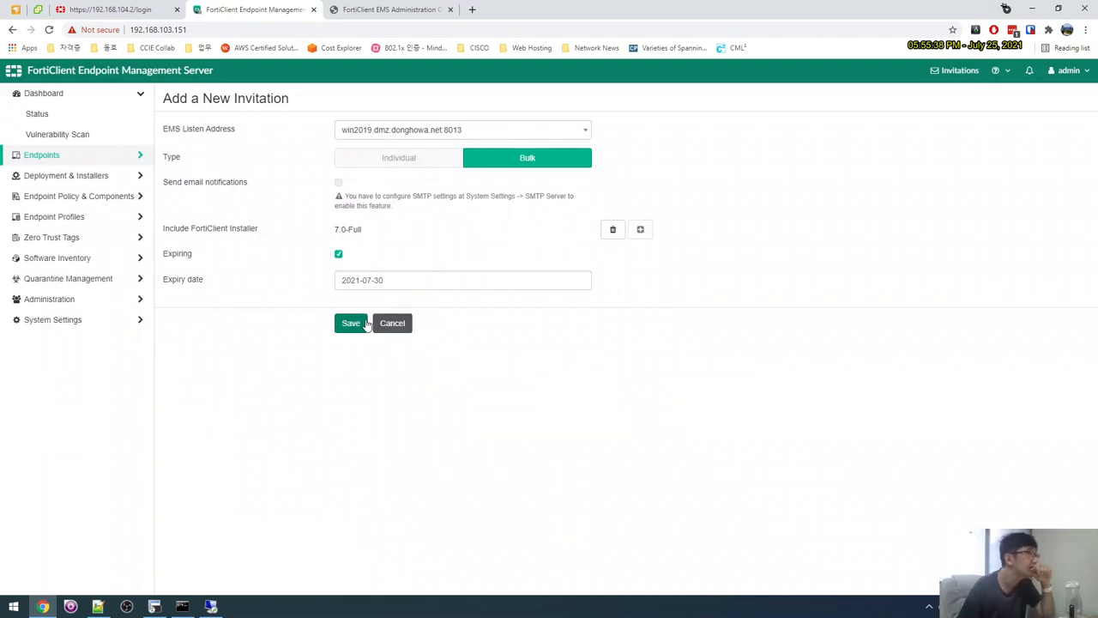
pyautogui.moveTo(477, 158)
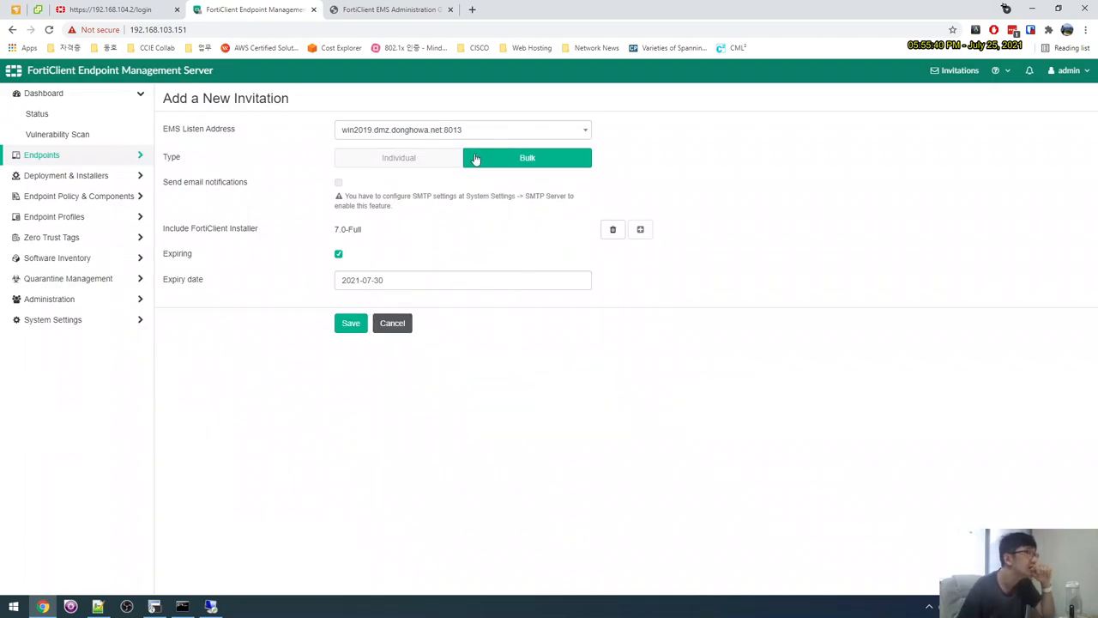
pyautogui.moveTo(443, 184)
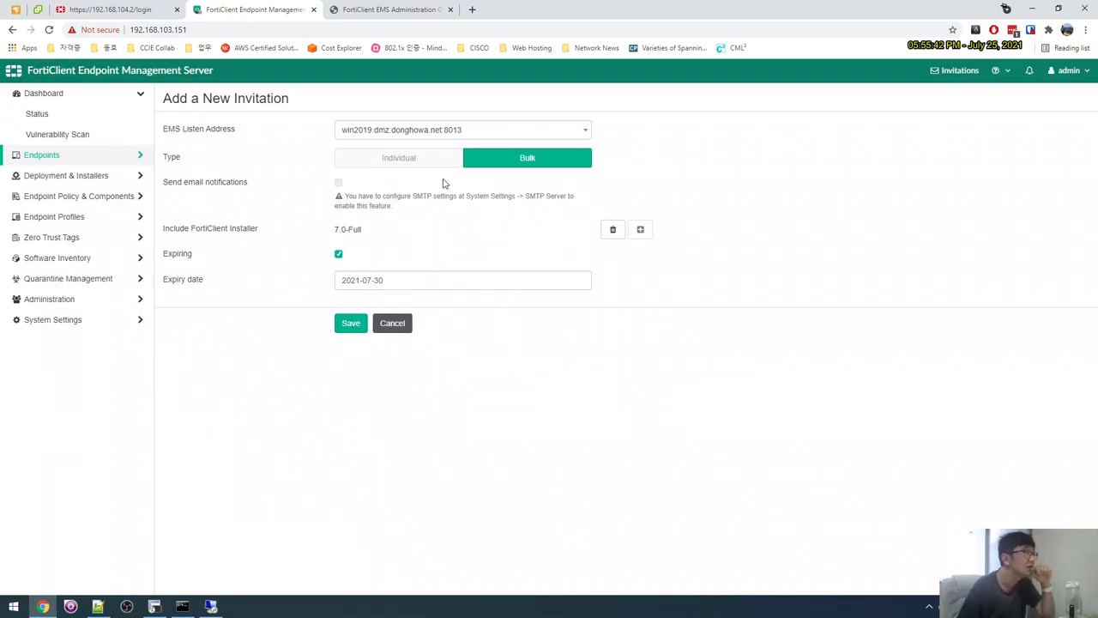
pyautogui.moveTo(944, 86)
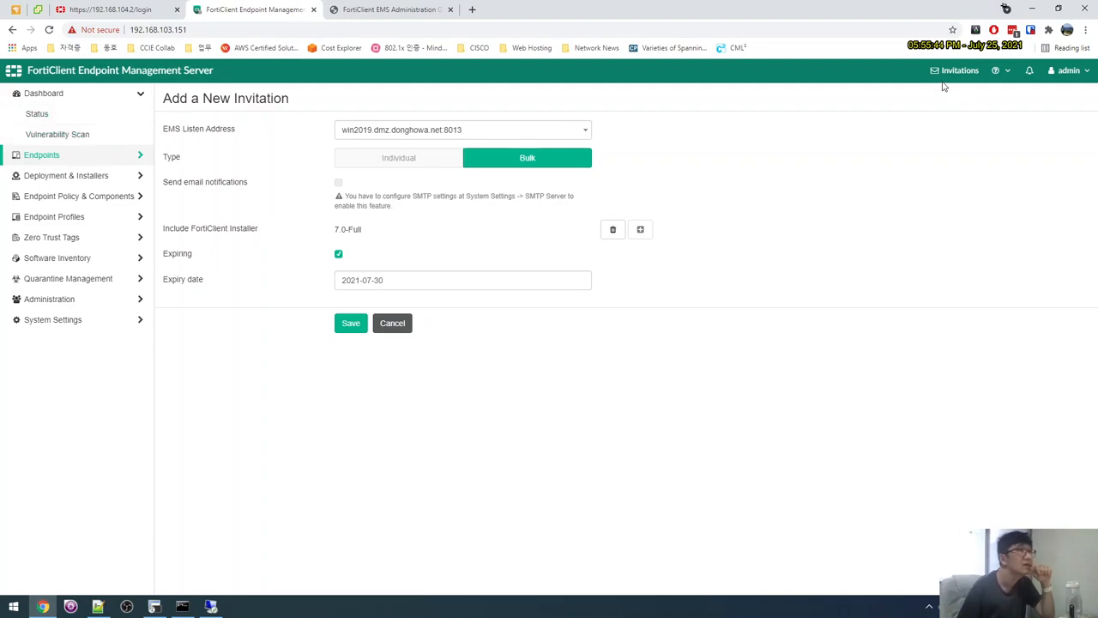
# Step: Save the invitation with the 7.0-Full installer and view its code and download link
pyautogui.click(350, 322)
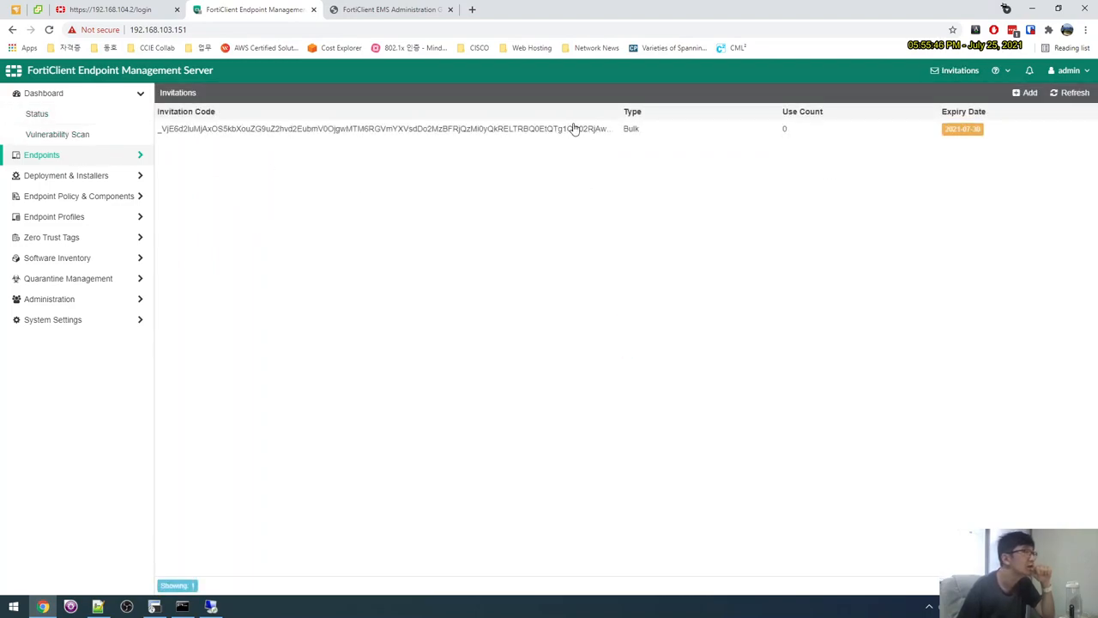
pyautogui.click(386, 129)
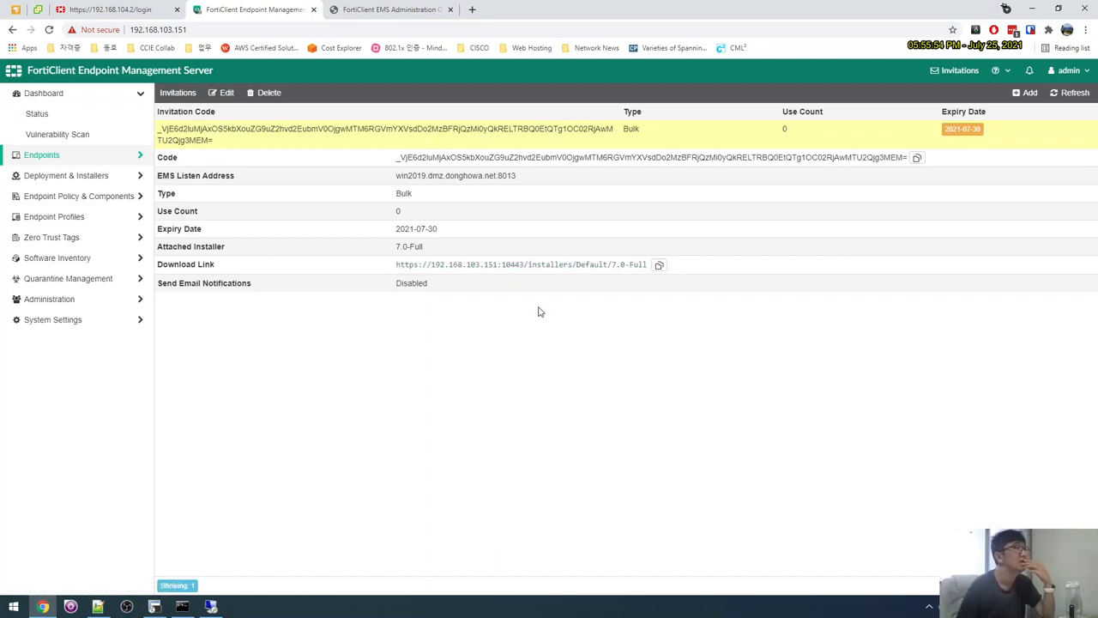
pyautogui.moveTo(489, 264)
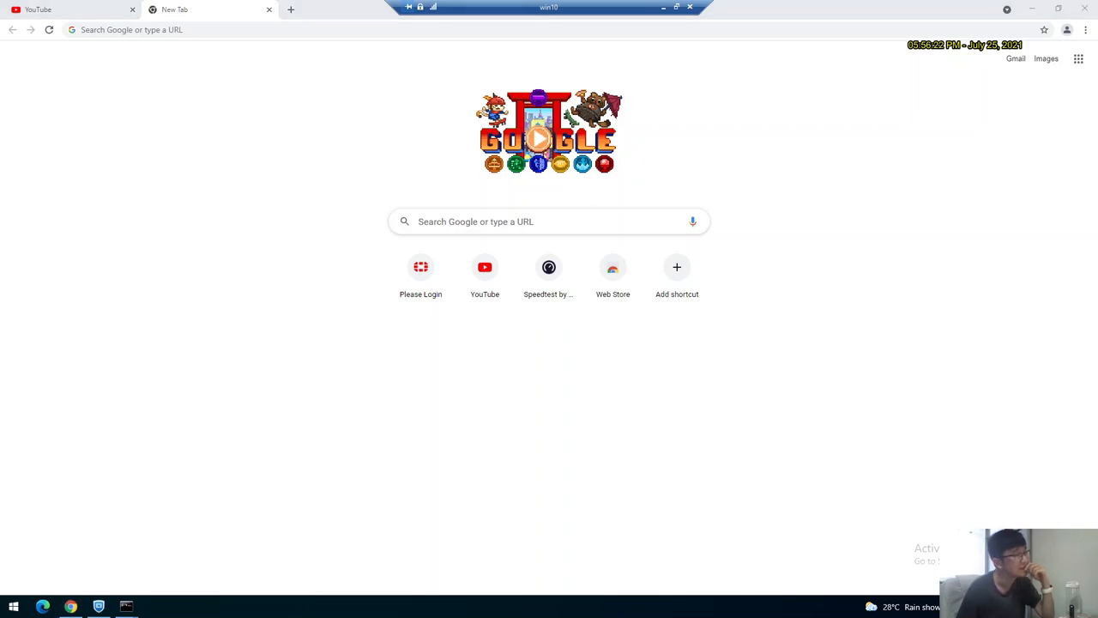
# Step: Paste the invitation code into FortiClient's Zero Trust Fabric field and connect to EMS
pyautogui.click(125, 607)
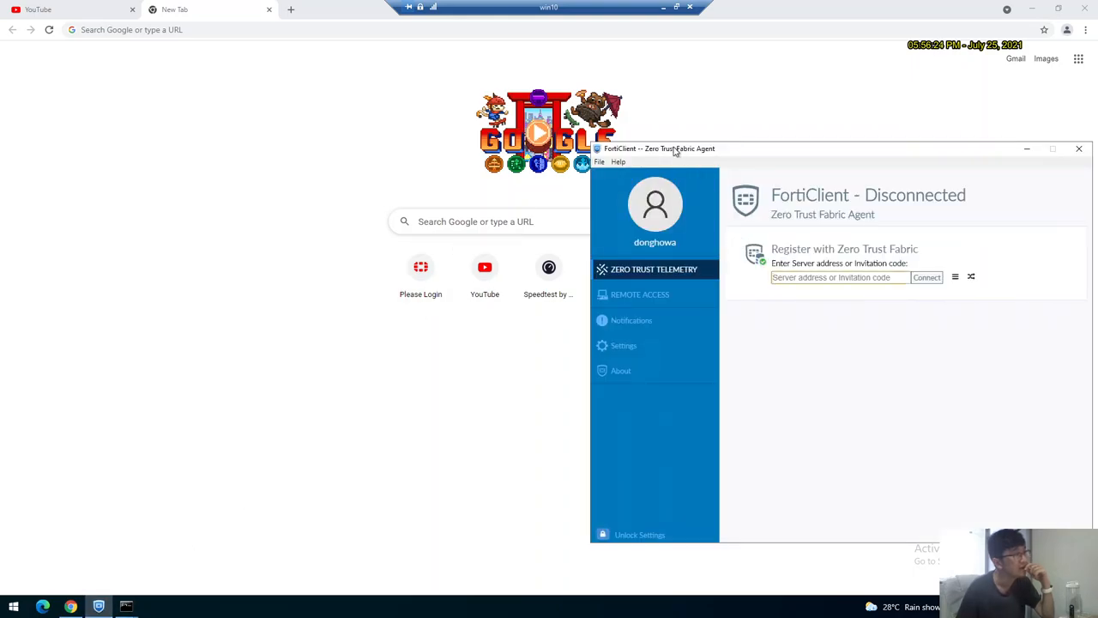
pyautogui.moveTo(659, 148); pyautogui.dragTo(418, 137)
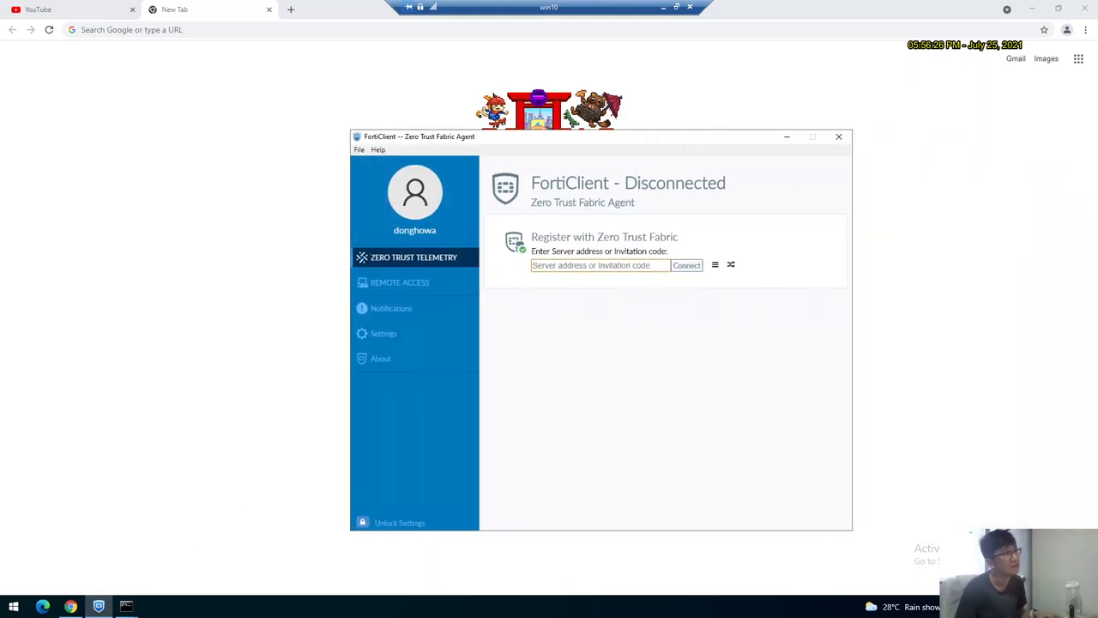
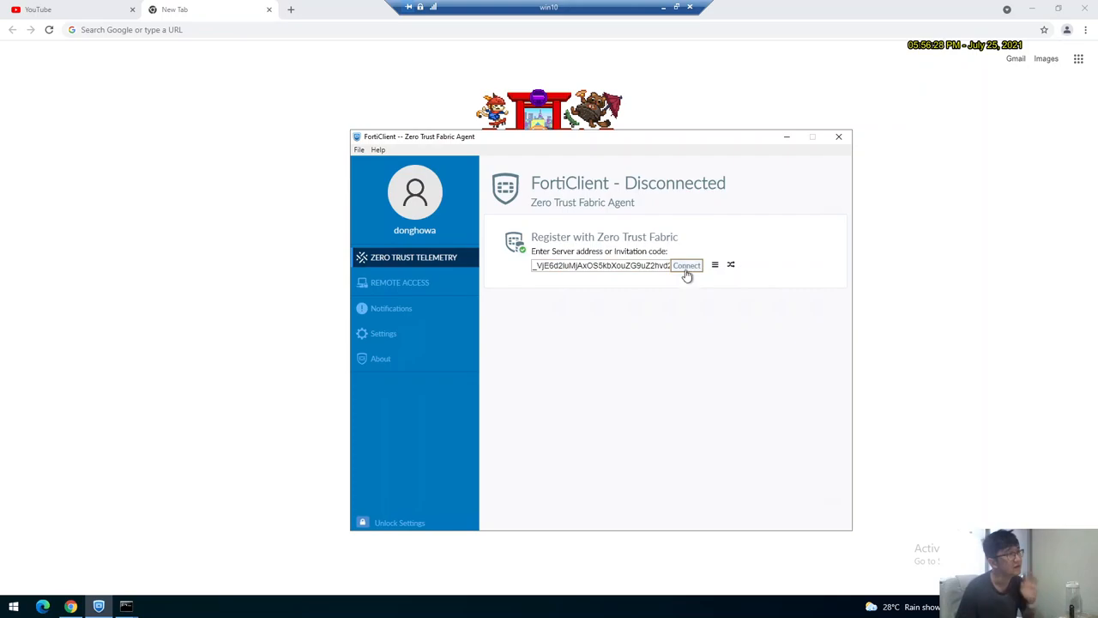
pyautogui.click(686, 264)
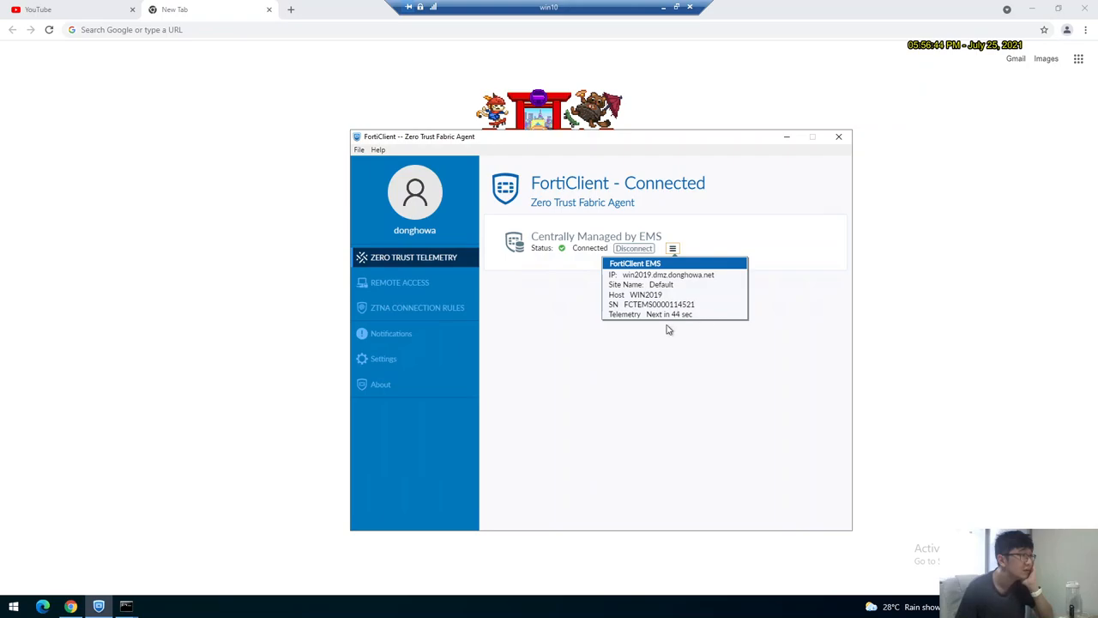
pyautogui.moveTo(661, 358)
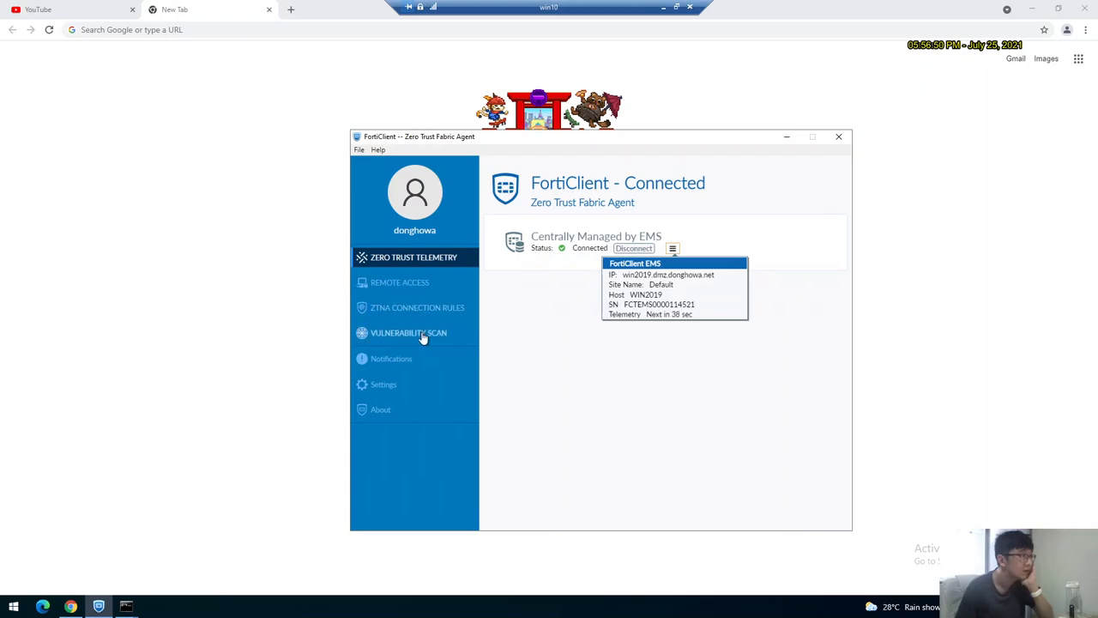
# Step: Browse ZTNA rules, Vulnerability Scan, Notifications and Settings, ending on Zero Trust Telemetry showing Connected to EMS
pyautogui.click(408, 333)
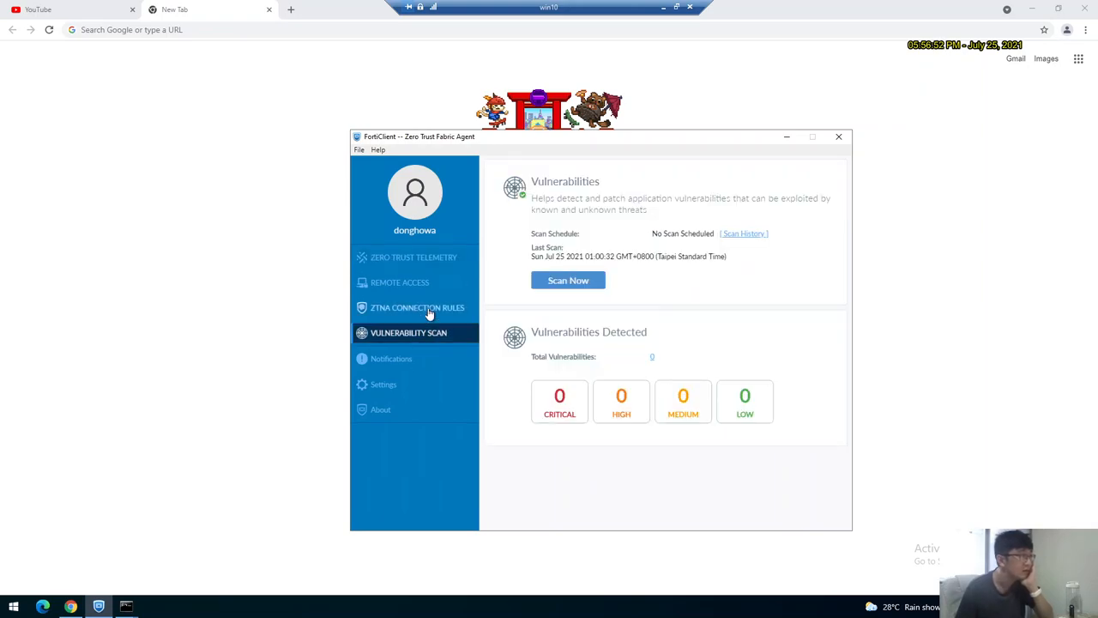
pyautogui.click(417, 307)
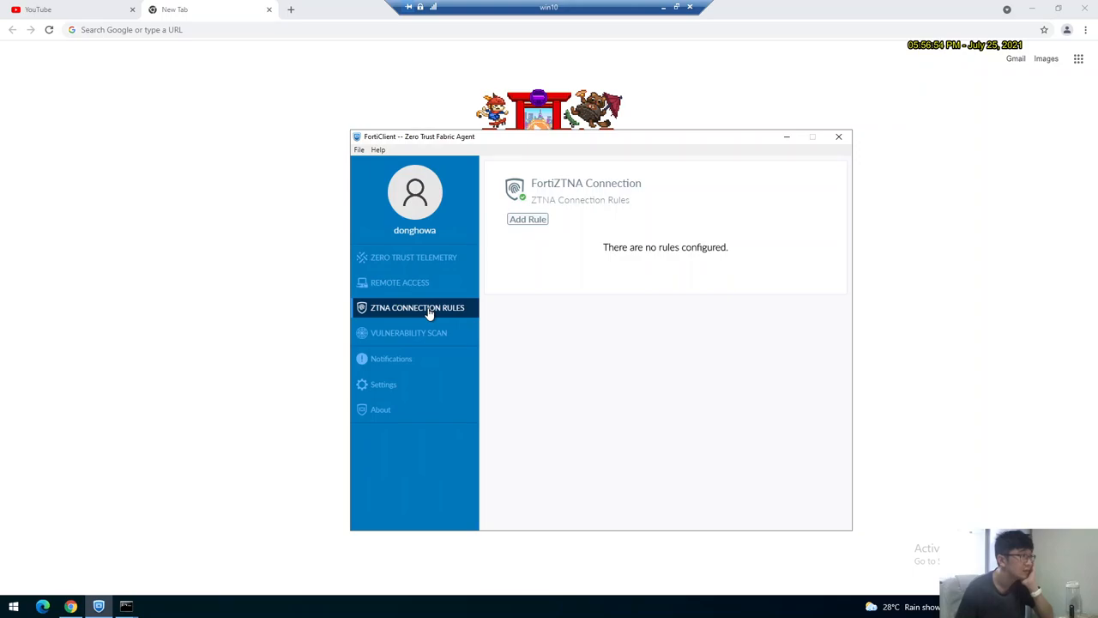
pyautogui.click(413, 257)
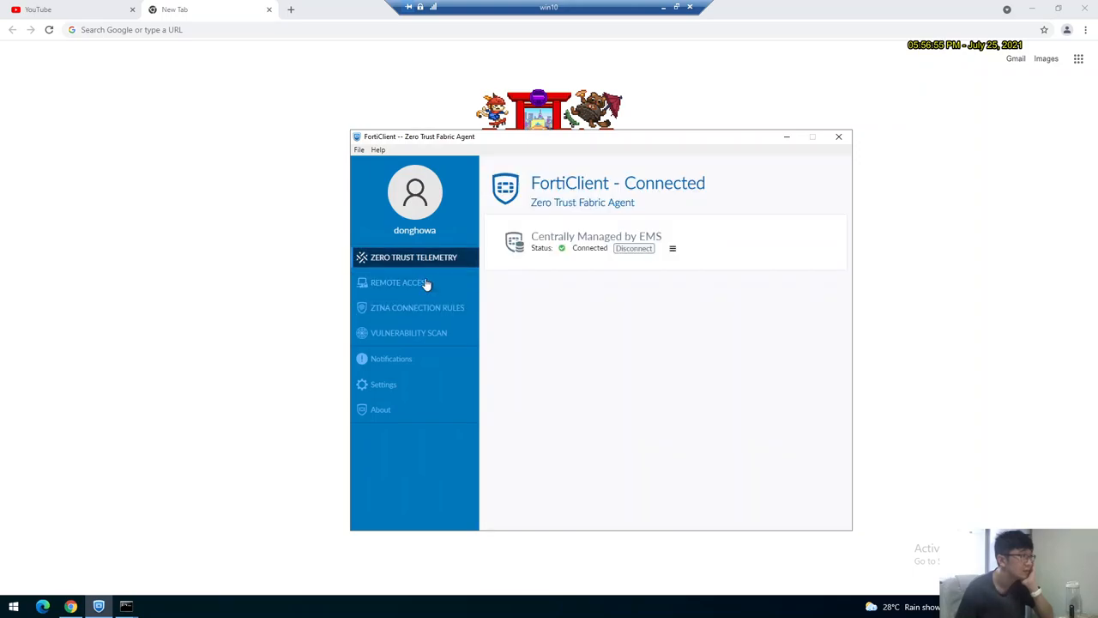
pyautogui.click(419, 307)
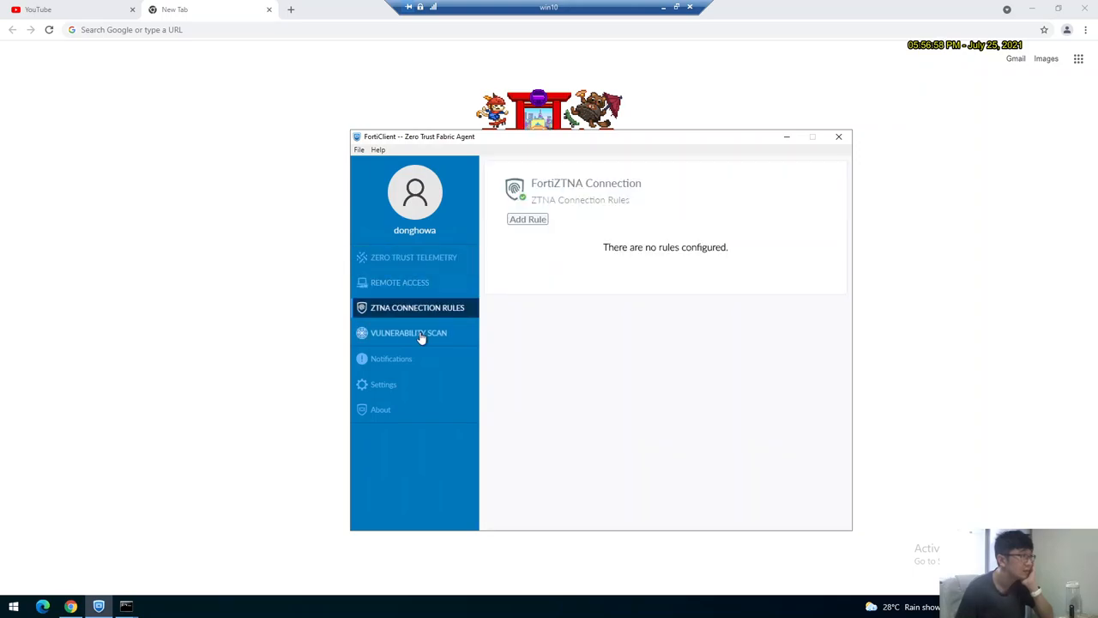
pyautogui.click(408, 333)
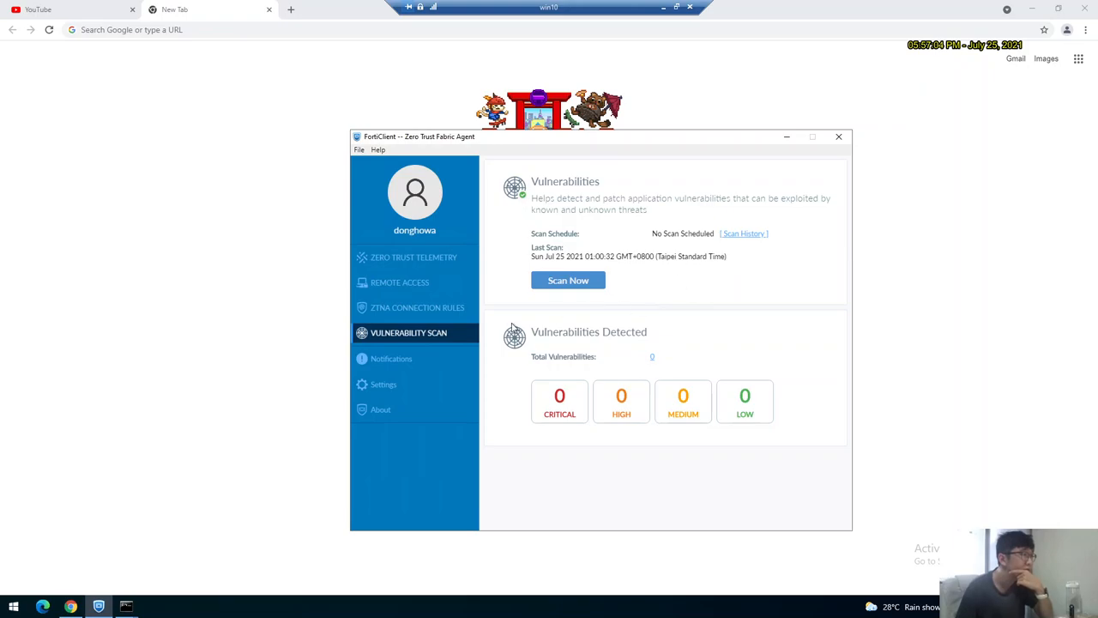
pyautogui.click(391, 359)
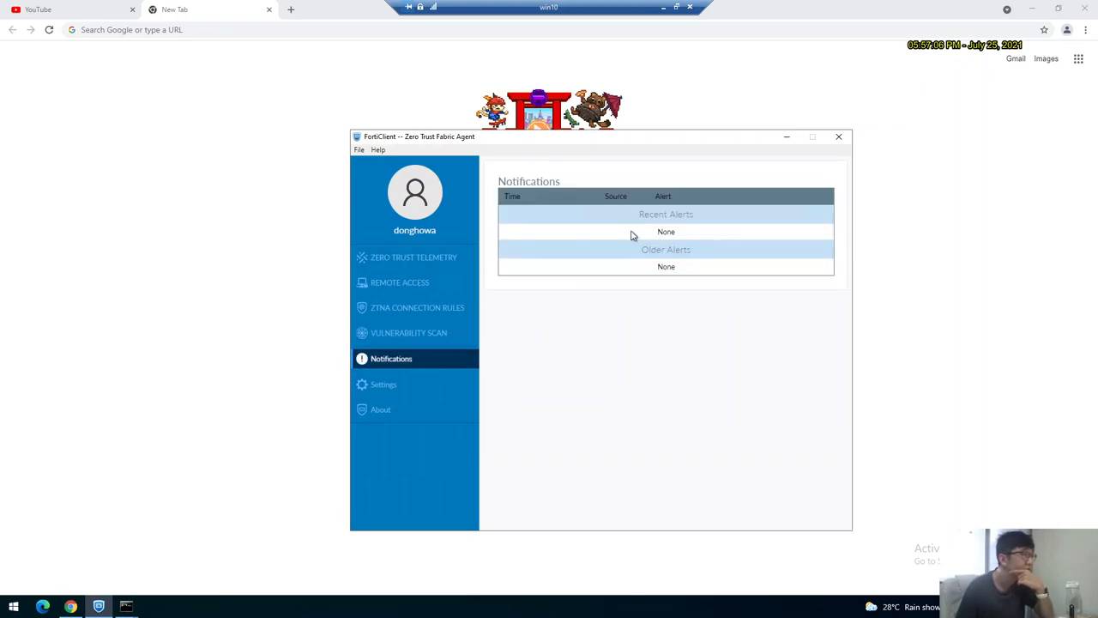
pyautogui.click(382, 384)
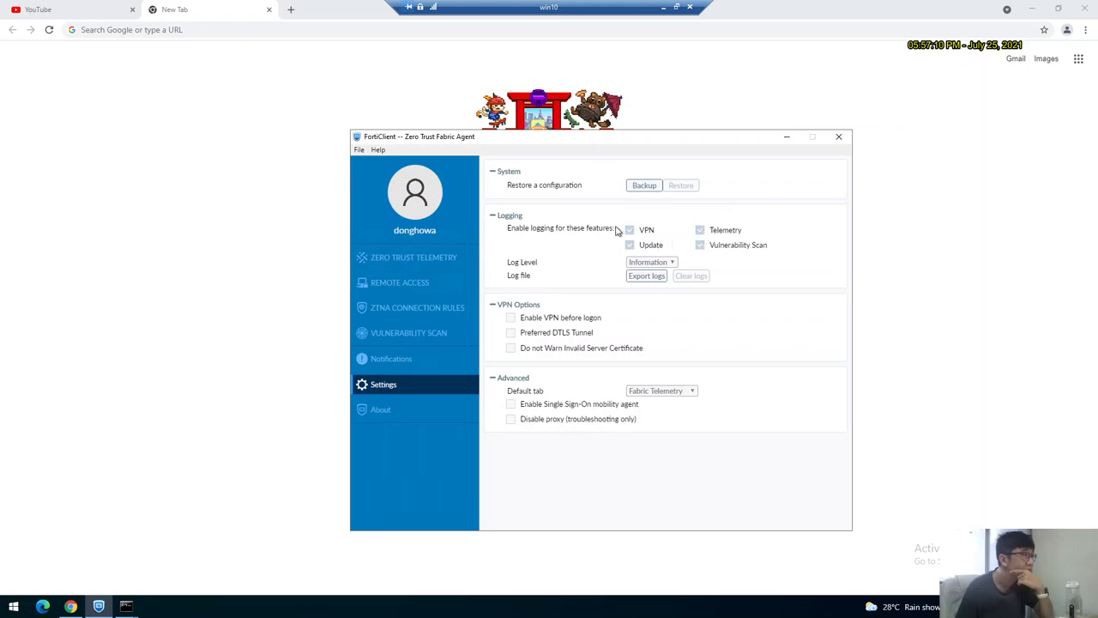
pyautogui.click(413, 257)
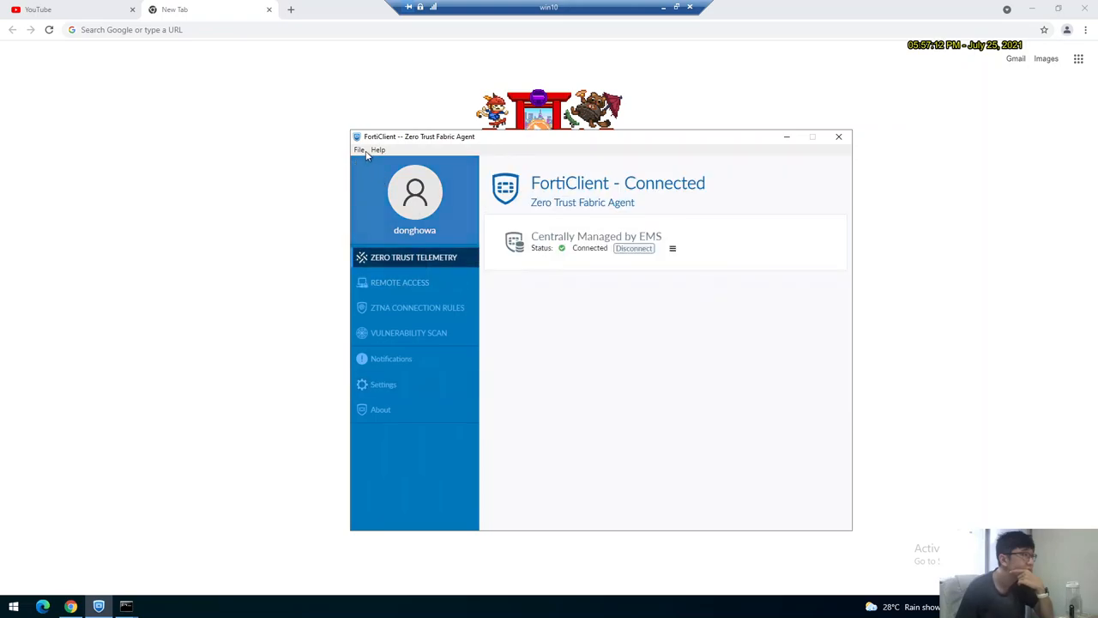
pyautogui.click(360, 149)
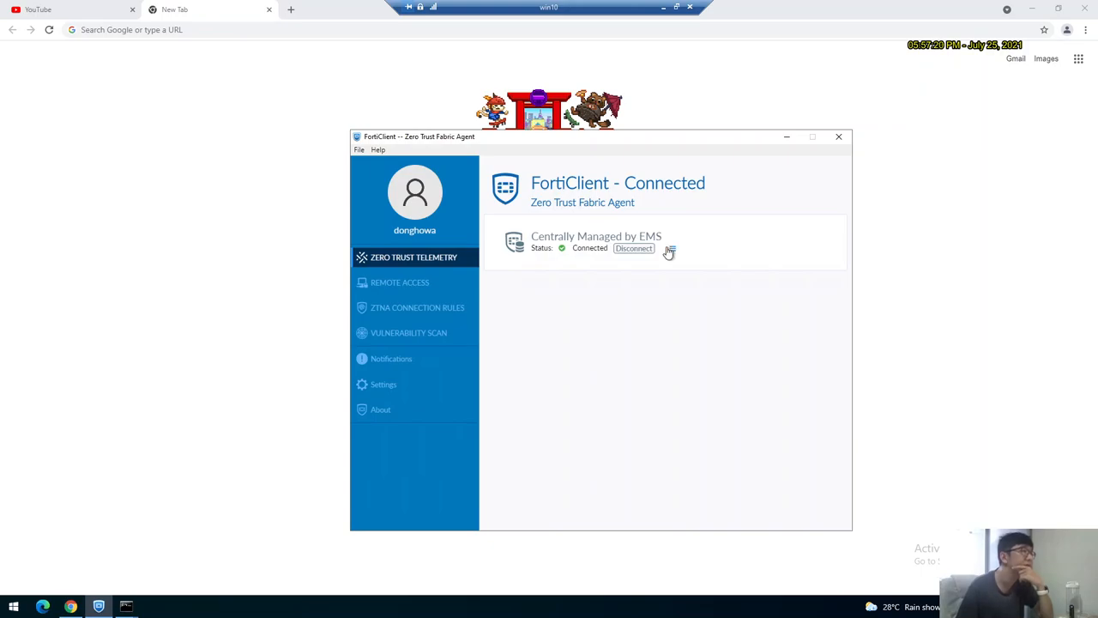
# Step: View the EMS server details, start and cancel a new VPN connection, then browse other feature pages
pyautogui.click(673, 247)
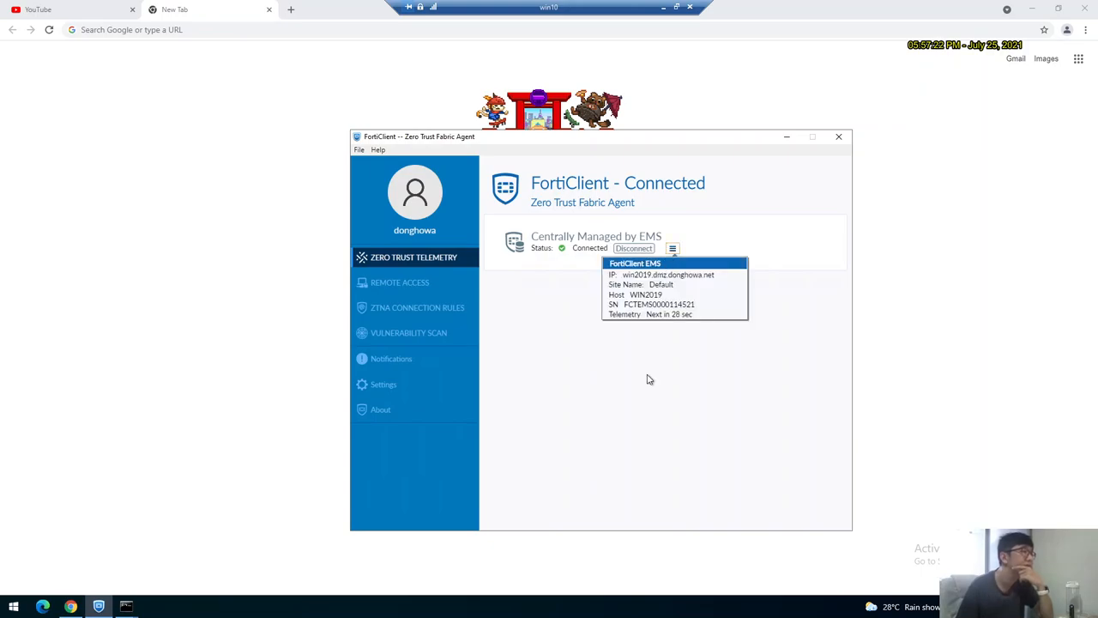
pyautogui.click(398, 282)
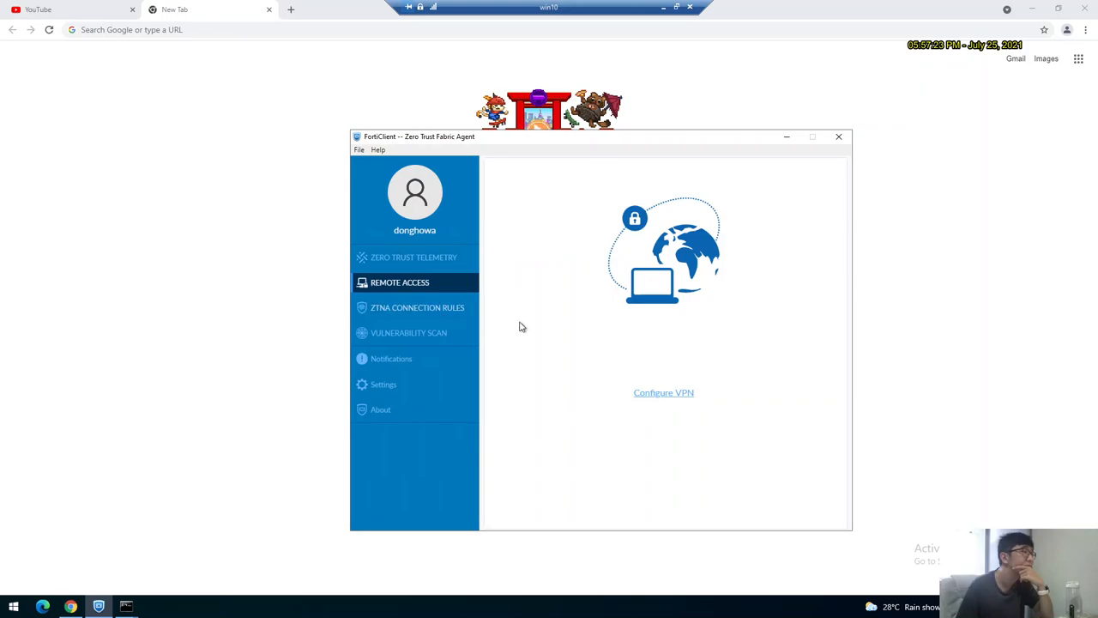
pyautogui.moveTo(679, 398)
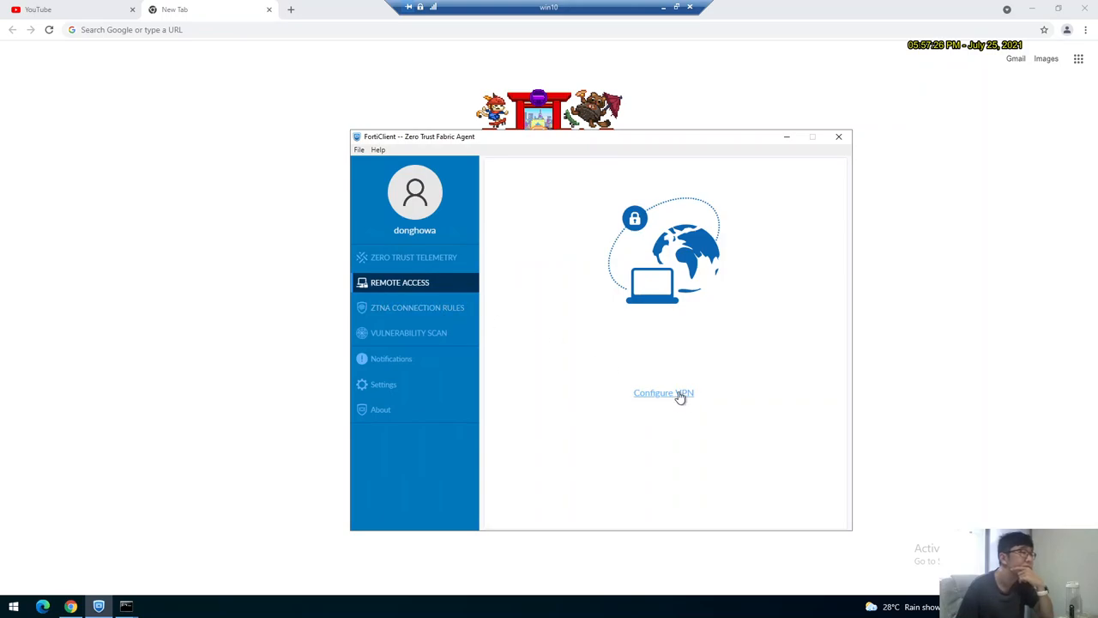
pyautogui.click(662, 391)
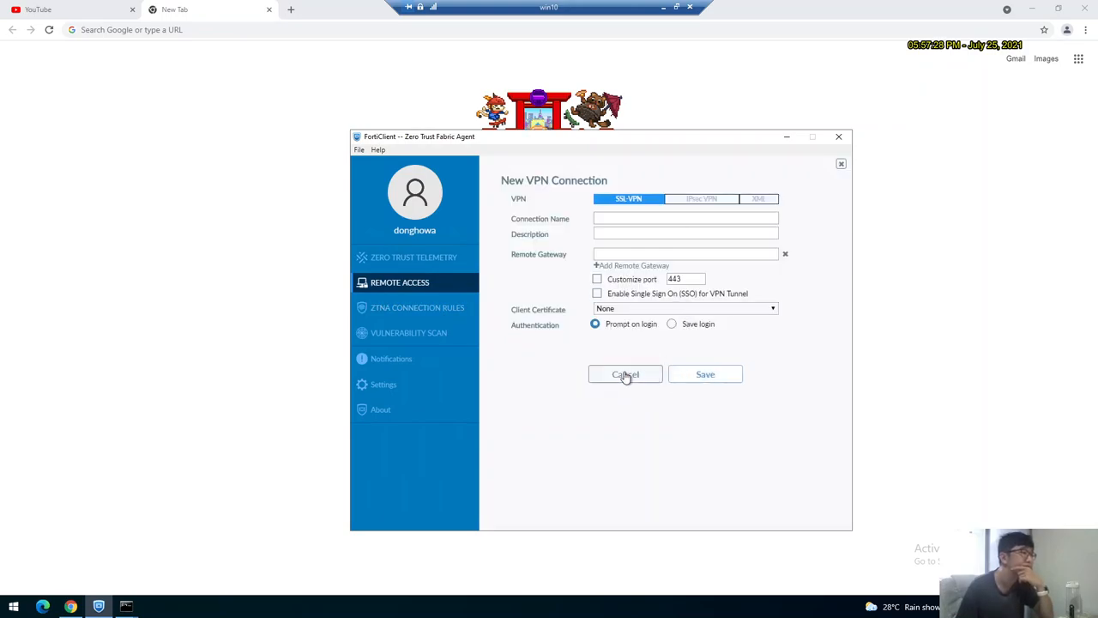
pyautogui.click(625, 374)
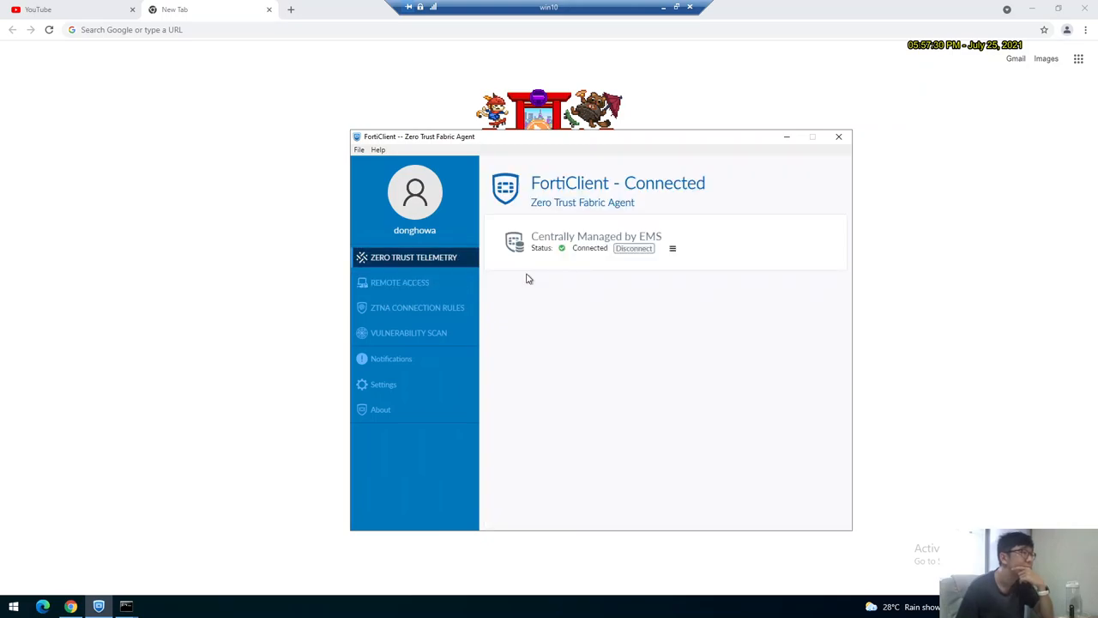
pyautogui.moveTo(446, 312)
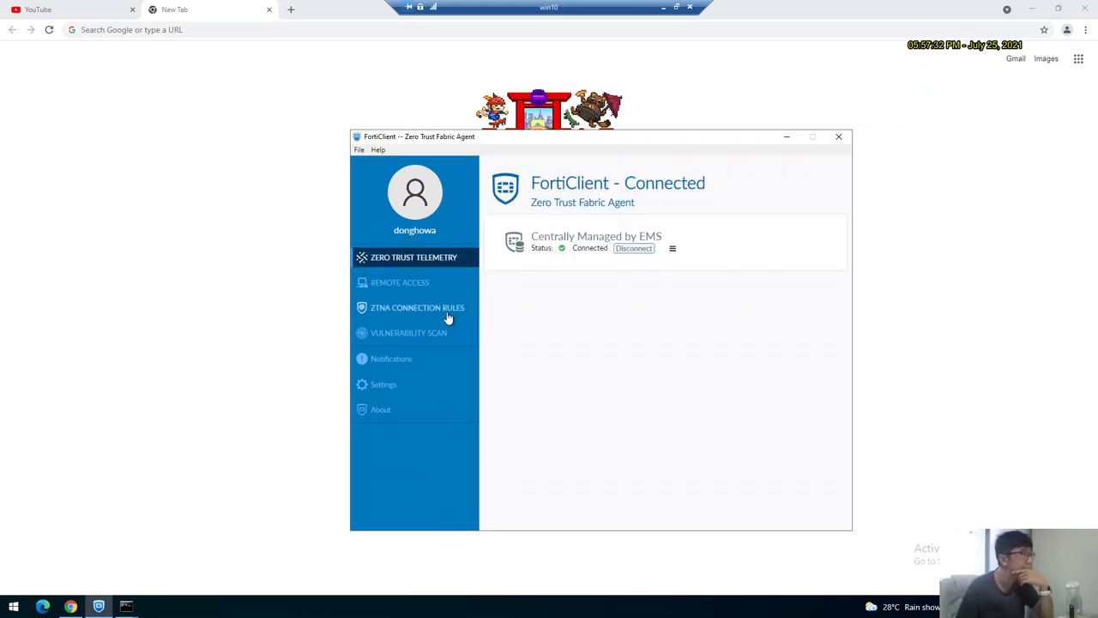
pyautogui.click(408, 333)
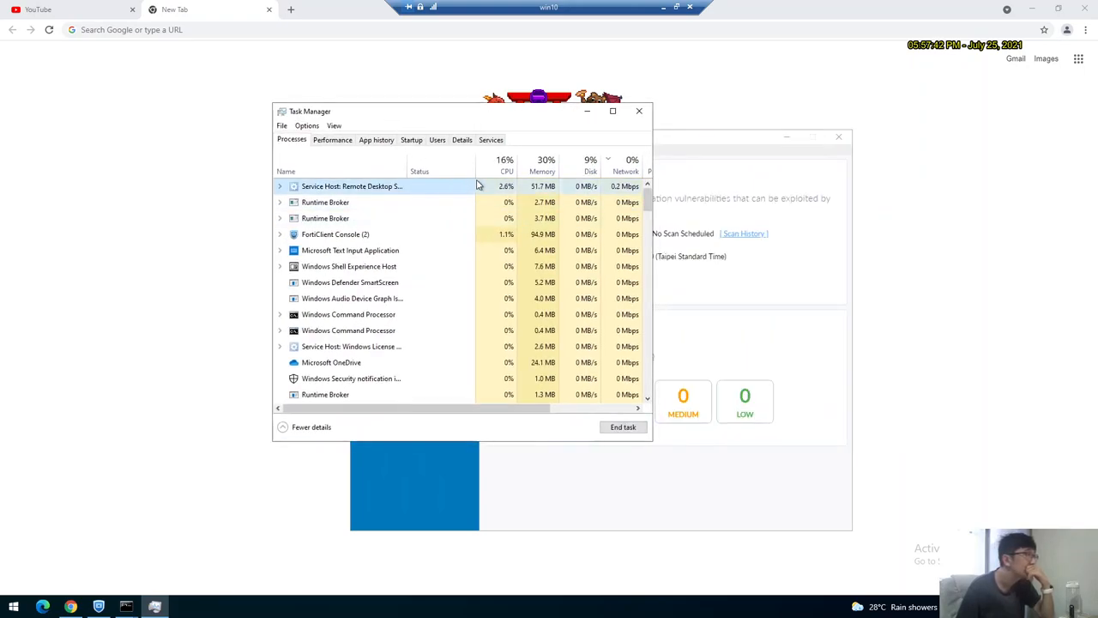
# Step: Sort Task Manager processes by CPU usage and view the Performance graphs
pyautogui.click(506, 159)
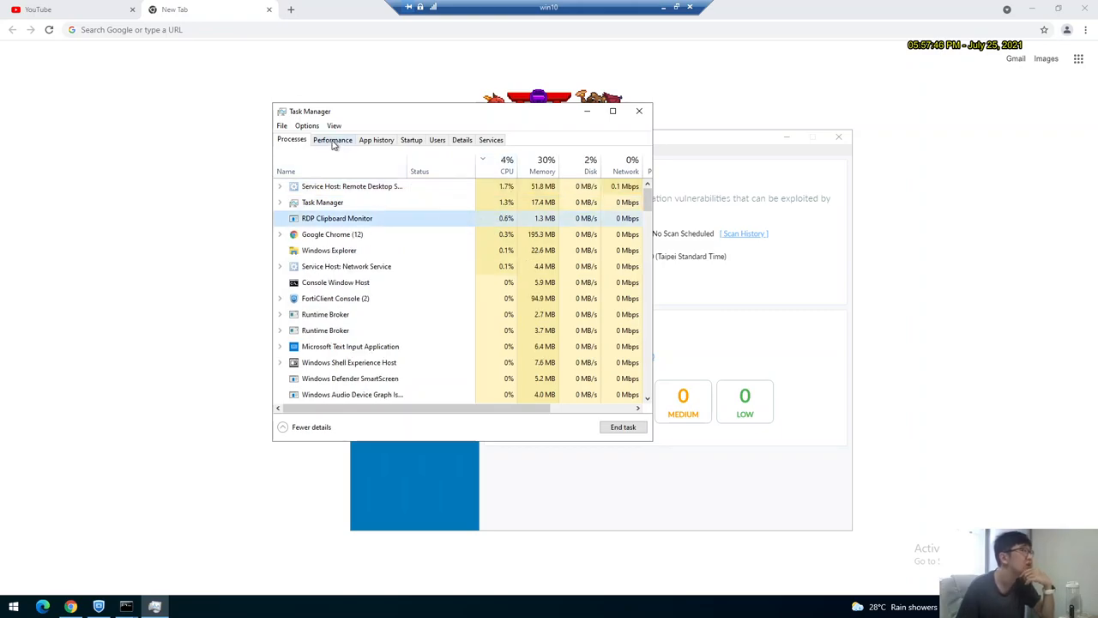
pyautogui.click(333, 140)
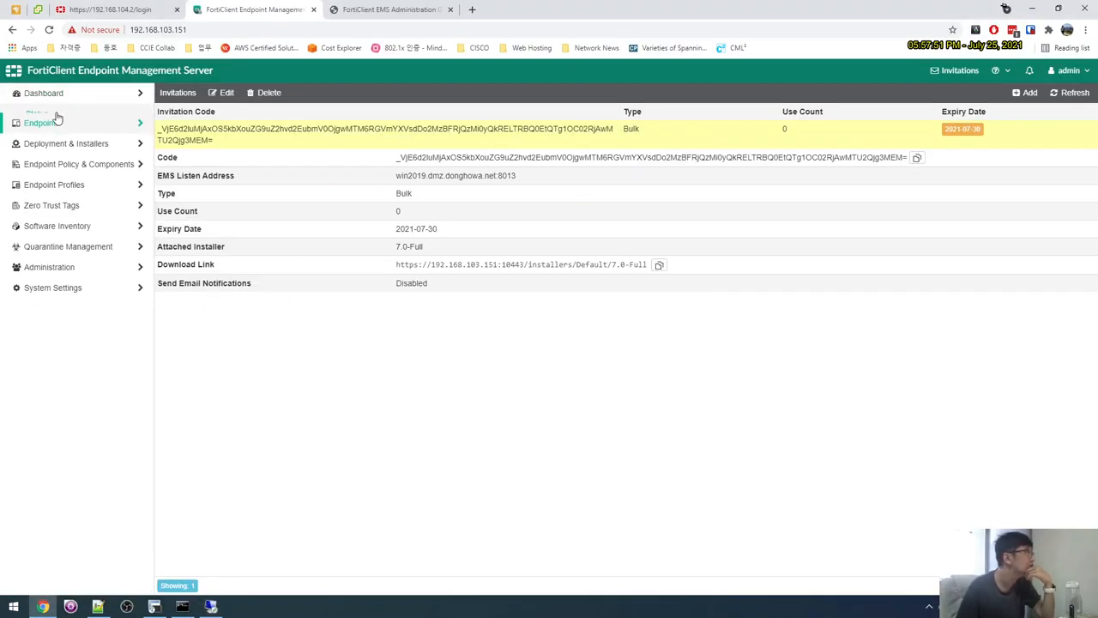
# Step: Deregister the win10 endpoint from the Other Endpoints group
pyautogui.click(42, 122)
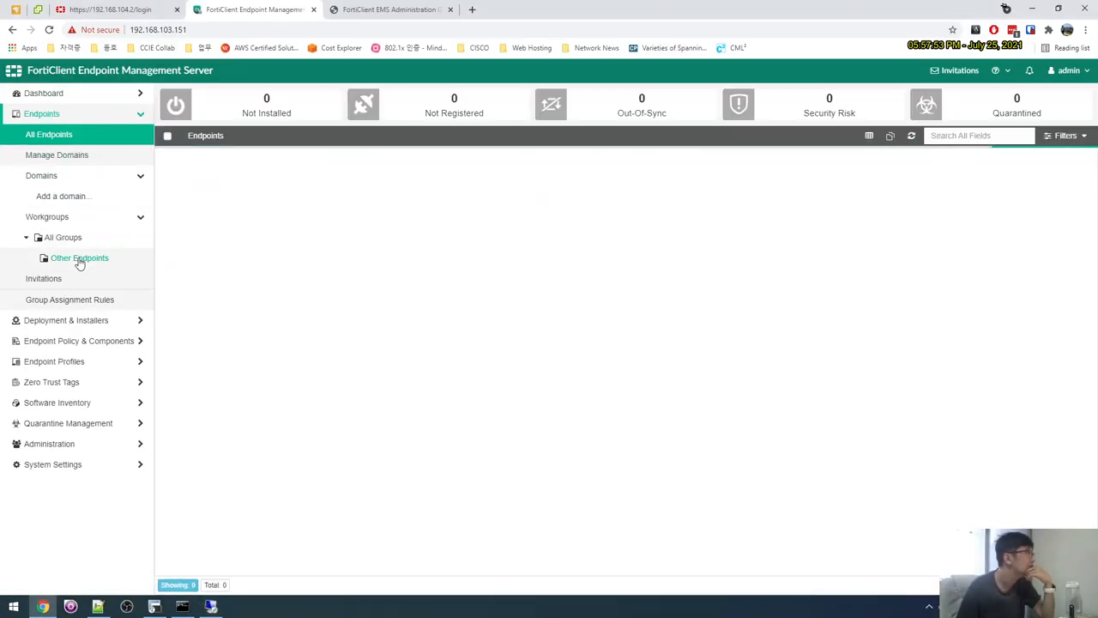
pyautogui.click(79, 257)
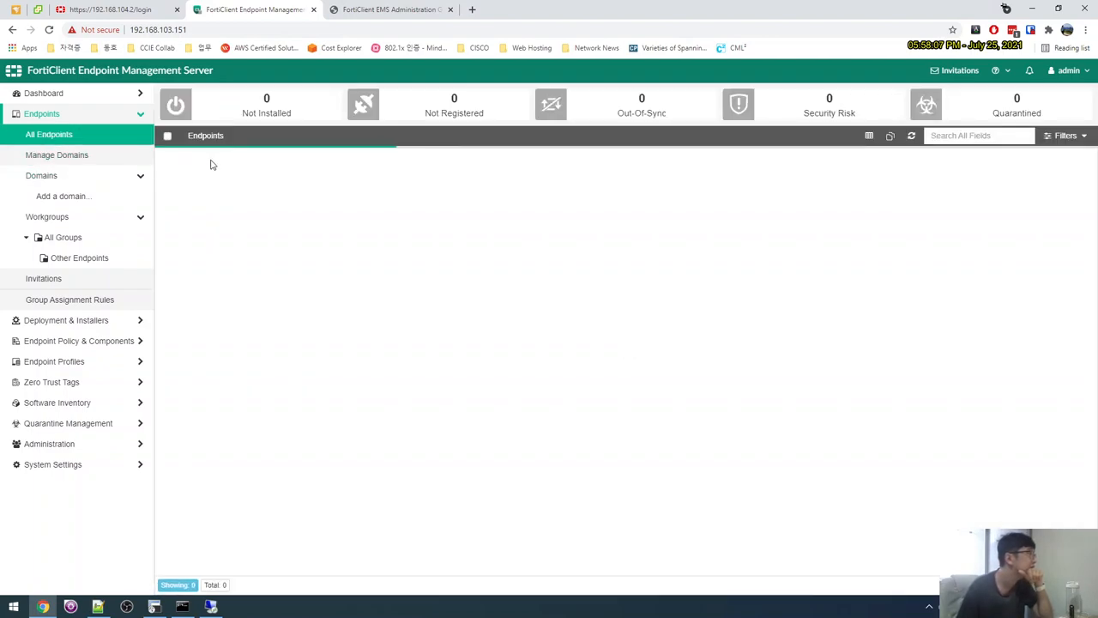
pyautogui.click(199, 154)
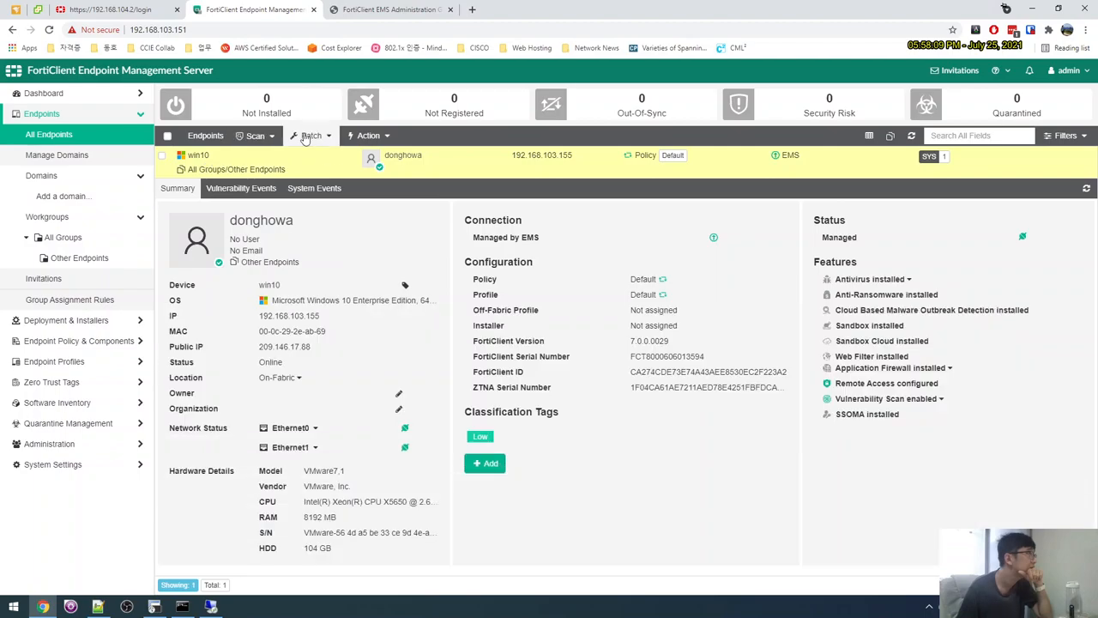
pyautogui.click(367, 135)
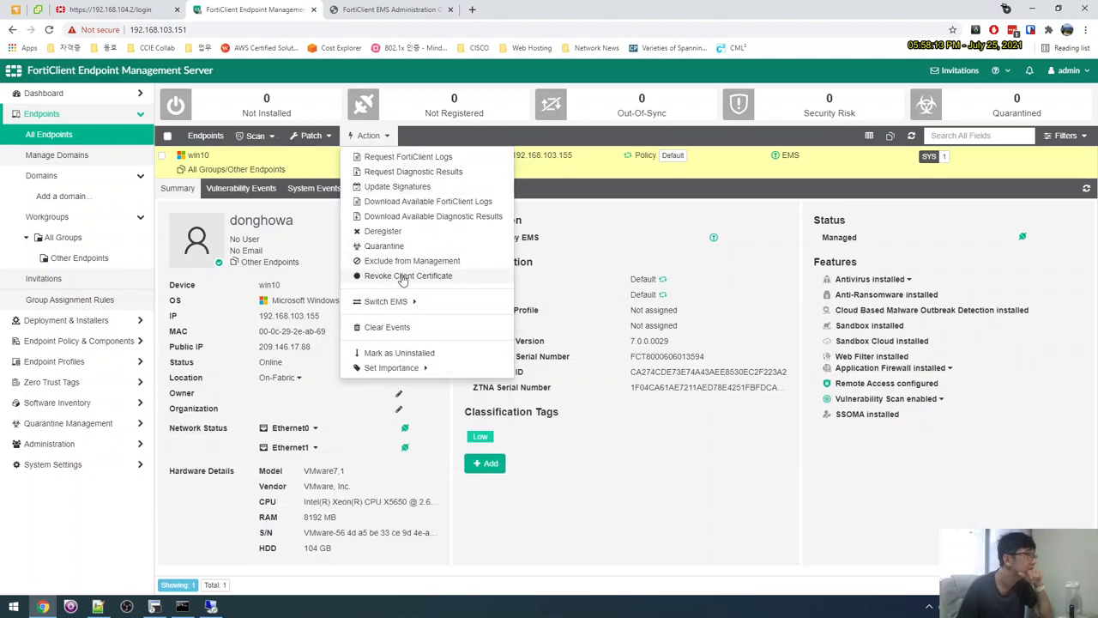
pyautogui.moveTo(405, 237)
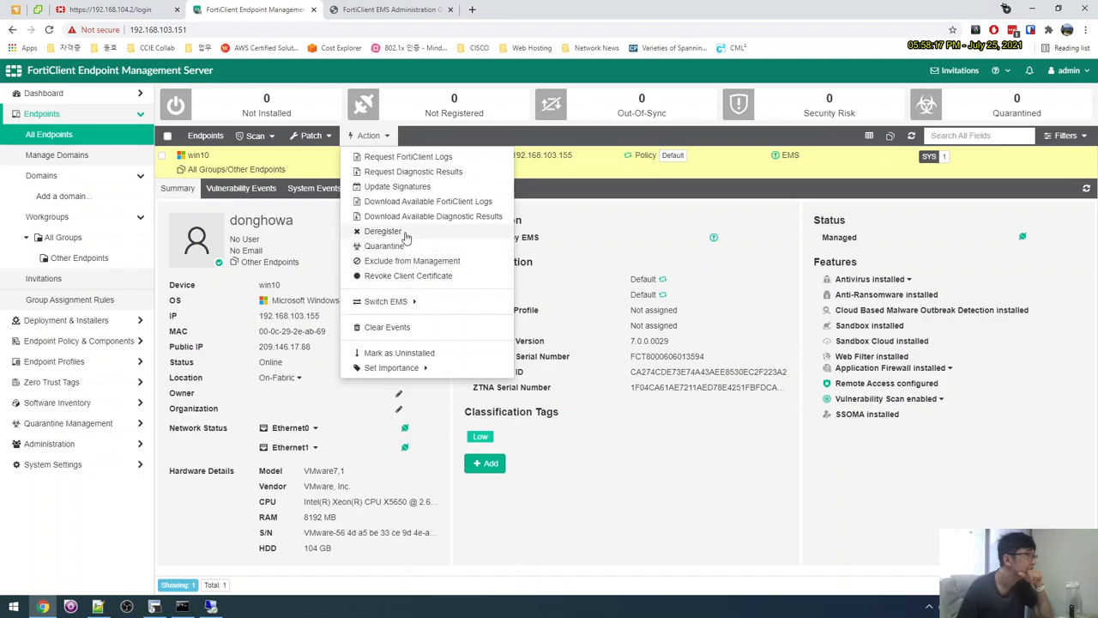
pyautogui.click(382, 230)
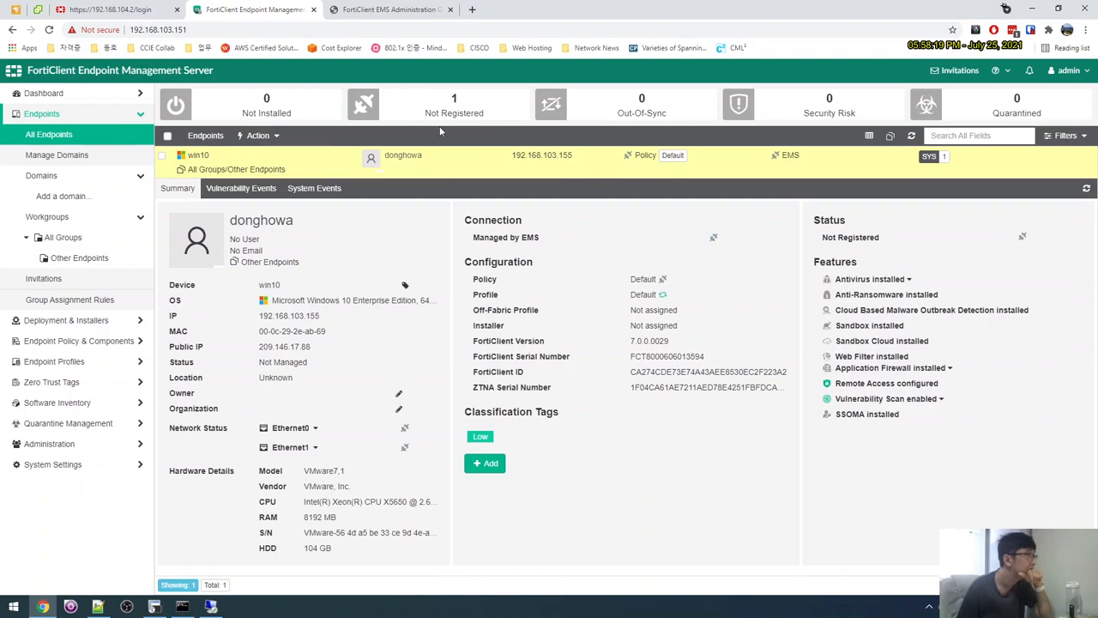
# Step: Delete the now-unregistered win10 device from EMS
pyautogui.click(453, 105)
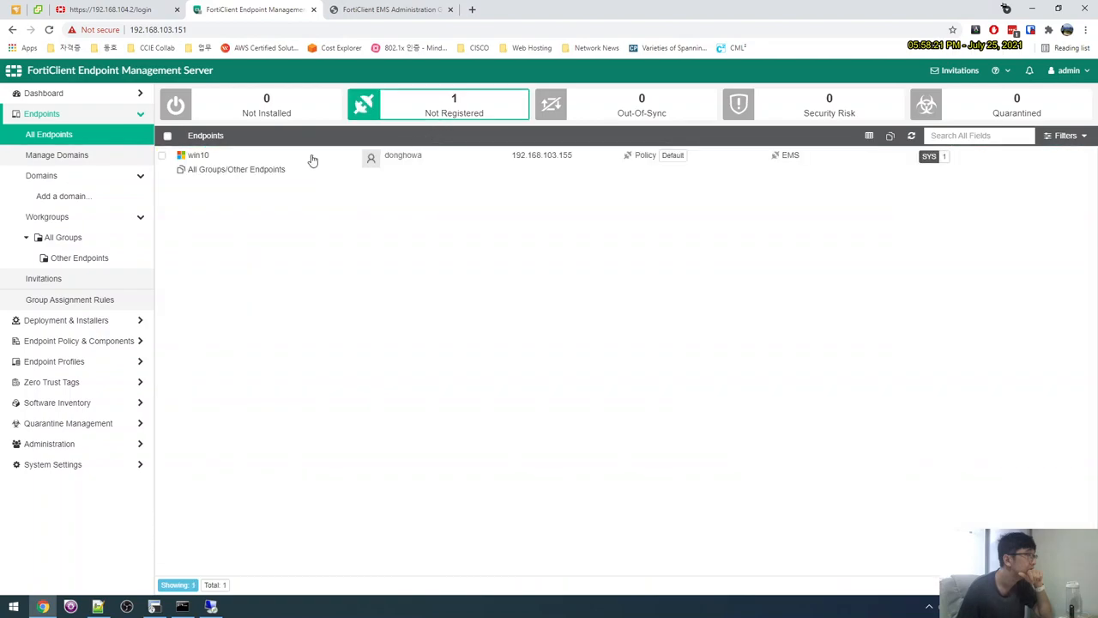
pyautogui.click(197, 154)
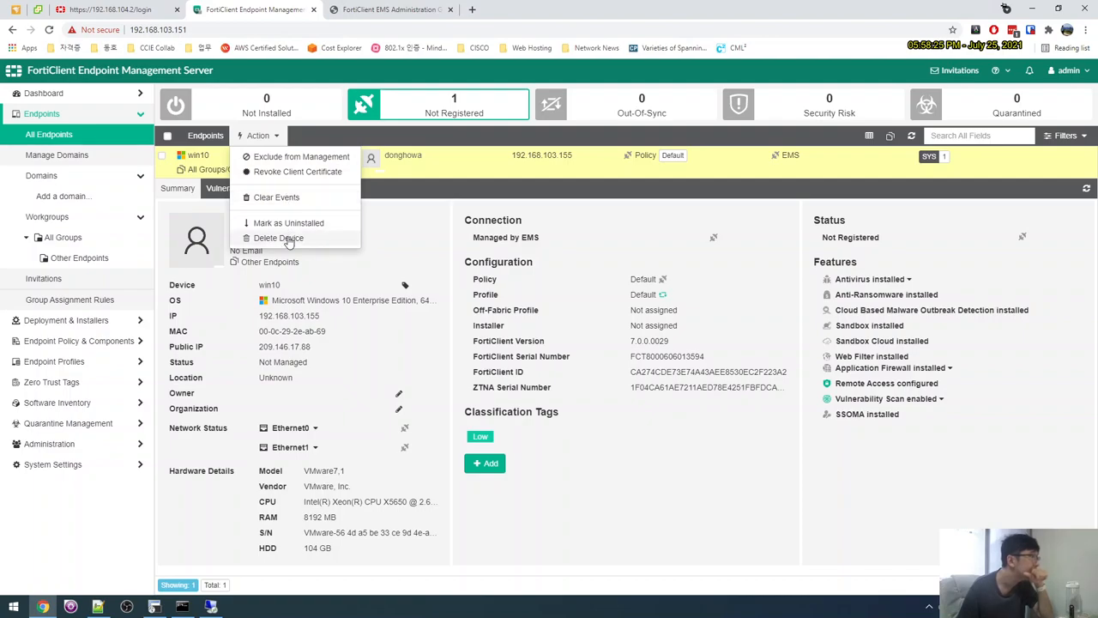
pyautogui.click(278, 236)
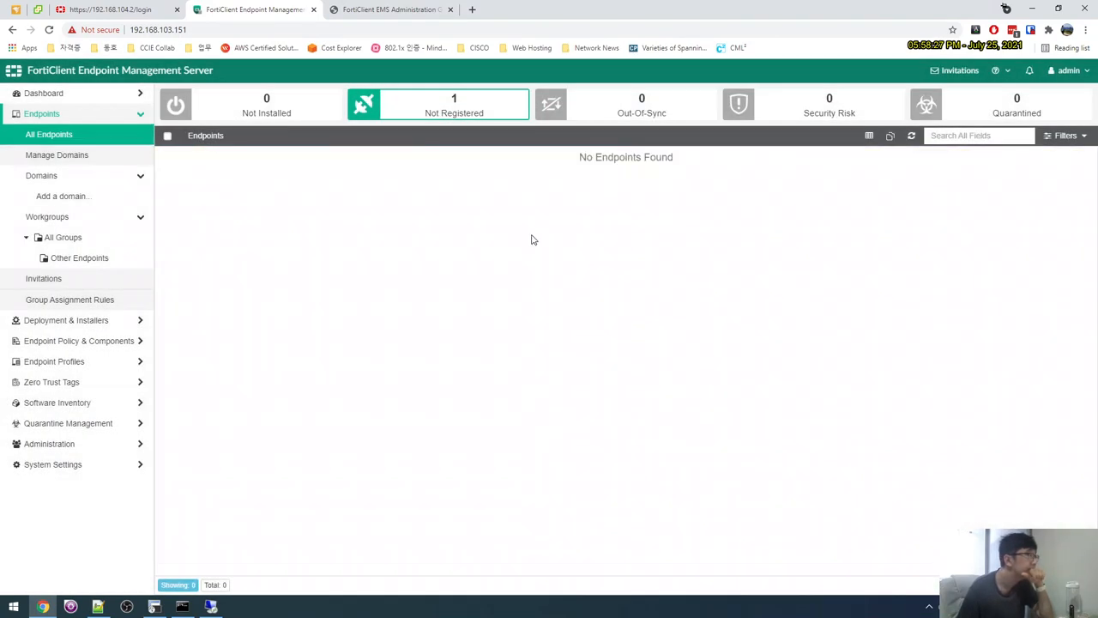
# Step: Review the dashboard status and bring up the bulk invitation's details
pyautogui.click(45, 93)
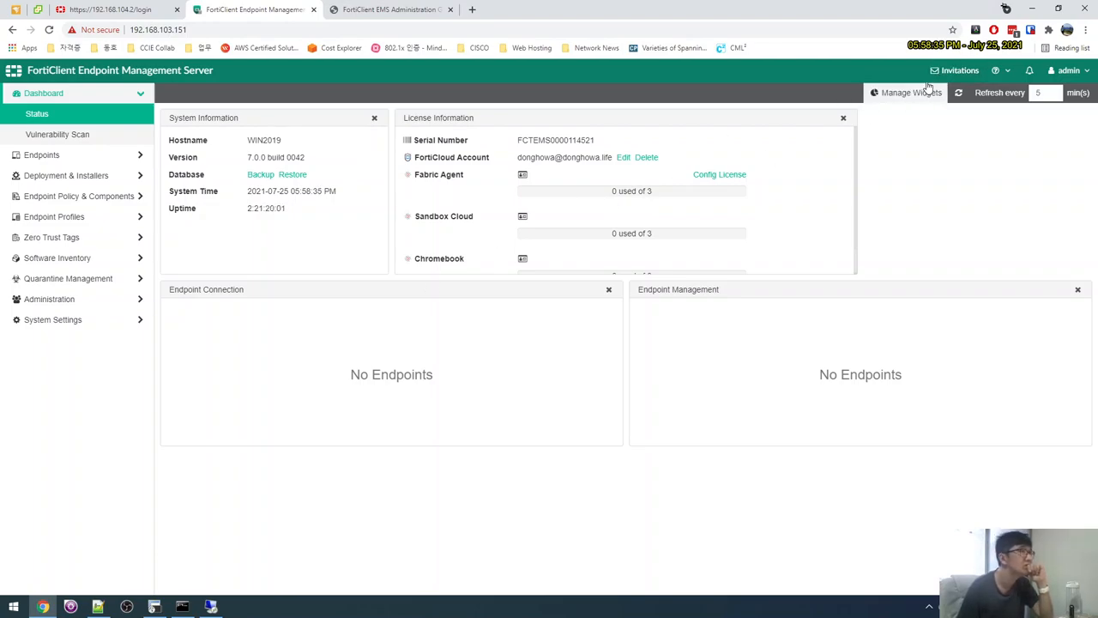
pyautogui.click(959, 69)
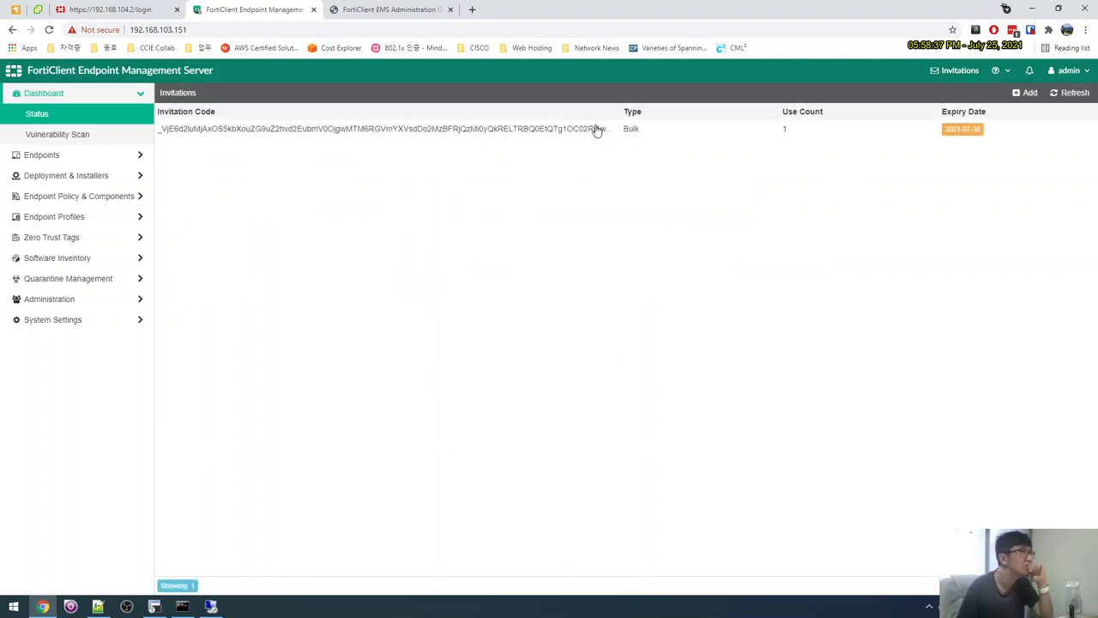
pyautogui.click(381, 129)
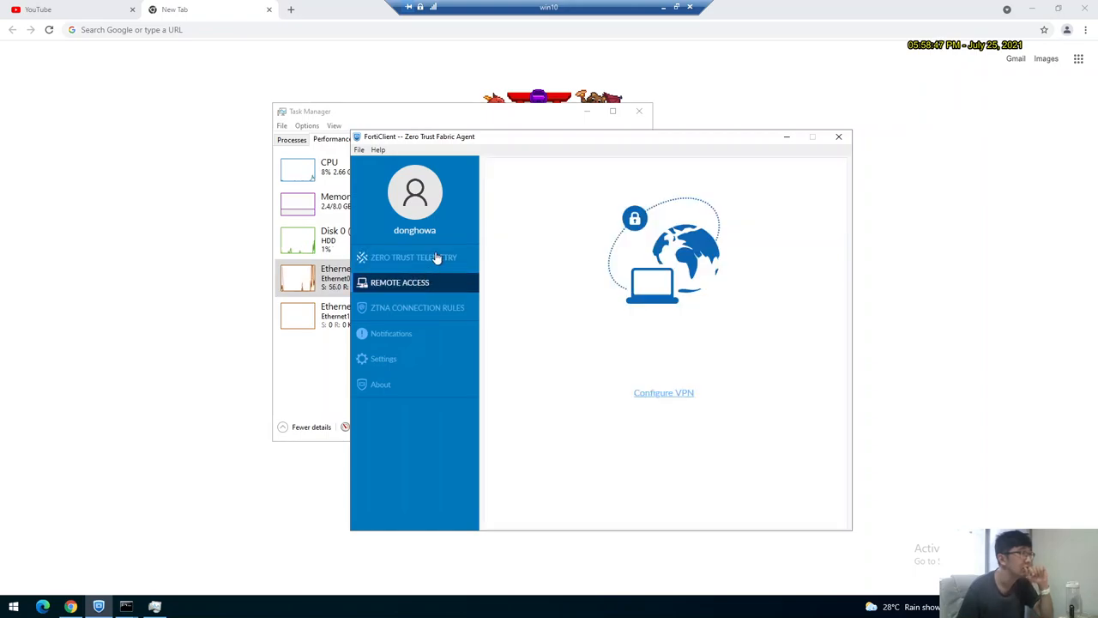
# Step: Check the Zero Trust Telemetry page shows the client connected and managed by EMS
pyautogui.click(415, 258)
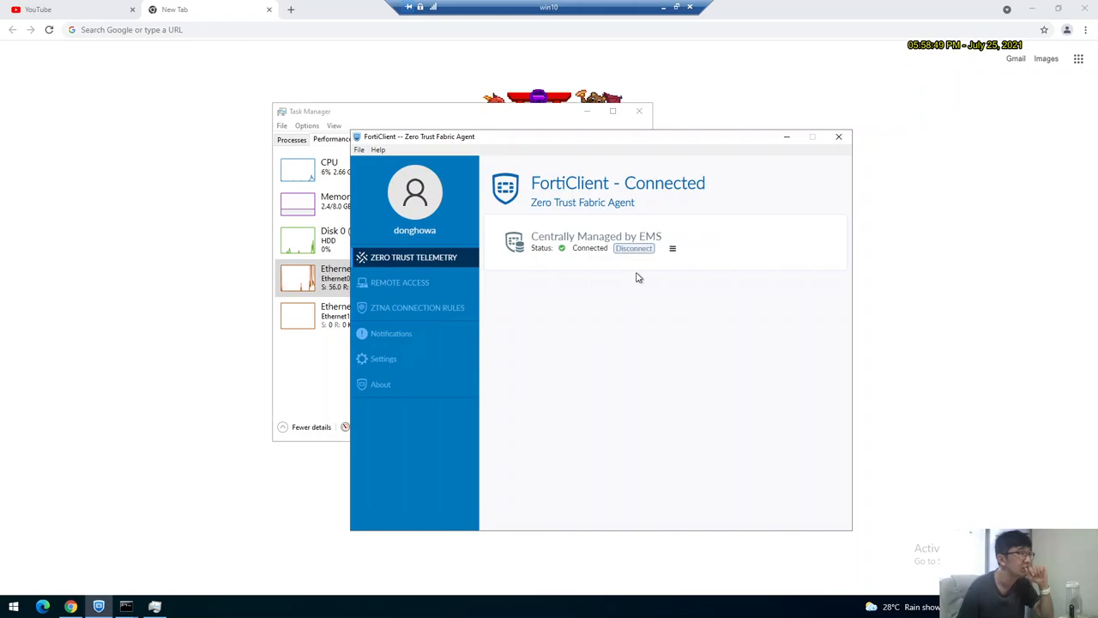
pyautogui.click(399, 281)
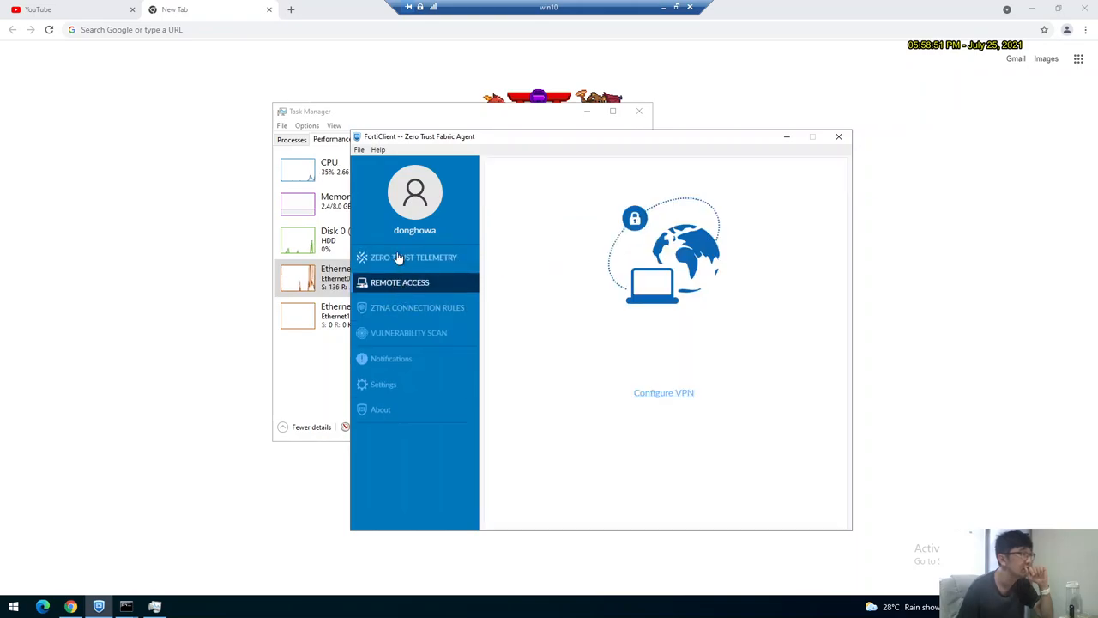
pyautogui.click(413, 257)
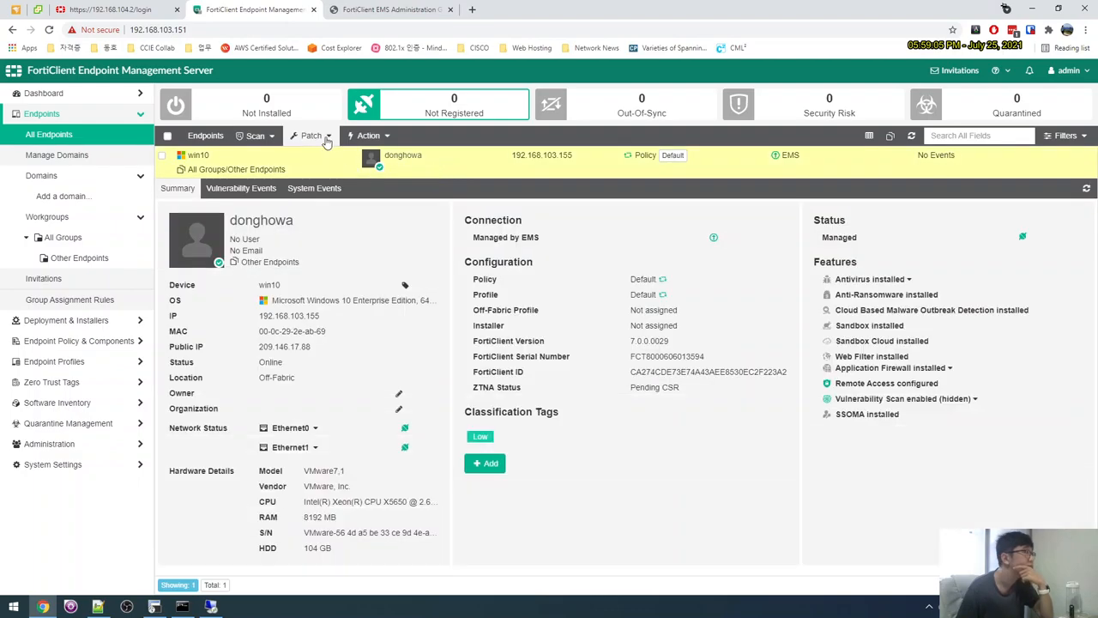
# Step: Clear the win10 endpoint's events and confirm the deletion
pyautogui.click(367, 133)
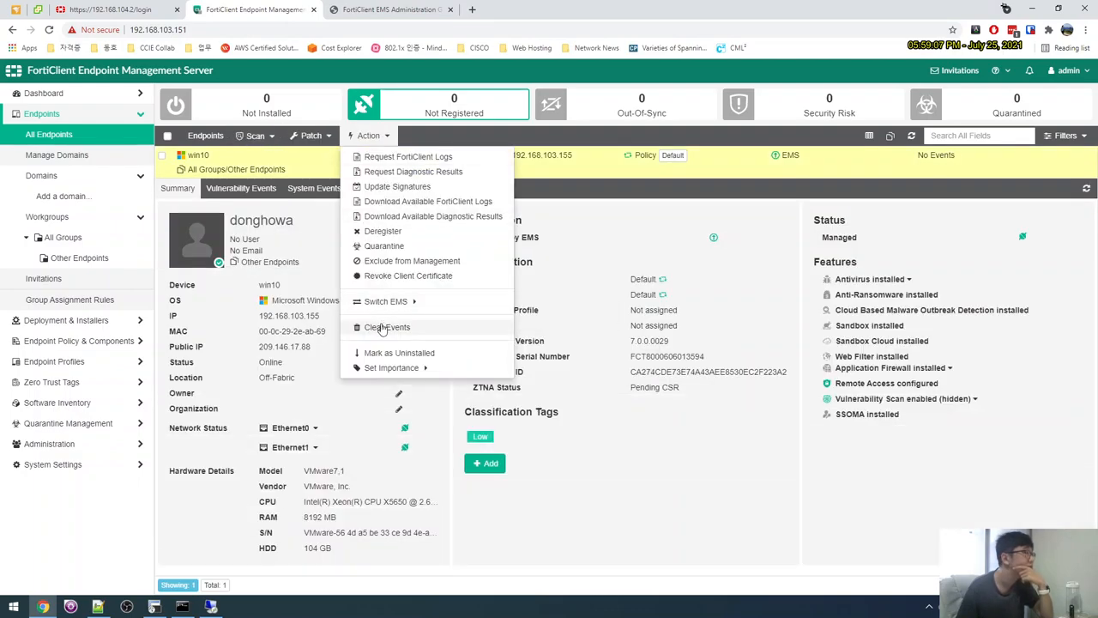
pyautogui.click(387, 326)
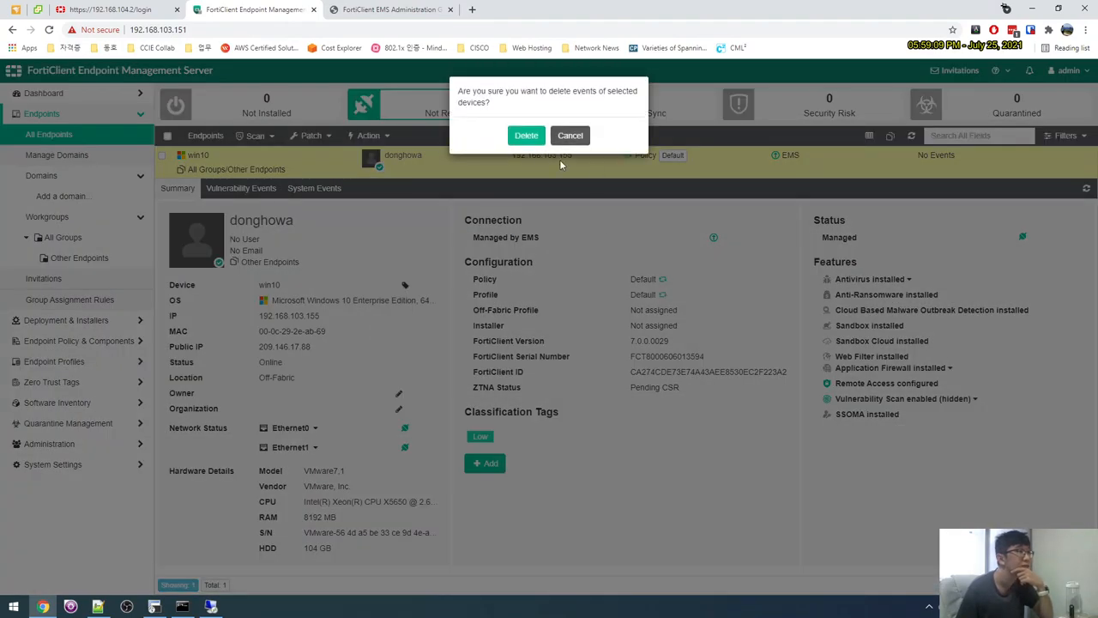
pyautogui.click(525, 134)
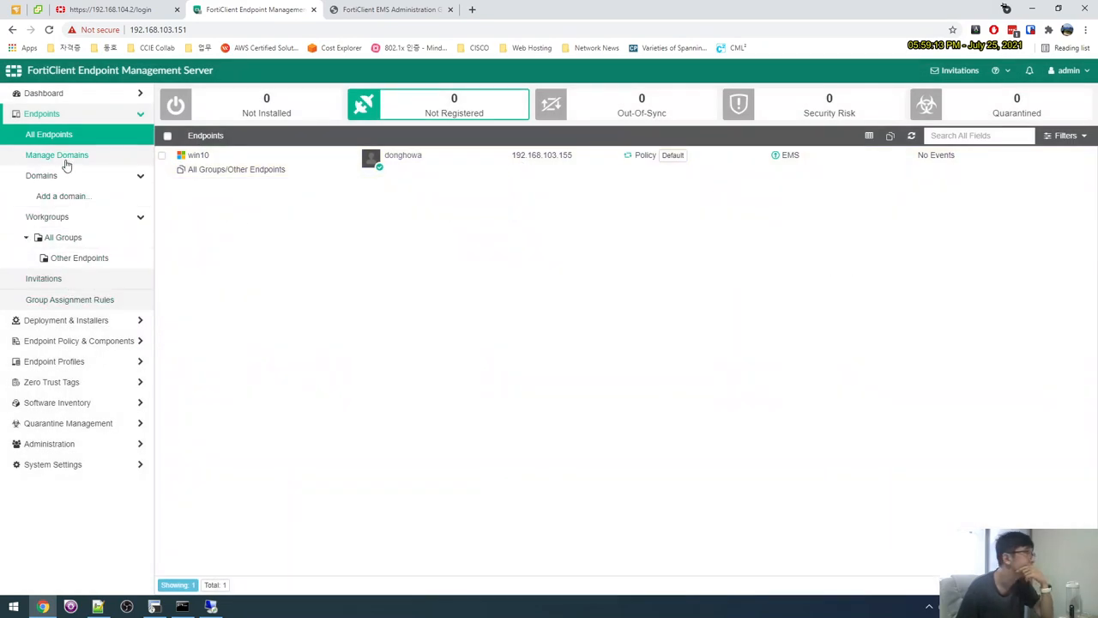
# Step: Check the managed domains list, then return to the win10 endpoint's details and actions
pyautogui.click(57, 154)
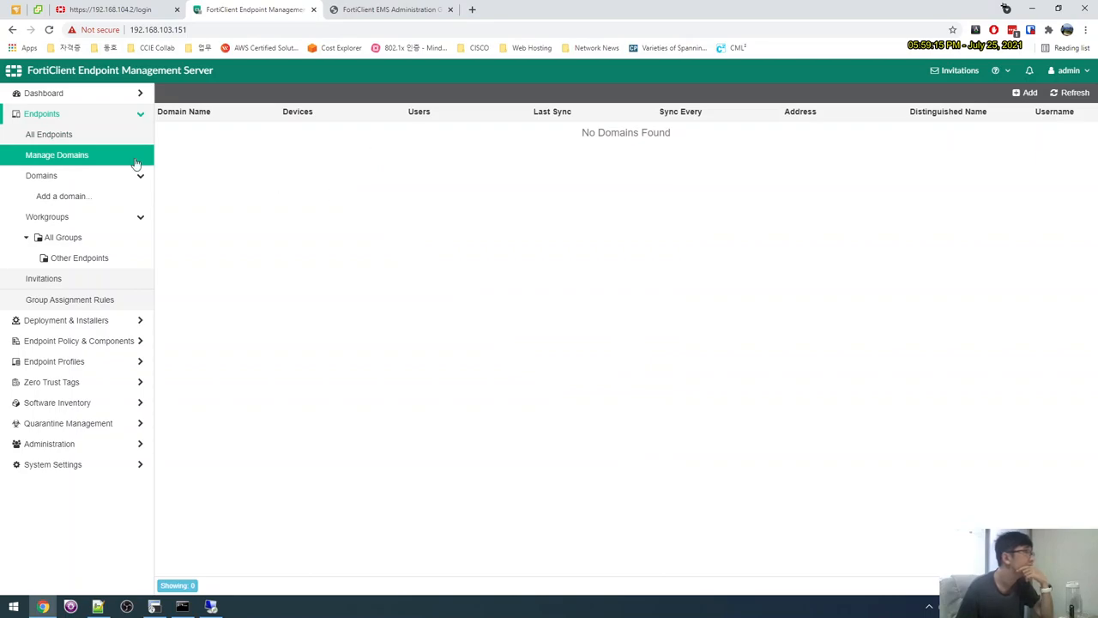
pyautogui.click(48, 134)
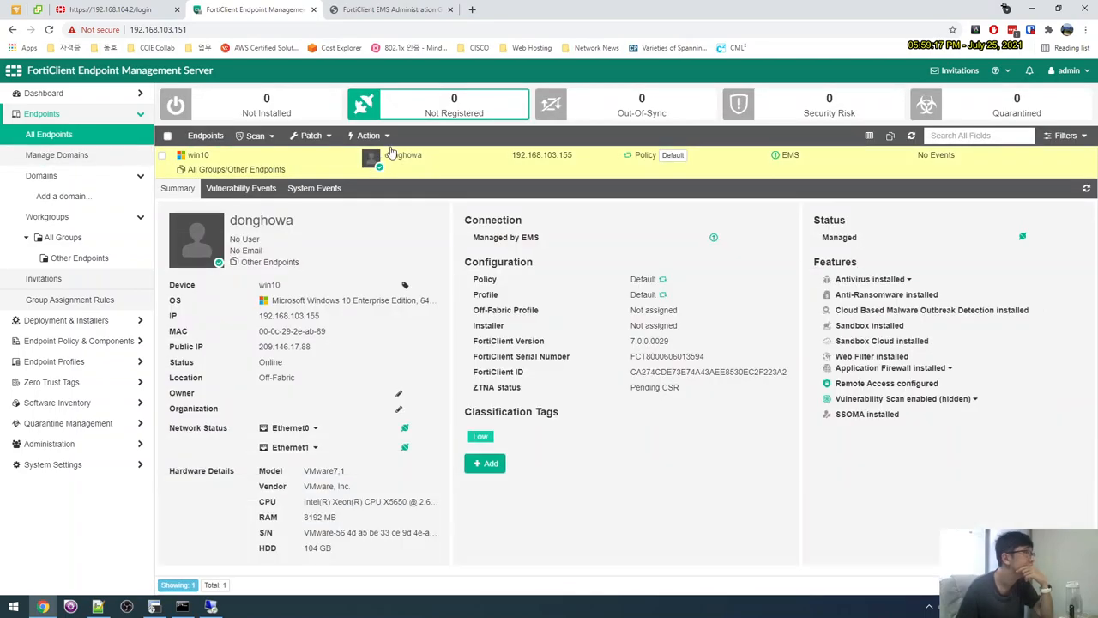
pyautogui.click(367, 134)
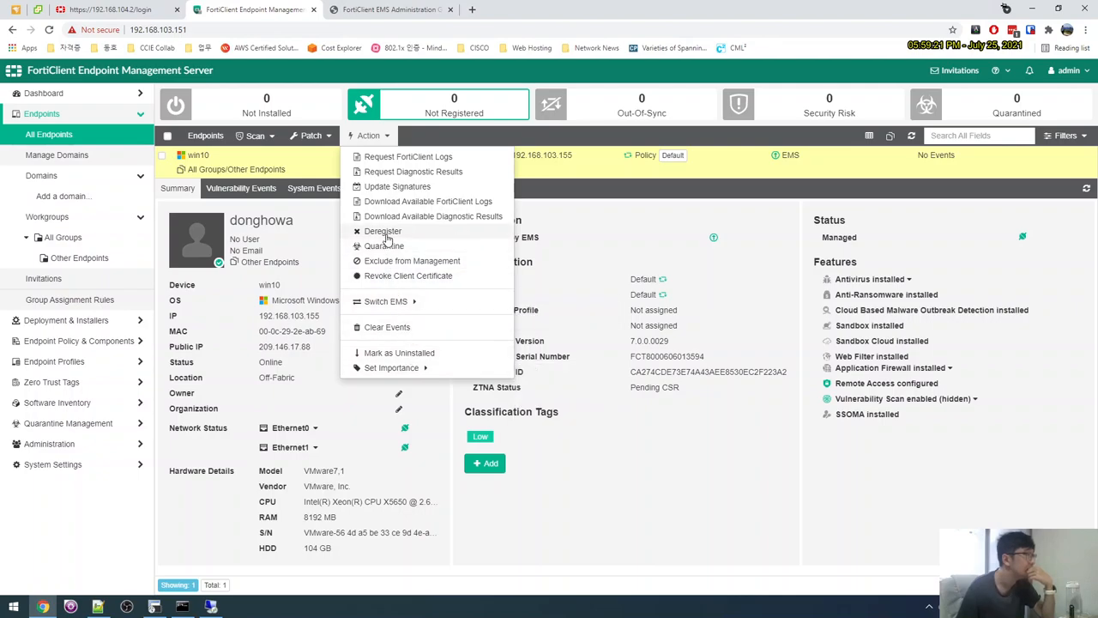
pyautogui.moveTo(387, 238)
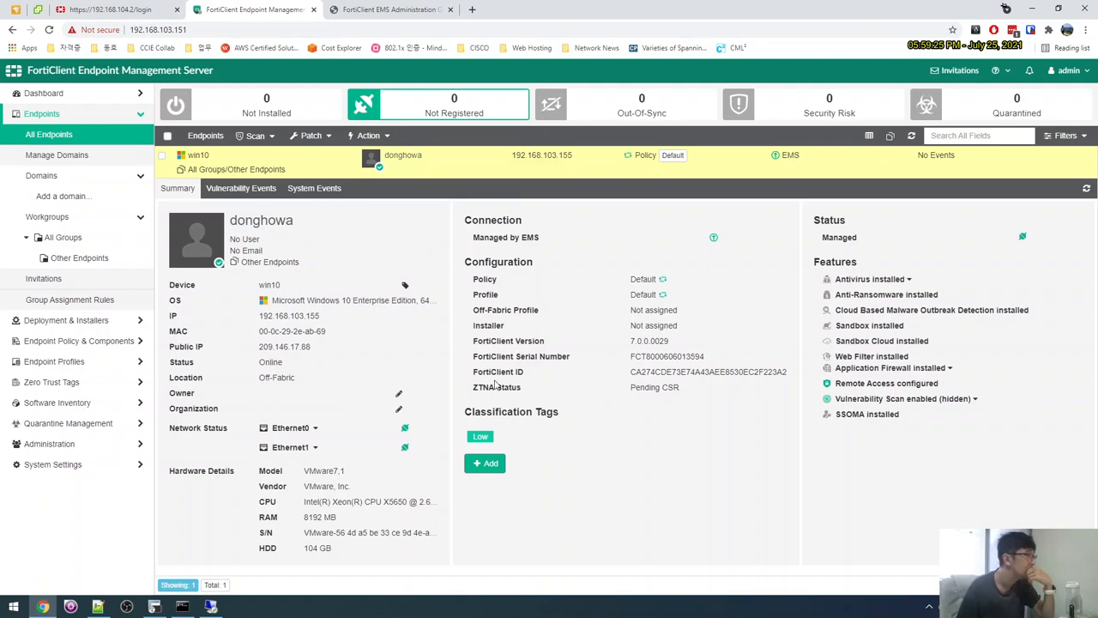
pyautogui.moveTo(237, 575)
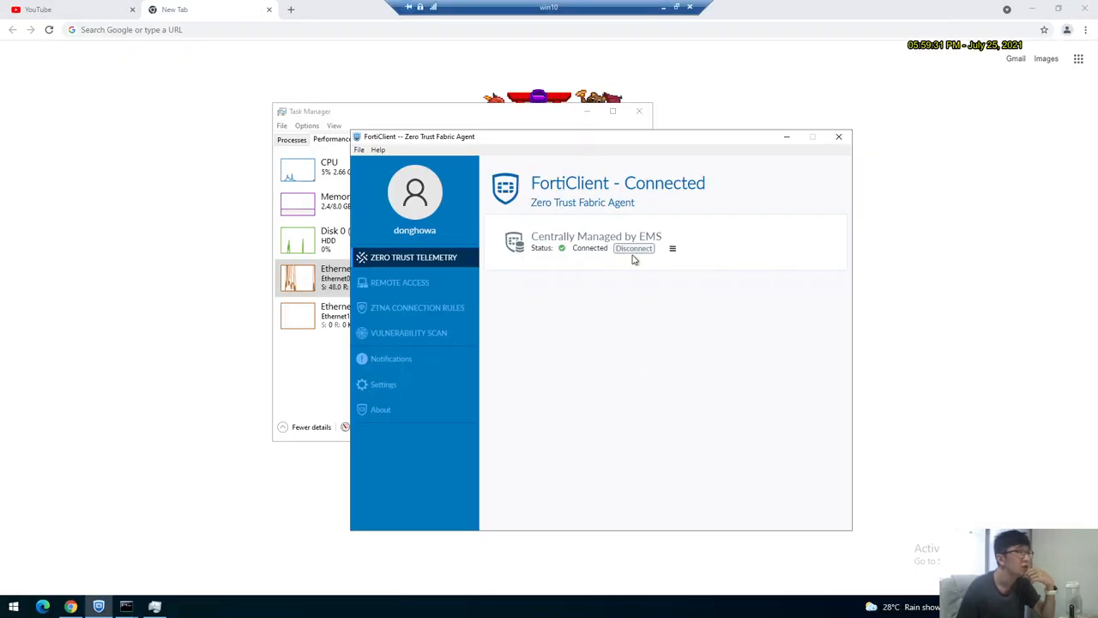
# Step: Disconnect the FortiClient agent from EMS management and confirm
pyautogui.click(633, 247)
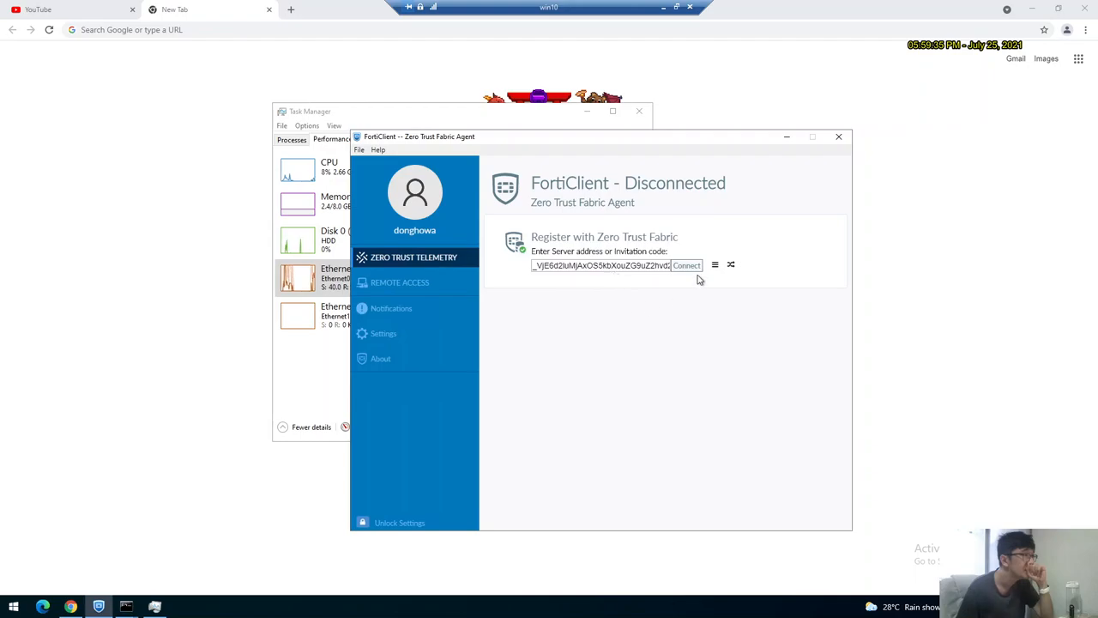
pyautogui.click(686, 264)
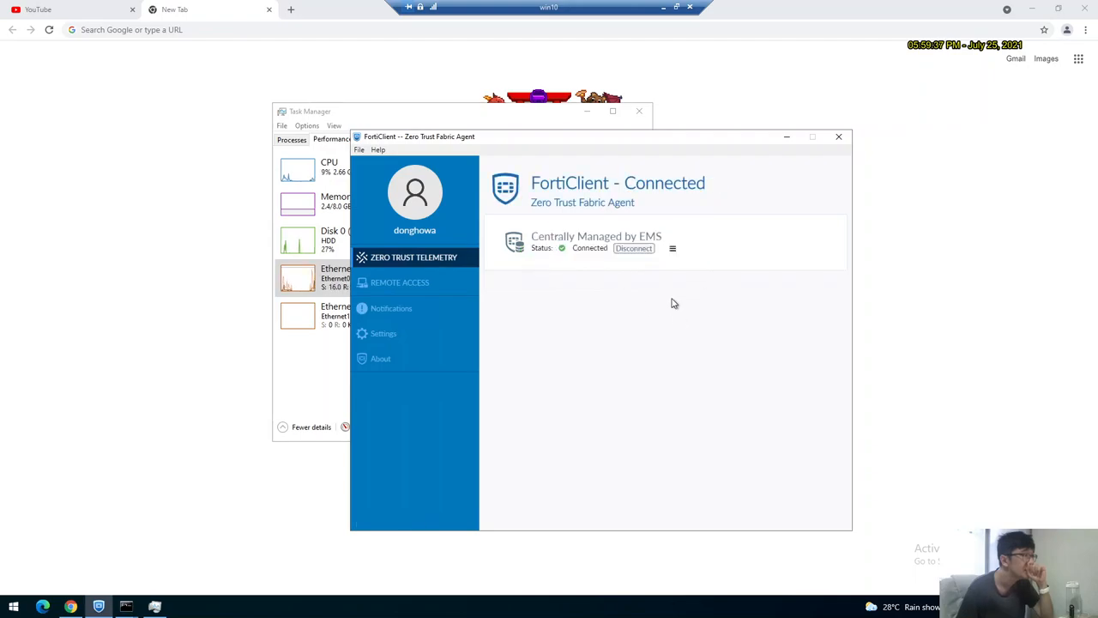
pyautogui.click(635, 247)
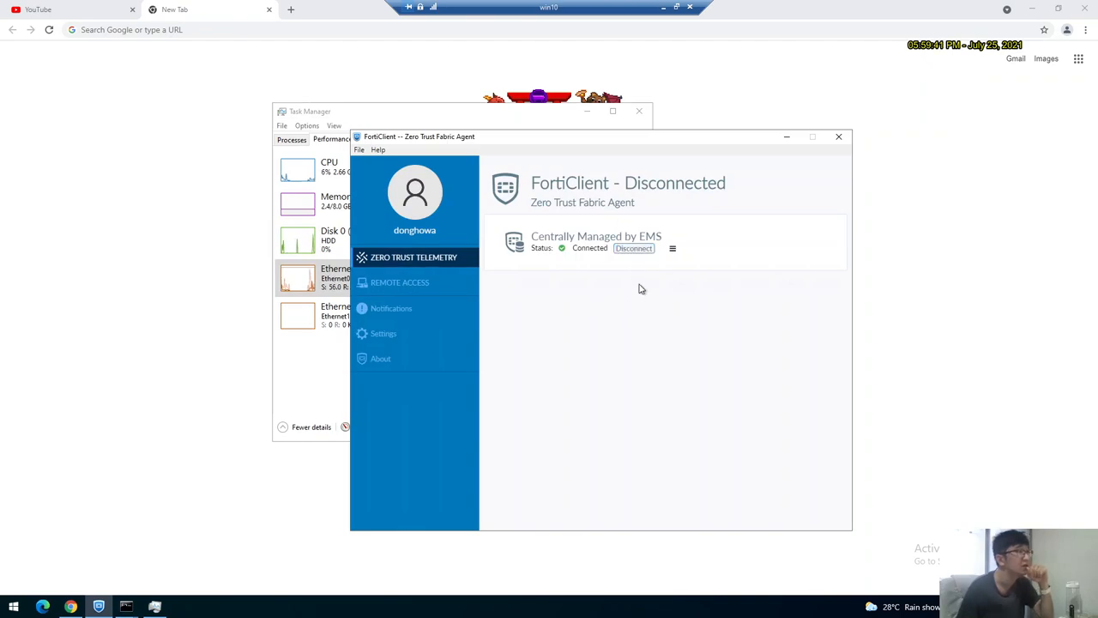
pyautogui.click(633, 247)
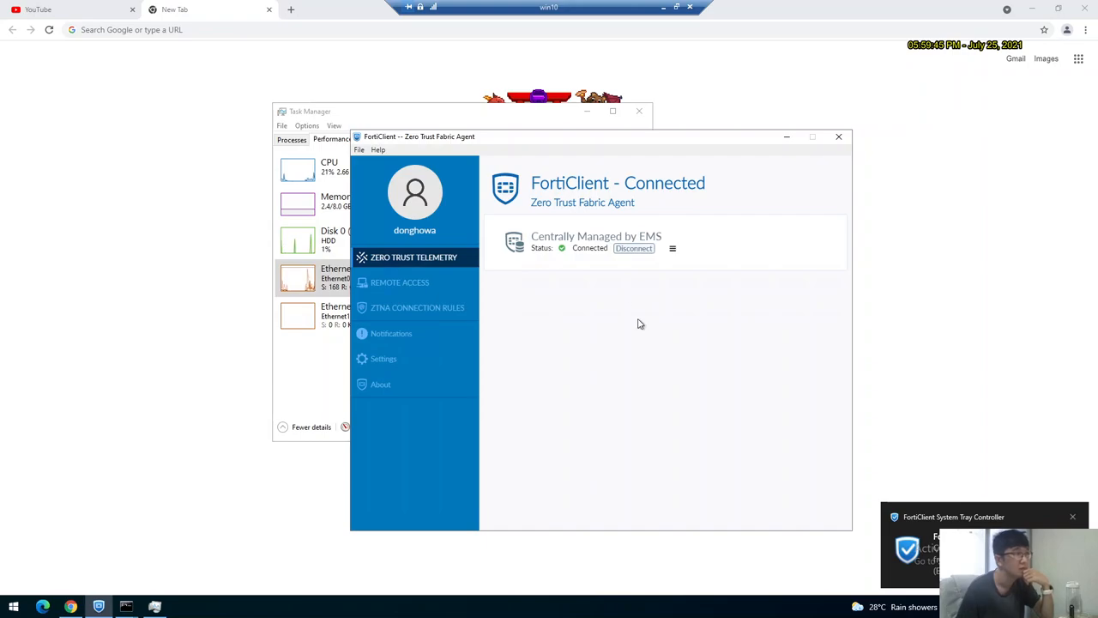
pyautogui.click(635, 247)
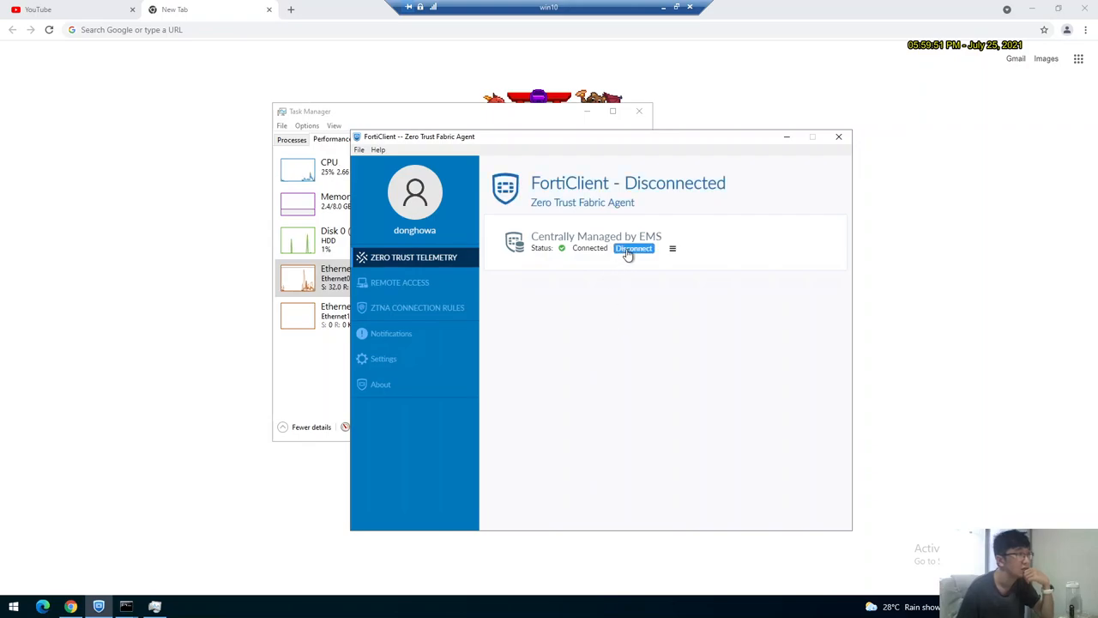
pyautogui.click(634, 247)
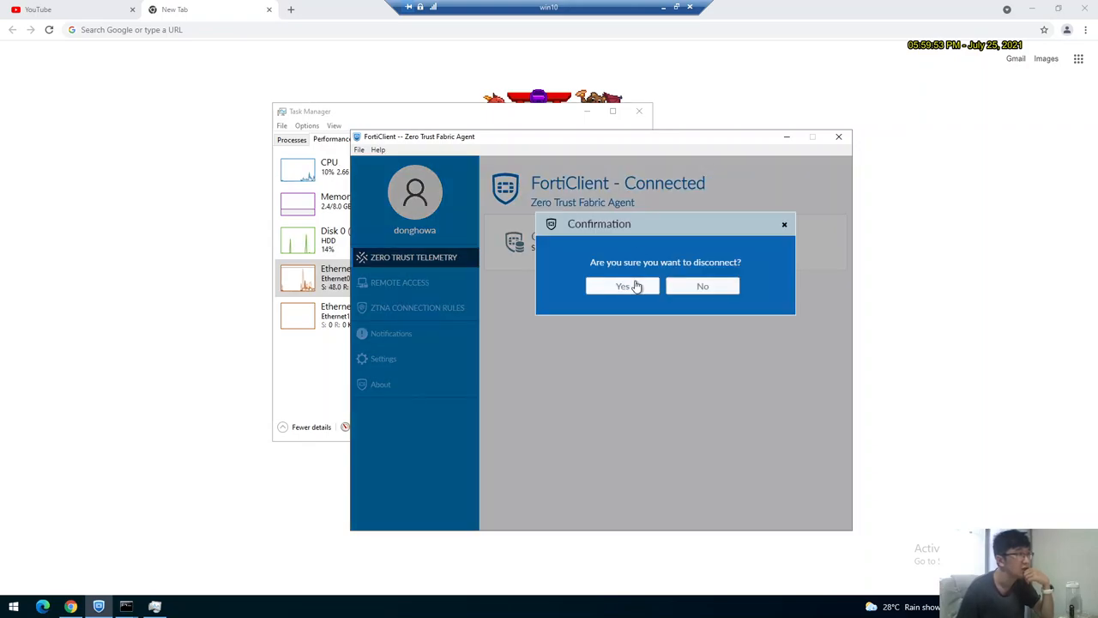
pyautogui.click(621, 285)
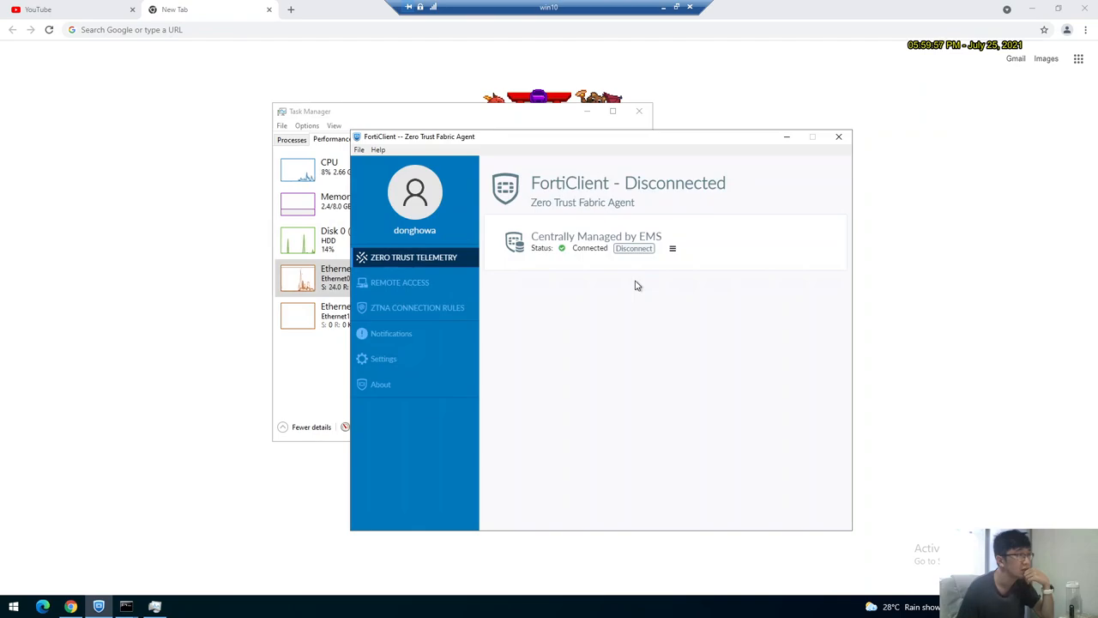
# Step: Review the Remote Access and Zero Trust Telemetry pages after disconnecting
pyautogui.click(400, 281)
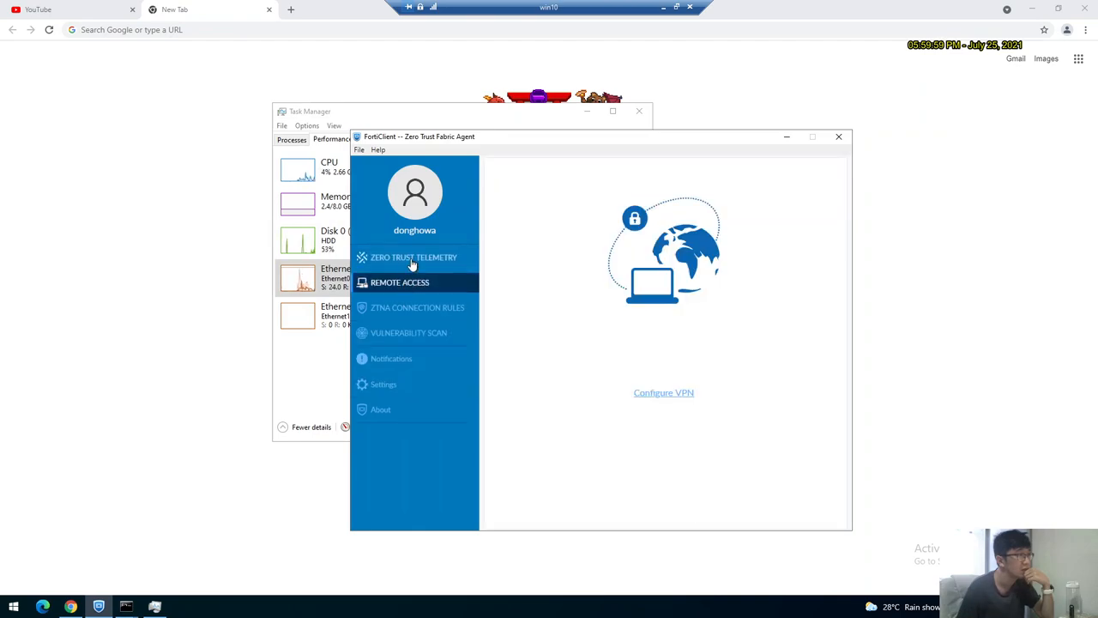
pyautogui.click(415, 257)
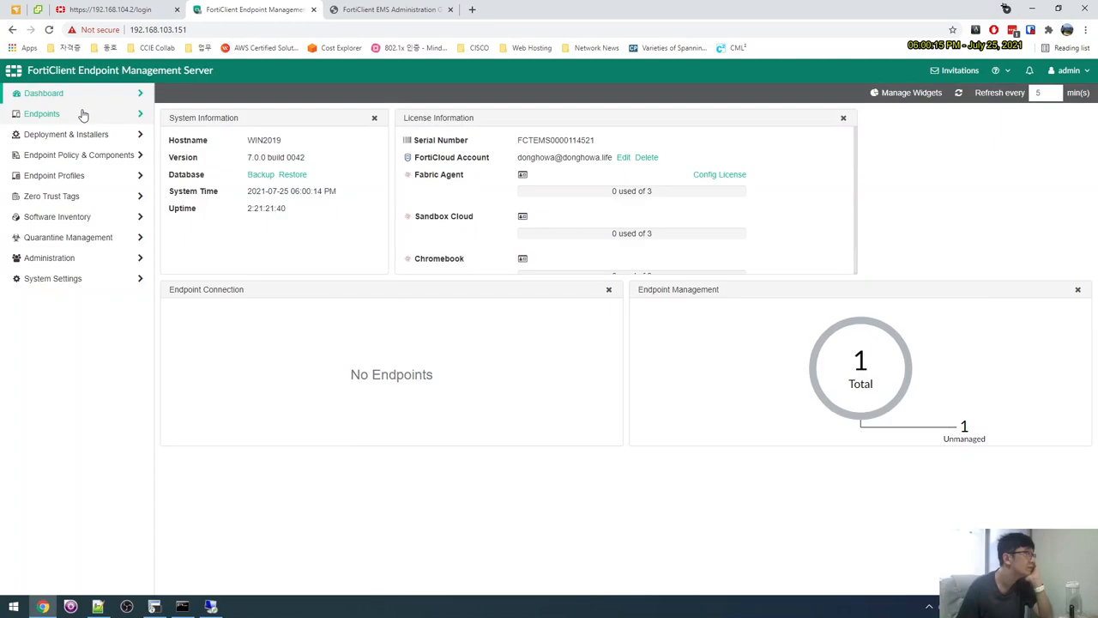
# Step: Delete the win10 device from the All Endpoints list and confirm
pyautogui.click(42, 113)
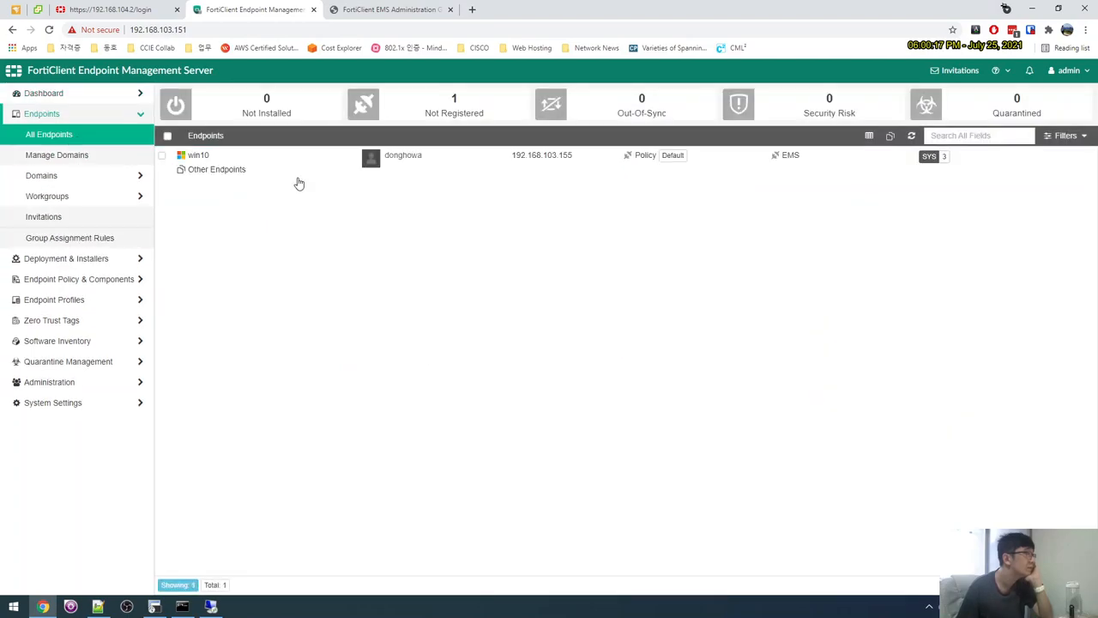
pyautogui.click(168, 155)
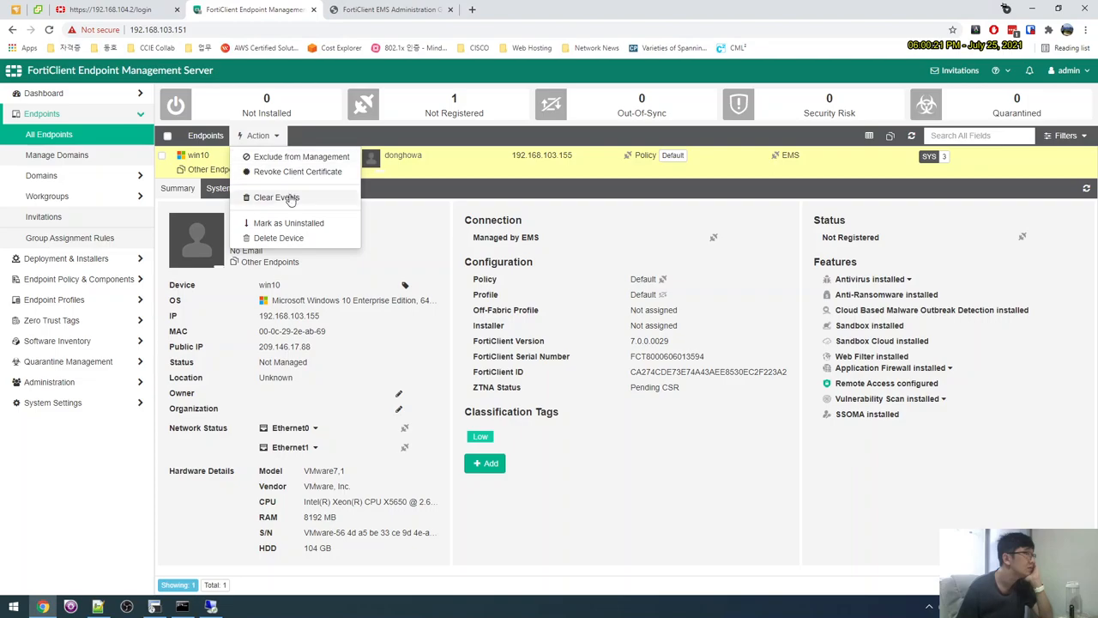
pyautogui.moveTo(278, 236)
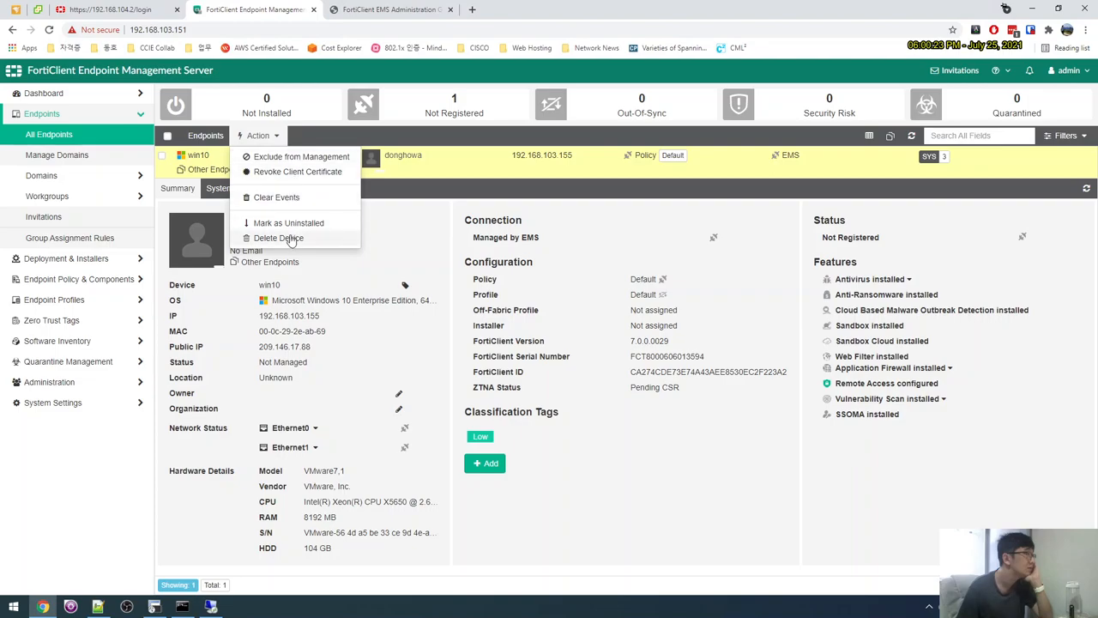
pyautogui.click(278, 237)
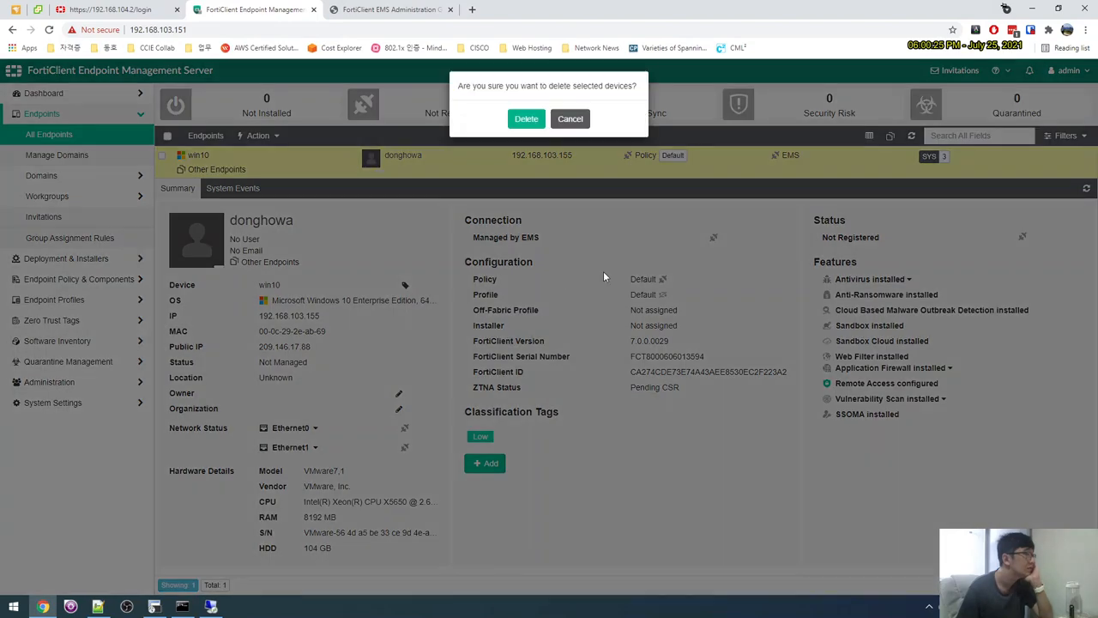
pyautogui.click(525, 119)
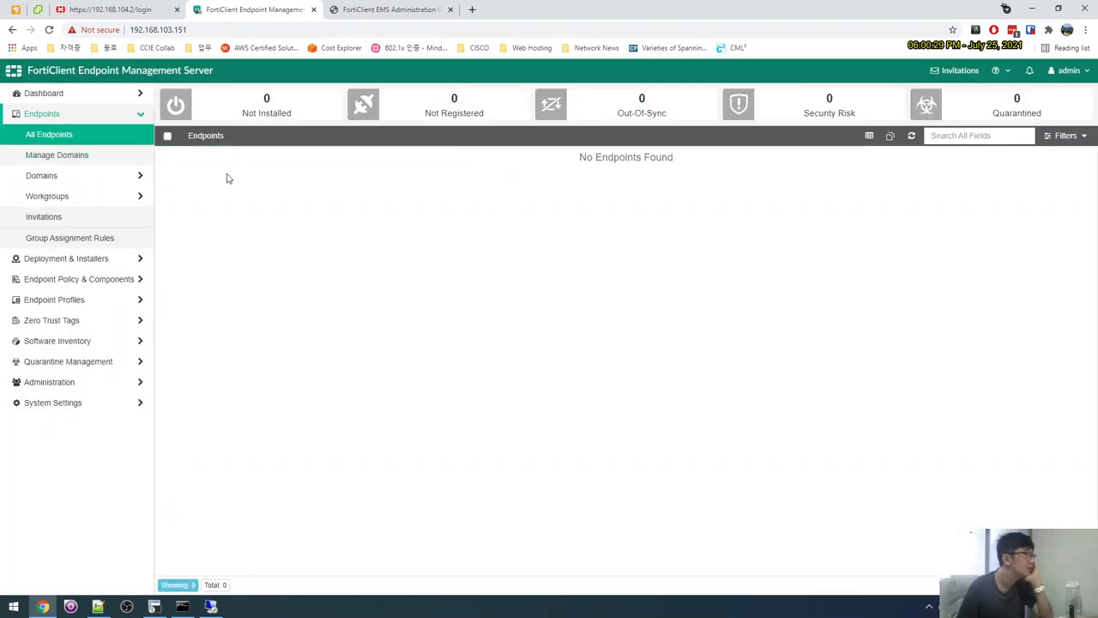
# Step: Return to the dashboard and bring up the invitation code's details
pyautogui.click(45, 93)
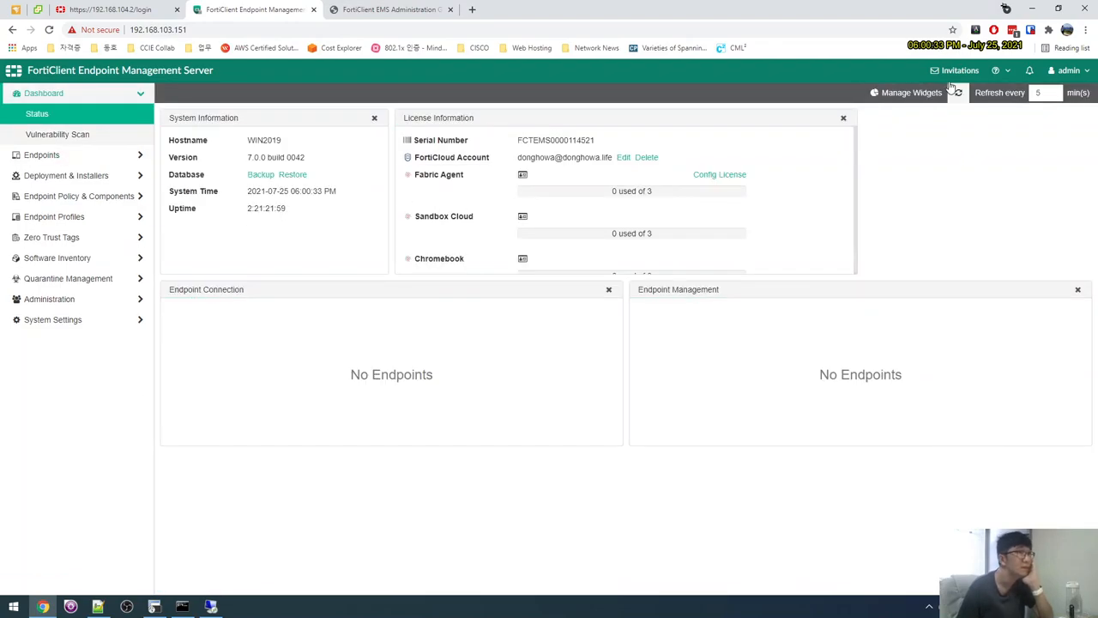
pyautogui.click(959, 71)
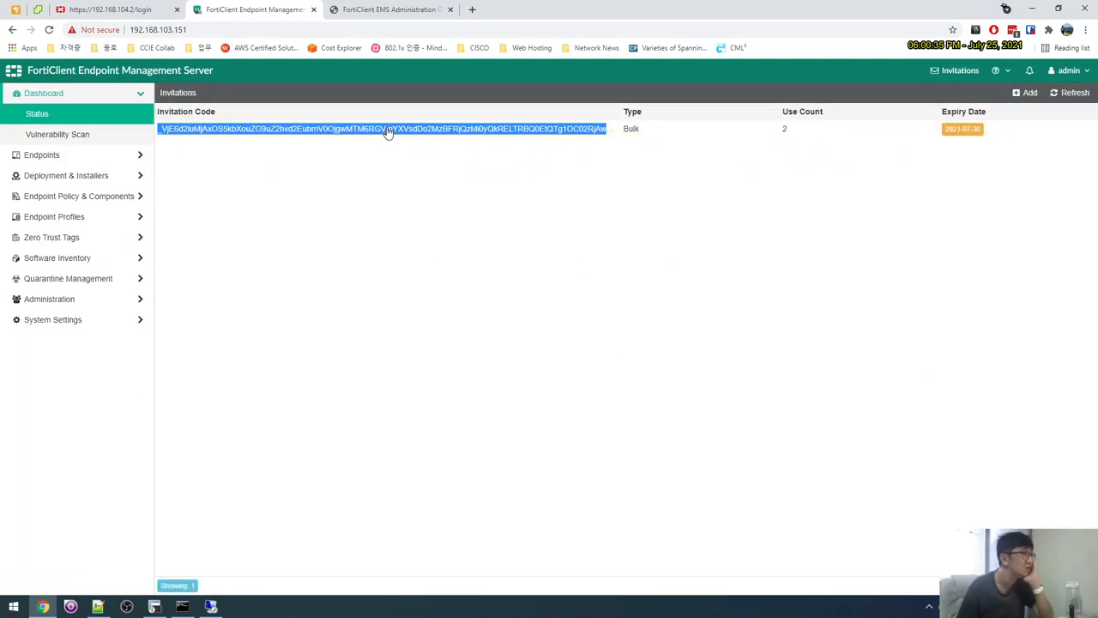
pyautogui.click(386, 129)
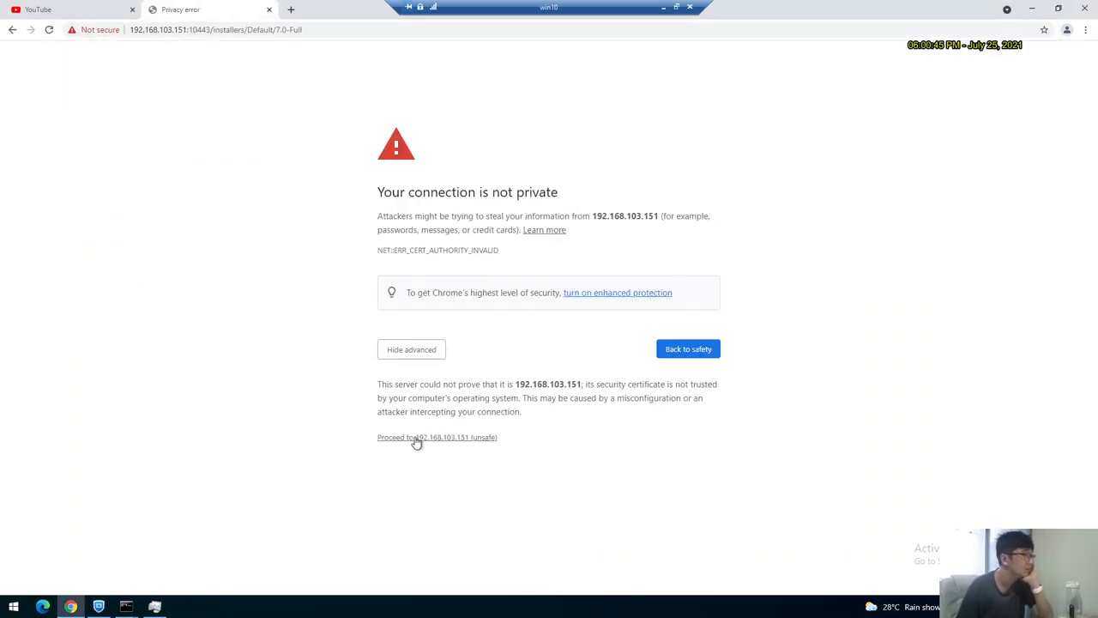
# Step: Proceed past the certificate warning to the 7.0-Full installer directory
pyautogui.click(436, 438)
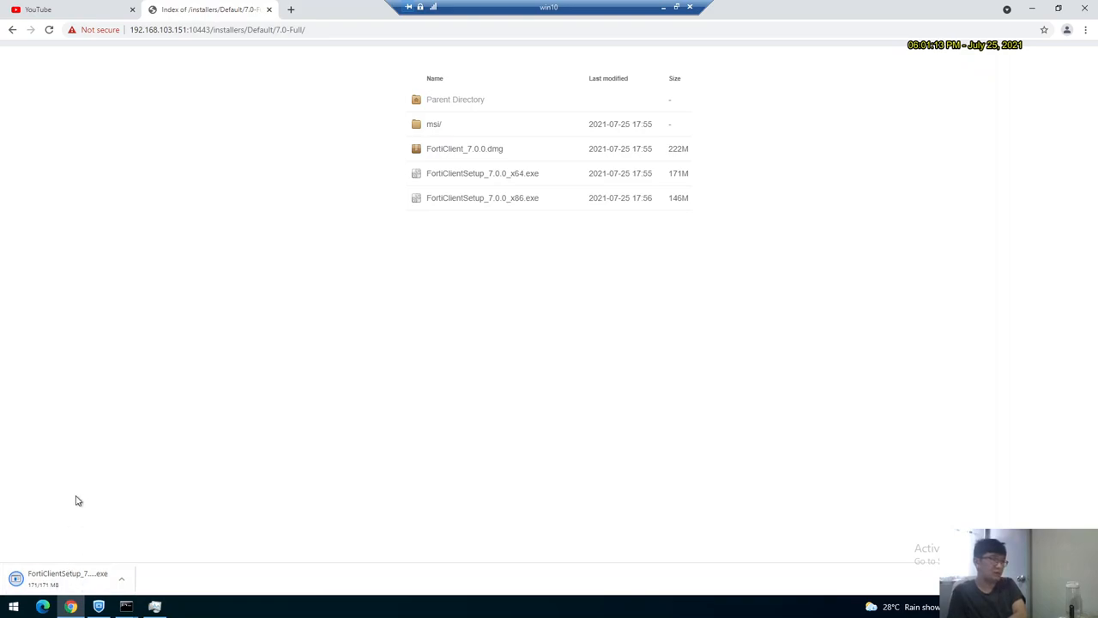
pyautogui.moveTo(72, 492)
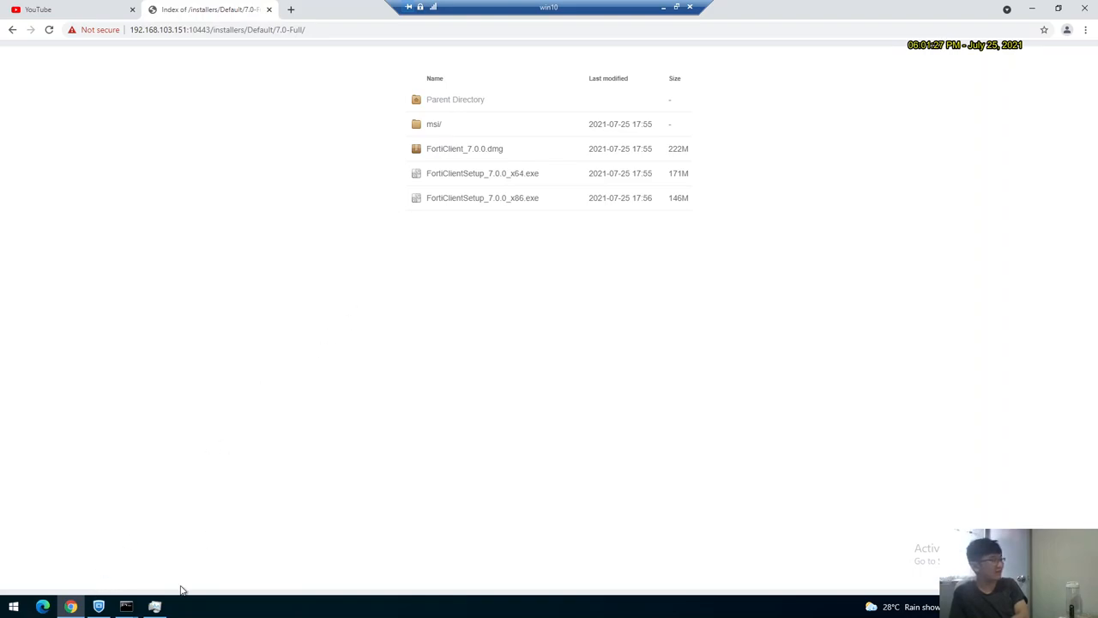
pyautogui.moveTo(420, 432)
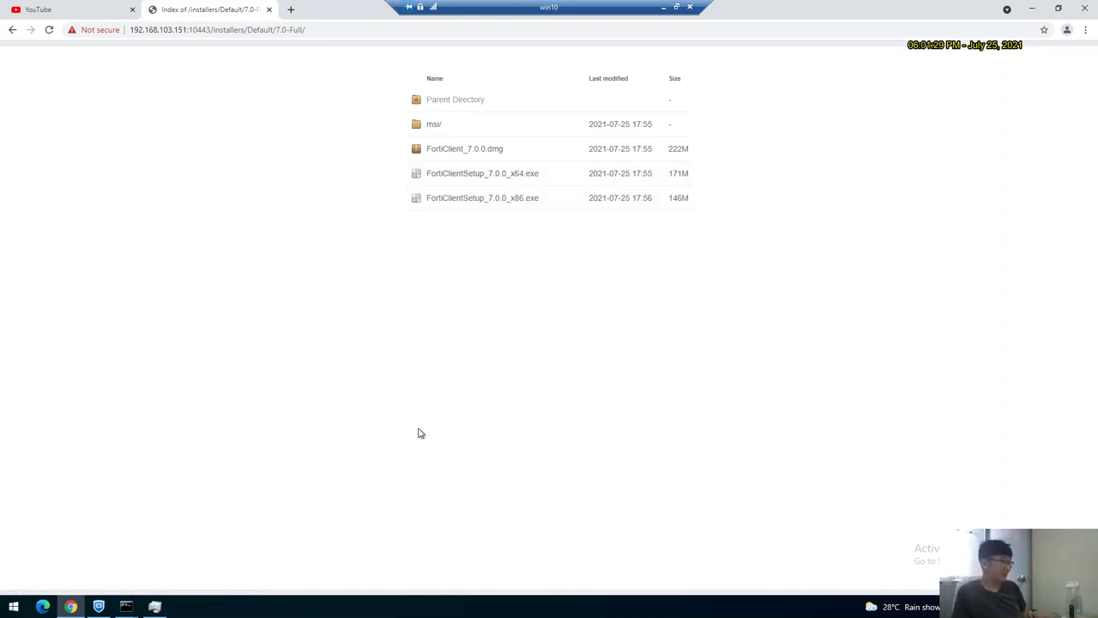
# Step: Locate the FortiClient setup in Downloads and check FortiClient in the installed programs list
pyautogui.click(182, 608)
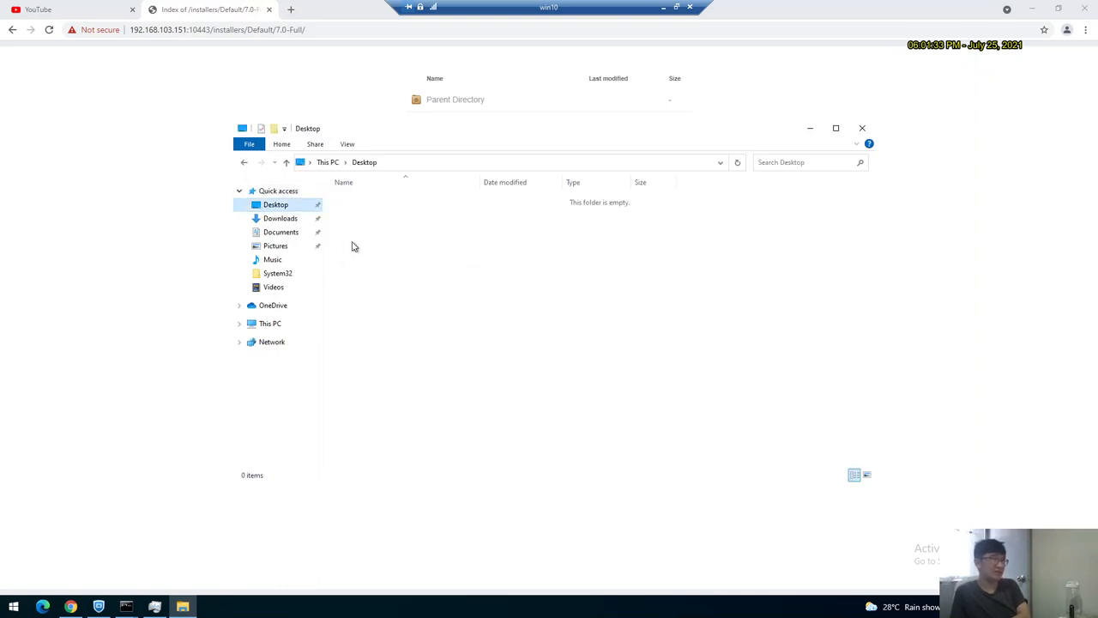
pyautogui.click(281, 218)
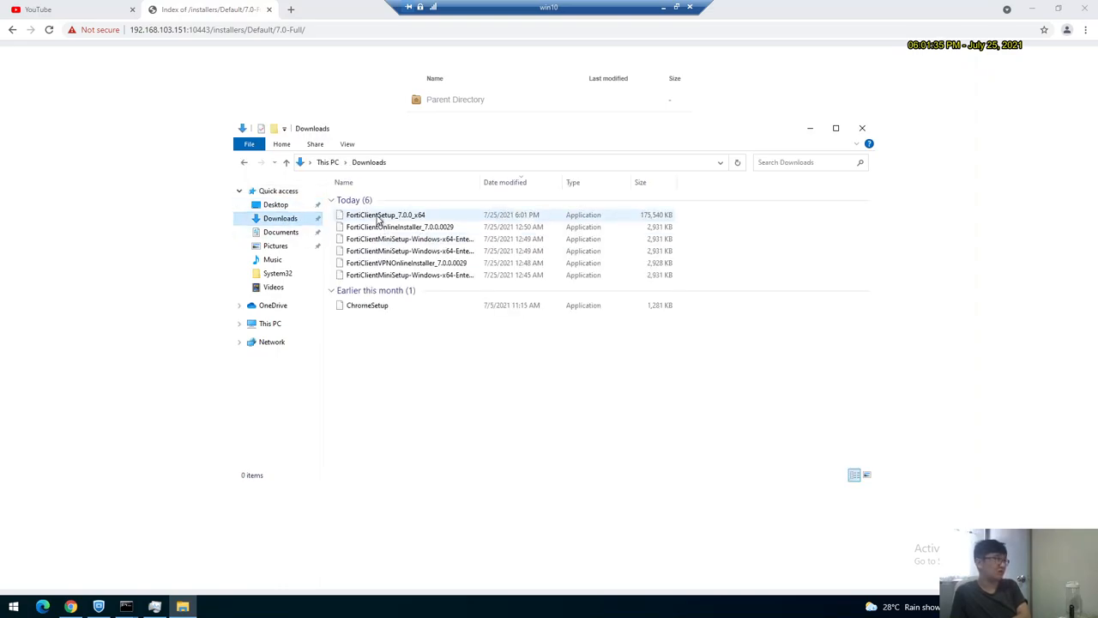
pyautogui.click(386, 215)
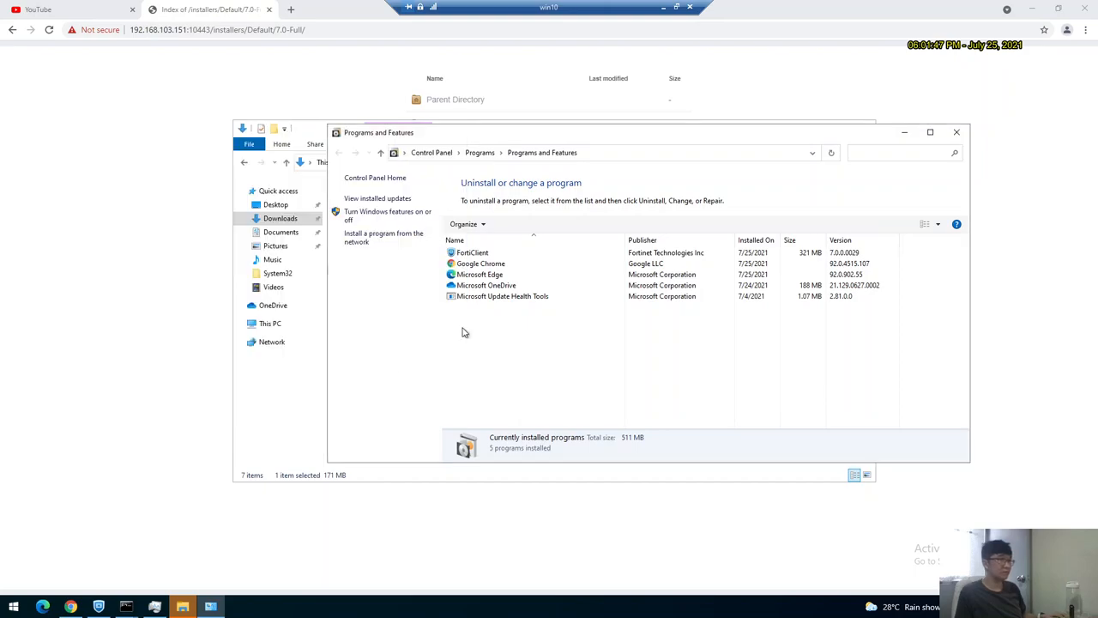
pyautogui.click(472, 252)
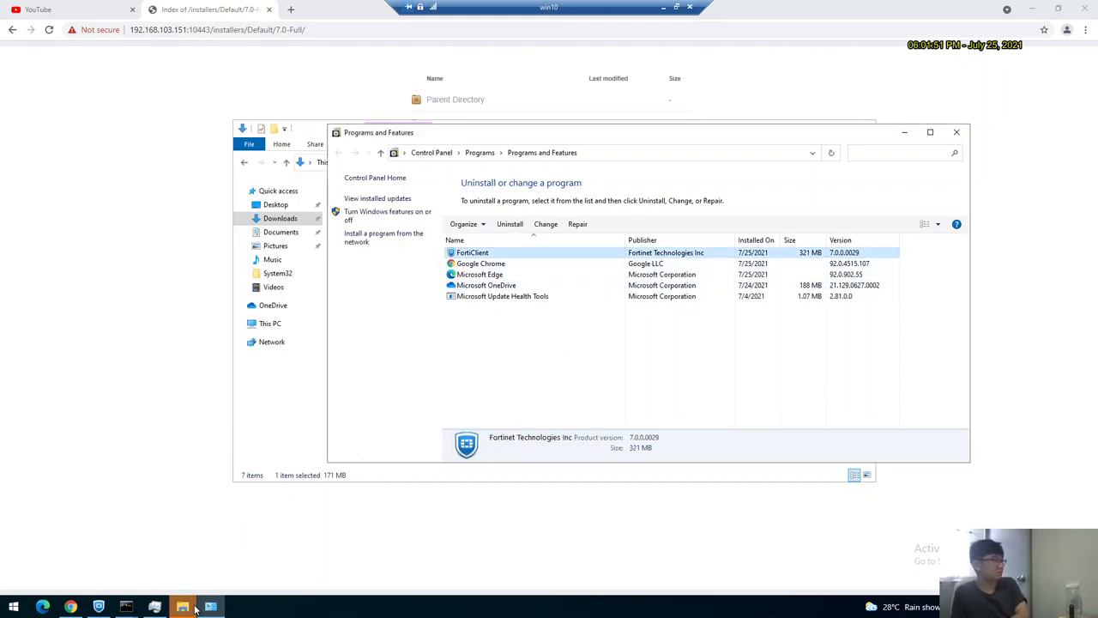
pyautogui.click(590, 363)
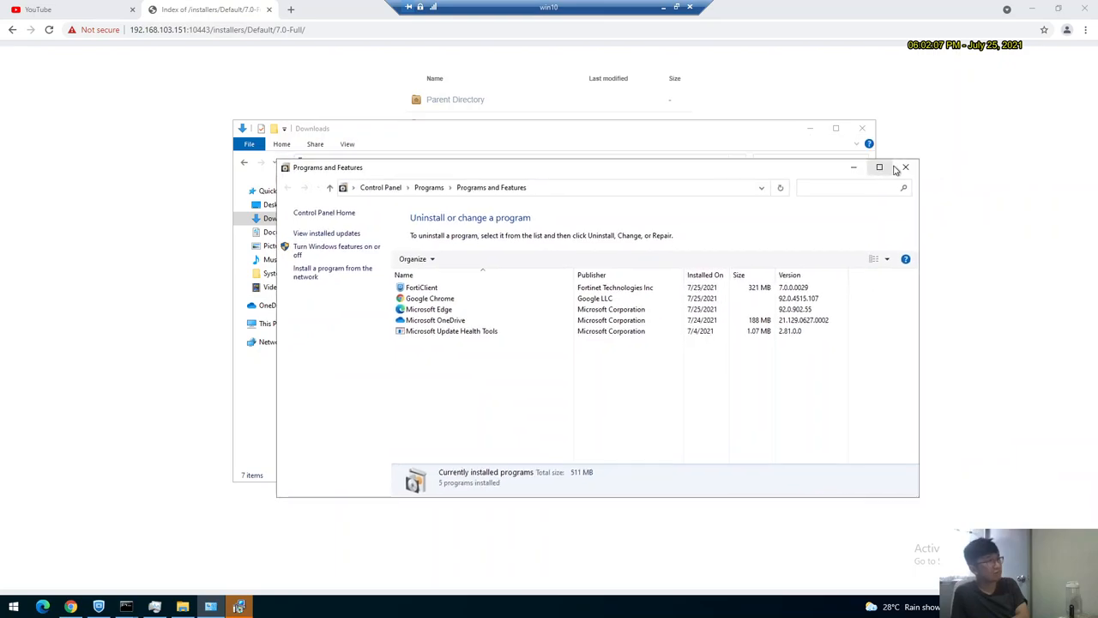
pyautogui.click(904, 168)
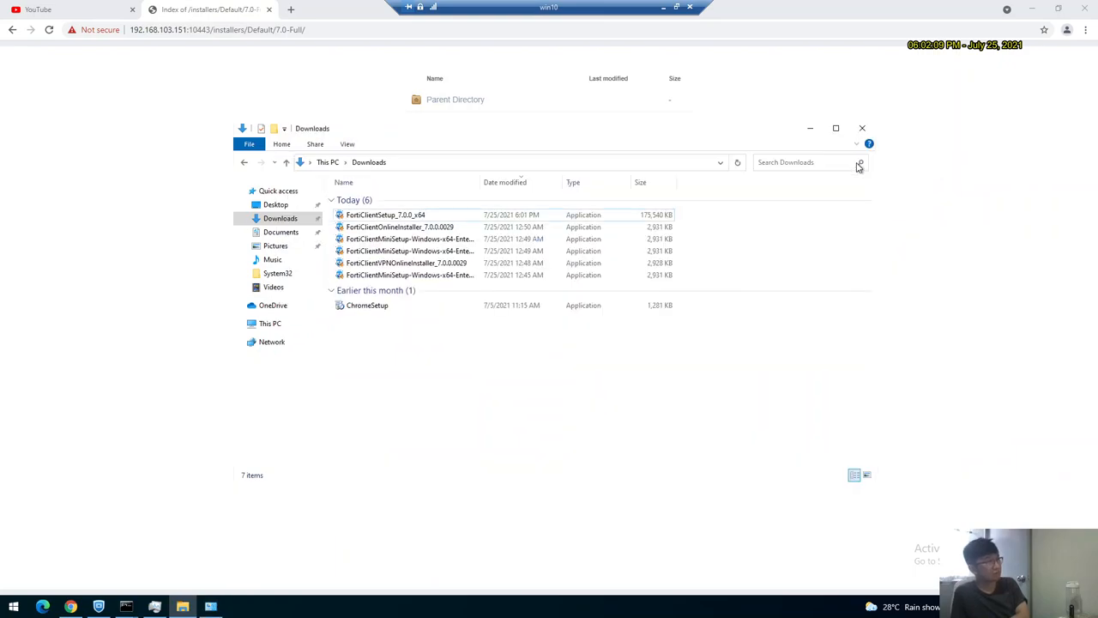
# Step: Run FortiClientSetup_7.0.0_x64, install it and finish the wizard
pyautogui.doubleClick(384, 214)
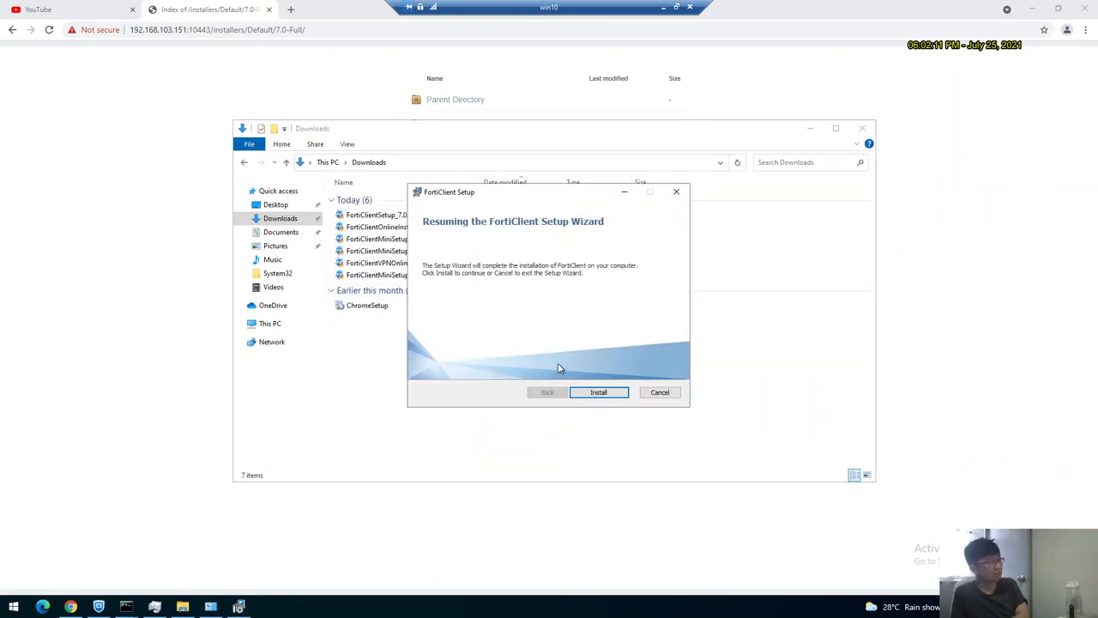
pyautogui.click(597, 391)
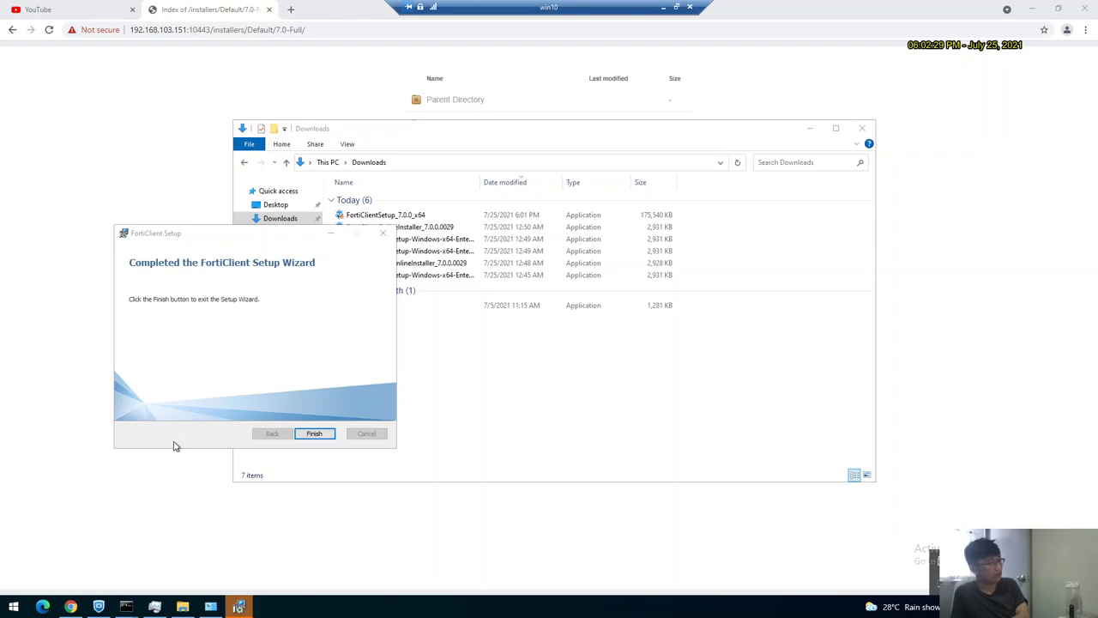
pyautogui.click(312, 432)
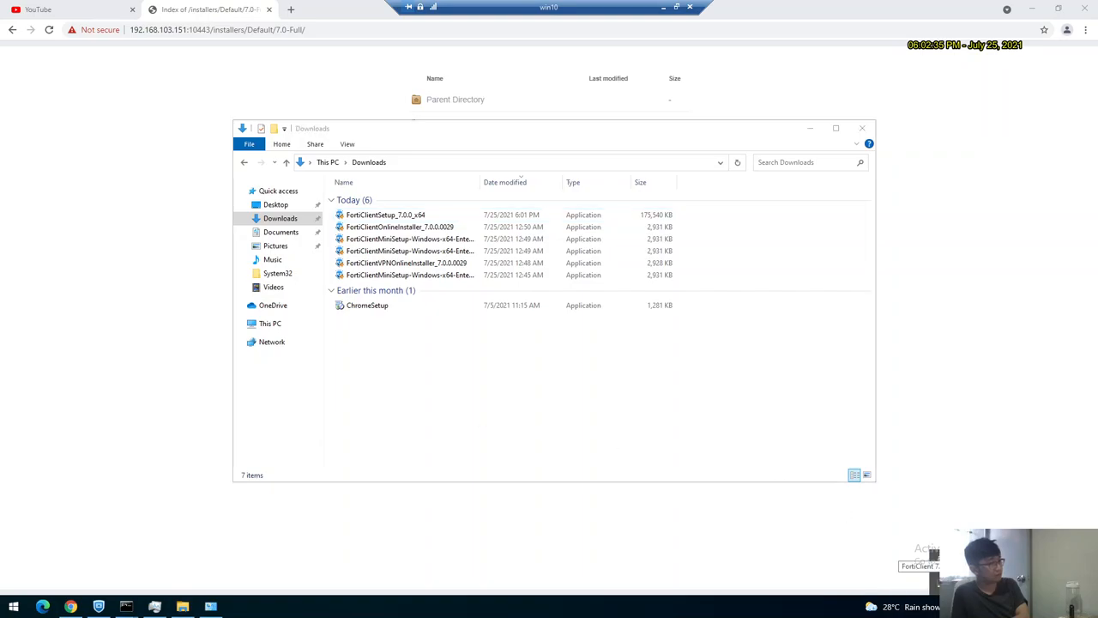
# Step: Bring up Programs and Features listing FortiClient 7.0.0.0029
pyautogui.click(384, 214)
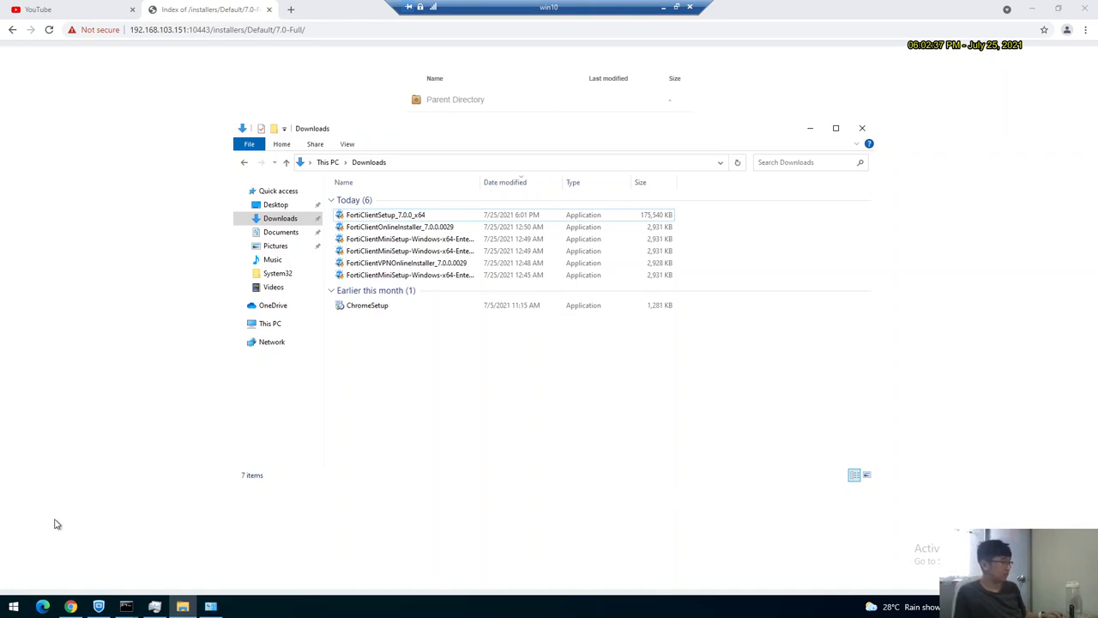
pyautogui.doubleClick(384, 214)
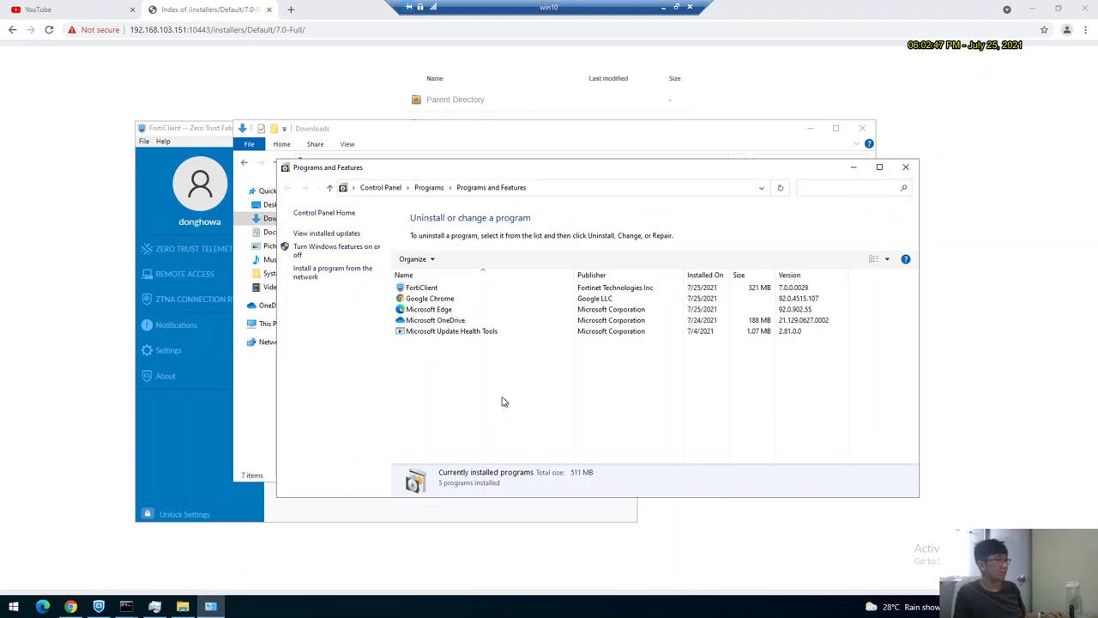
pyautogui.moveTo(534, 381)
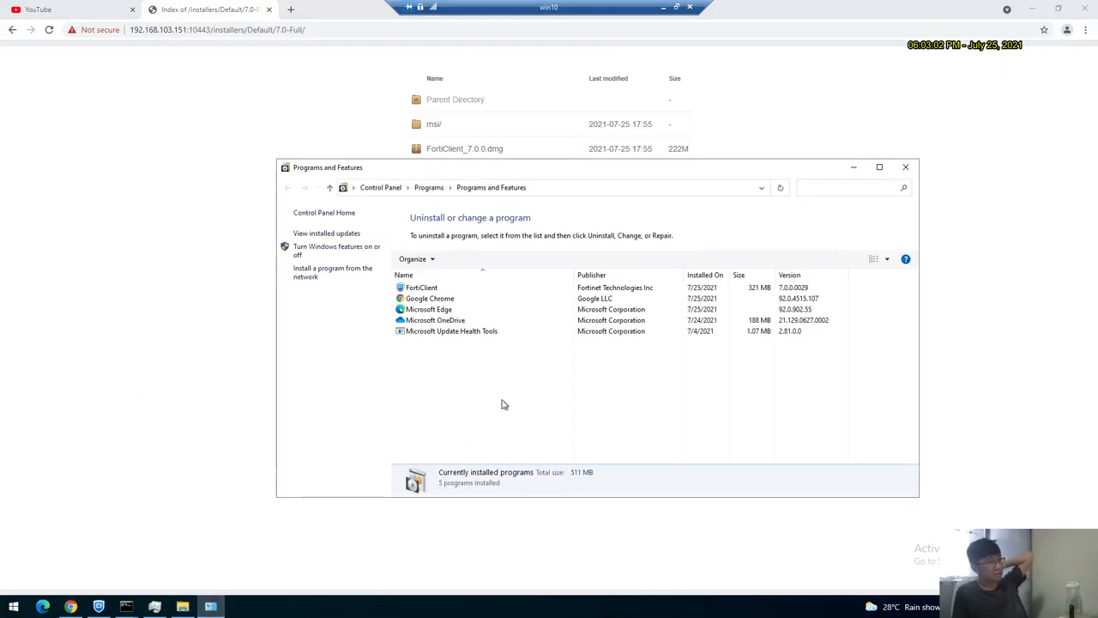
# Step: Start the FortiClient change wizard and attempt to remove FortiClient
pyautogui.click(429, 298)
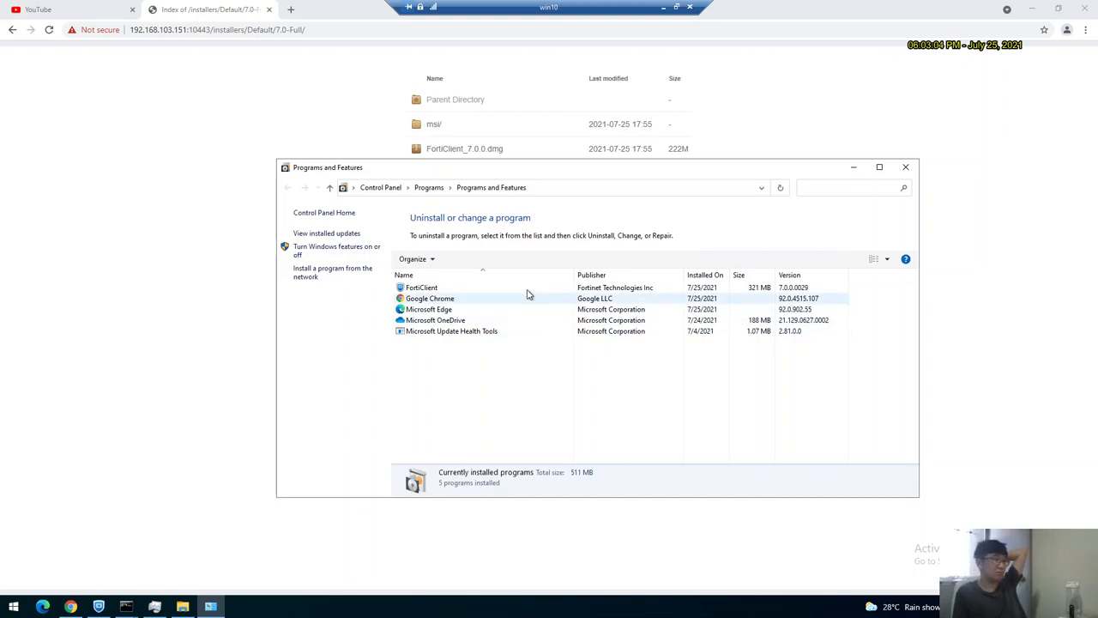
pyautogui.doubleClick(422, 288)
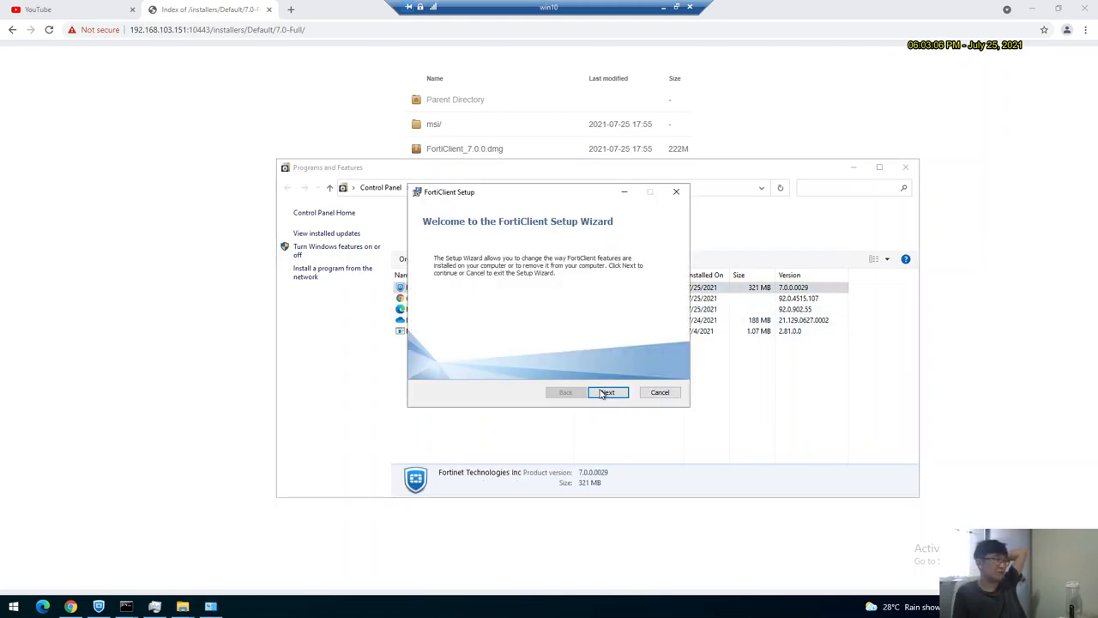
pyautogui.click(607, 391)
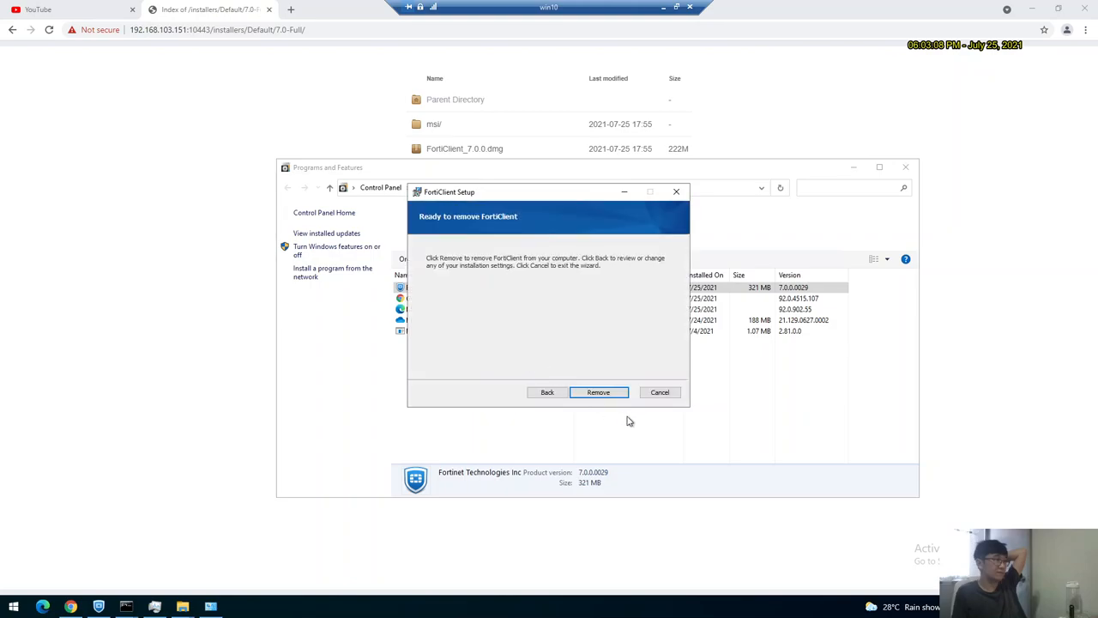
pyautogui.click(598, 391)
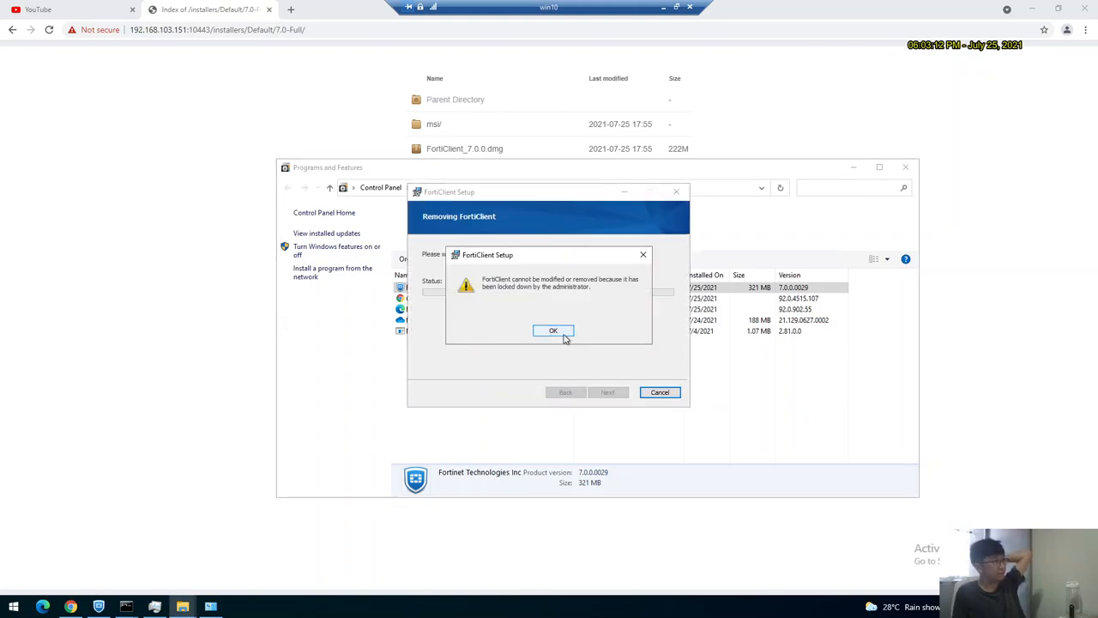
# Step: Acknowledge the administrator lockdown and fatal errors, leaving FortiClient still installed
pyautogui.click(553, 330)
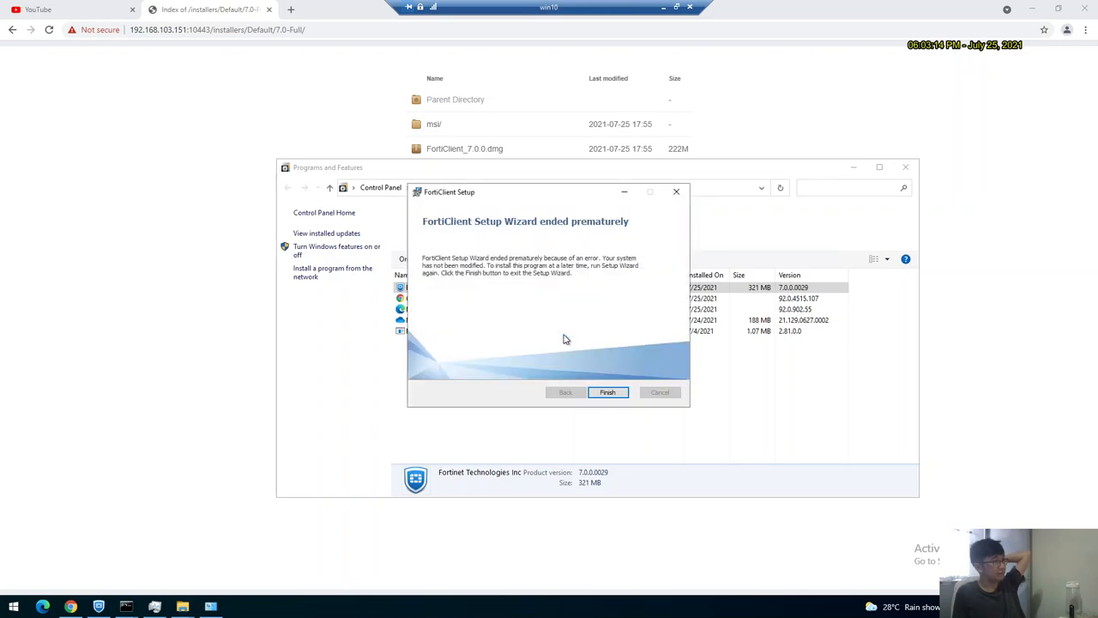
pyautogui.click(607, 392)
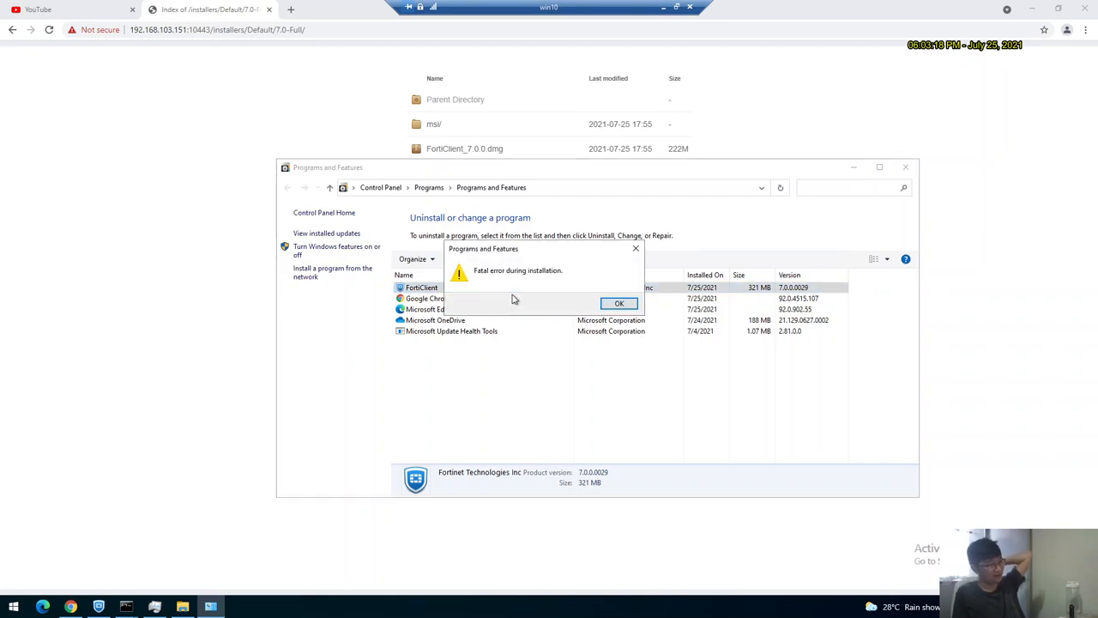
pyautogui.click(618, 302)
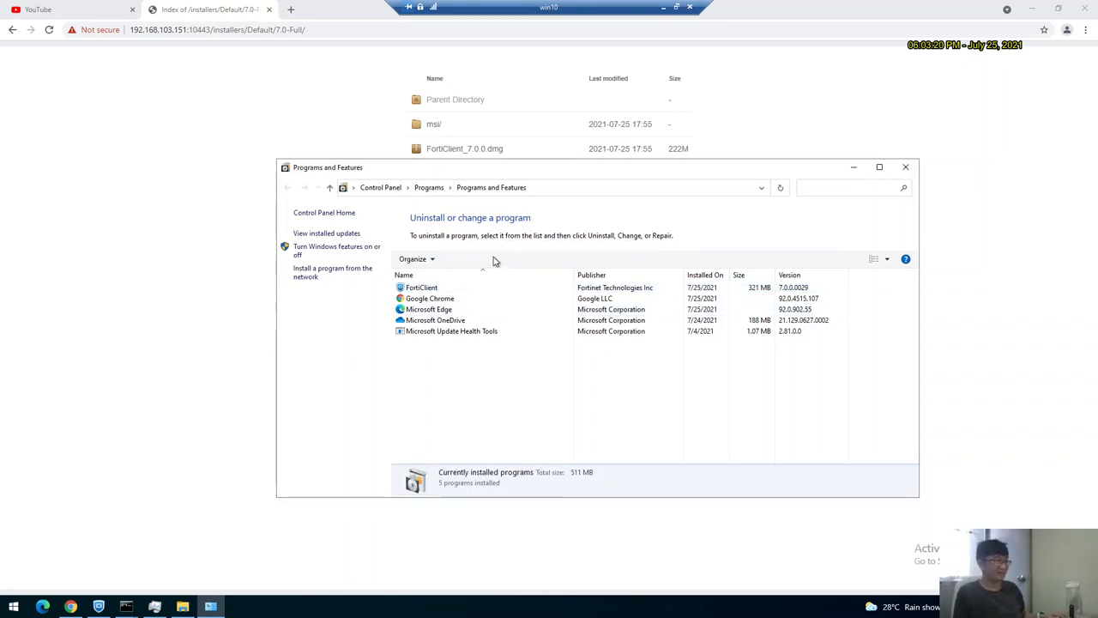
pyautogui.click(403, 274)
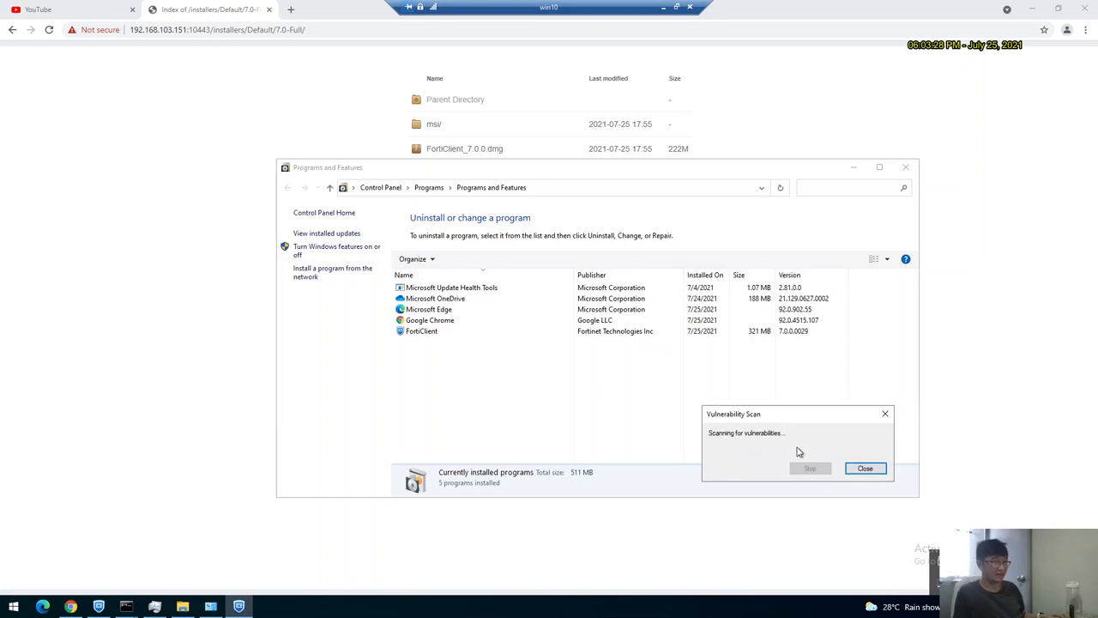
pyautogui.click(865, 467)
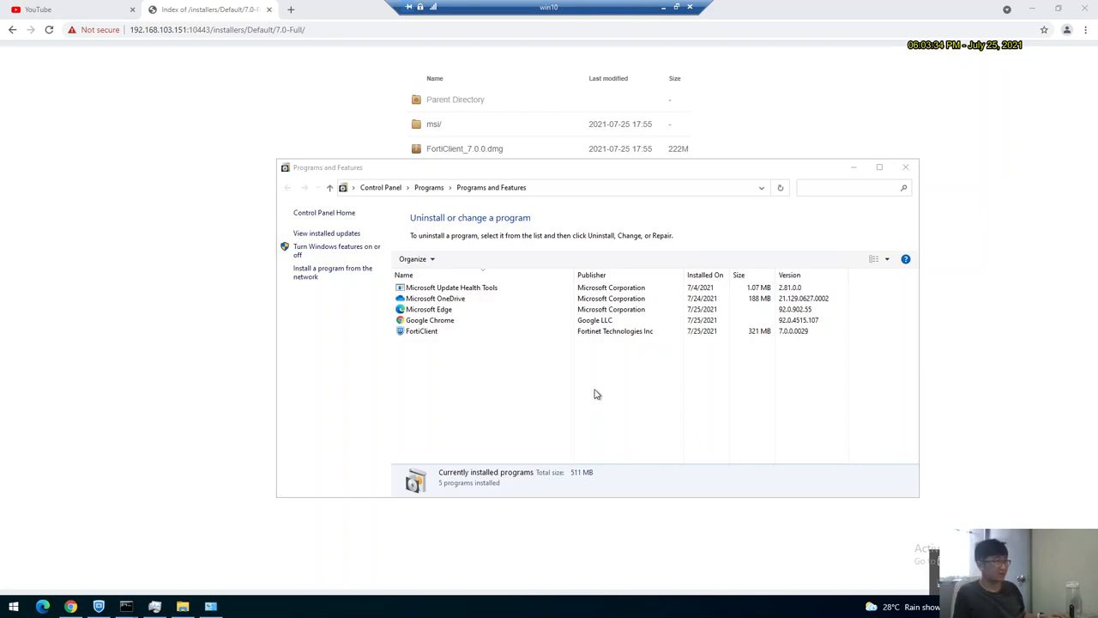
pyautogui.moveTo(592, 387)
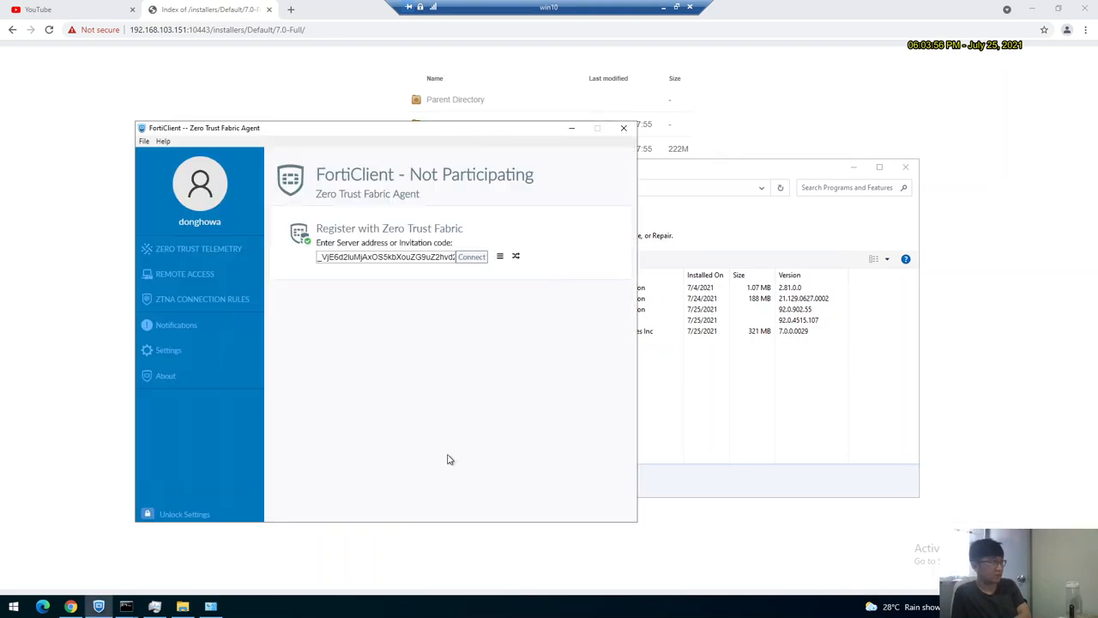
# Step: Review the About page with version and serial, Settings and Notifications
pyautogui.click(165, 374)
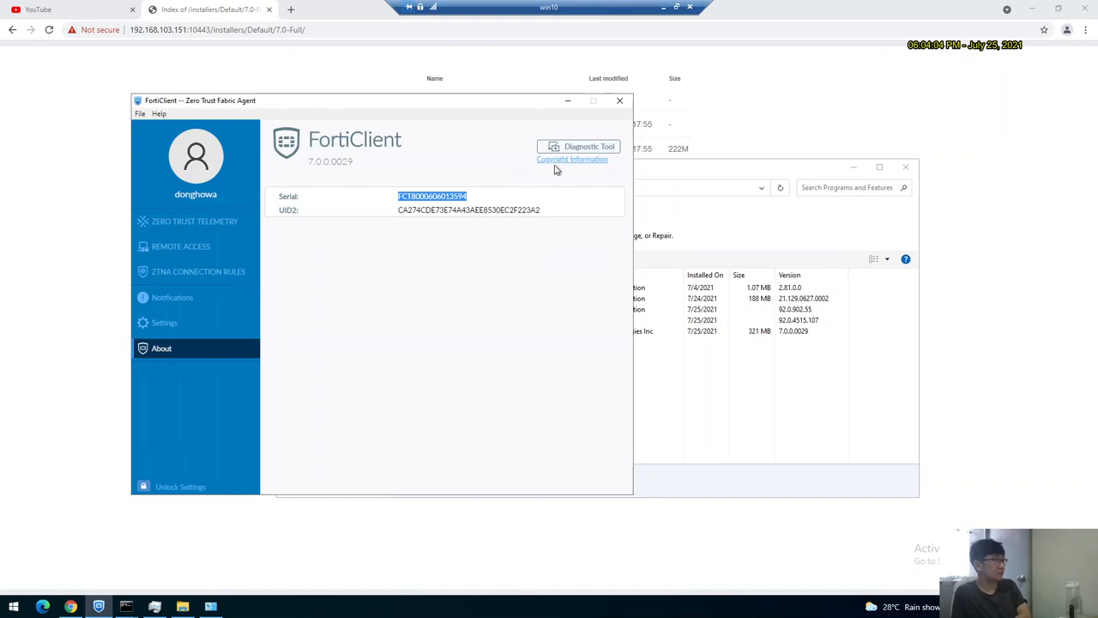
pyautogui.click(164, 323)
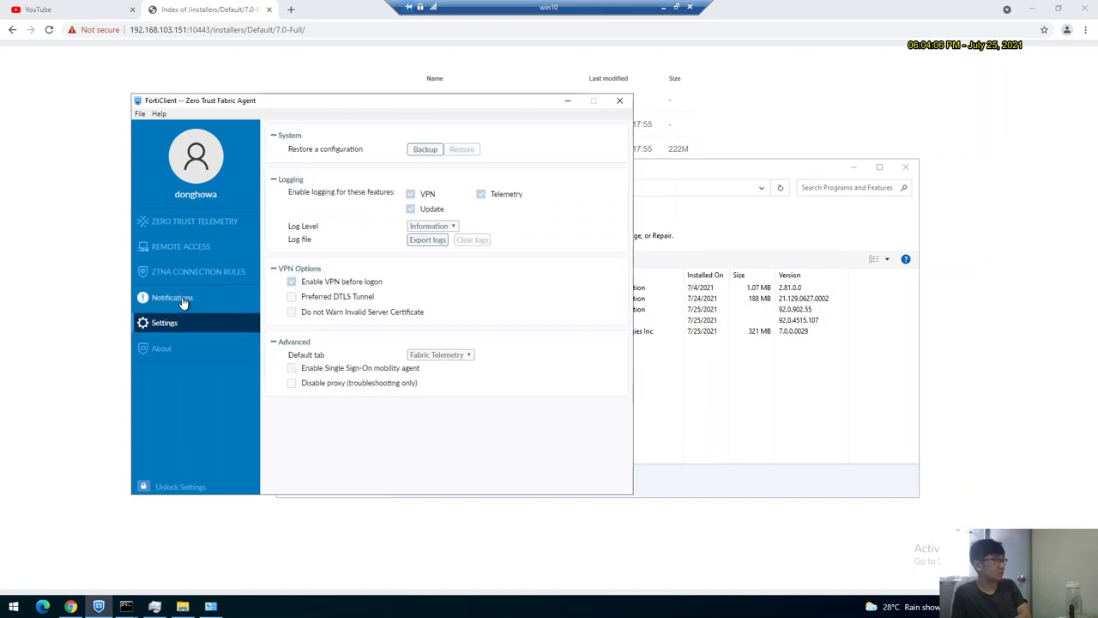
pyautogui.moveTo(294, 299)
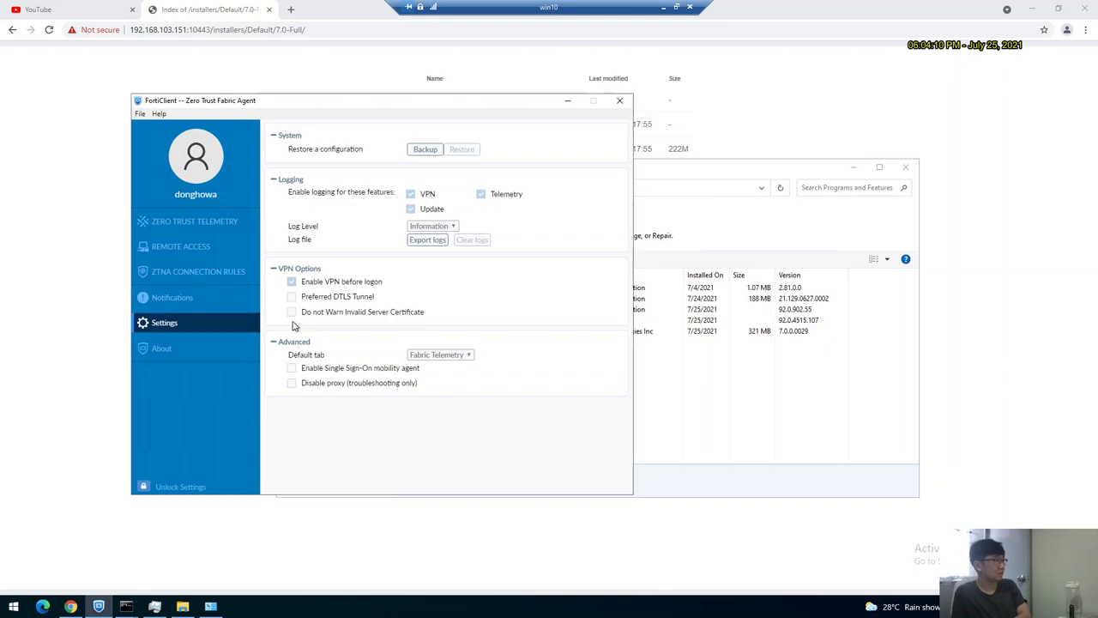
pyautogui.moveTo(295, 312)
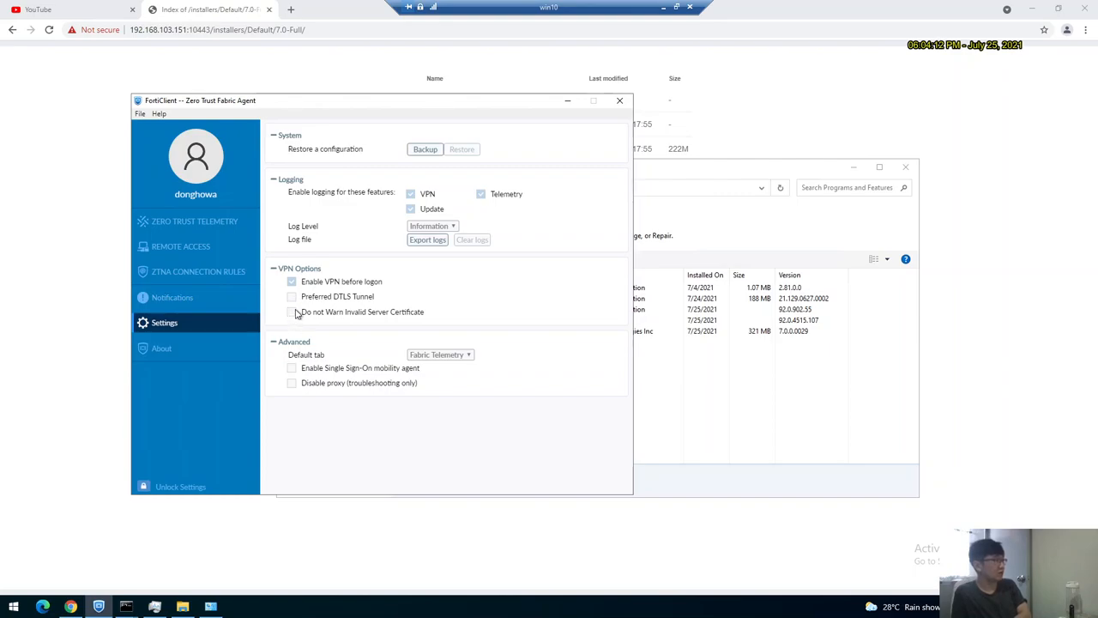
pyautogui.click(292, 282)
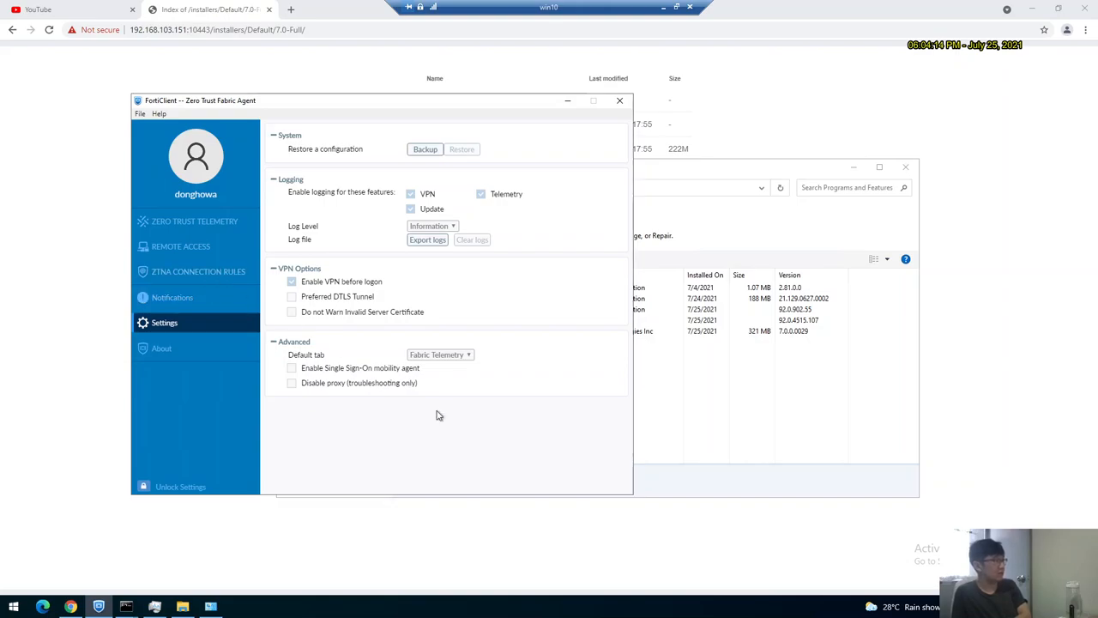
pyautogui.moveTo(367, 230)
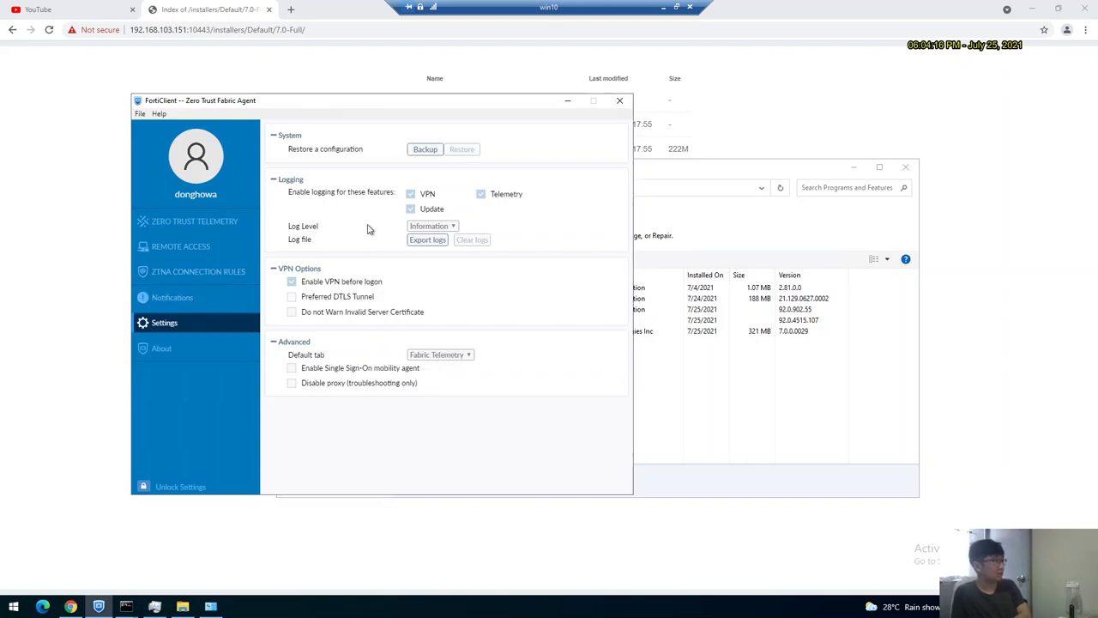
pyautogui.click(172, 296)
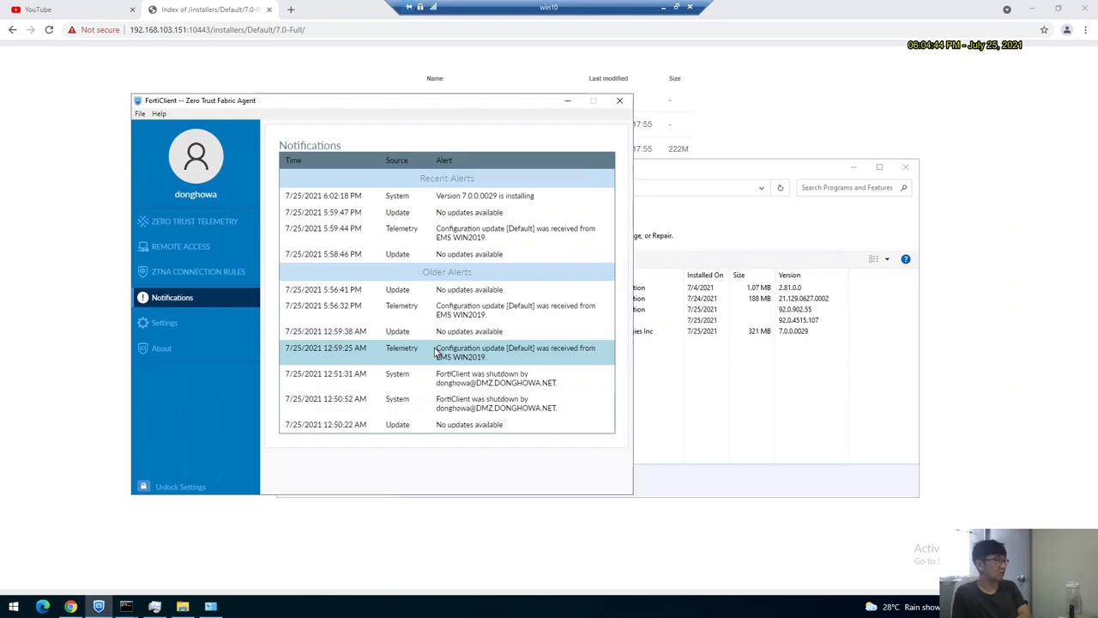
pyautogui.moveTo(444, 393)
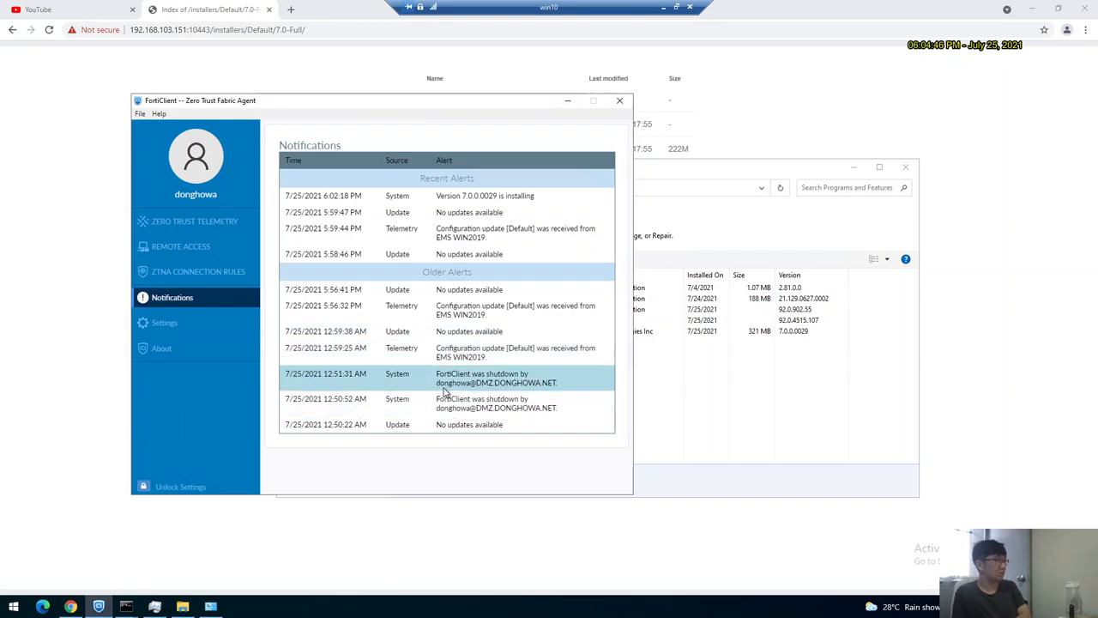
# Step: Check ZTNA Connection Rules, Notifications and Settings, then show the unlicensed Remote Access page
pyautogui.click(199, 271)
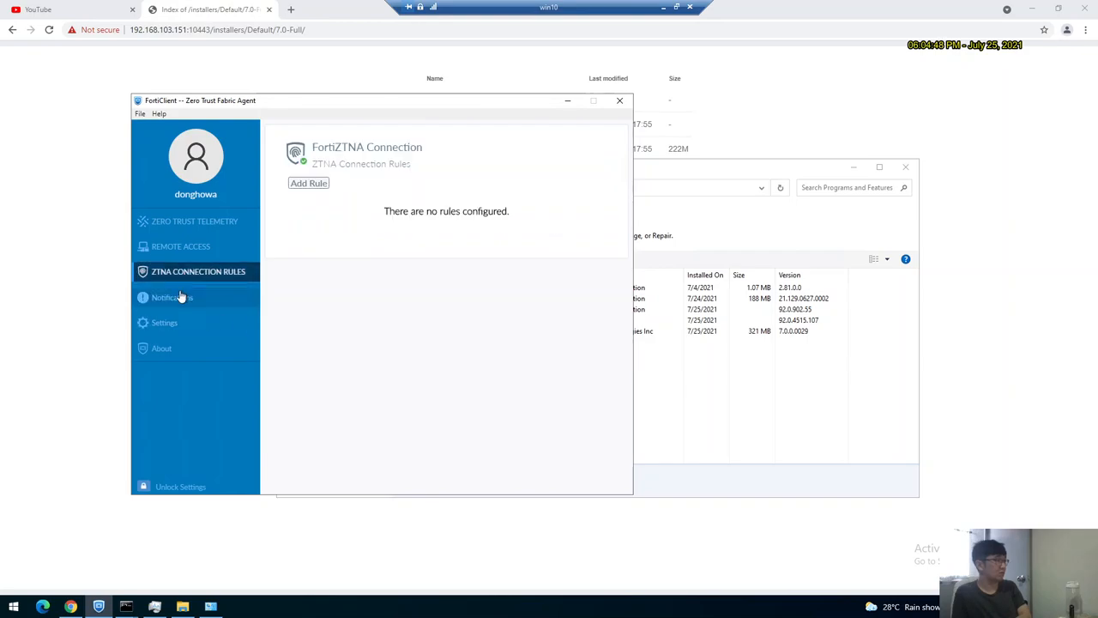
pyautogui.click(172, 297)
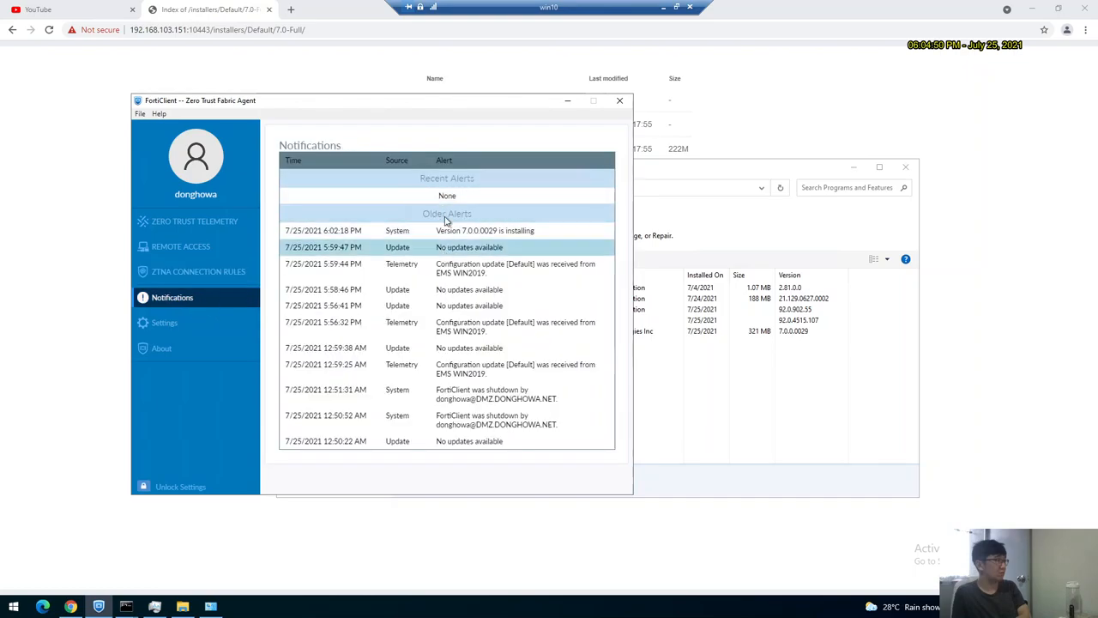
pyautogui.moveTo(249, 340)
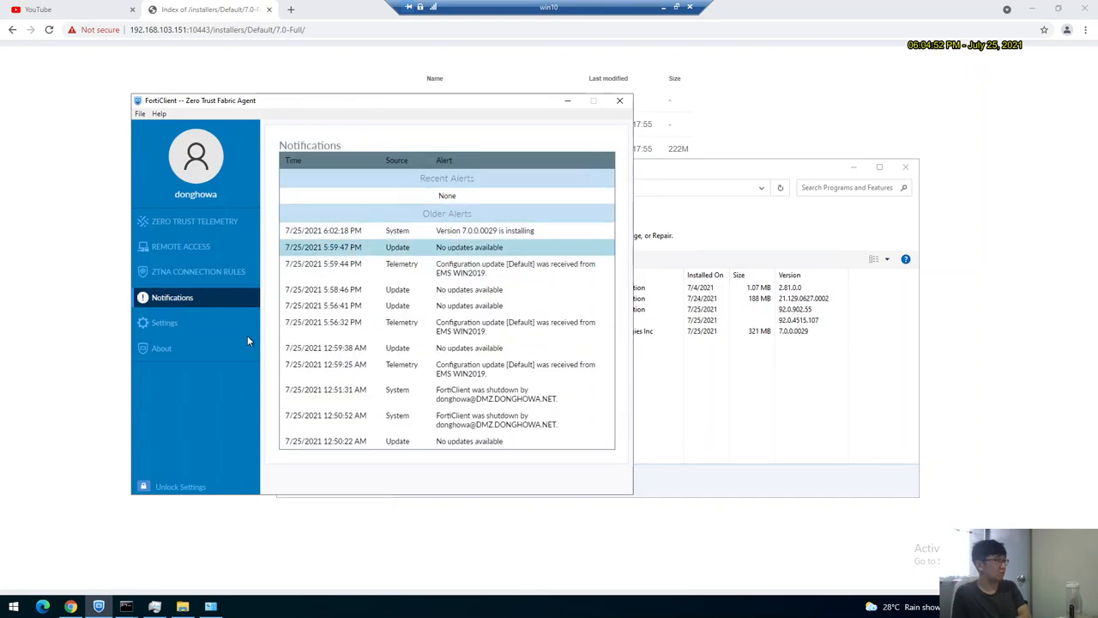
pyautogui.click(165, 323)
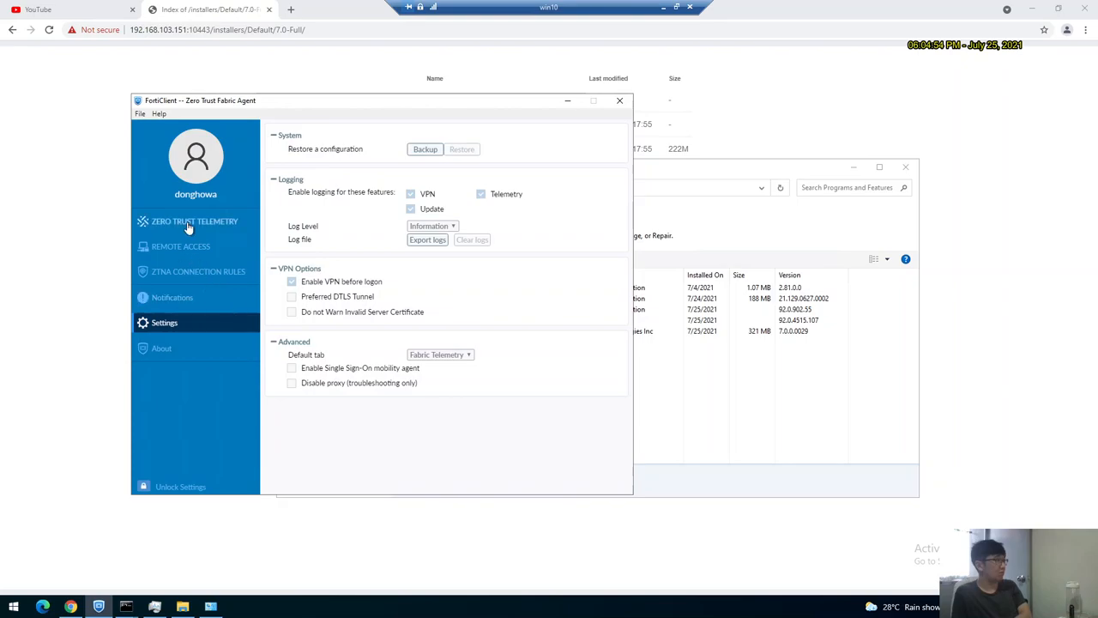
pyautogui.click(180, 247)
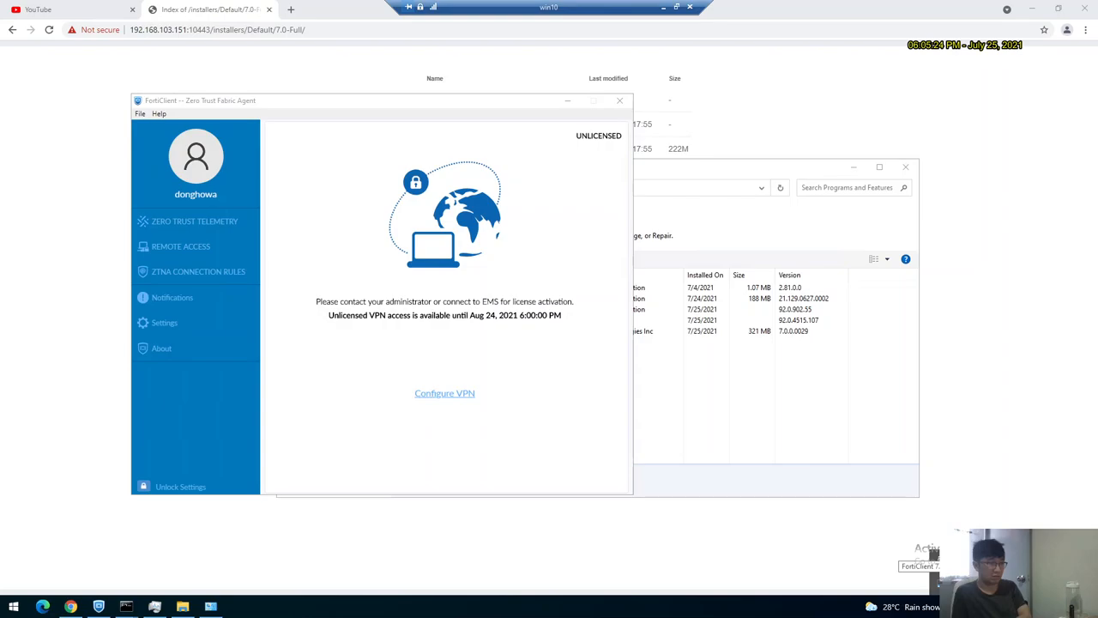
# Step: Reconnect the client to the EMS server from the Zero Trust Telemetry page
pyautogui.click(196, 221)
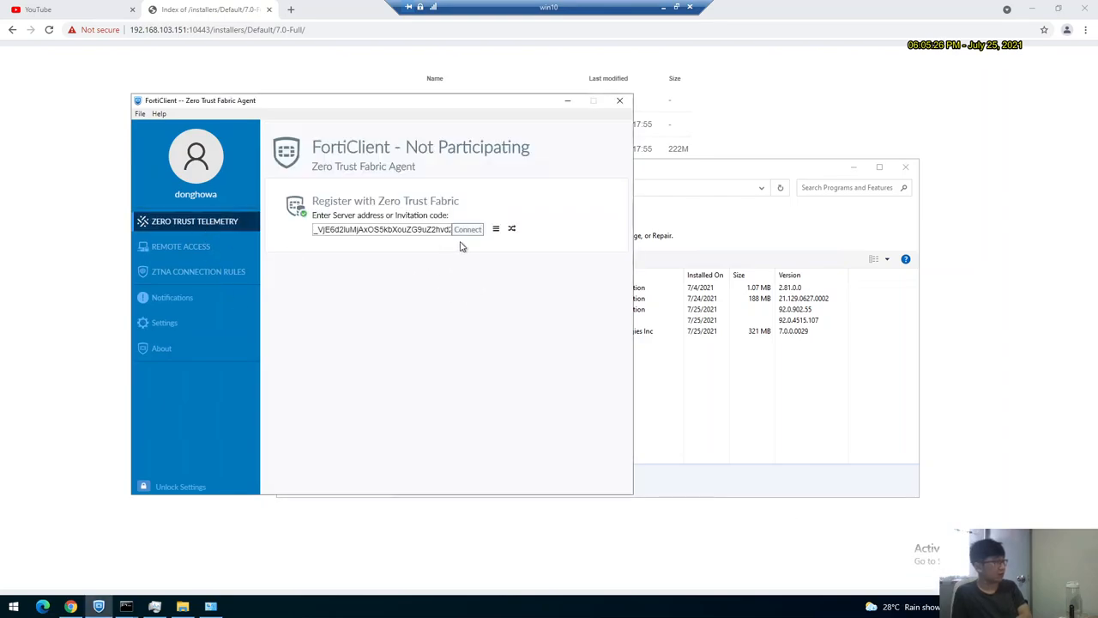
pyautogui.moveTo(372, 257)
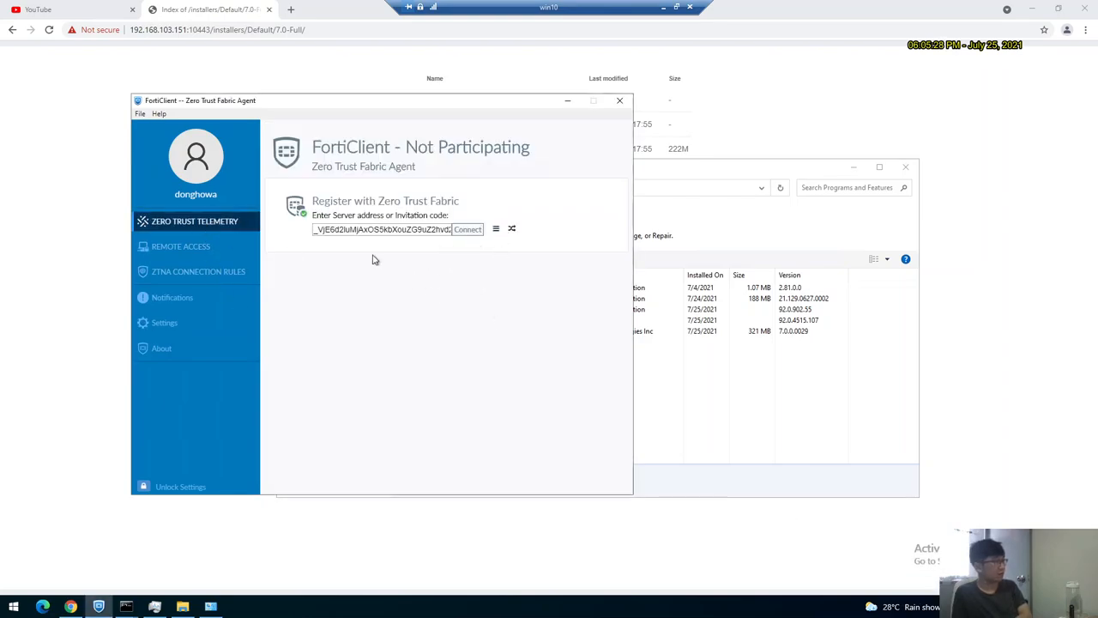
pyautogui.click(181, 247)
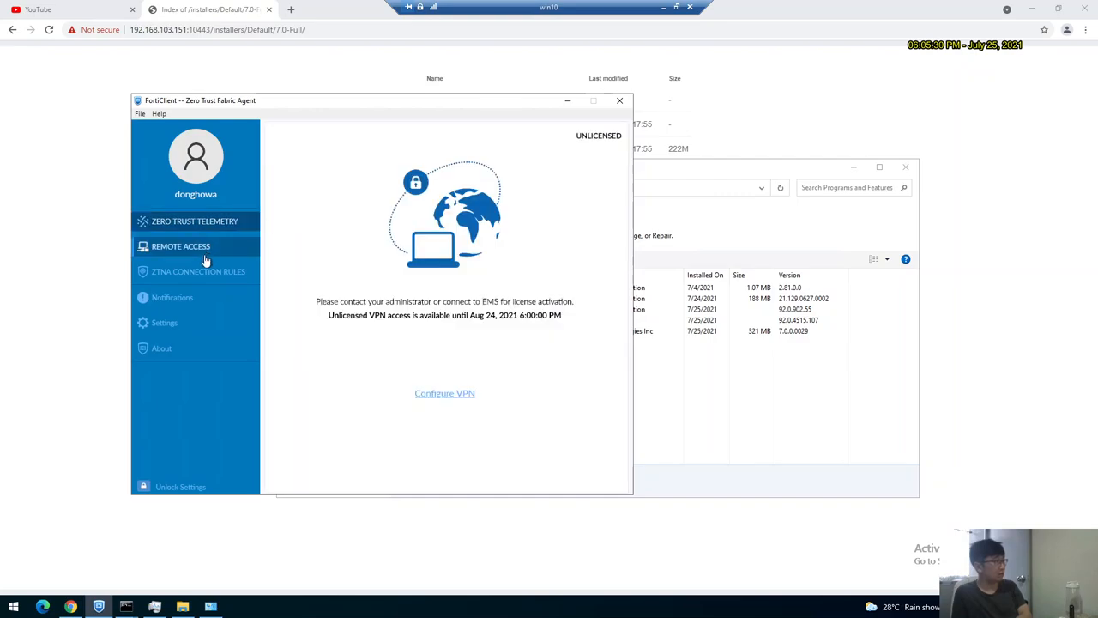
pyautogui.click(196, 221)
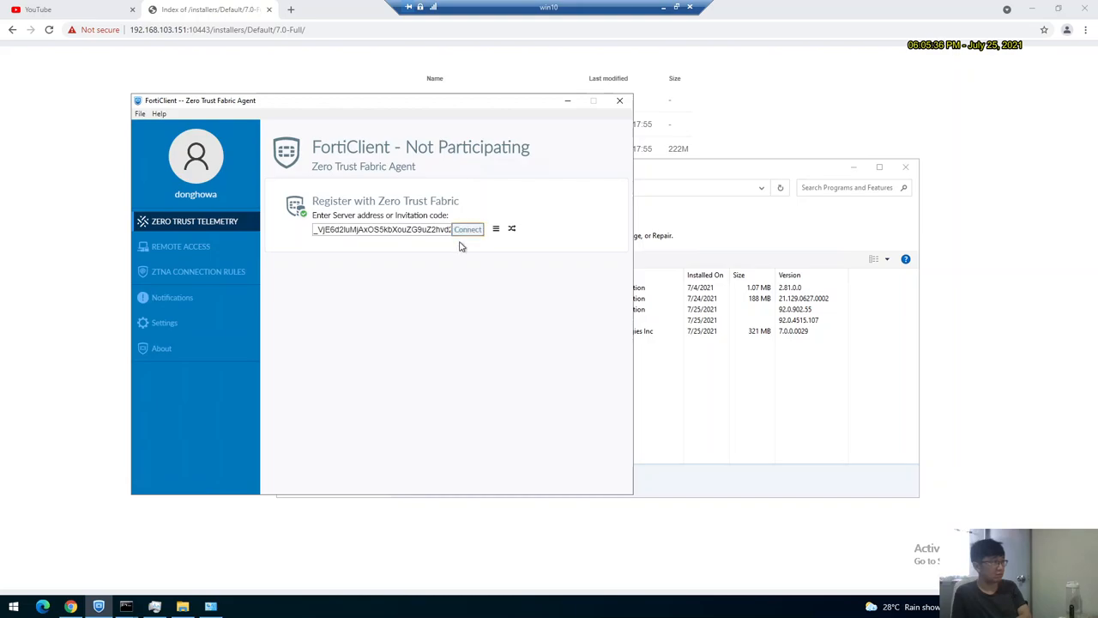
pyautogui.click(467, 230)
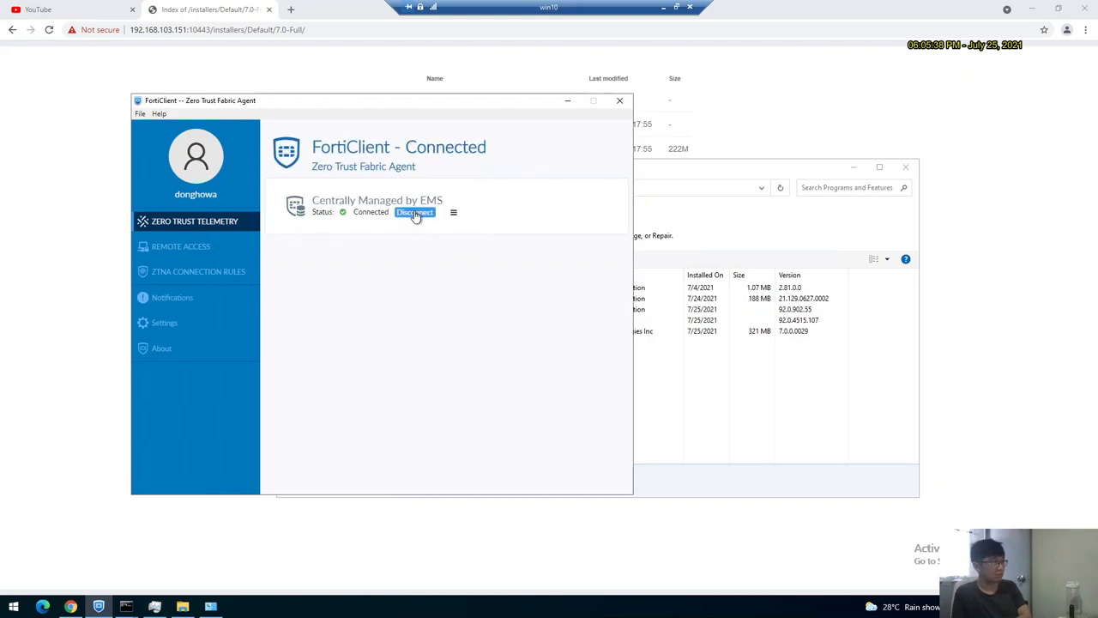
pyautogui.moveTo(453, 216)
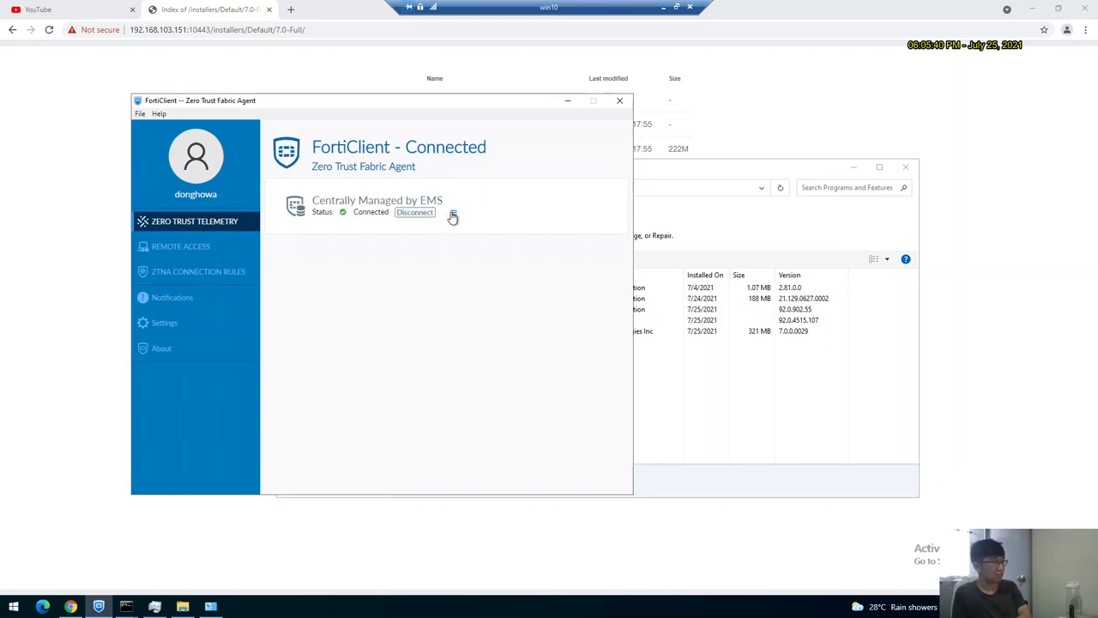
pyautogui.click(453, 212)
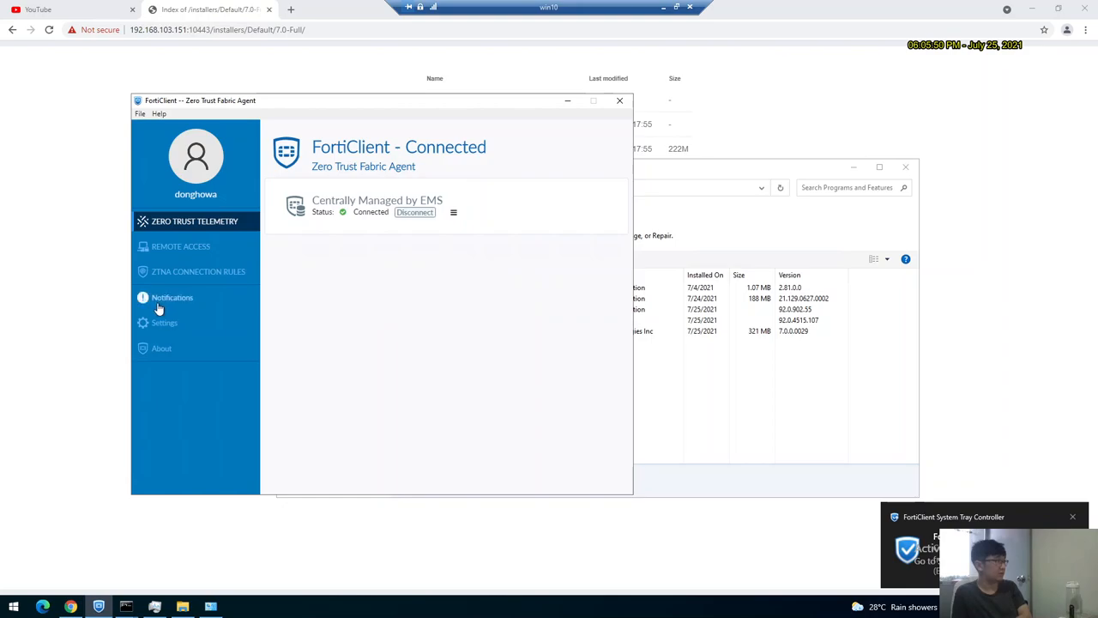
# Step: Review the empty ZTNA connection rules and the client's Notifications alert history
pyautogui.click(199, 271)
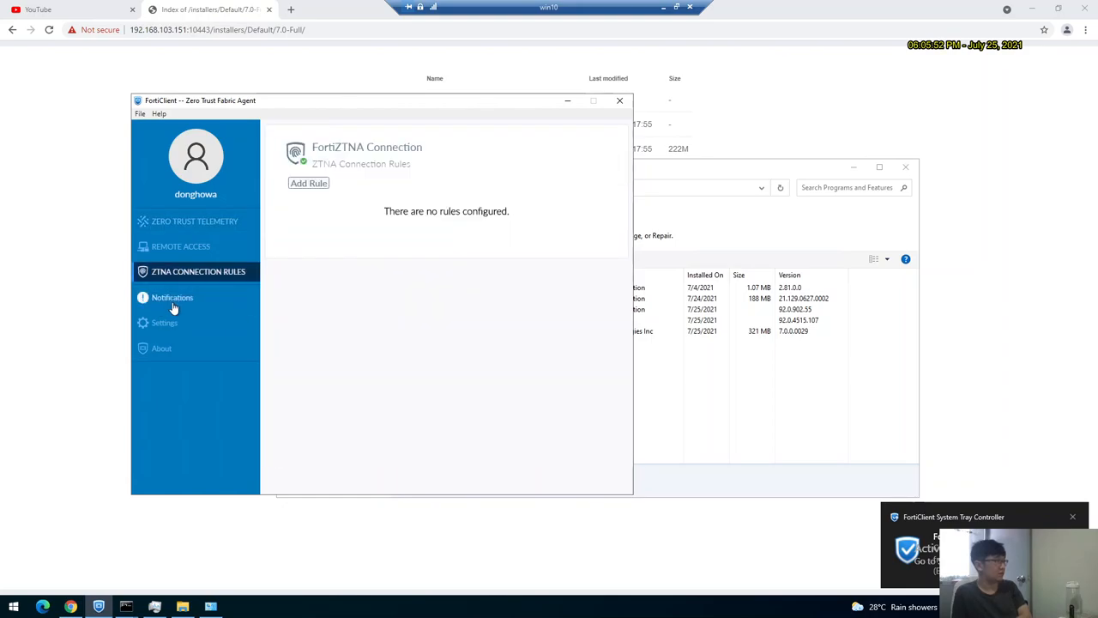
pyautogui.click(172, 297)
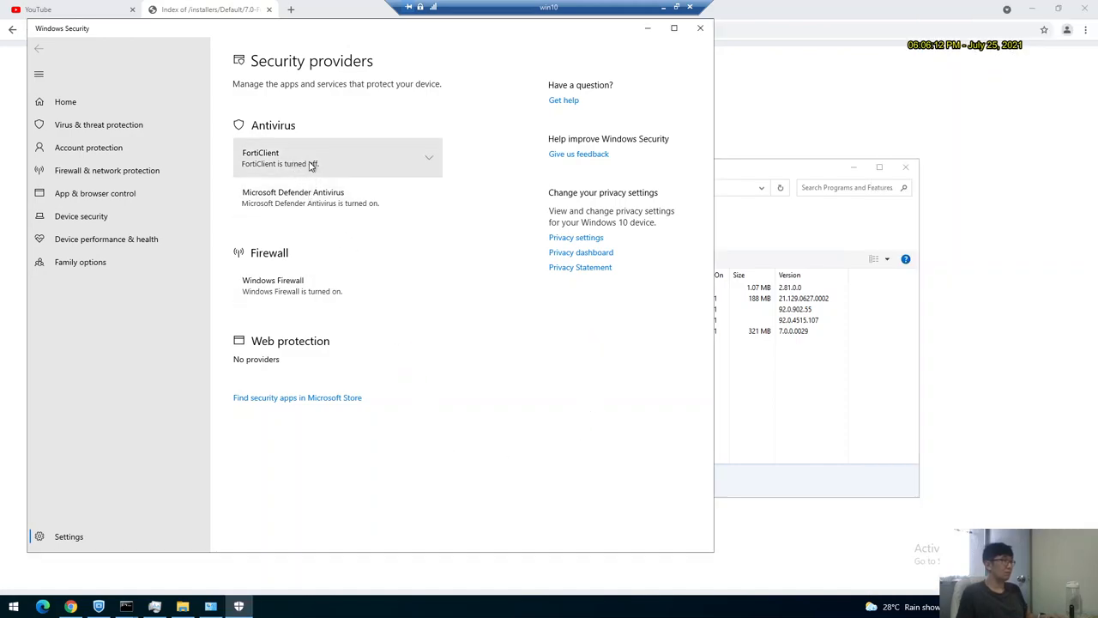
# Step: Expand the FortiClient antivirus provider in Windows Security and launch the FortiClient app
pyautogui.click(336, 158)
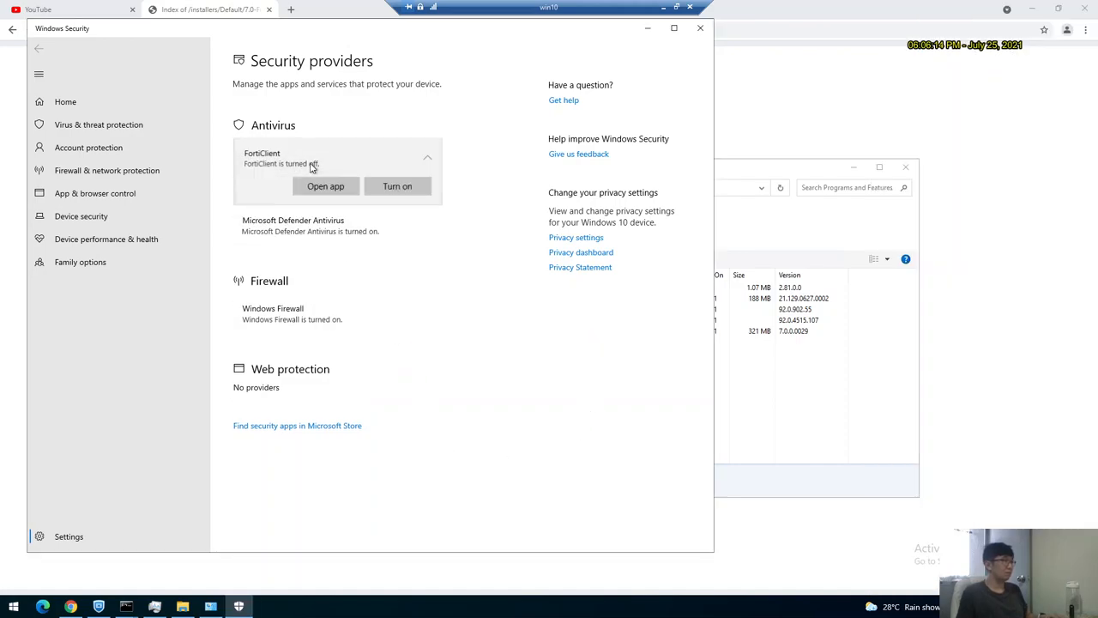
pyautogui.click(293, 199)
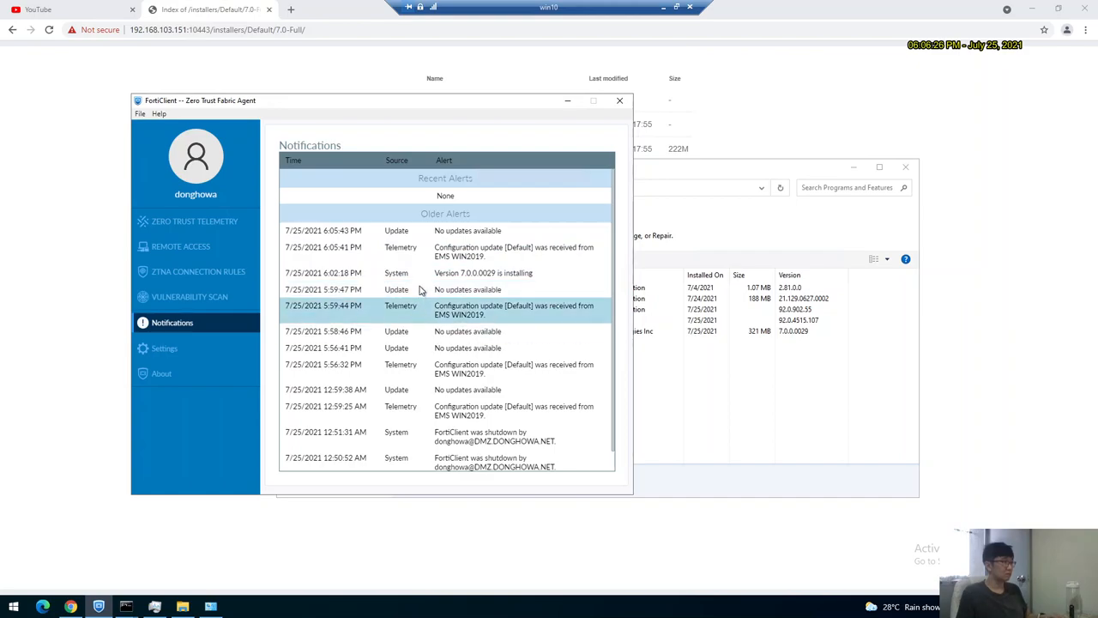
# Step: Check telemetry and vulnerability results, then start and discard a new ZTNA rule unsaved
pyautogui.click(196, 220)
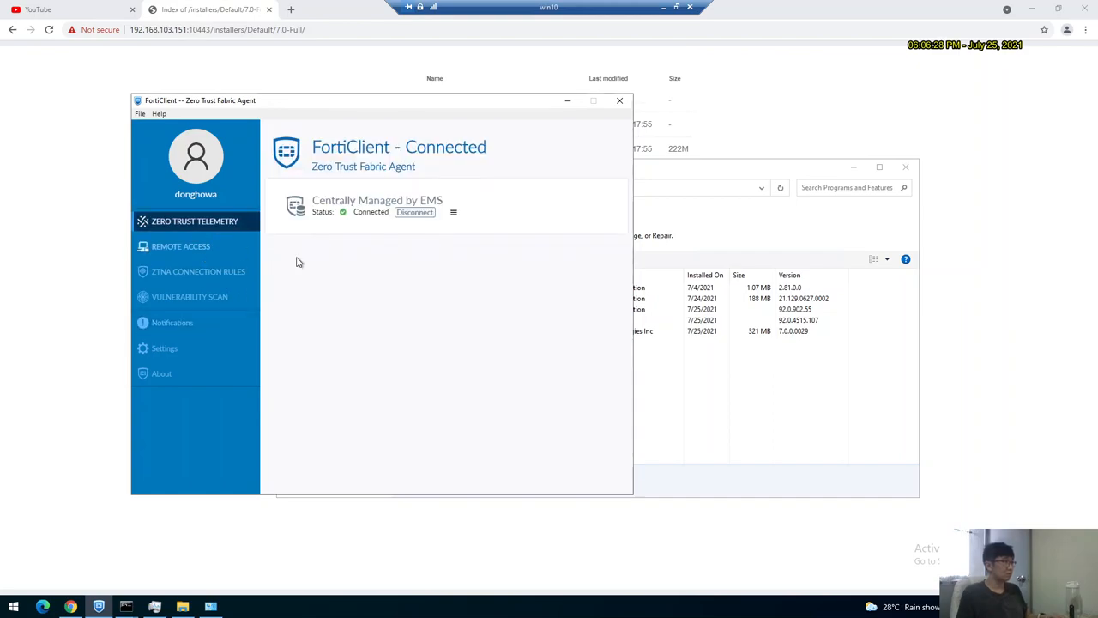
pyautogui.click(189, 295)
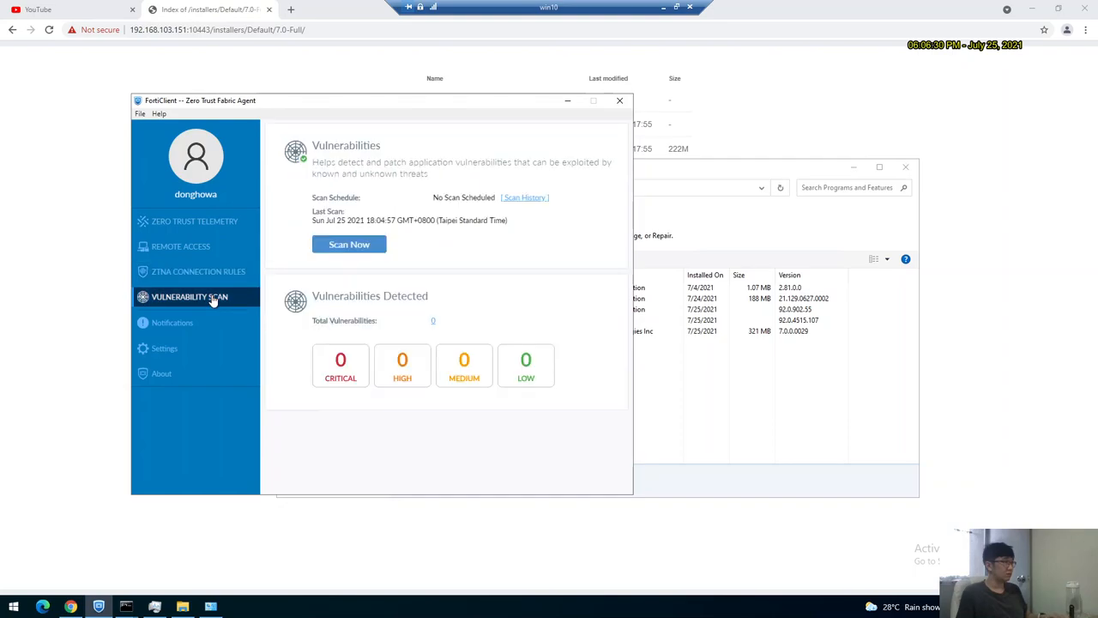
pyautogui.click(199, 272)
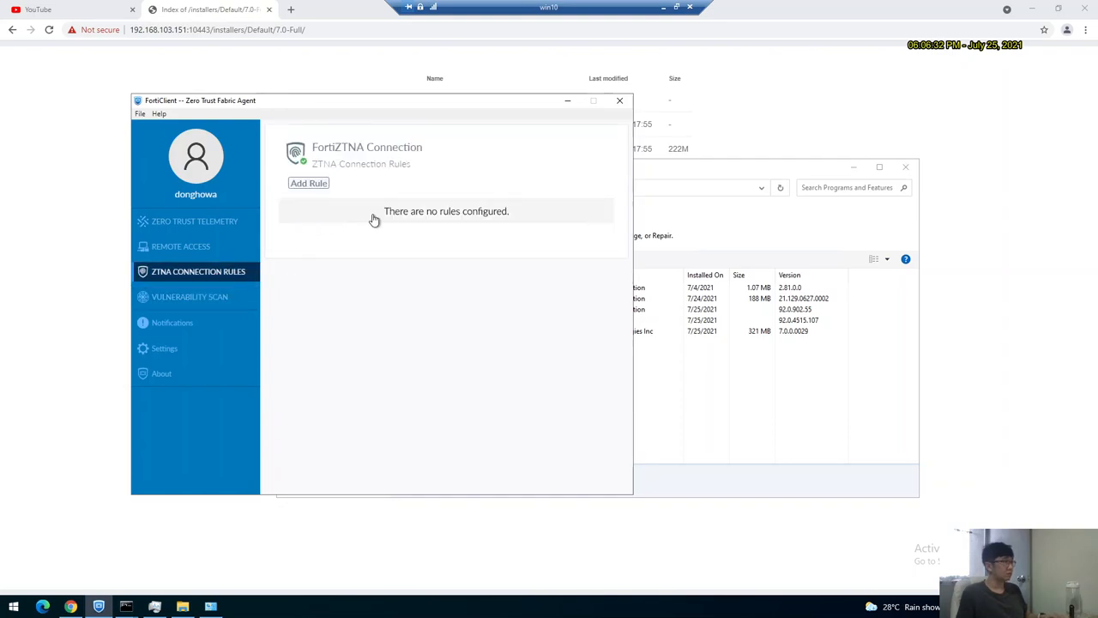
pyautogui.click(309, 182)
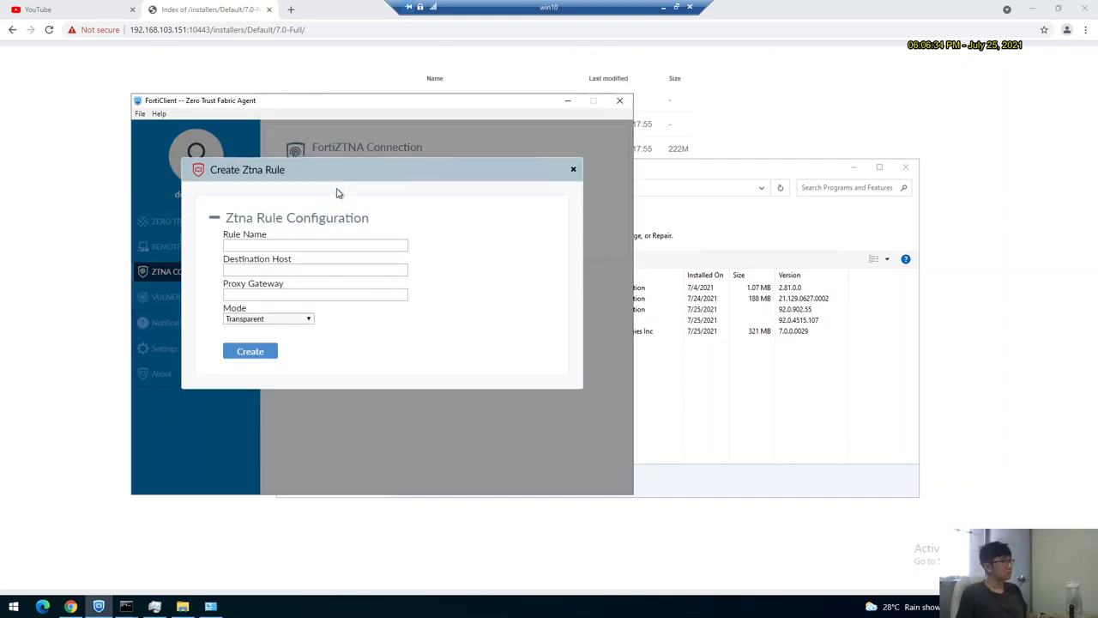
pyautogui.click(316, 269)
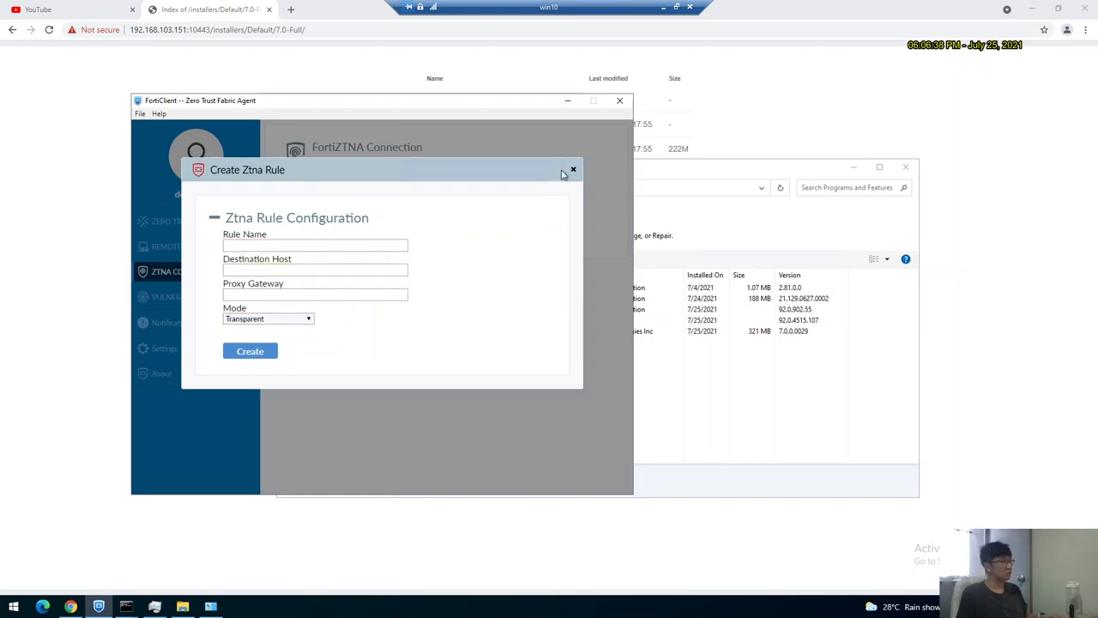
pyautogui.click(573, 170)
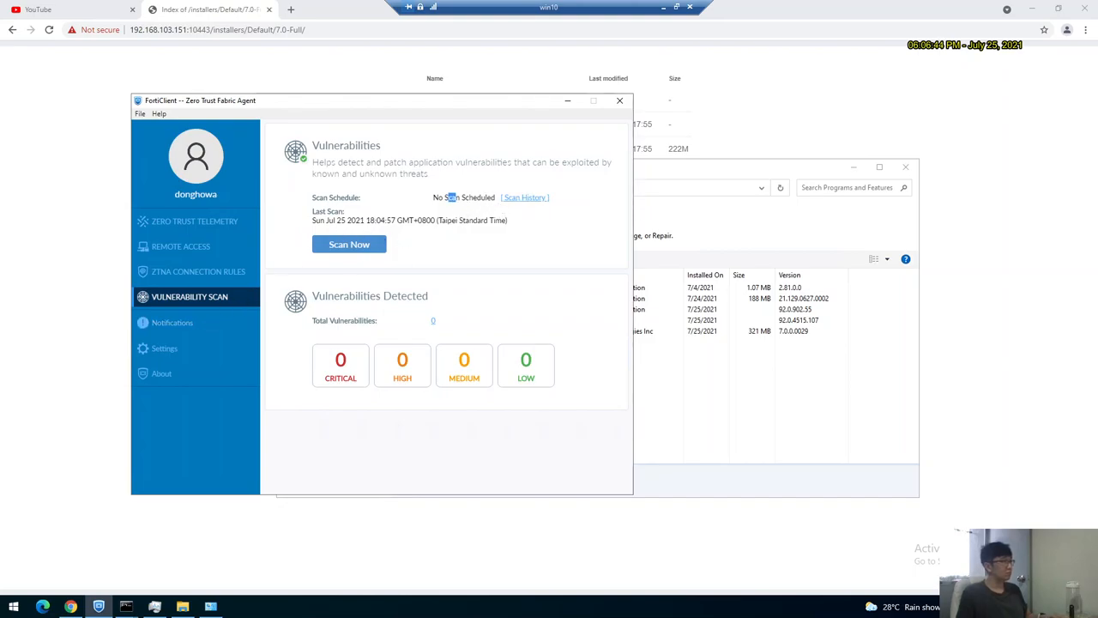
# Step: Review scan history, notifications and settings, ending on the connected telemetry status
pyautogui.click(525, 197)
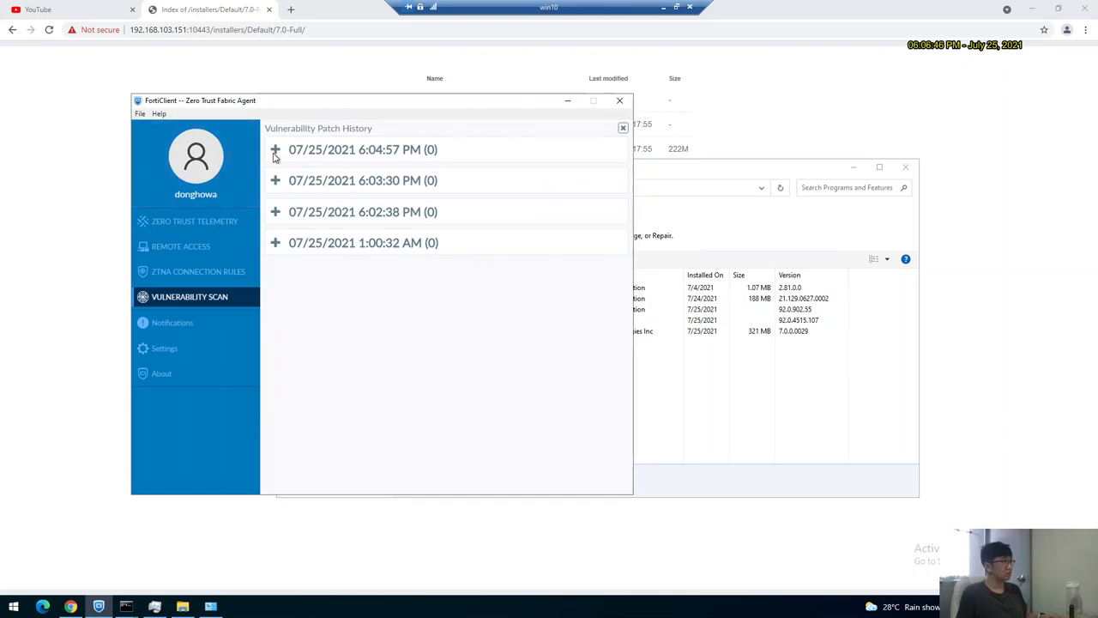
pyautogui.click(171, 322)
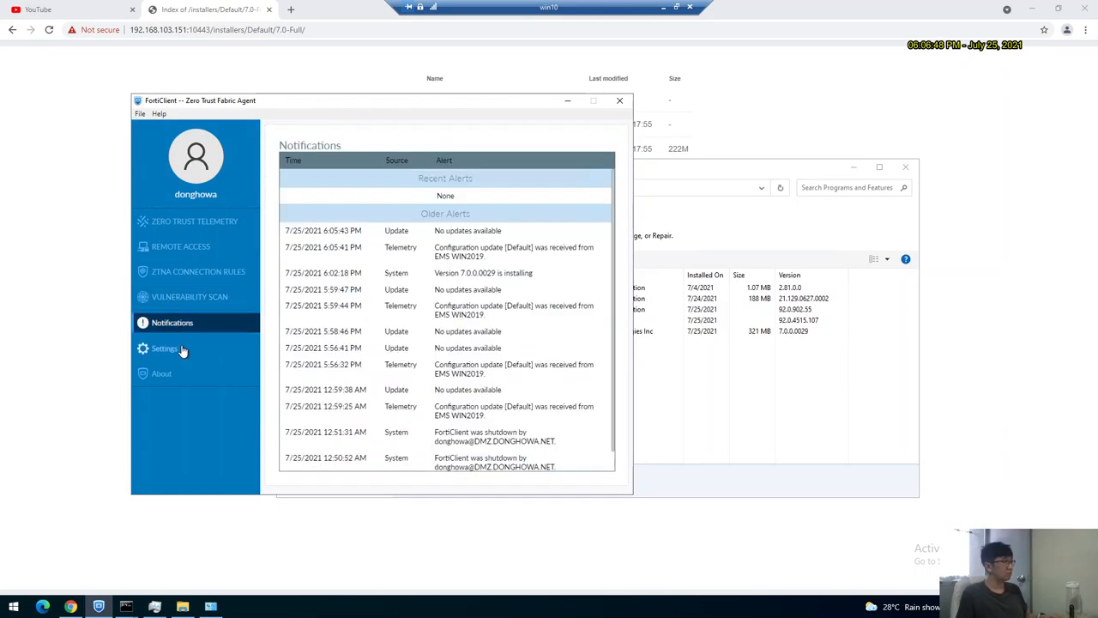
pyautogui.click(164, 346)
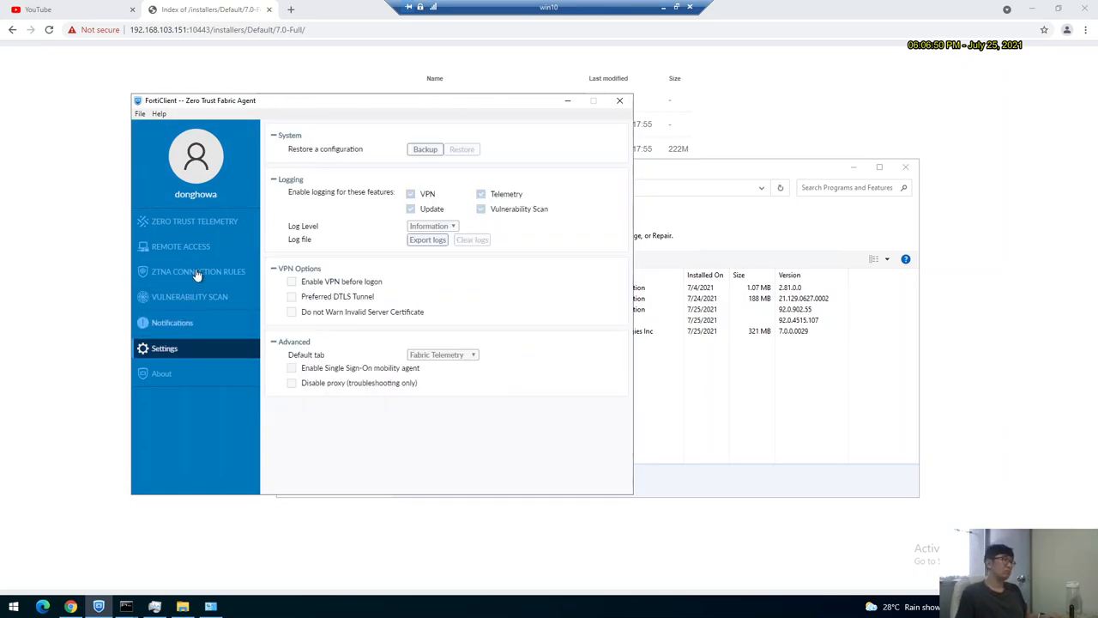
pyautogui.click(196, 220)
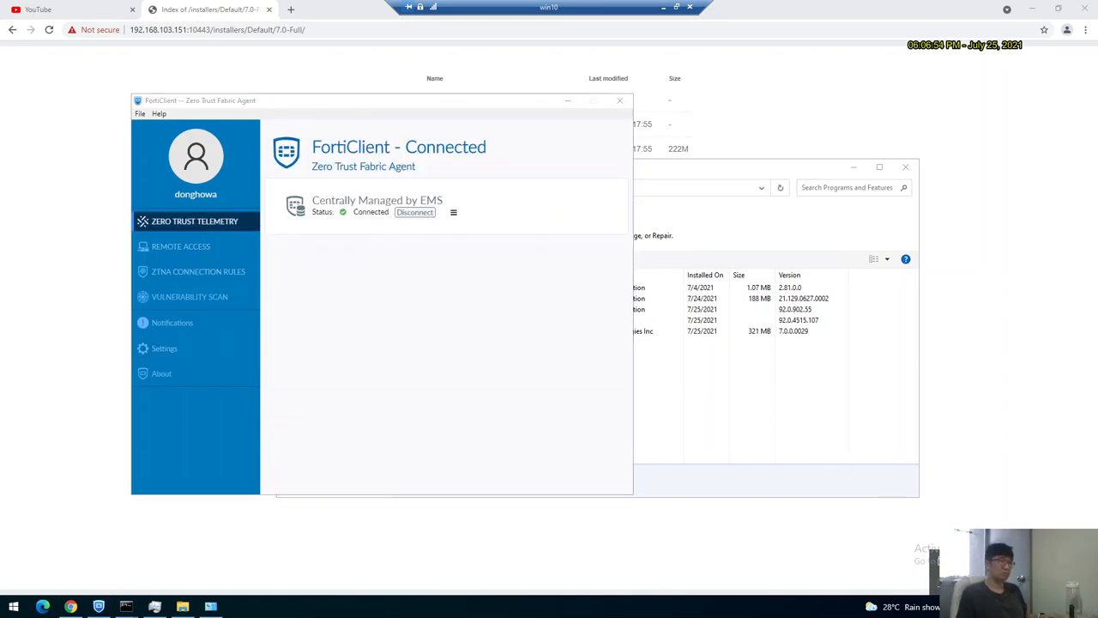
pyautogui.moveTo(724, 508)
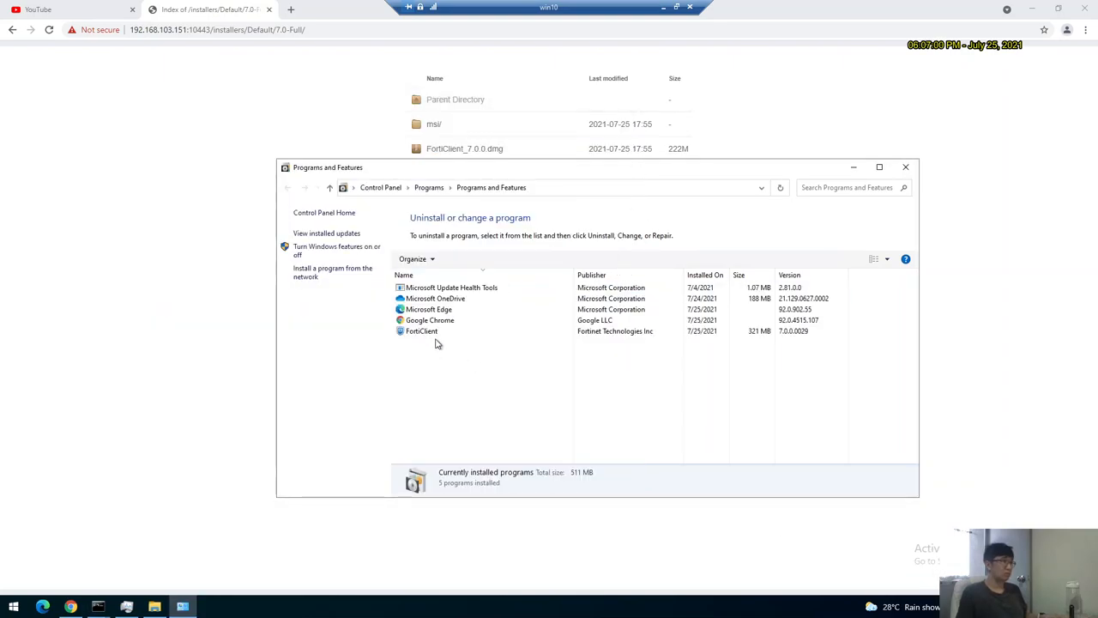
# Step: Attempt FortiClient removal via Programs and Features, find it blocked, and cancel the setup wizard
pyautogui.rightClick(422, 331)
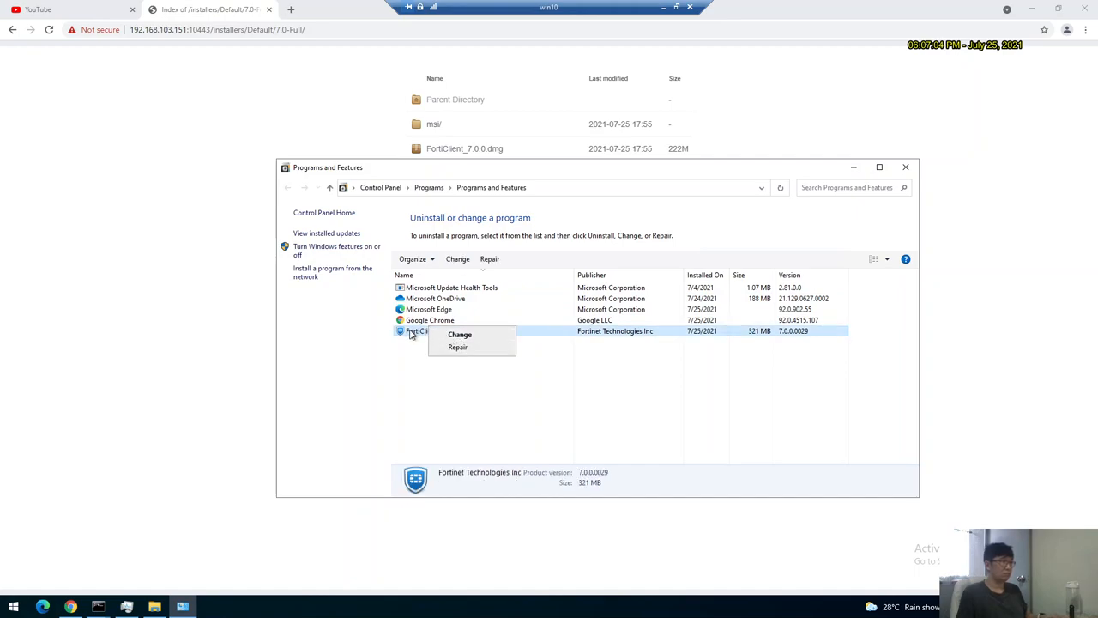
pyautogui.click(460, 333)
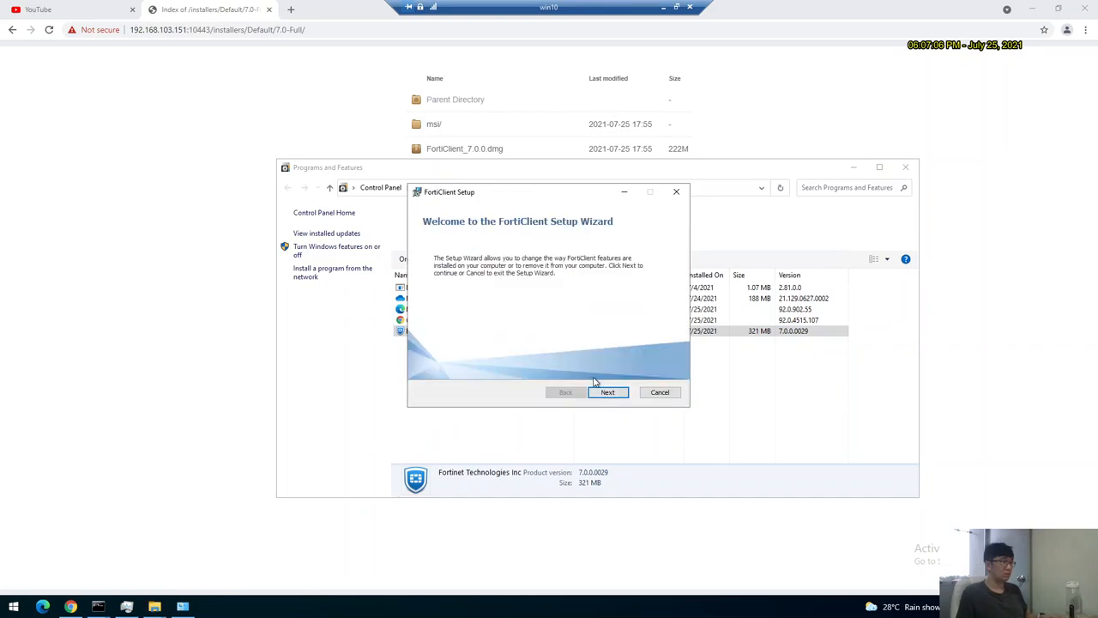
pyautogui.click(608, 391)
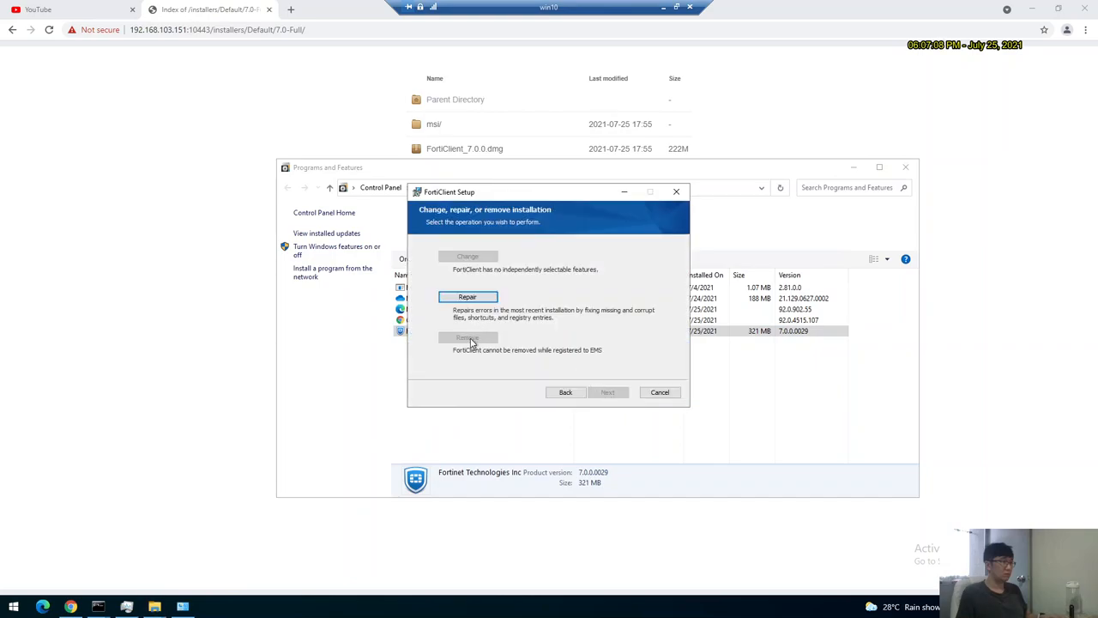
pyautogui.moveTo(609, 389)
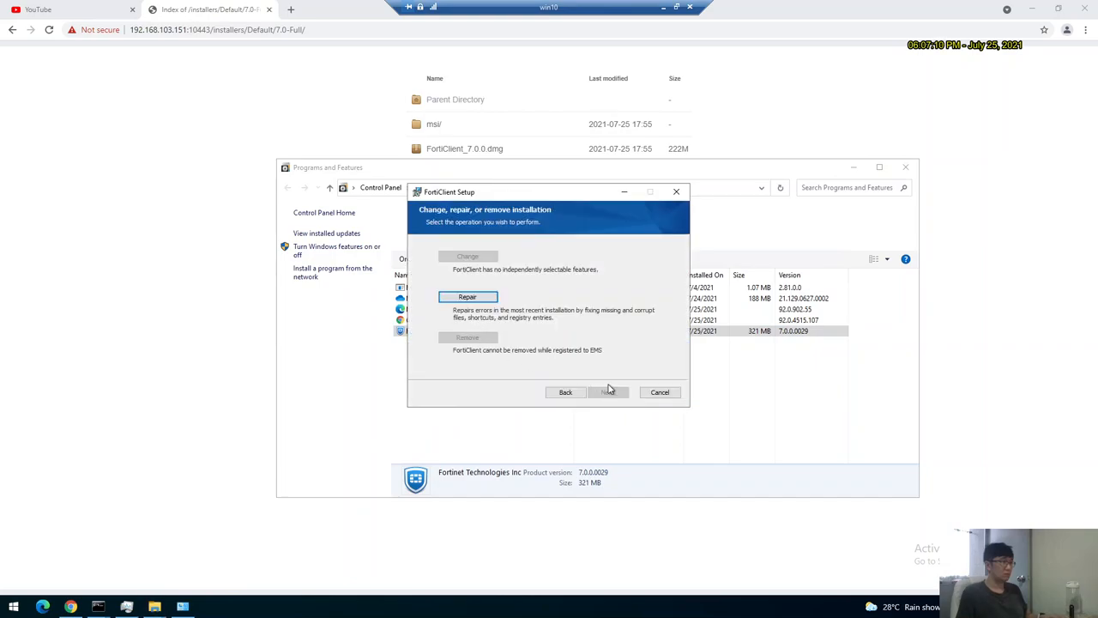
pyautogui.click(659, 391)
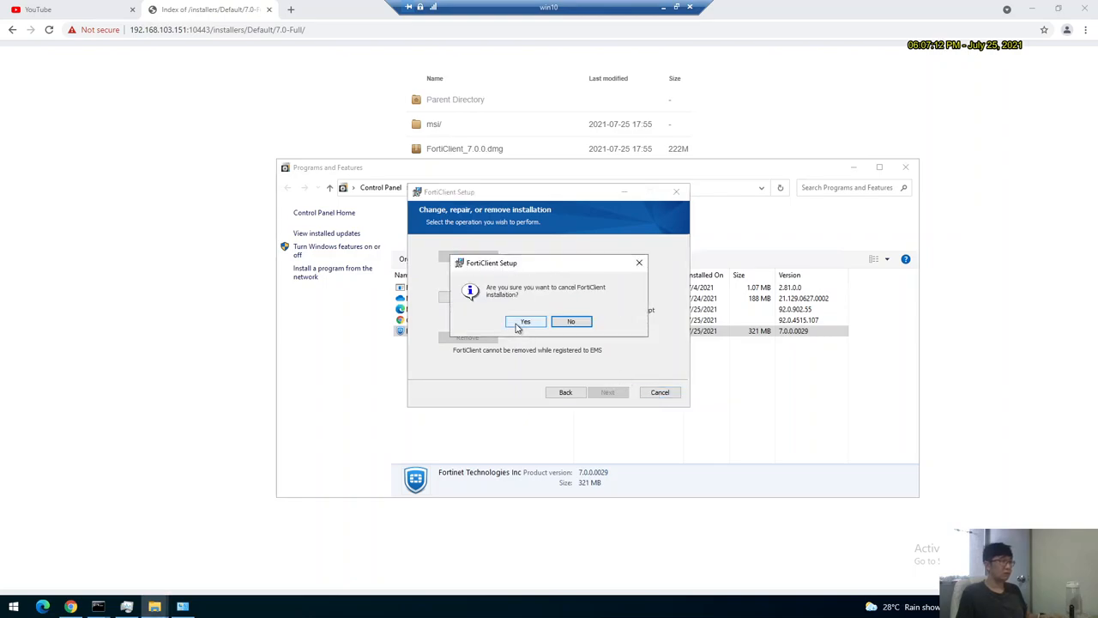
pyautogui.click(525, 321)
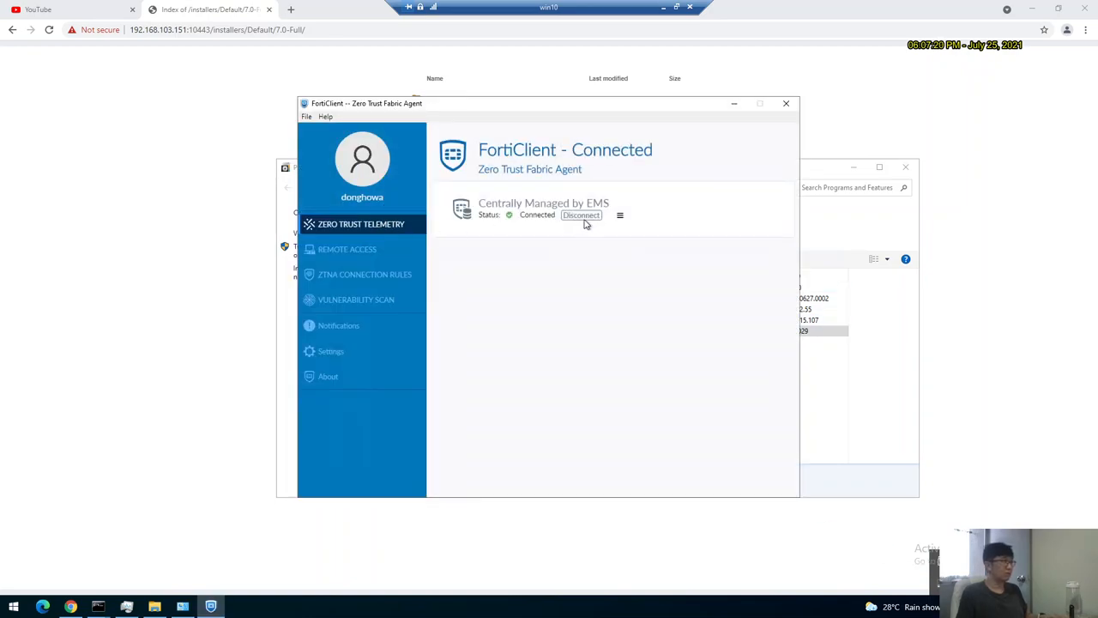
# Step: Disconnect from EMS, retrying with the correct password after an incorrect-password error
pyautogui.click(580, 215)
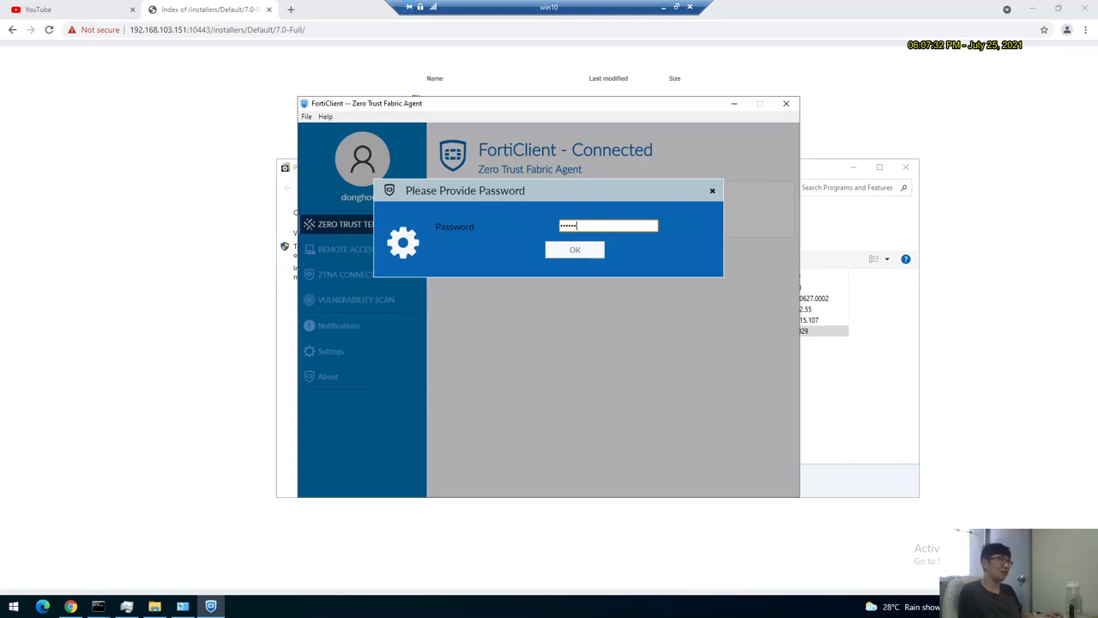
pyautogui.click(575, 251)
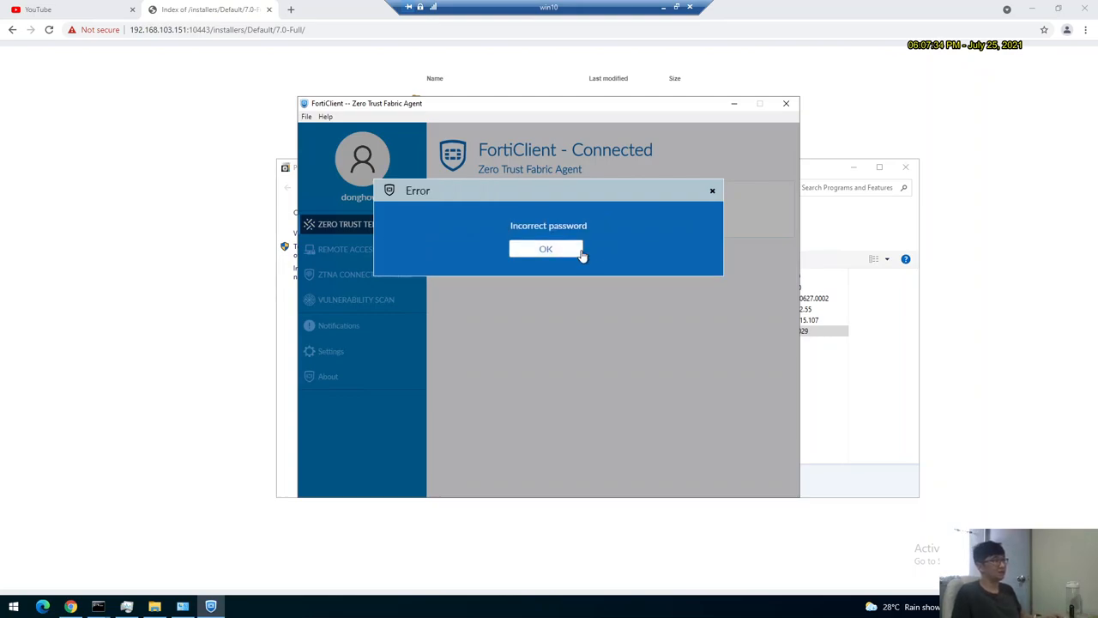
pyautogui.click(546, 249)
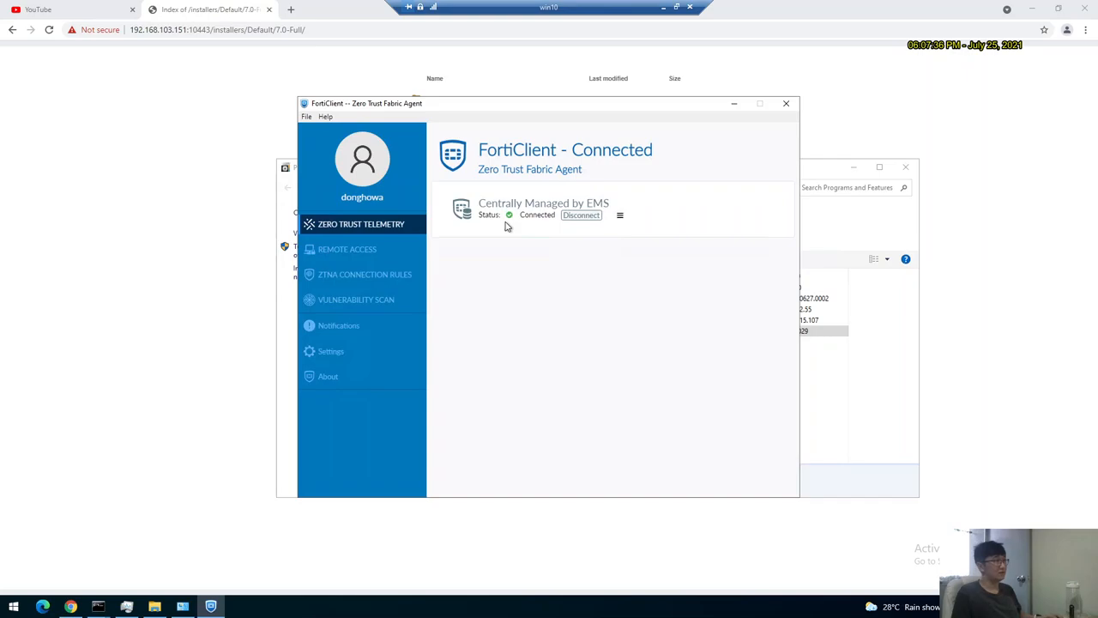
pyautogui.click(580, 214)
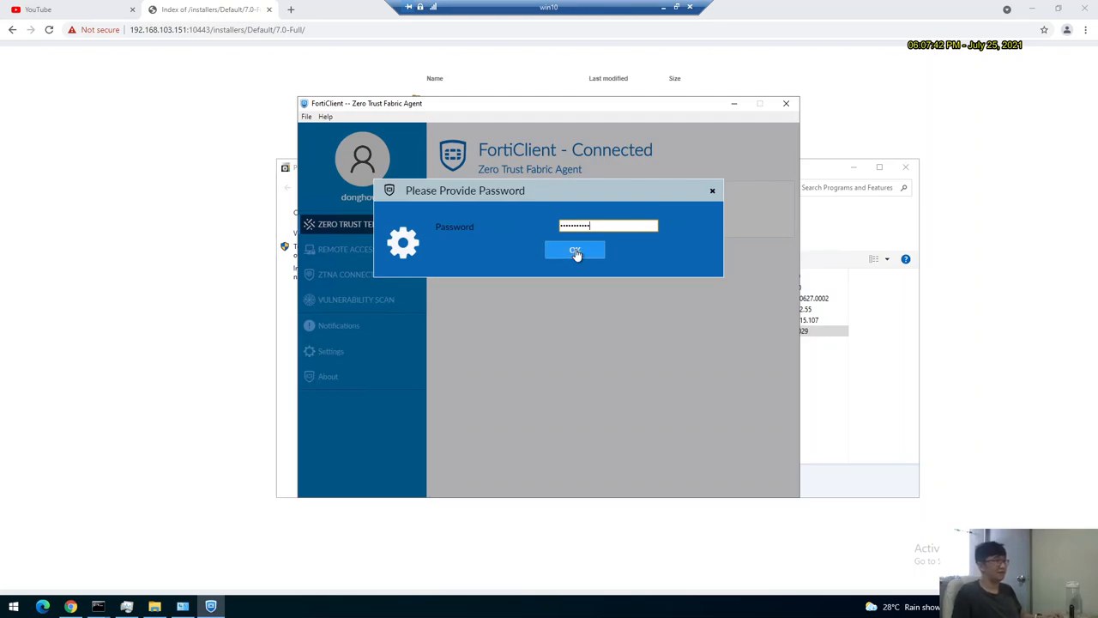
pyautogui.click(574, 251)
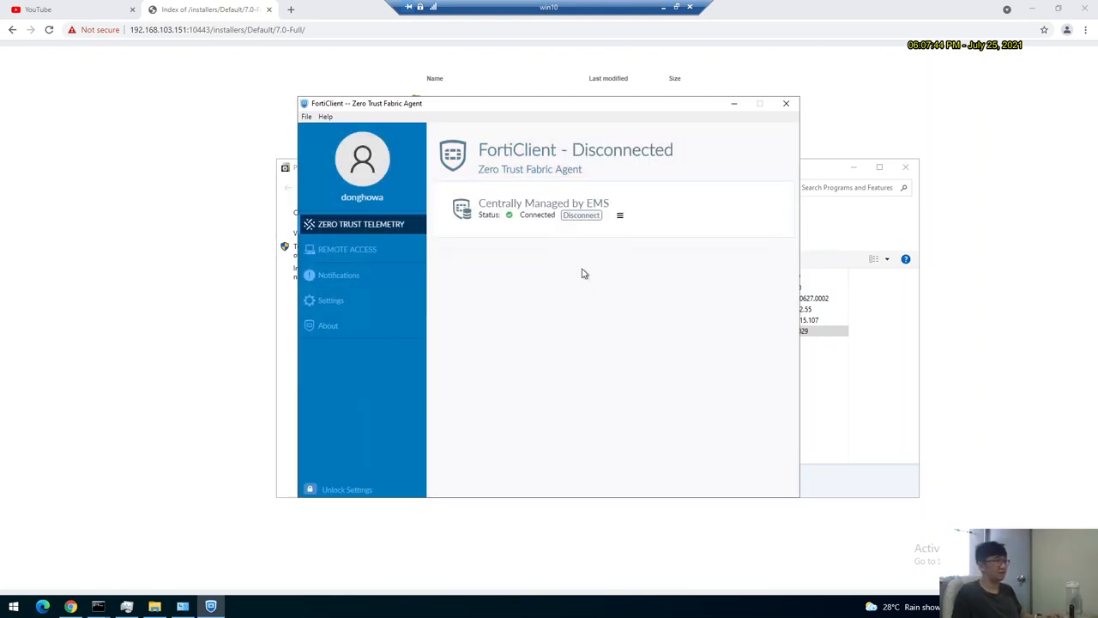
# Step: Register the client with EMS again using the invitation code so it shows Connected
pyautogui.click(580, 215)
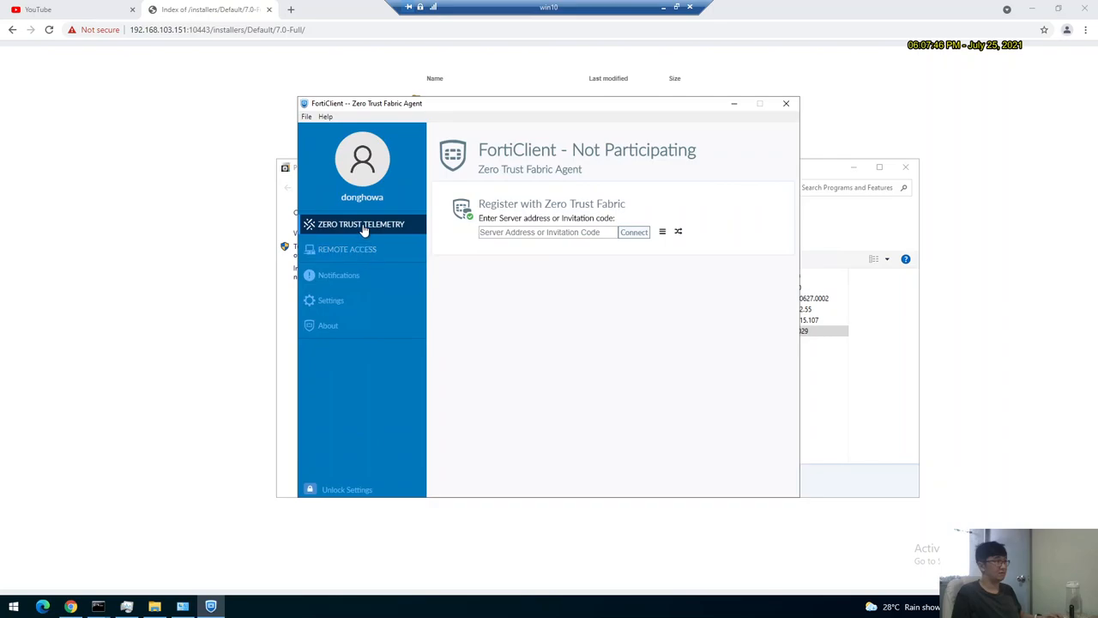
pyautogui.click(546, 234)
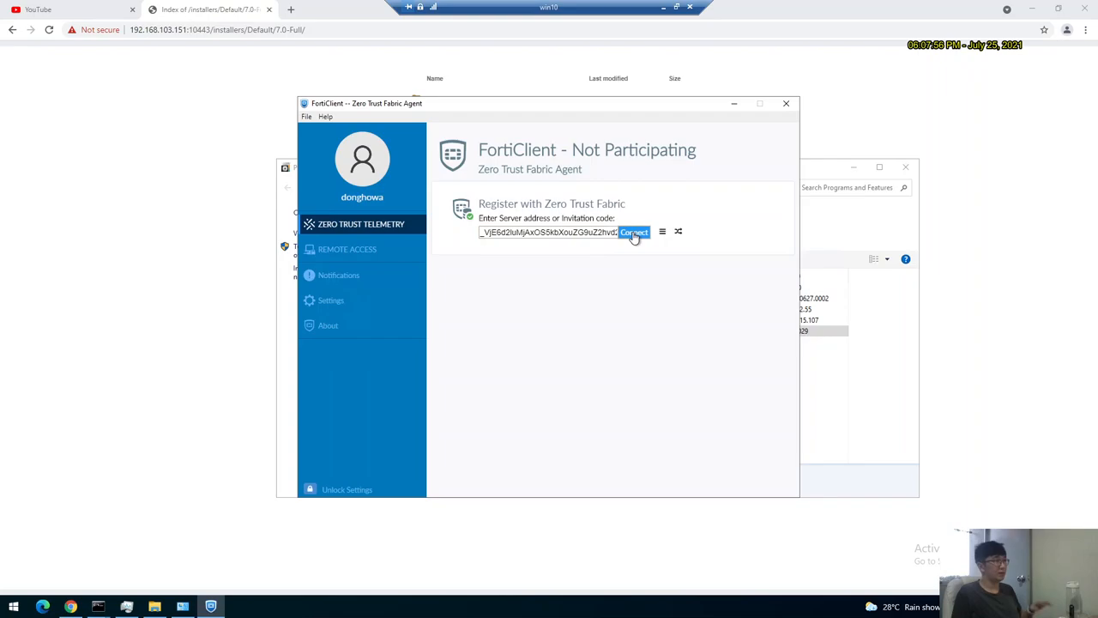
pyautogui.click(635, 232)
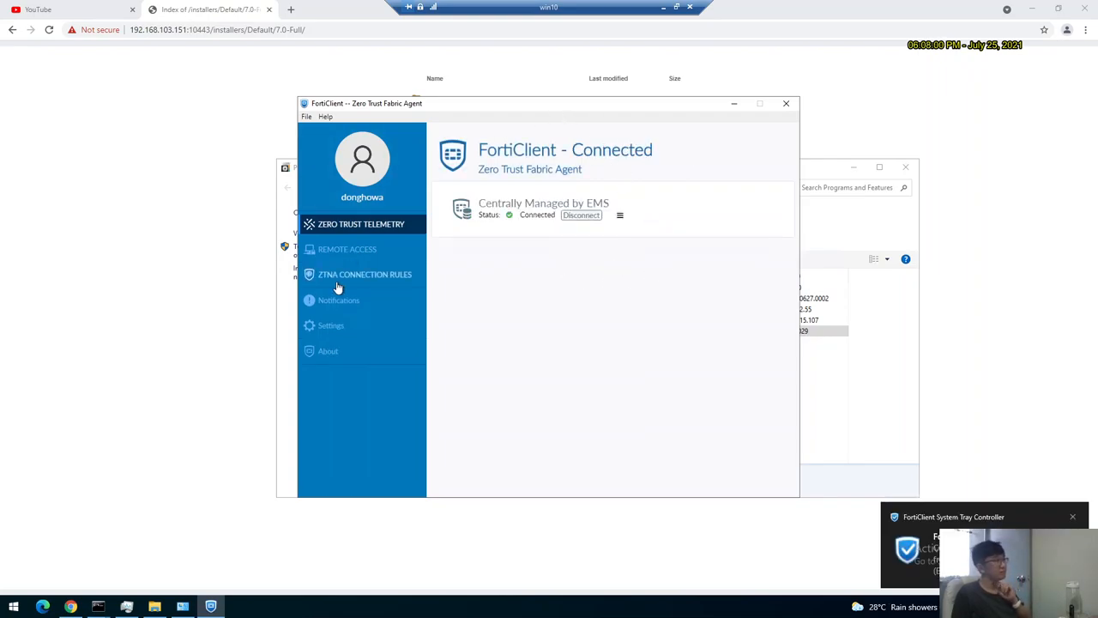
pyautogui.click(364, 275)
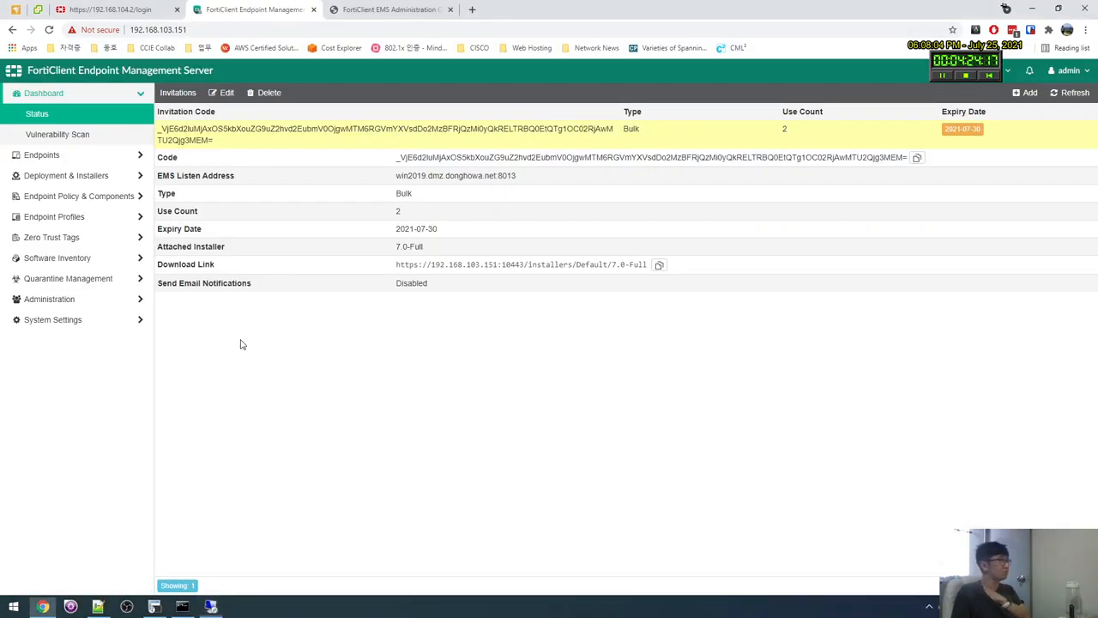
pyautogui.moveTo(55, 216)
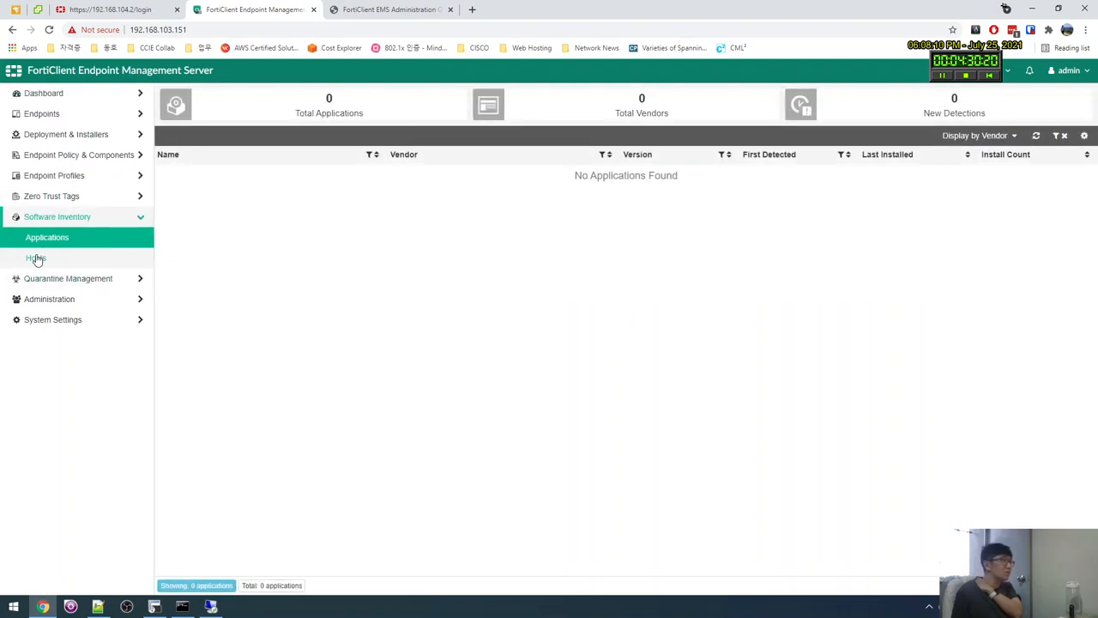
# Step: Browse software inventory, tagging rules and endpoint profiles, then list the endpoint policies
pyautogui.click(36, 258)
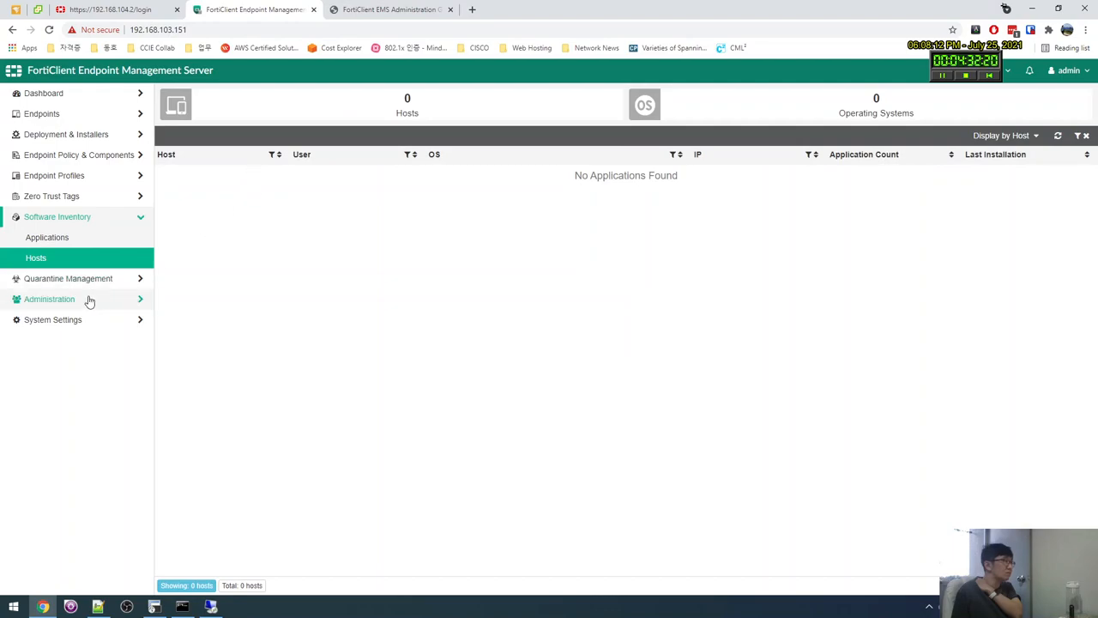
pyautogui.click(52, 196)
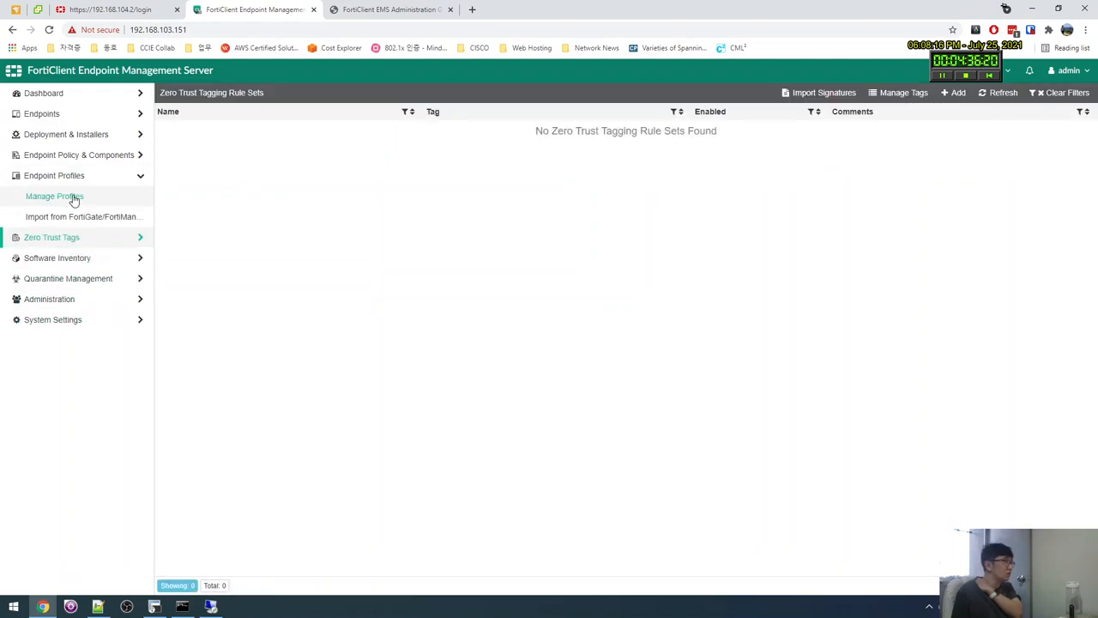
pyautogui.click(55, 195)
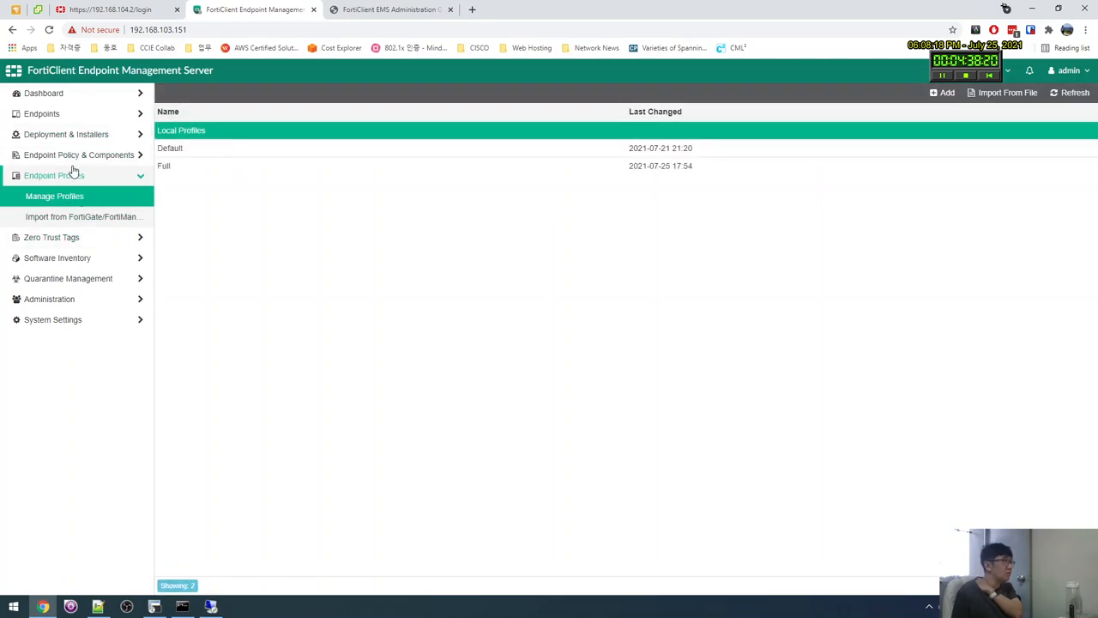
pyautogui.click(78, 154)
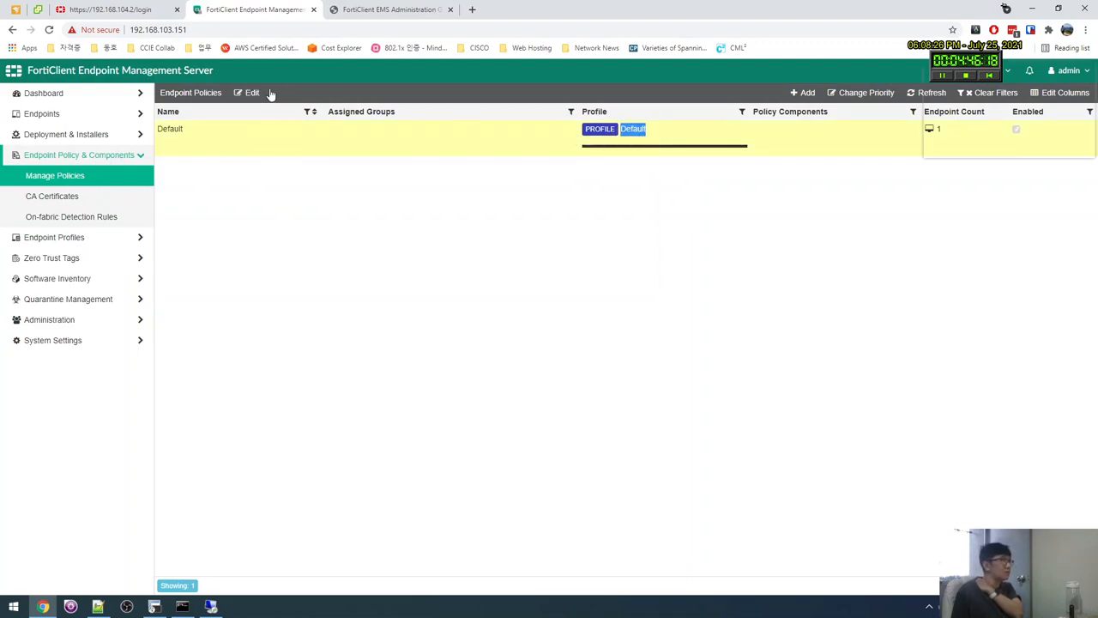
# Step: Edit the Default endpoint policy to use the Full profile and save it
pyautogui.click(251, 93)
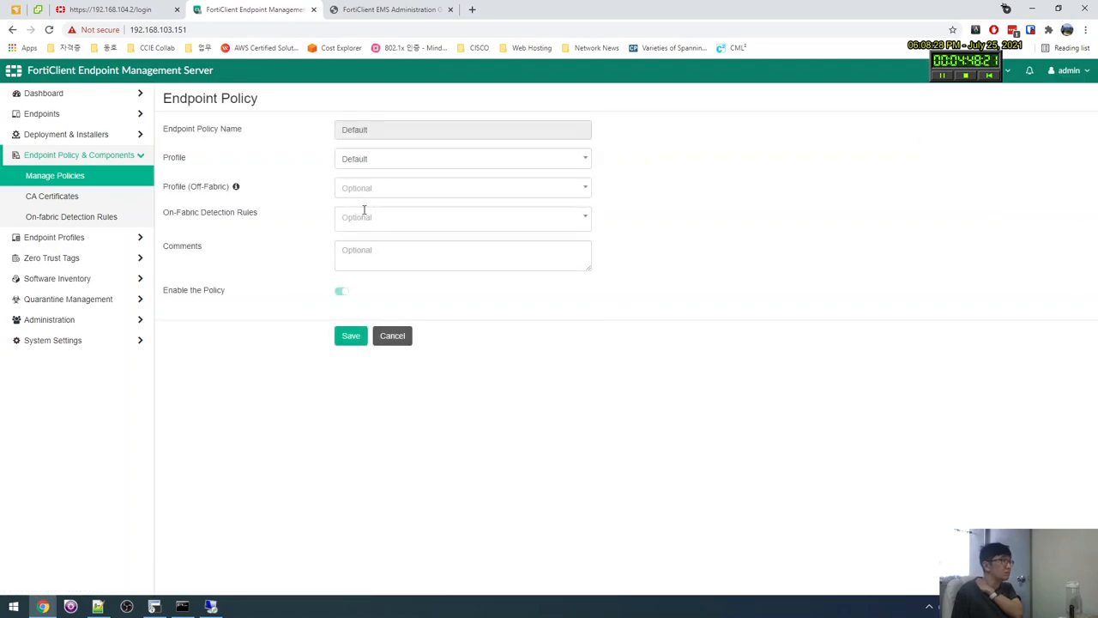
pyautogui.moveTo(405, 158)
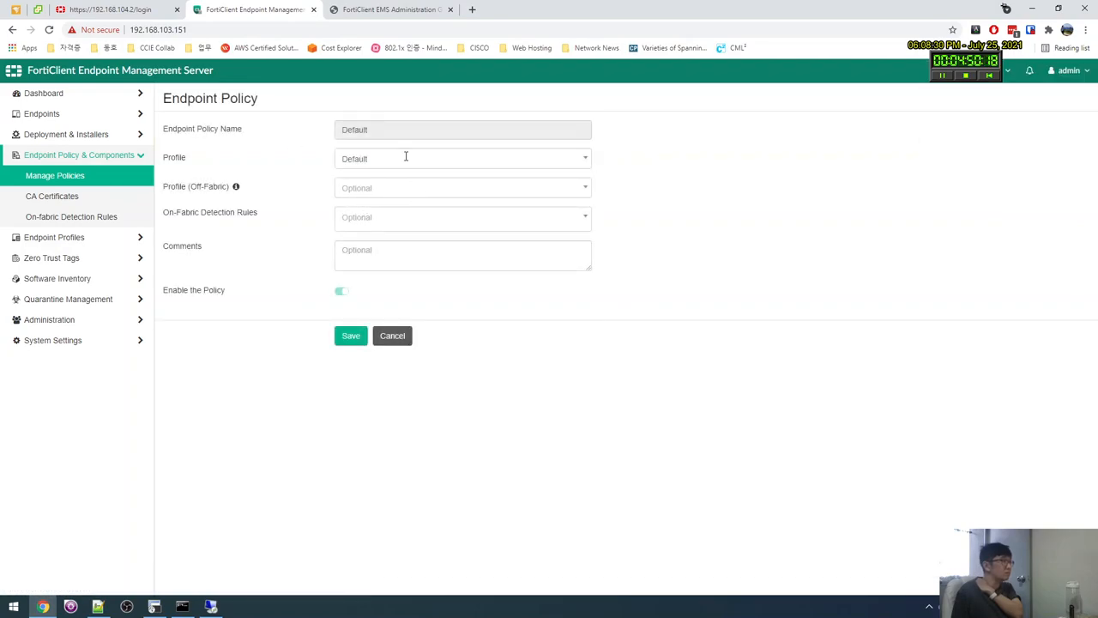
pyautogui.click(462, 158)
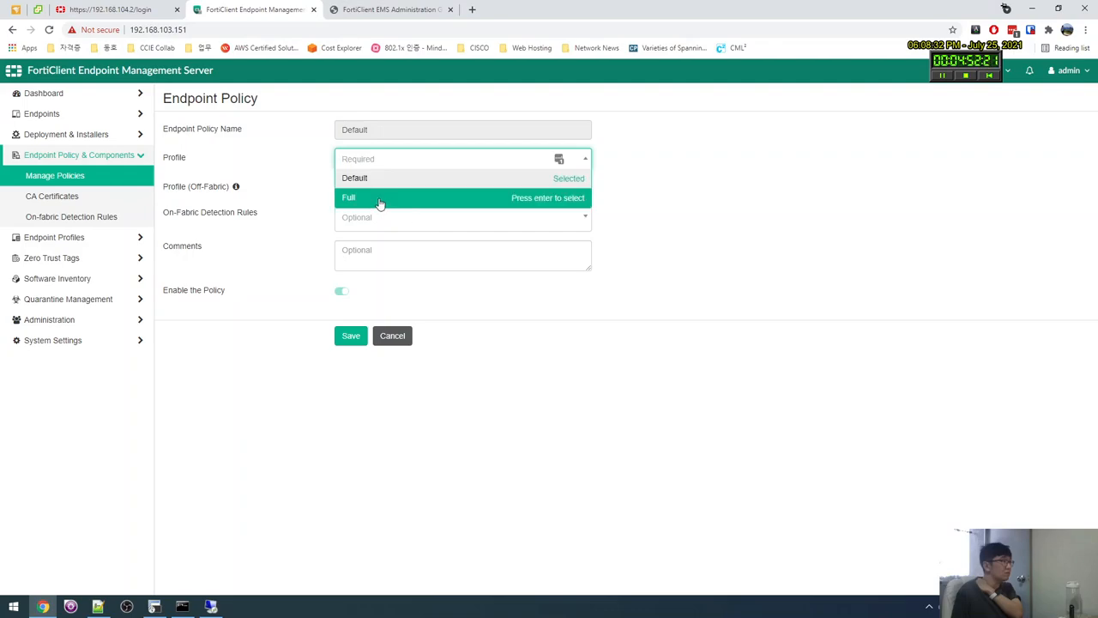
pyautogui.click(348, 197)
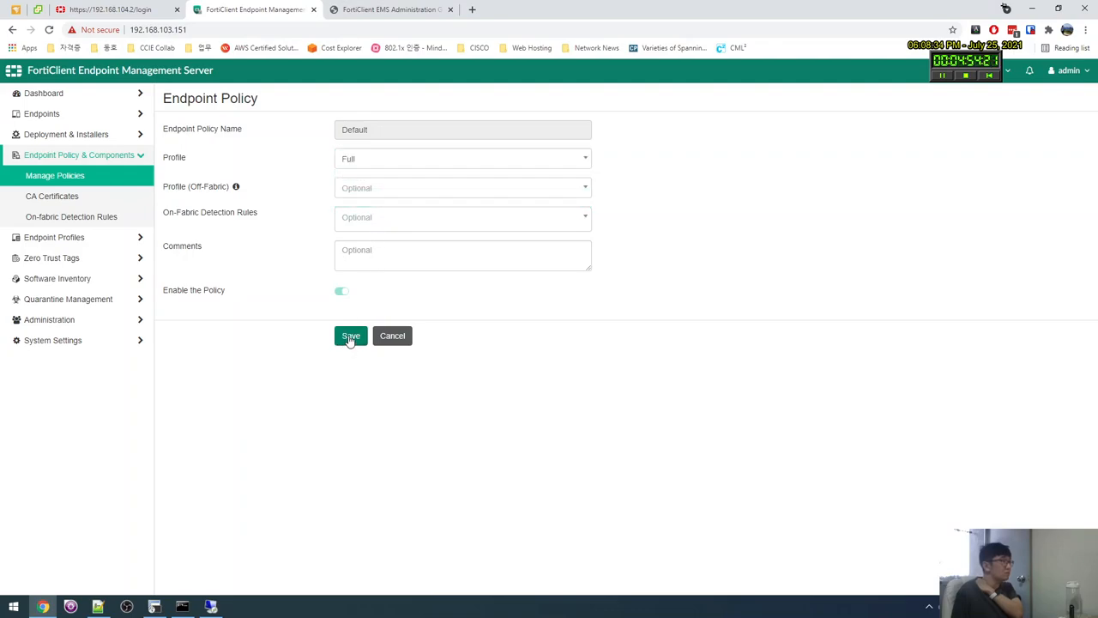
pyautogui.click(350, 335)
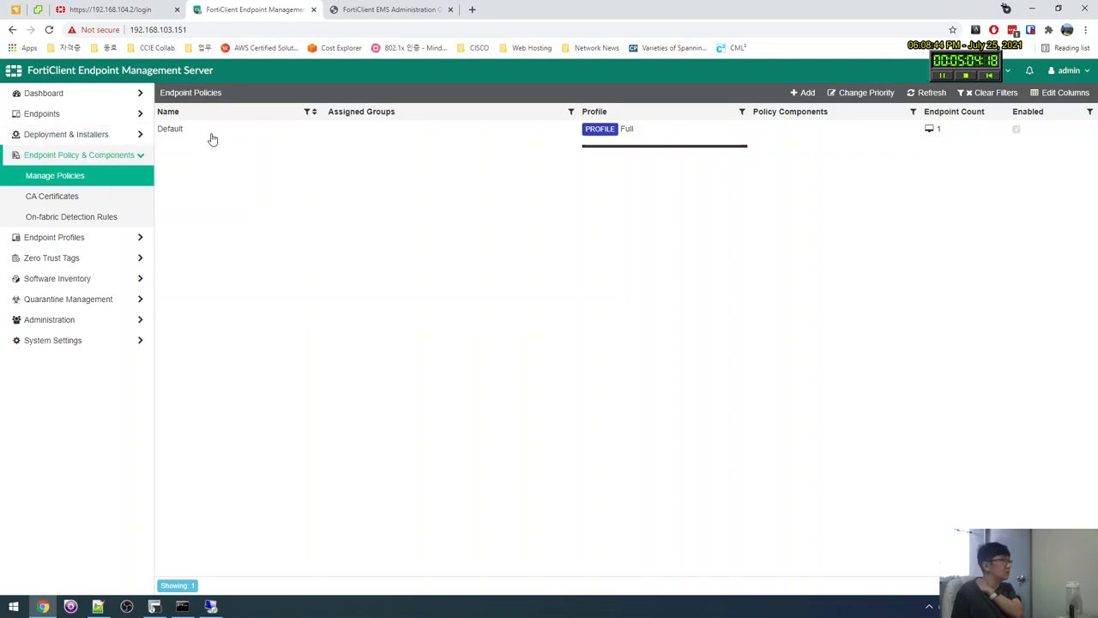
pyautogui.moveTo(815, 108)
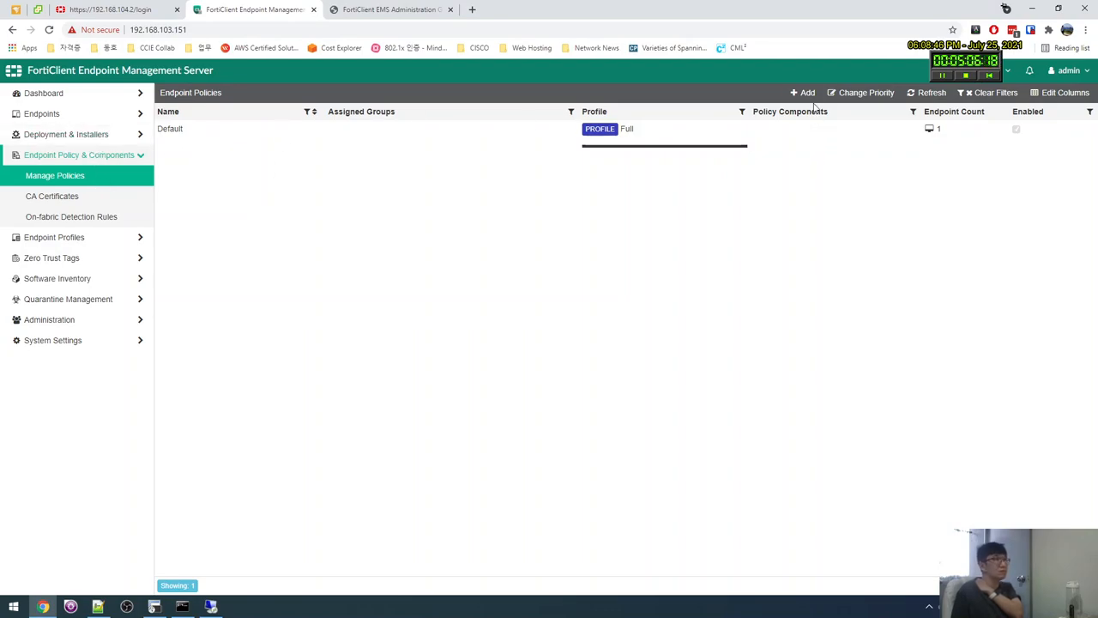
# Step: Start a new endpoint policy, then reopen the Default policy's settings to review them
pyautogui.click(803, 92)
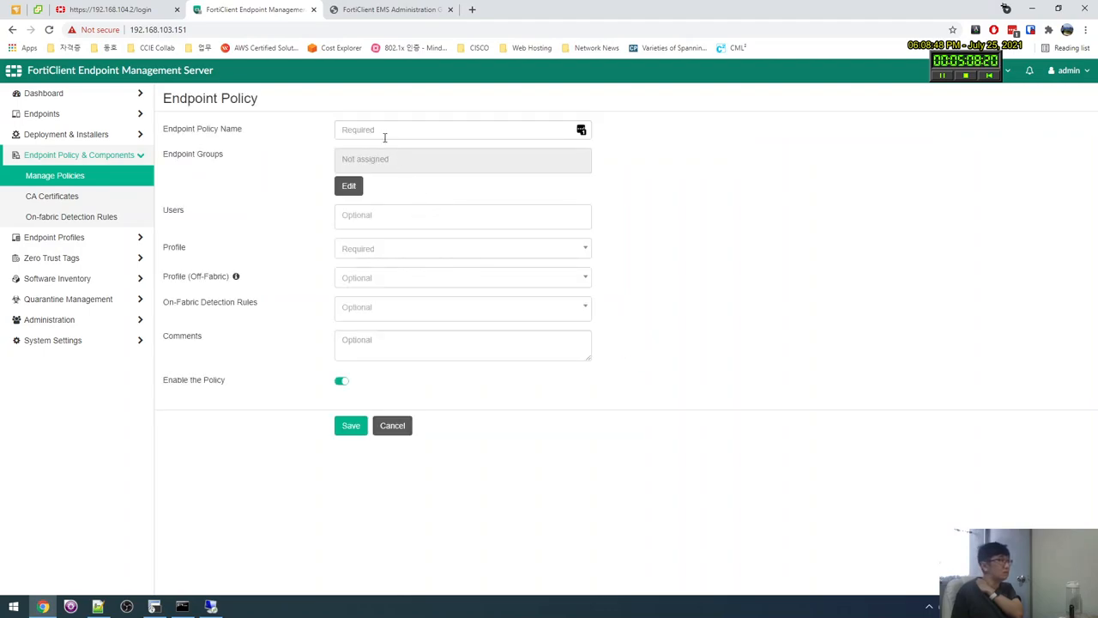
pyautogui.click(463, 131)
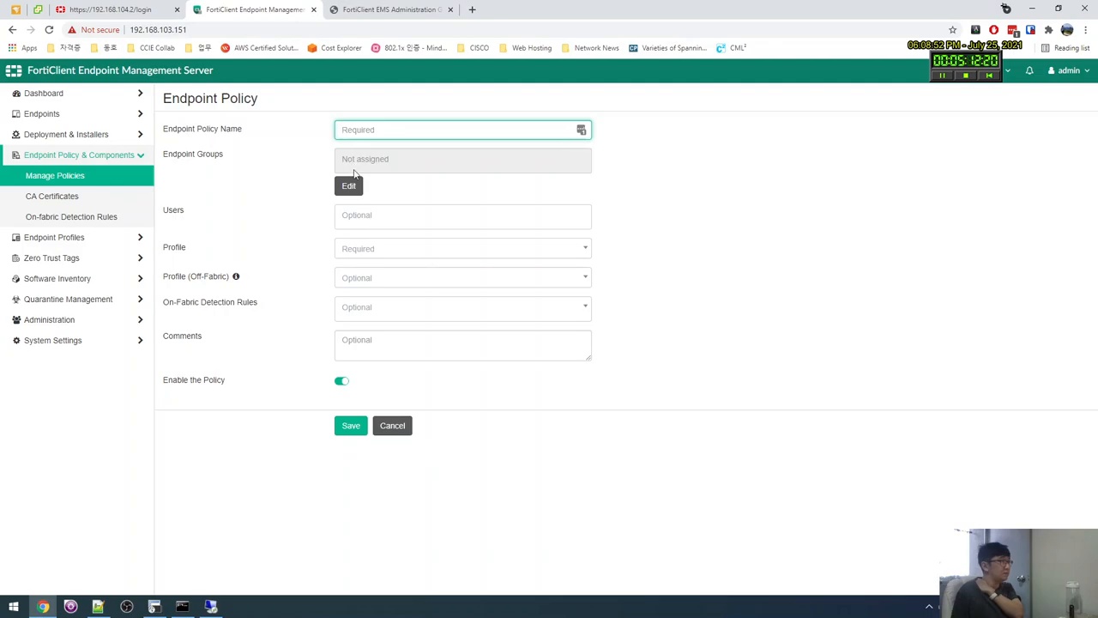
pyautogui.click(391, 426)
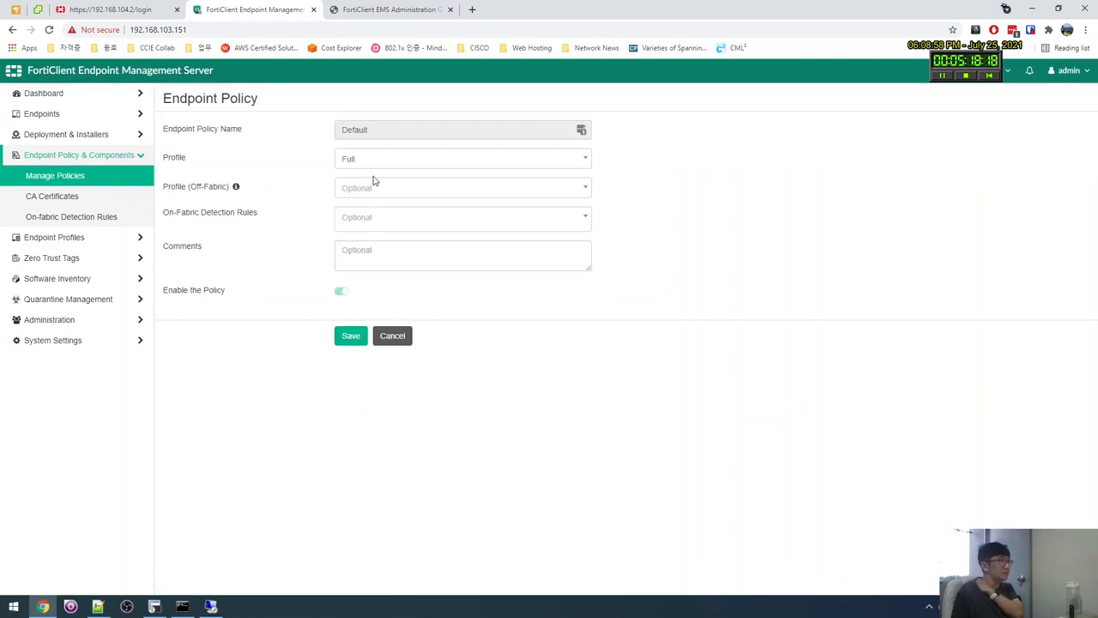
pyautogui.click(463, 187)
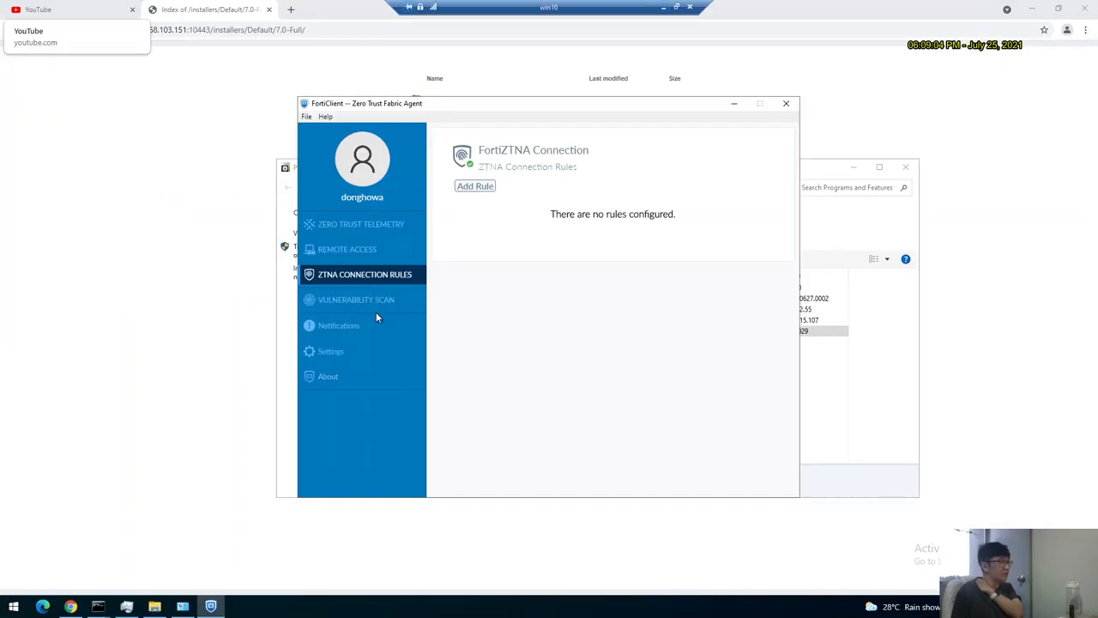
# Step: Check vulnerability scan and notifications, then disconnect from EMS and reconnect with the invitation code
pyautogui.click(356, 299)
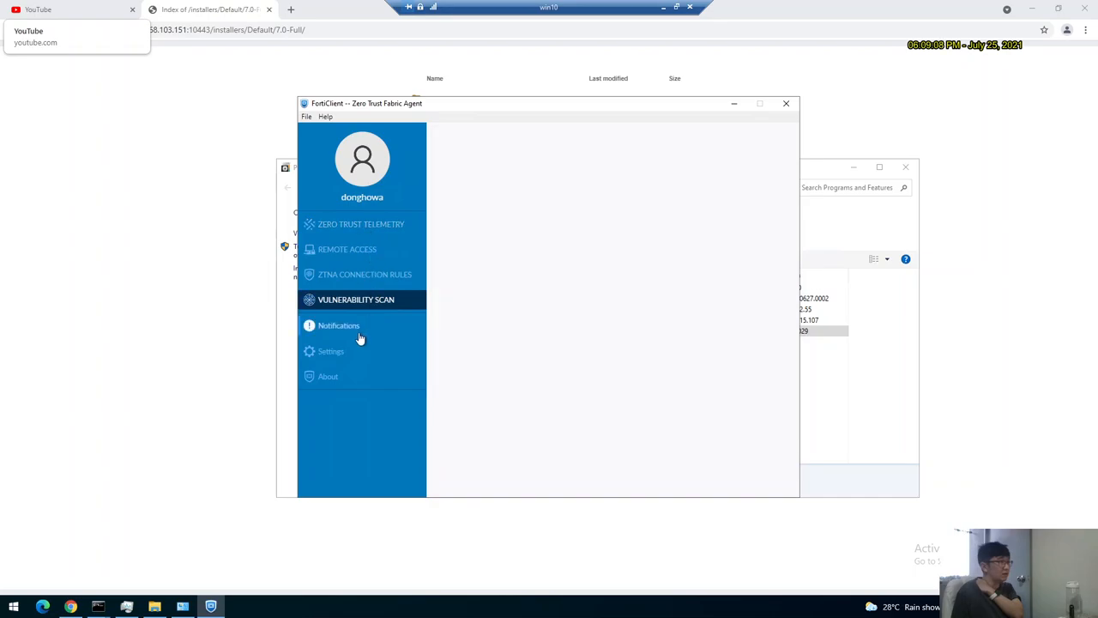
pyautogui.click(340, 326)
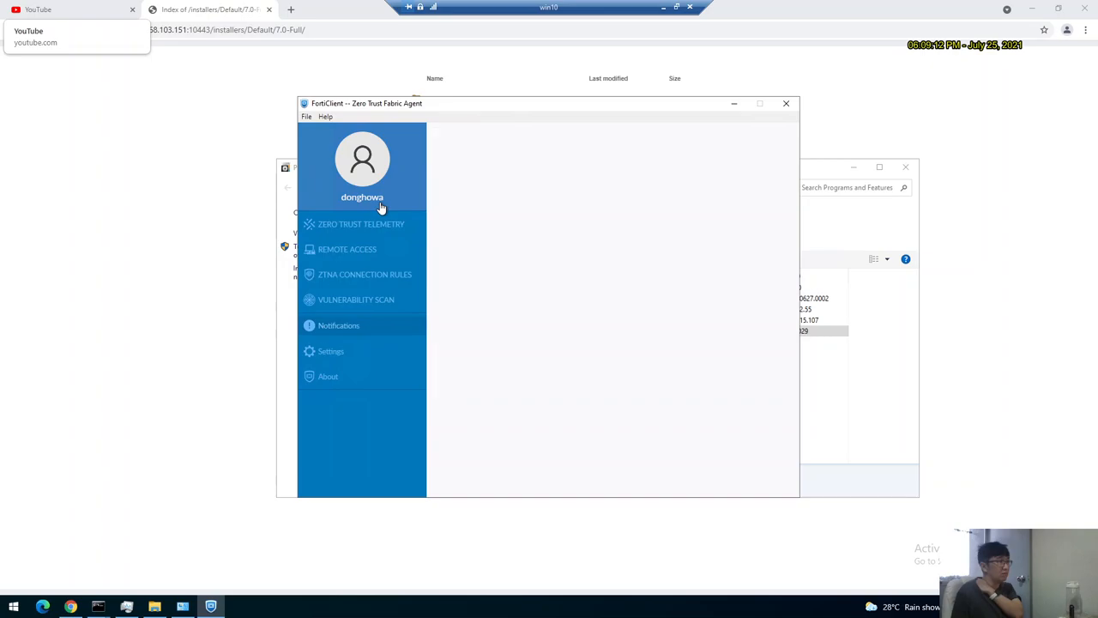
pyautogui.click(339, 326)
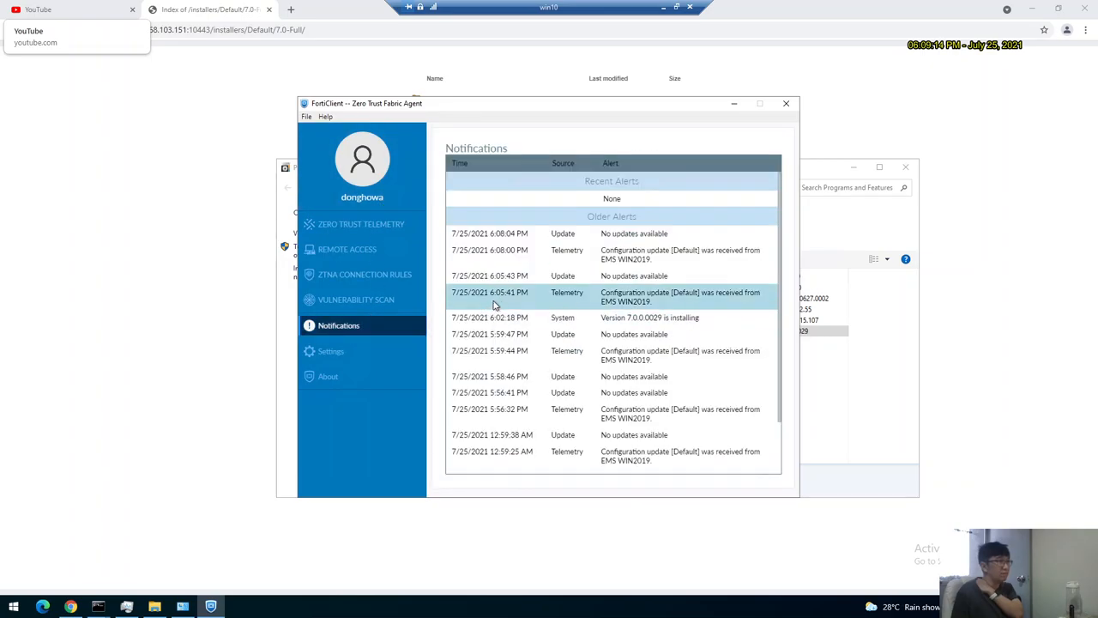
pyautogui.click(361, 223)
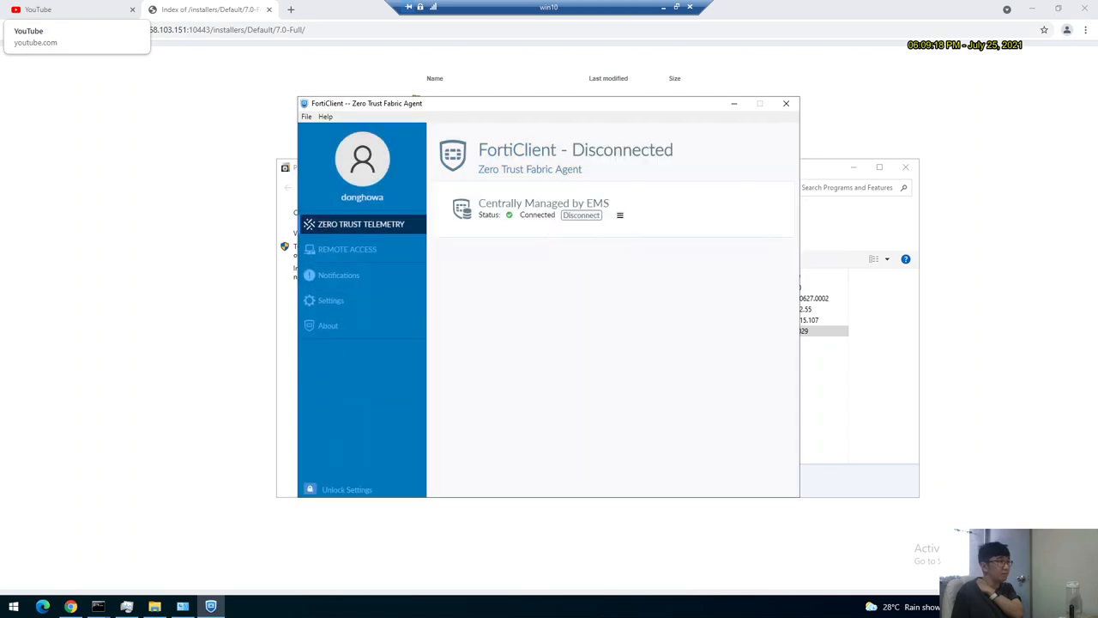
pyautogui.click(579, 214)
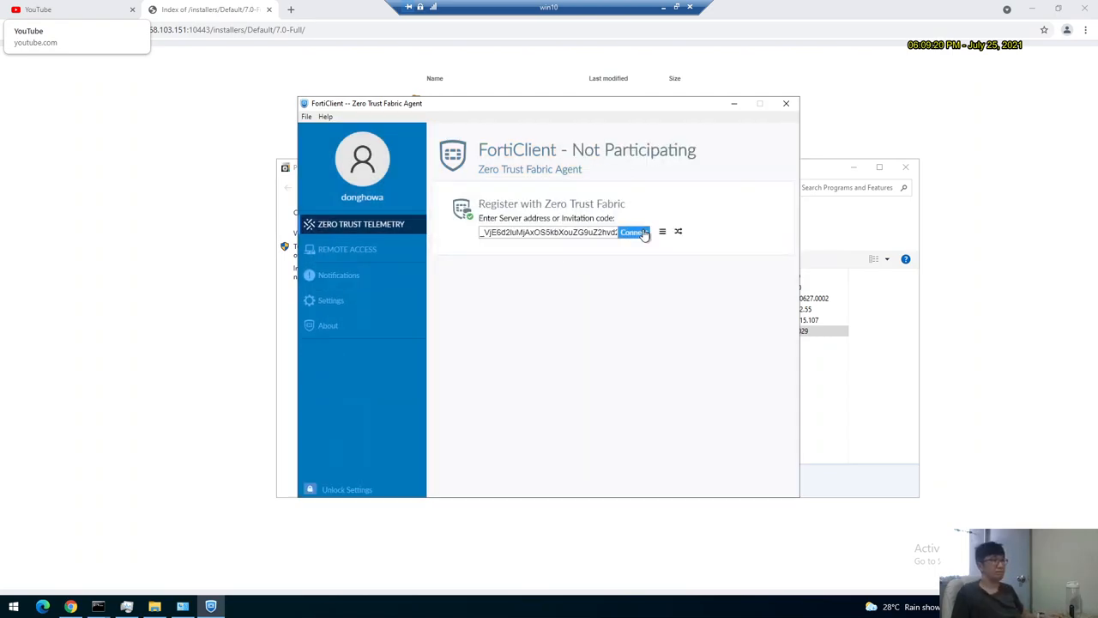
pyautogui.click(633, 232)
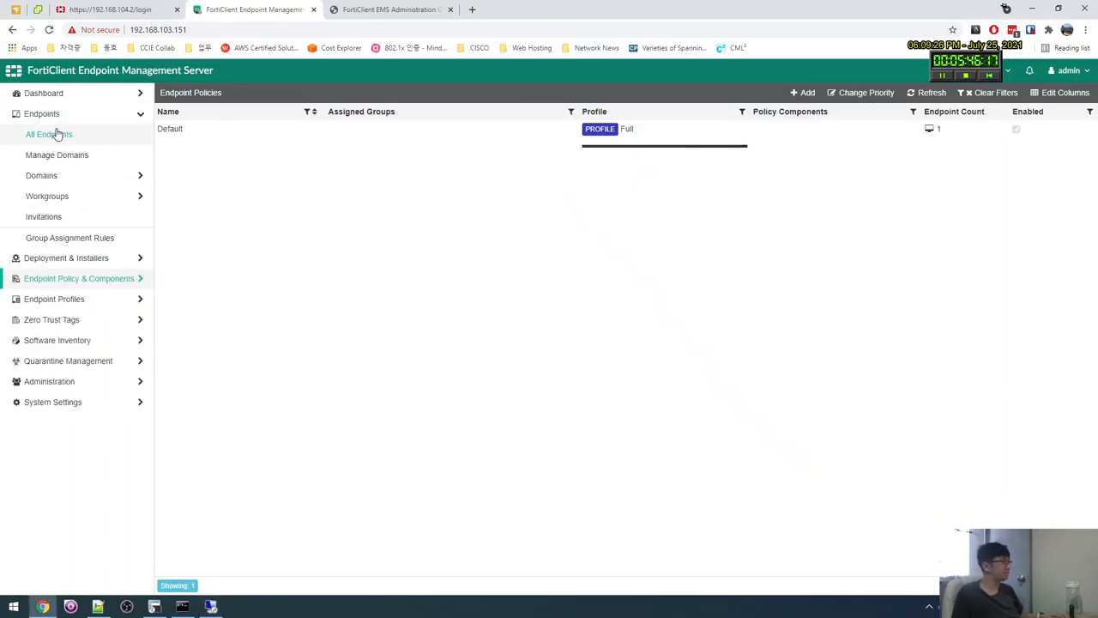
# Step: List all endpoints and show win10's system events with the telemetry disconnects and out-of-sync policy
pyautogui.click(48, 134)
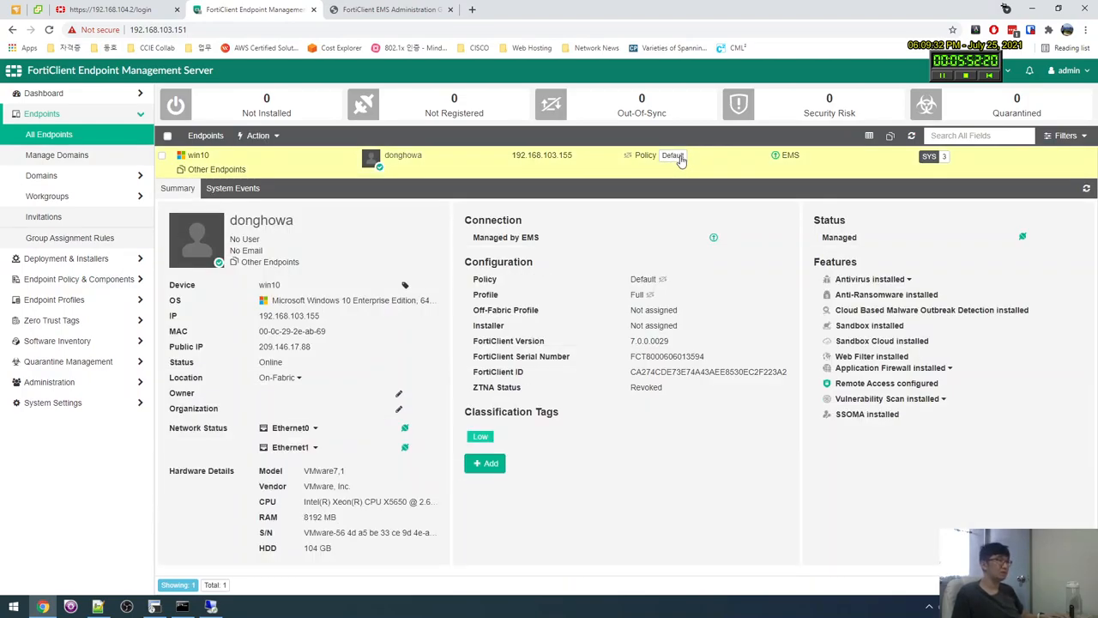
pyautogui.moveTo(676, 167)
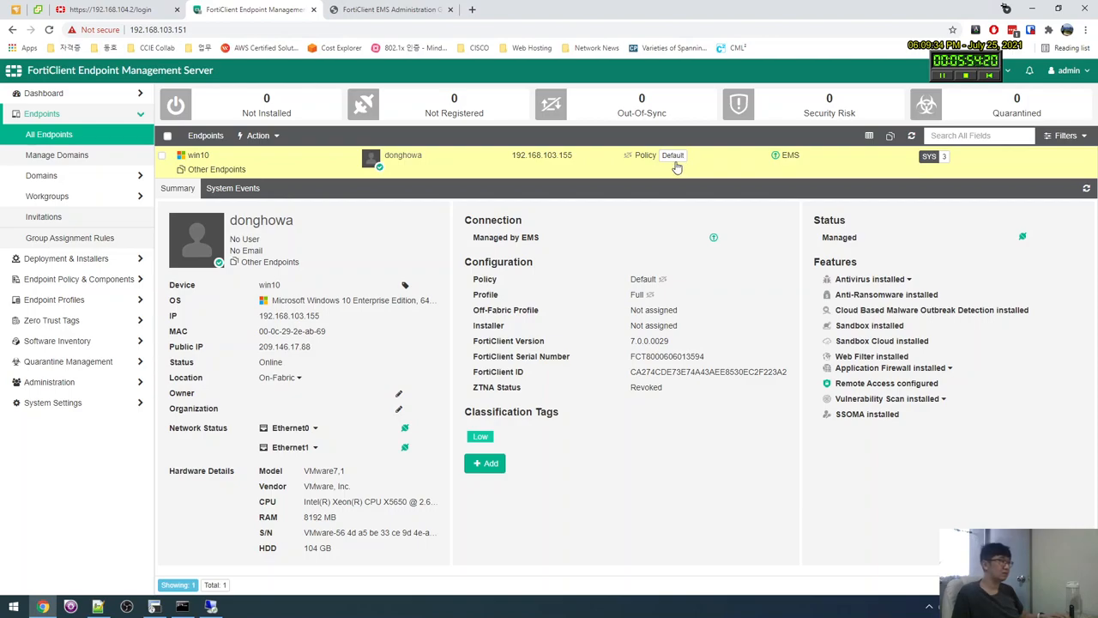
pyautogui.moveTo(302, 381)
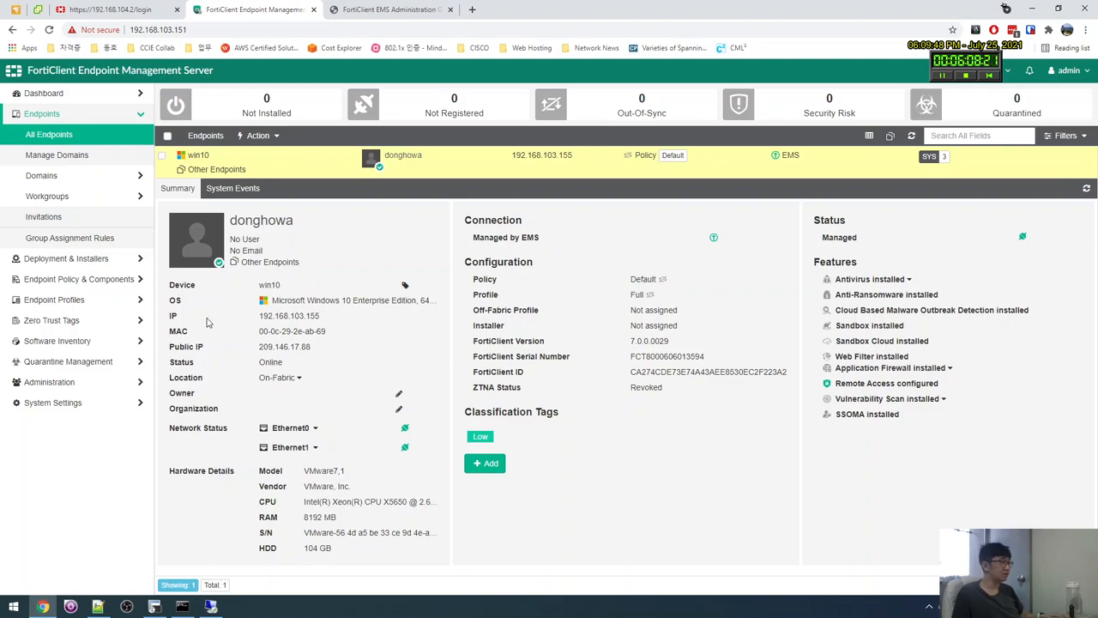
pyautogui.click(233, 187)
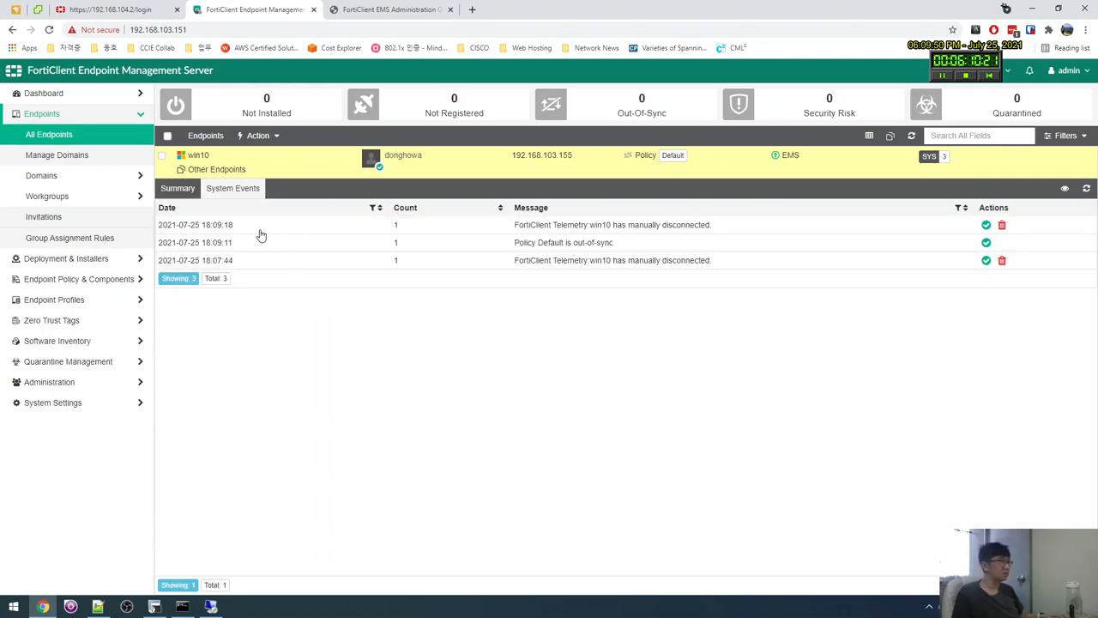
pyautogui.moveTo(336, 251)
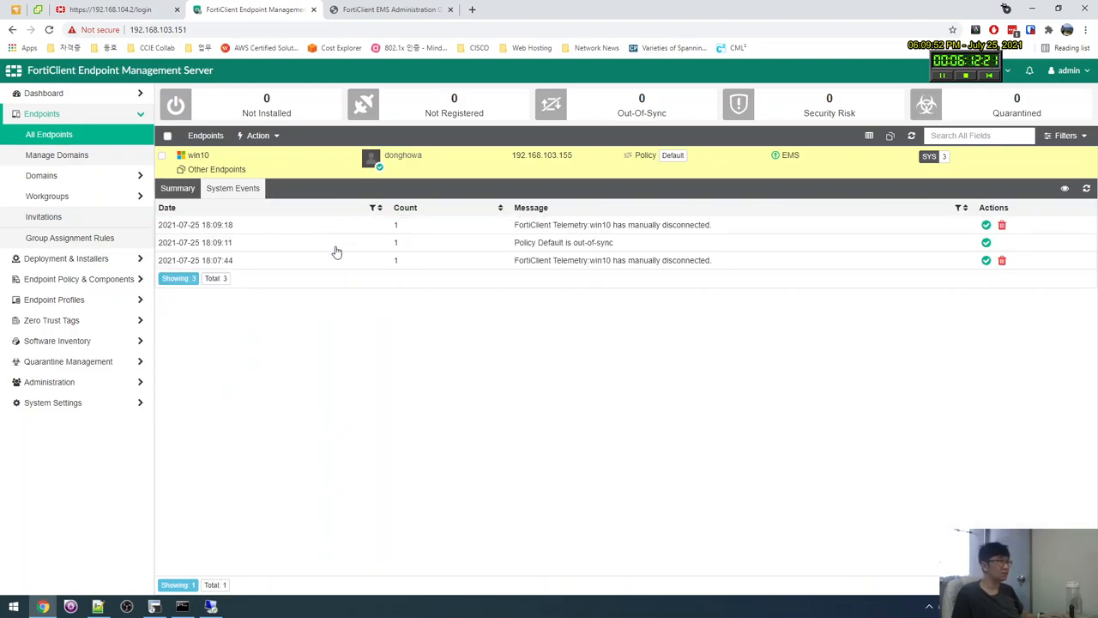
pyautogui.moveTo(336, 251)
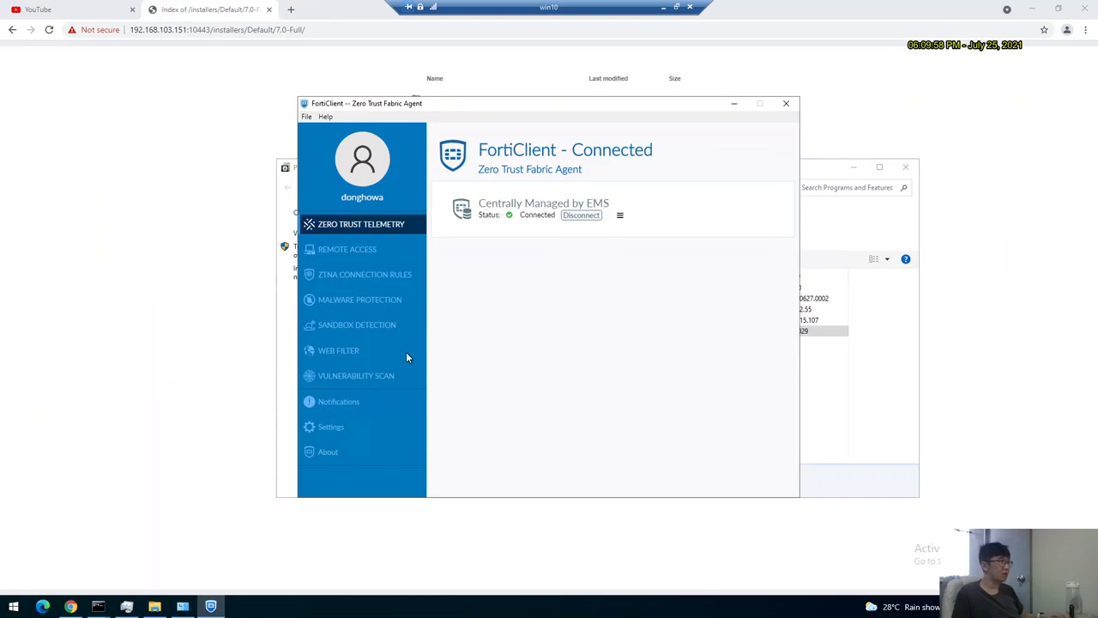
# Step: Review ZTNA rules, FortiSandbox Cloud connected status and zero vulnerability results
pyautogui.click(363, 275)
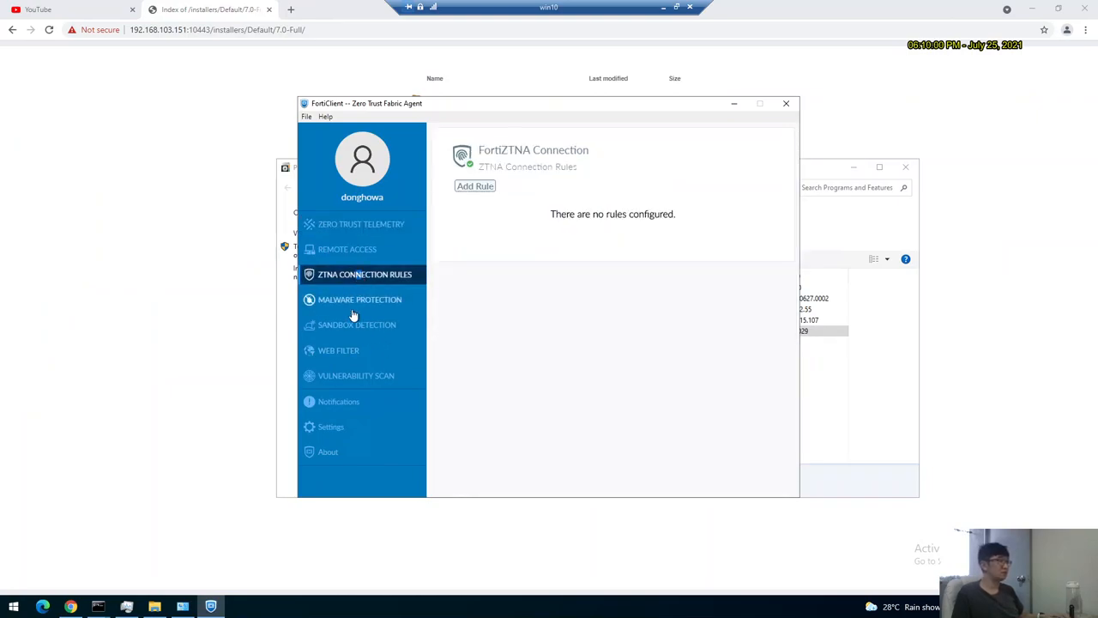
pyautogui.click(357, 325)
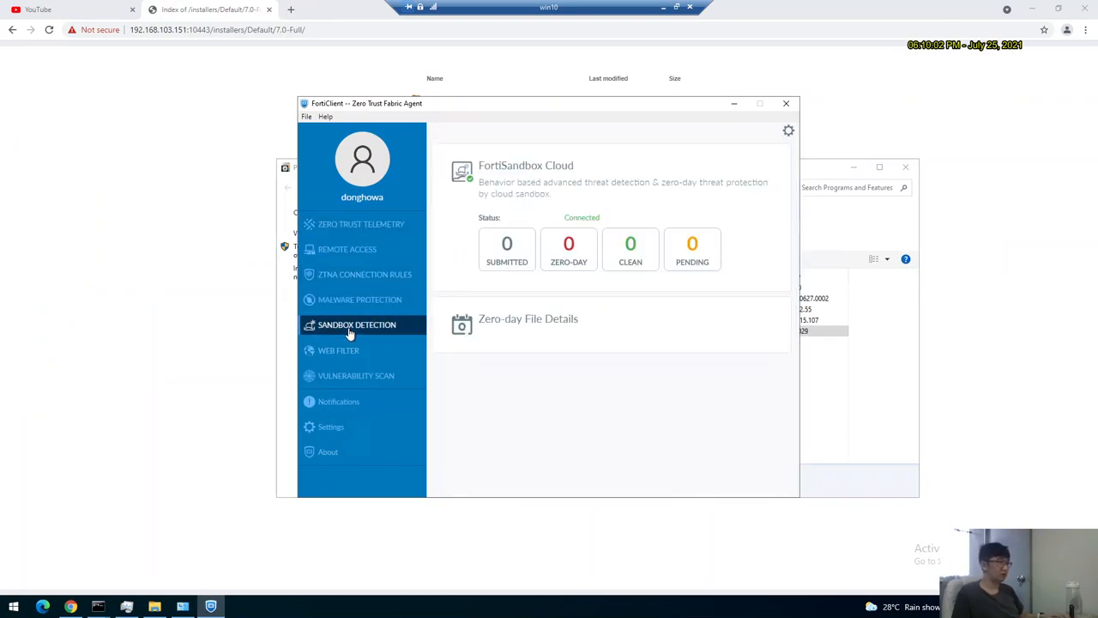
pyautogui.click(356, 376)
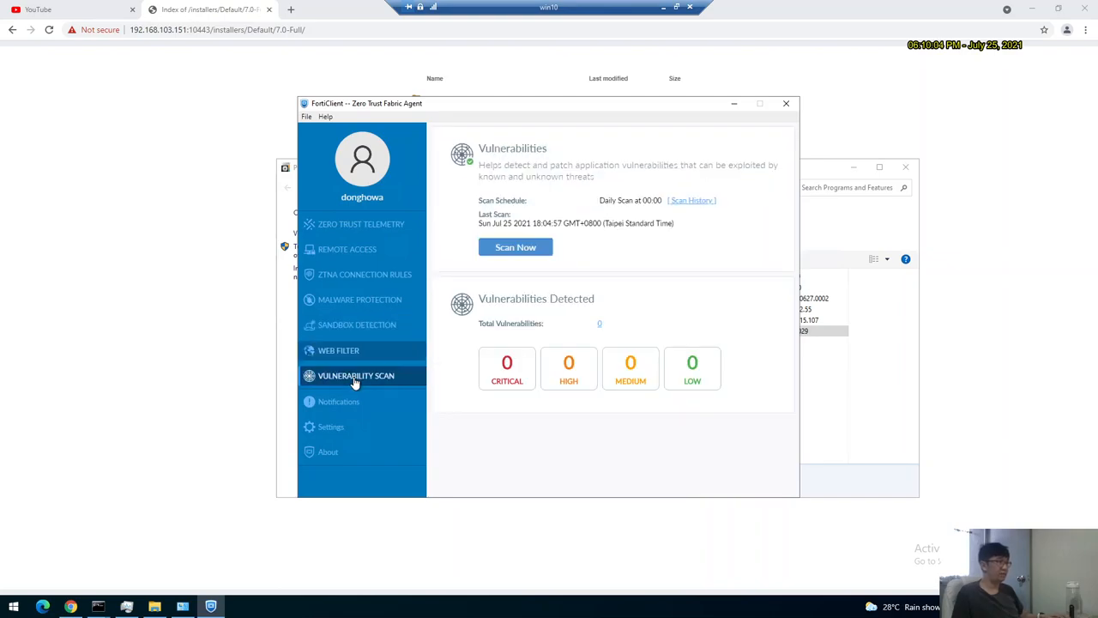
pyautogui.click(357, 324)
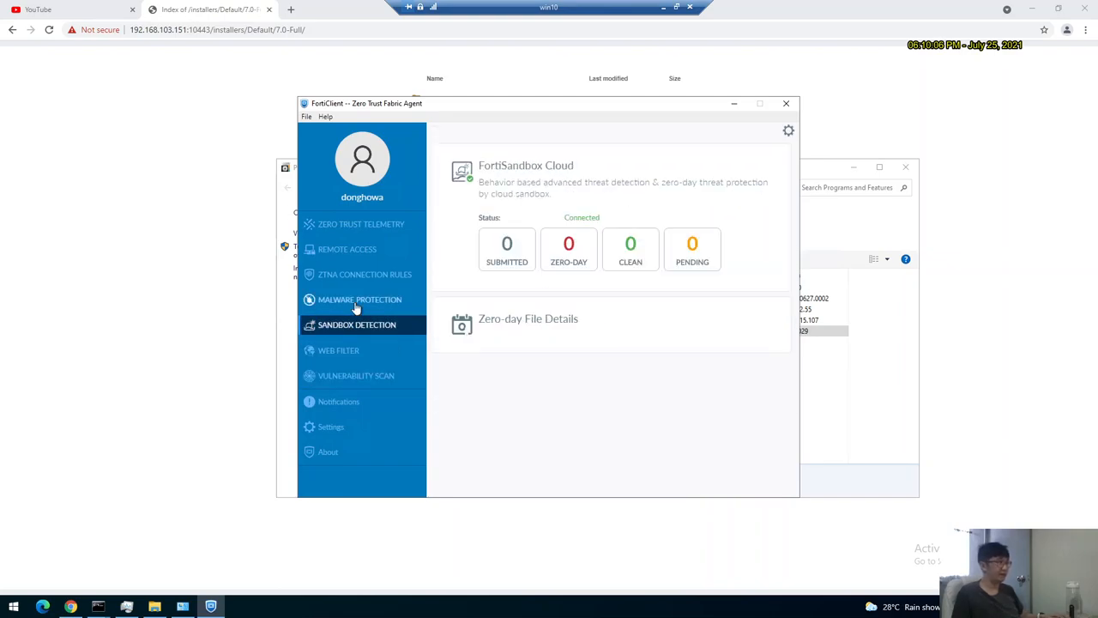
# Step: Check remote access and ZTNA rules, view the notifications log, then return to the browser
pyautogui.click(347, 248)
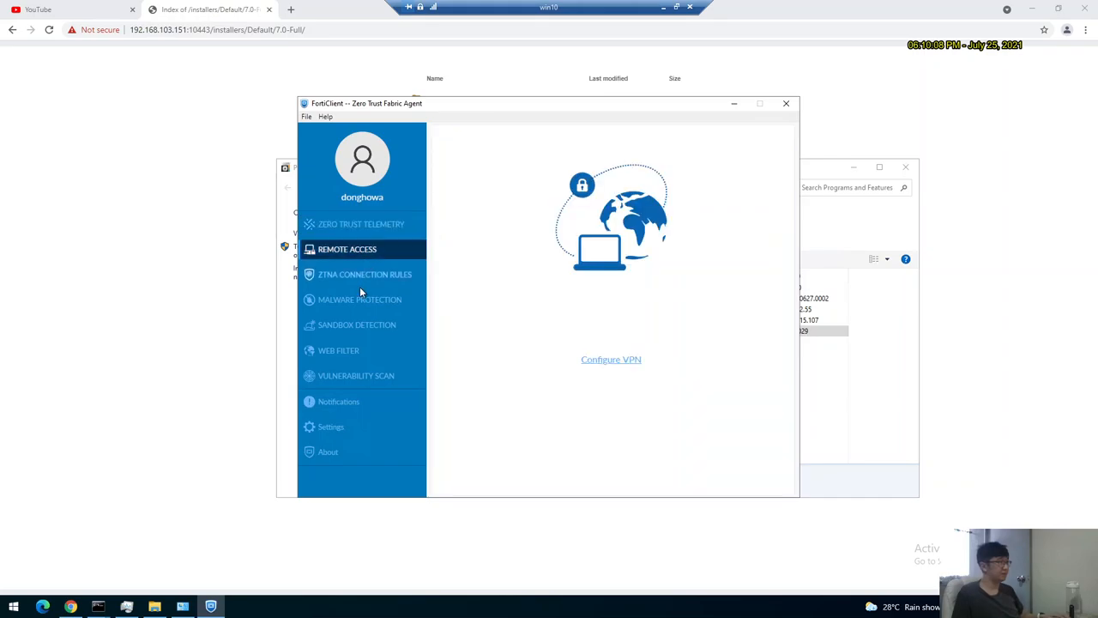
pyautogui.click(364, 274)
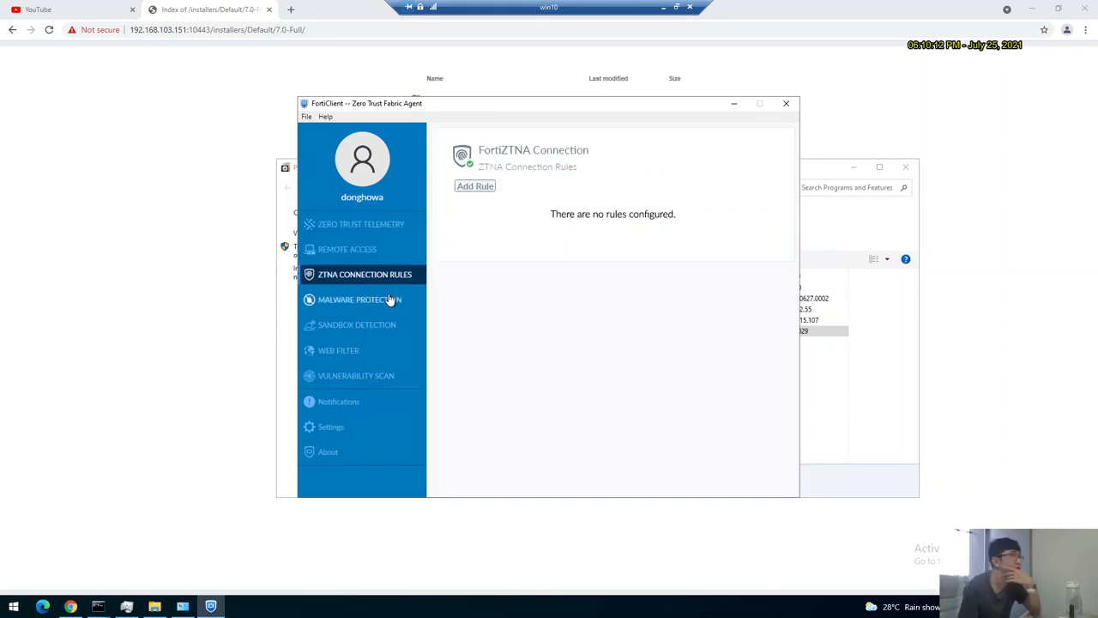
pyautogui.click(340, 401)
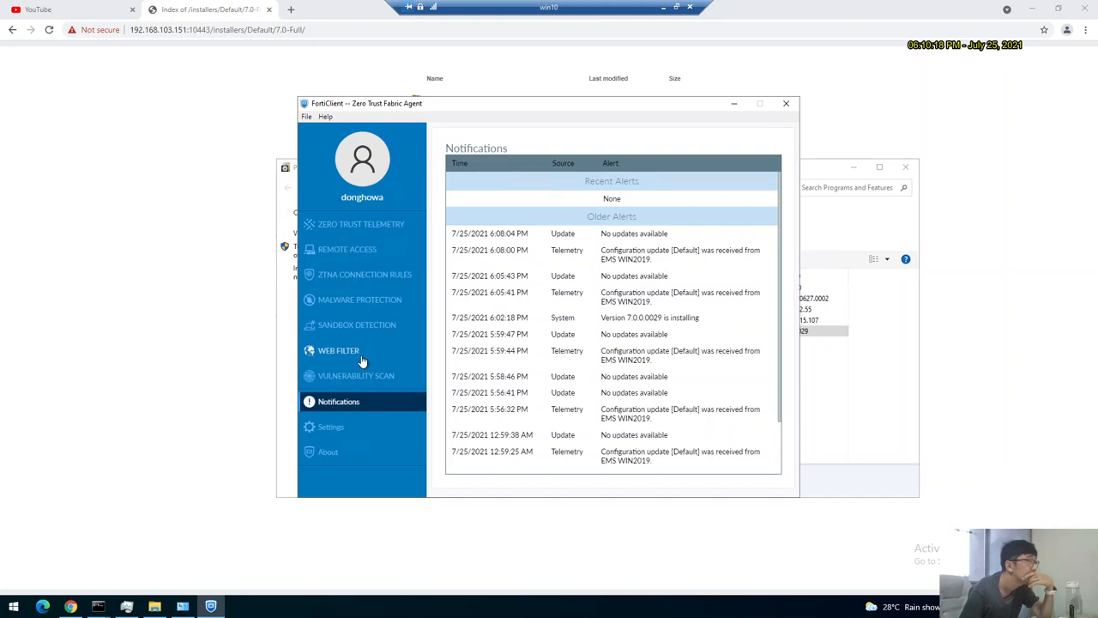
pyautogui.click(338, 350)
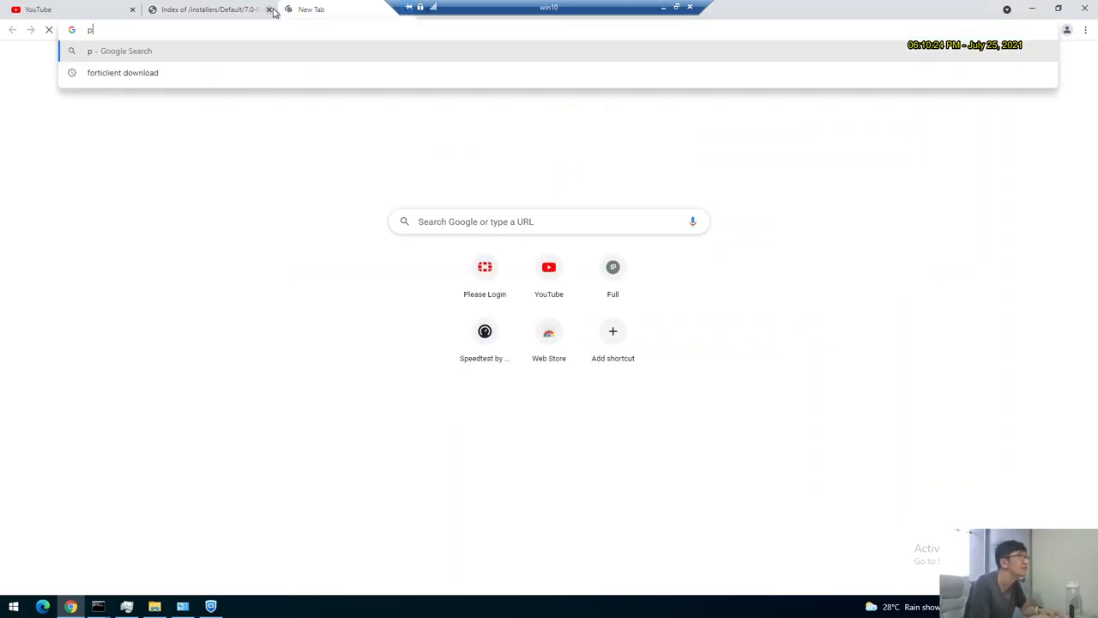
# Step: Enter pornhub.com in a new Chrome tab to test the web filter block
pyautogui.write('ornhub.com')
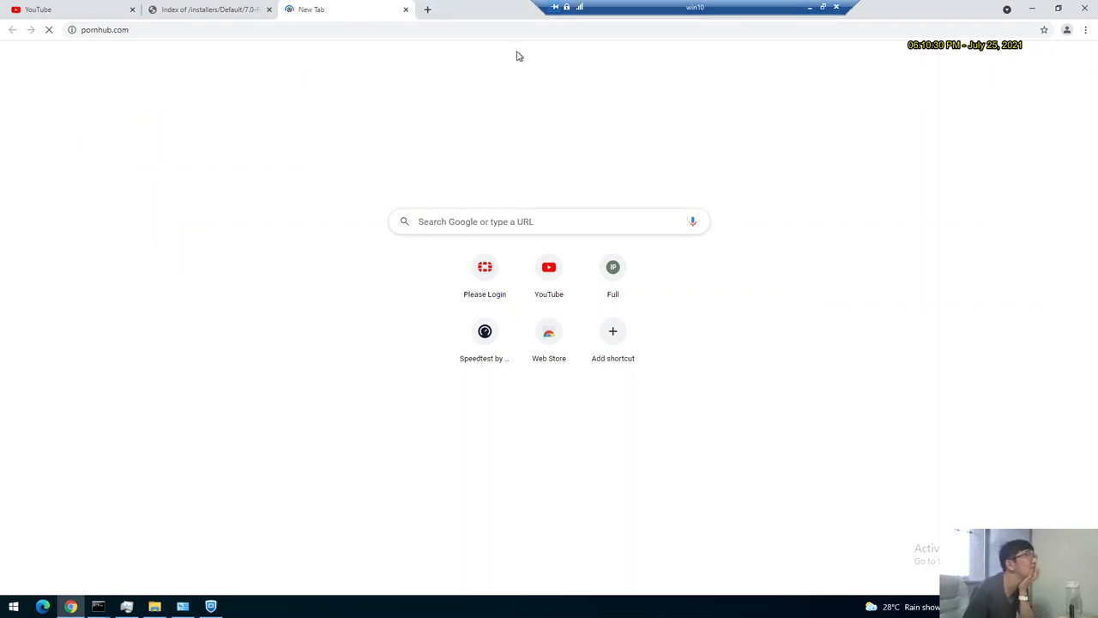
pyautogui.write('pornhub.com')
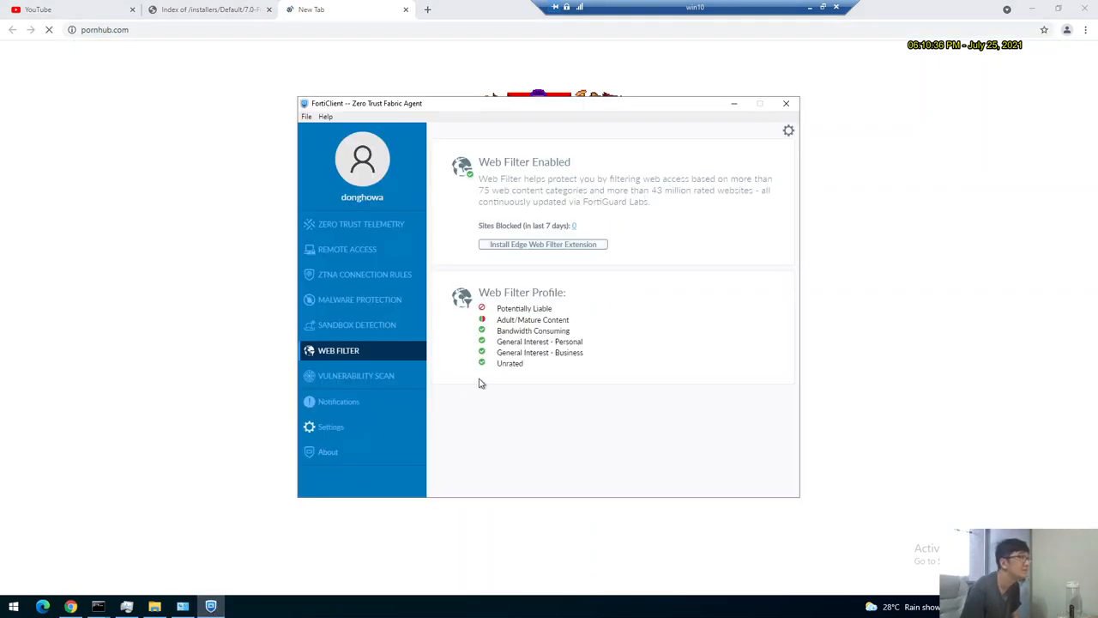
pyautogui.moveTo(483, 323)
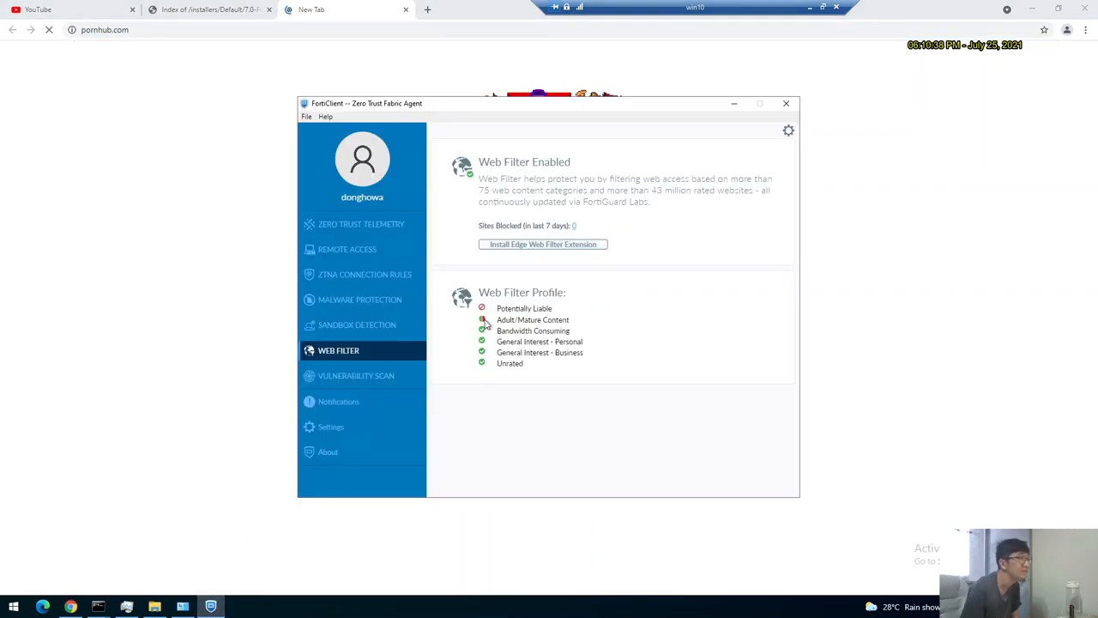
# Step: Review the Sandbox, Malware Protection, Web Filter, ZTNA and Remote Access pages in FortiClient
pyautogui.doubleClick(532, 319)
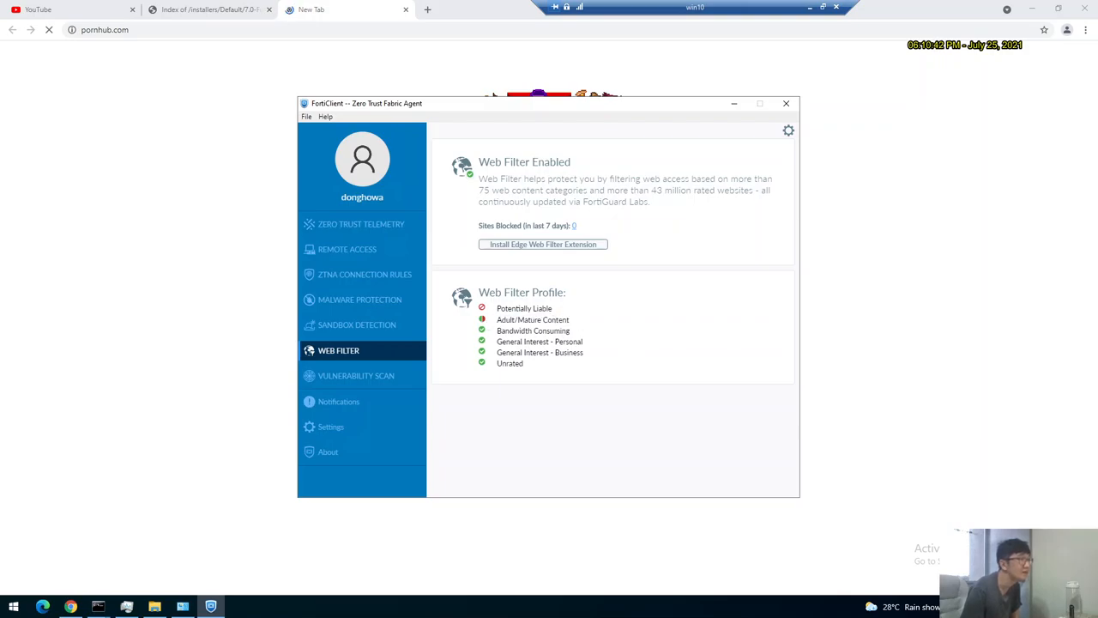
pyautogui.click(357, 325)
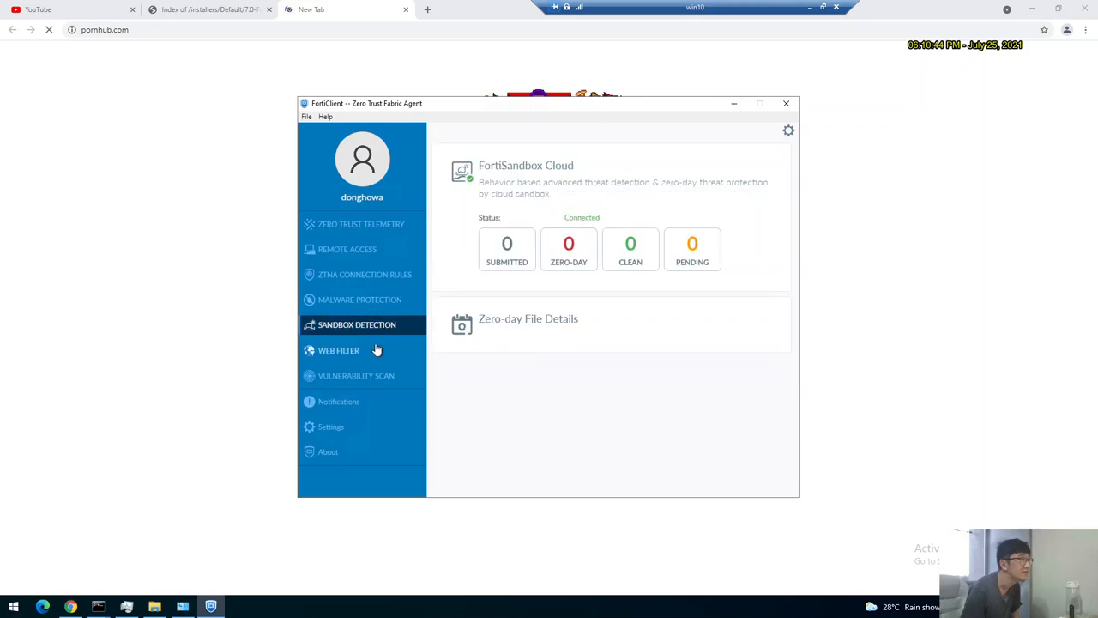
pyautogui.click(360, 298)
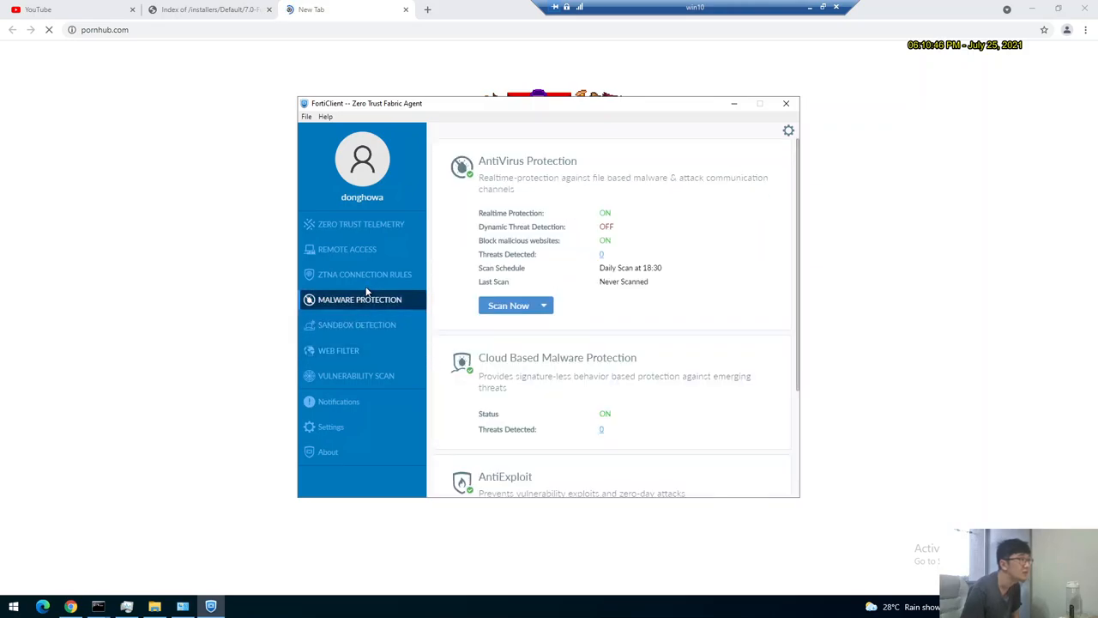
pyautogui.moveTo(566, 249)
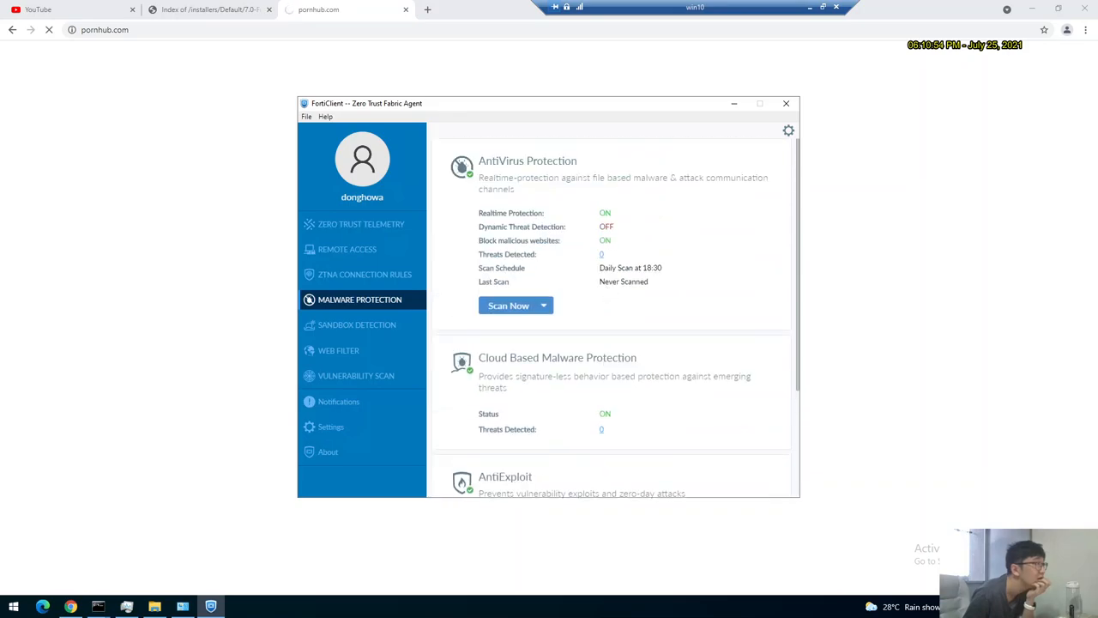
pyautogui.click(357, 325)
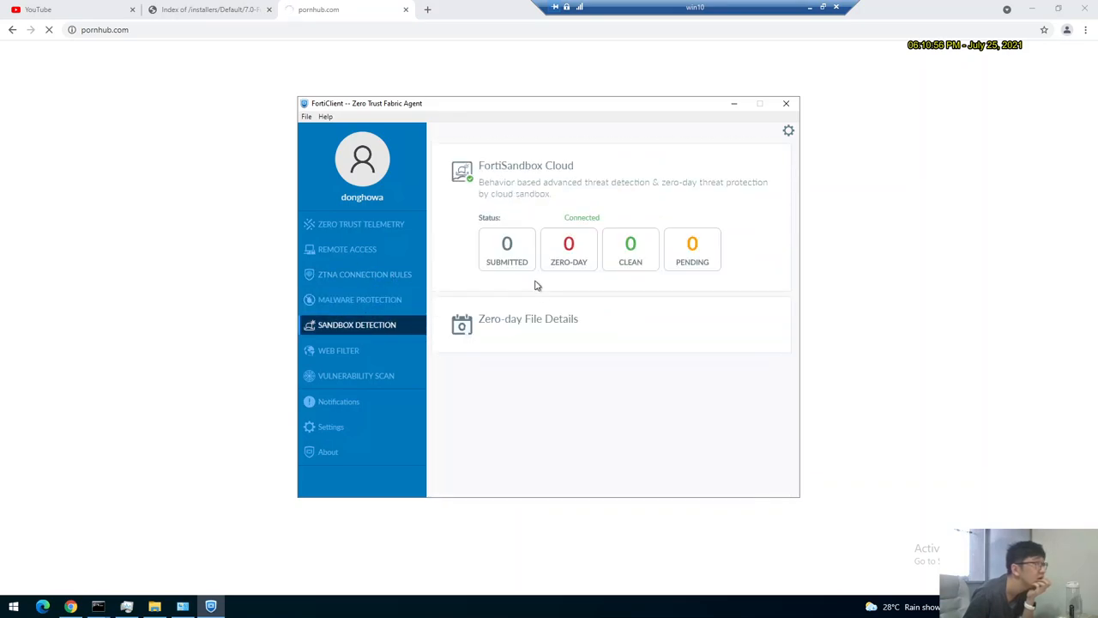
pyautogui.click(338, 350)
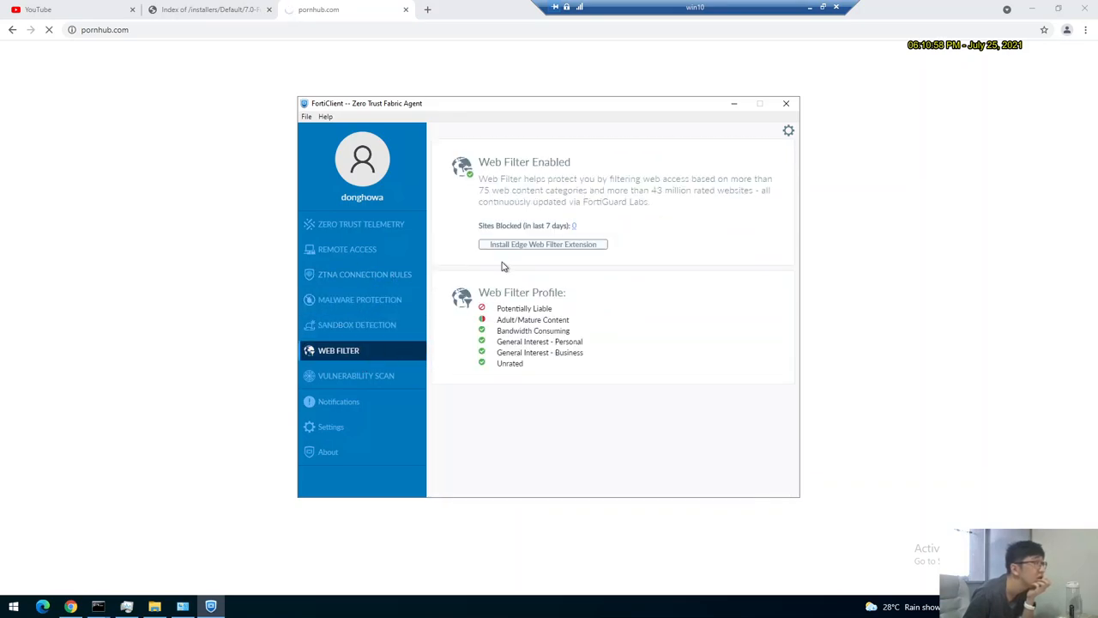
pyautogui.click(364, 274)
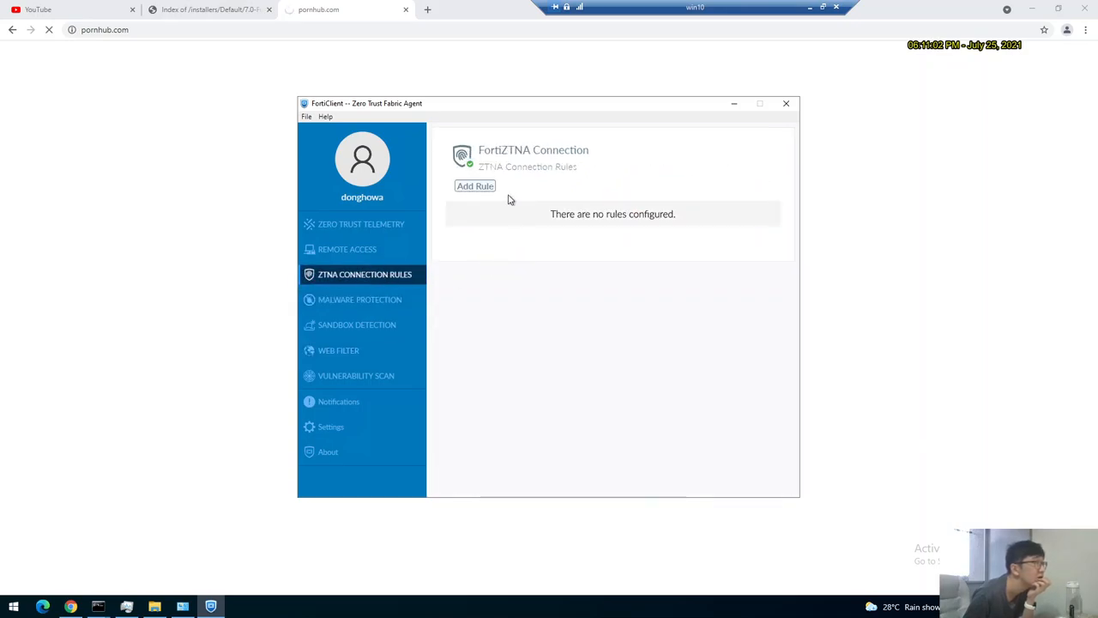
pyautogui.click(347, 249)
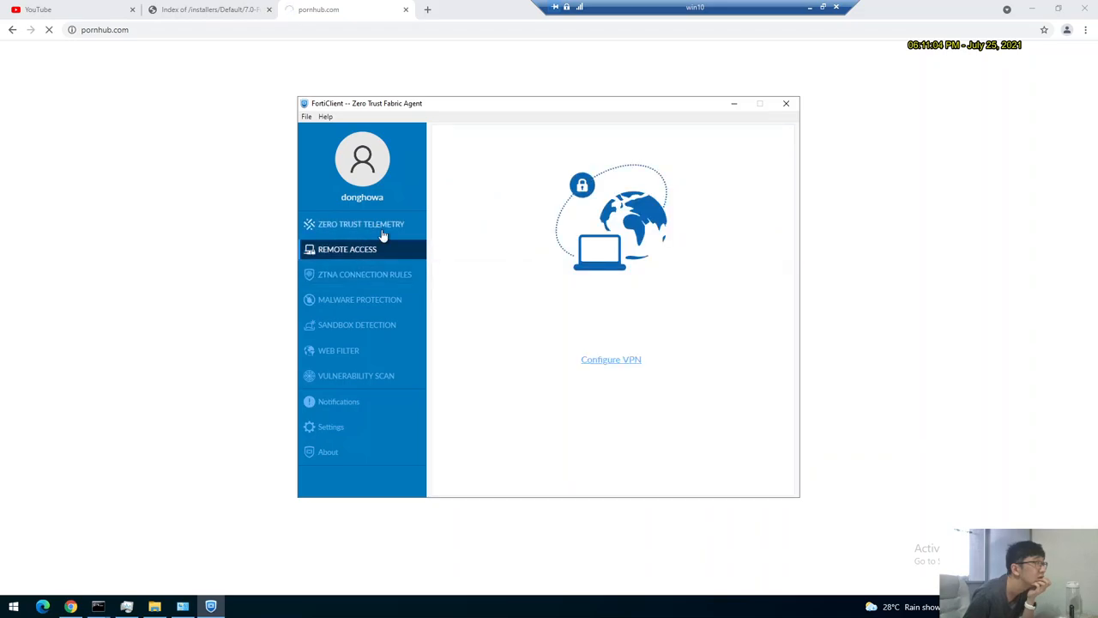
# Step: Check the Zero Trust Telemetry EMS connection details, then return to the Chrome test tab
pyautogui.click(360, 223)
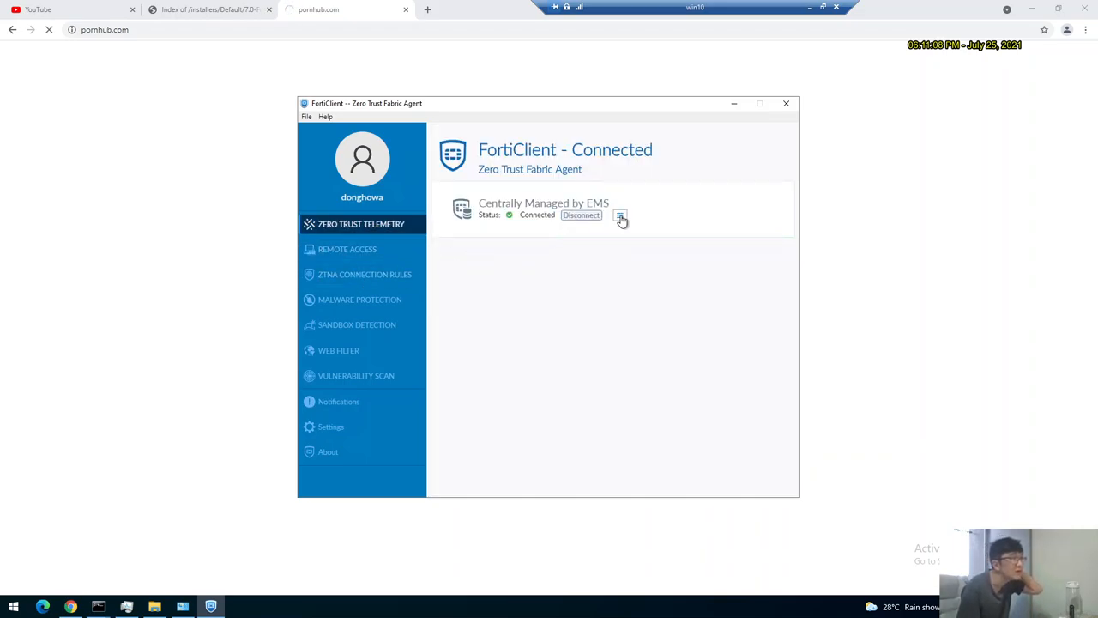
pyautogui.click(621, 214)
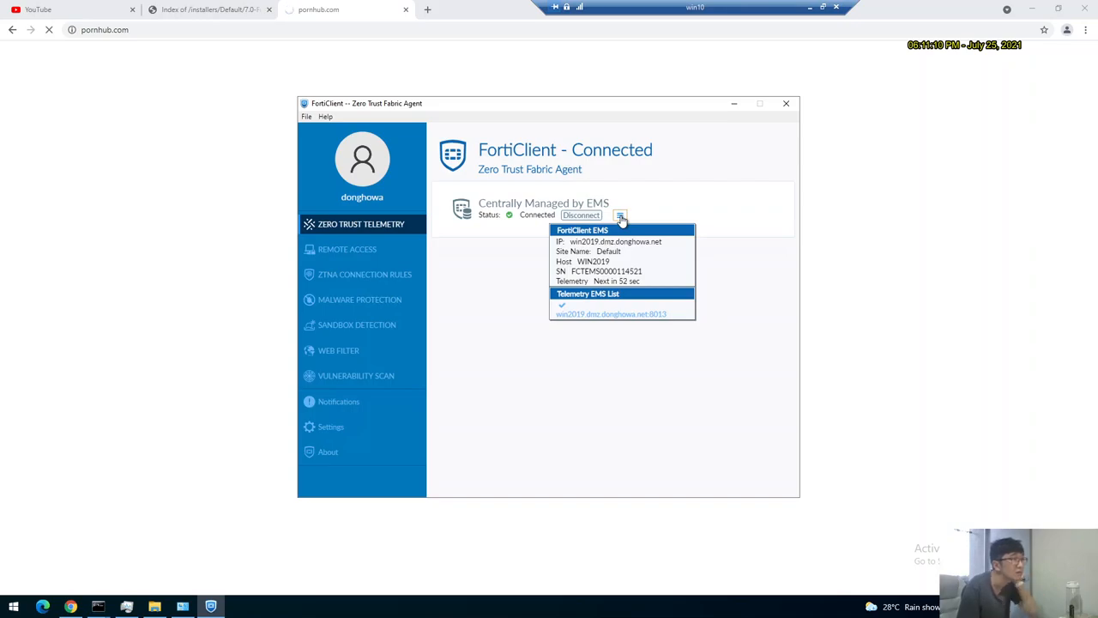
pyautogui.click(338, 350)
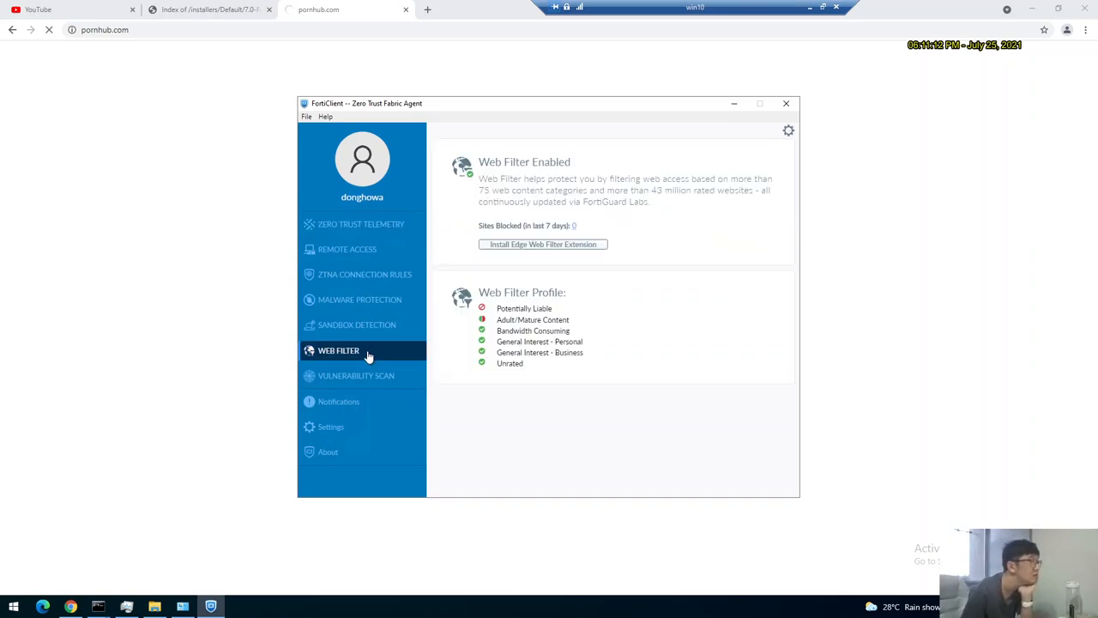
pyautogui.click(343, 10)
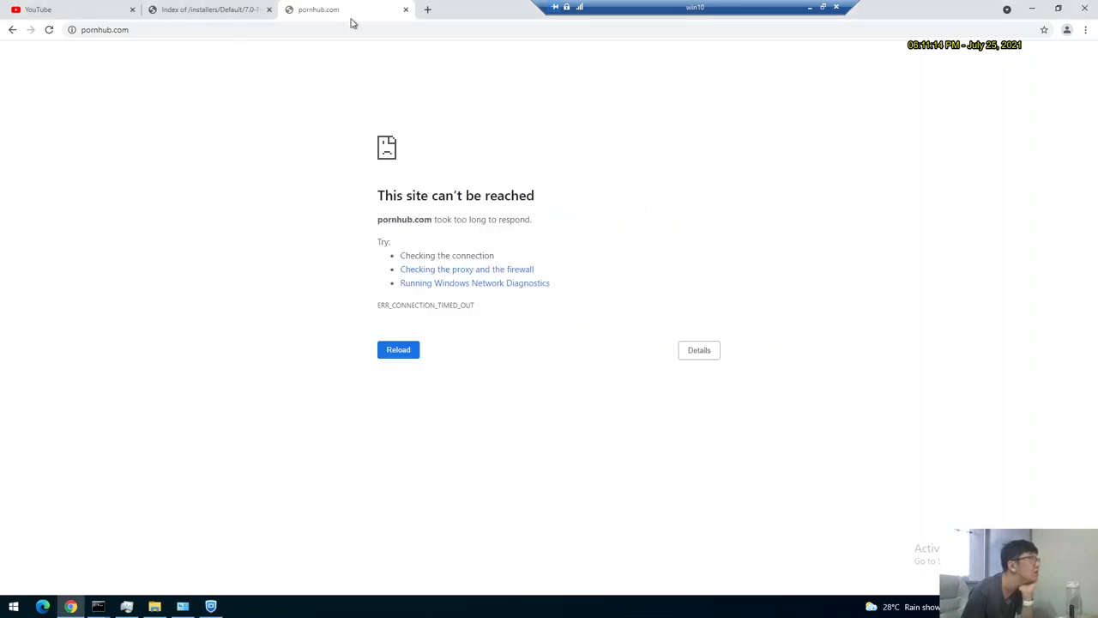
# Step: Load google.com, then send the same tab to naver.com
pyautogui.write('google.com')
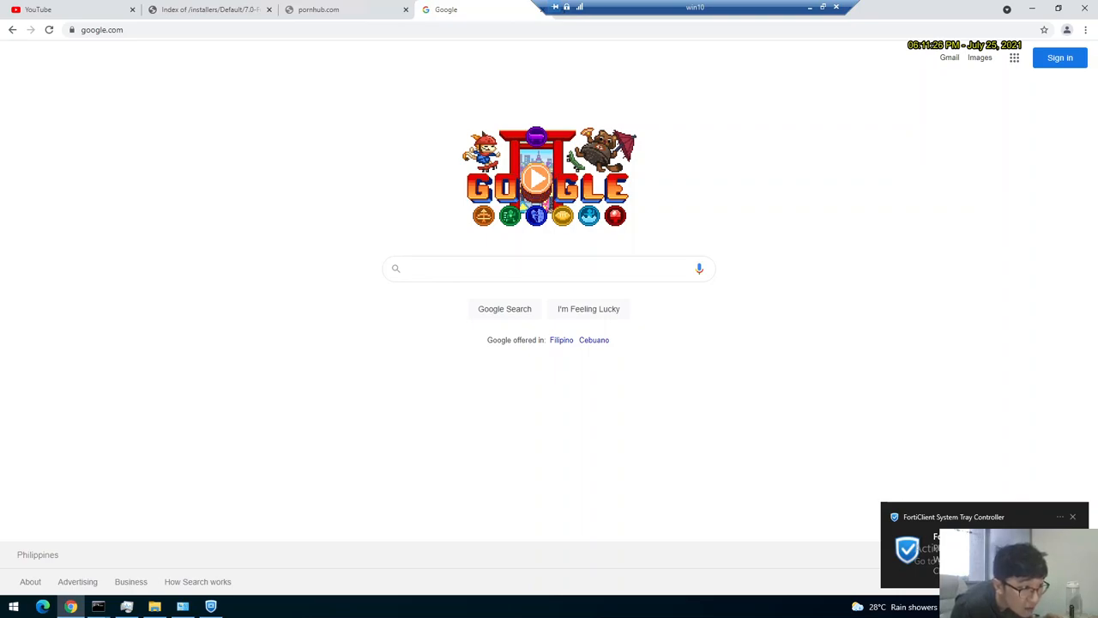
pyautogui.moveTo(888, 477)
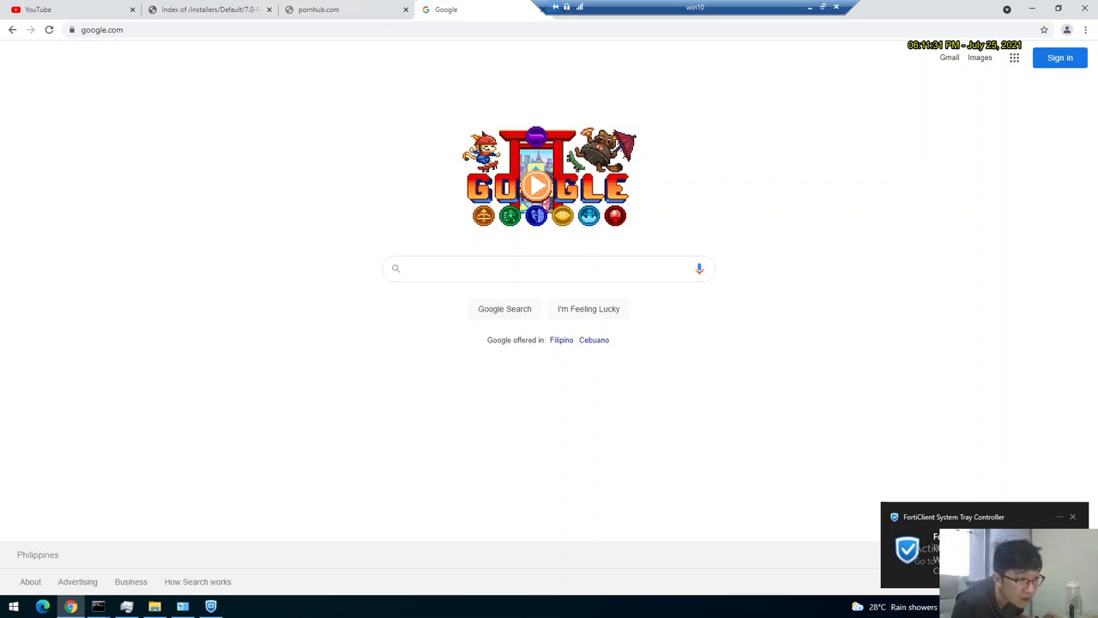
pyautogui.click(549, 268)
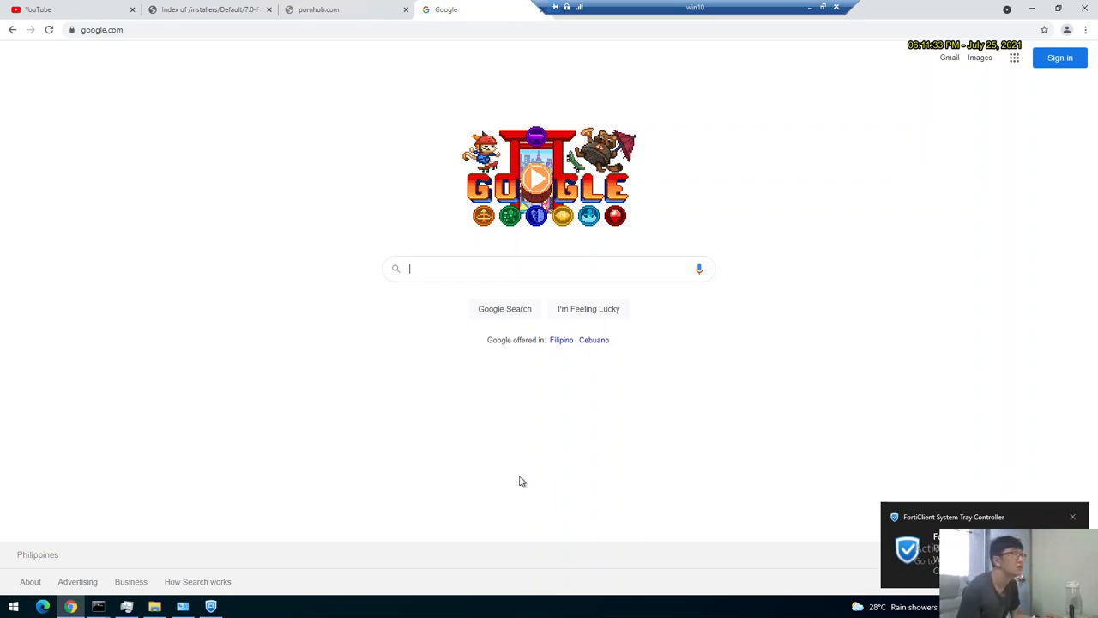
pyautogui.click(103, 29)
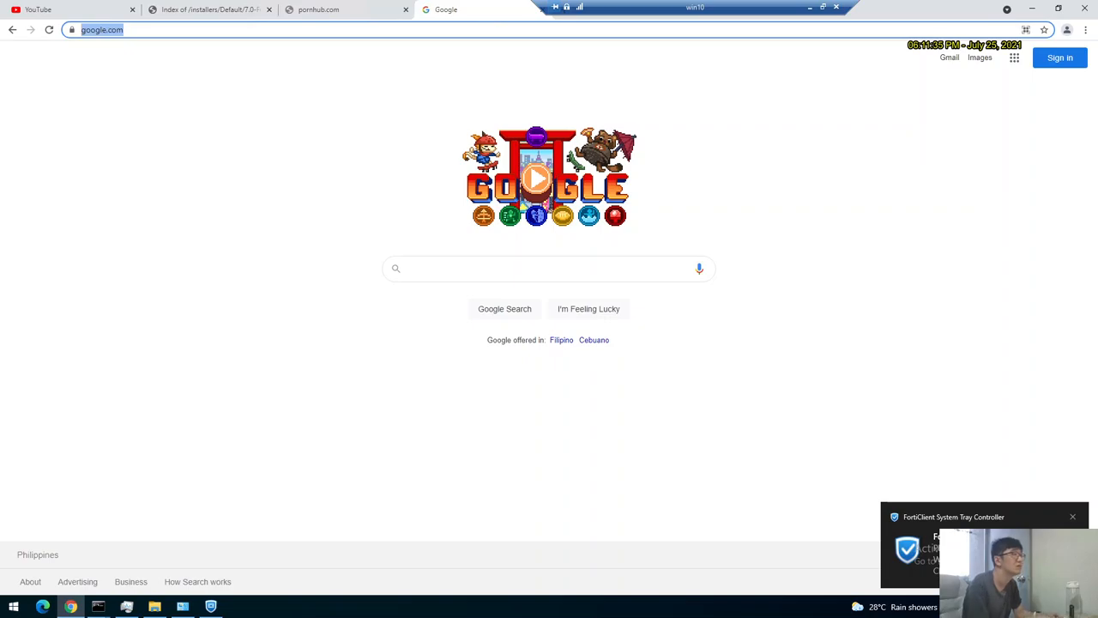
pyautogui.write('naver.com')
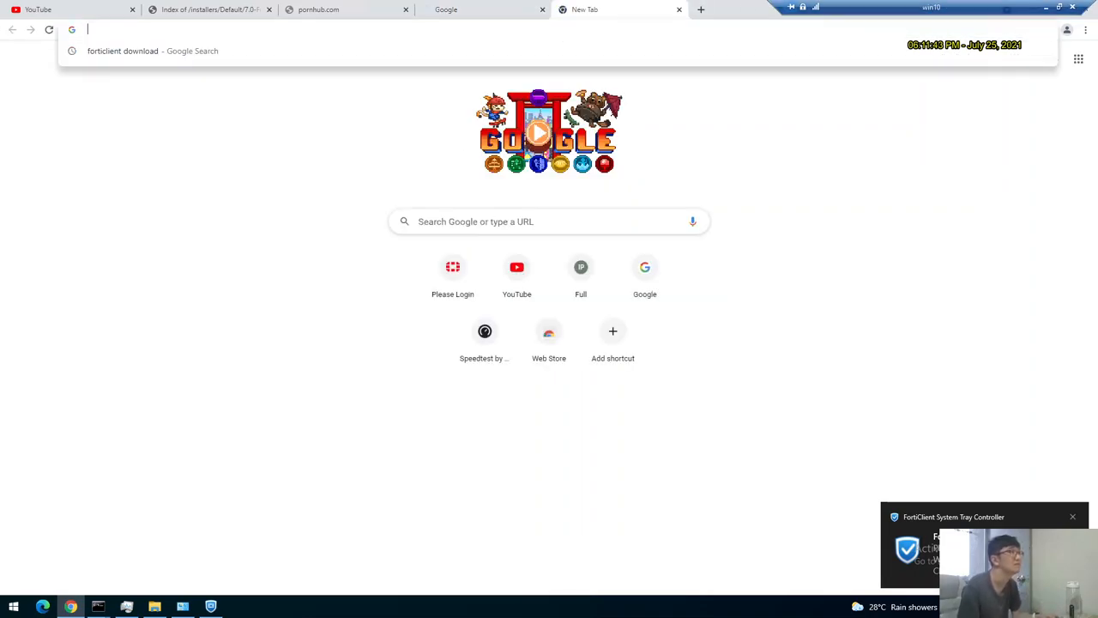
# Step: Load youtube.com and go to its Explore page
pyautogui.write('youtube.com')
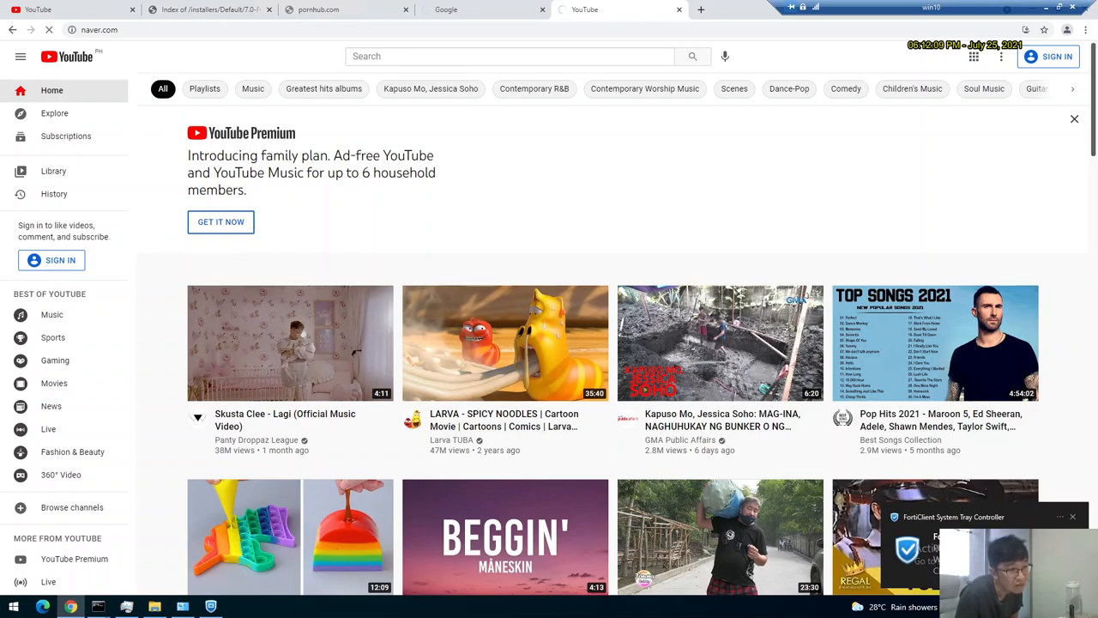
pyautogui.moveTo(290, 343)
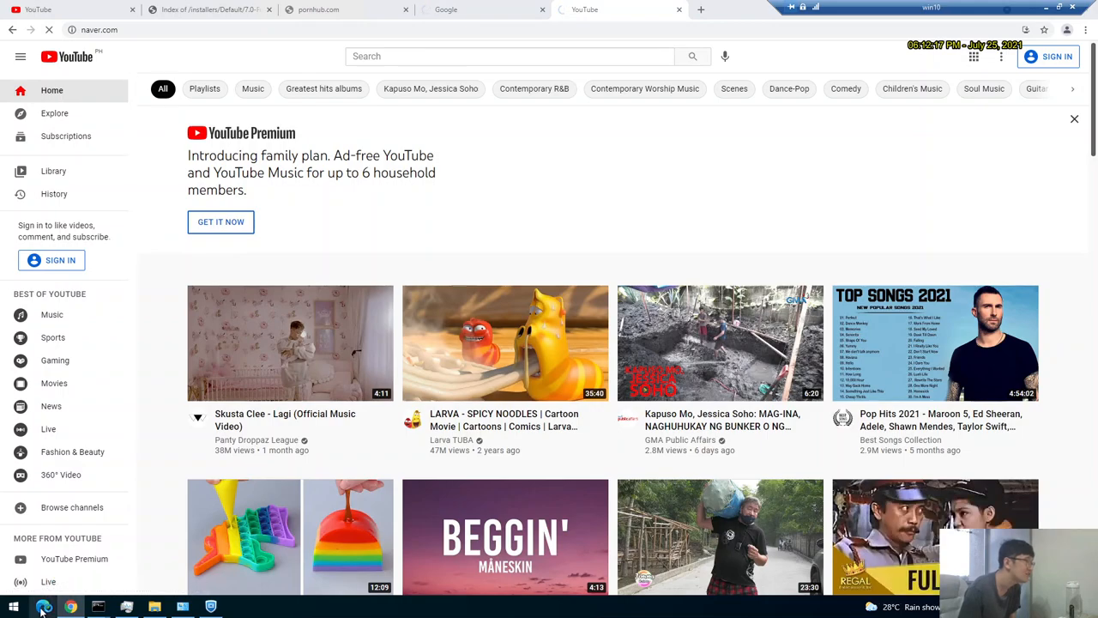
pyautogui.moveTo(278, 165)
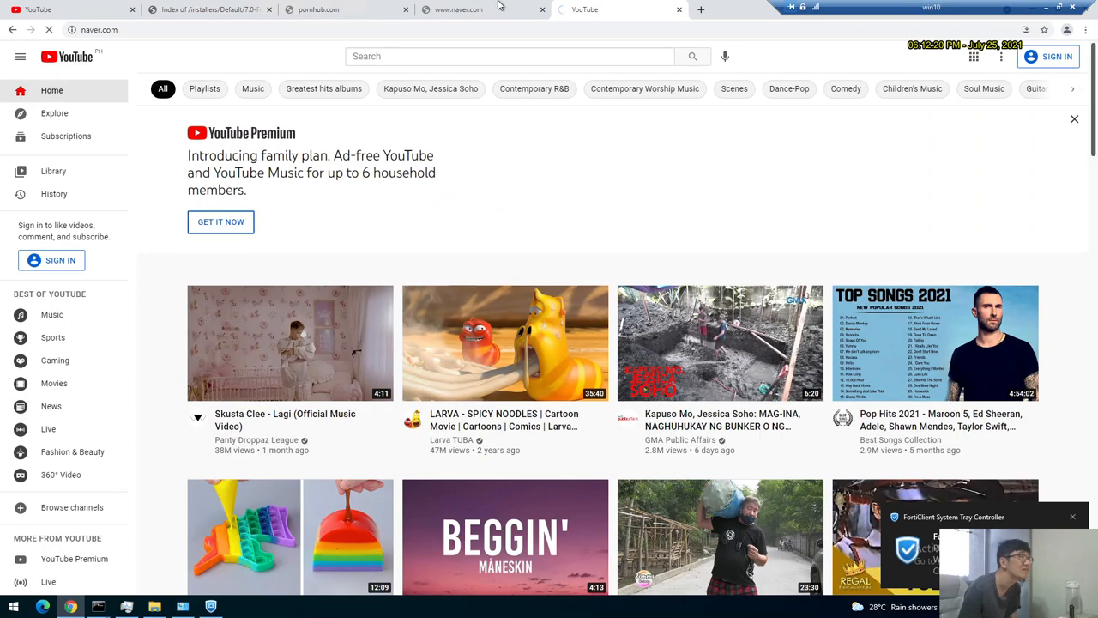
pyautogui.moveTo(724, 72)
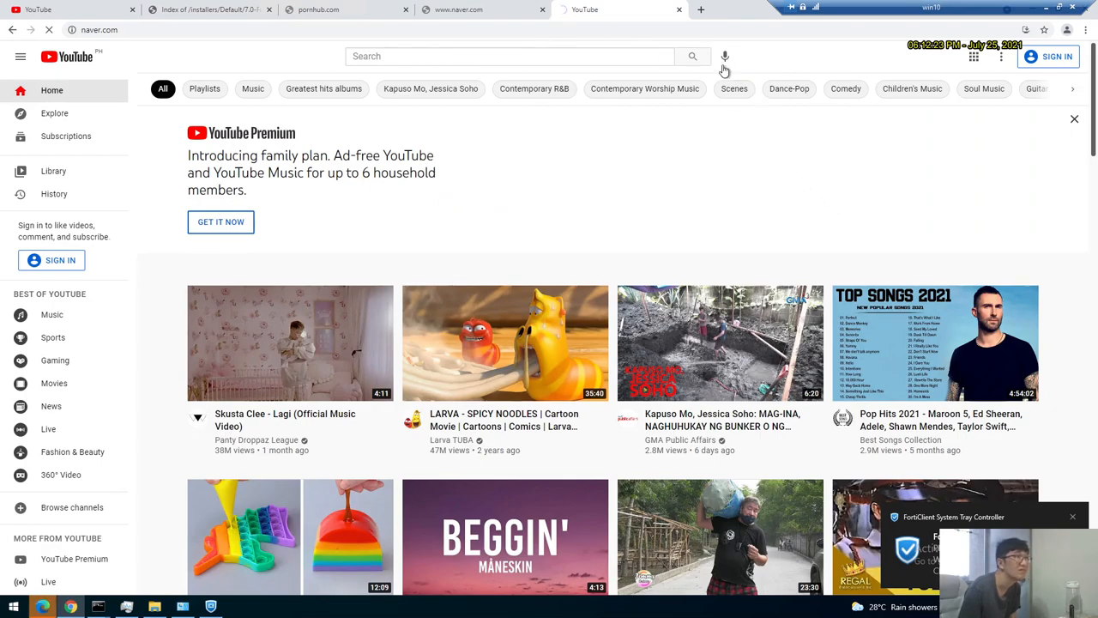
pyautogui.click(55, 113)
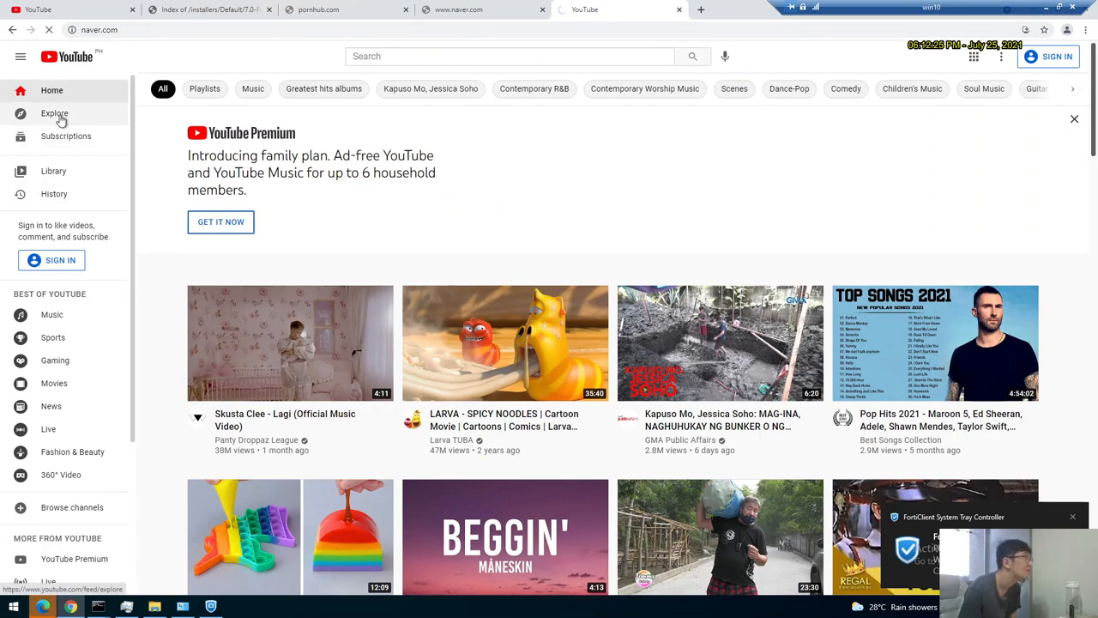
pyautogui.click(55, 113)
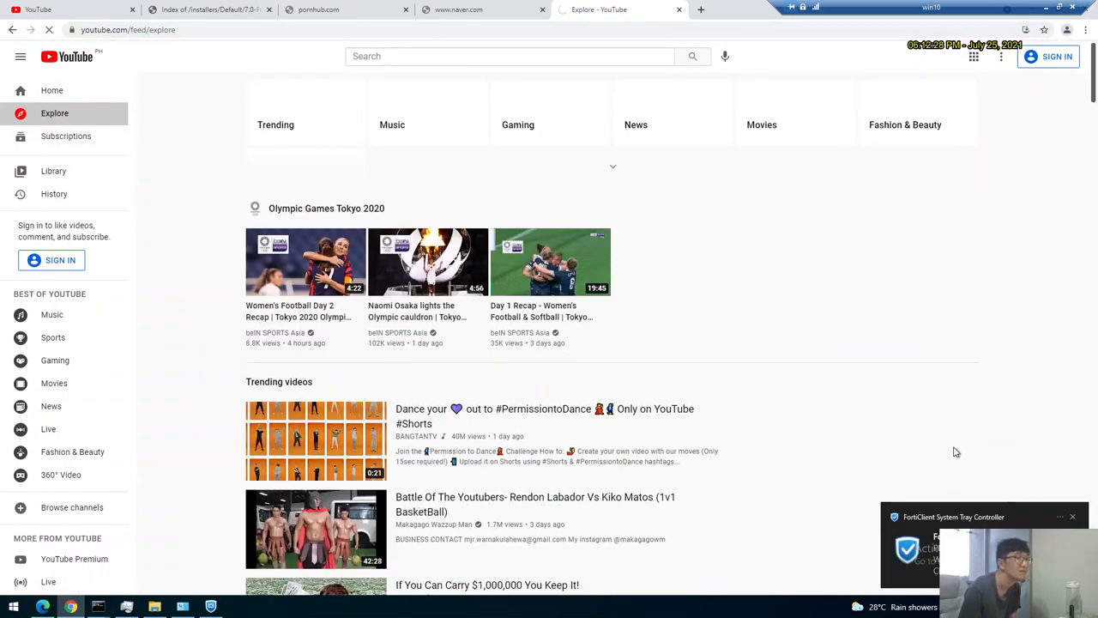
# Step: Check the unreachable naver.com tab, switch back to YouTube and start a fresh tab
pyautogui.click(481, 10)
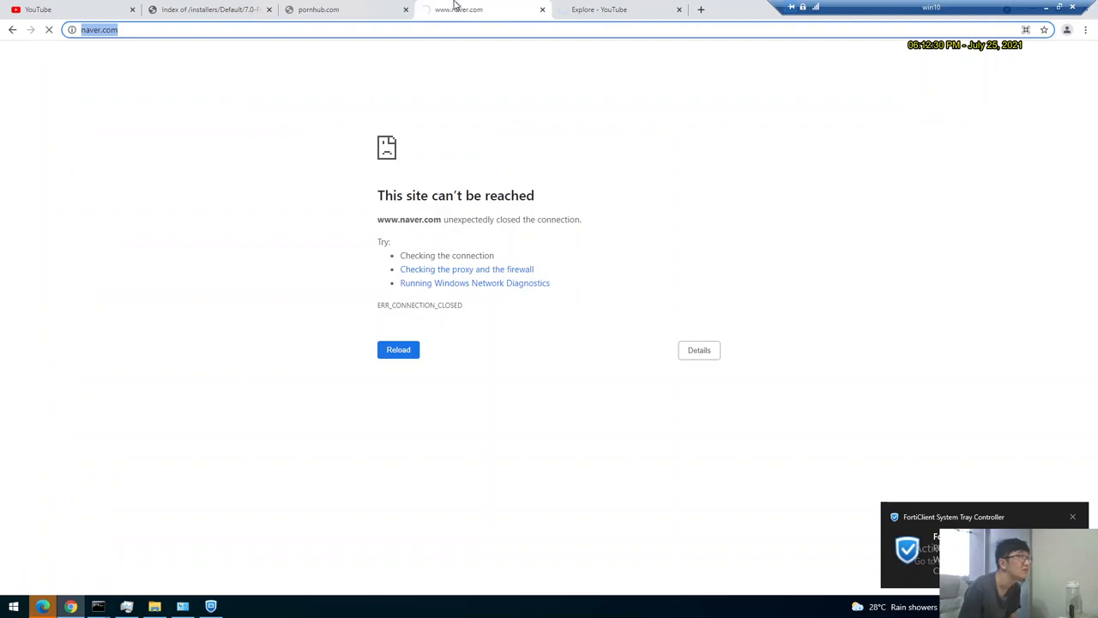
pyautogui.click(599, 11)
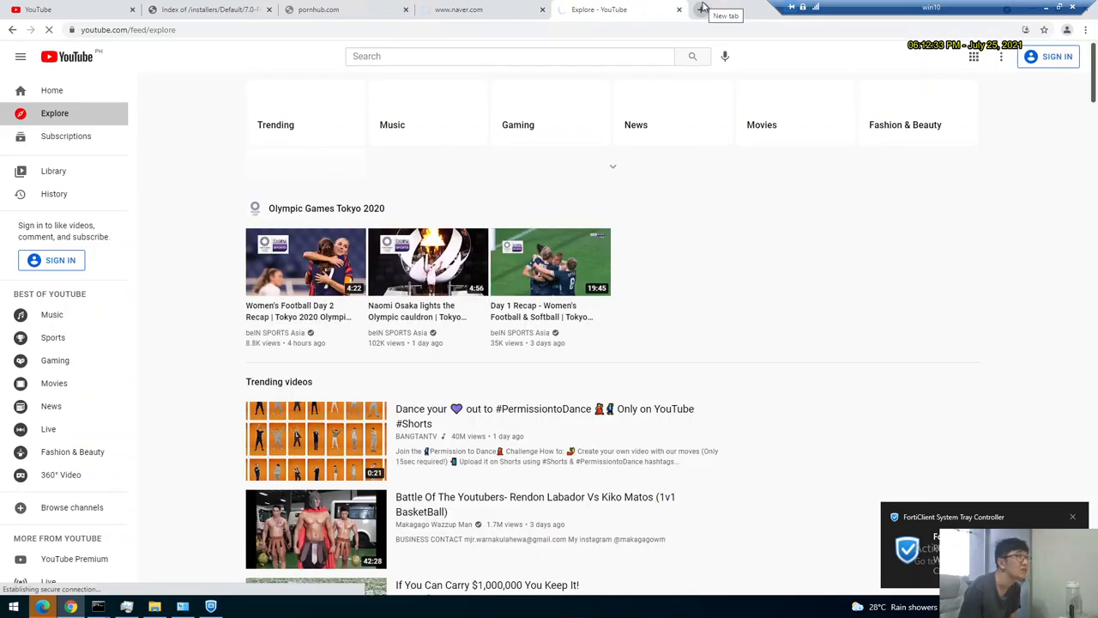
pyautogui.click(703, 11)
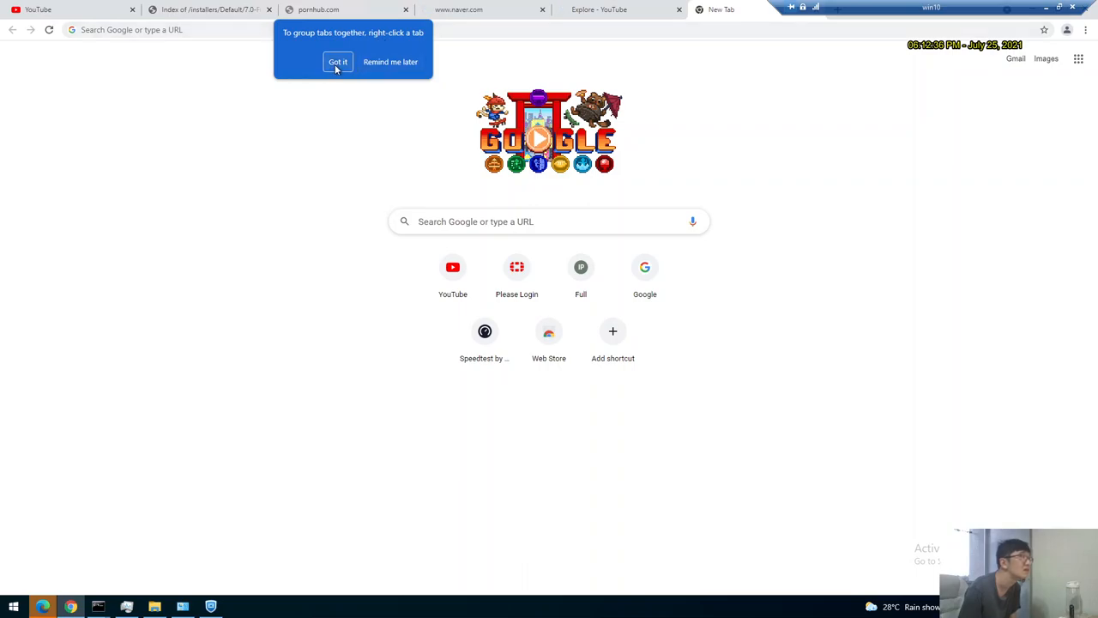
pyautogui.click(336, 62)
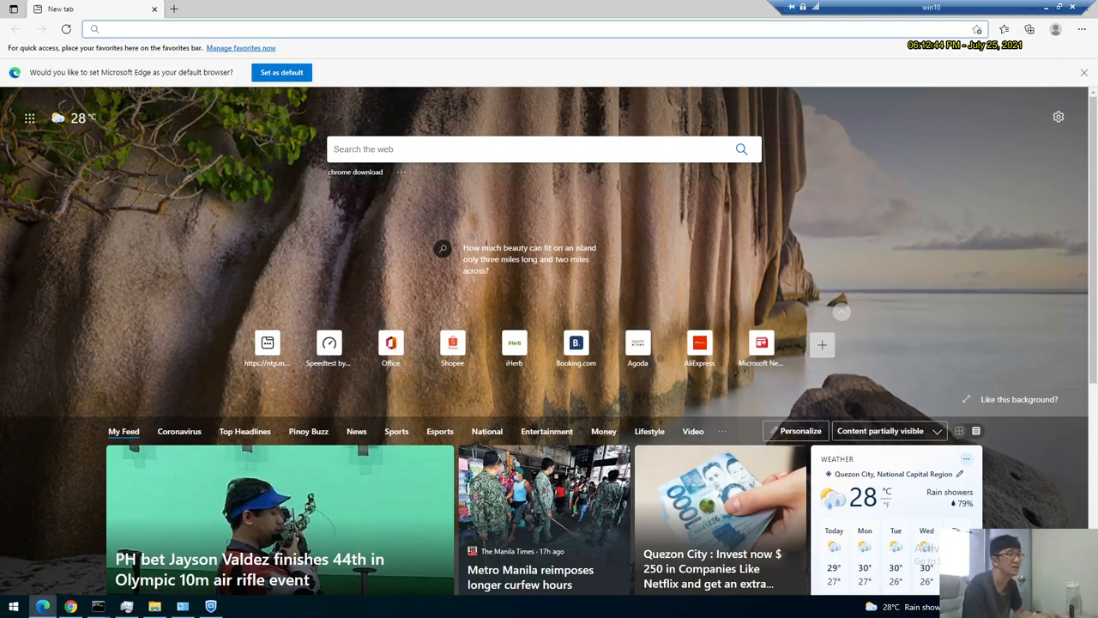
# Step: In Edge, load google.com and youtube.com, then begin entering naver in a new tab
pyautogui.write('google.com/?gws_rd=ssl')
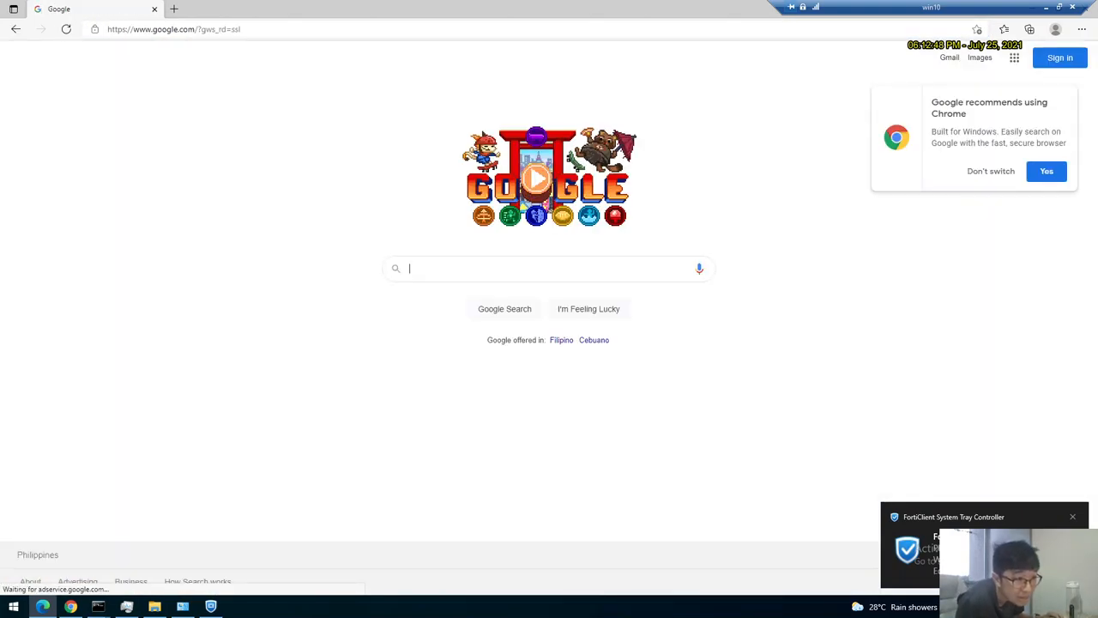
pyautogui.click(171, 27)
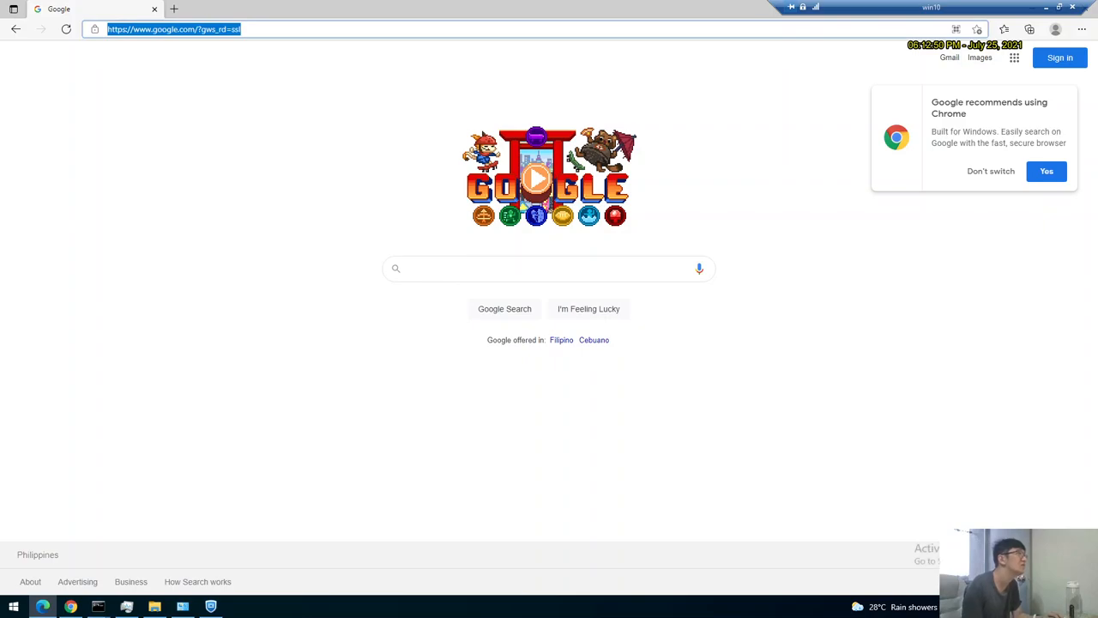
pyautogui.write('youtube.')
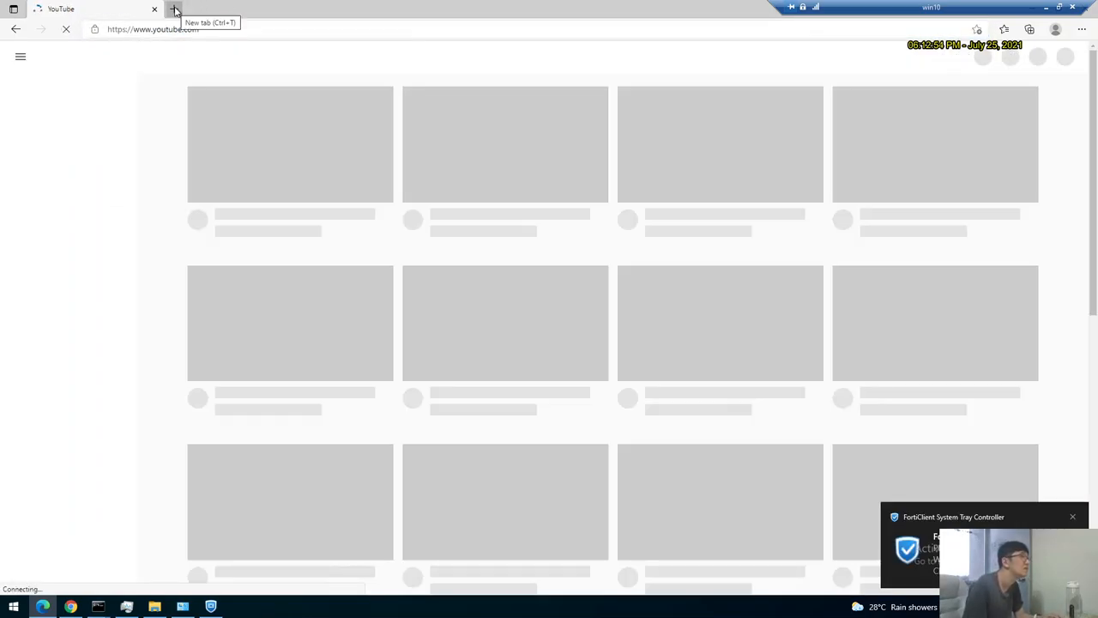
pyautogui.write('nave')
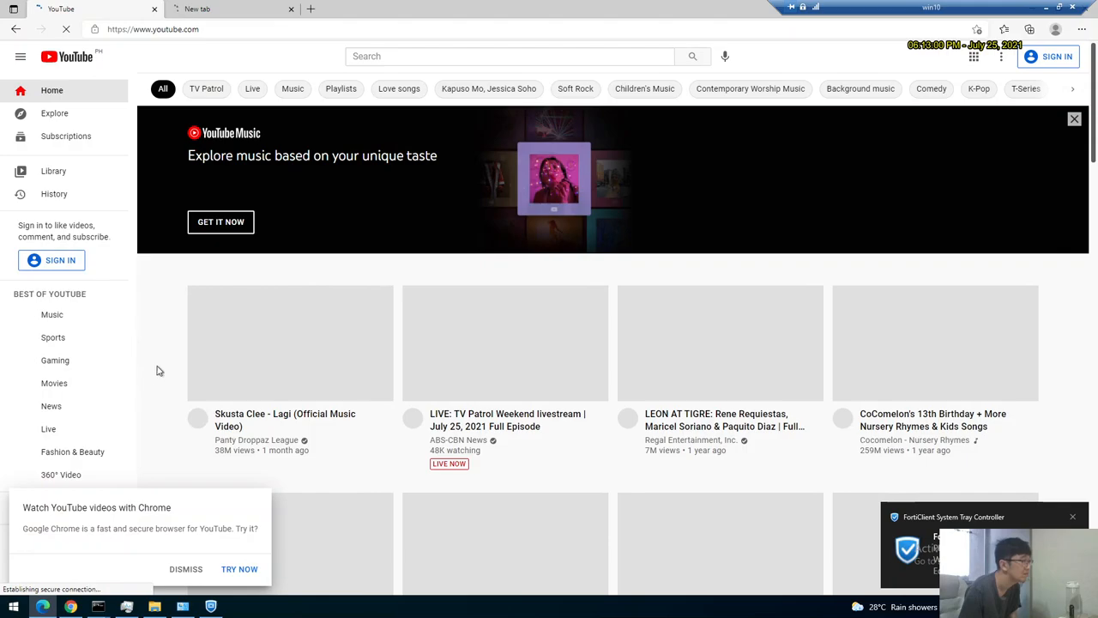
pyautogui.scroll(-3)
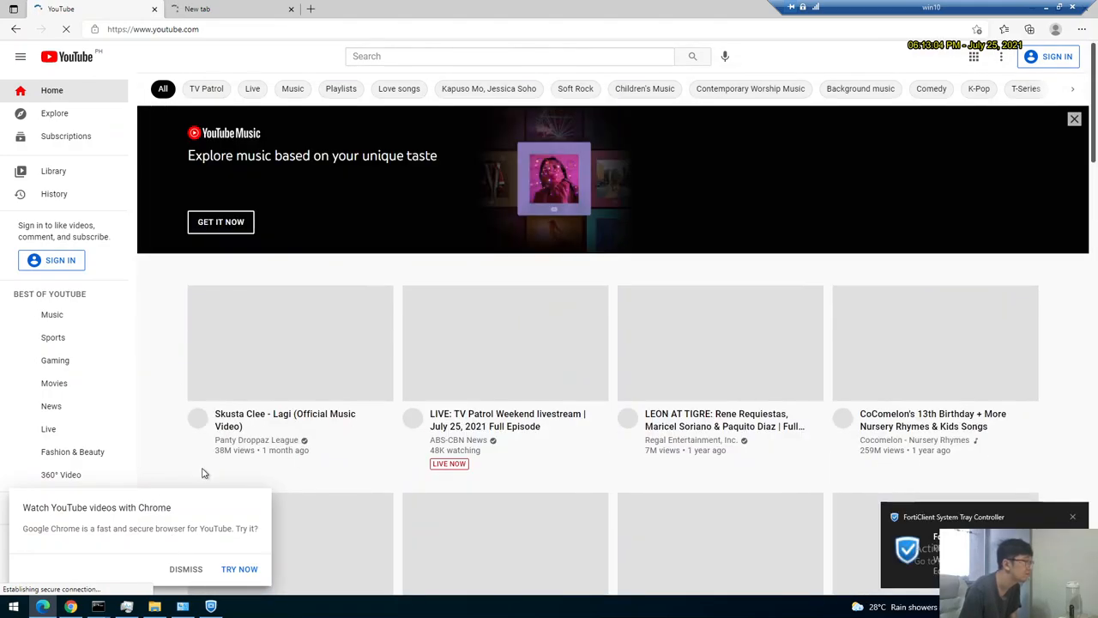
pyautogui.click(232, 8)
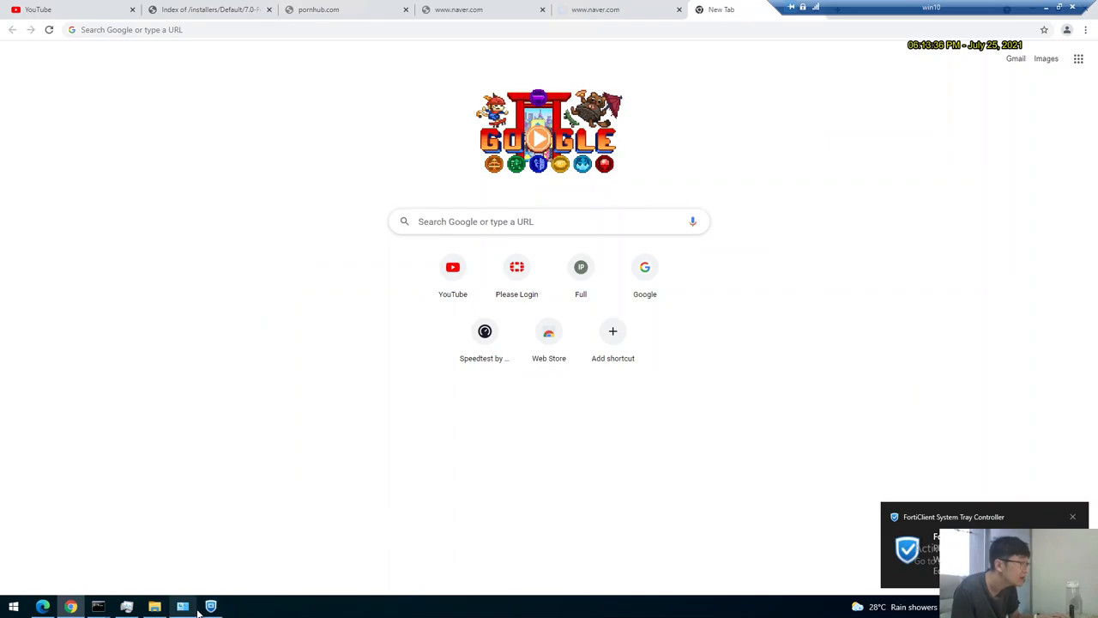
# Step: Show FortiClient's Web Filter status and request the Edge web filter extension install
pyautogui.click(209, 607)
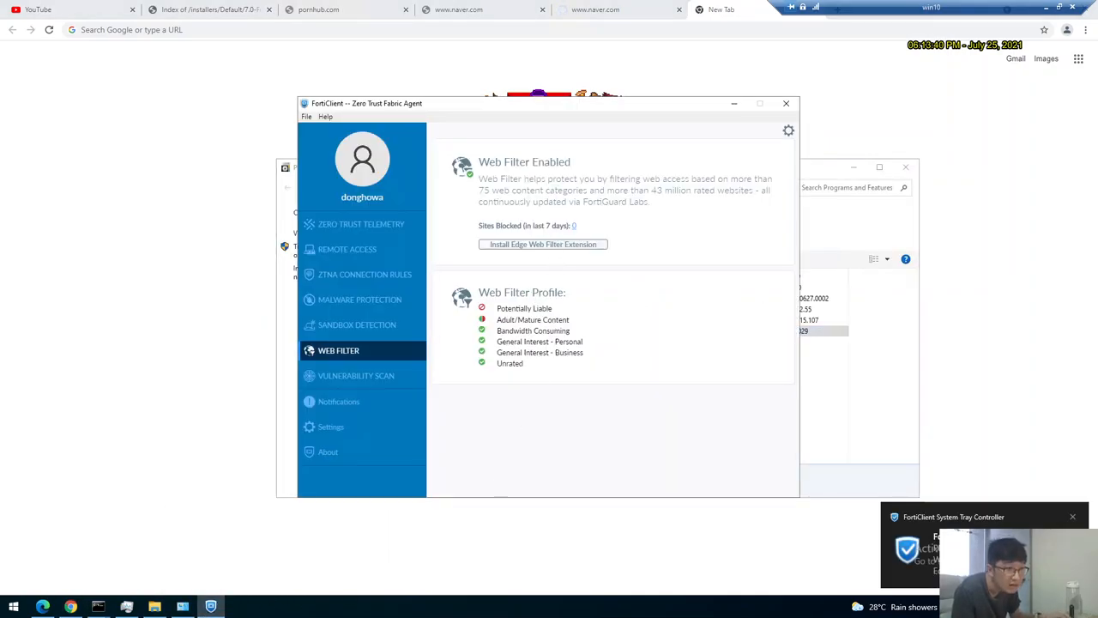
pyautogui.click(542, 243)
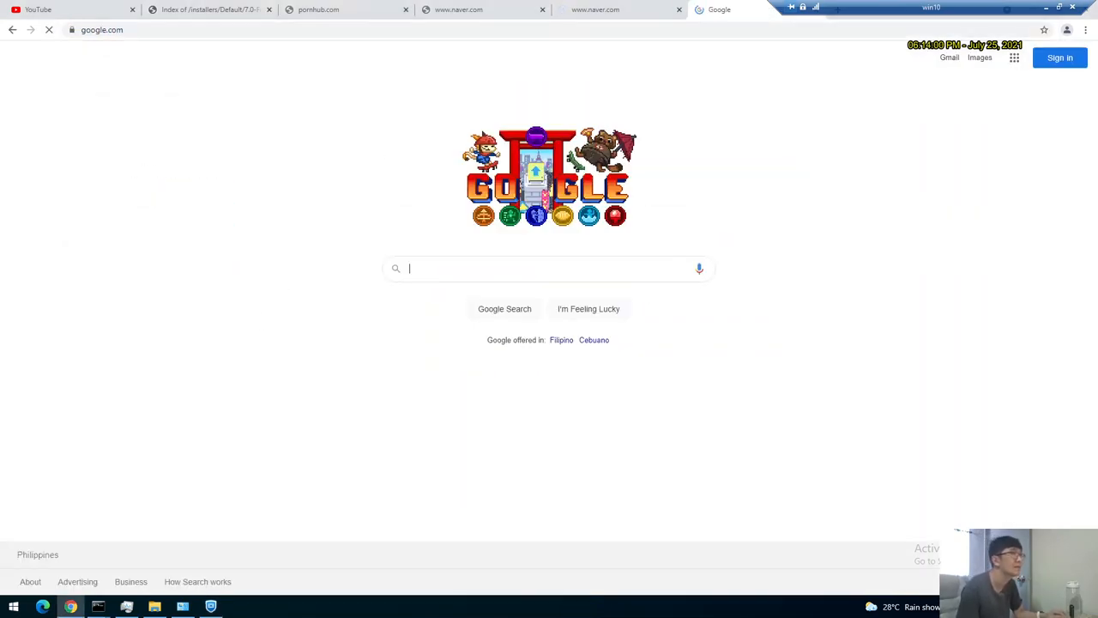
pyautogui.write('dfd')
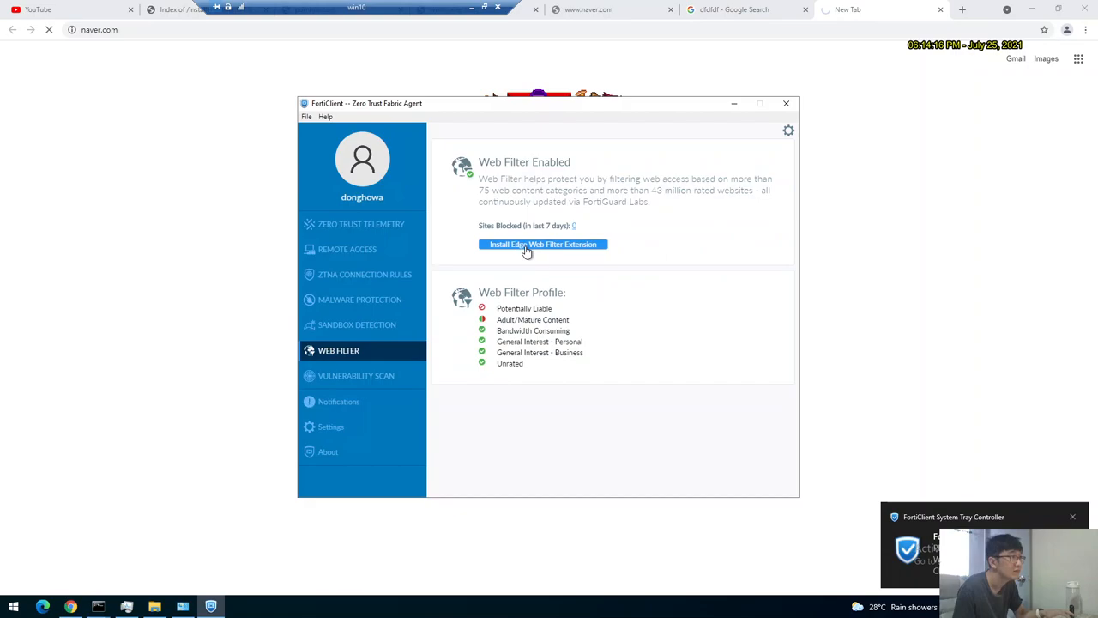
pyautogui.click(542, 244)
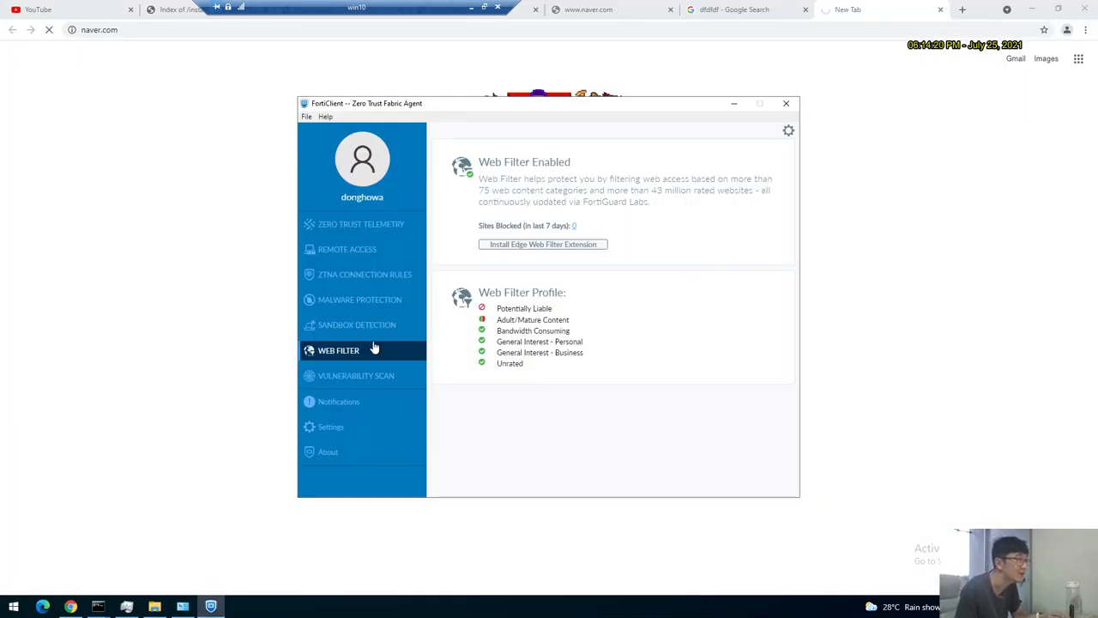
pyautogui.moveTo(477, 265)
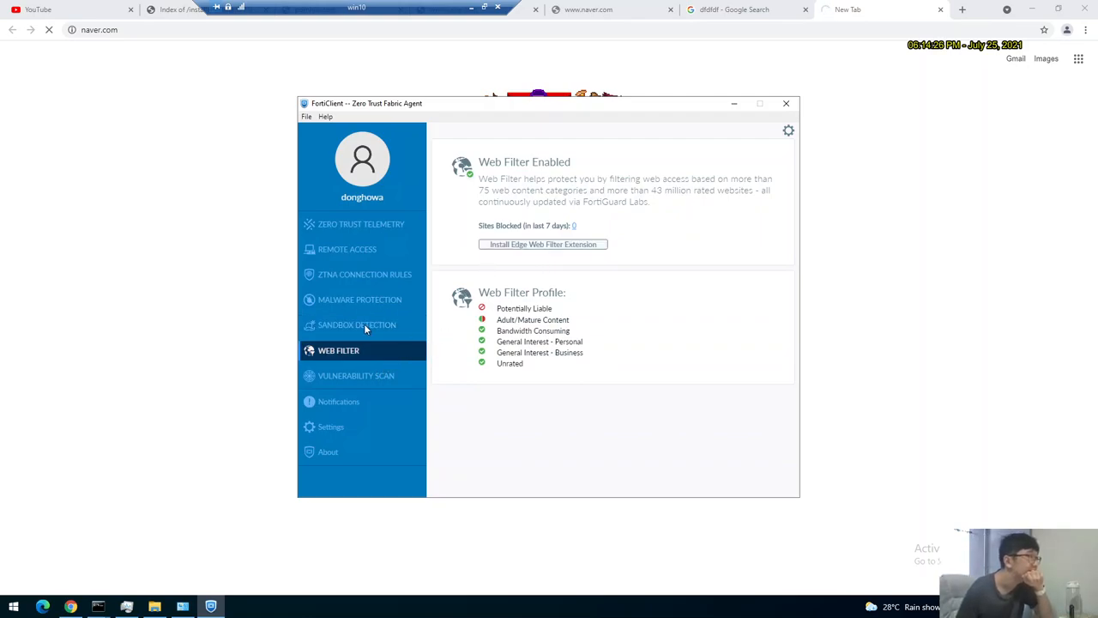
# Step: Search the Start menu for explorer to launch Internet Explorer 11
pyautogui.click(13, 607)
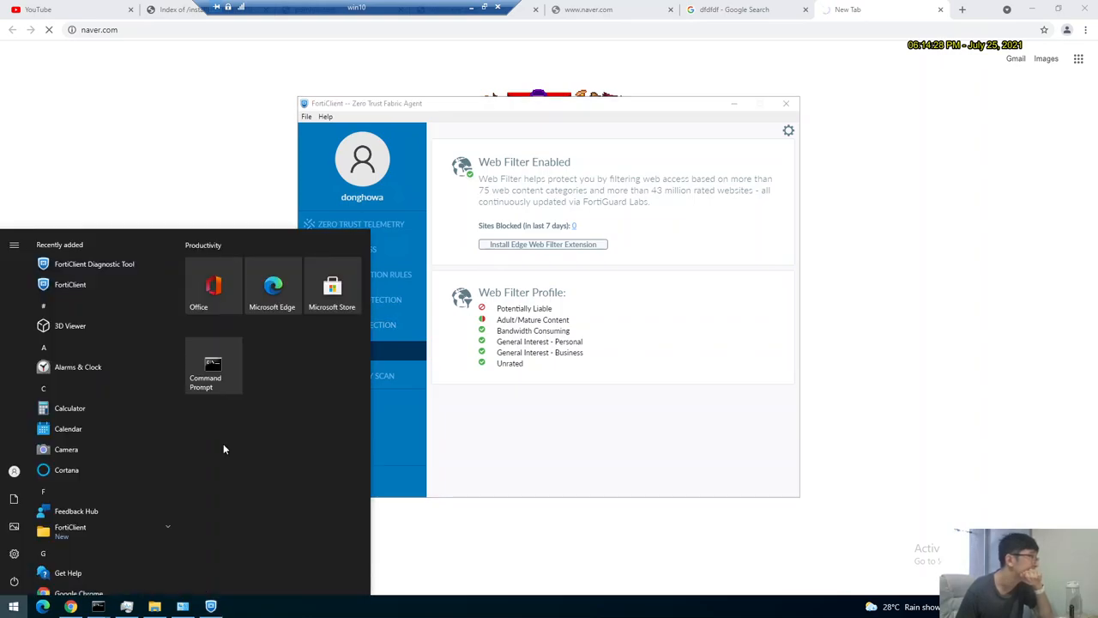
pyautogui.write('explor')
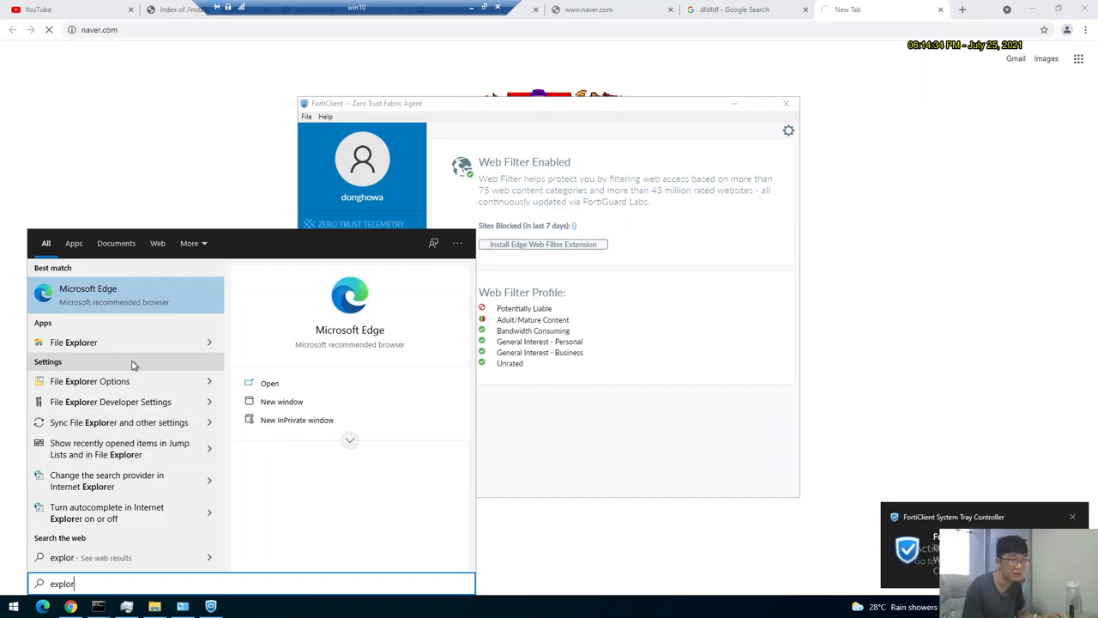
pyautogui.moveTo(144, 381)
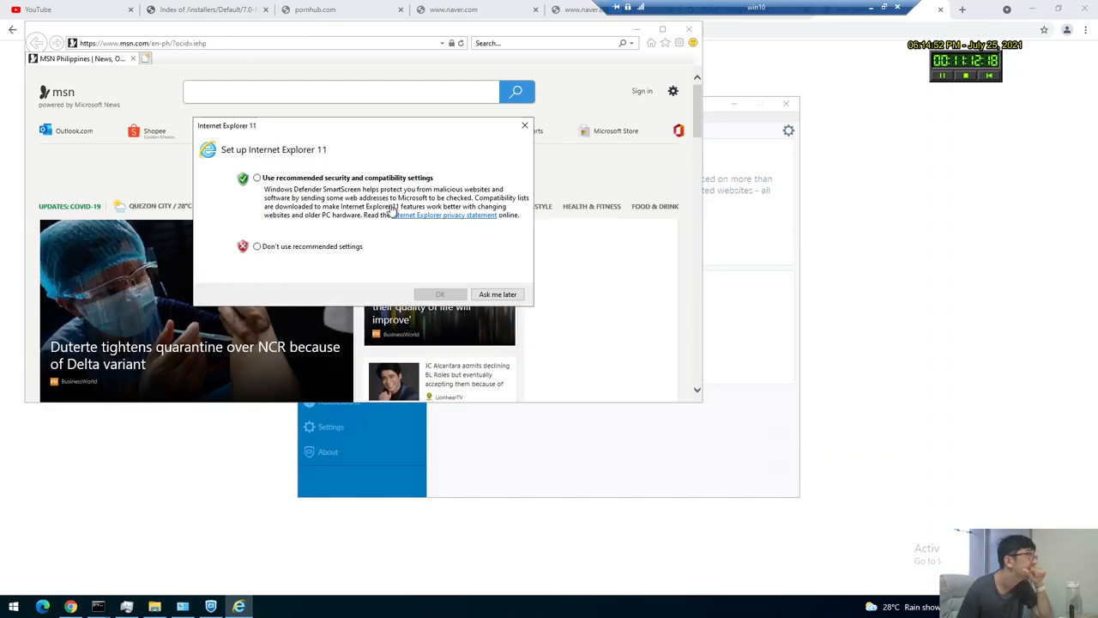
# Step: Dismiss the IE11 setup prompt, load naver.com in a new tab, then bring FortiClient forward
pyautogui.click(439, 295)
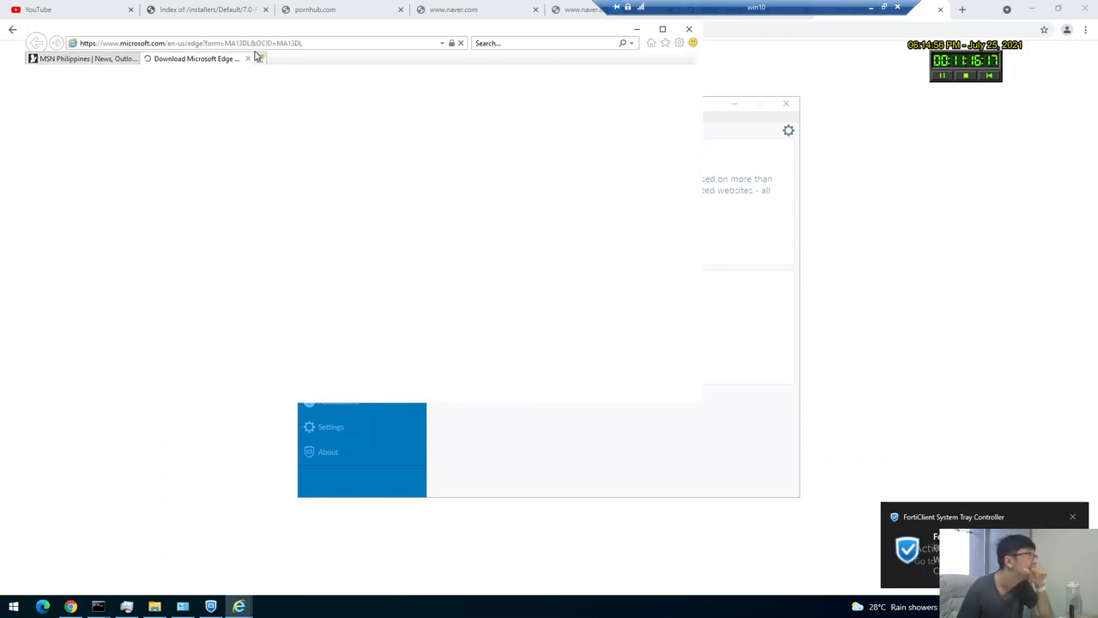
pyautogui.click(260, 59)
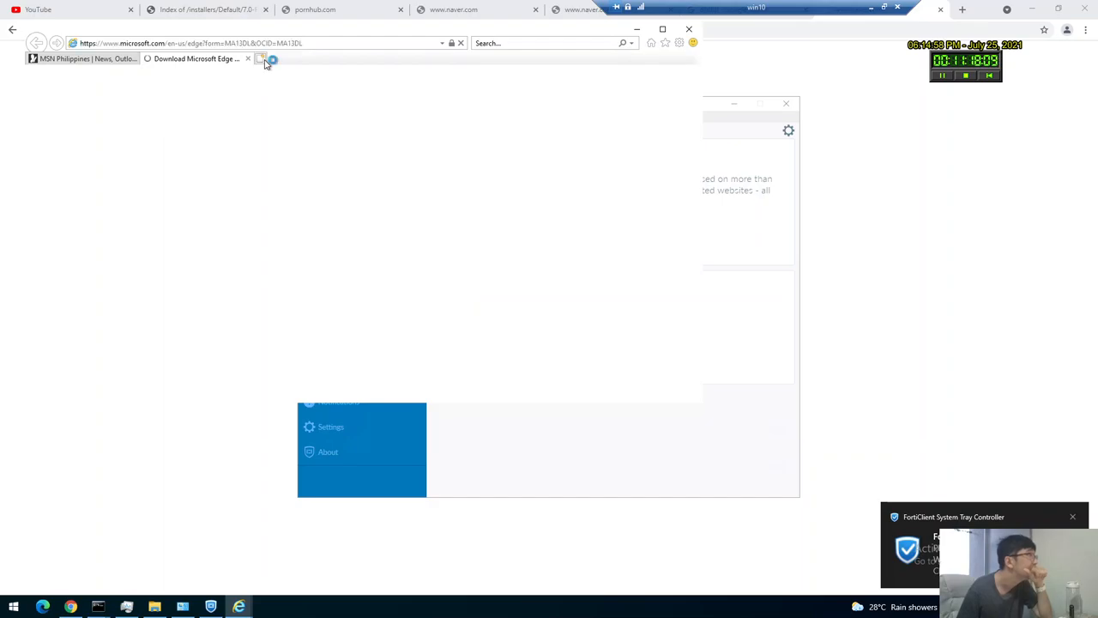
pyautogui.click(271, 58)
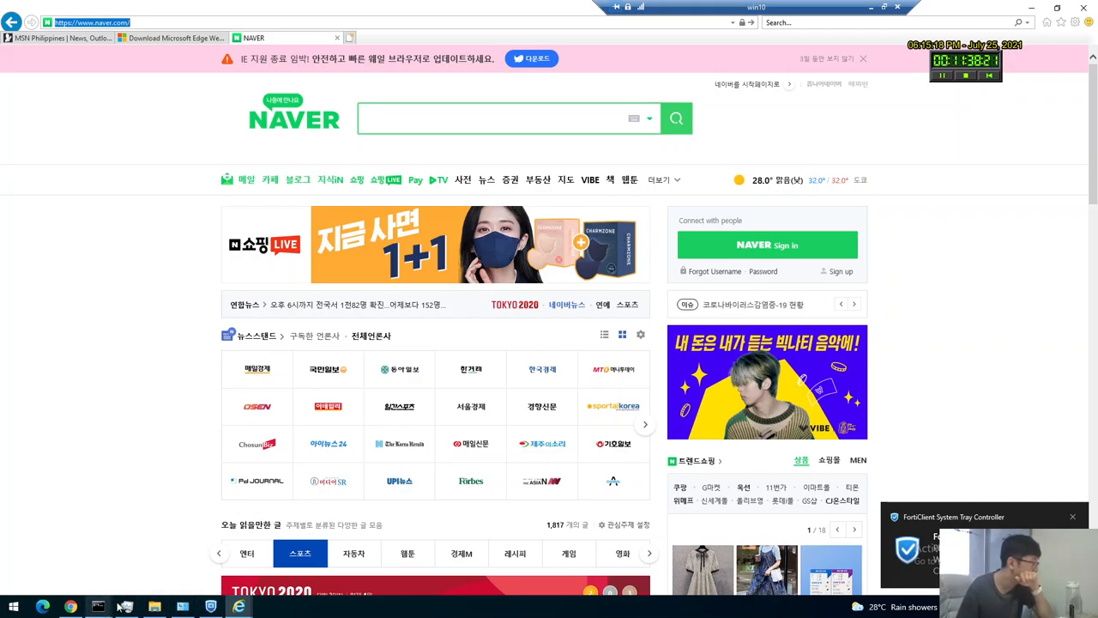
pyautogui.click(209, 607)
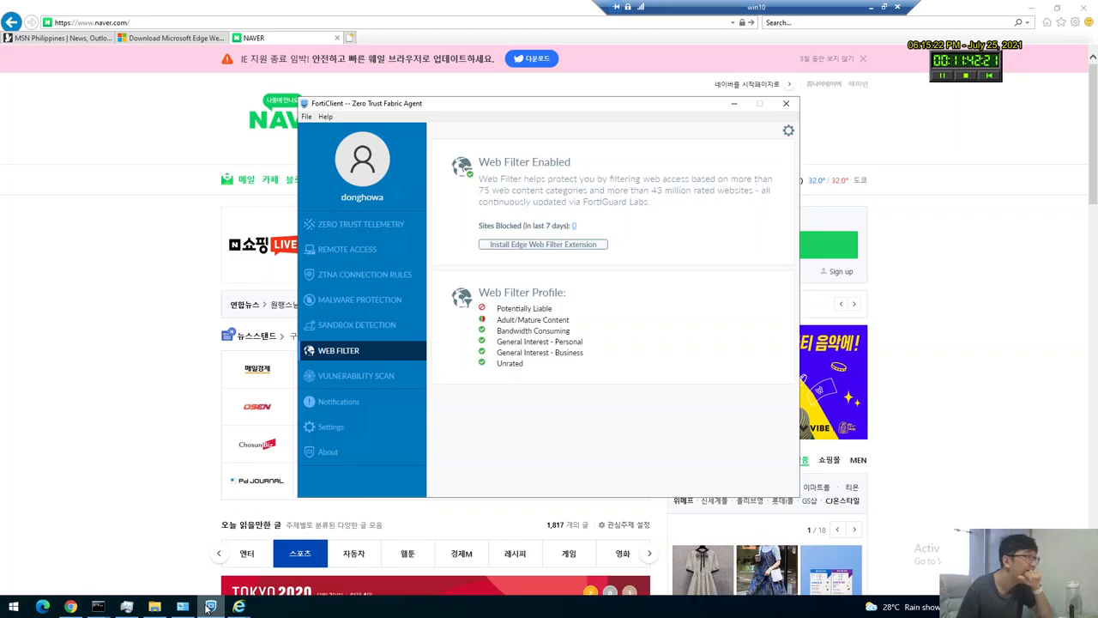
# Step: Browse Sandbox Detection, Vulnerability Scan and Notifications, closing the user profile prompt
pyautogui.click(357, 324)
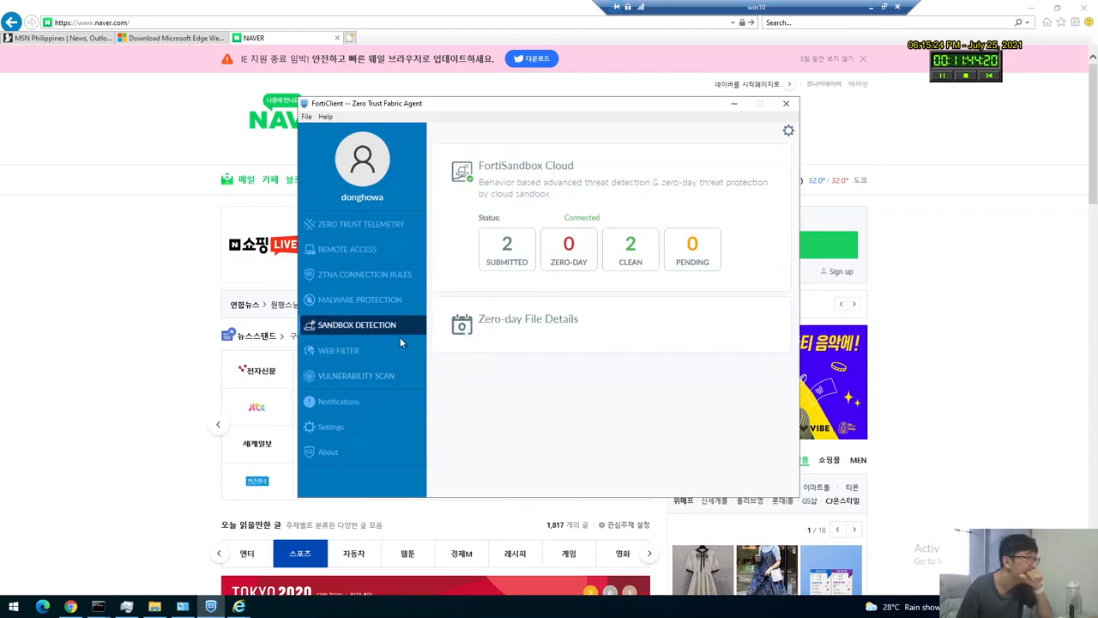
pyautogui.moveTo(625, 362)
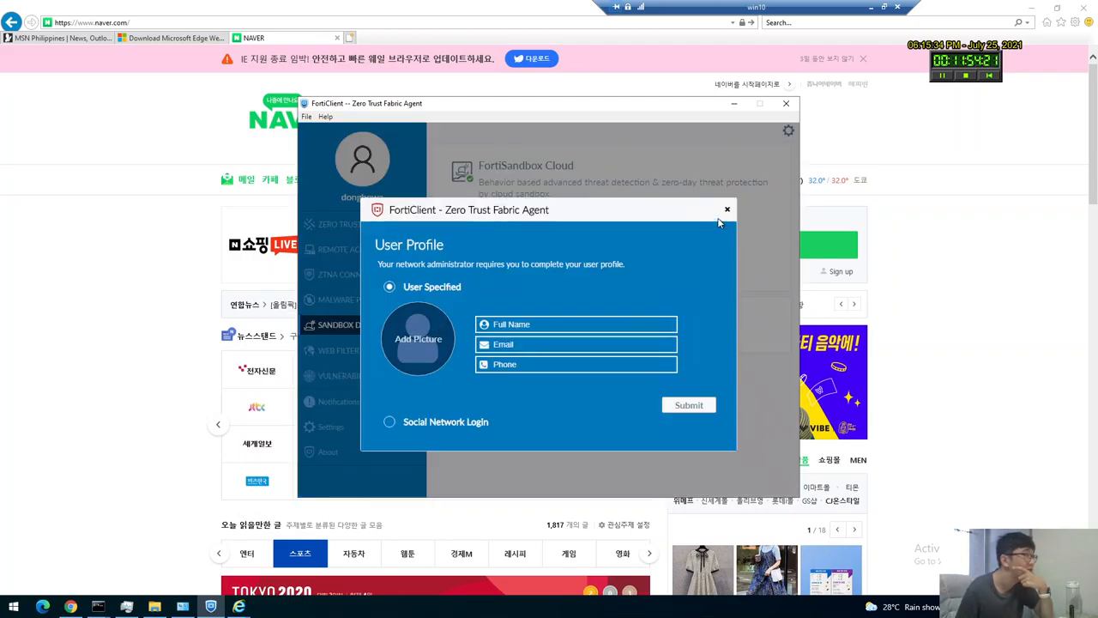
pyautogui.click(728, 209)
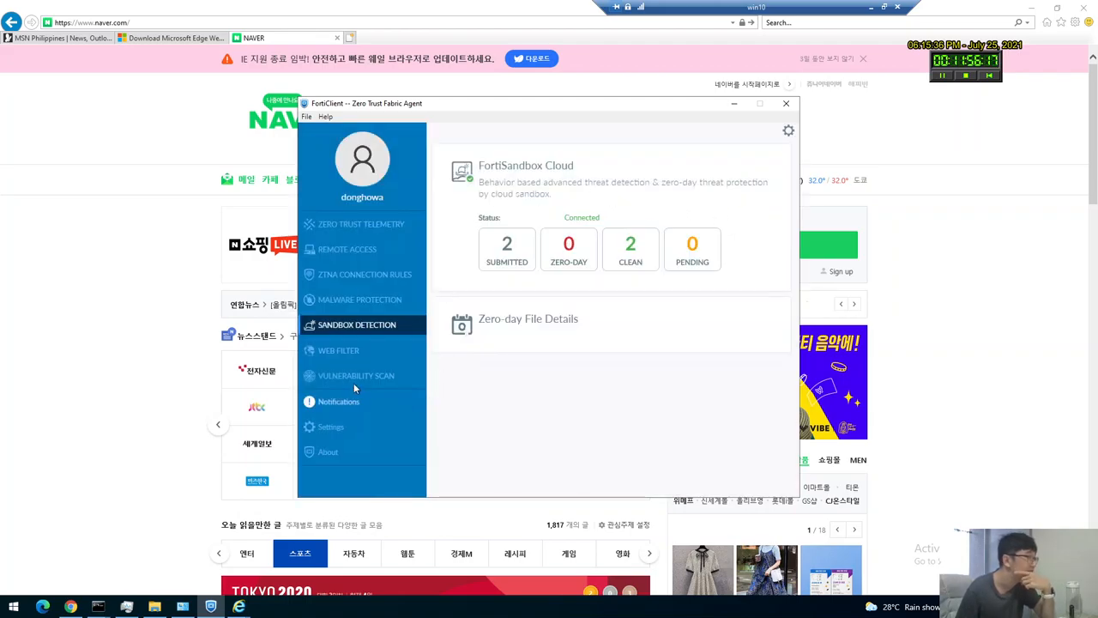
pyautogui.click(357, 374)
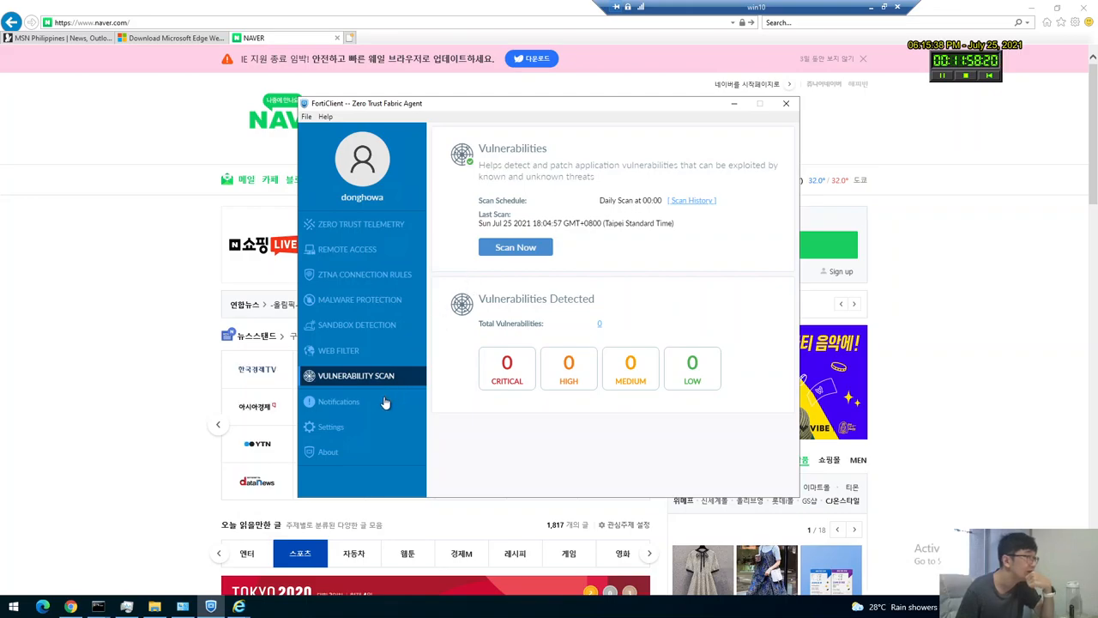
pyautogui.click(340, 401)
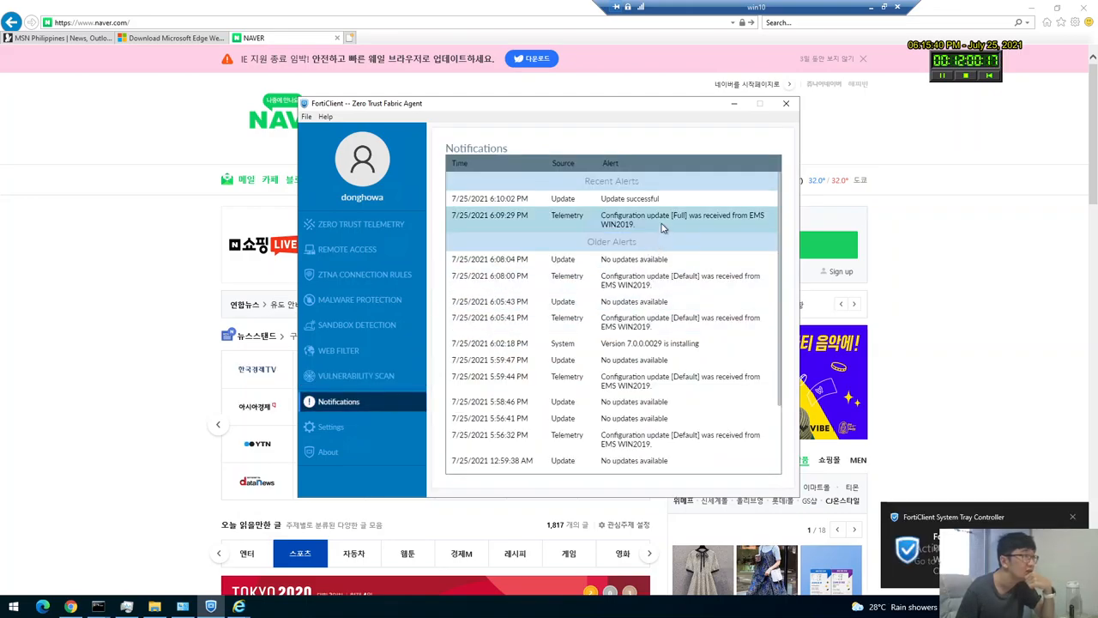
pyautogui.click(357, 324)
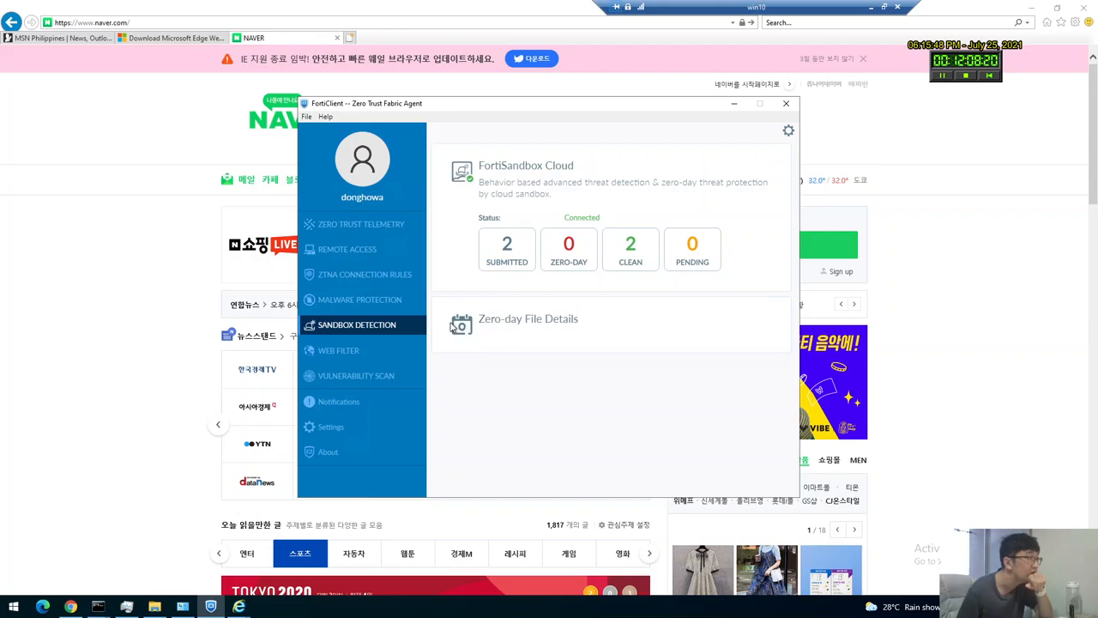
pyautogui.moveTo(535, 178)
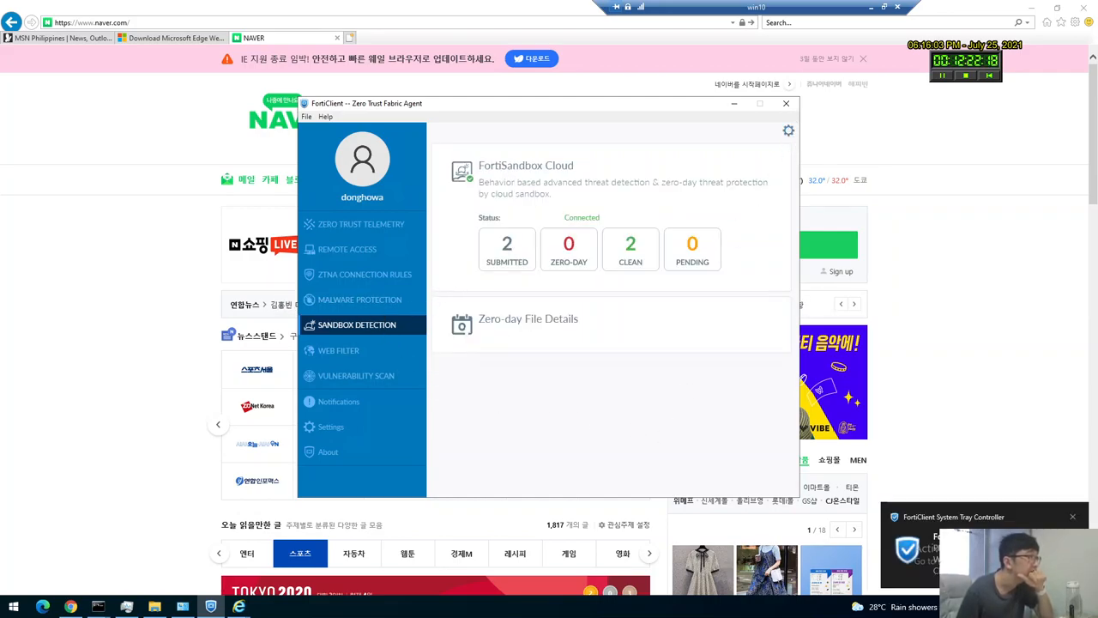
# Step: Start a Quick Scan from the Malware Protection page
pyautogui.click(360, 298)
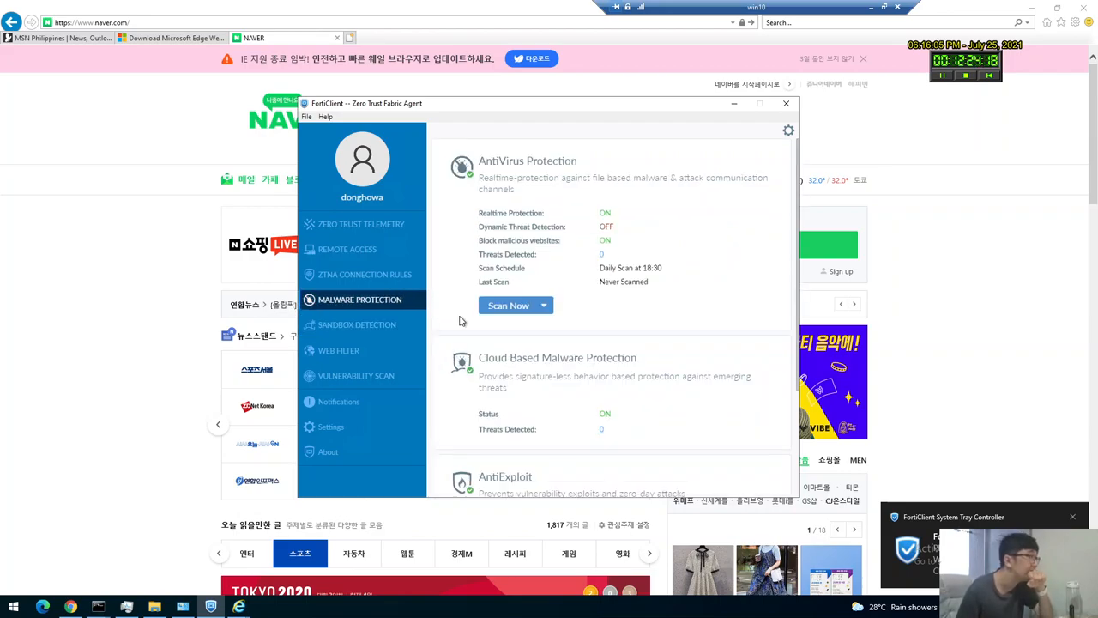
pyautogui.moveTo(604, 261)
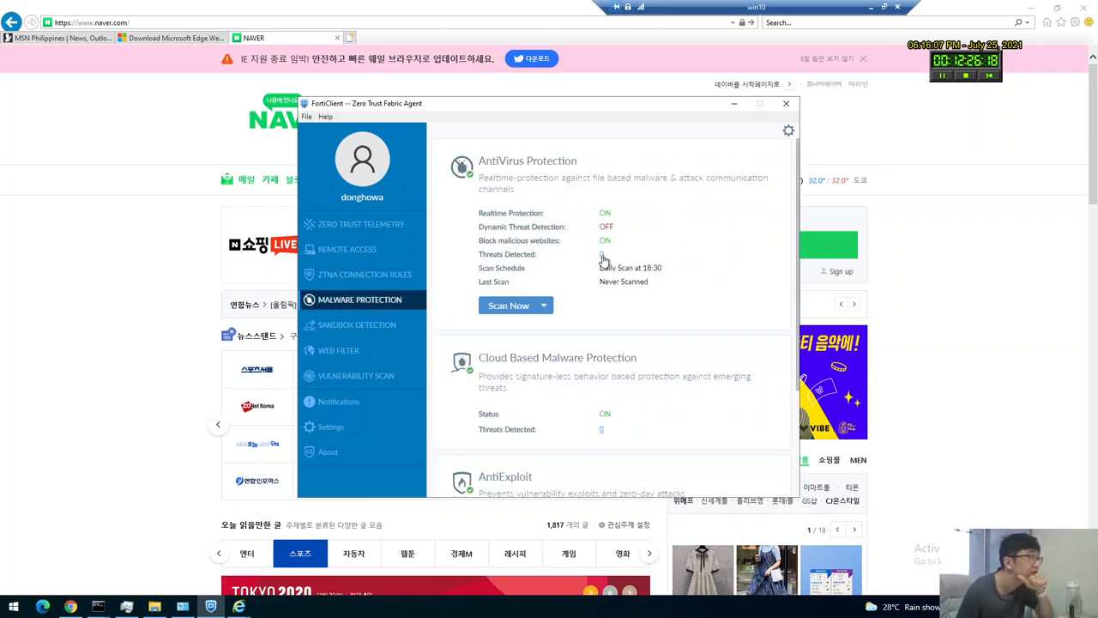
pyautogui.click(507, 306)
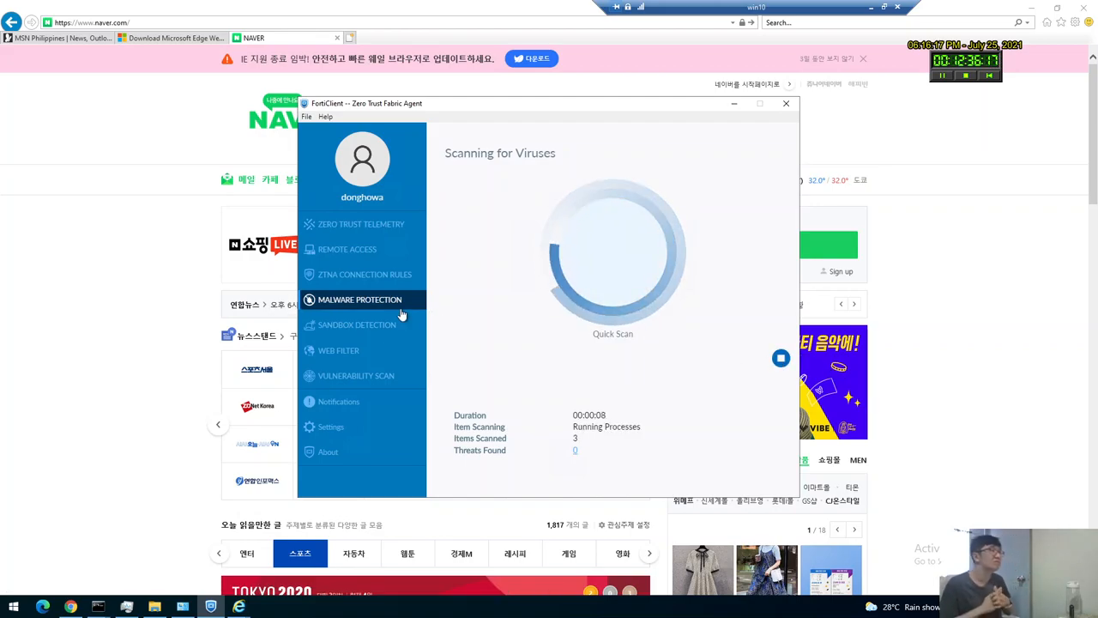
pyautogui.moveTo(449, 319)
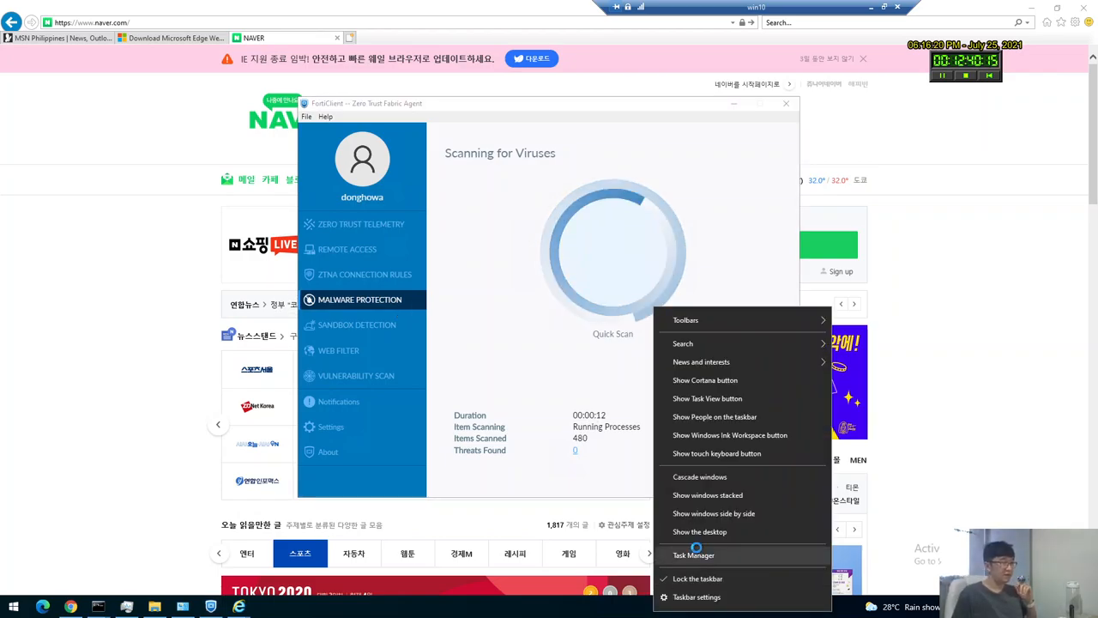
# Step: Check Task Manager processes, then confirm in Virus & threat protection that FortiClient is on with no actions needed
pyautogui.click(693, 556)
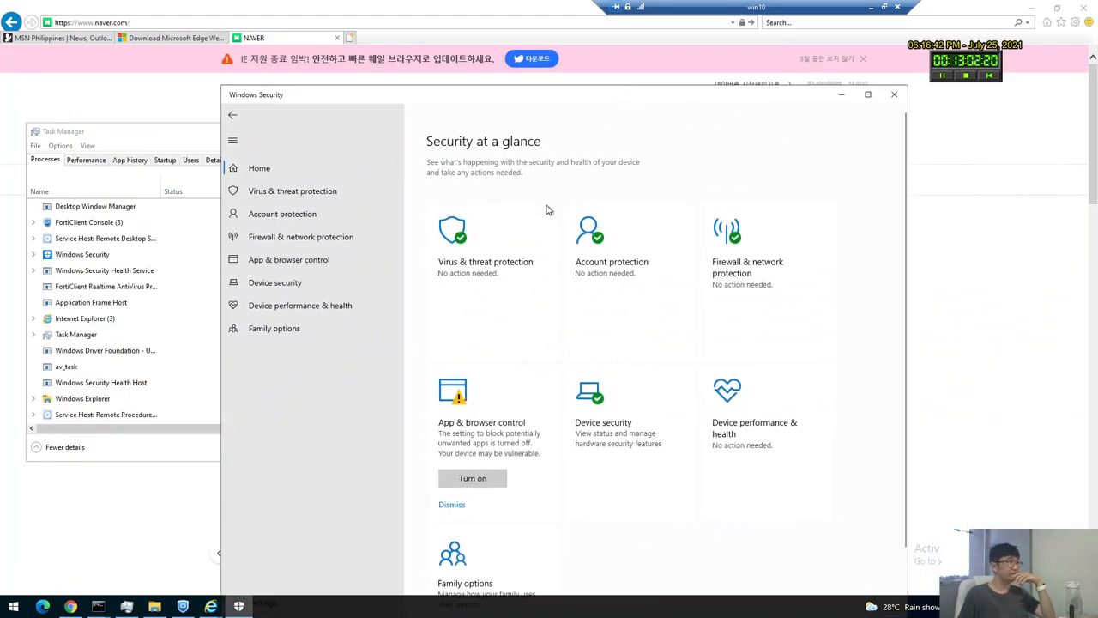
pyautogui.click(292, 190)
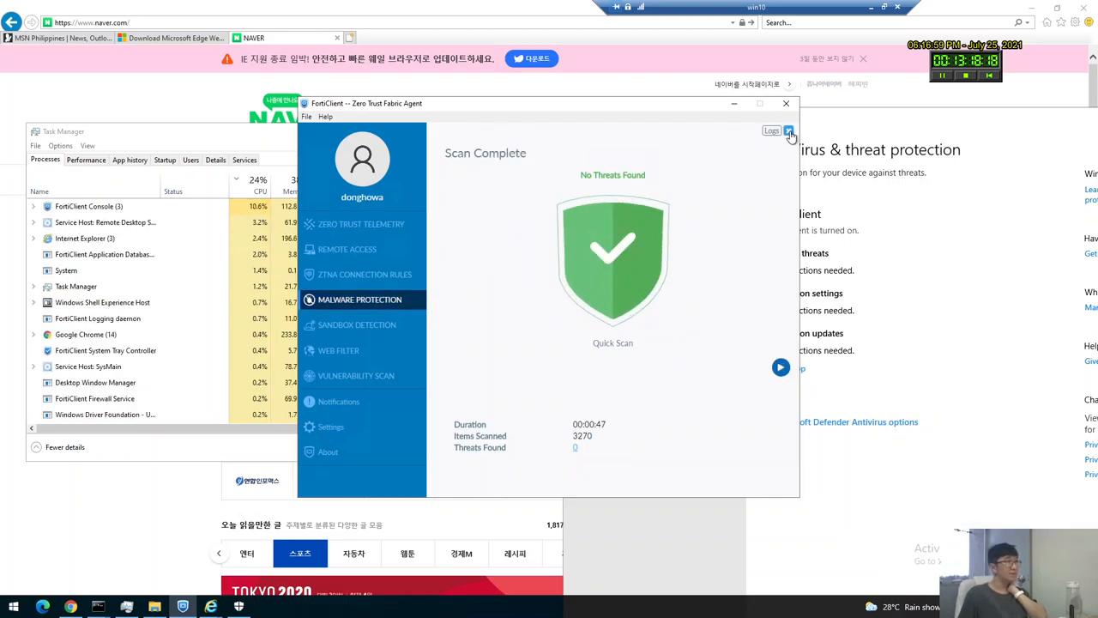
pyautogui.click(789, 130)
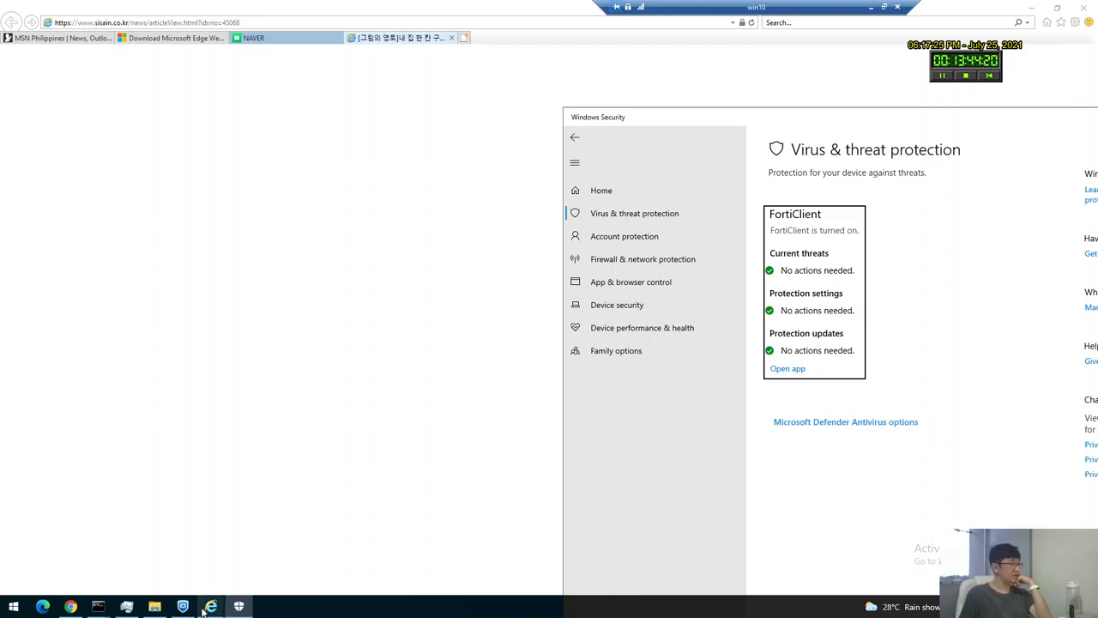
# Step: Review Malware Protection (cloud protection on, AntiExploit shielding 5 apps), then go to Remote Access
pyautogui.click(182, 608)
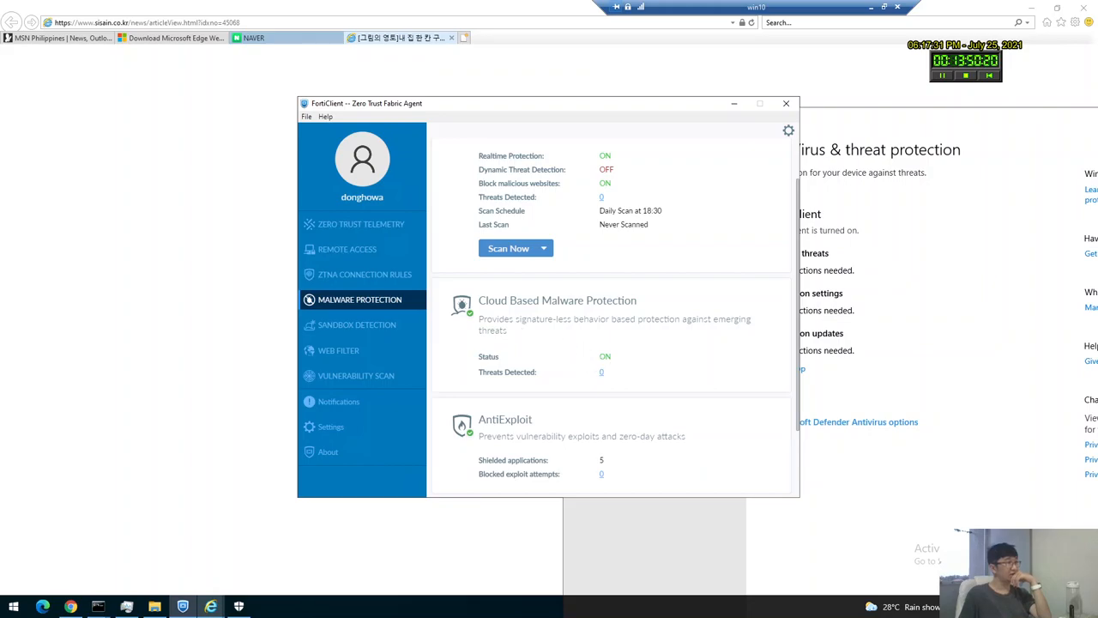
pyautogui.scroll(-3)
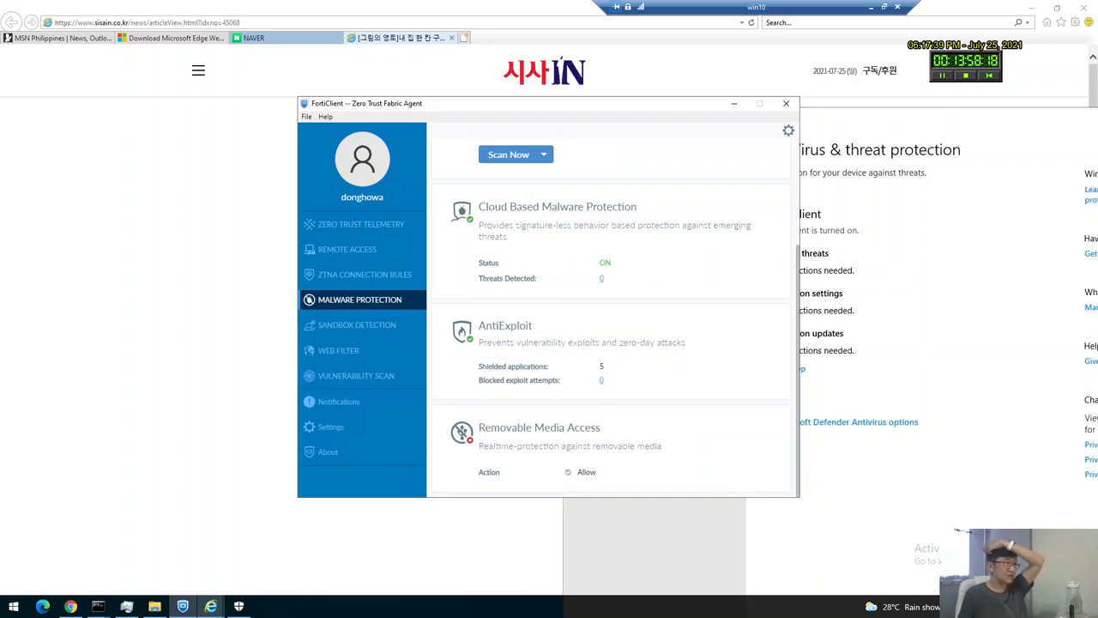
pyautogui.moveTo(518, 377)
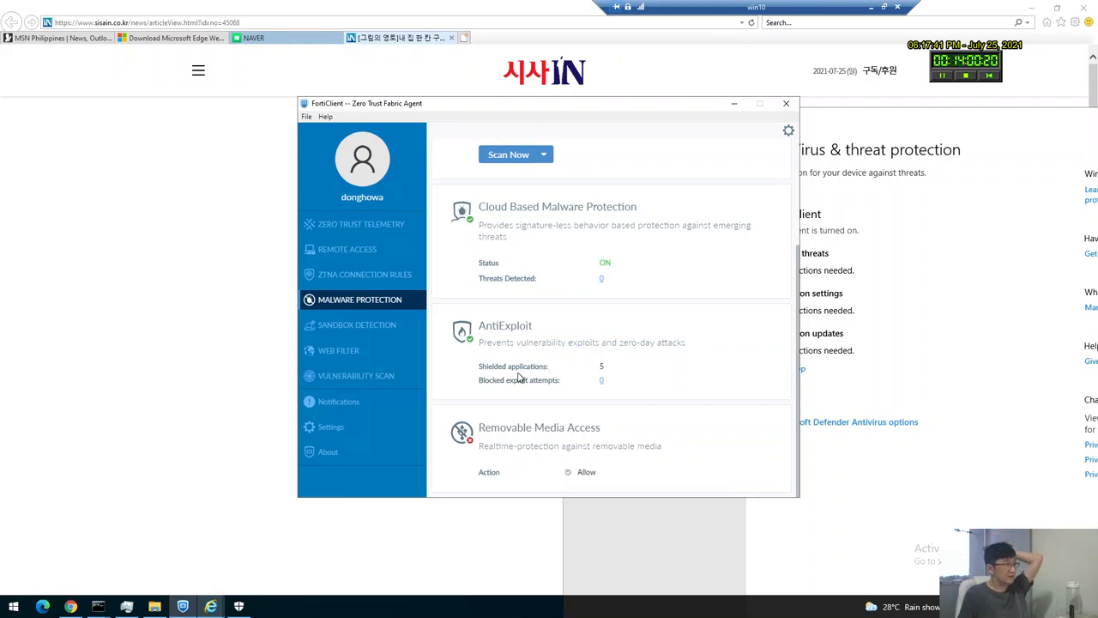
pyautogui.click(347, 248)
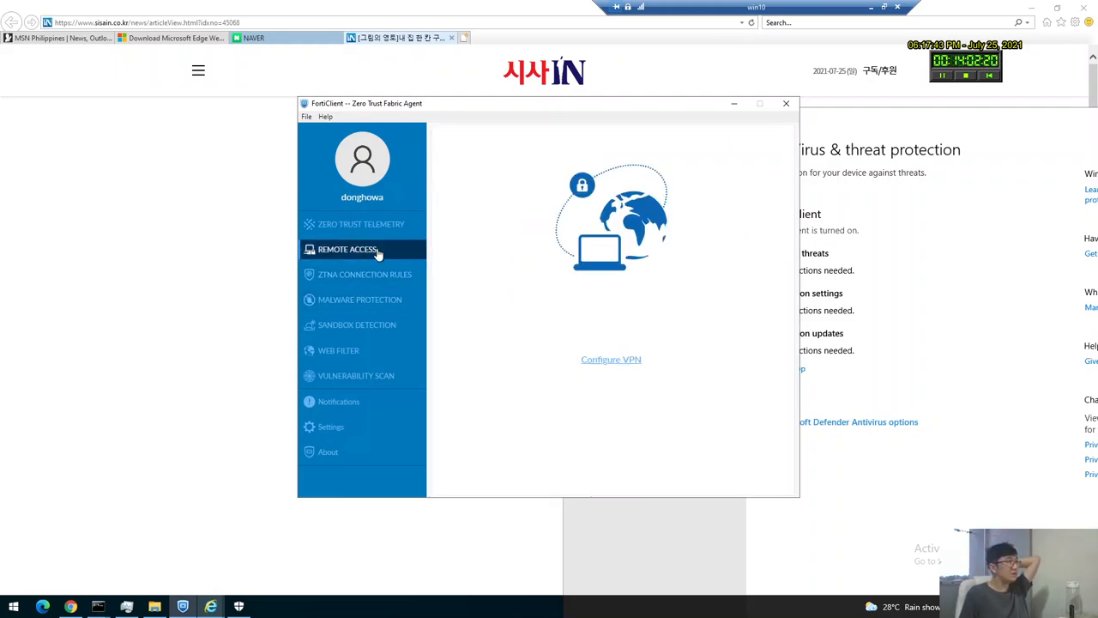
# Step: Check the EMS telemetry status, then start and cancel a new VPN connection on Remote Access
pyautogui.click(360, 224)
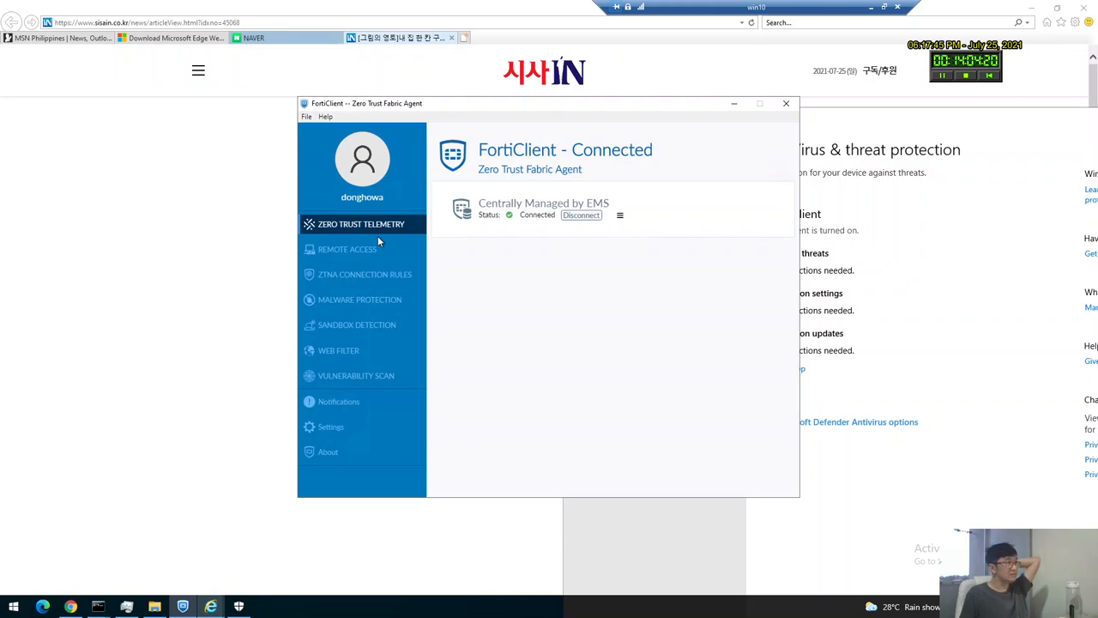
pyautogui.click(347, 249)
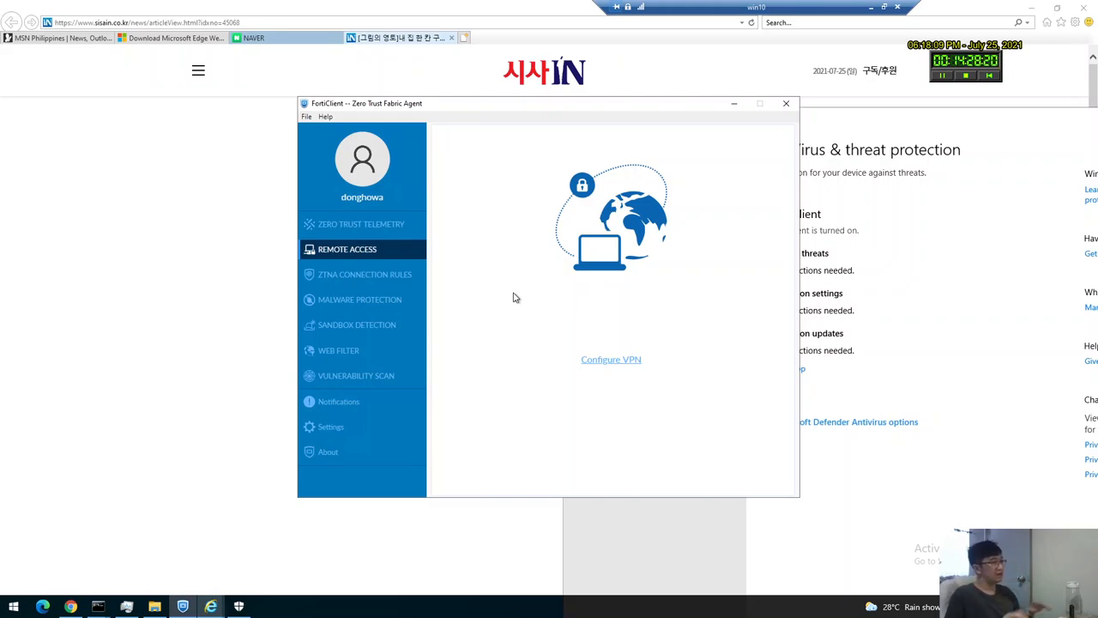
pyautogui.moveTo(611, 360)
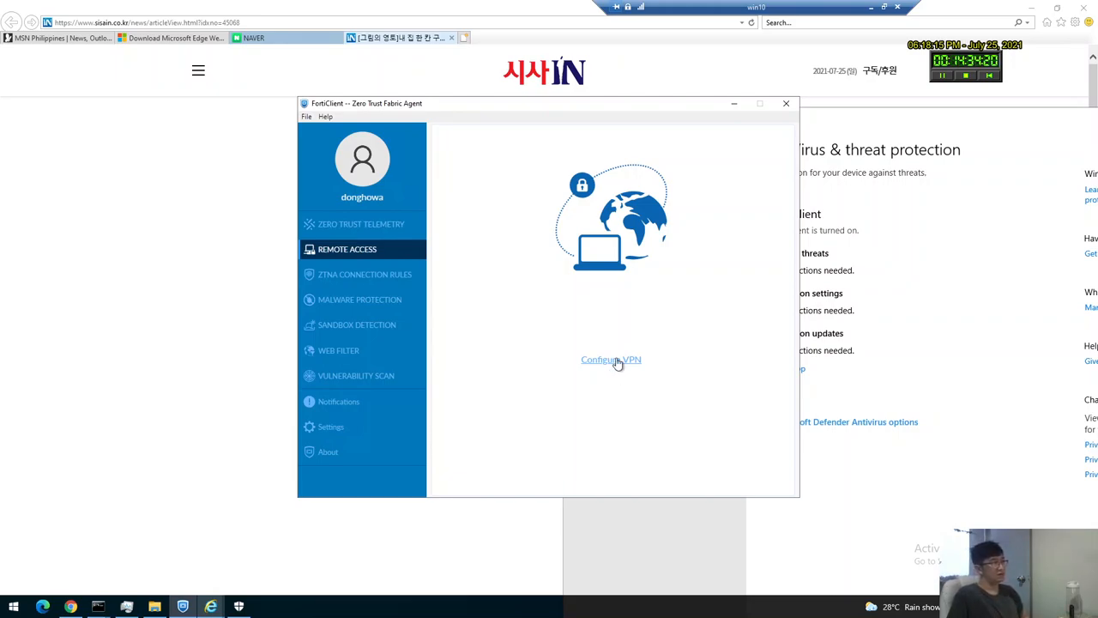
pyautogui.click(611, 361)
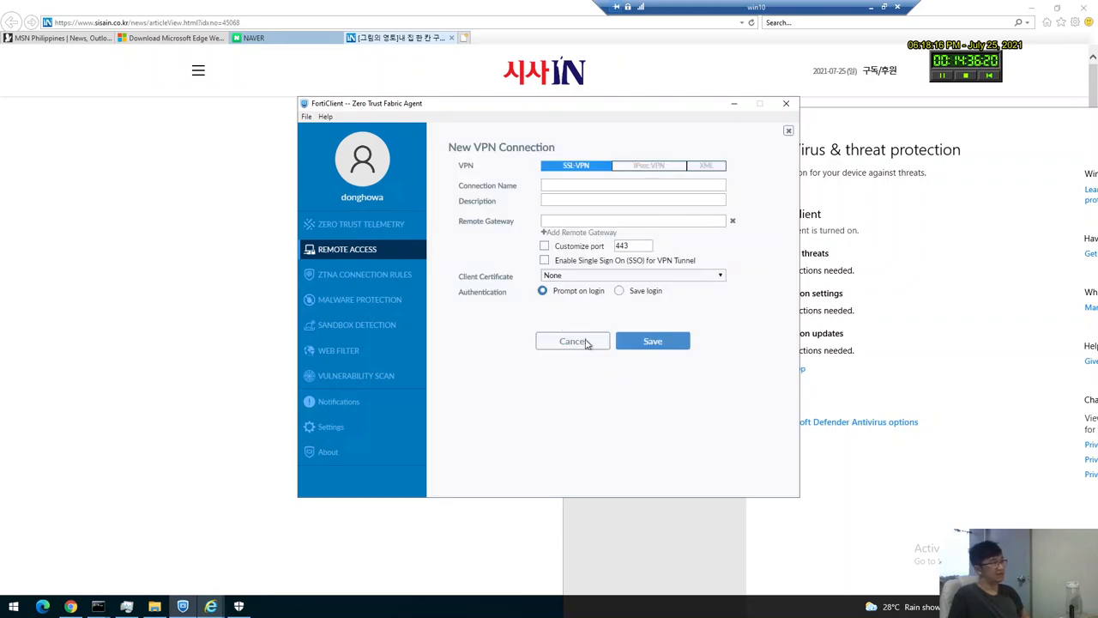
pyautogui.click(573, 339)
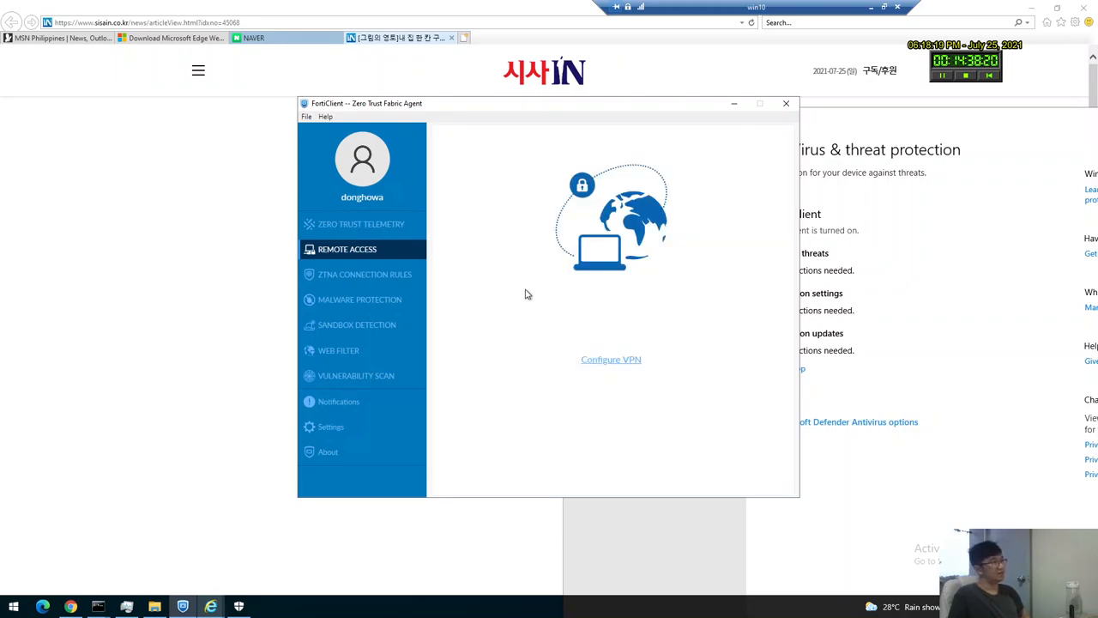
# Step: Browse the ZTNA connection rules, vulnerability scan results and malware protection pages
pyautogui.click(364, 275)
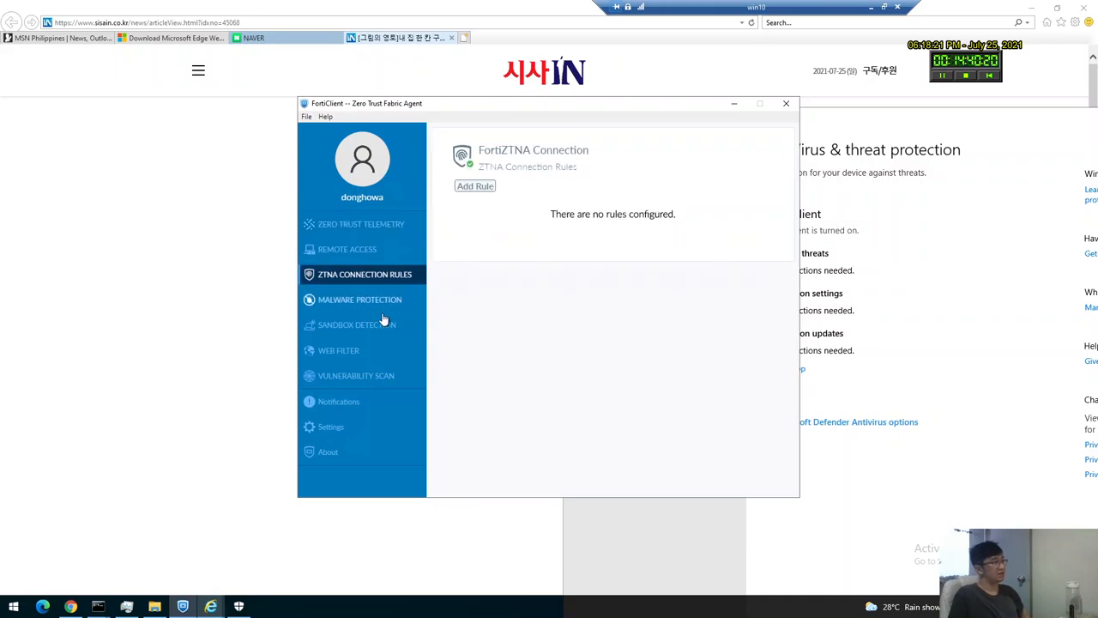
pyautogui.click(355, 374)
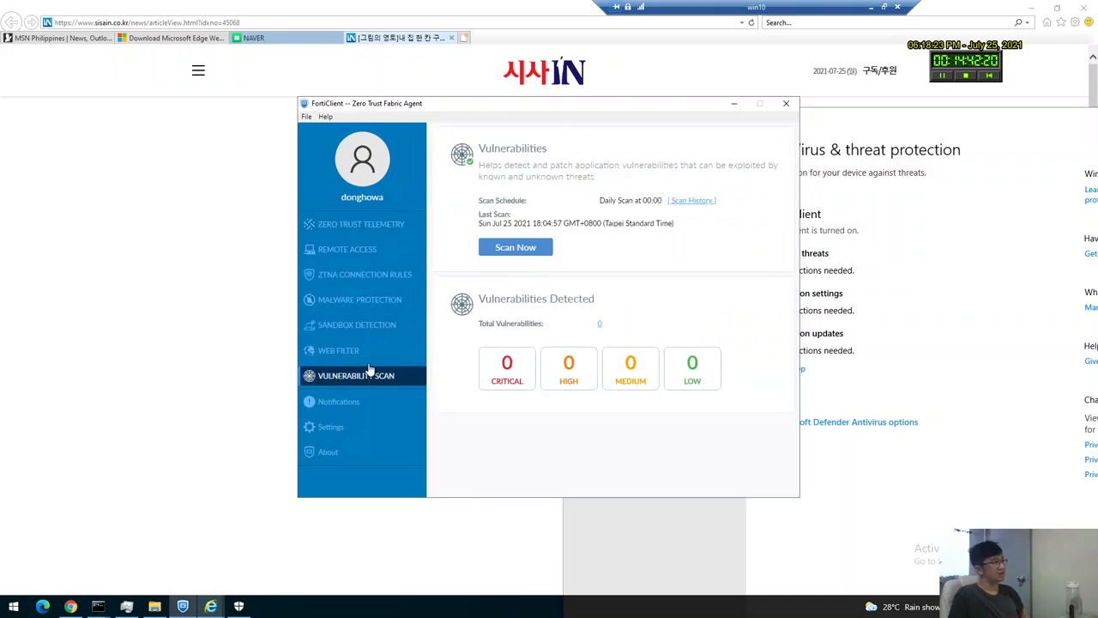
pyautogui.click(360, 299)
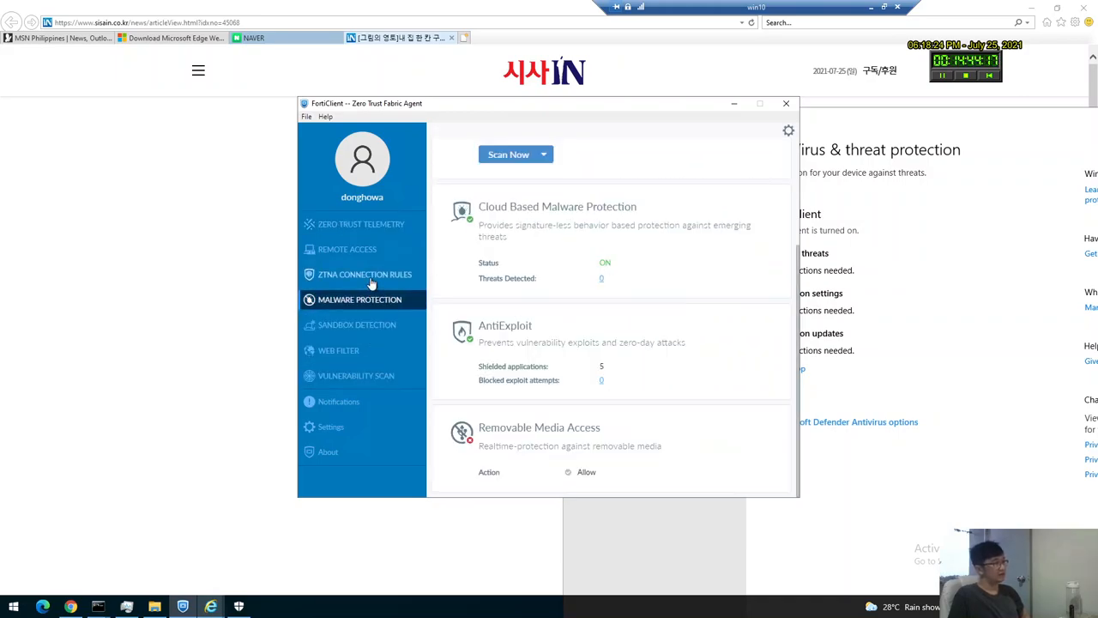
pyautogui.click(363, 275)
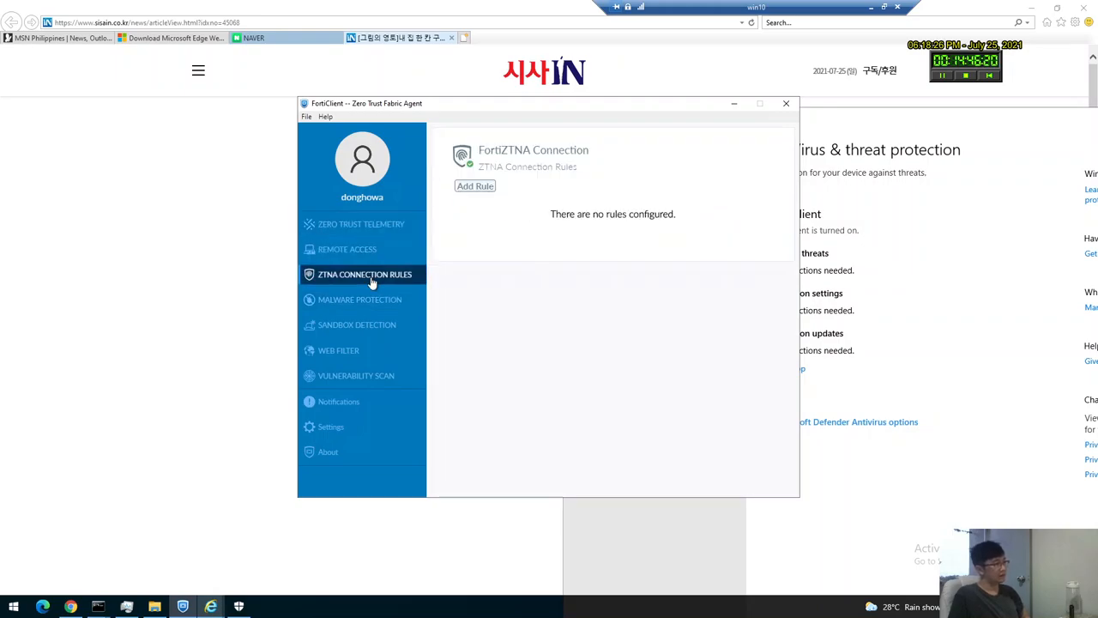
# Step: Check the web filter status and telemetry again, finishing on the empty ZTNA connection rules page
pyautogui.click(338, 350)
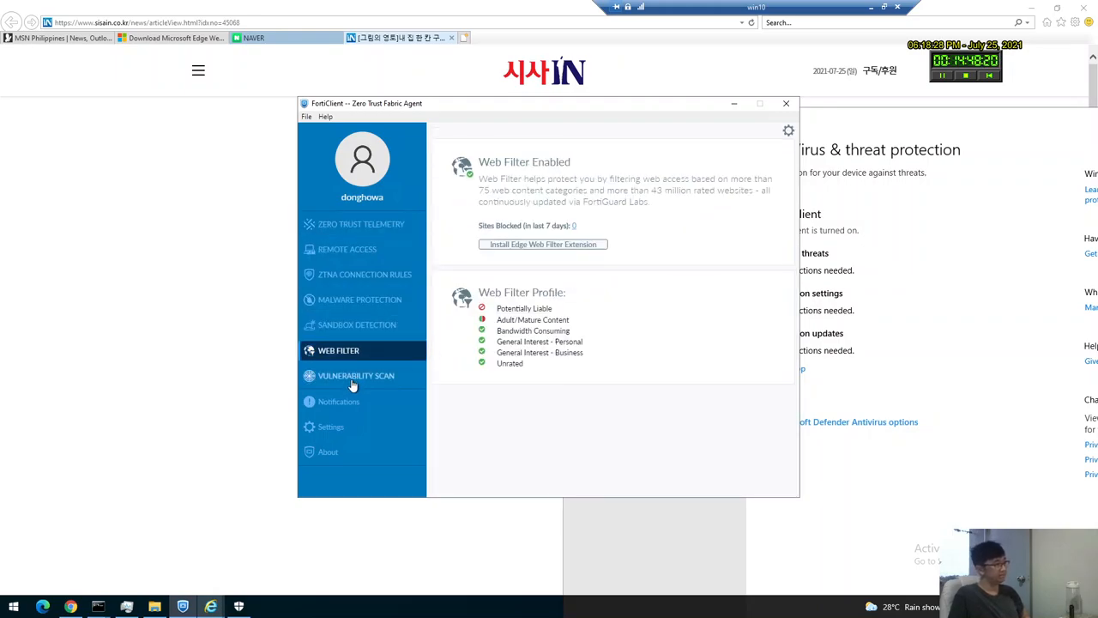
pyautogui.click(360, 223)
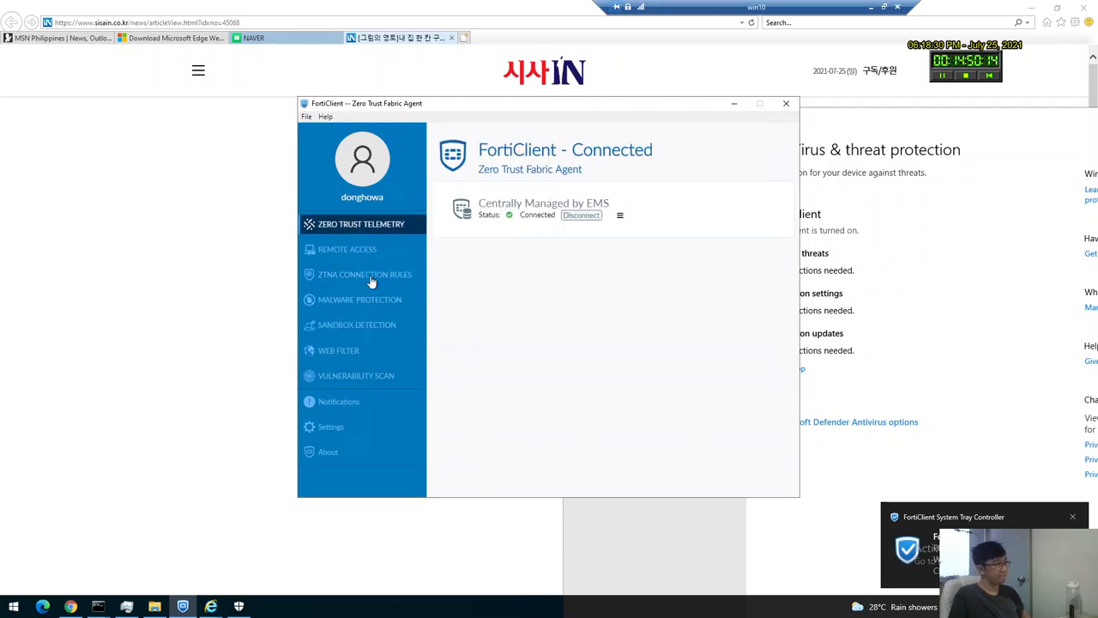
pyautogui.click(364, 275)
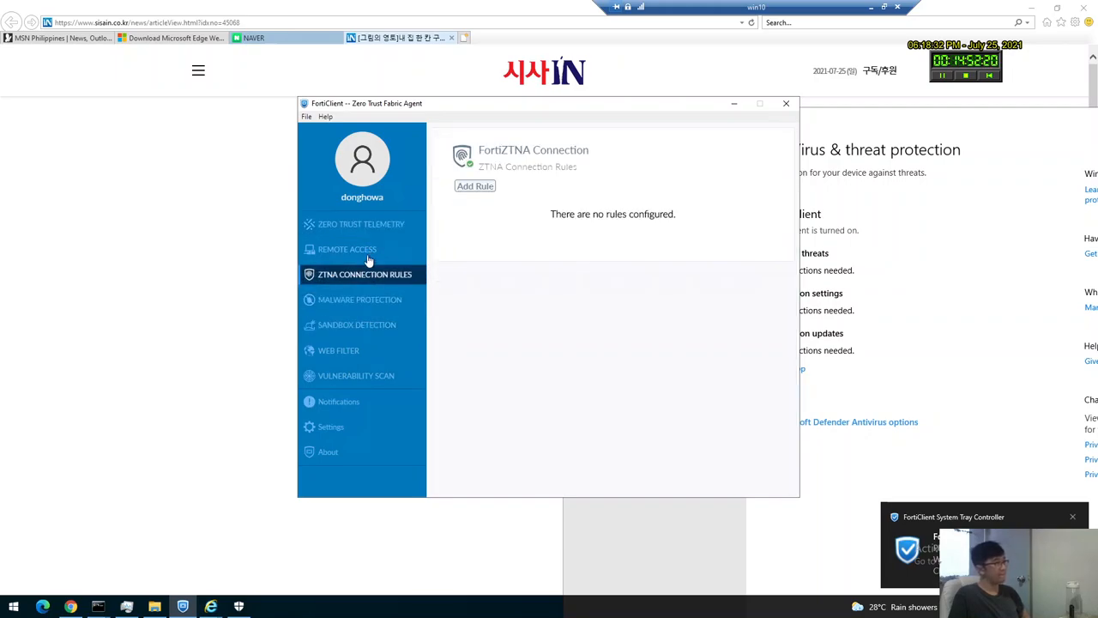
pyautogui.click(361, 223)
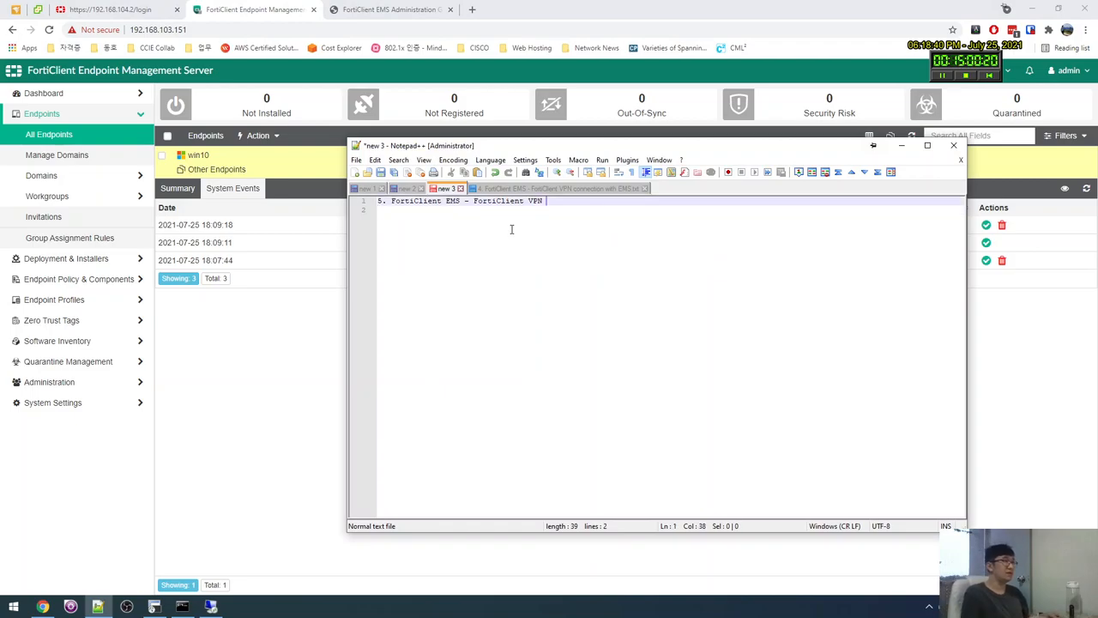
# Step: Extend the note heading to 'FortiClient EMS - FortiClient VPN Basic Configuration'
pyautogui.write('Basic Configu')
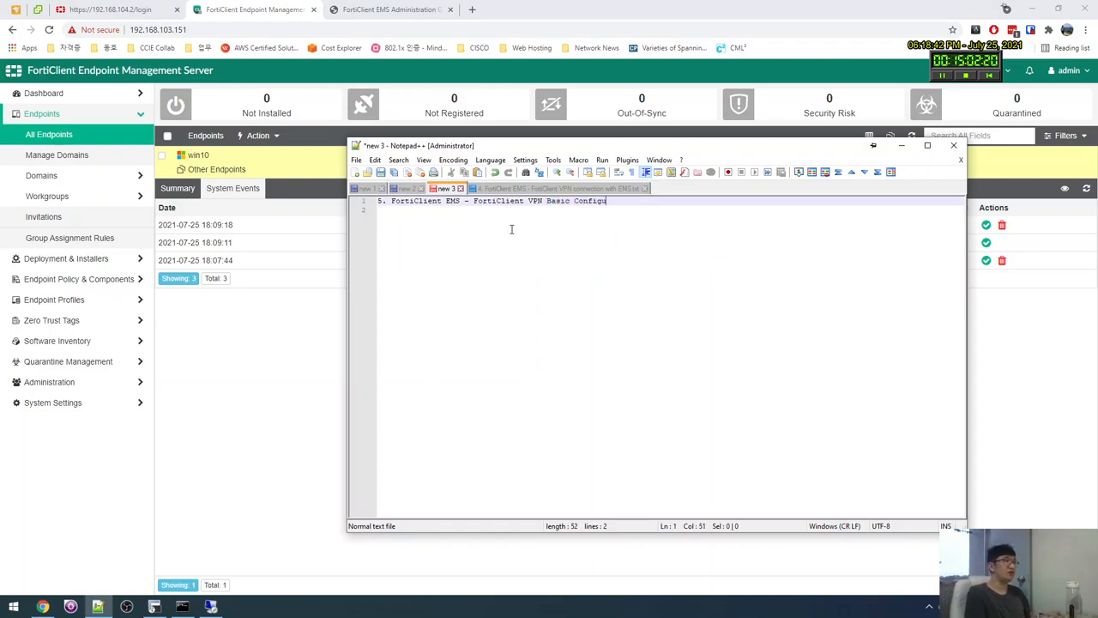
pyautogui.write('ration')
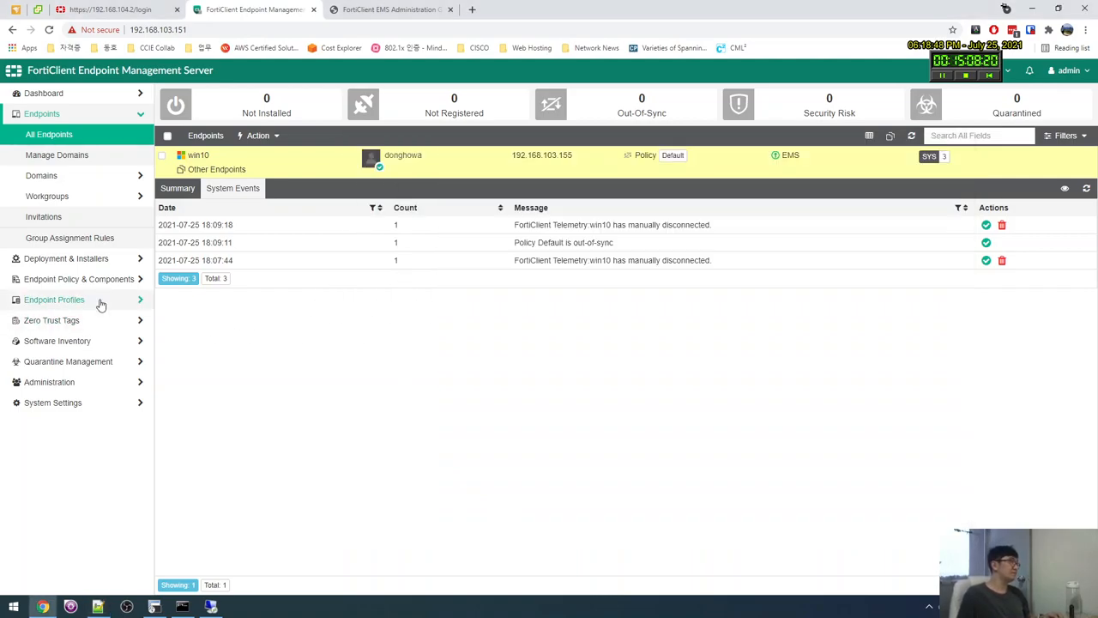
pyautogui.moveTo(597, 344)
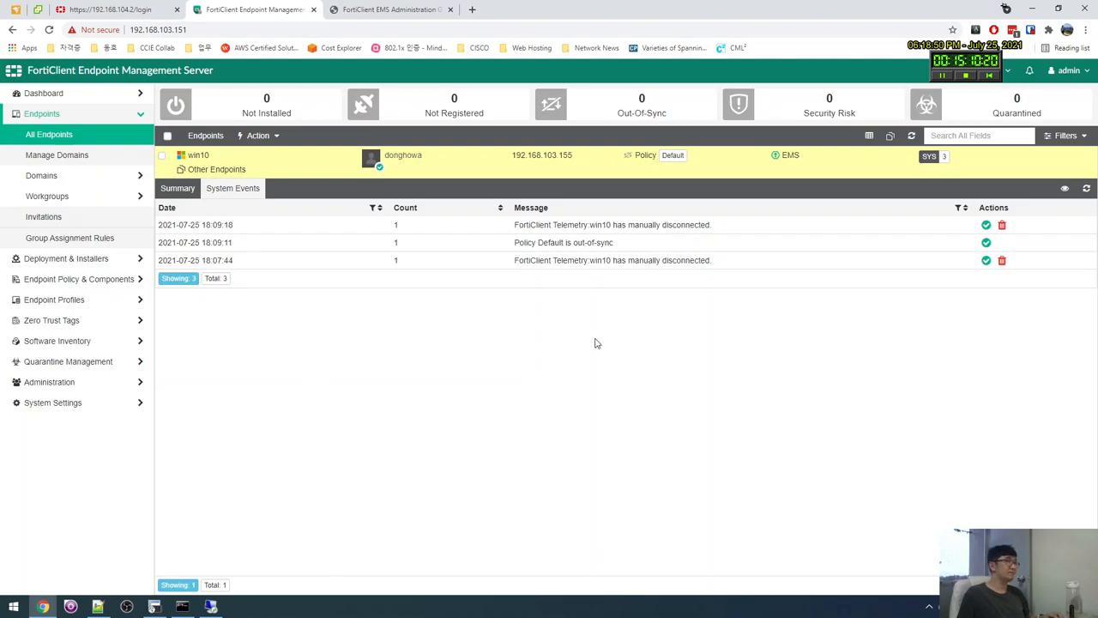